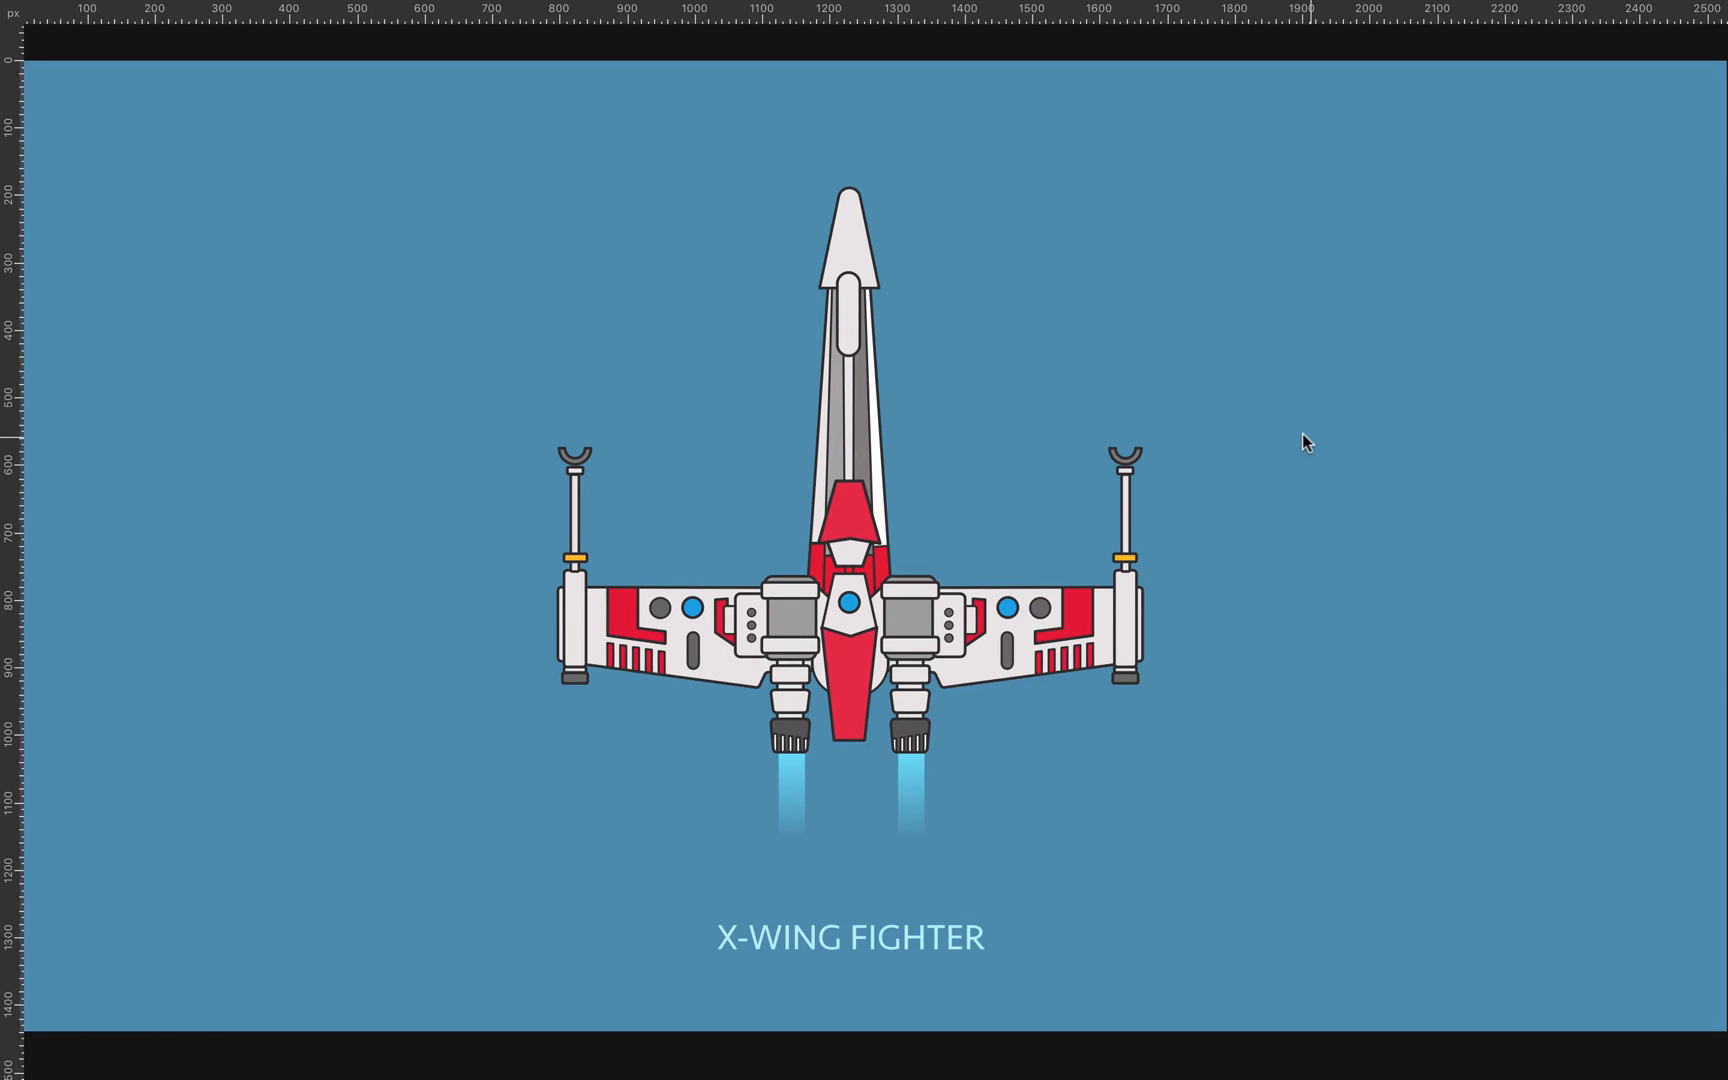
{"action": "mouse_move", "coordinate": [876, 554]}
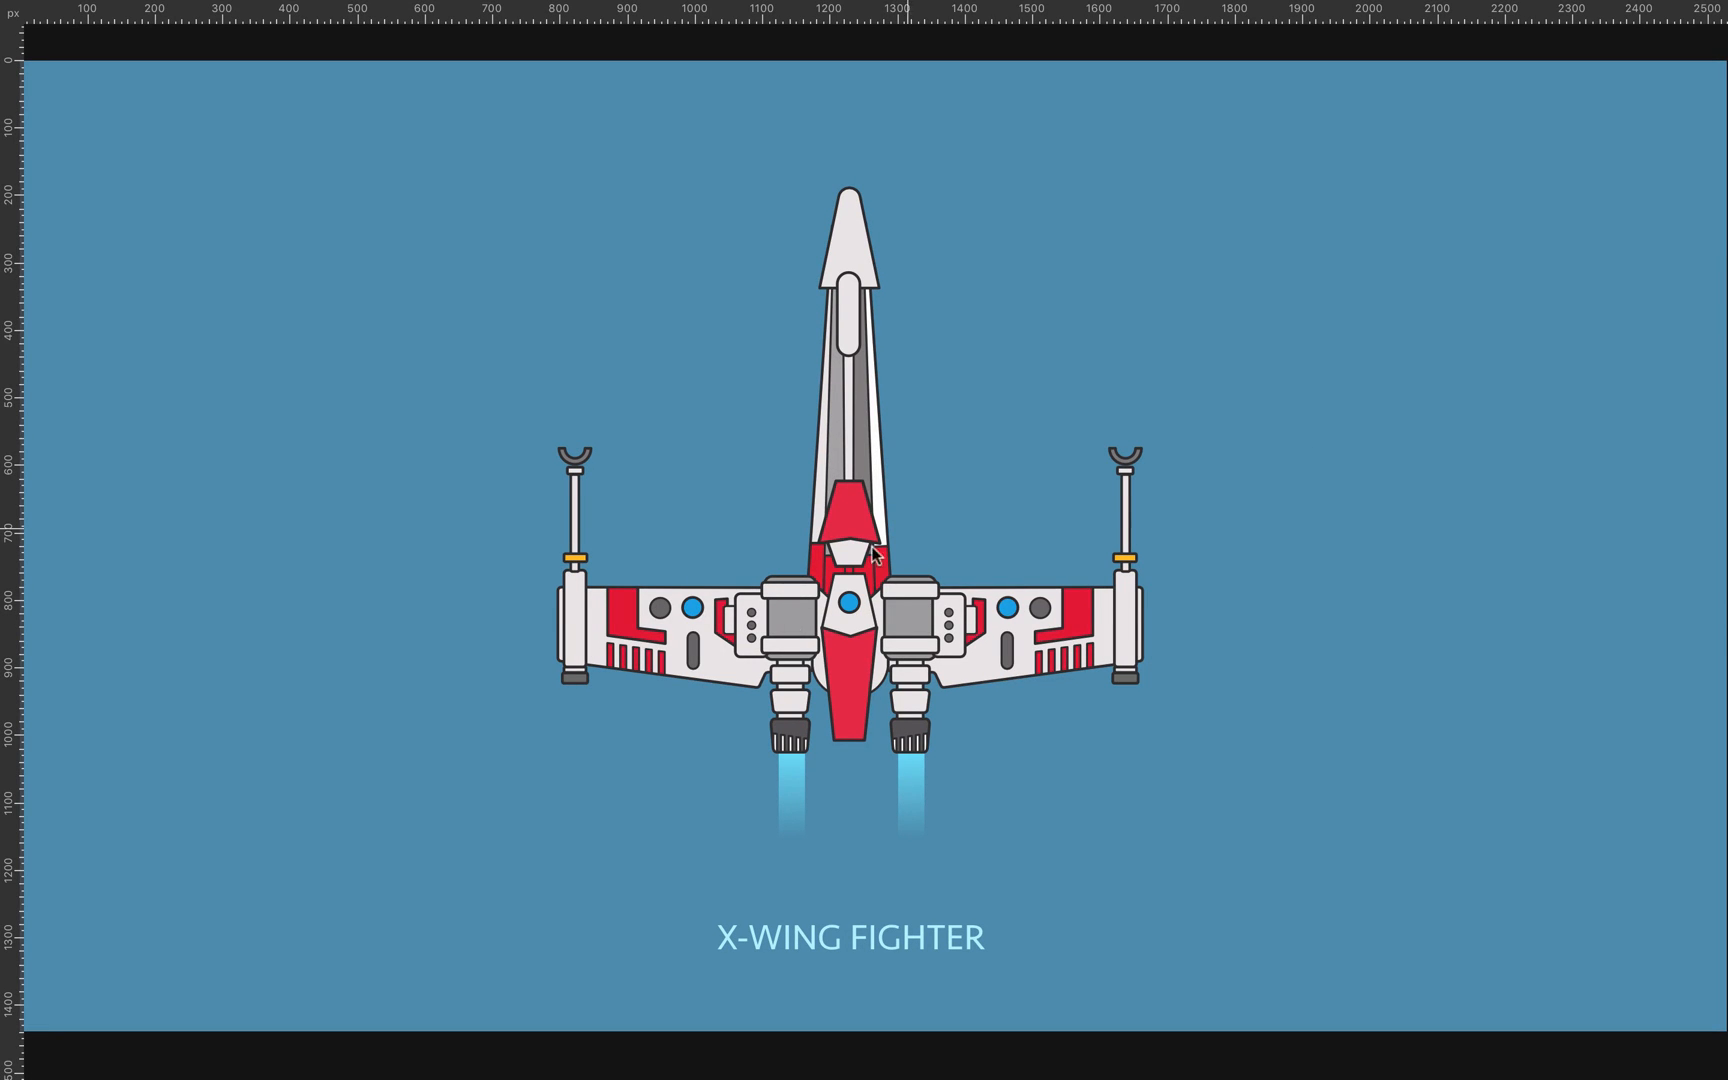
{"action": "mouse_move", "coordinate": [854, 659]}
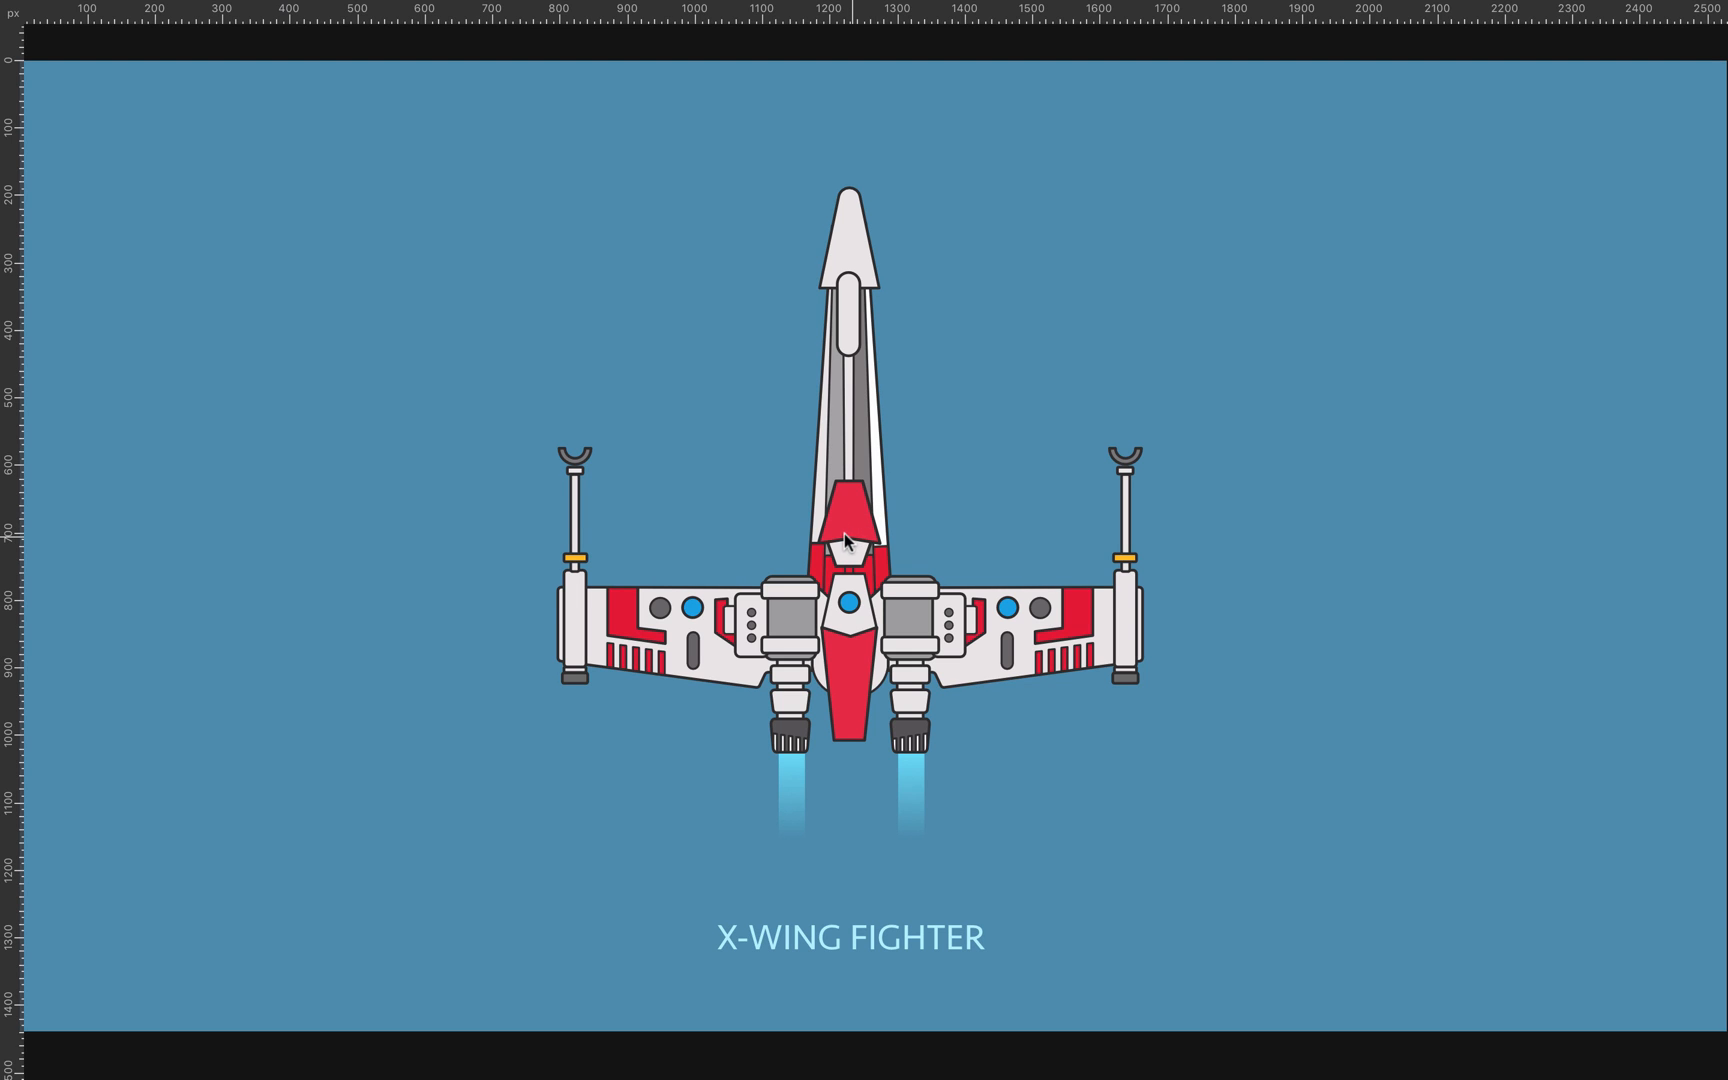
{"action": "mouse_move", "coordinate": [893, 582]}
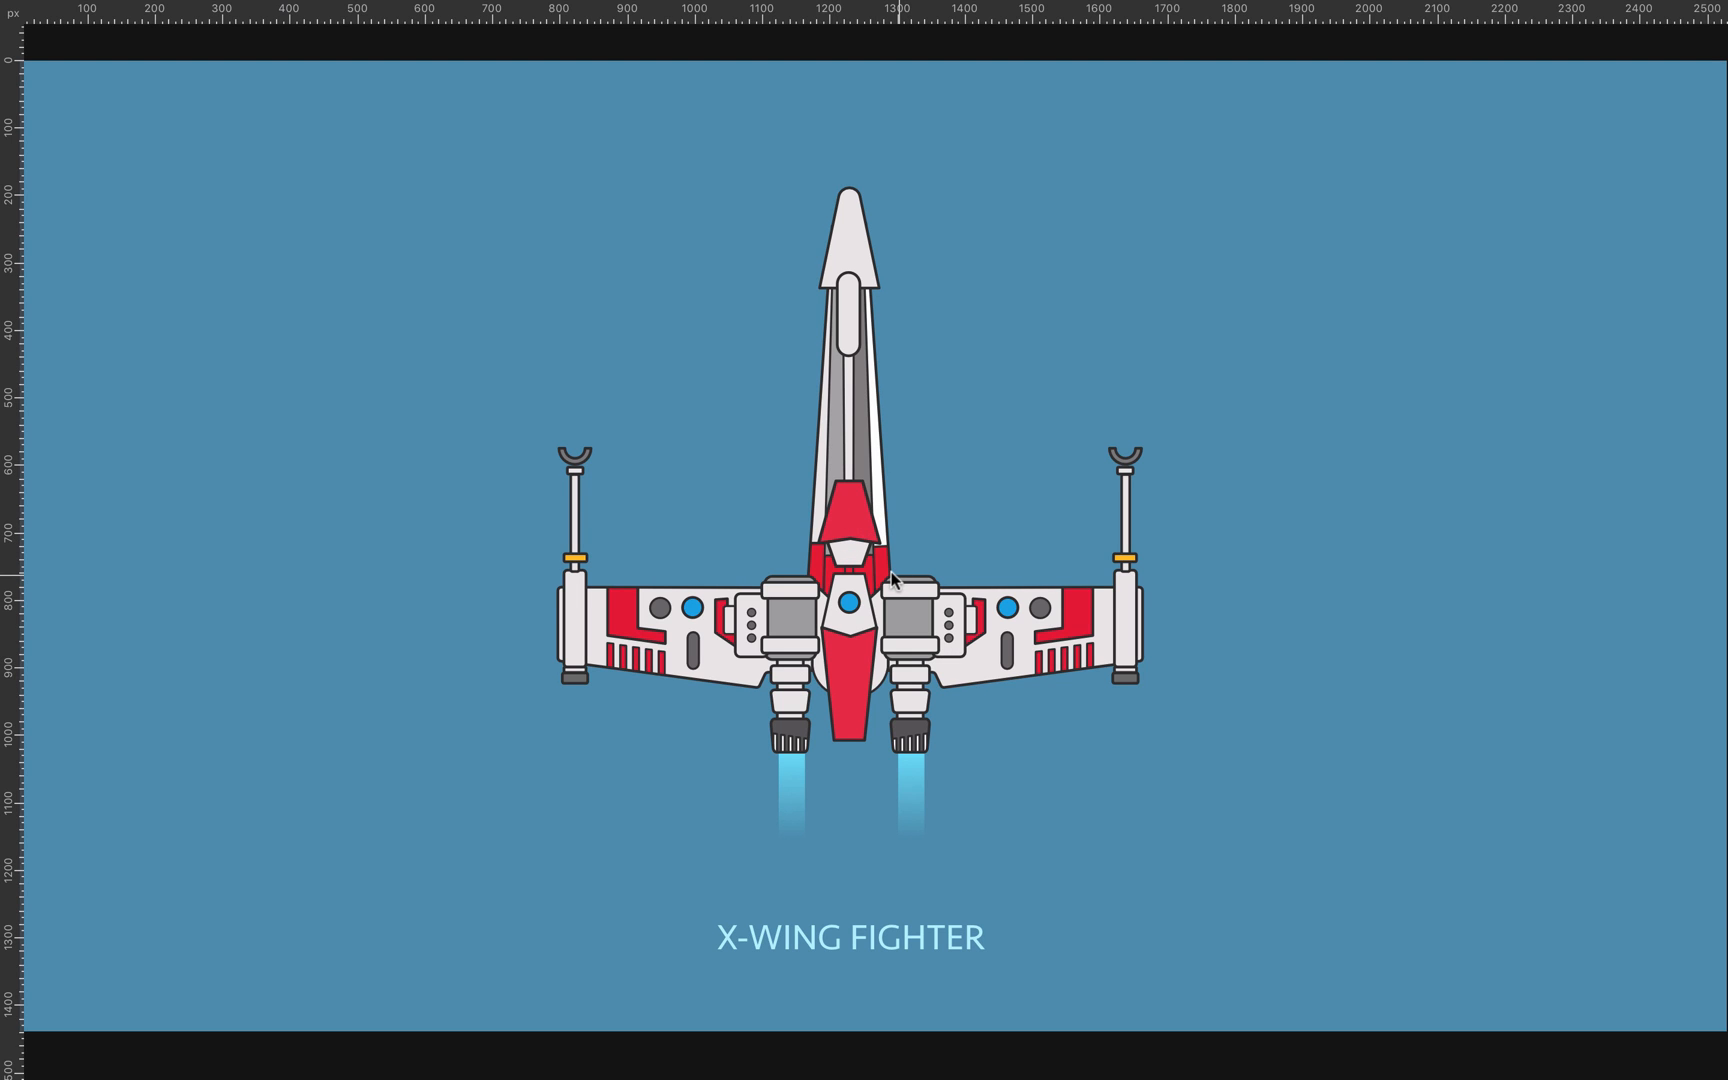
{"action": "mouse_move", "coordinate": [893, 560]}
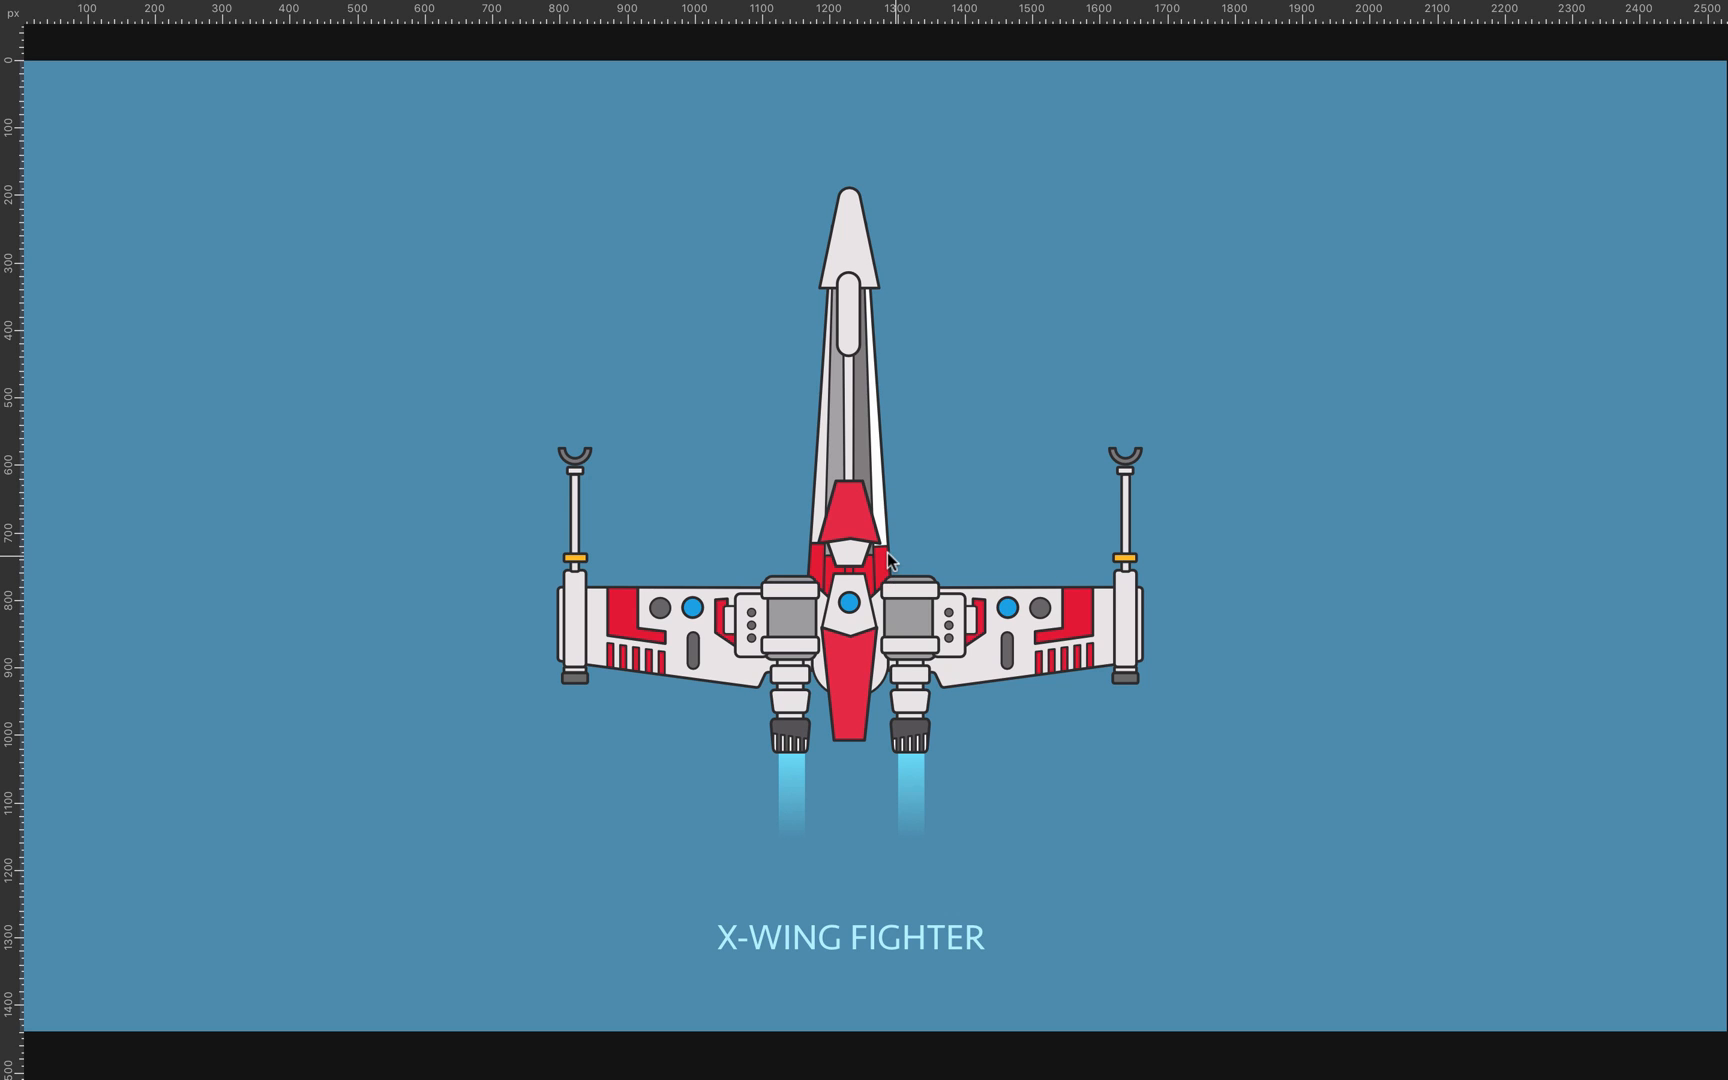
Step: Move the red X-wing left, delete its title, and show the spaceships Assets panel
{"action": "left_click", "coordinate": [851, 540]}
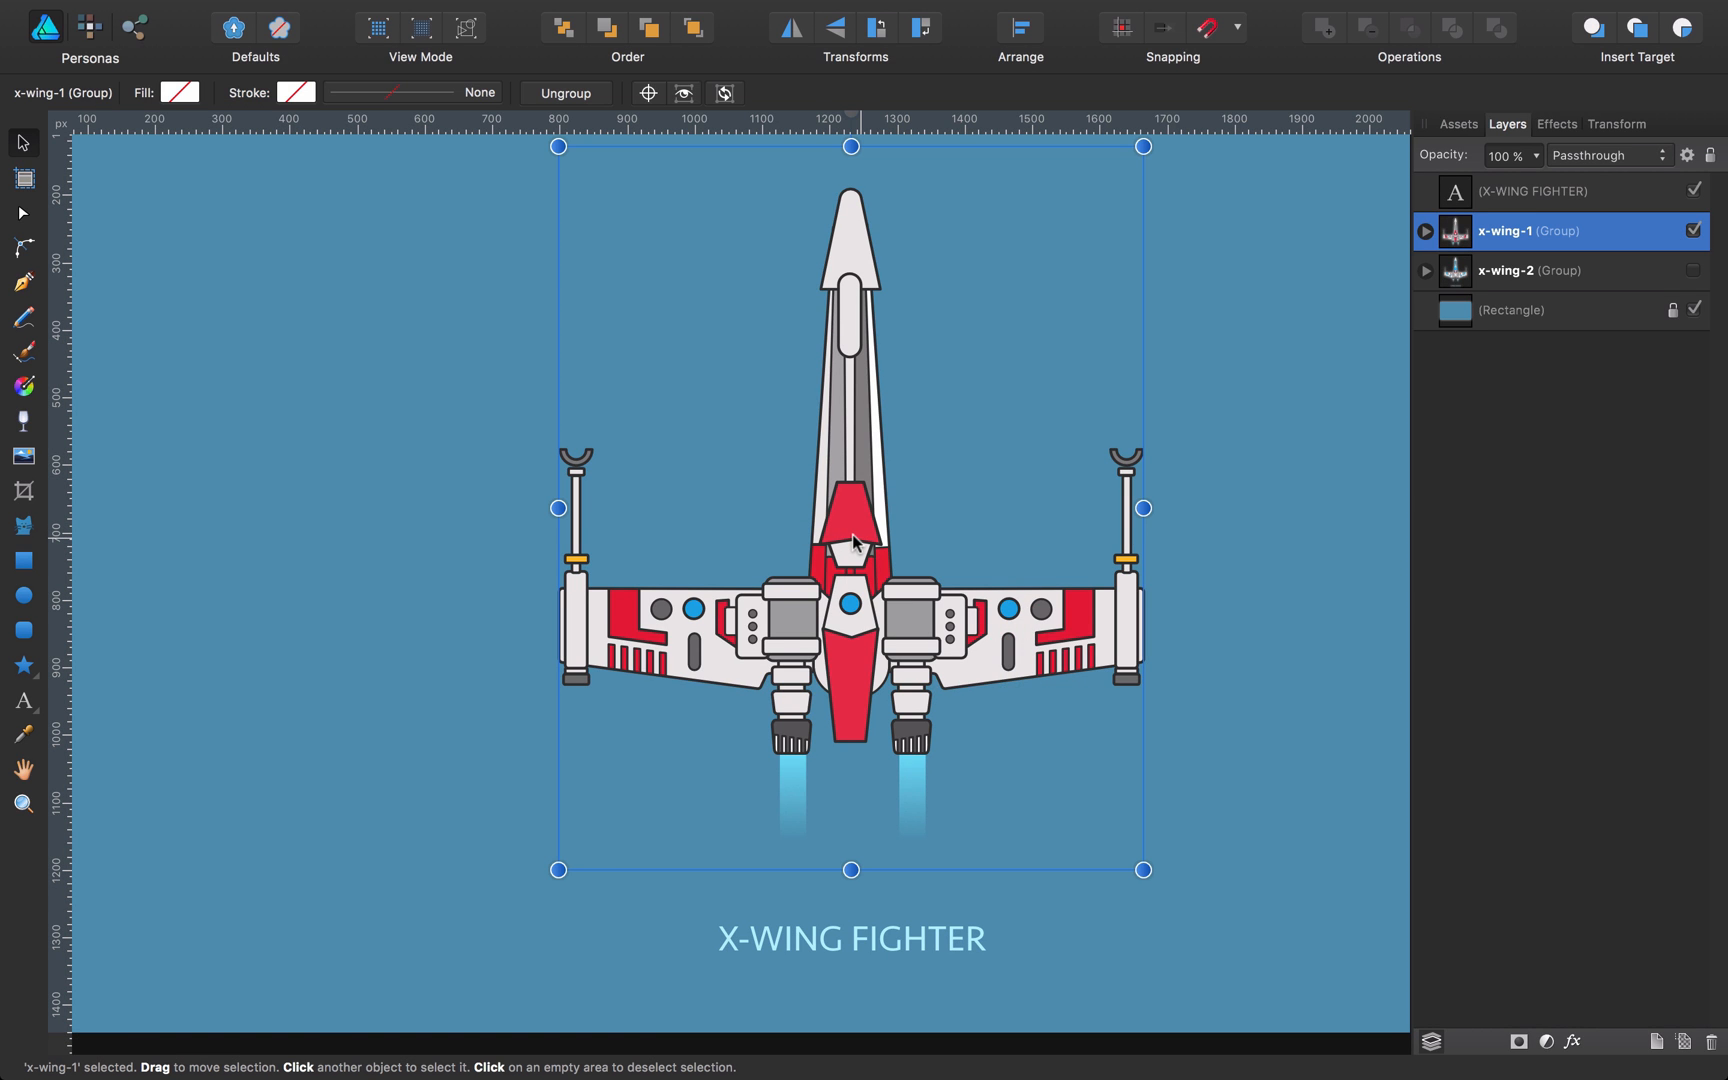
{"action": "left_click", "coordinate": [851, 939]}
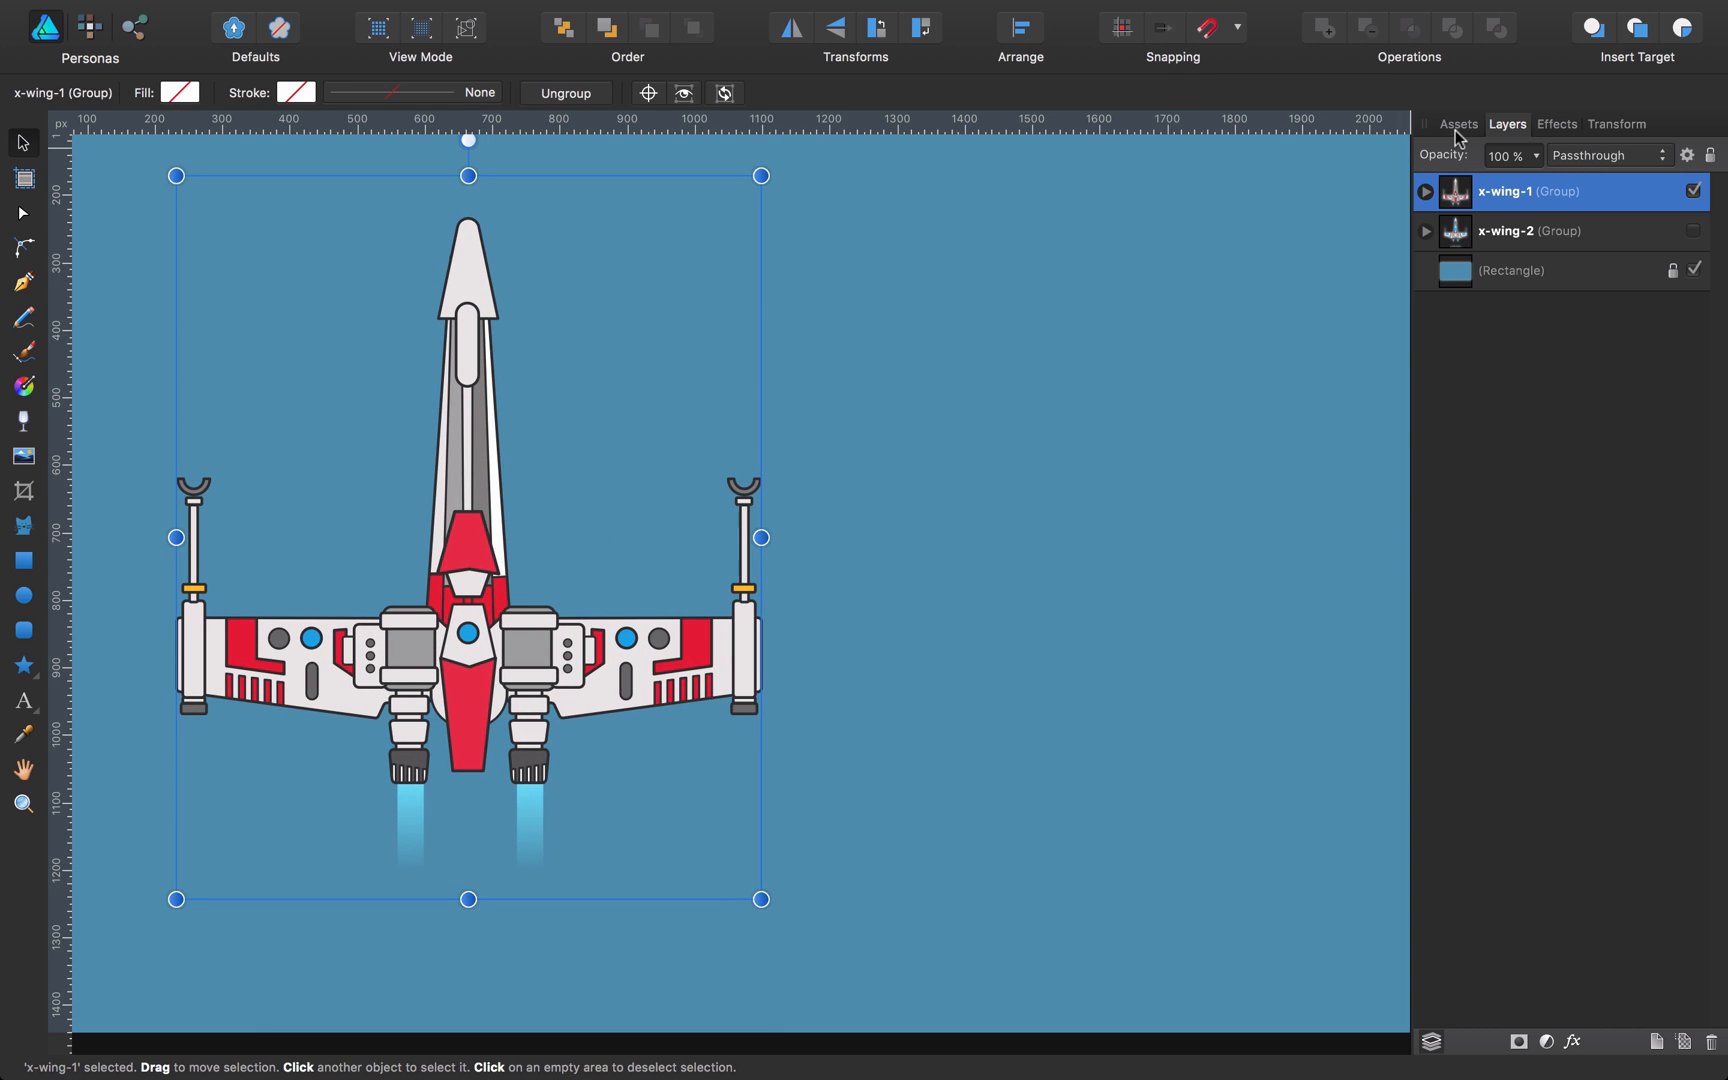
{"action": "left_click", "coordinate": [1457, 123]}
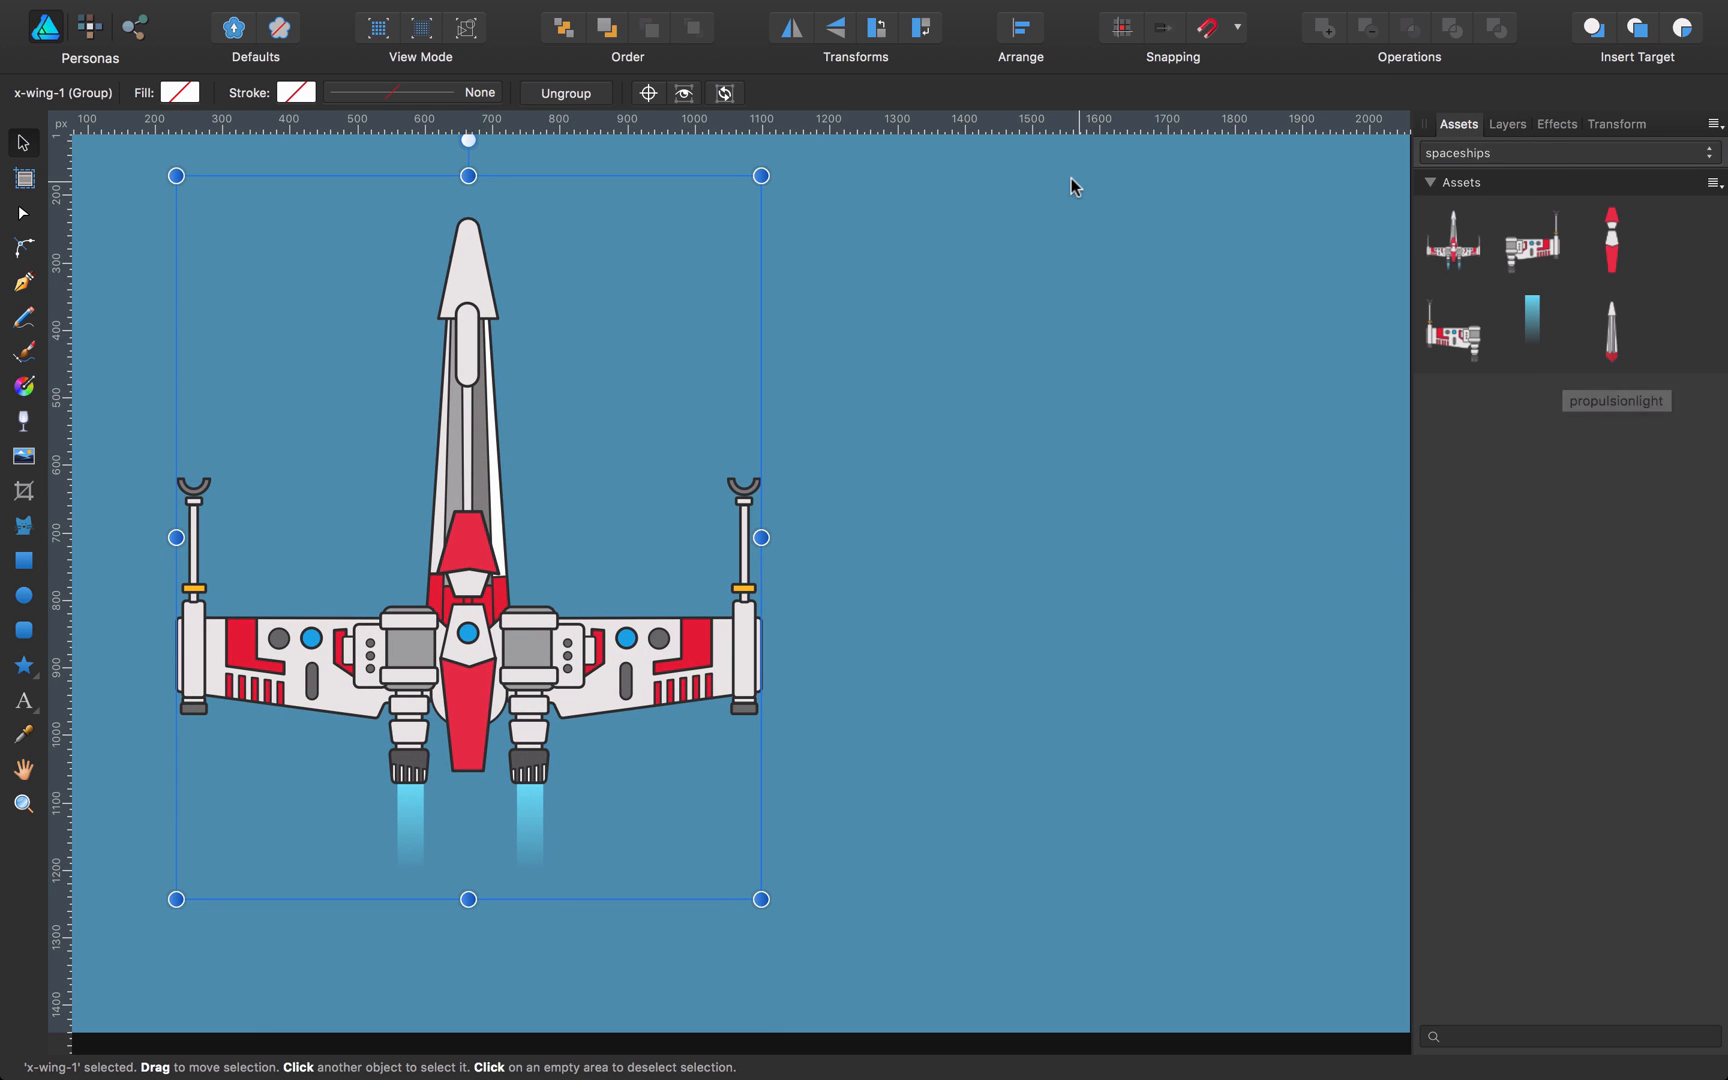
{"action": "left_click", "coordinate": [537, 12]}
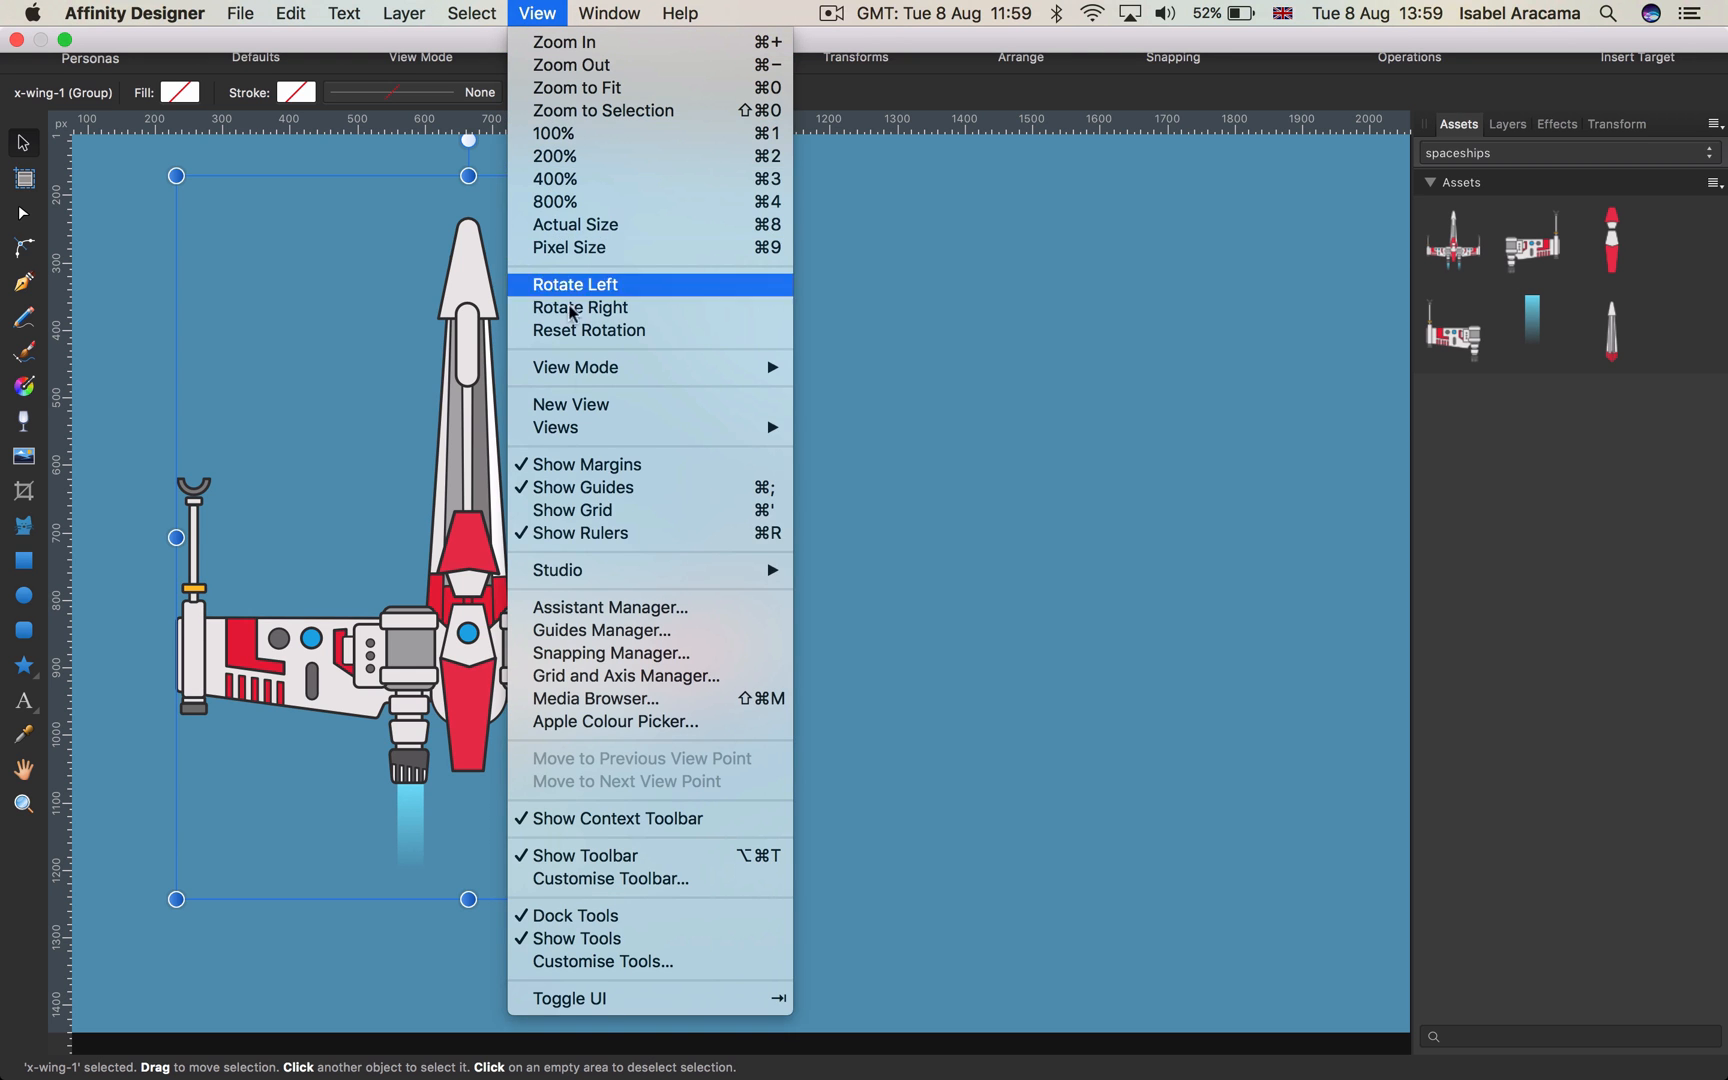
{"action": "mouse_move", "coordinate": [562, 570]}
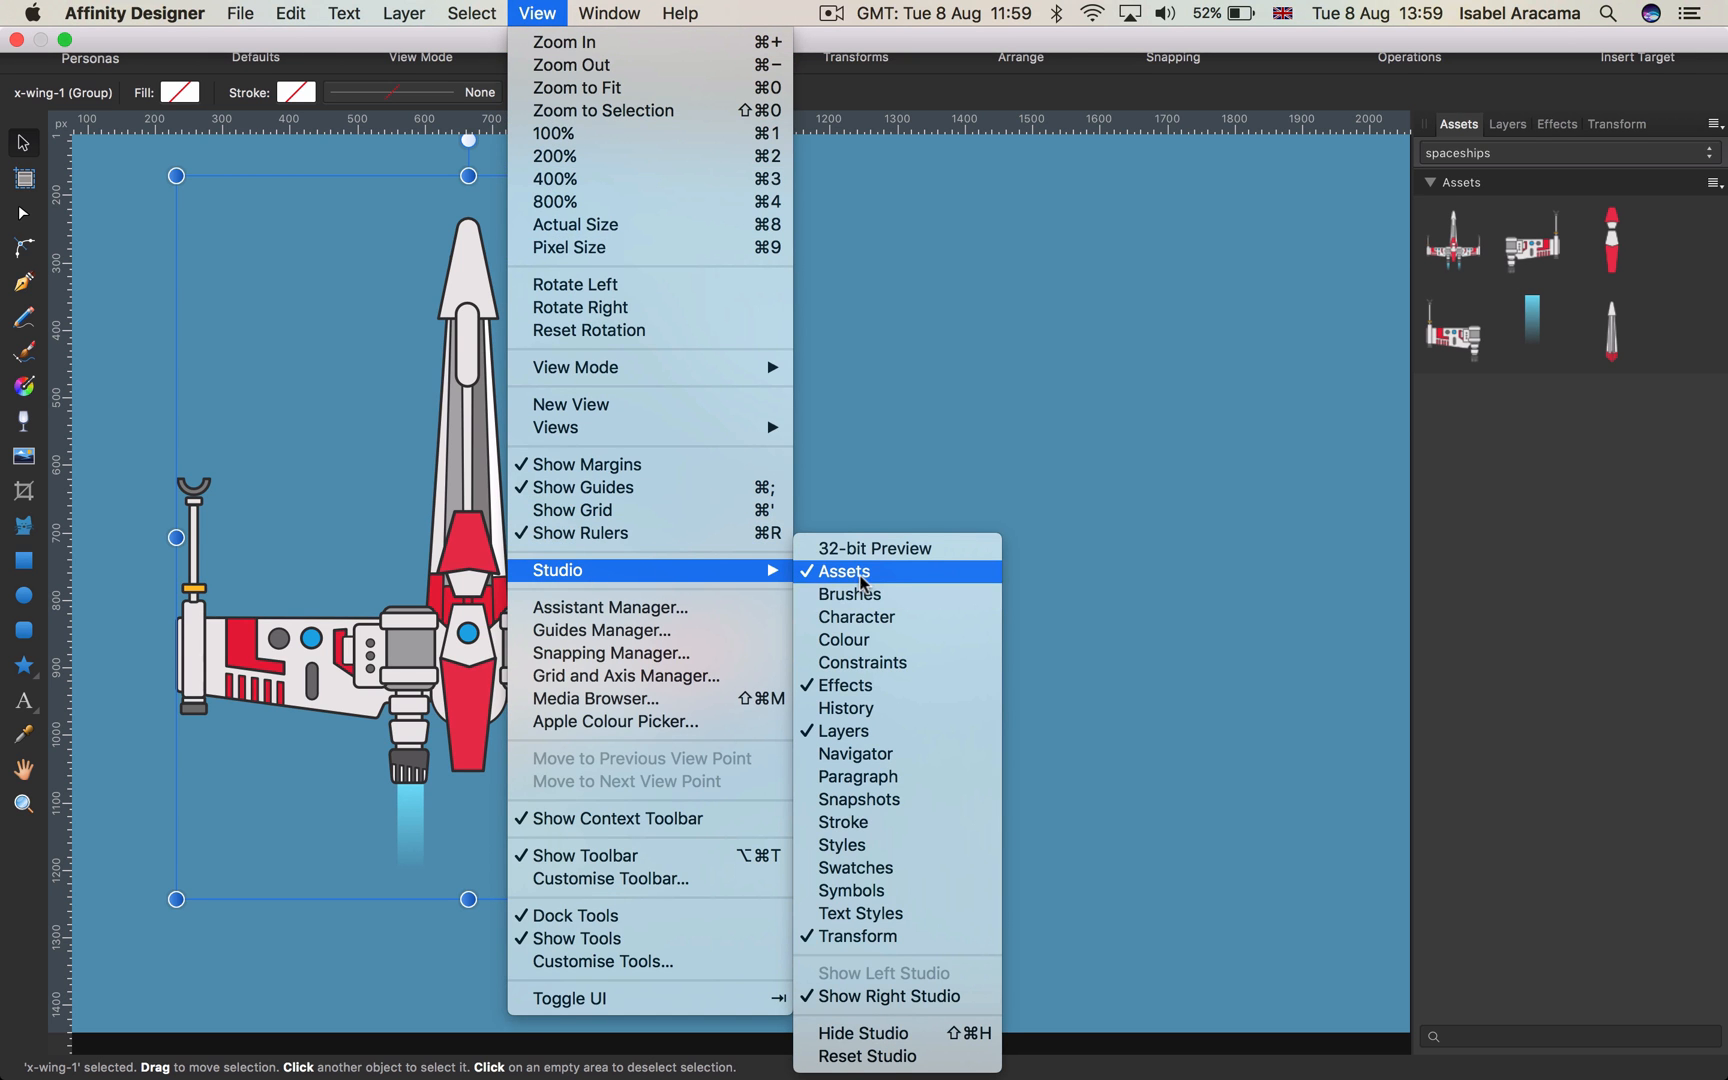
{"action": "left_click", "coordinate": [841, 571]}
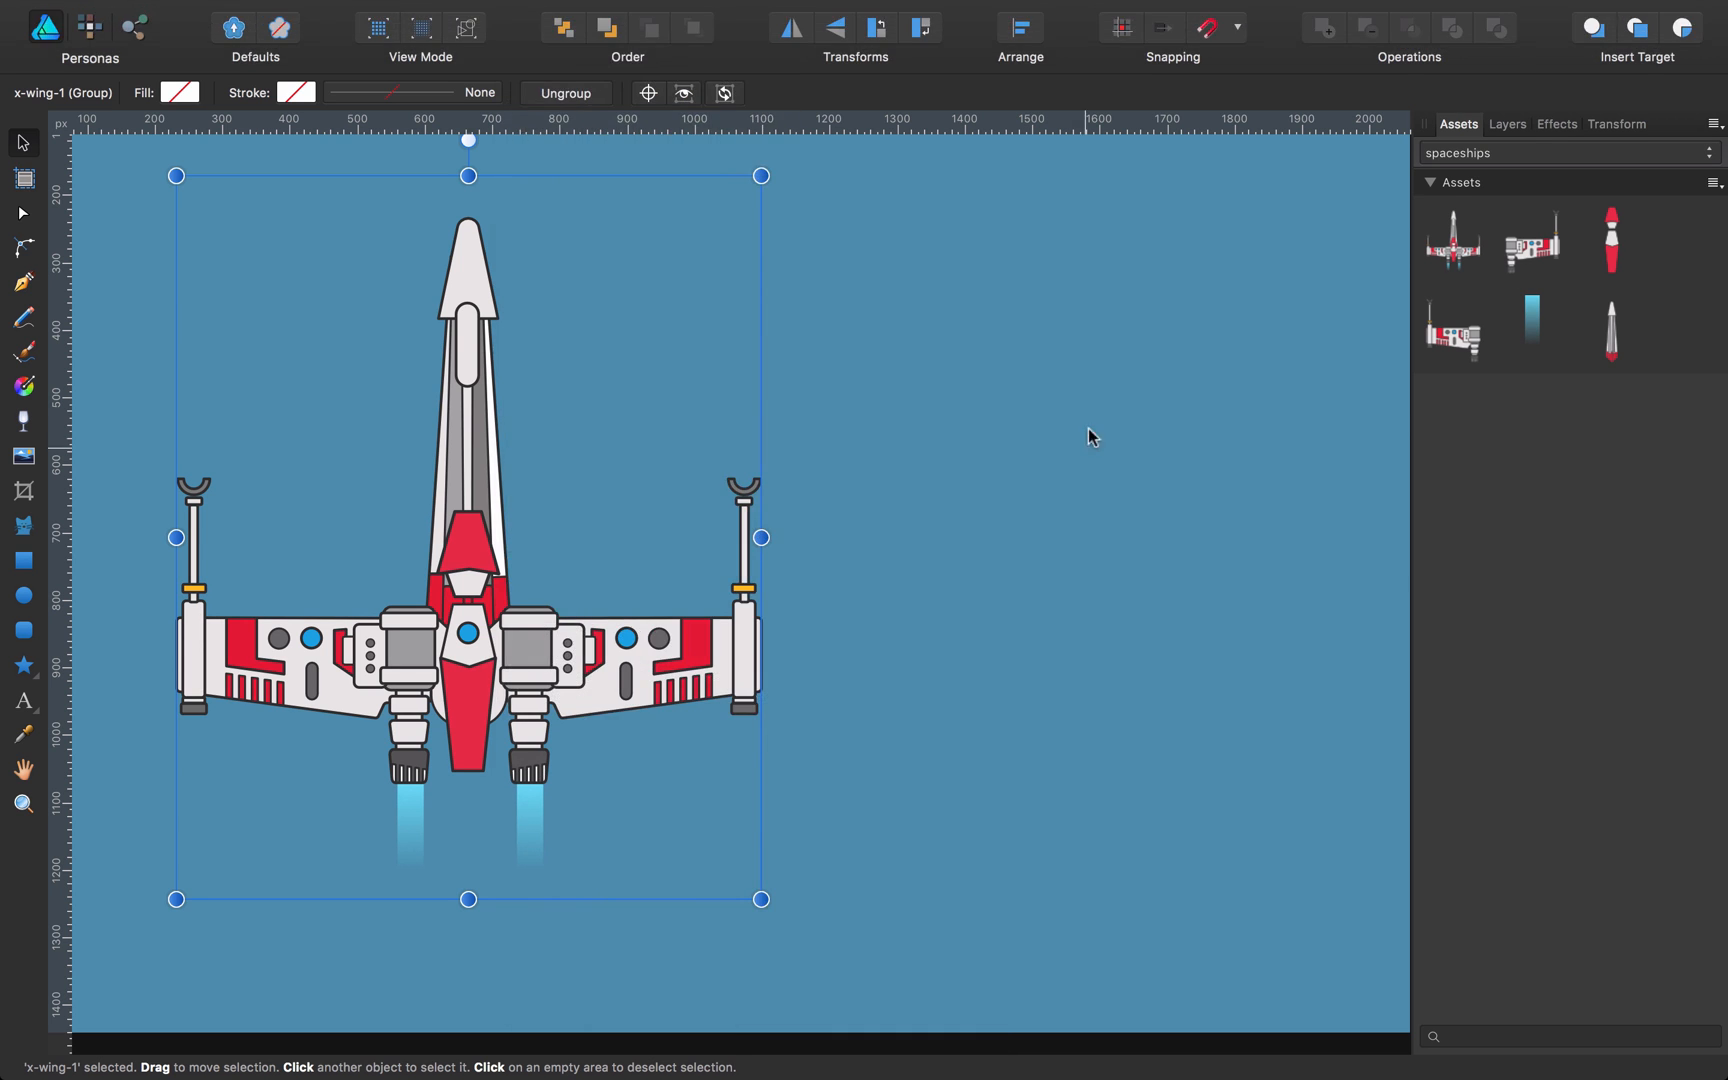
{"action": "mouse_move", "coordinate": [1530, 239]}
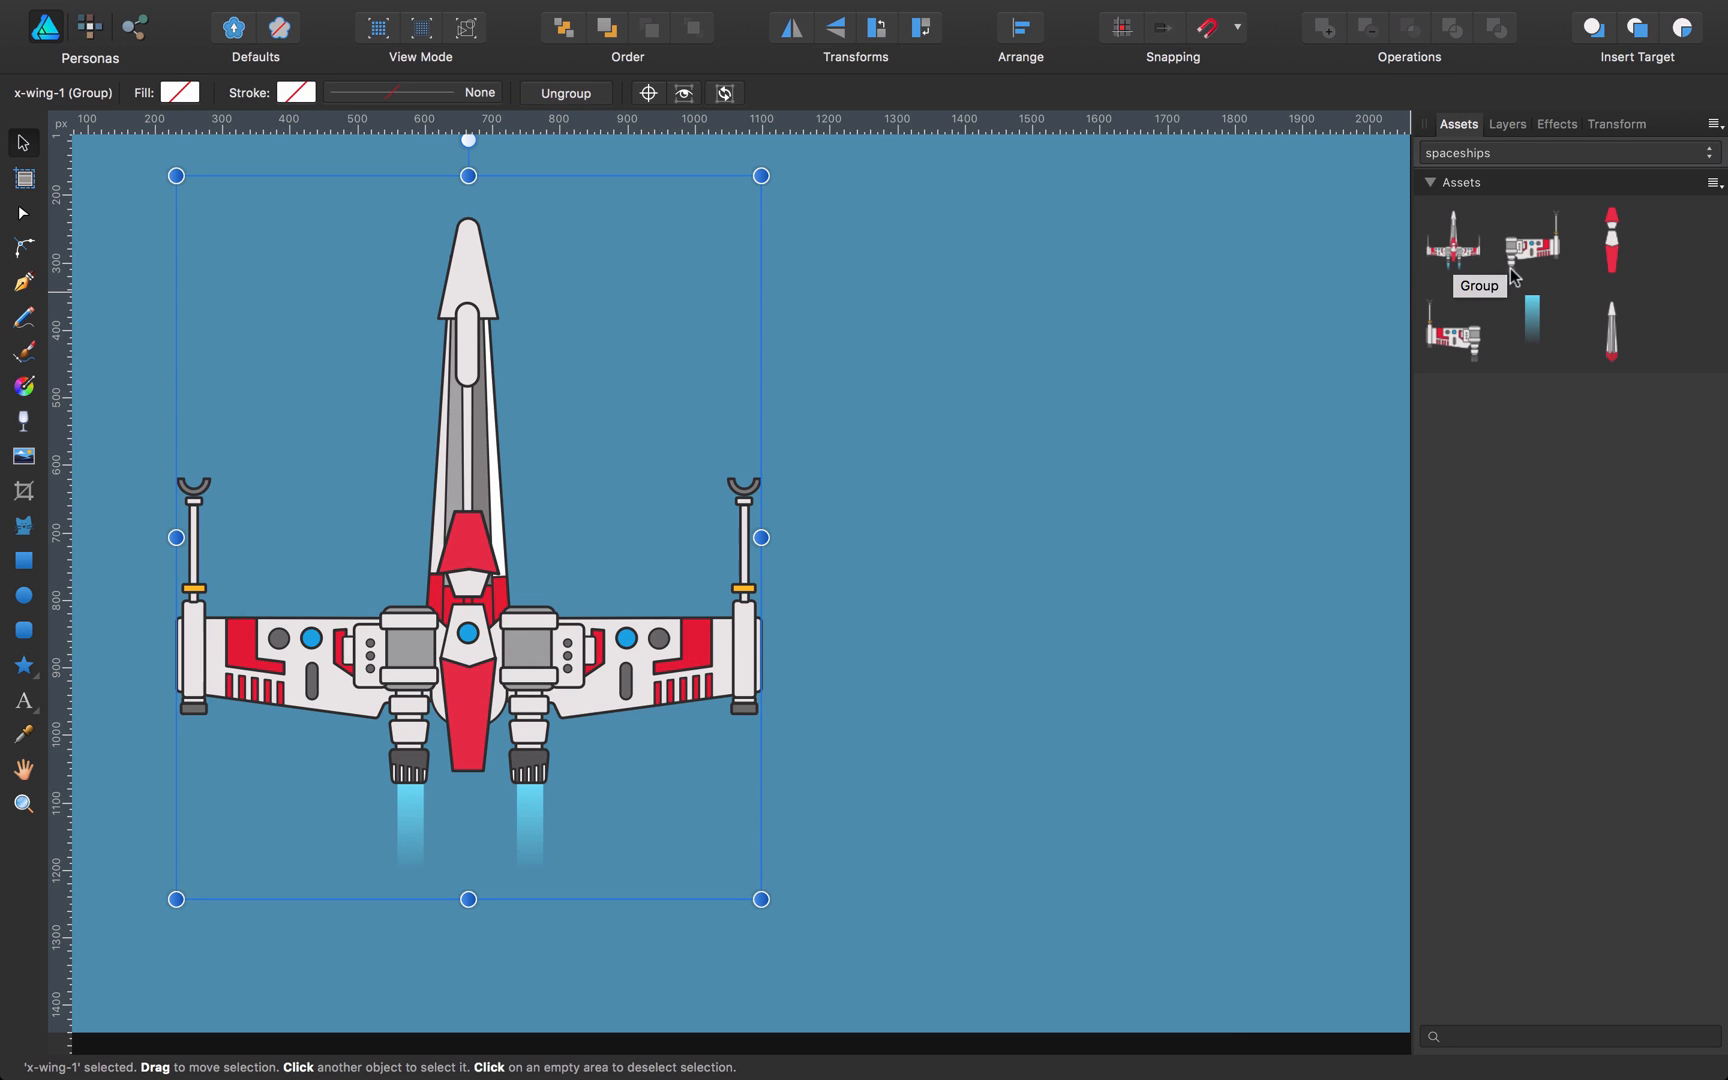
{"action": "mouse_move", "coordinate": [1596, 356]}
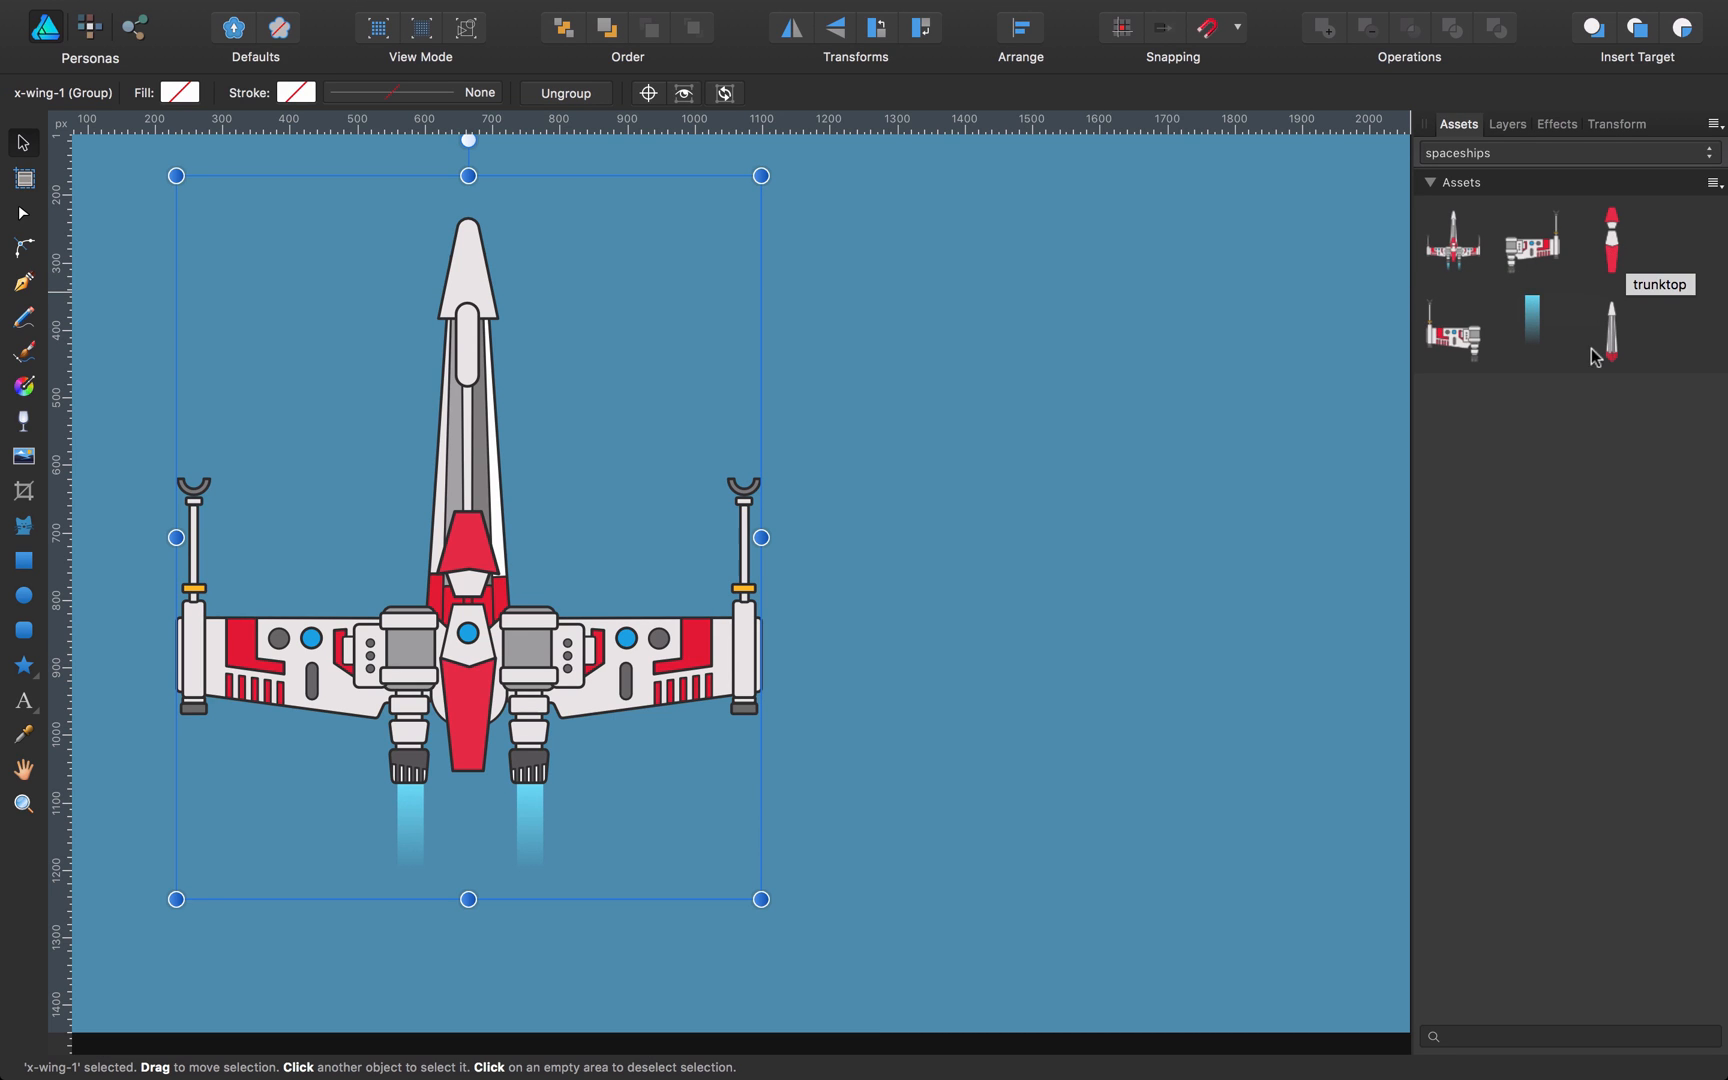
{"action": "mouse_move", "coordinate": [1457, 331]}
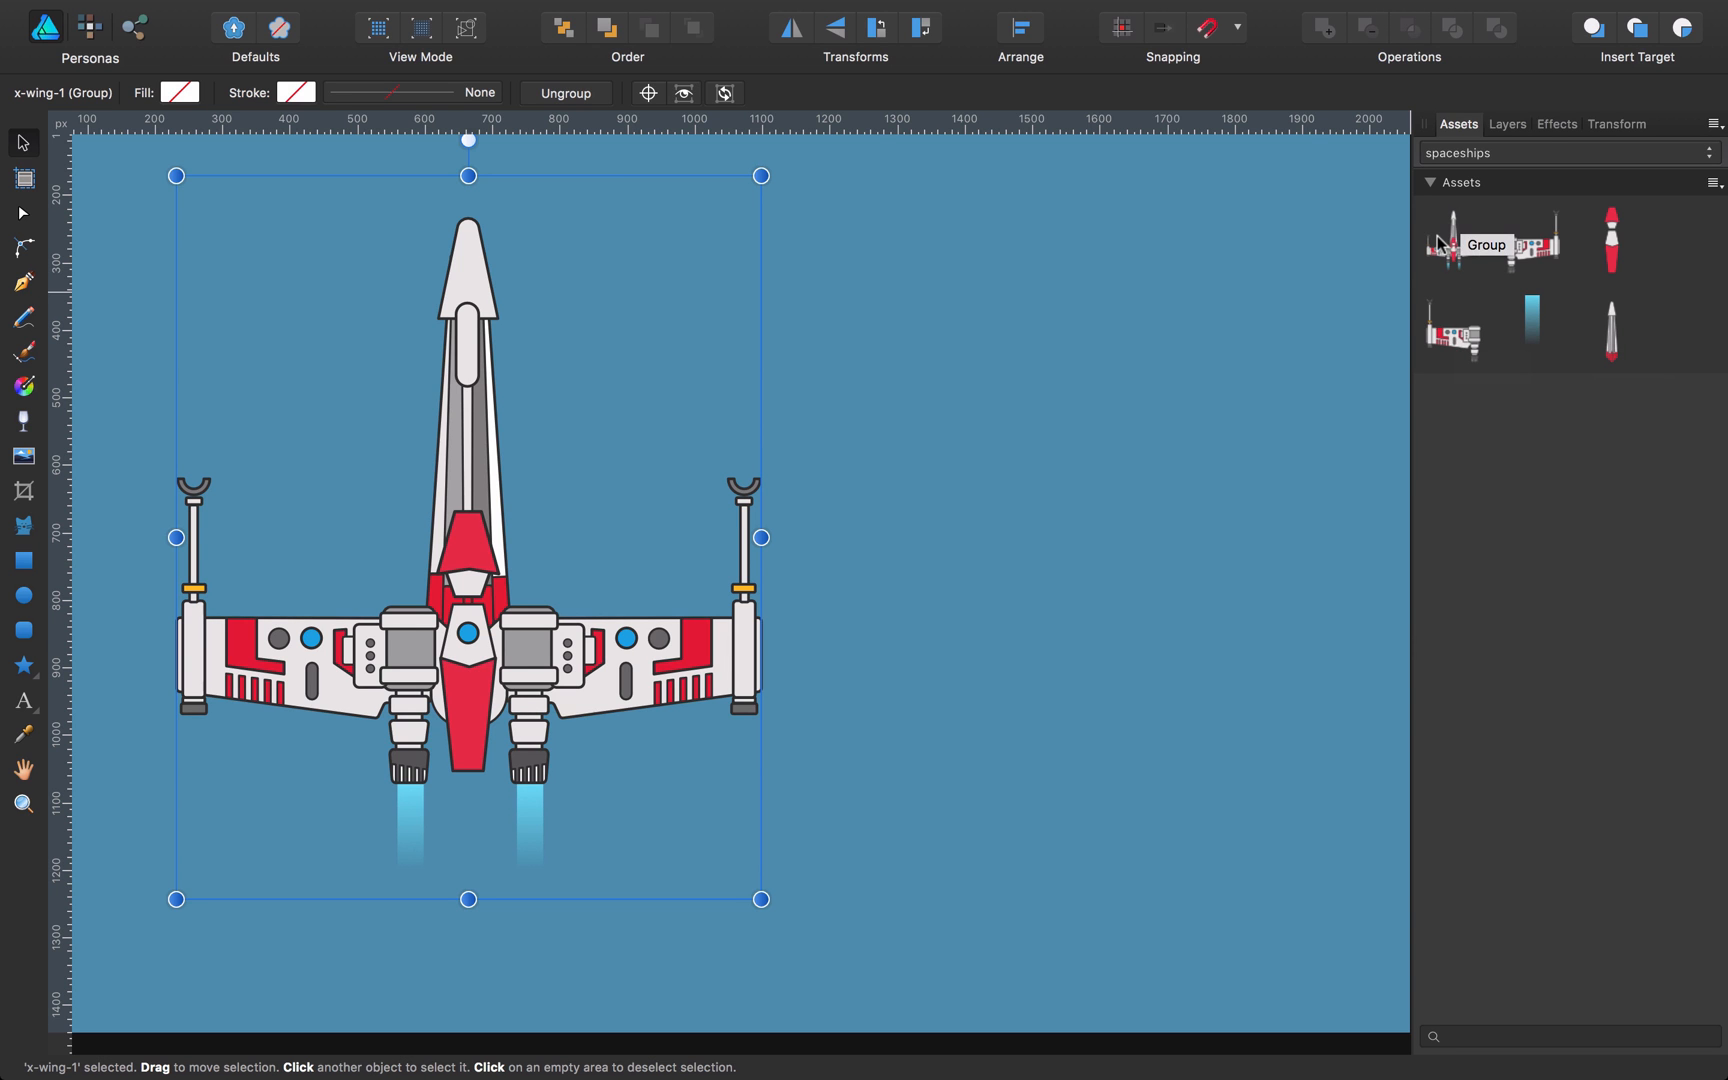
Step: Place a second X-wing copy from the assets to the right of the original
{"action": "left_click_drag", "start_coordinate": [1452, 240], "coordinate": [1086, 463]}
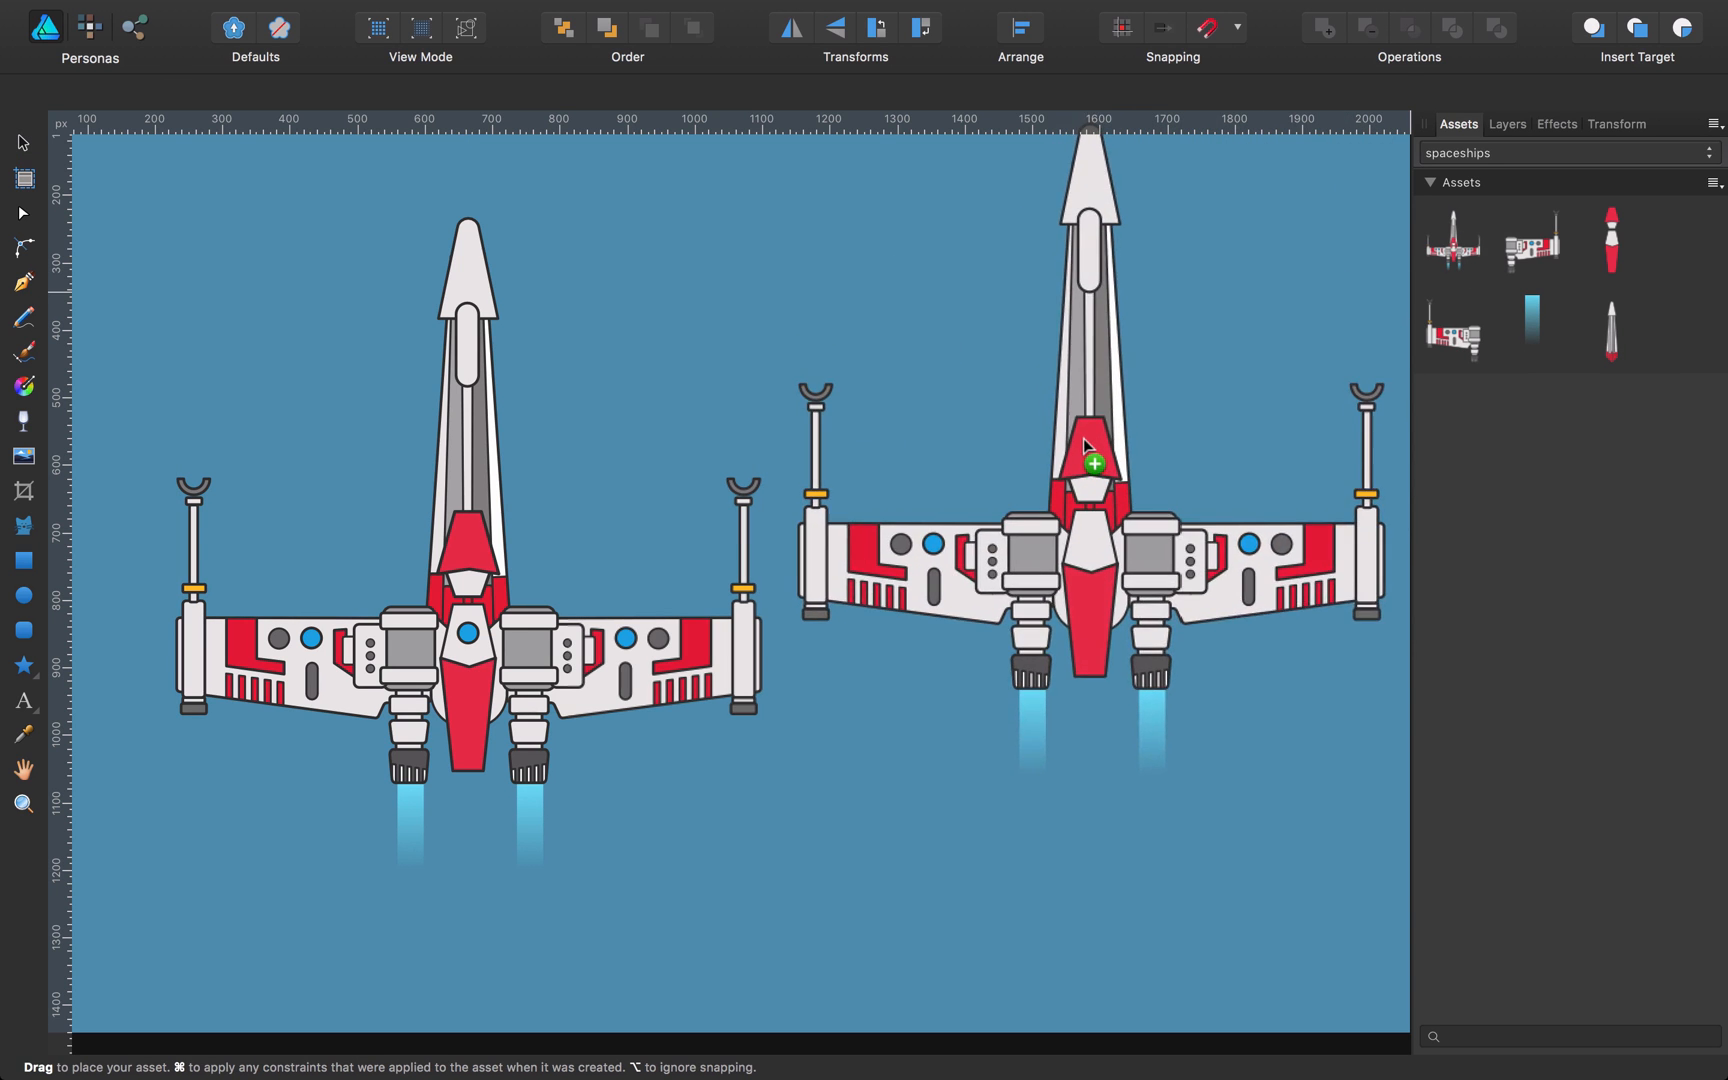
{"action": "left_click_drag", "start_coordinate": [1091, 463], "coordinate": [1074, 557]}
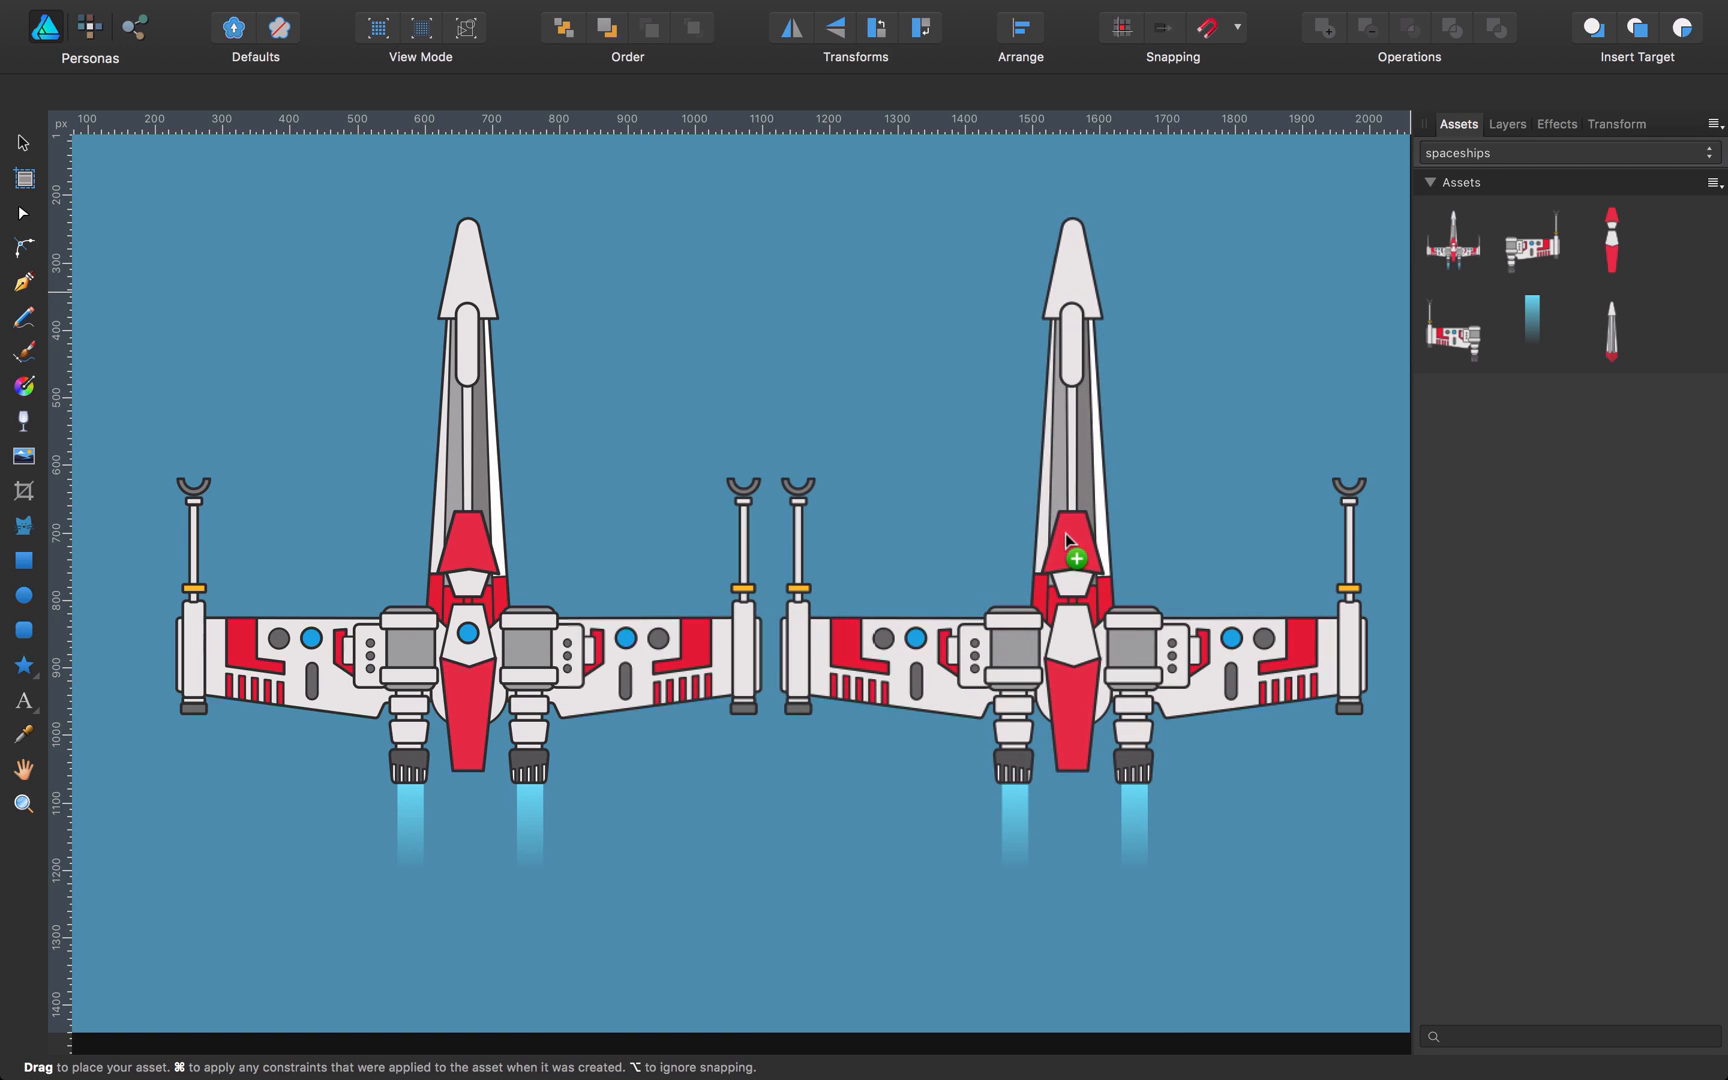
{"action": "left_click", "coordinate": [1074, 540]}
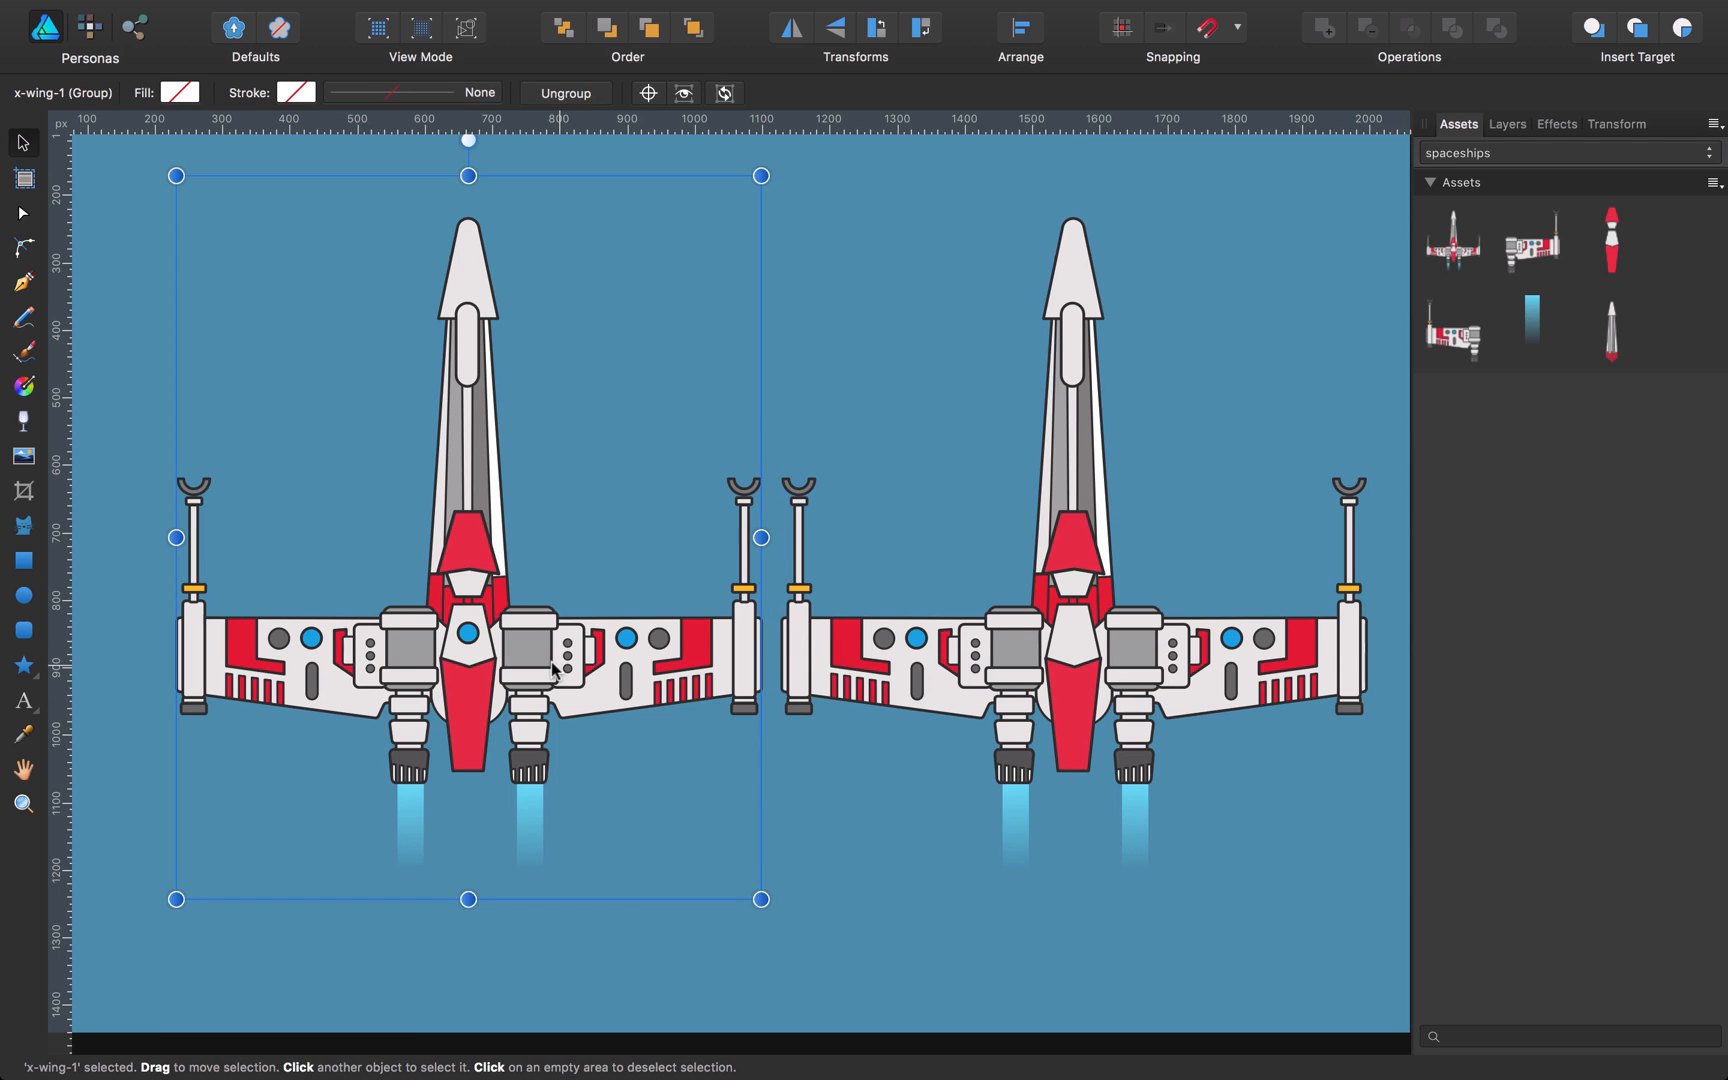
{"action": "mouse_move", "coordinate": [1532, 256]}
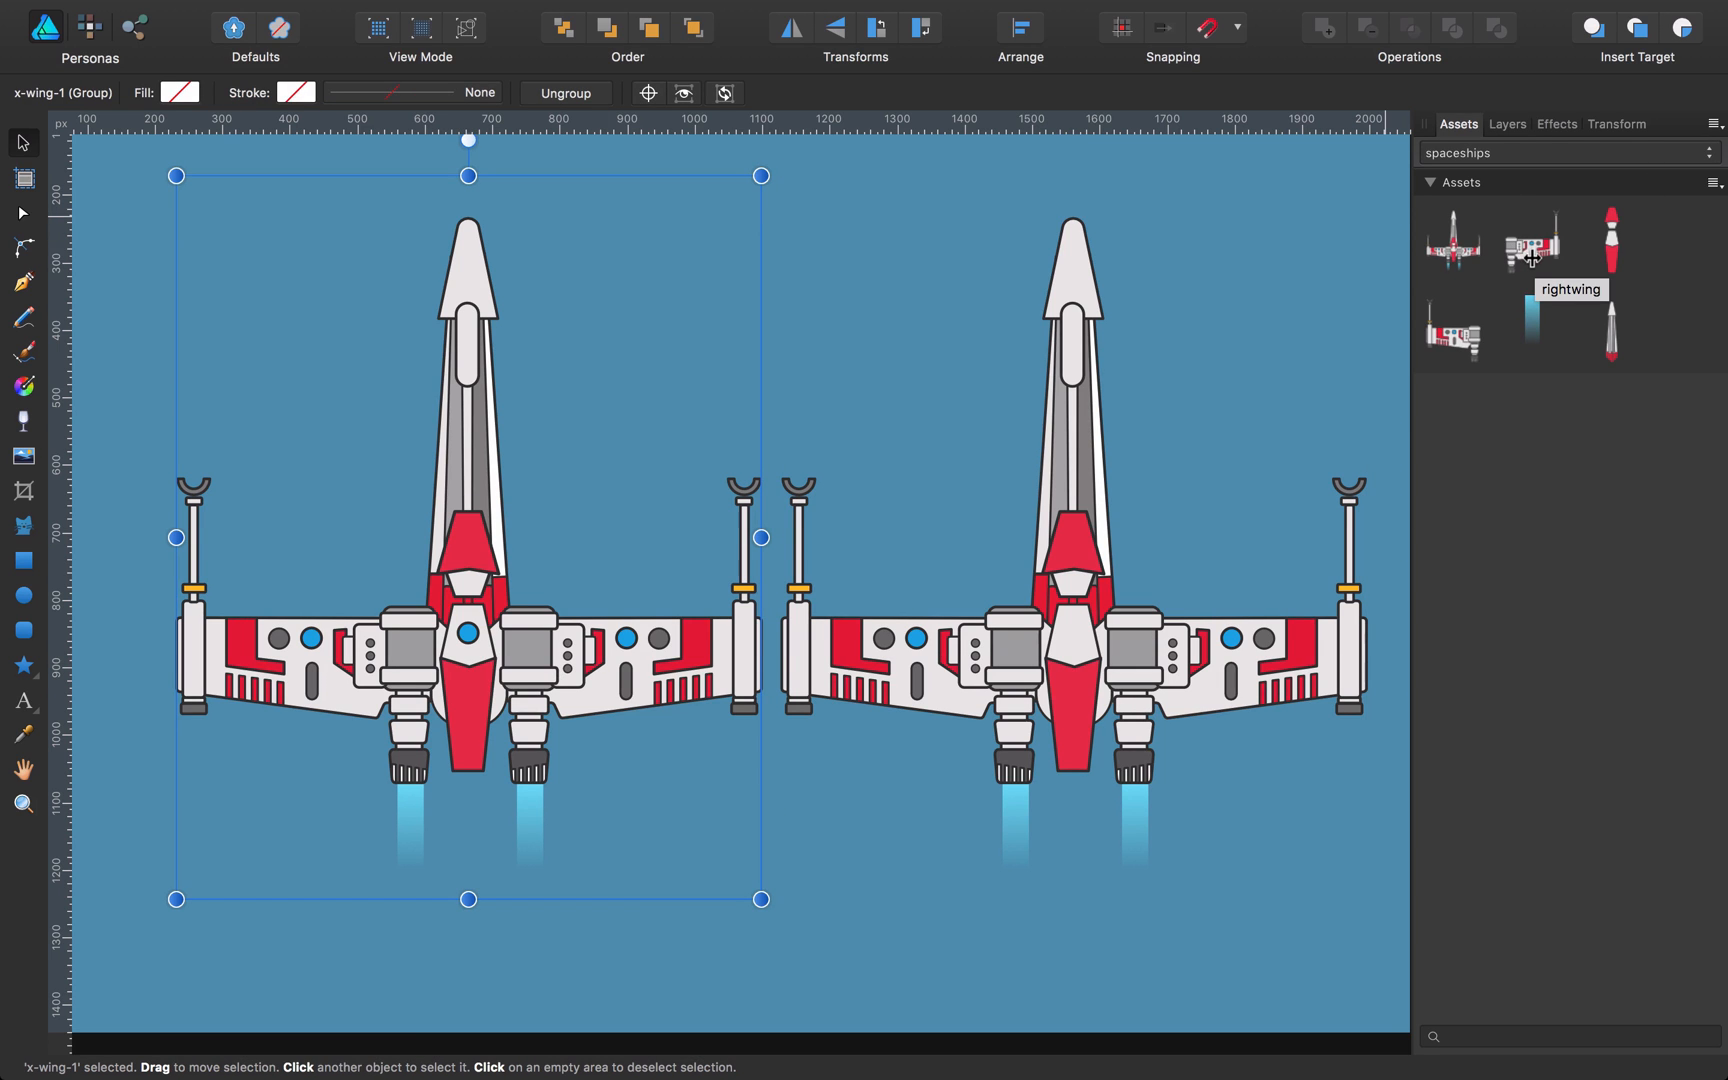
Step: Try placing the wing piece and engine glow assets, then deselect everything
{"action": "left_click_drag", "start_coordinate": [1529, 237], "coordinate": [871, 353]}
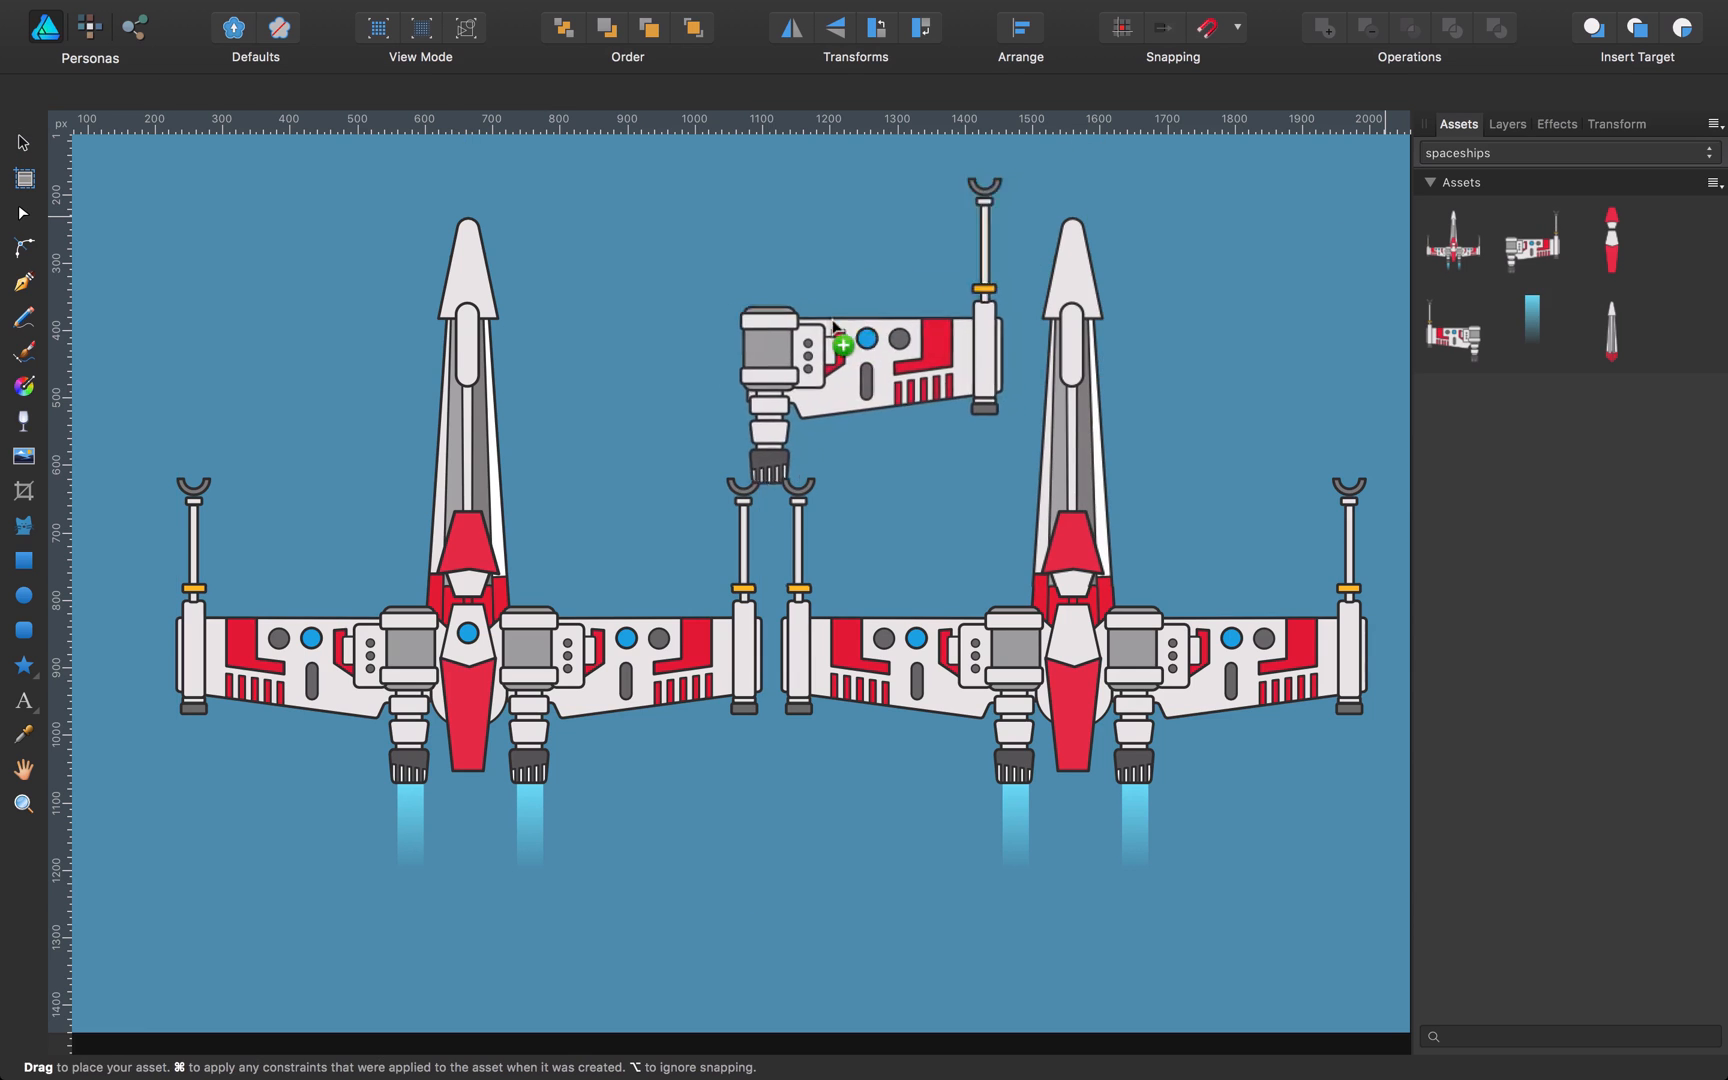
{"action": "left_click", "coordinate": [860, 364]}
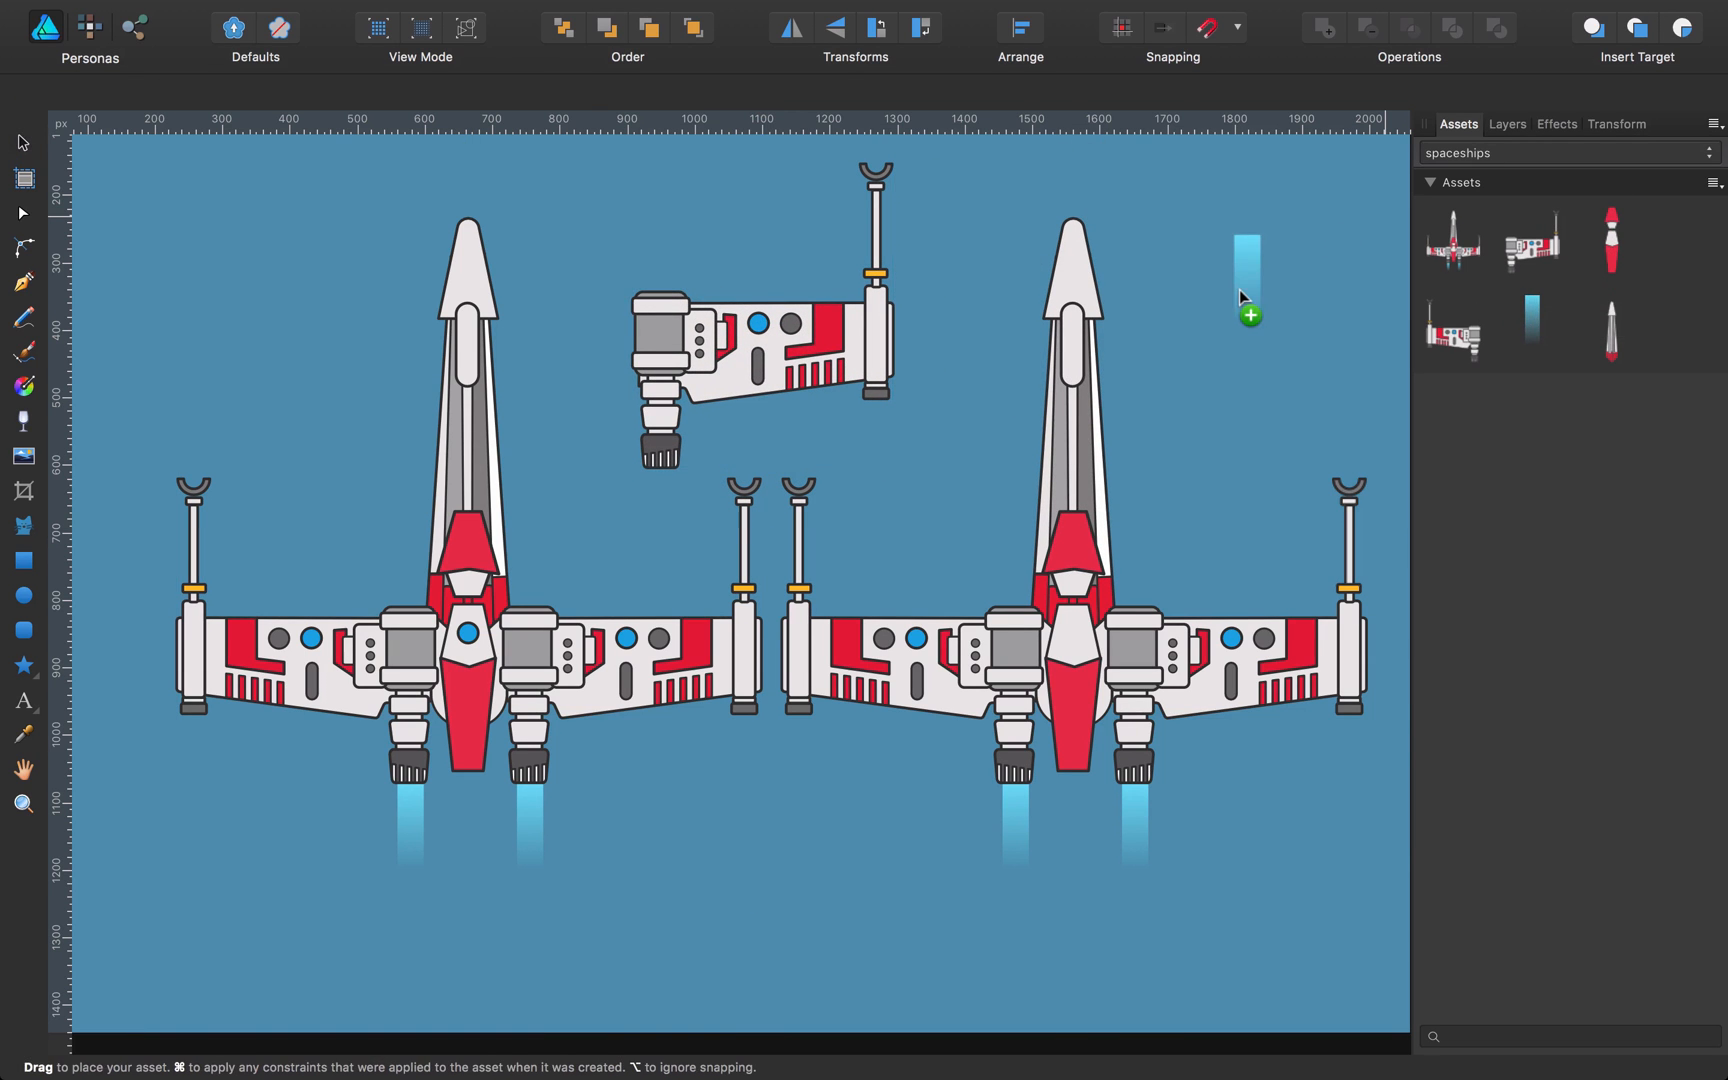
{"action": "left_click", "coordinate": [1246, 316]}
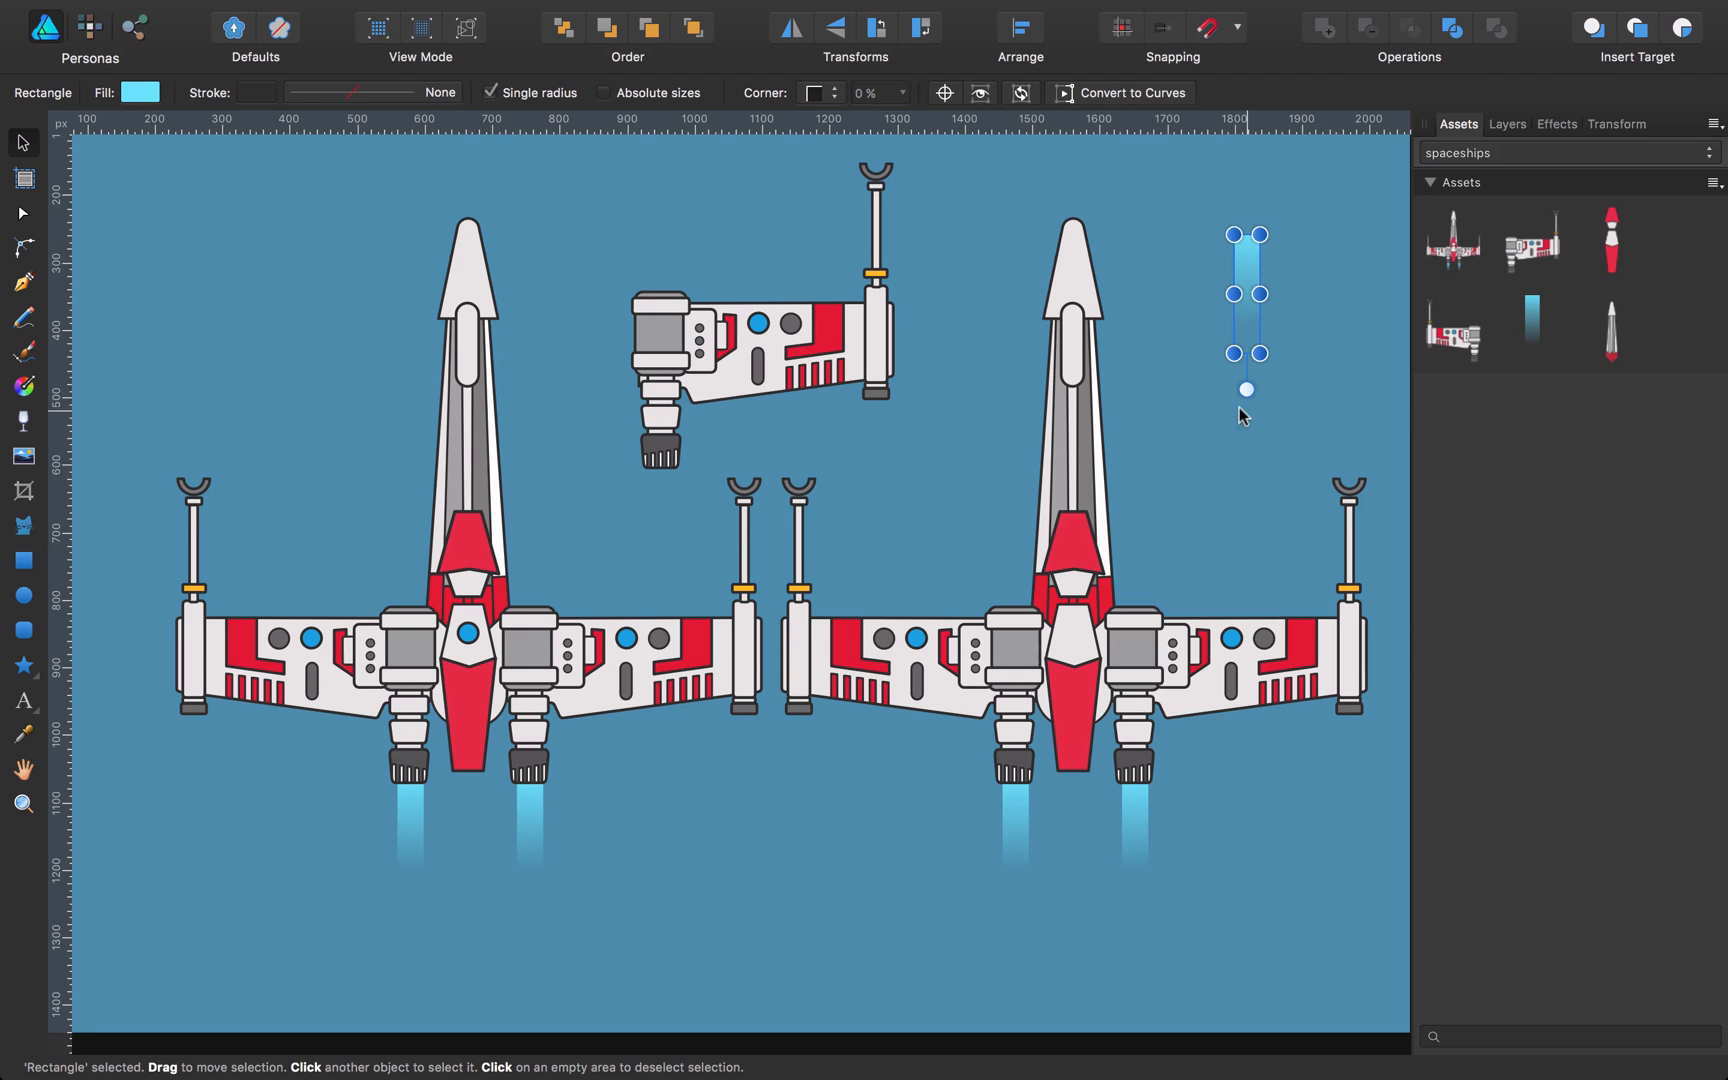
{"action": "left_click", "coordinate": [1287, 350]}
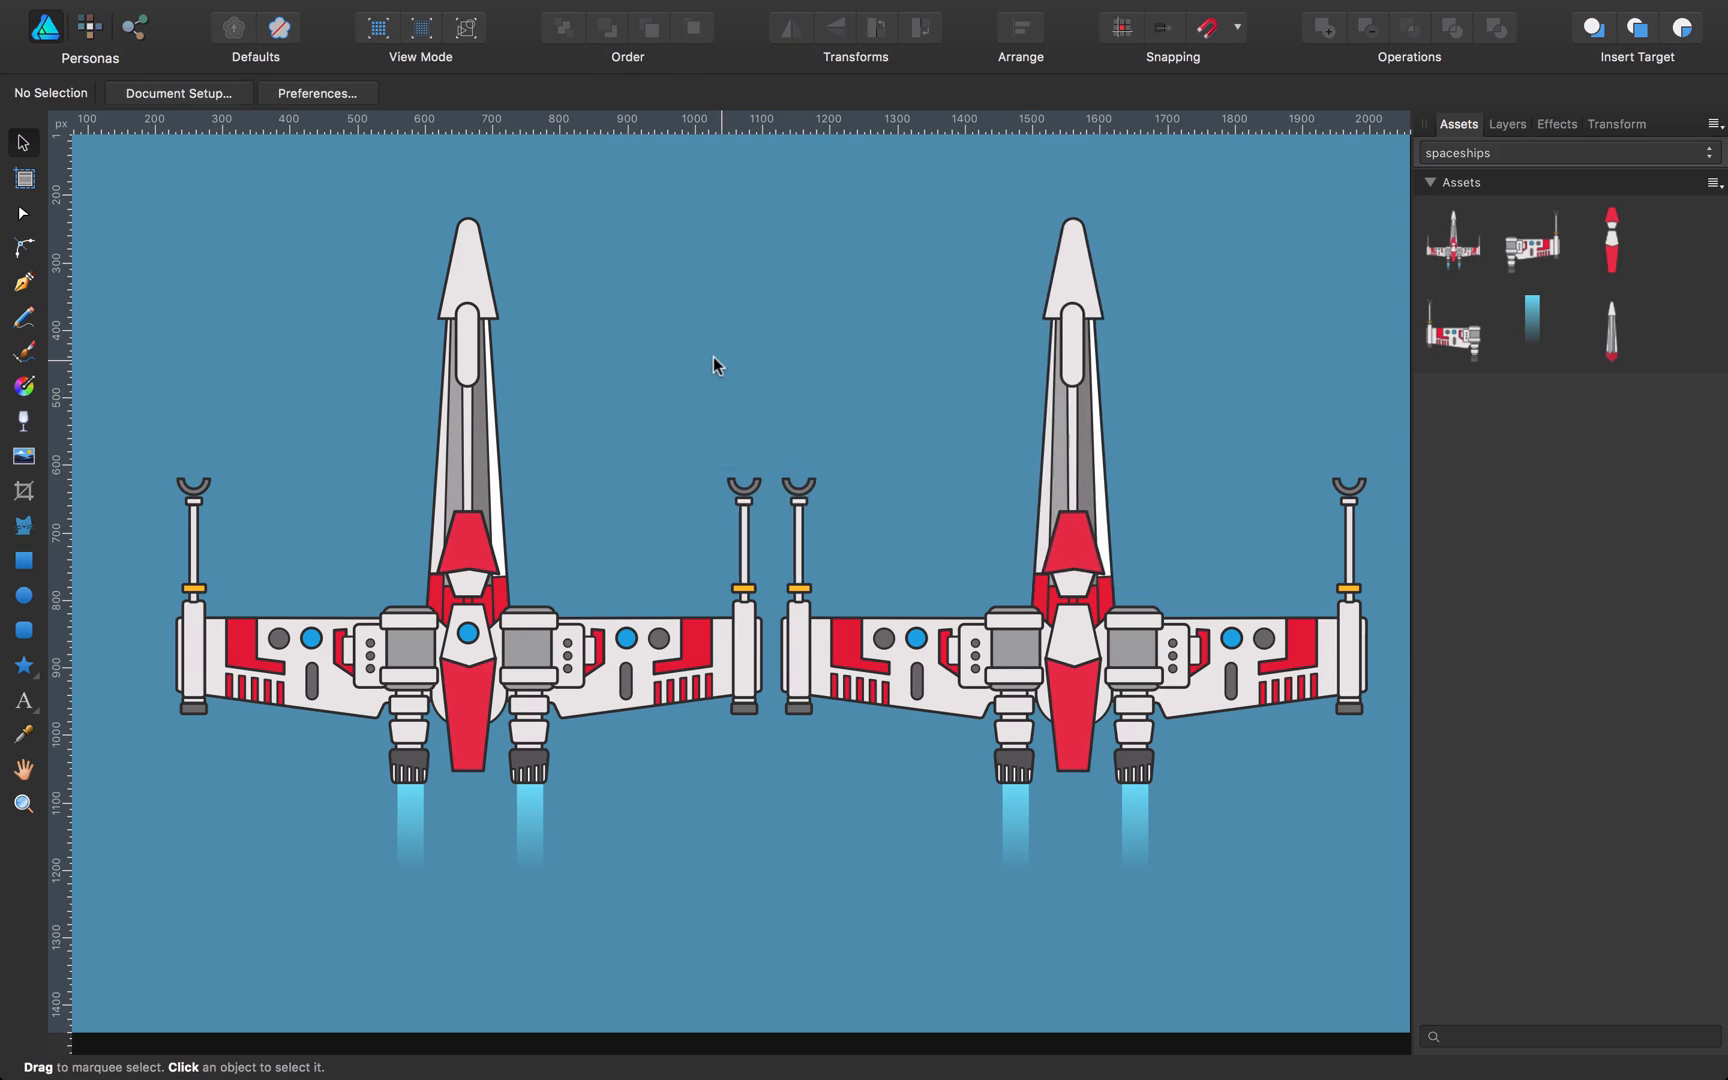
Step: Delete the duplicate ship and select the original red x-wing-1 group for saving
{"action": "left_click", "coordinate": [1069, 474]}
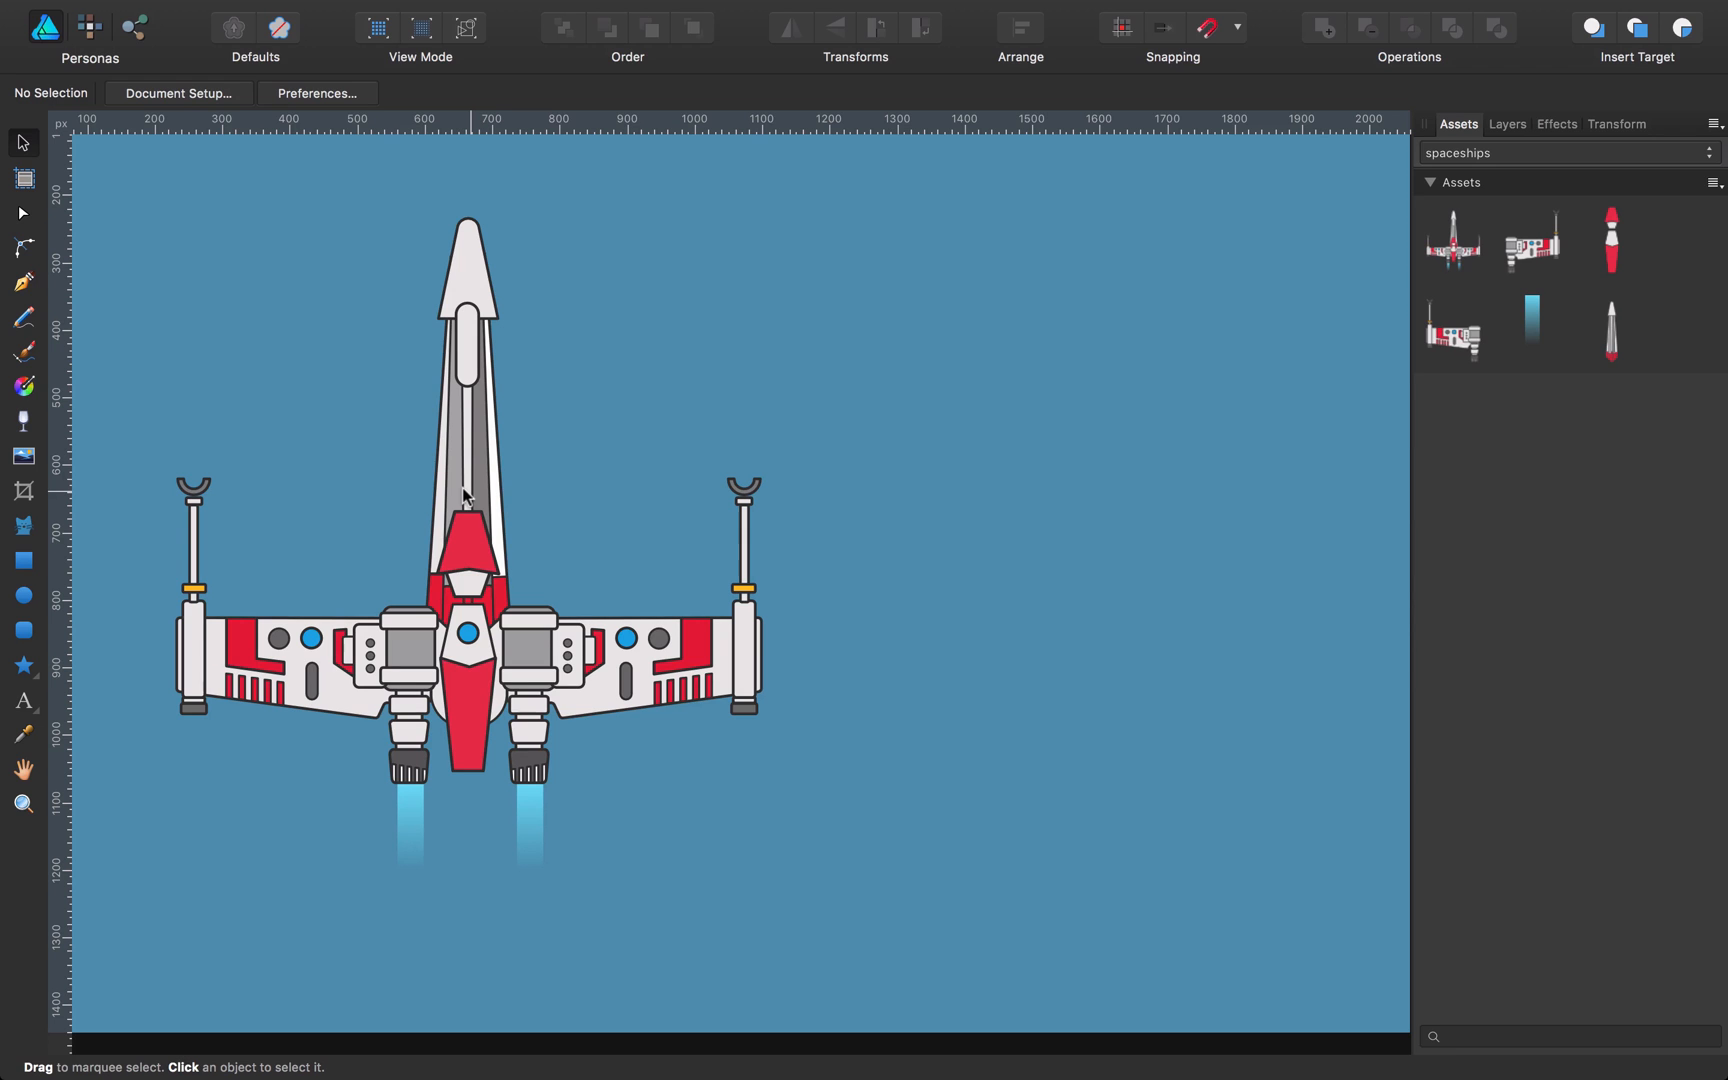
{"action": "left_click", "coordinate": [467, 628]}
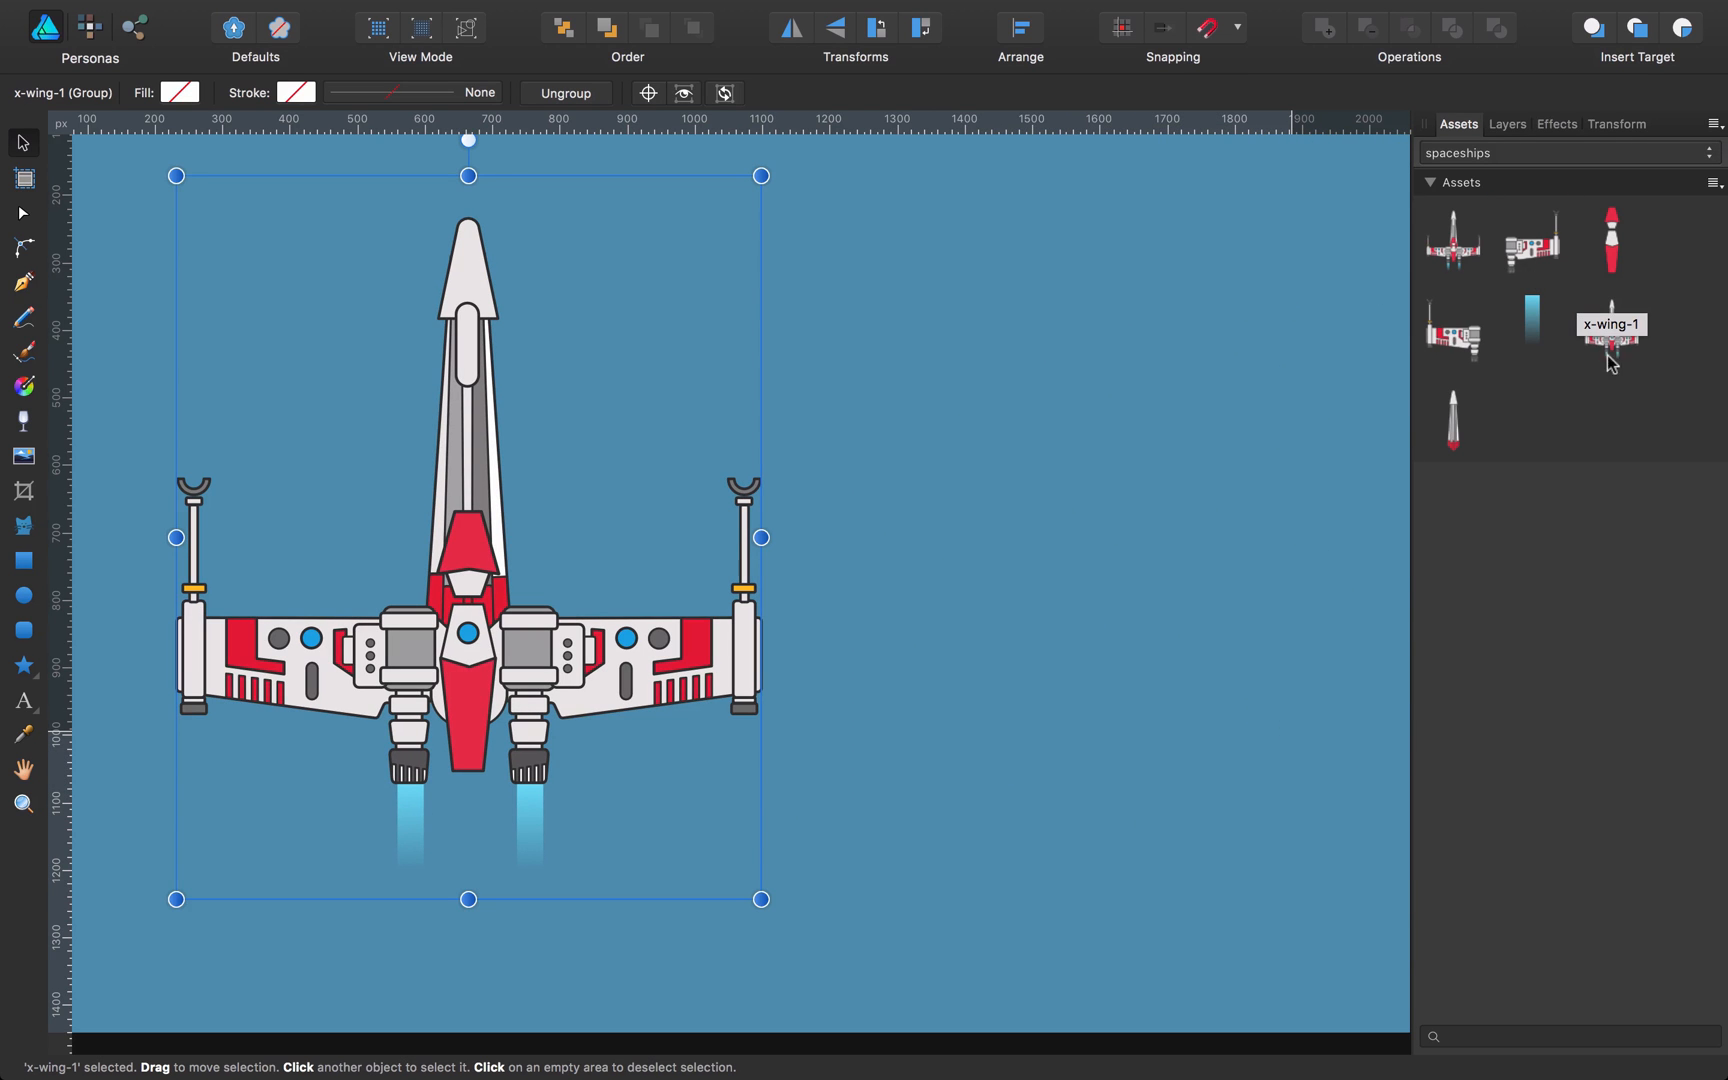
{"action": "mouse_move", "coordinate": [1620, 369]}
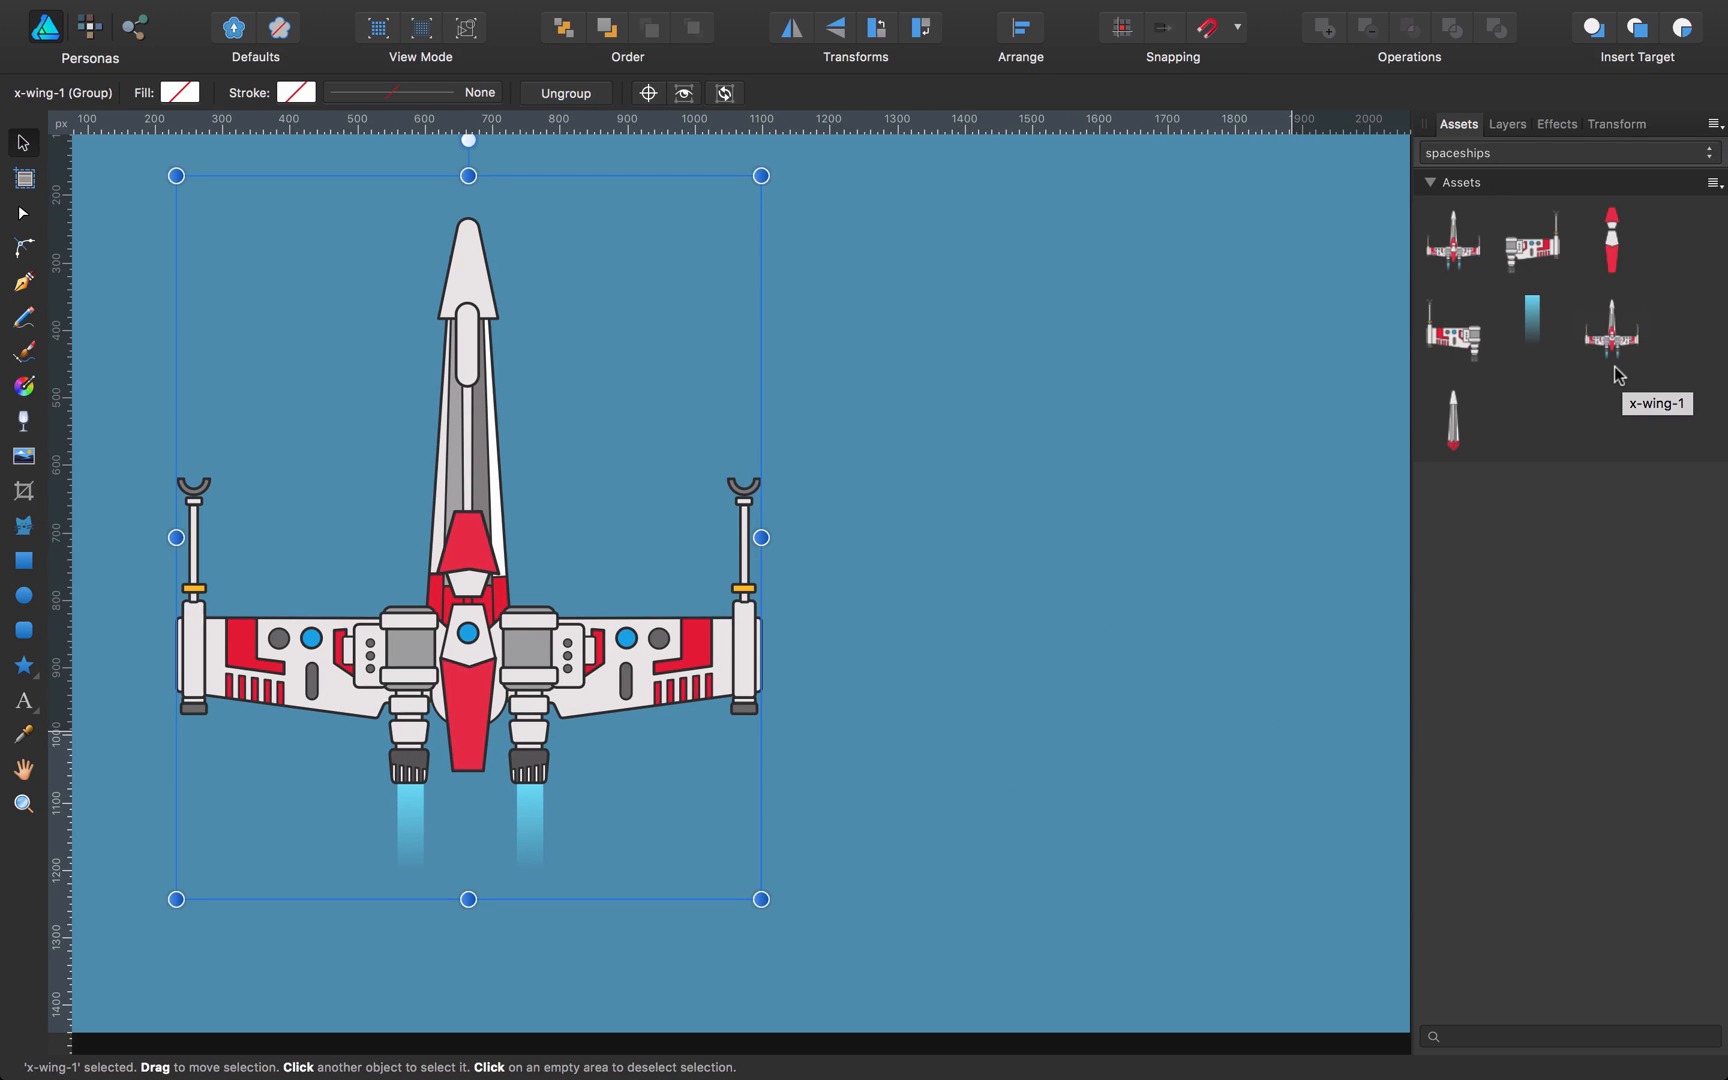
{"action": "mouse_move", "coordinate": [1003, 456]}
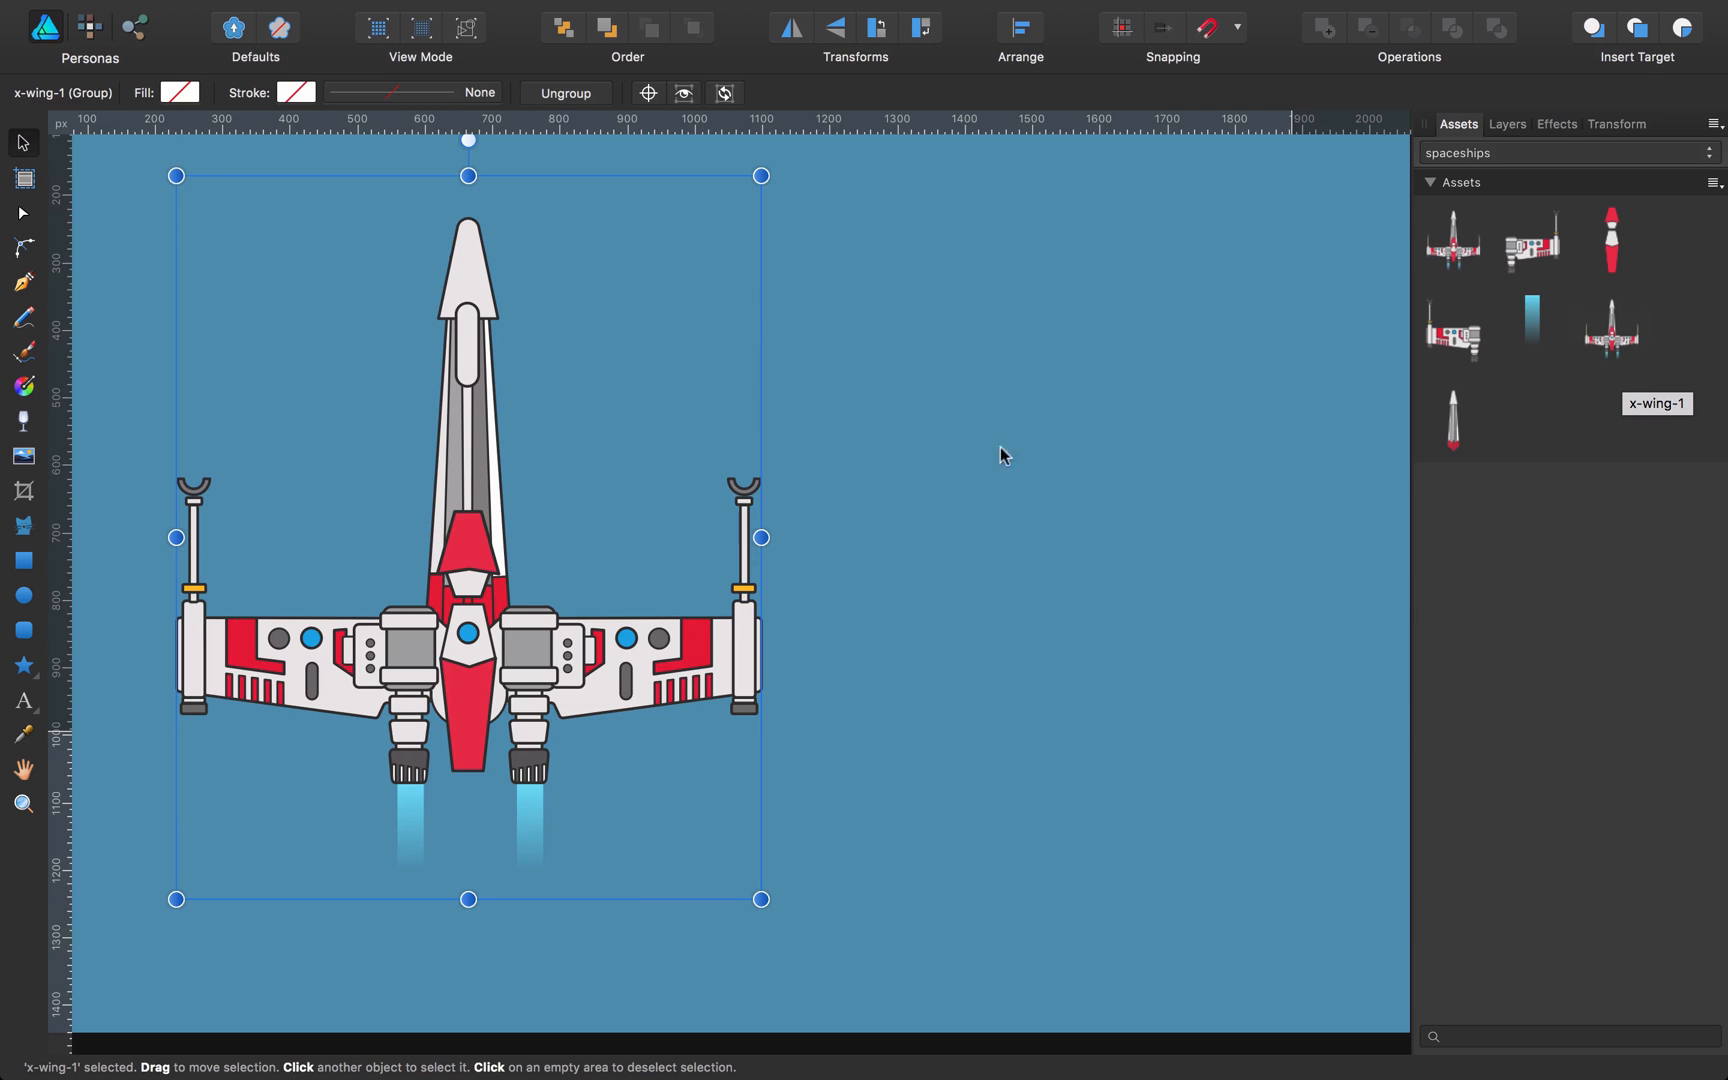
{"action": "mouse_move", "coordinate": [1610, 343]}
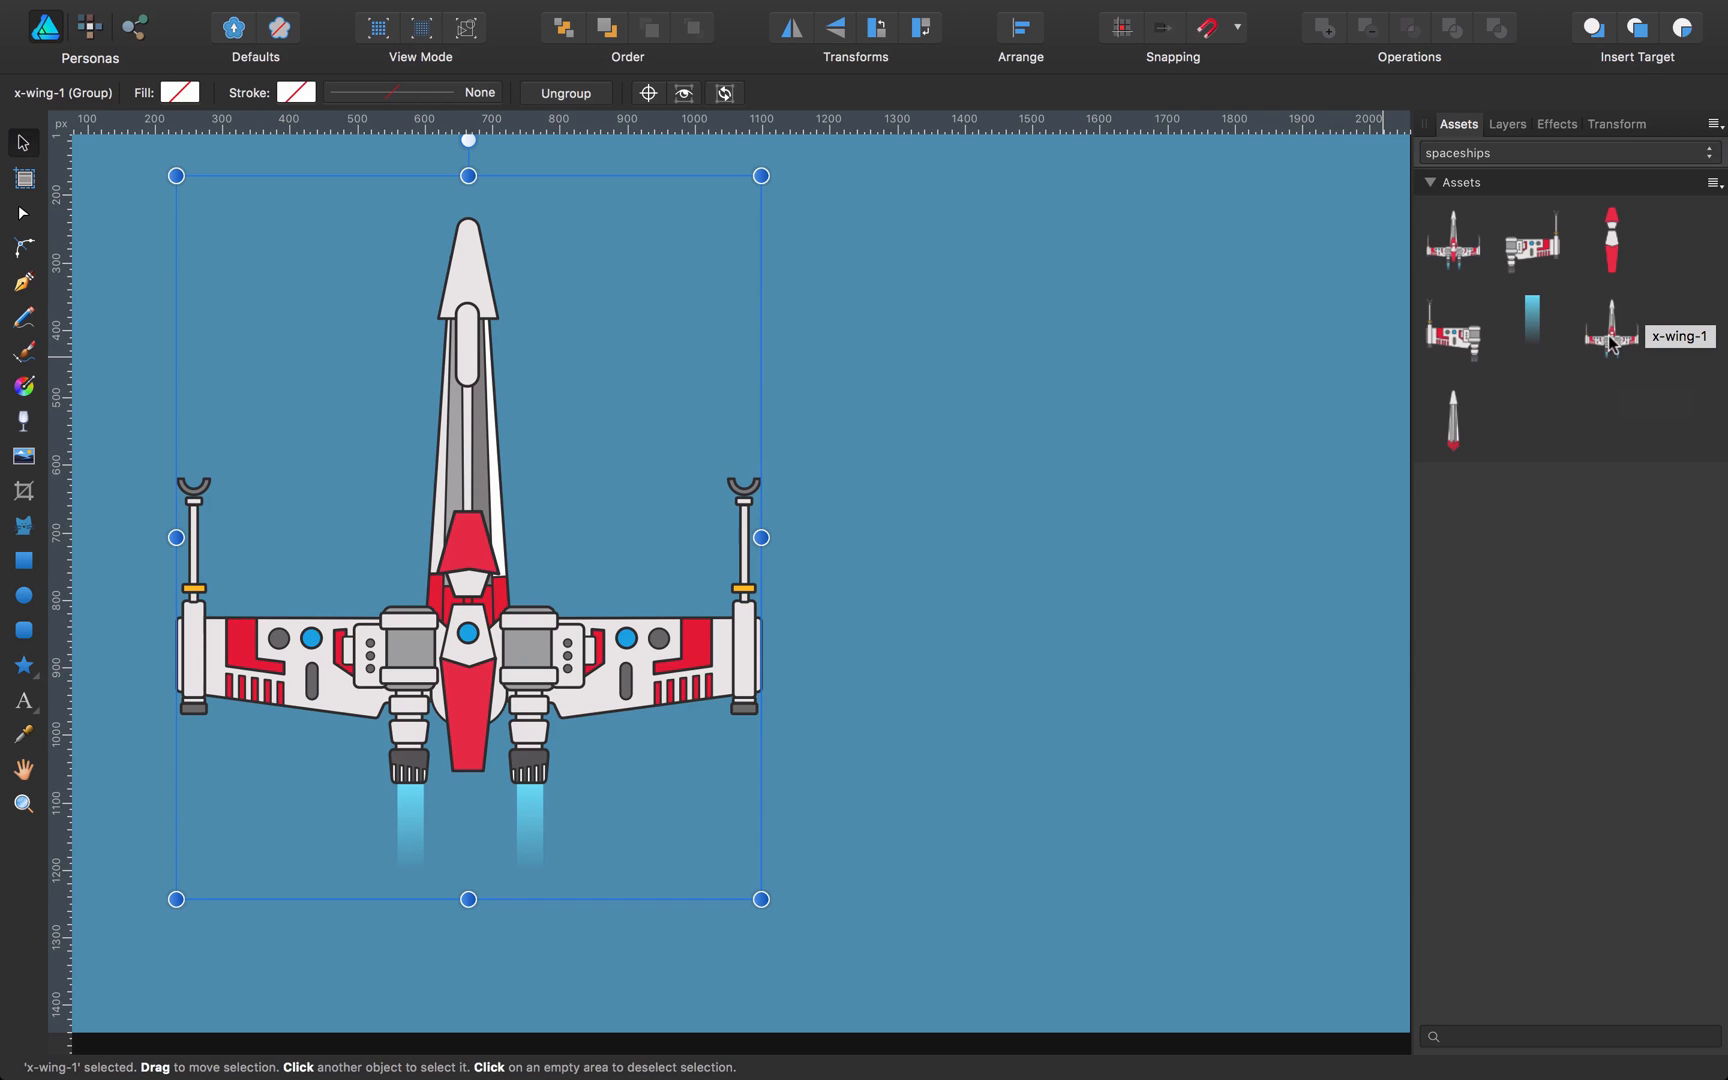
{"action": "mouse_move", "coordinate": [236, 763]}
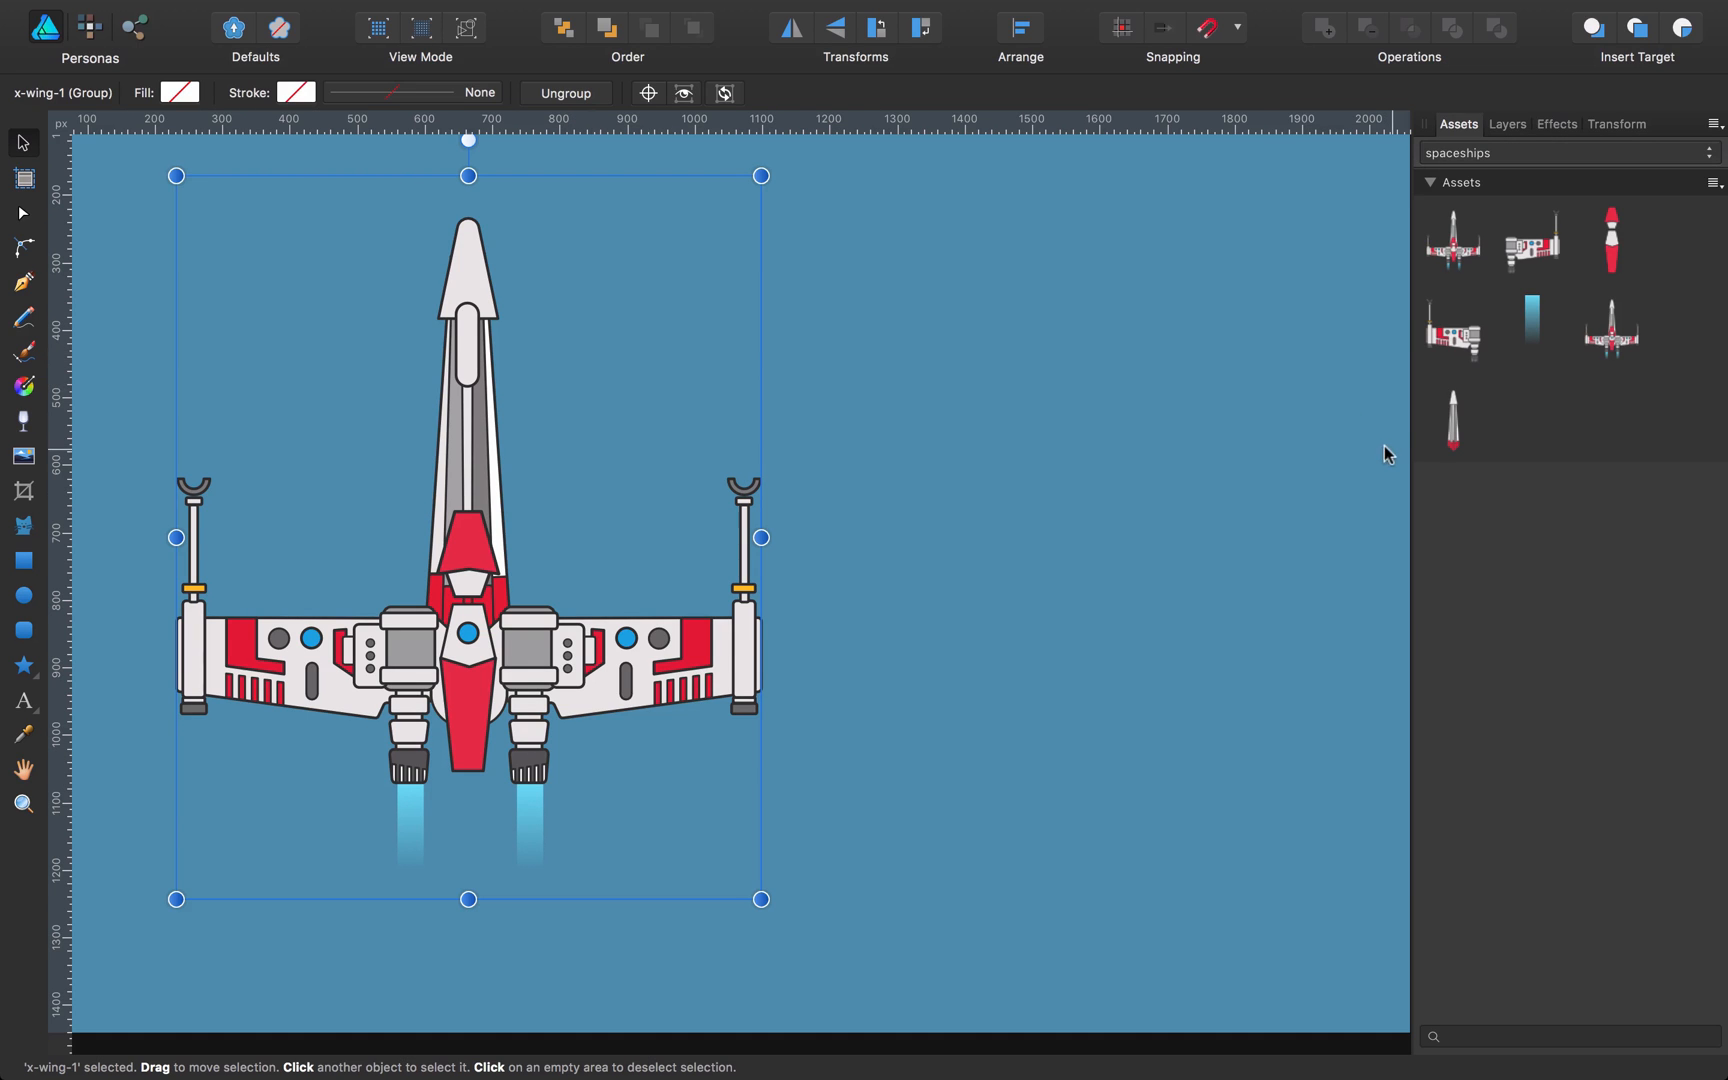
{"action": "mouse_move", "coordinate": [1610, 331]}
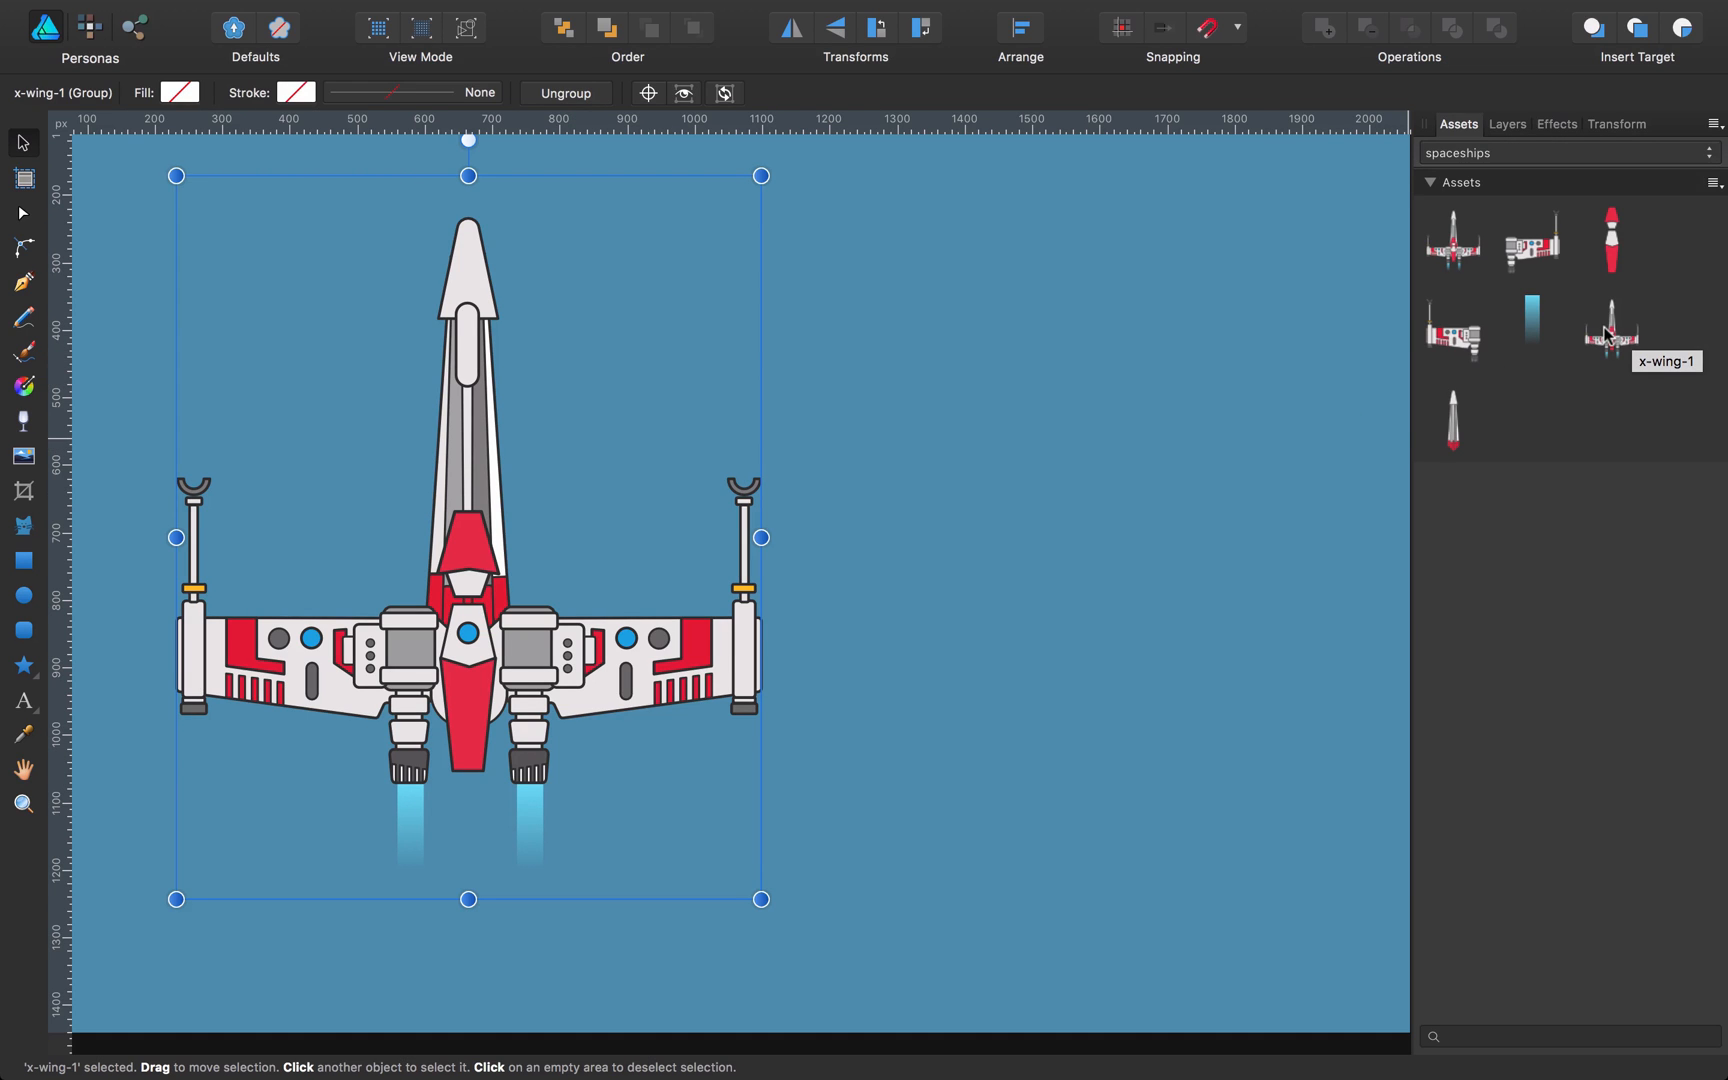
{"action": "right_click", "coordinate": [1610, 333]}
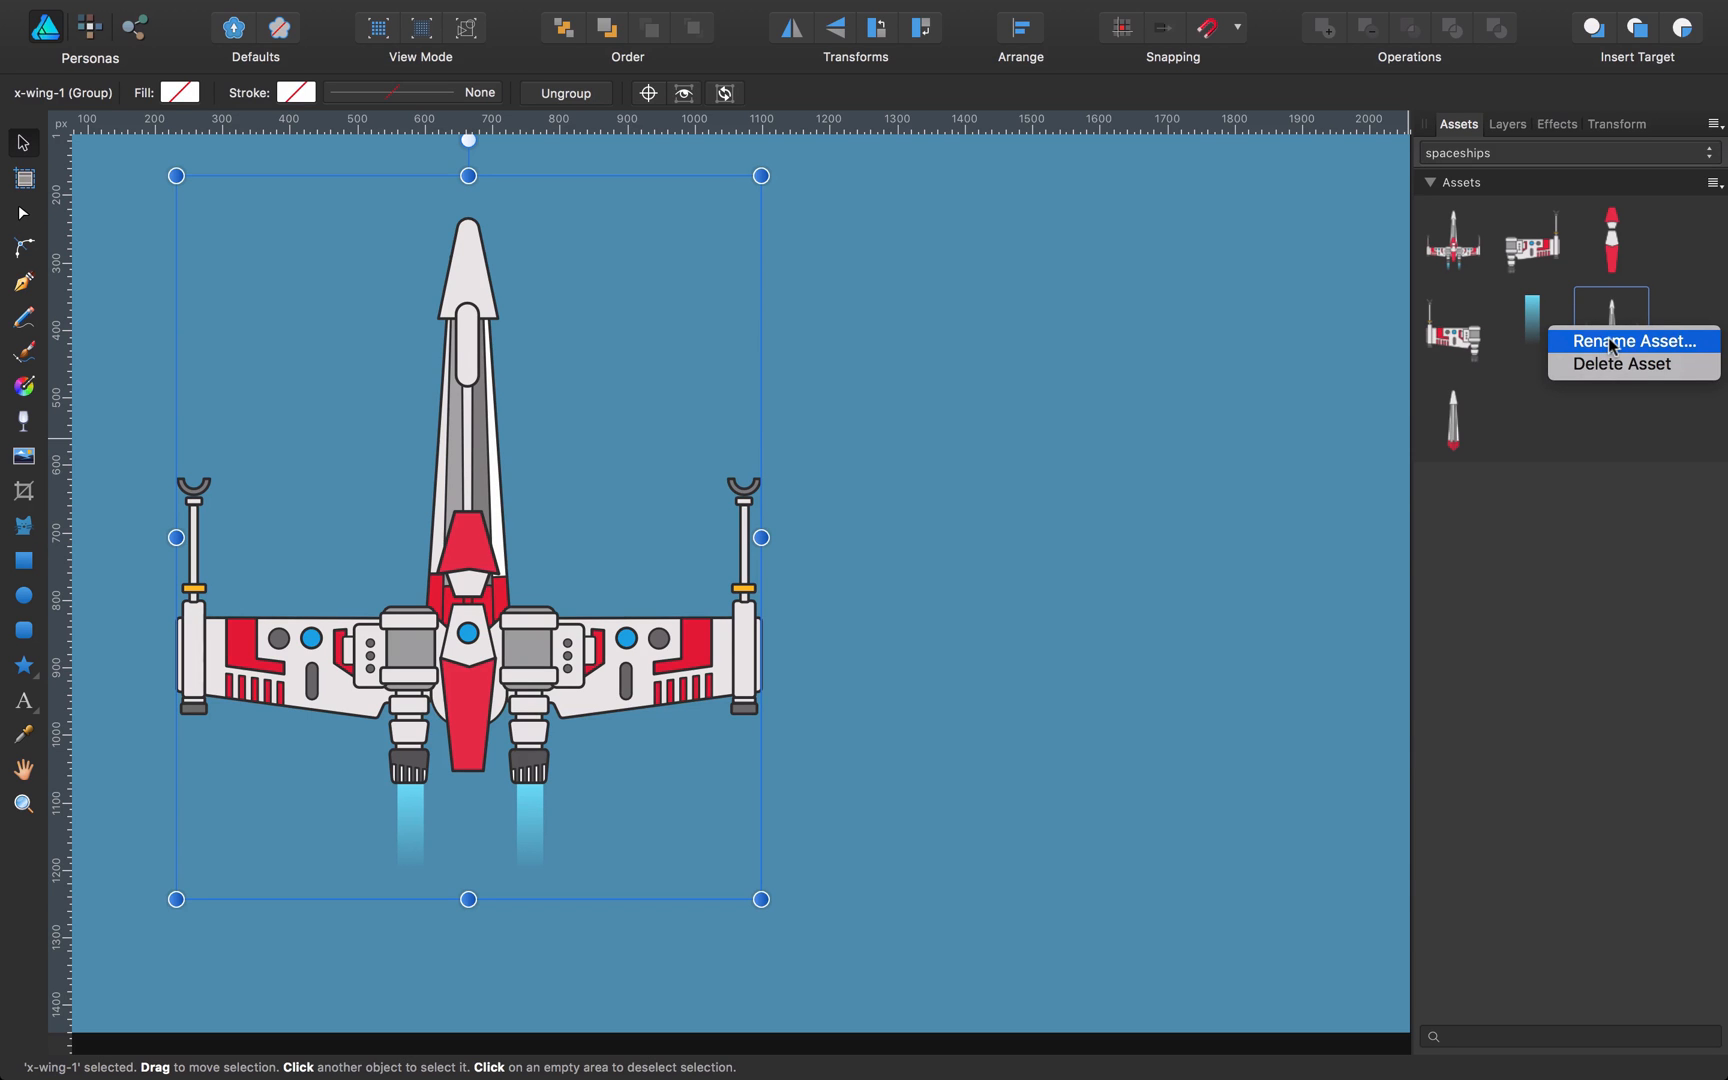
{"action": "left_click", "coordinate": [1632, 341]}
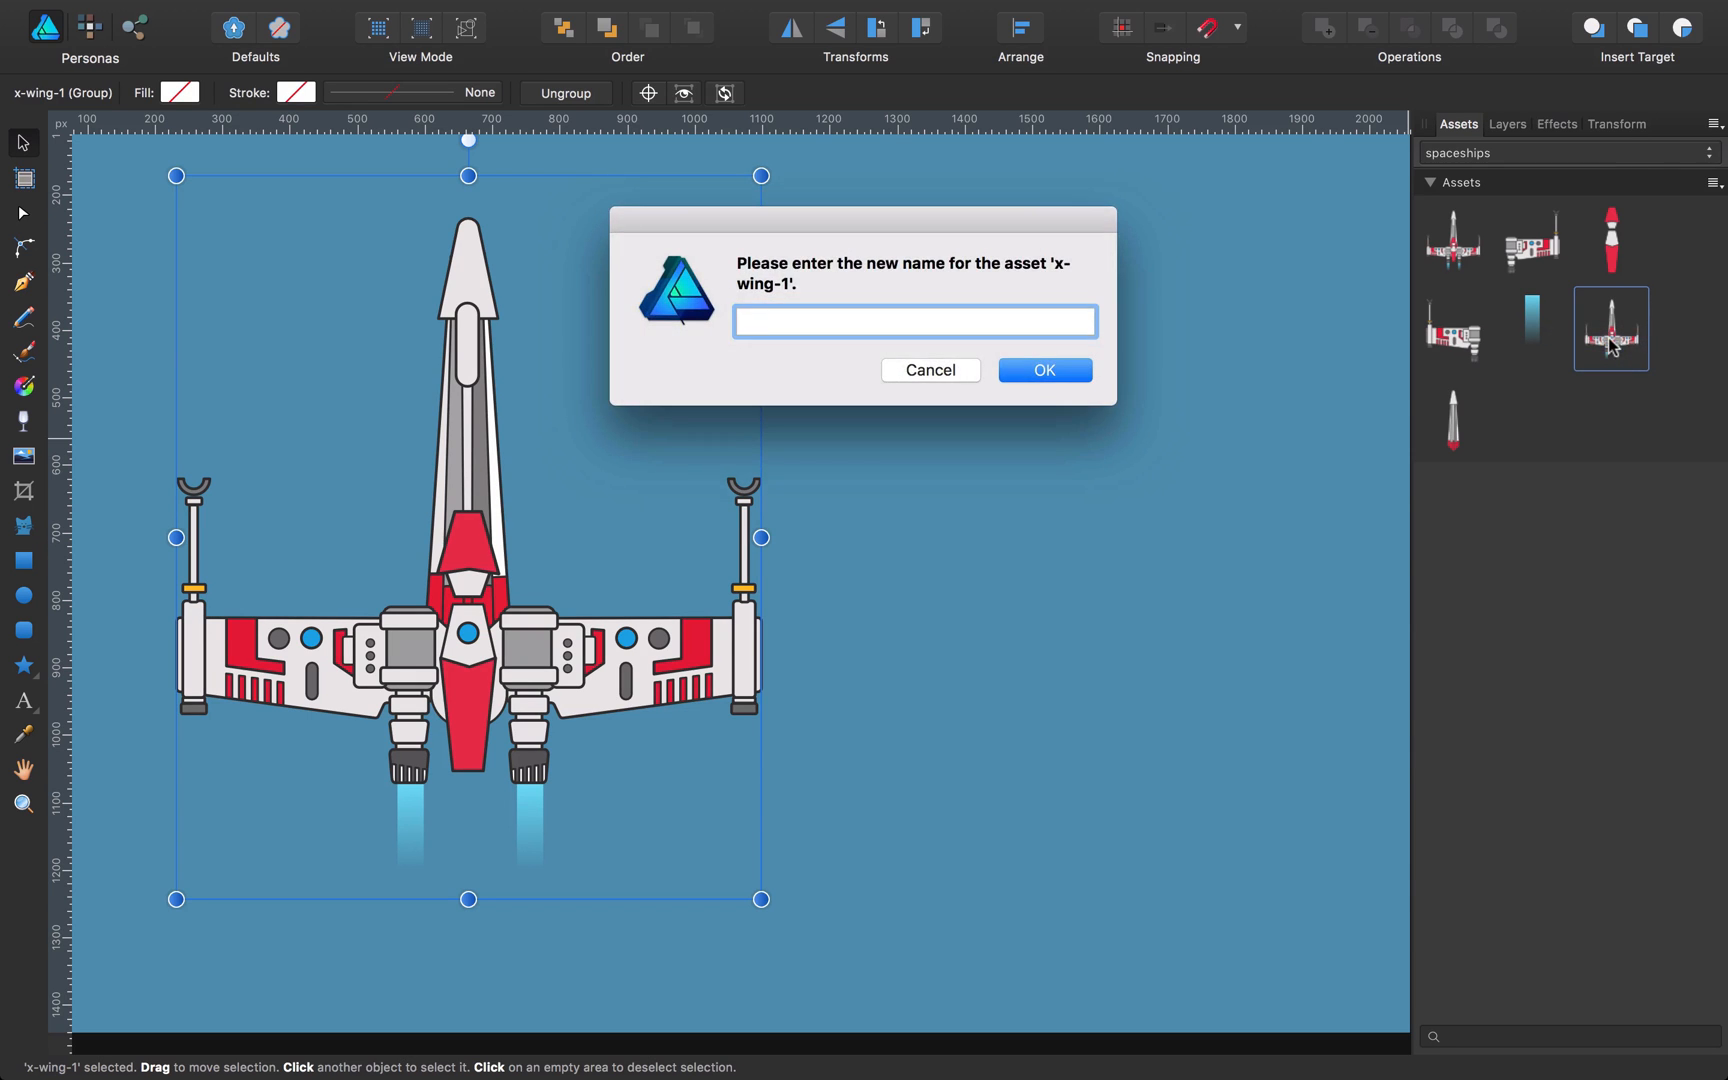
{"action": "type", "text": "x-f"}
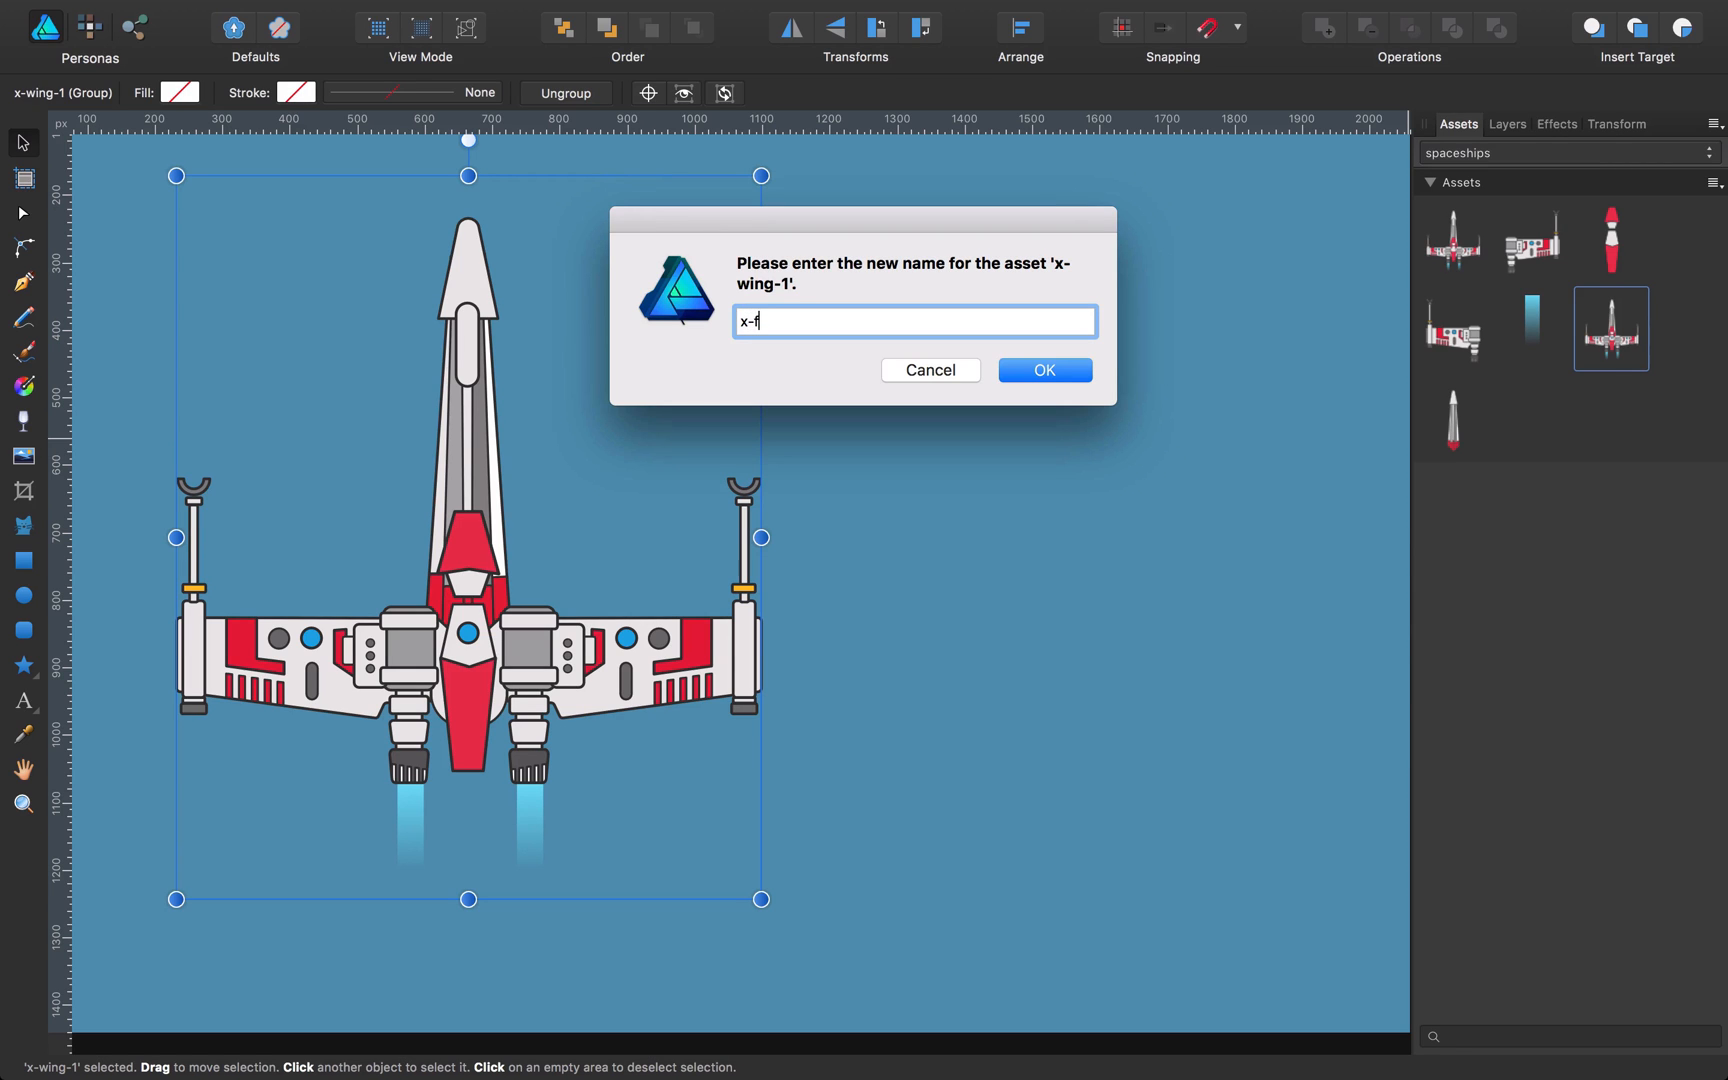
{"action": "left_click", "coordinate": [1041, 369]}
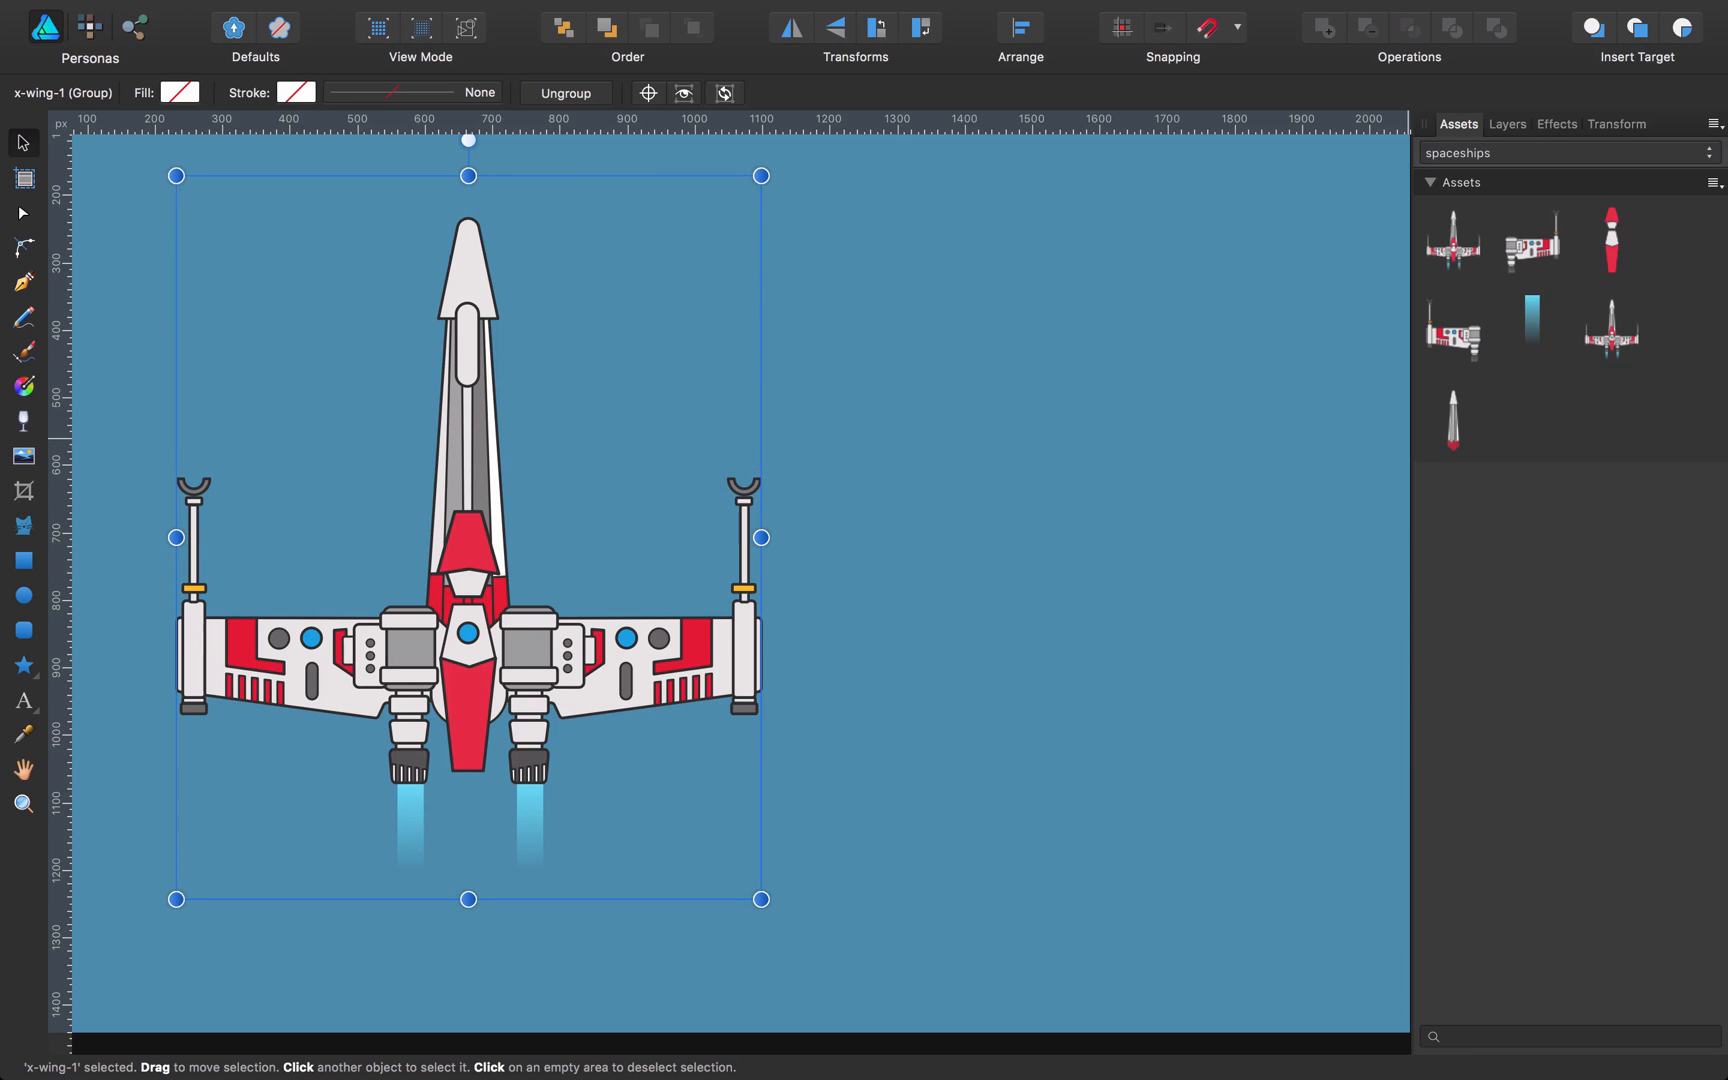
{"action": "mouse_move", "coordinate": [1610, 339]}
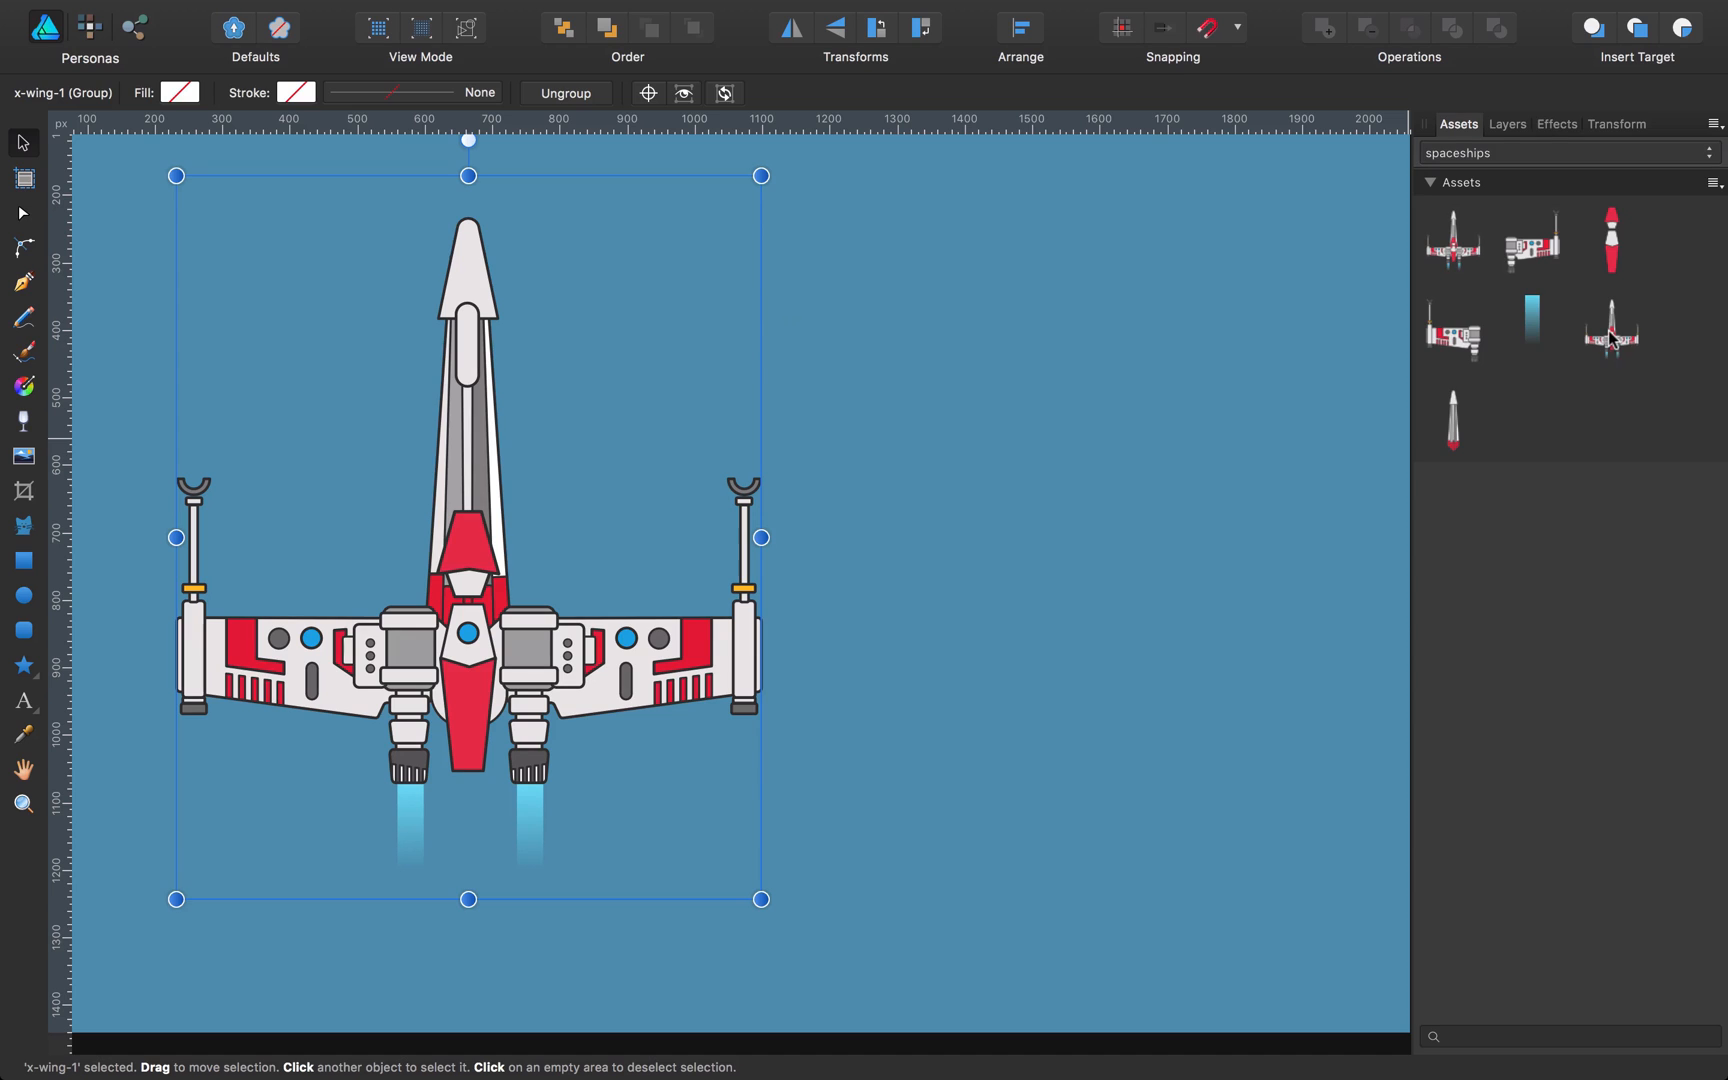
{"action": "mouse_move", "coordinate": [1610, 331]}
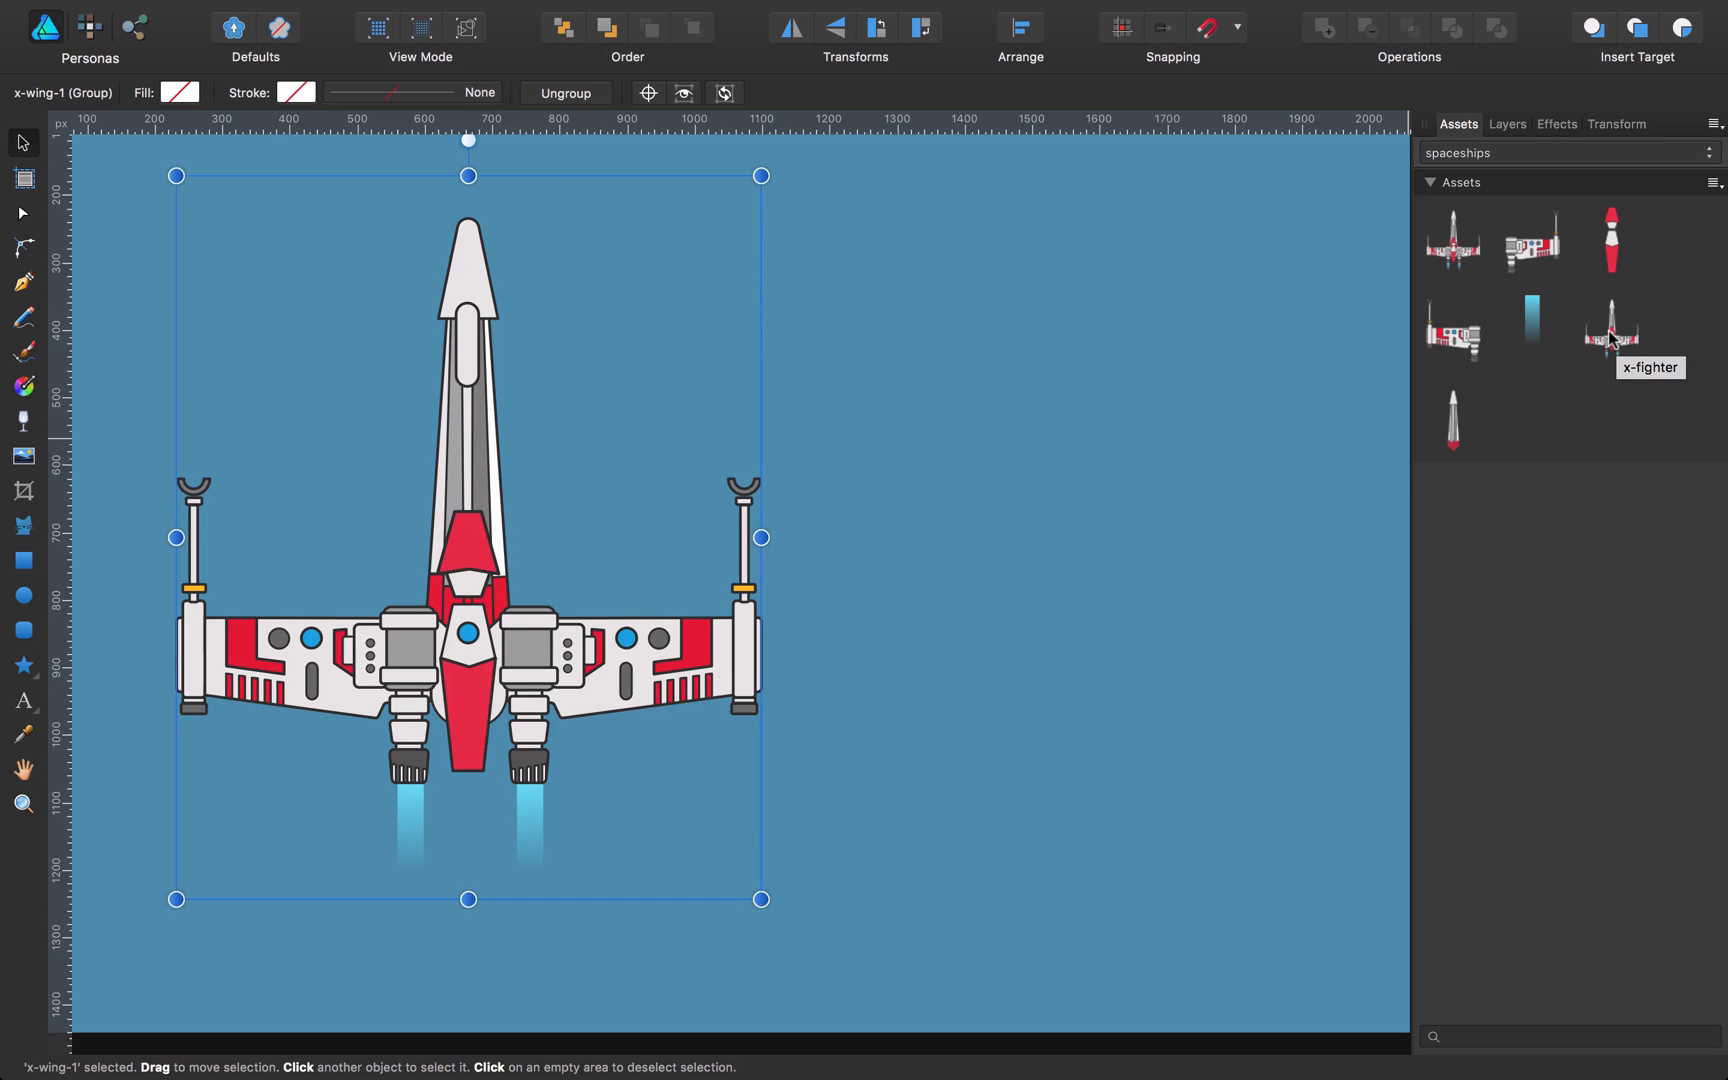
{"action": "mouse_move", "coordinate": [1189, 433]}
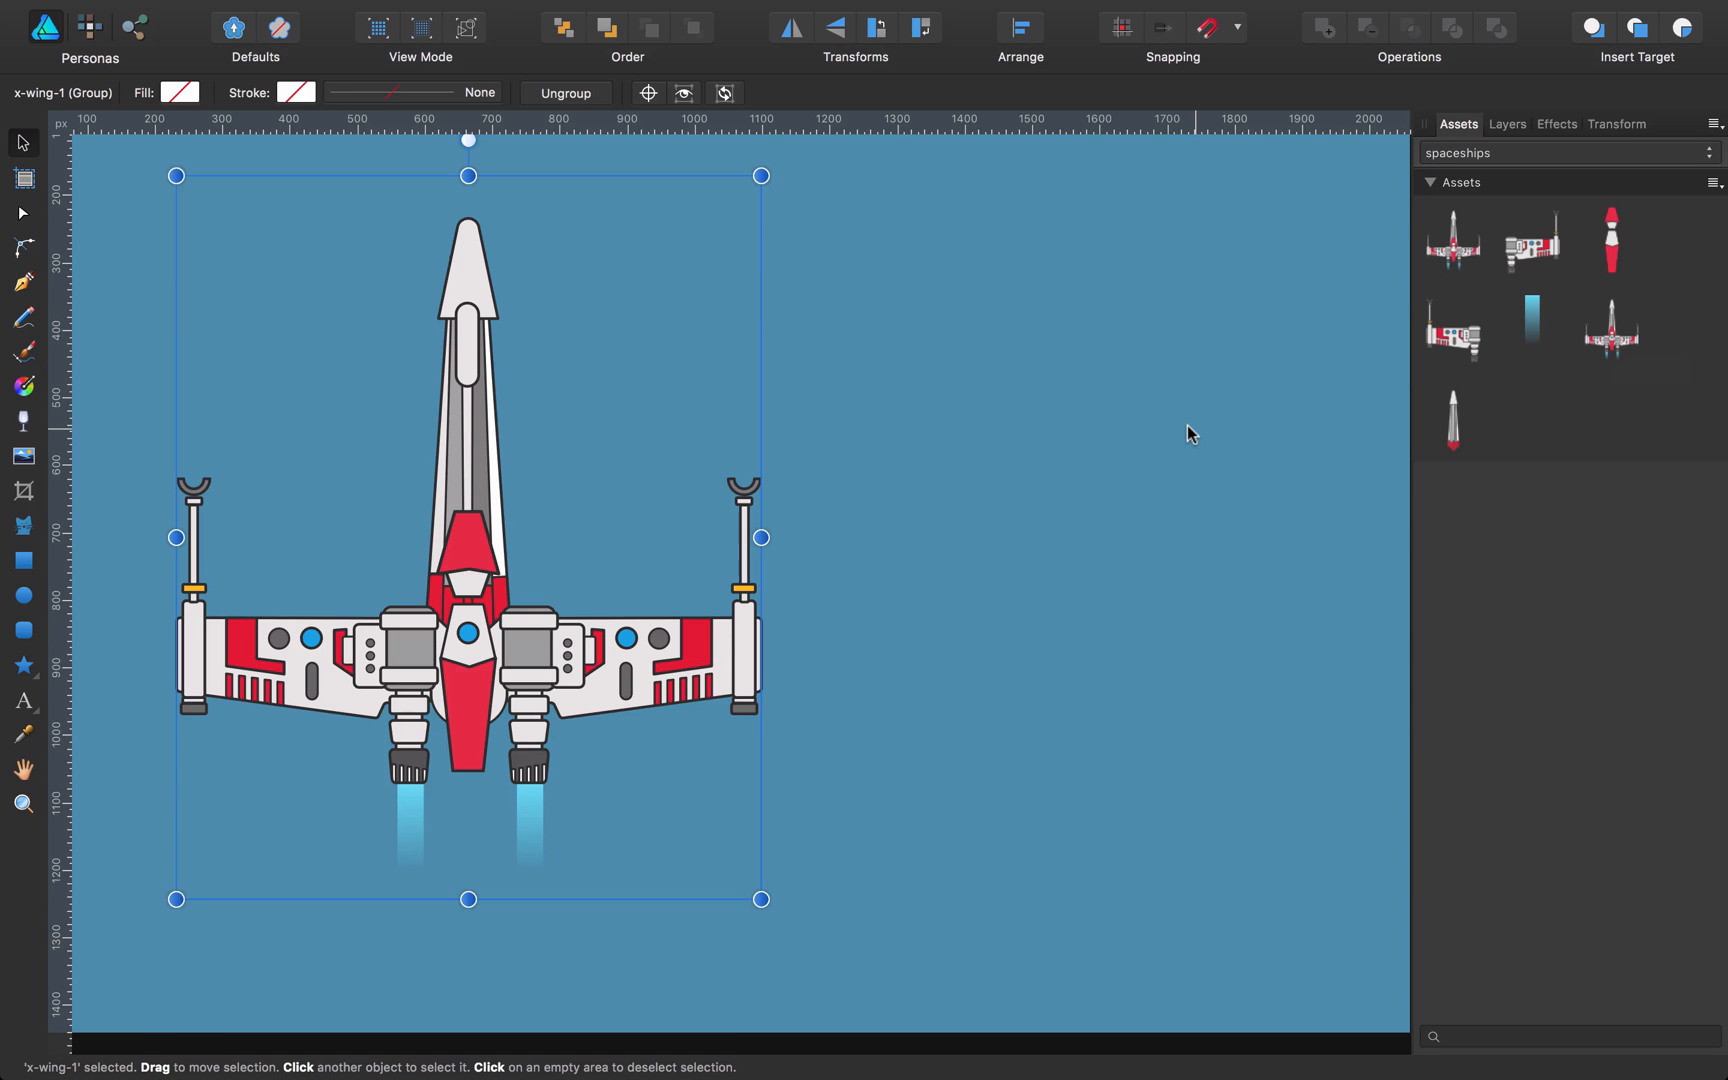
Step: Save the right wingtip cannon as a spaceships asset and remove it from the ship
{"action": "left_click", "coordinate": [820, 601]}
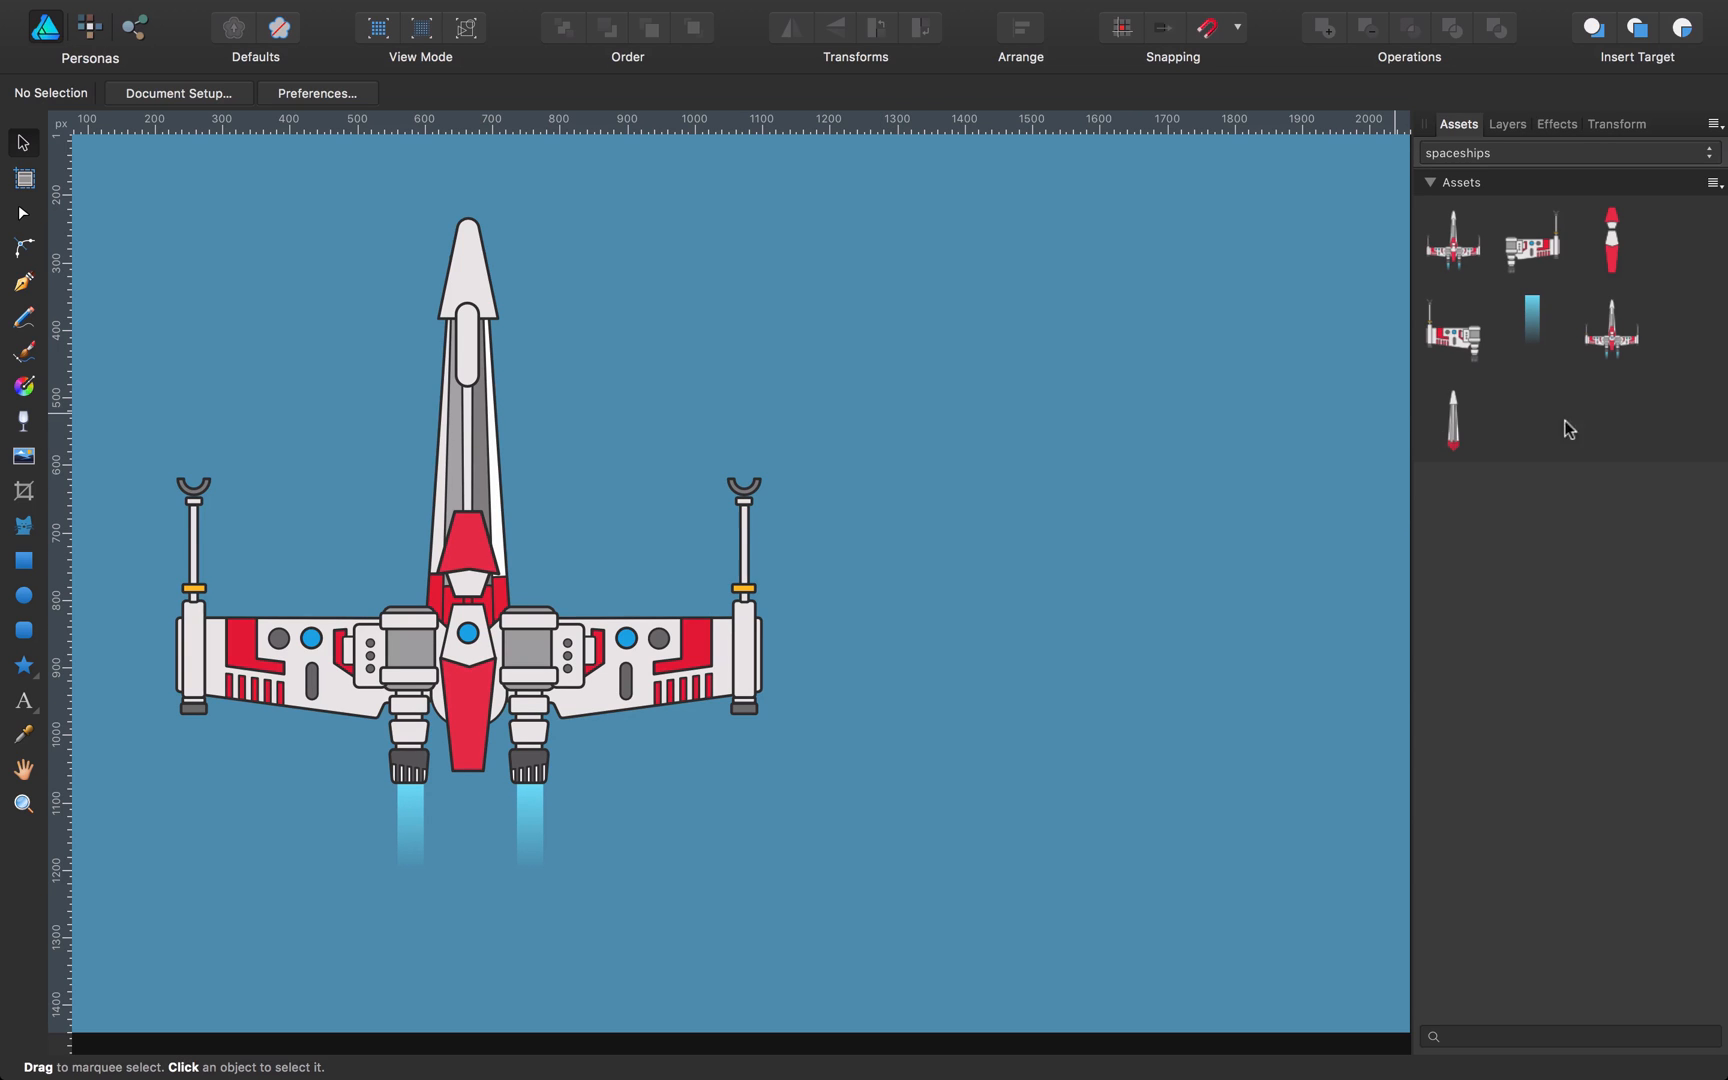
{"action": "mouse_move", "coordinate": [1559, 504]}
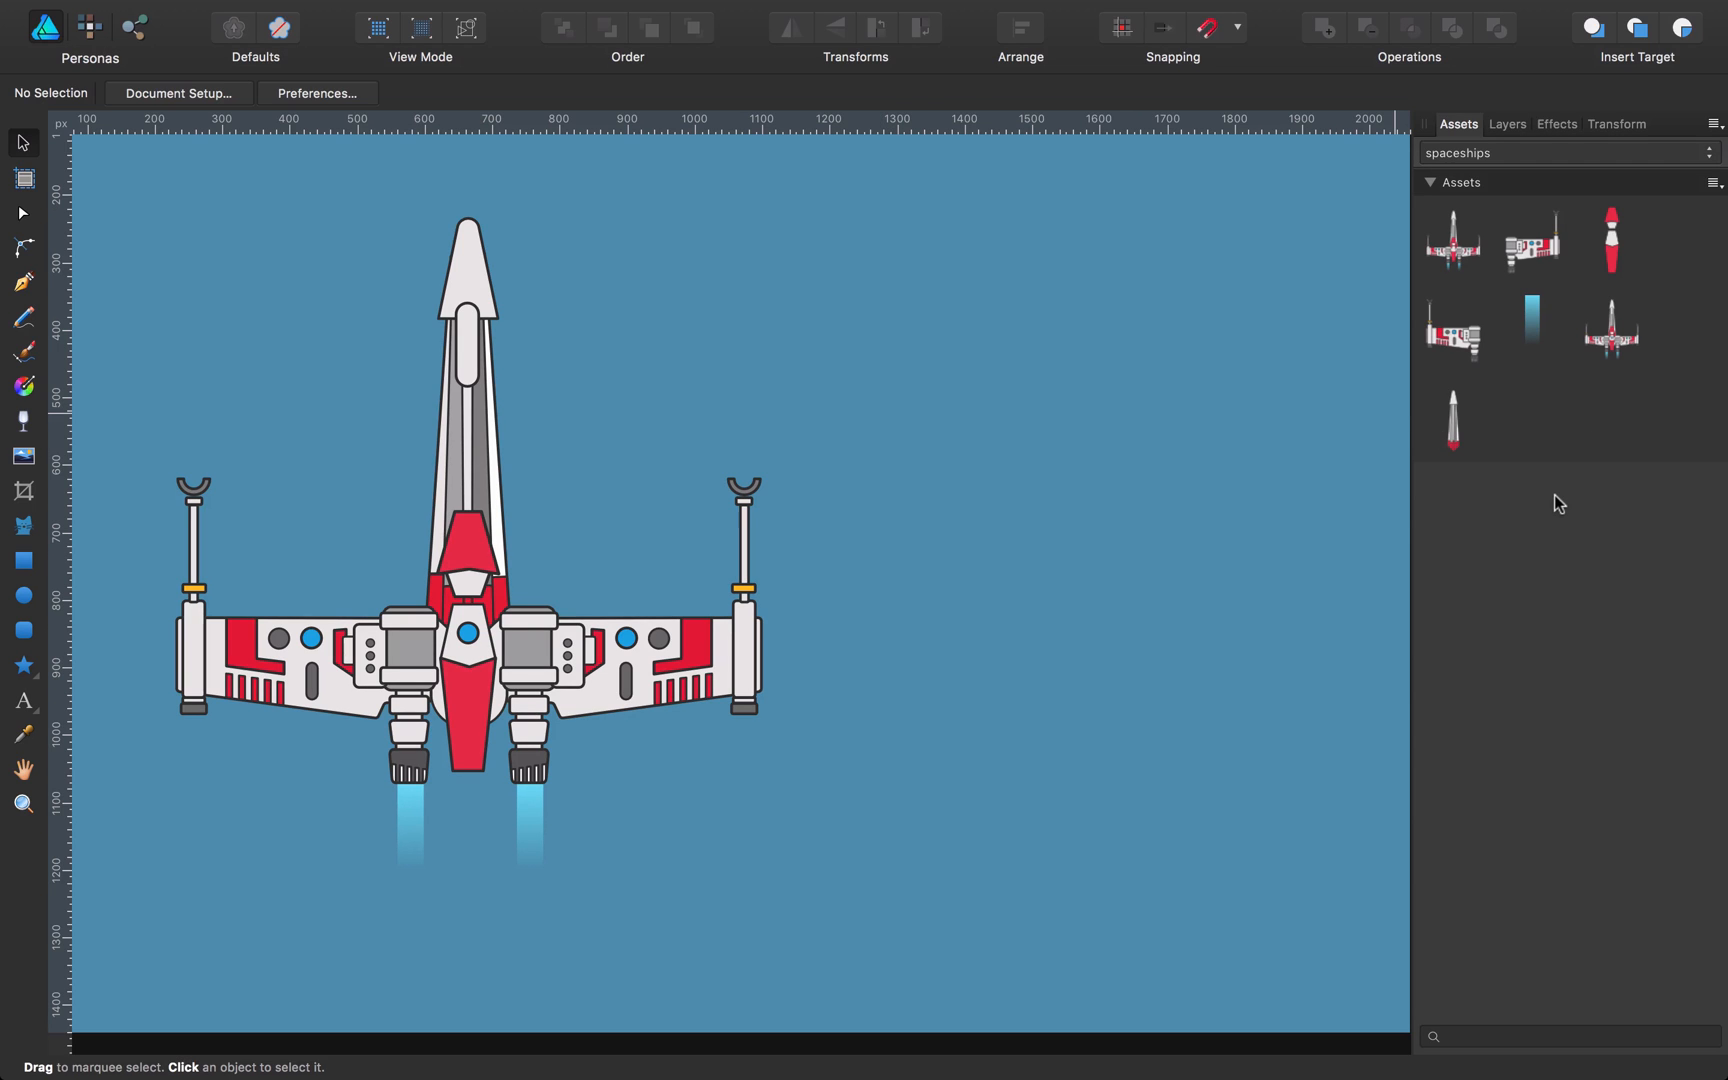
{"action": "mouse_move", "coordinate": [903, 531]}
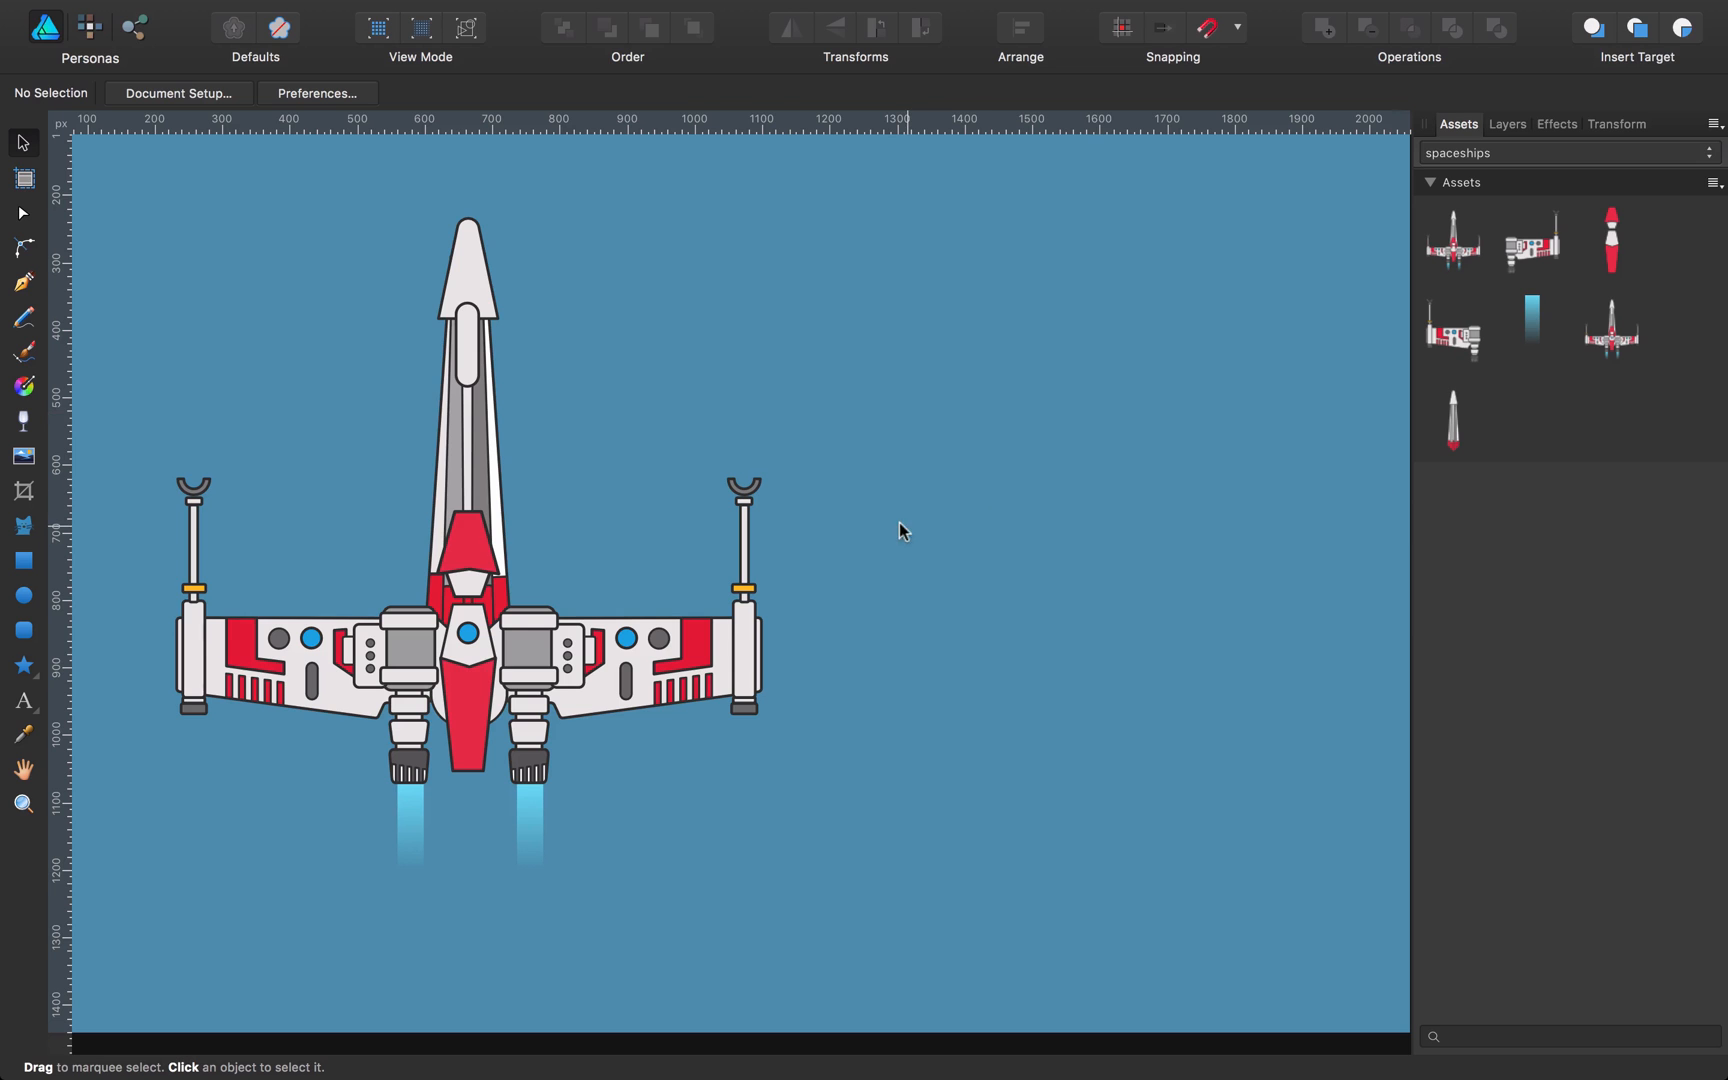
{"action": "left_click", "coordinate": [694, 642]}
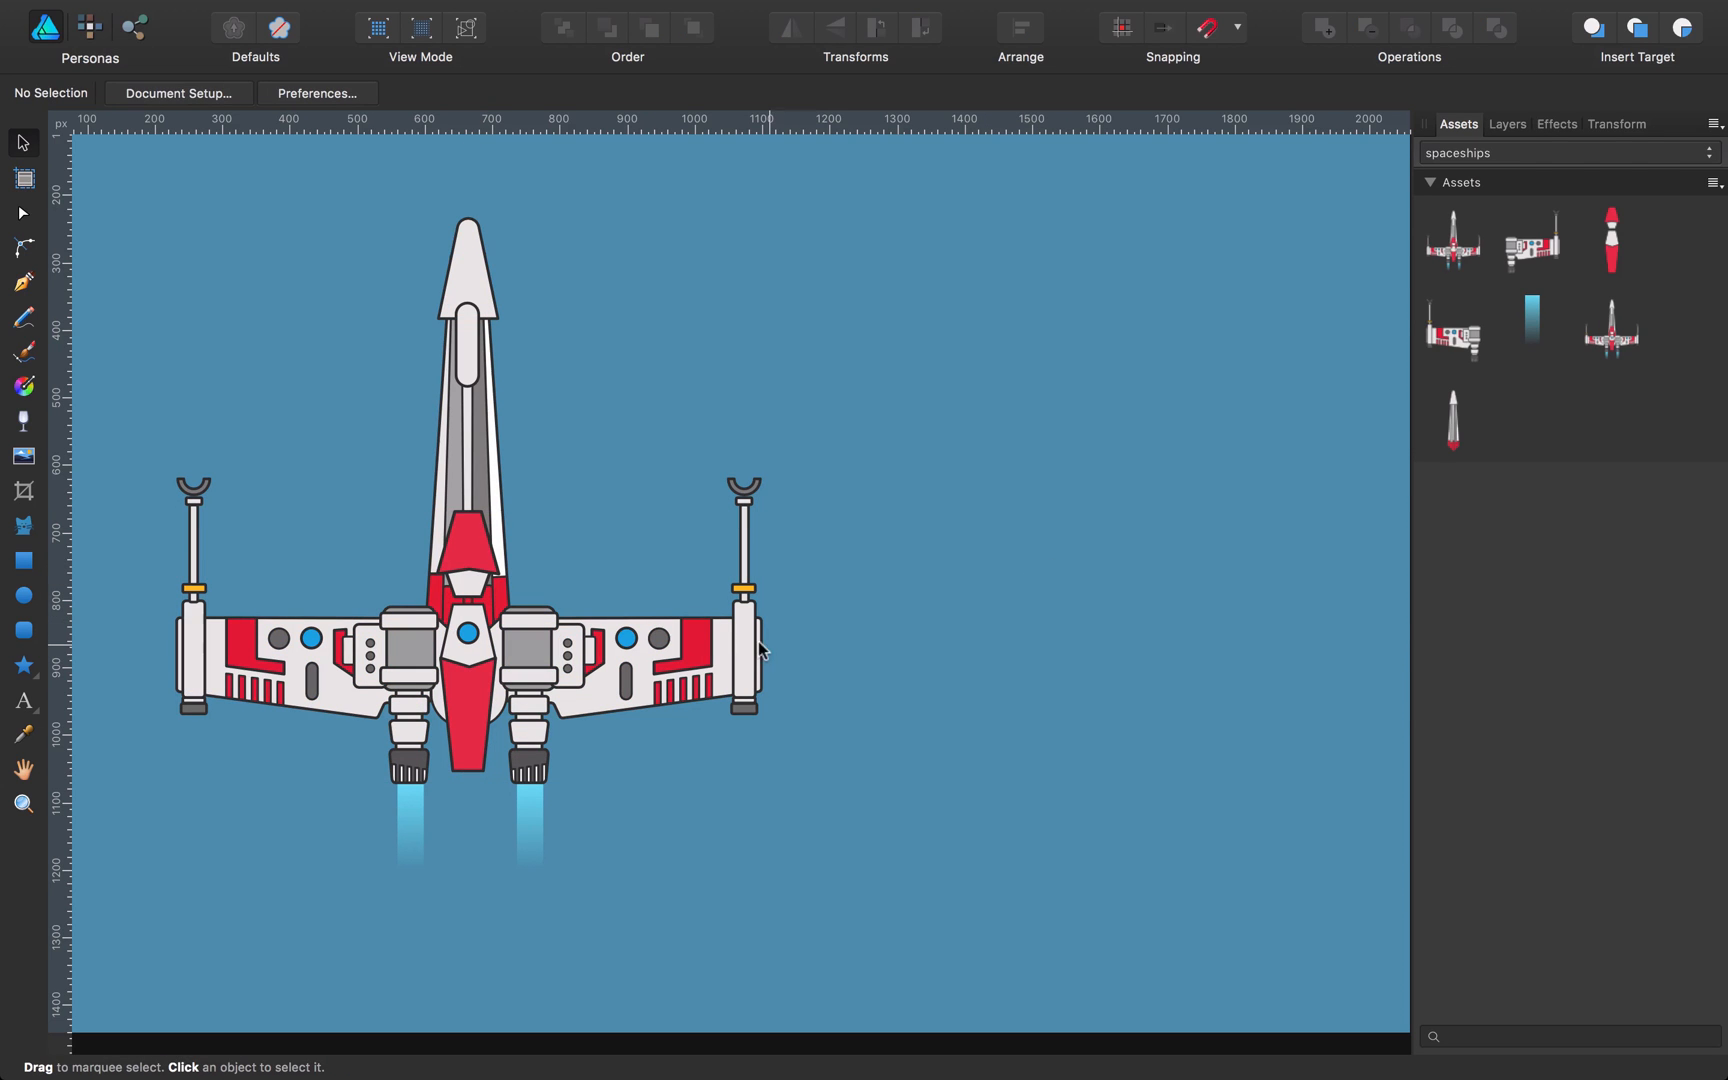
{"action": "left_click", "coordinate": [745, 650]}
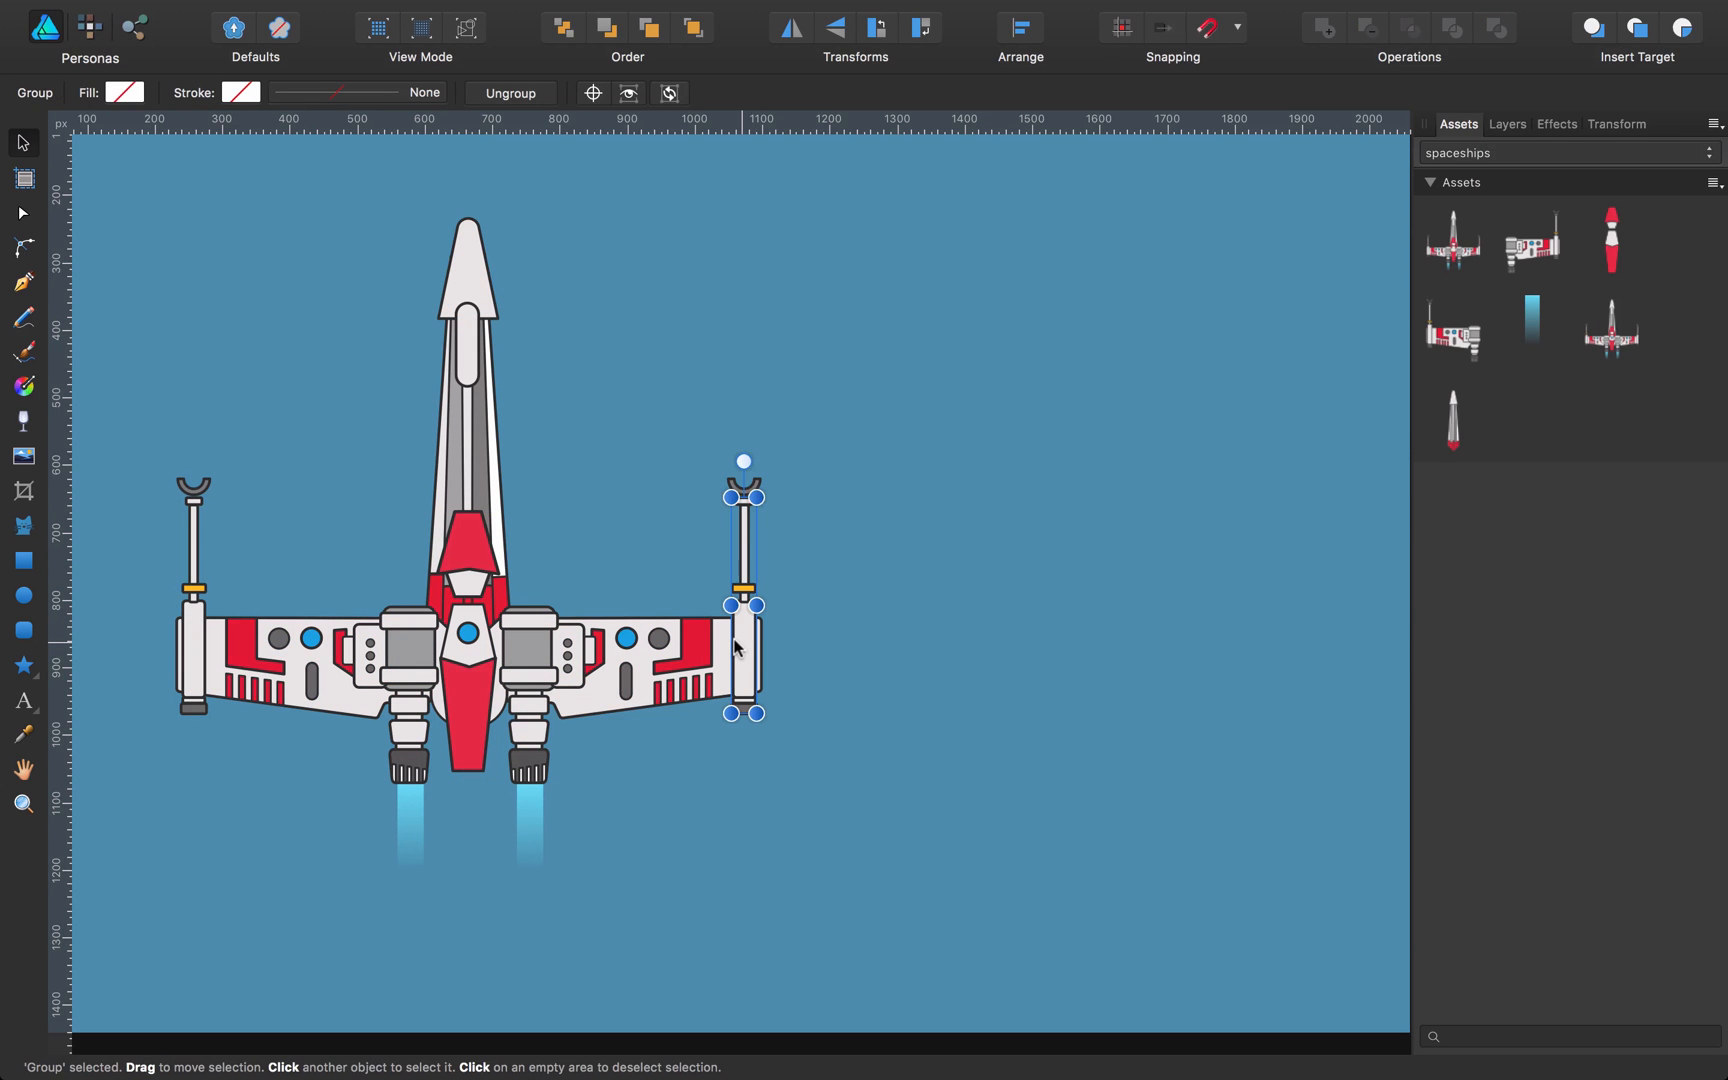
{"action": "mouse_move", "coordinate": [714, 414]}
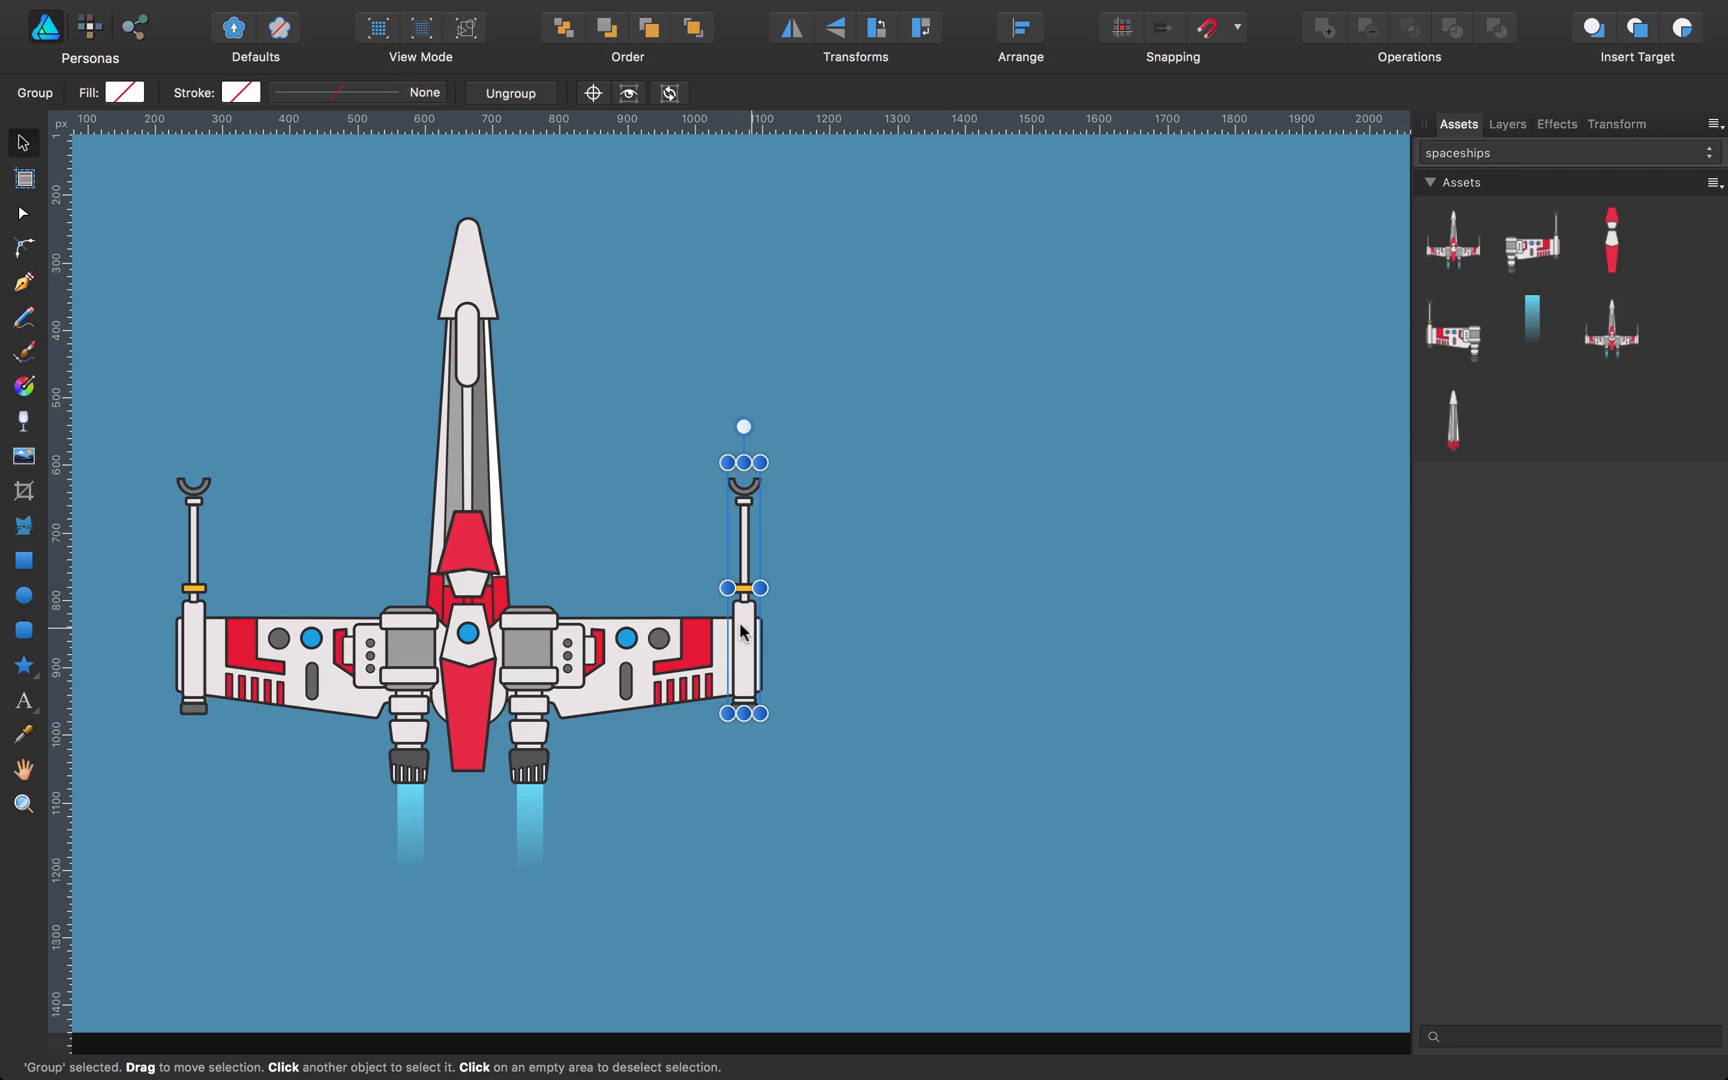
{"action": "left_click_drag", "start_coordinate": [744, 634], "coordinate": [931, 551]}
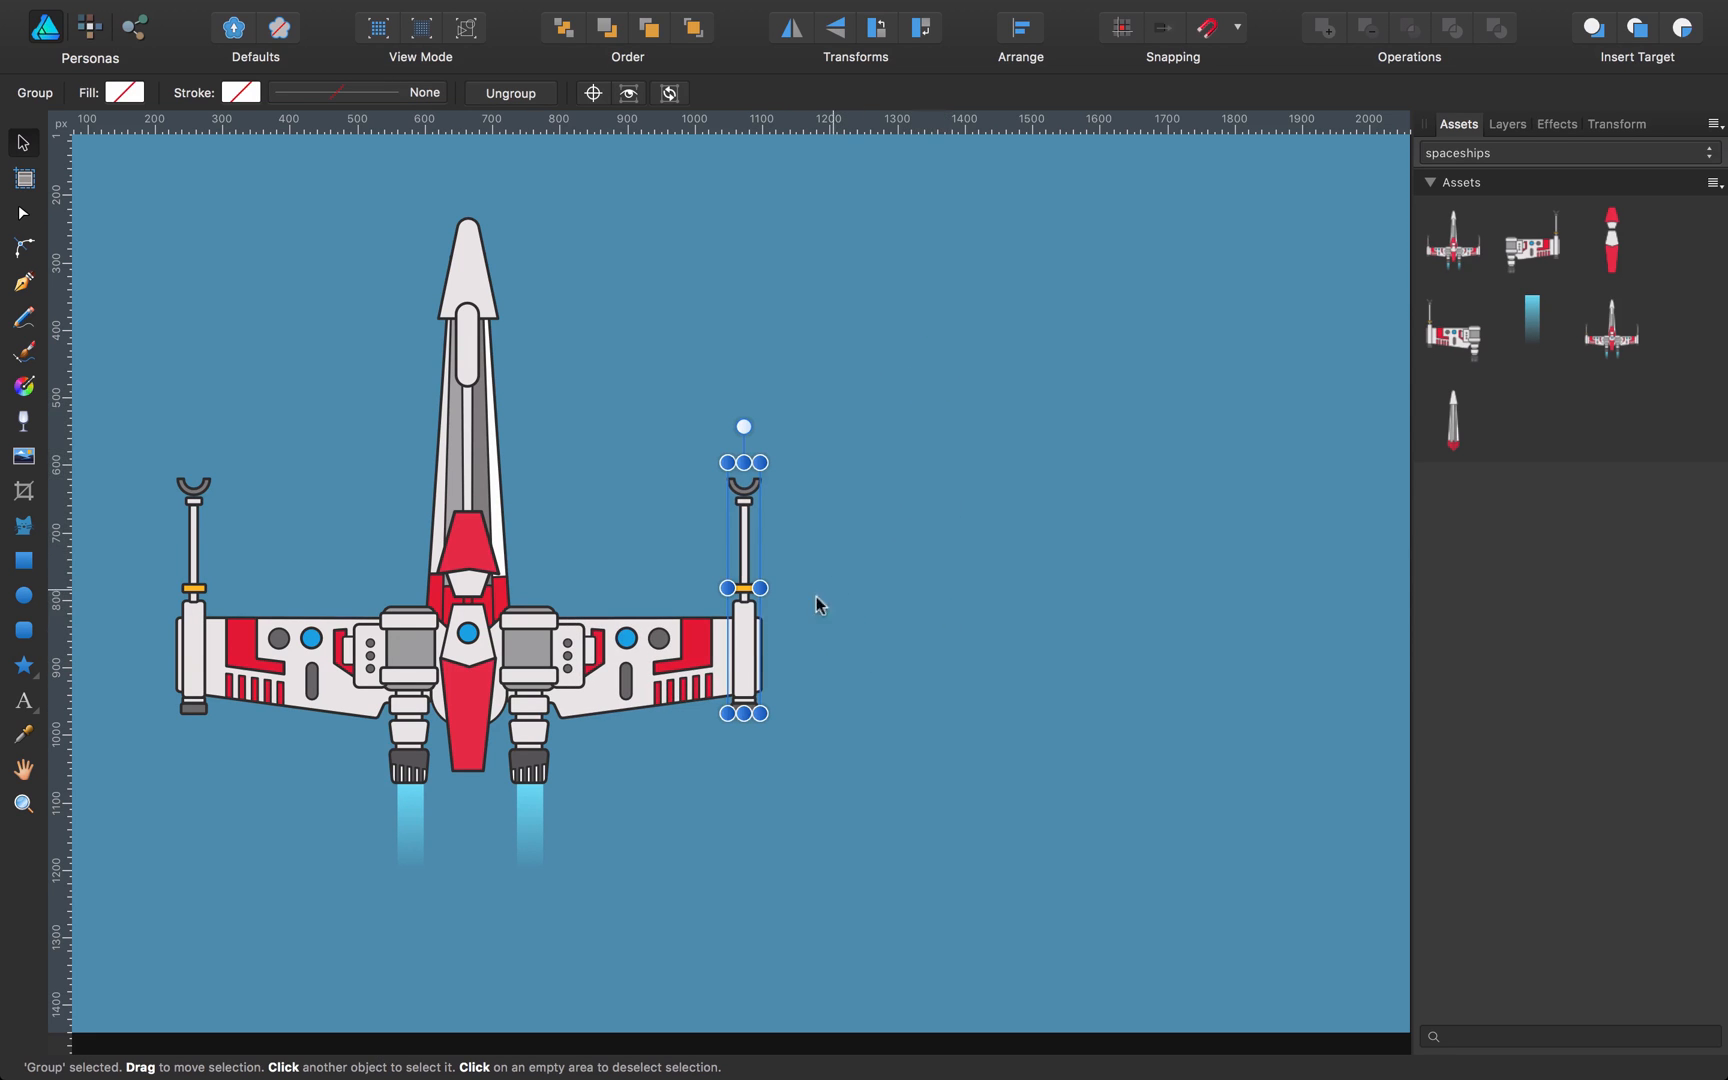
{"action": "mouse_move", "coordinate": [1541, 205]}
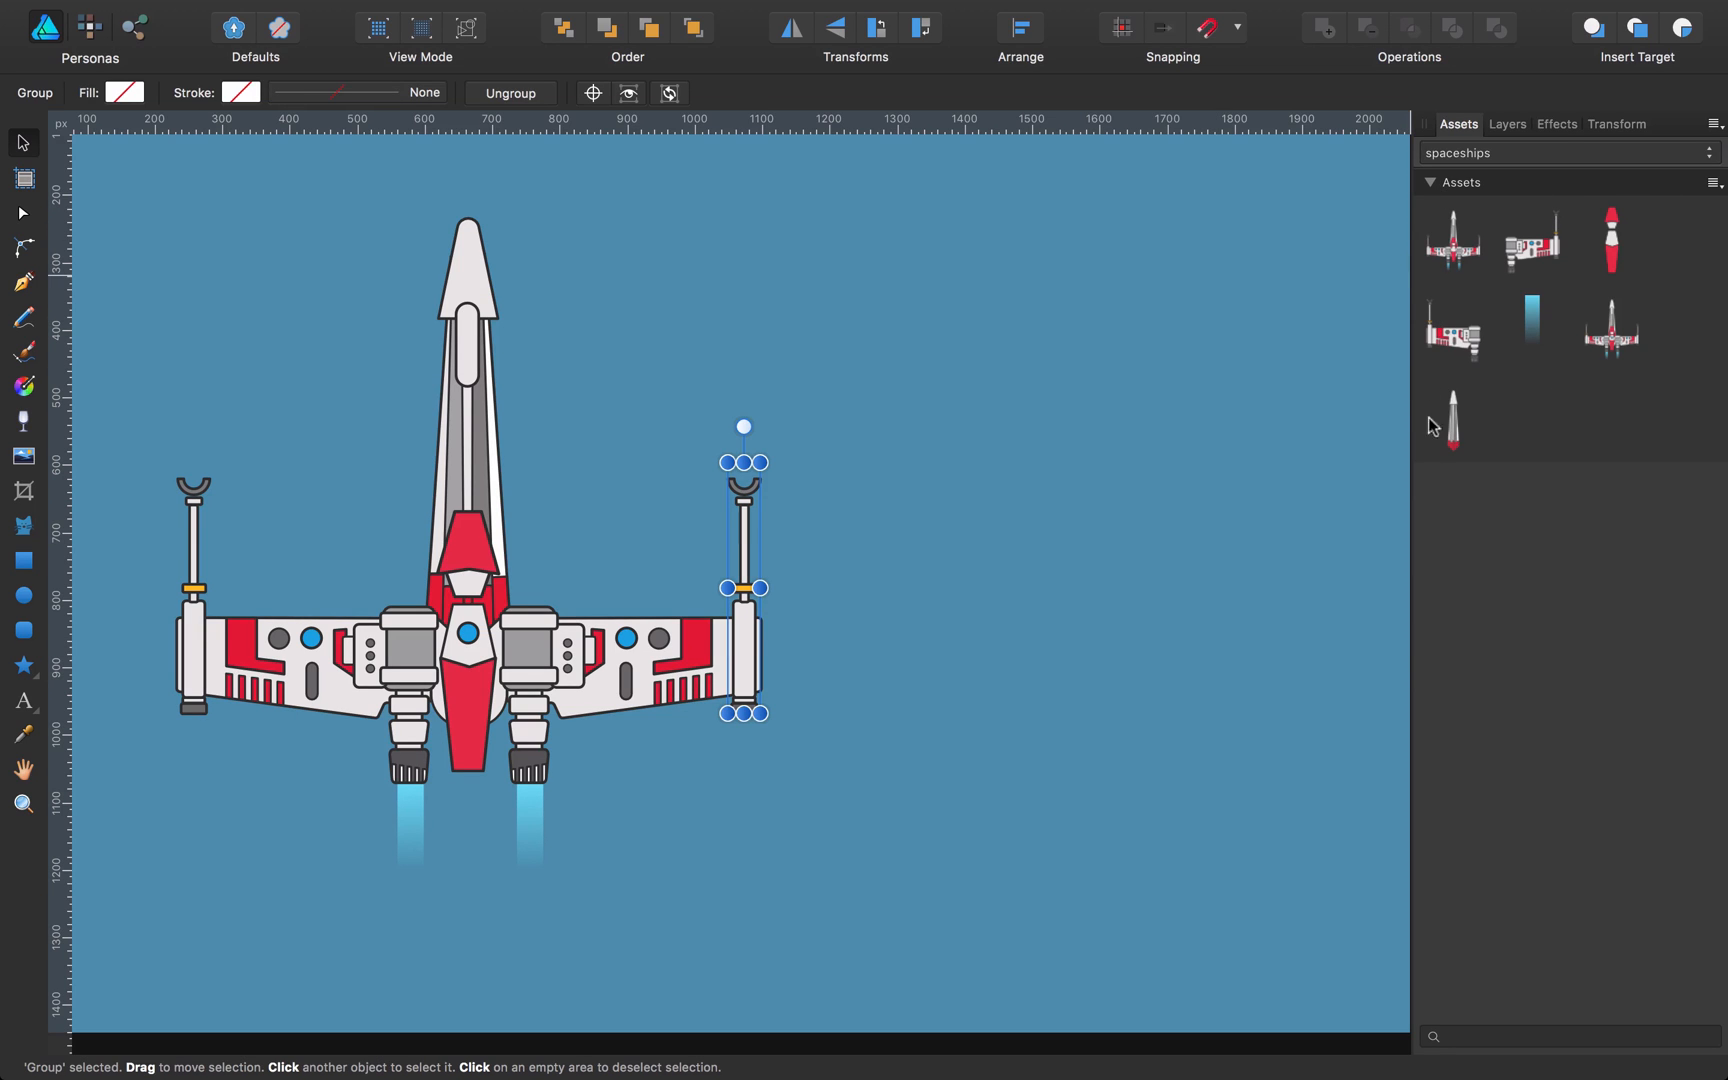
{"action": "mouse_move", "coordinate": [1617, 192]}
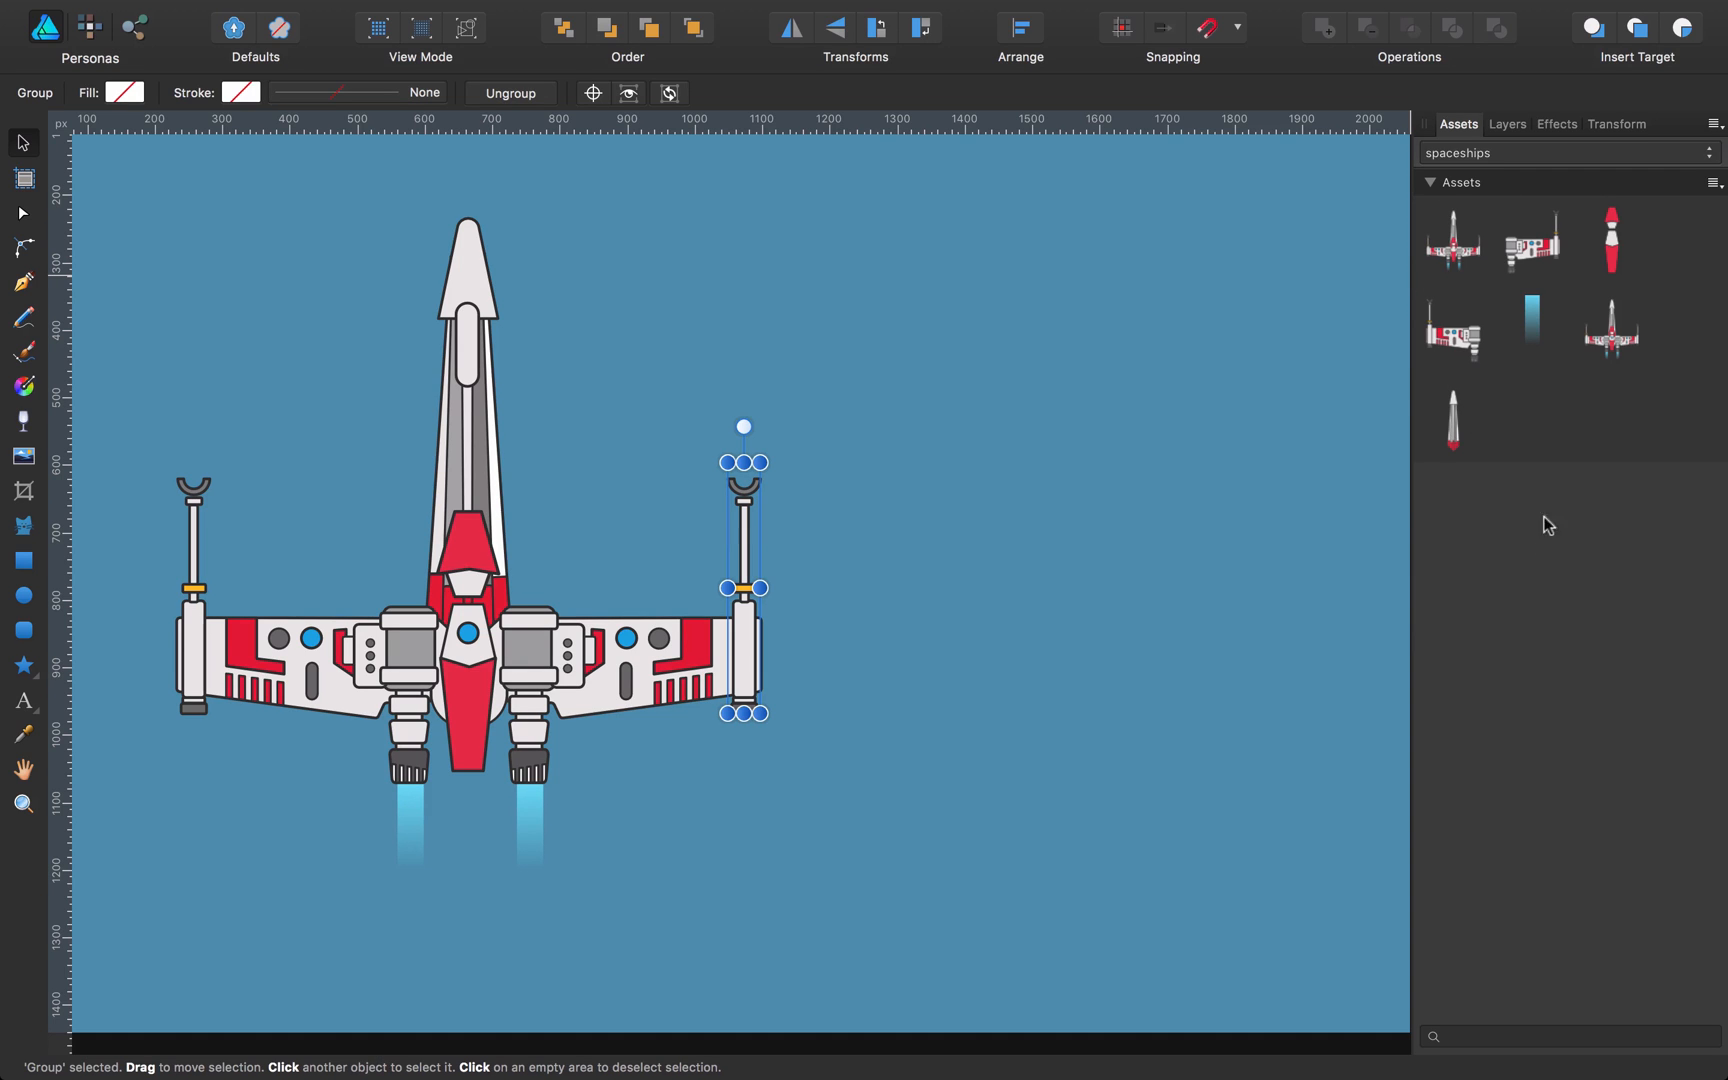
{"action": "mouse_move", "coordinate": [1559, 430]}
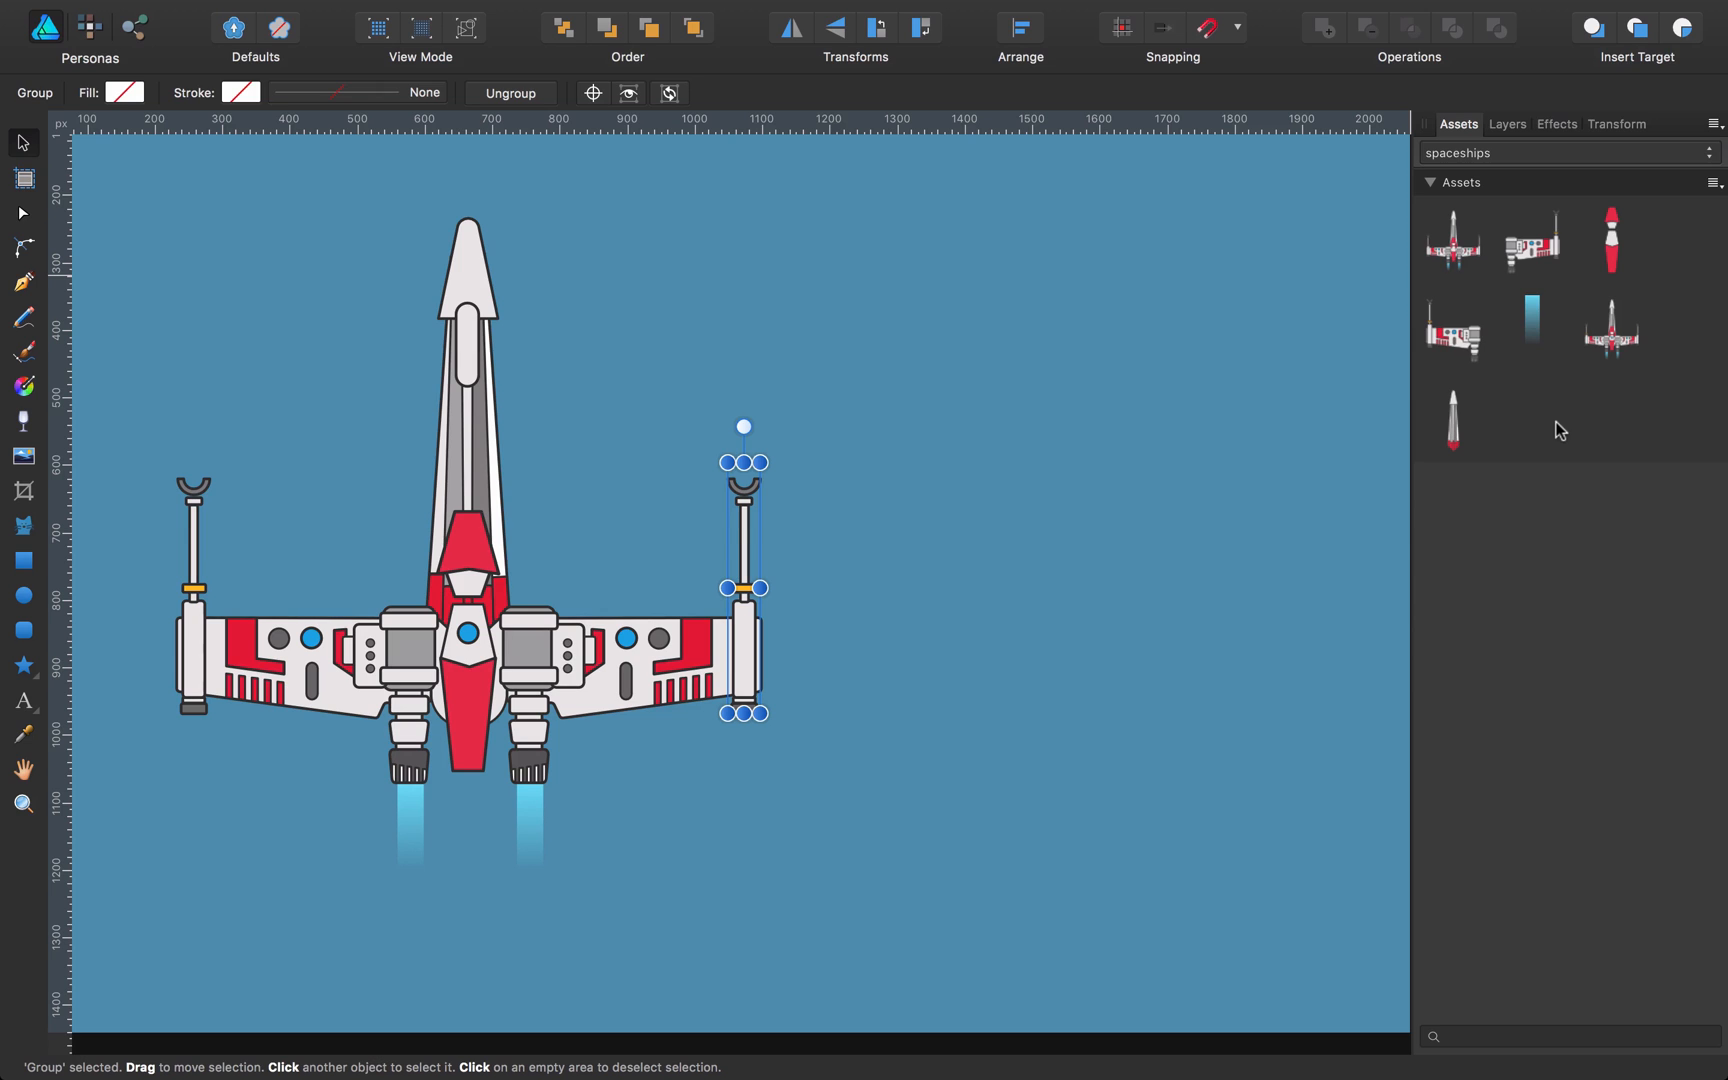
{"action": "key", "text": "Delete"}
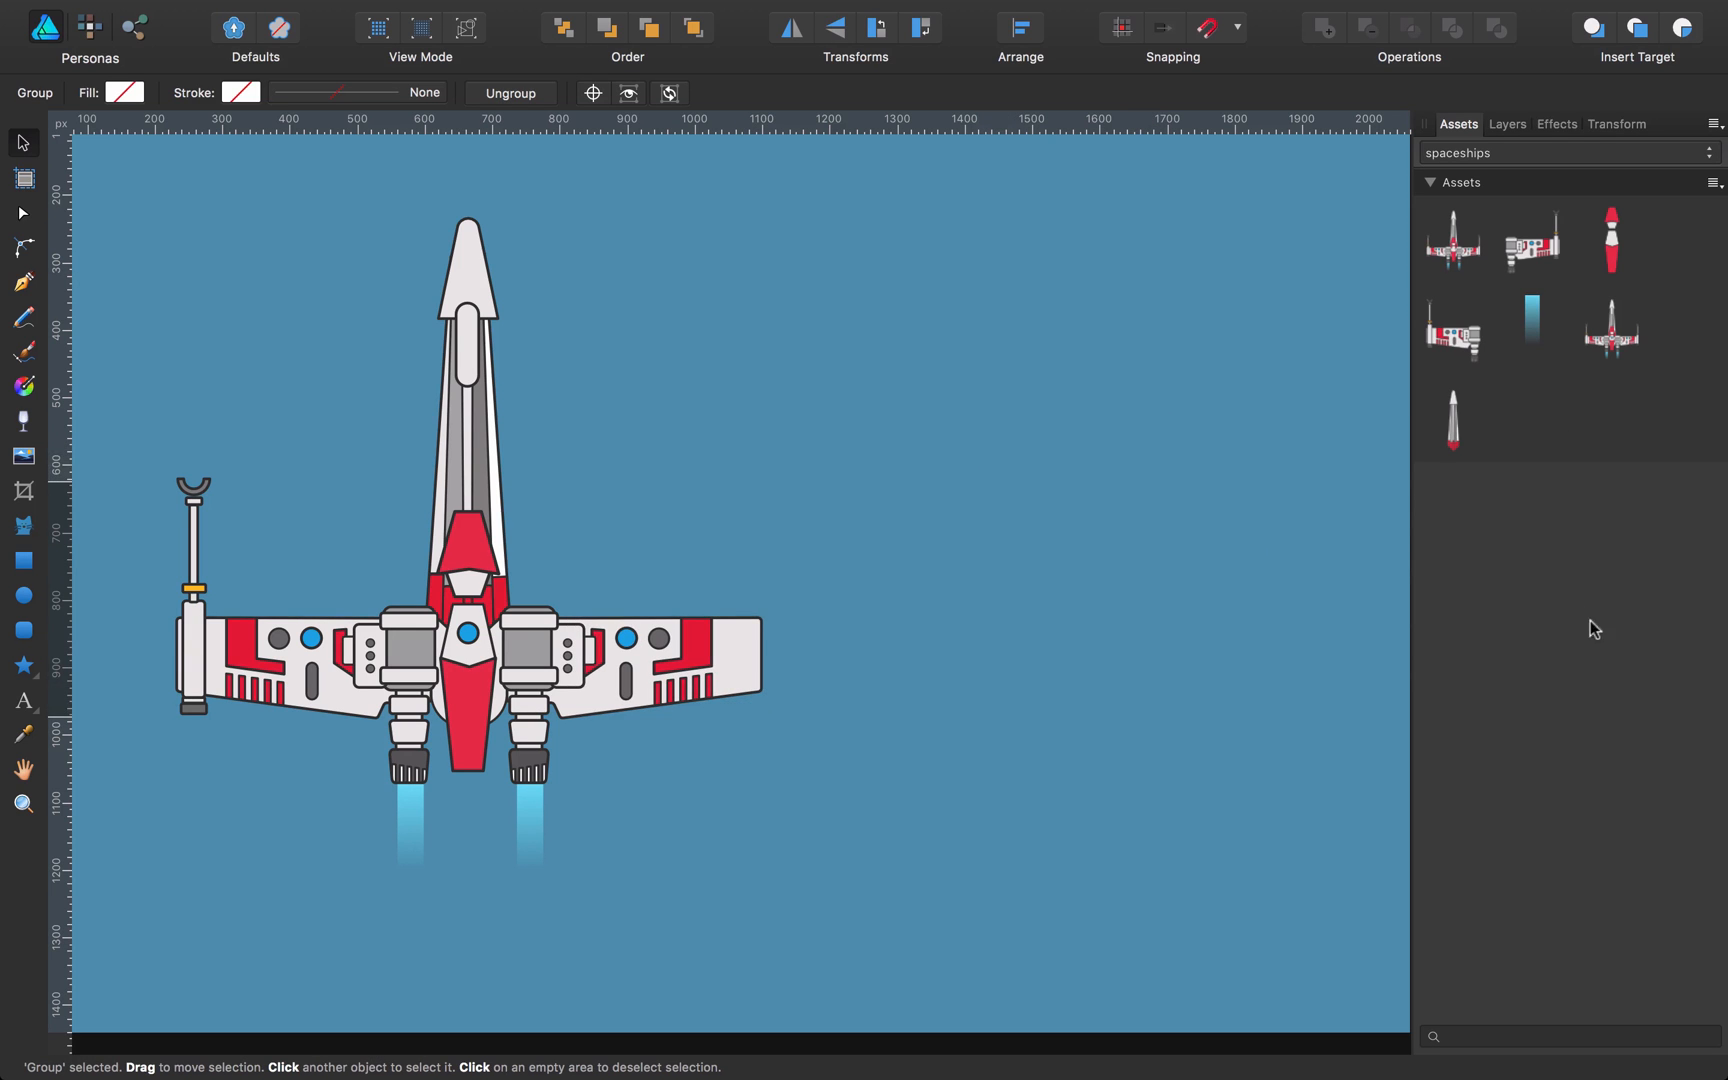
{"action": "mouse_move", "coordinate": [1297, 669]}
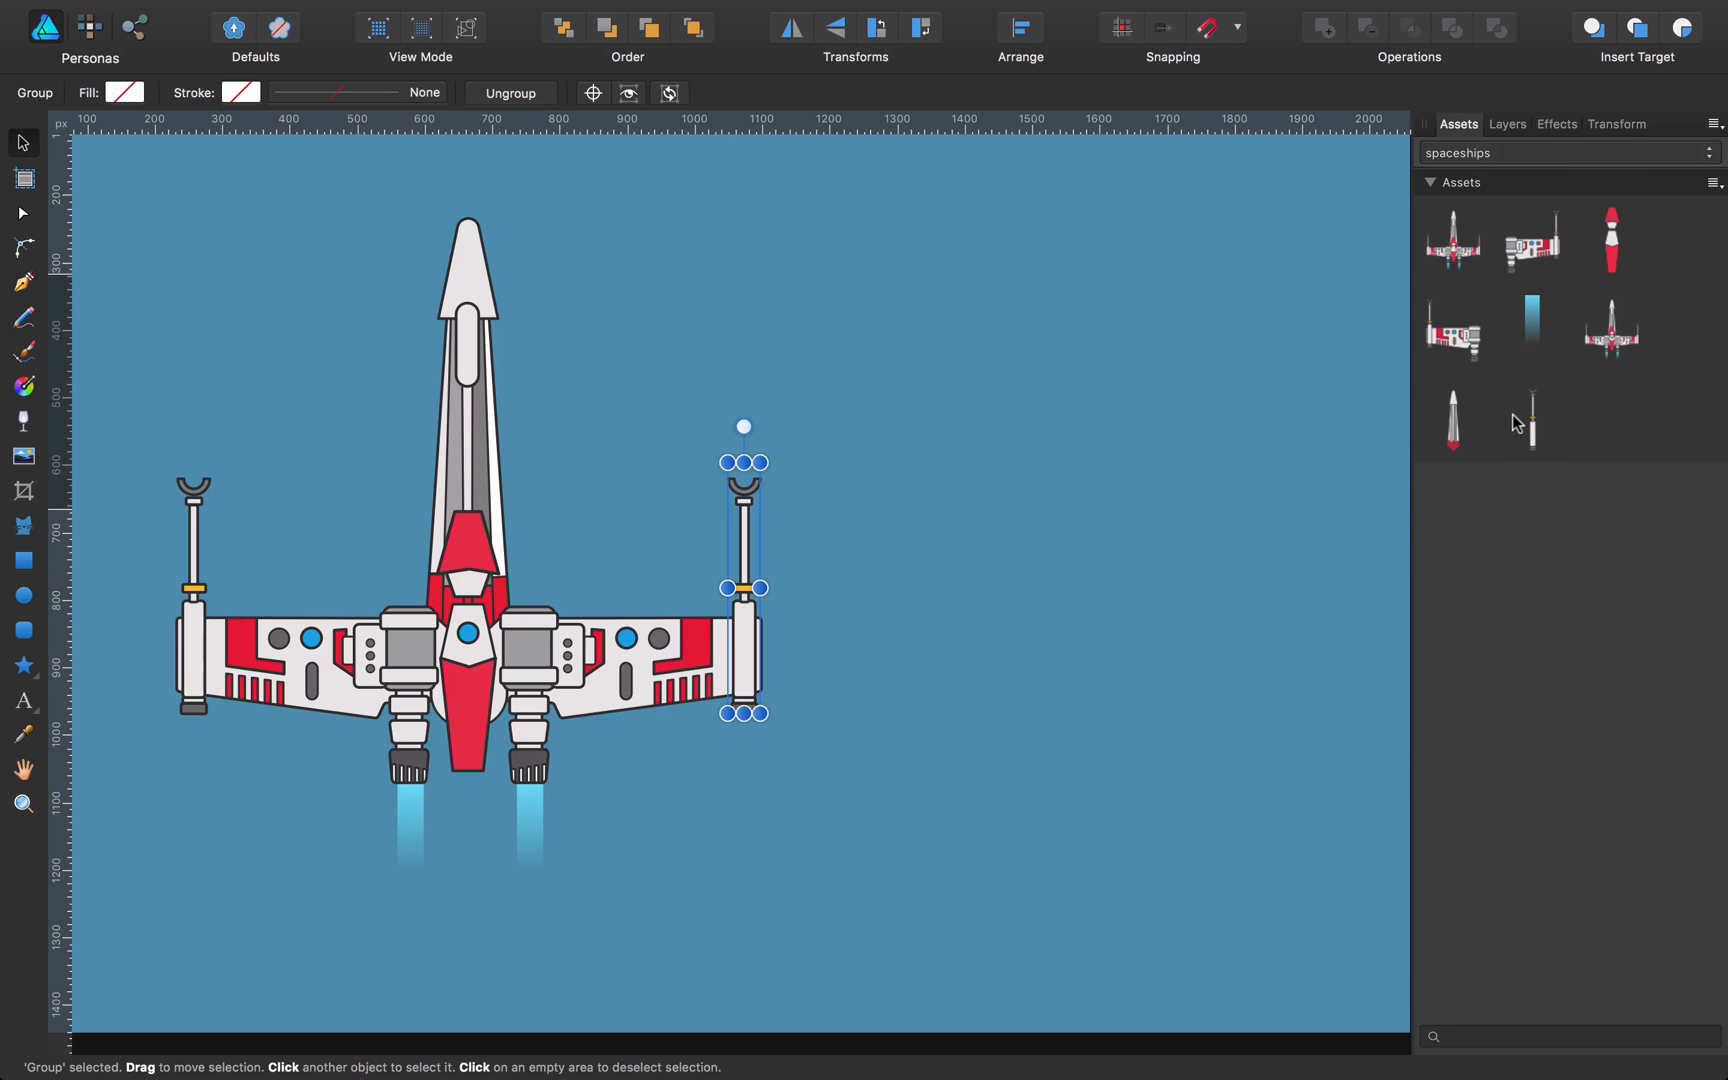
{"action": "mouse_move", "coordinate": [1531, 422]}
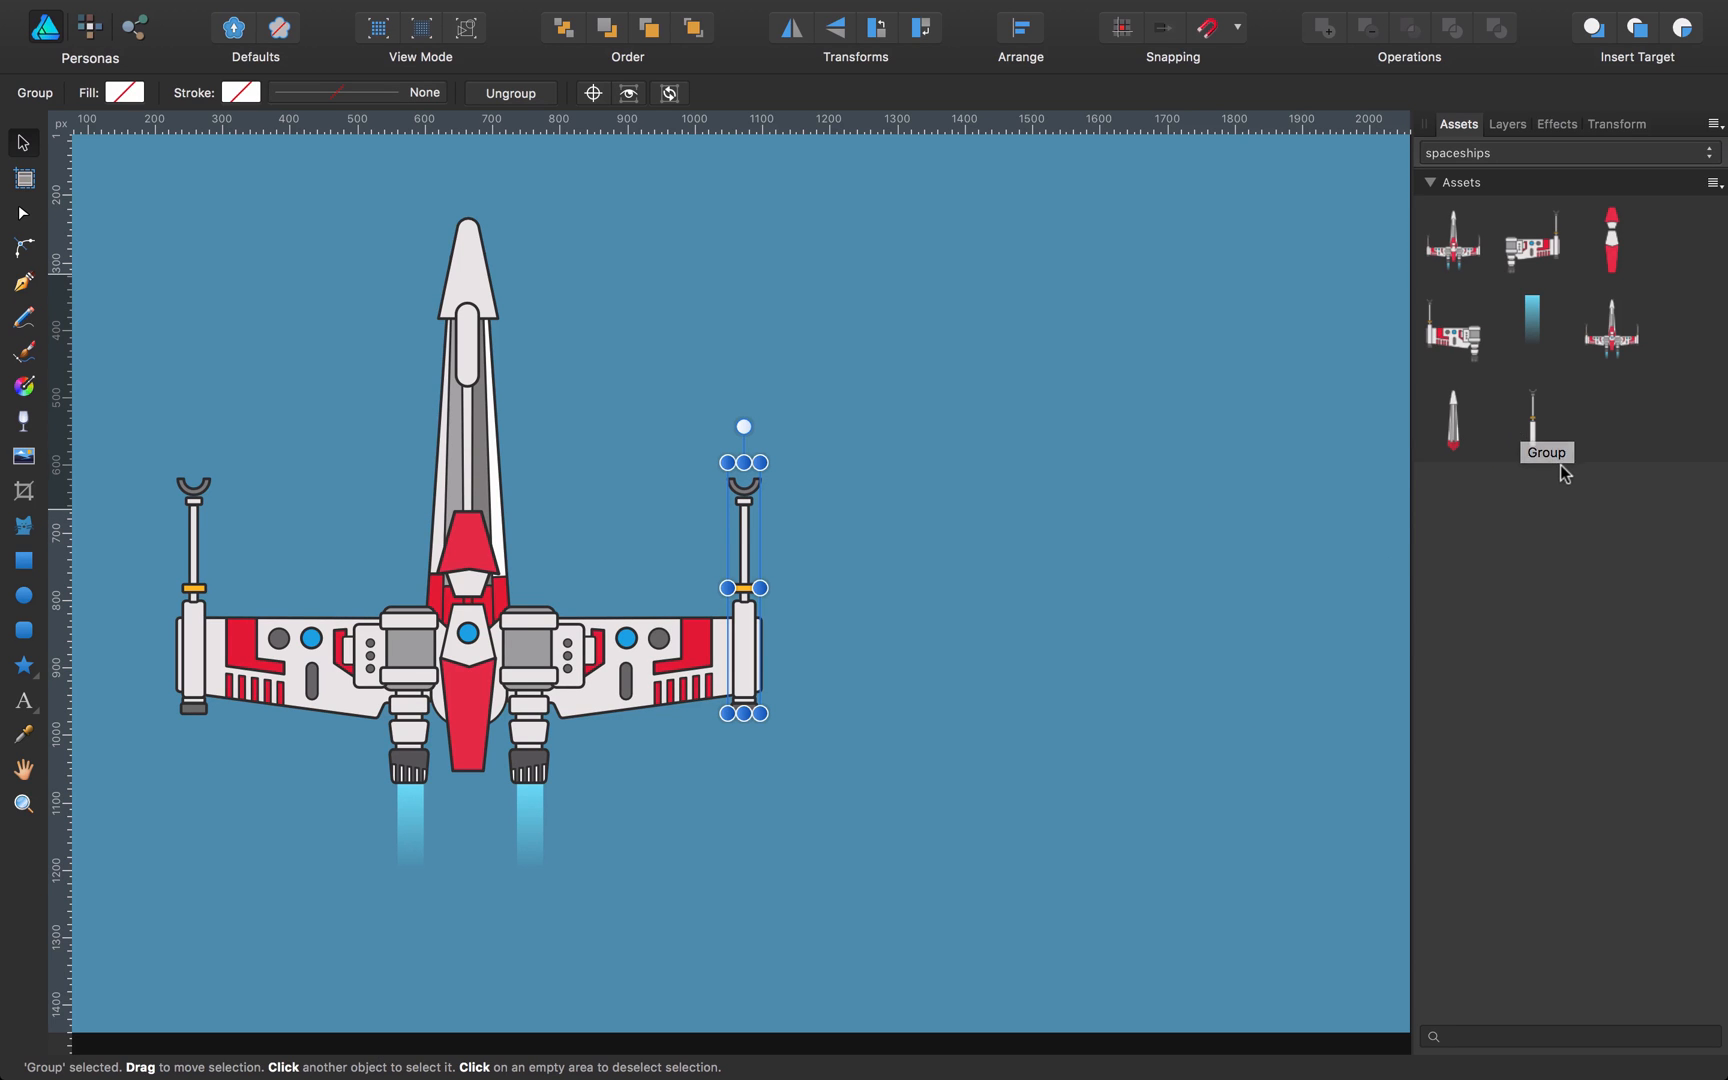
{"action": "mouse_move", "coordinate": [1520, 439]}
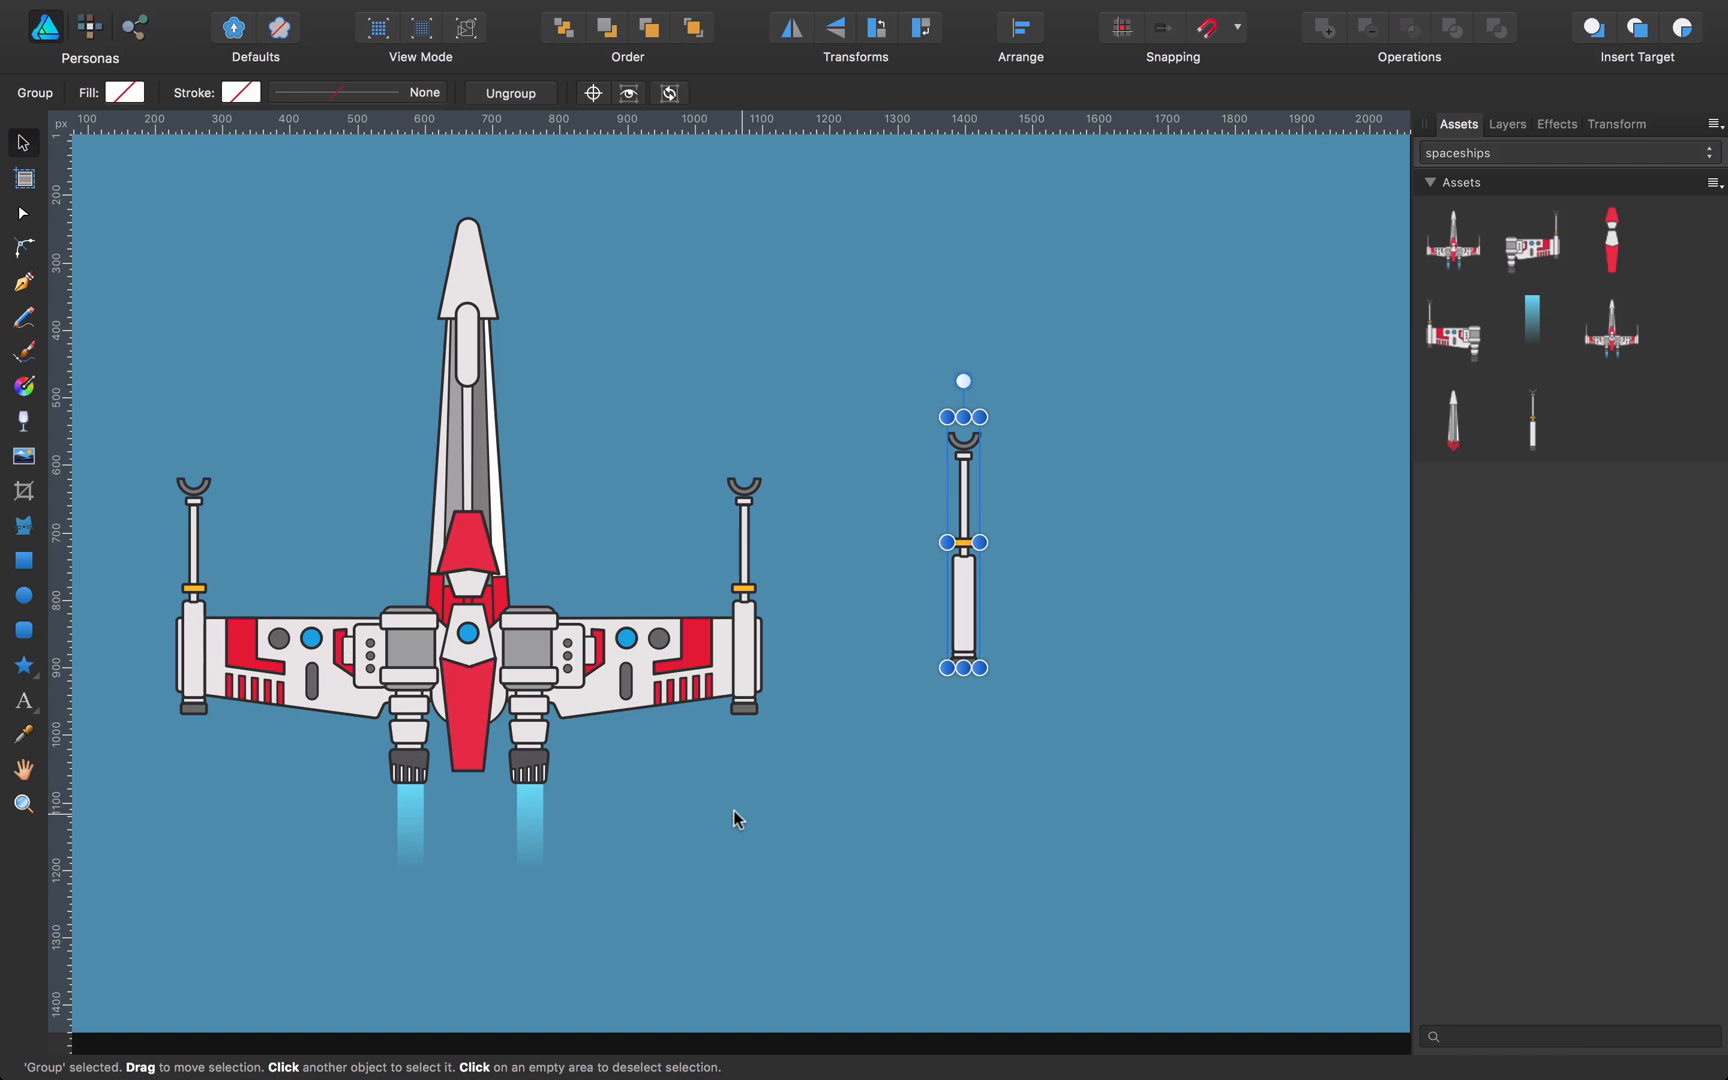
{"action": "mouse_move", "coordinate": [1567, 245]}
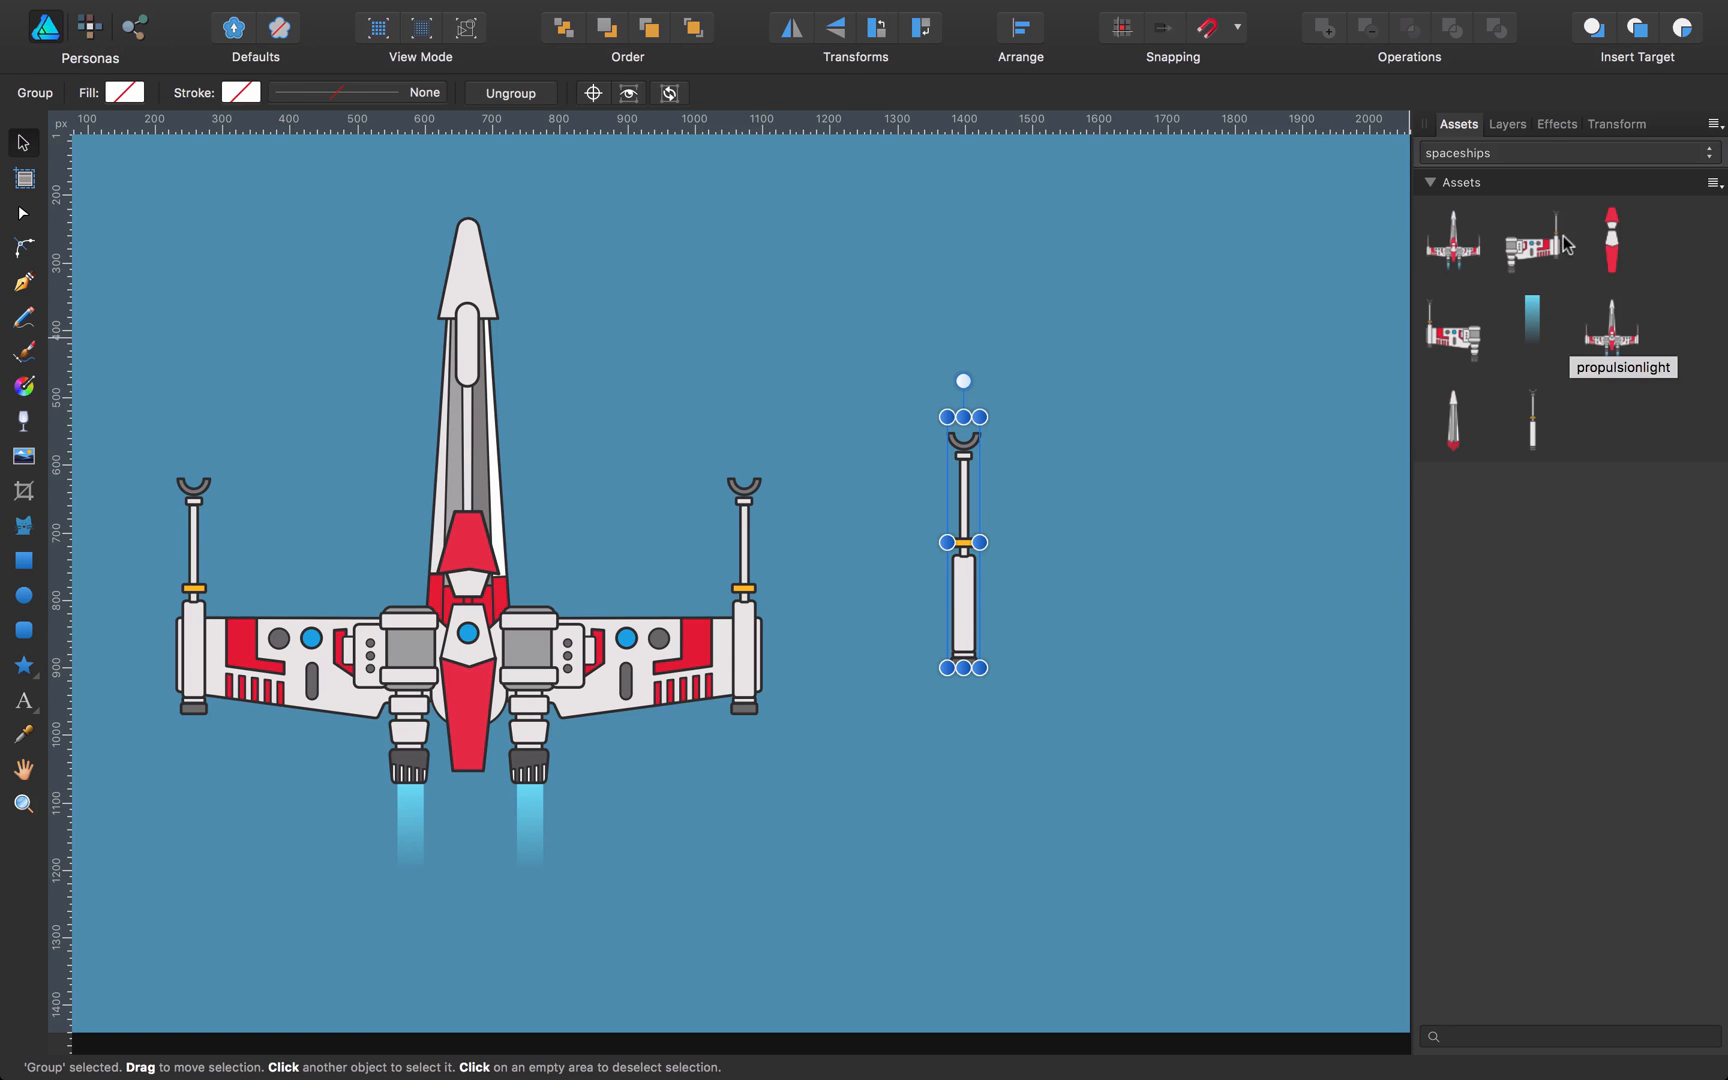
Step: Create a new asset category named 'pieces'
{"action": "left_click", "coordinate": [1709, 183]}
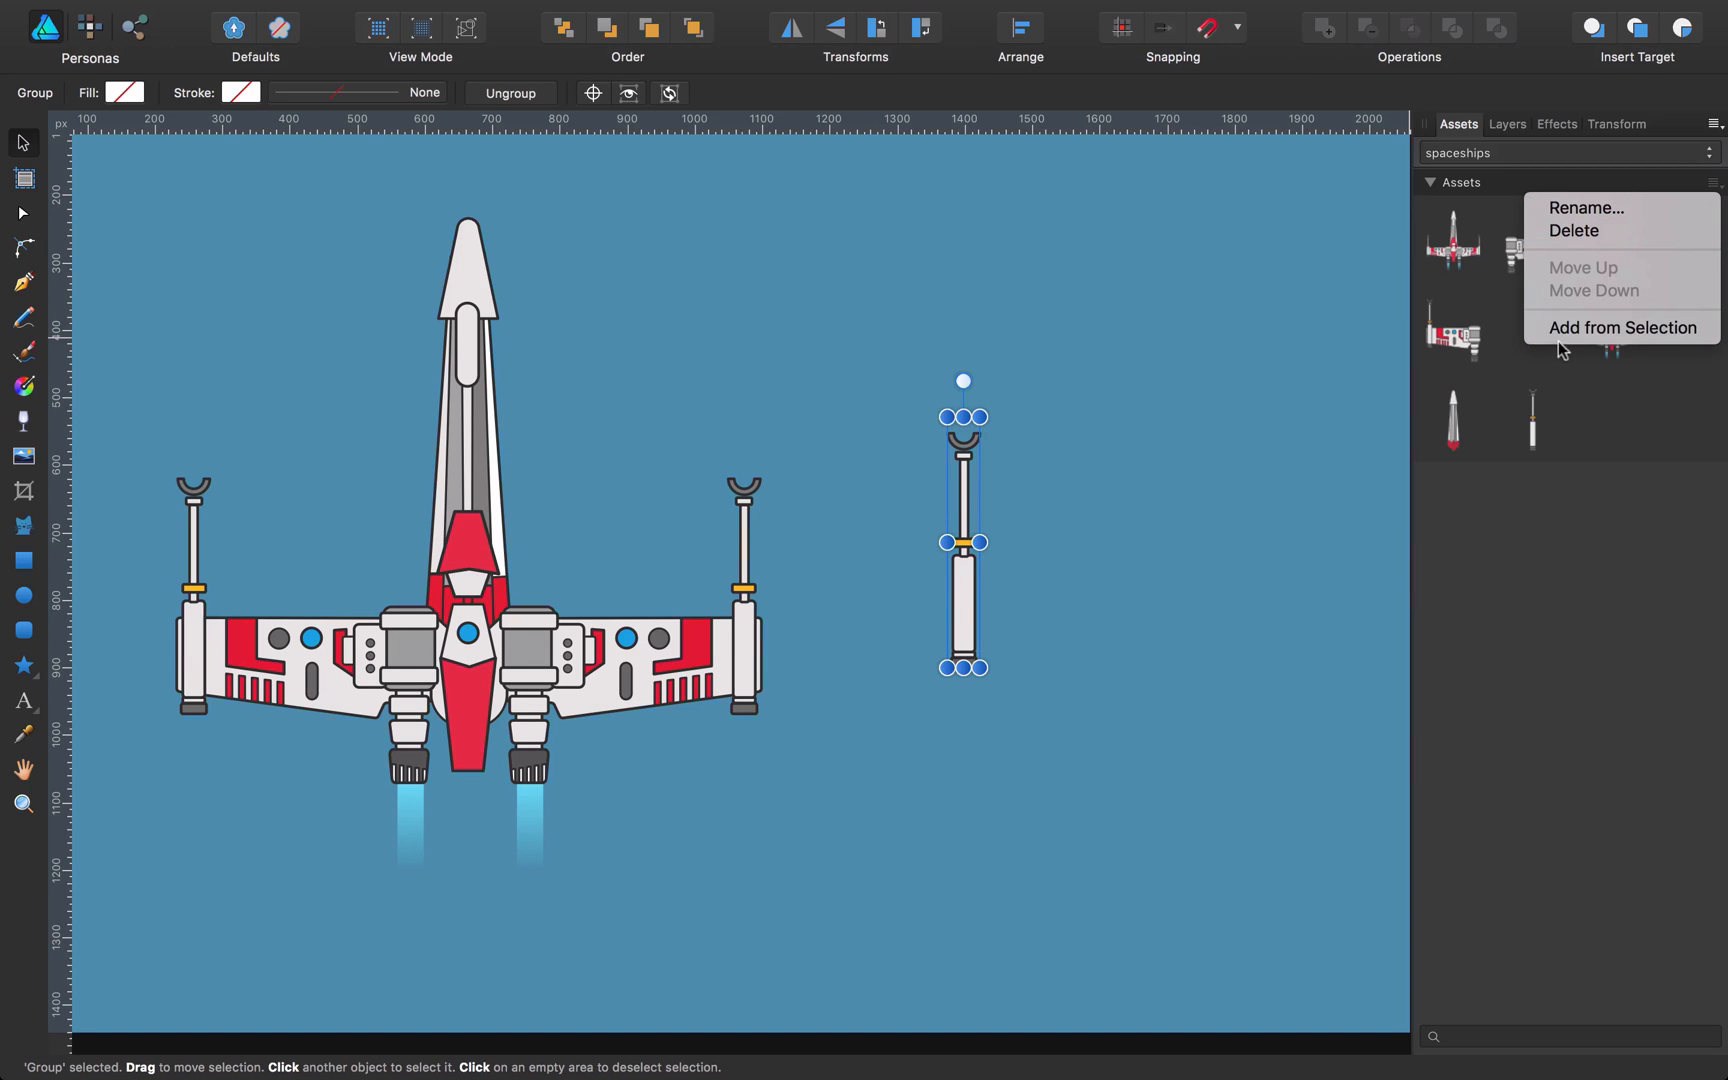
{"action": "mouse_move", "coordinate": [1706, 132]}
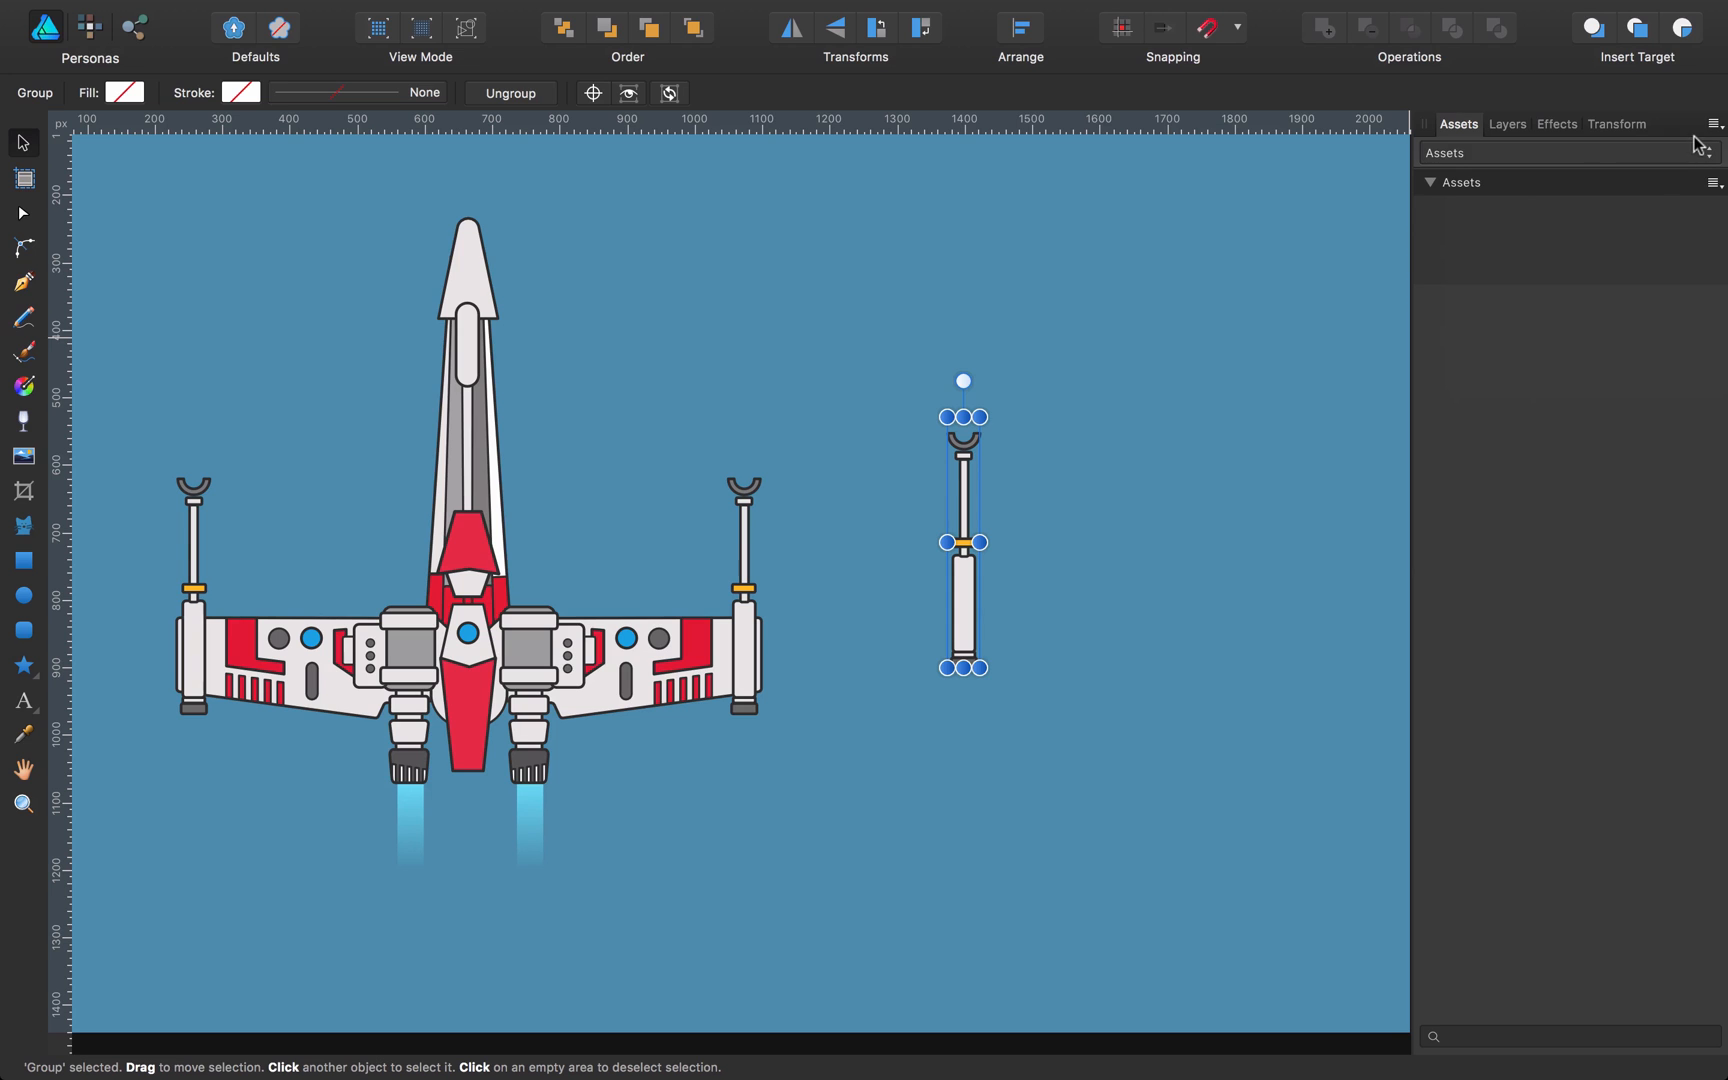
{"action": "left_click", "coordinate": [1713, 123]}
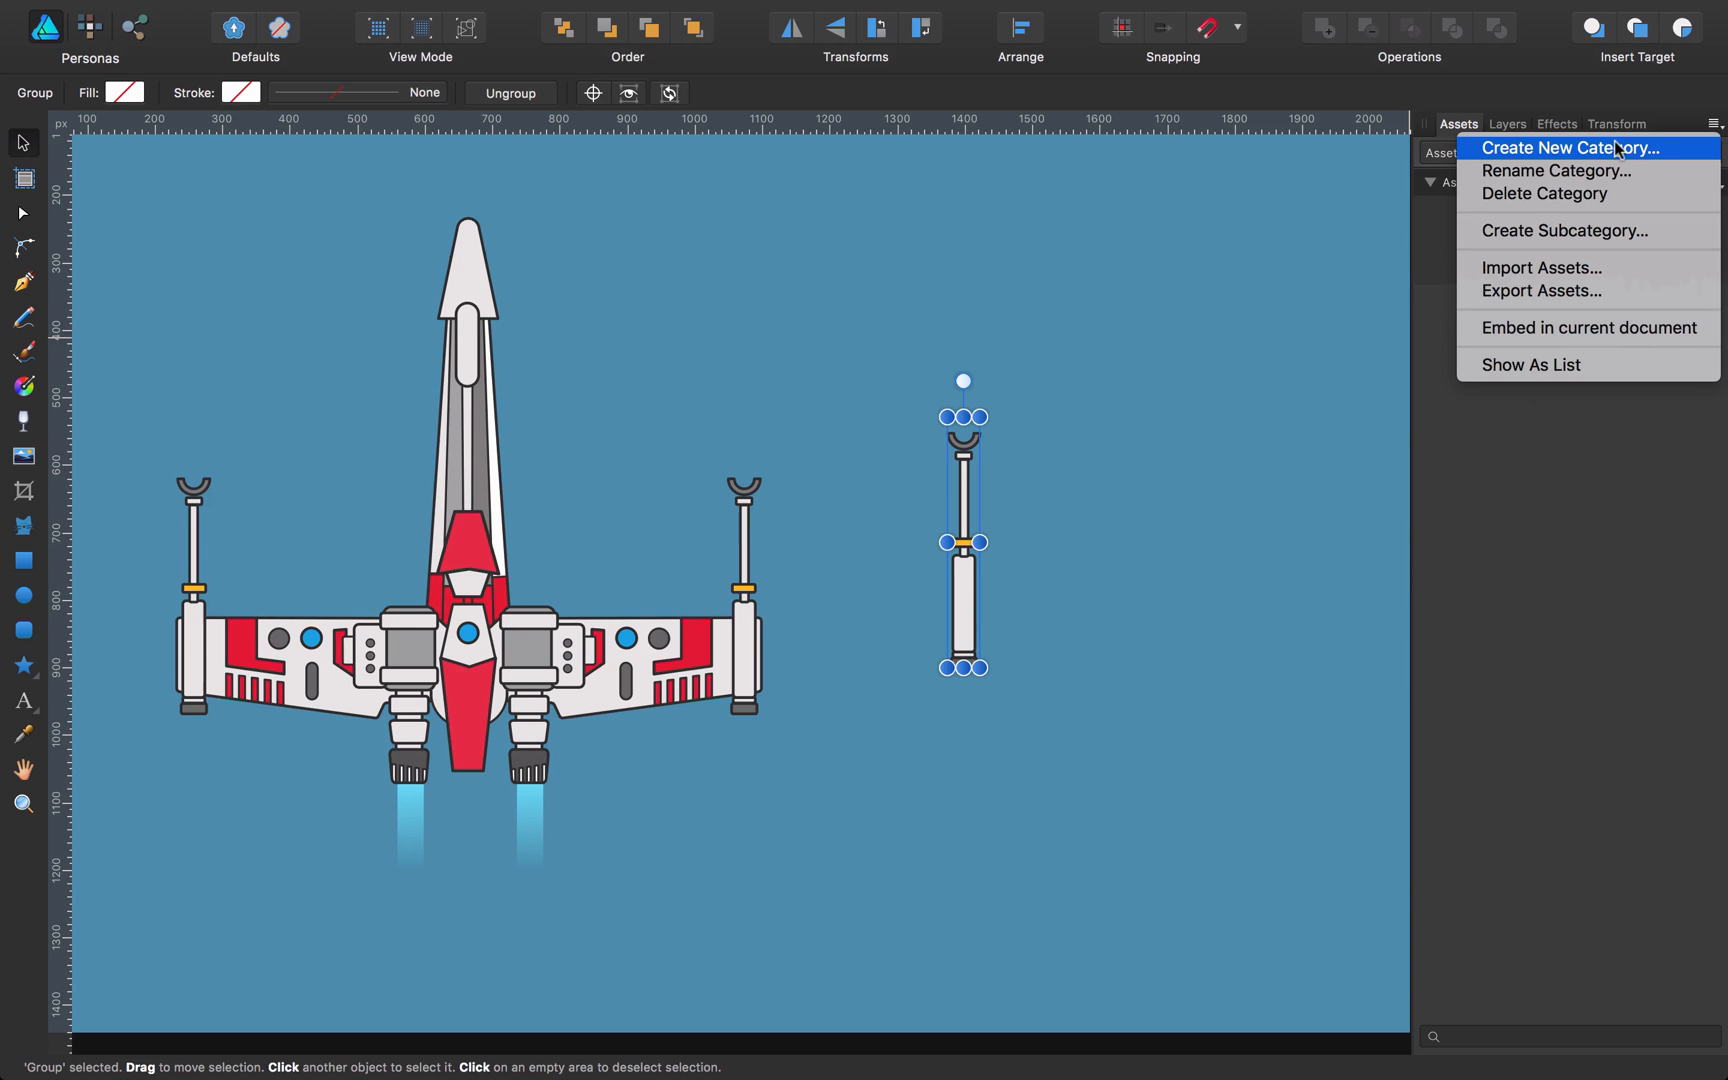
{"action": "left_click", "coordinate": [1555, 171]}
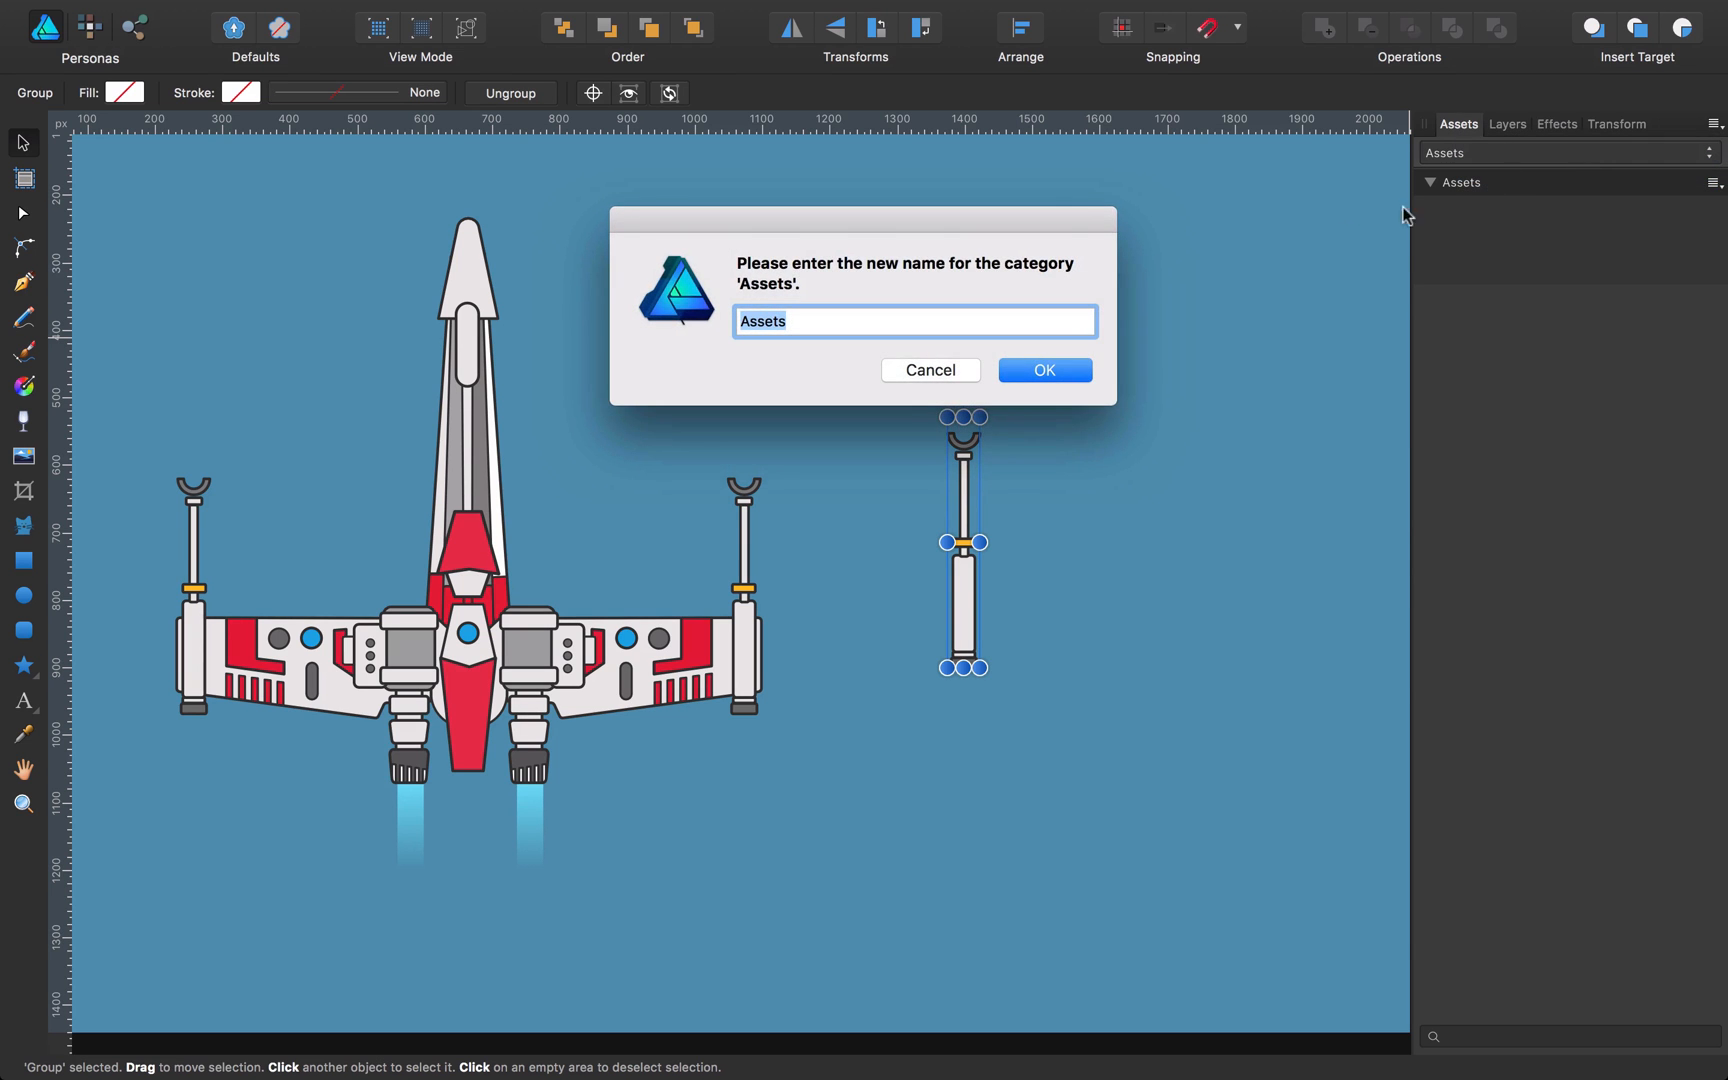
{"action": "type", "text": "p"}
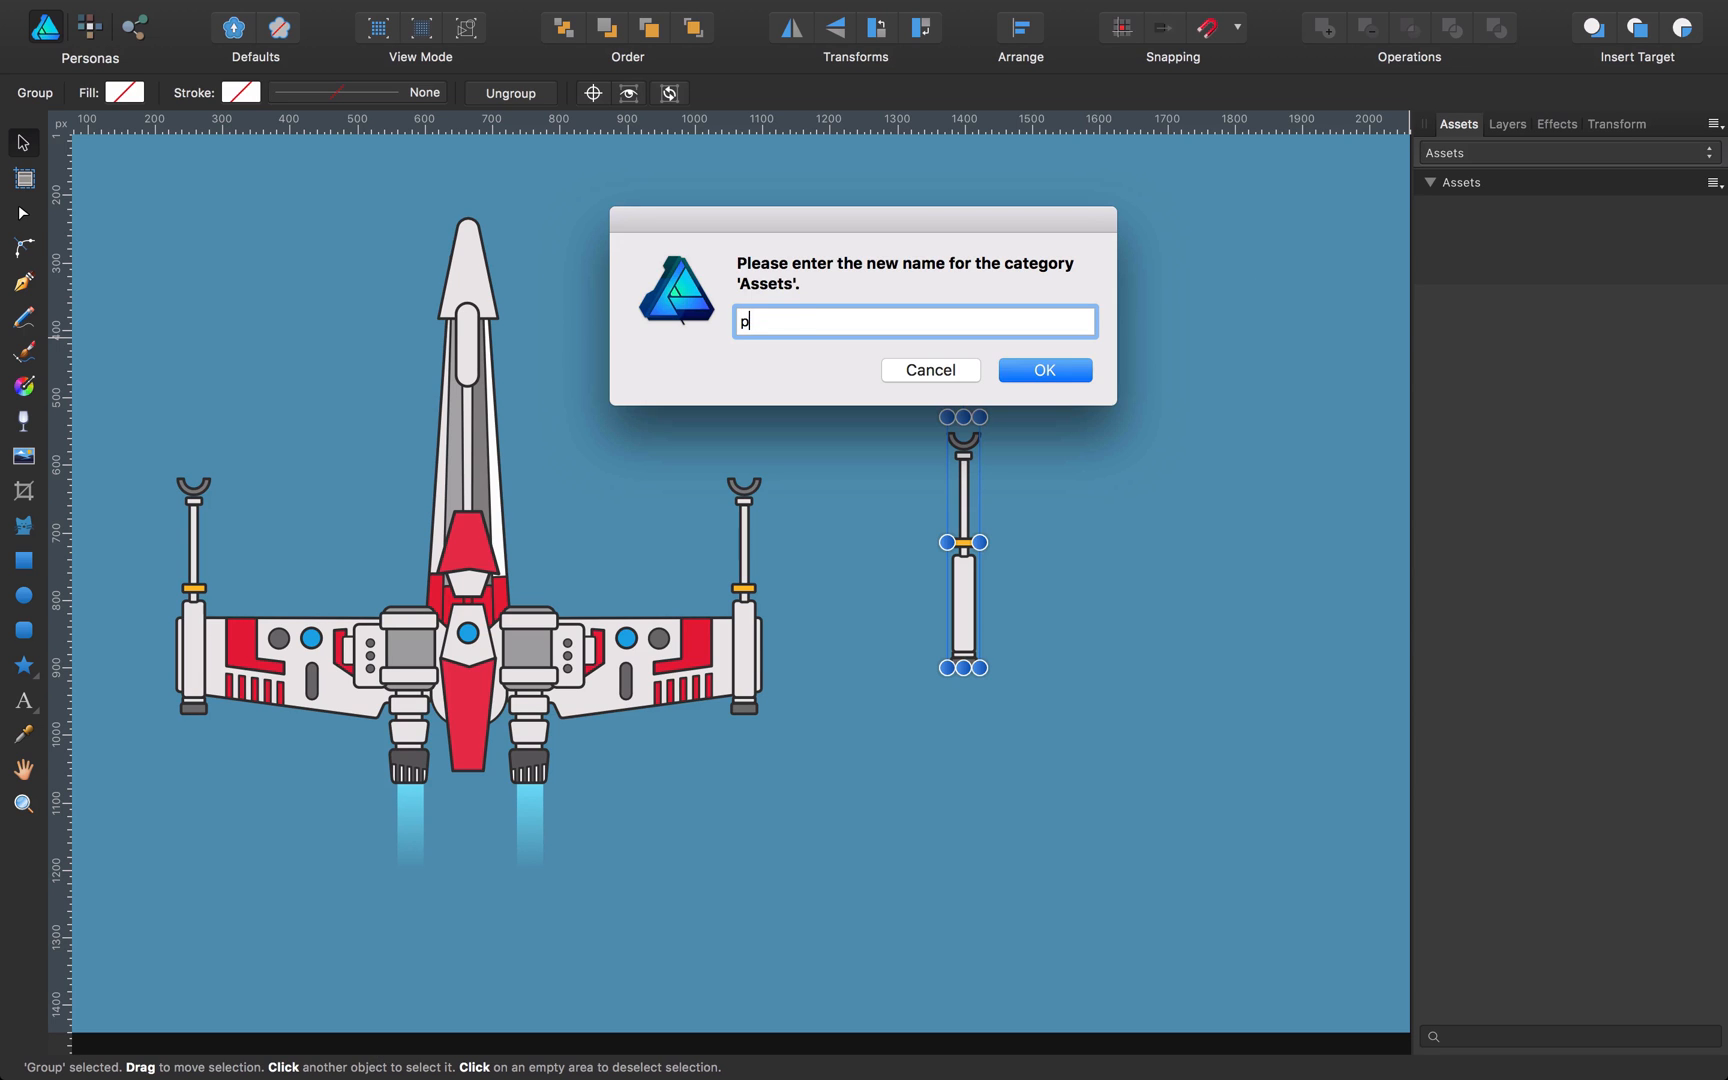
{"action": "left_click", "coordinate": [1043, 369]}
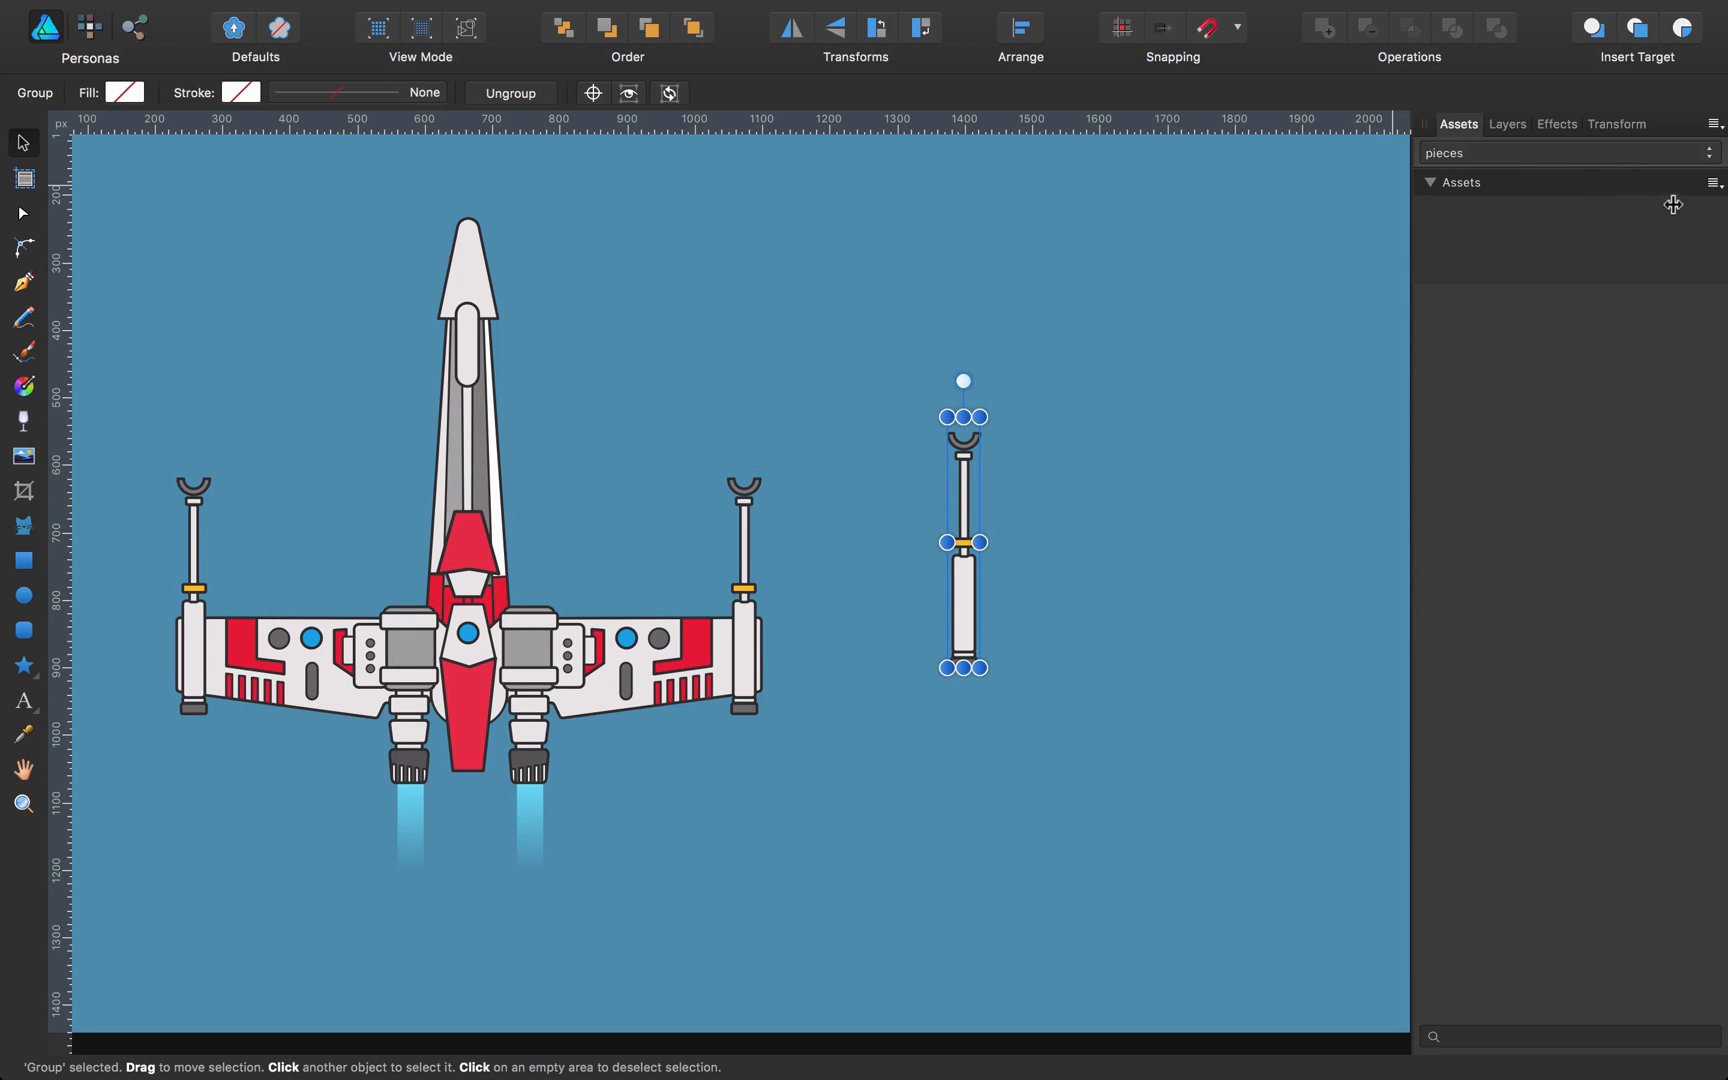
Step: Rename the pieces category's subcategory to 'subpieces'
{"action": "left_click", "coordinate": [1713, 182]}
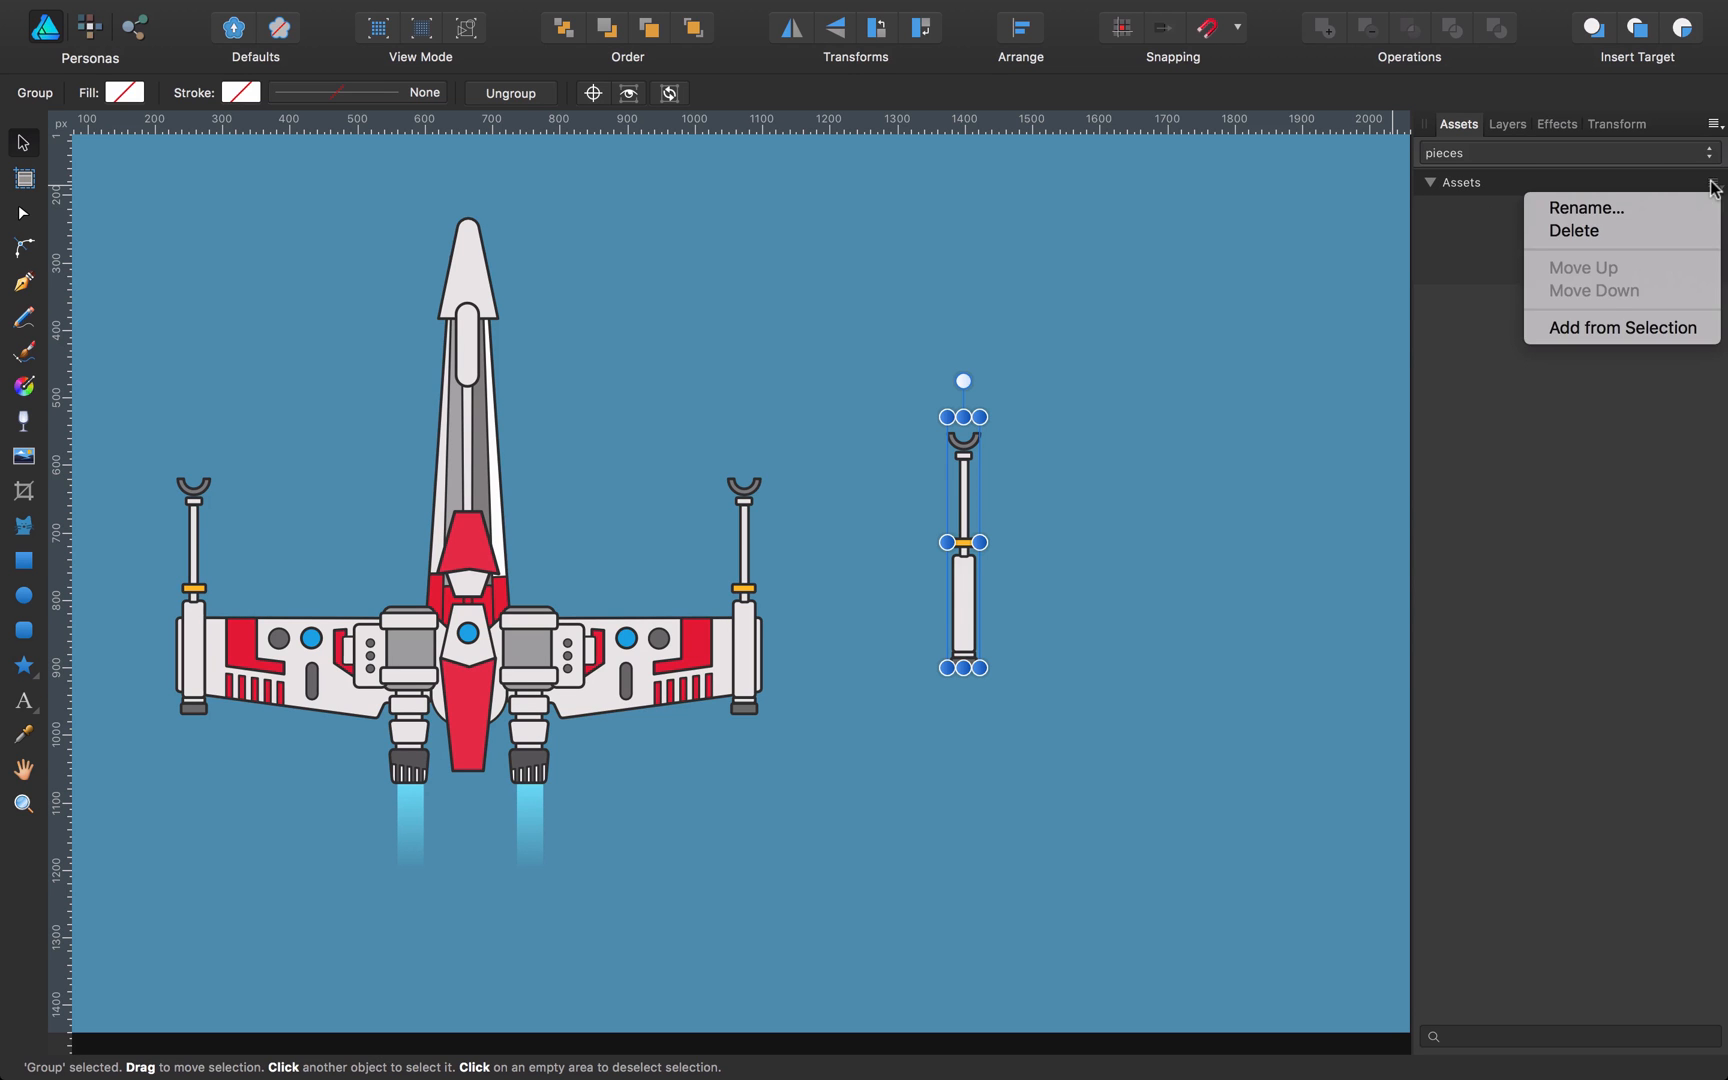
{"action": "left_click", "coordinate": [1585, 208]}
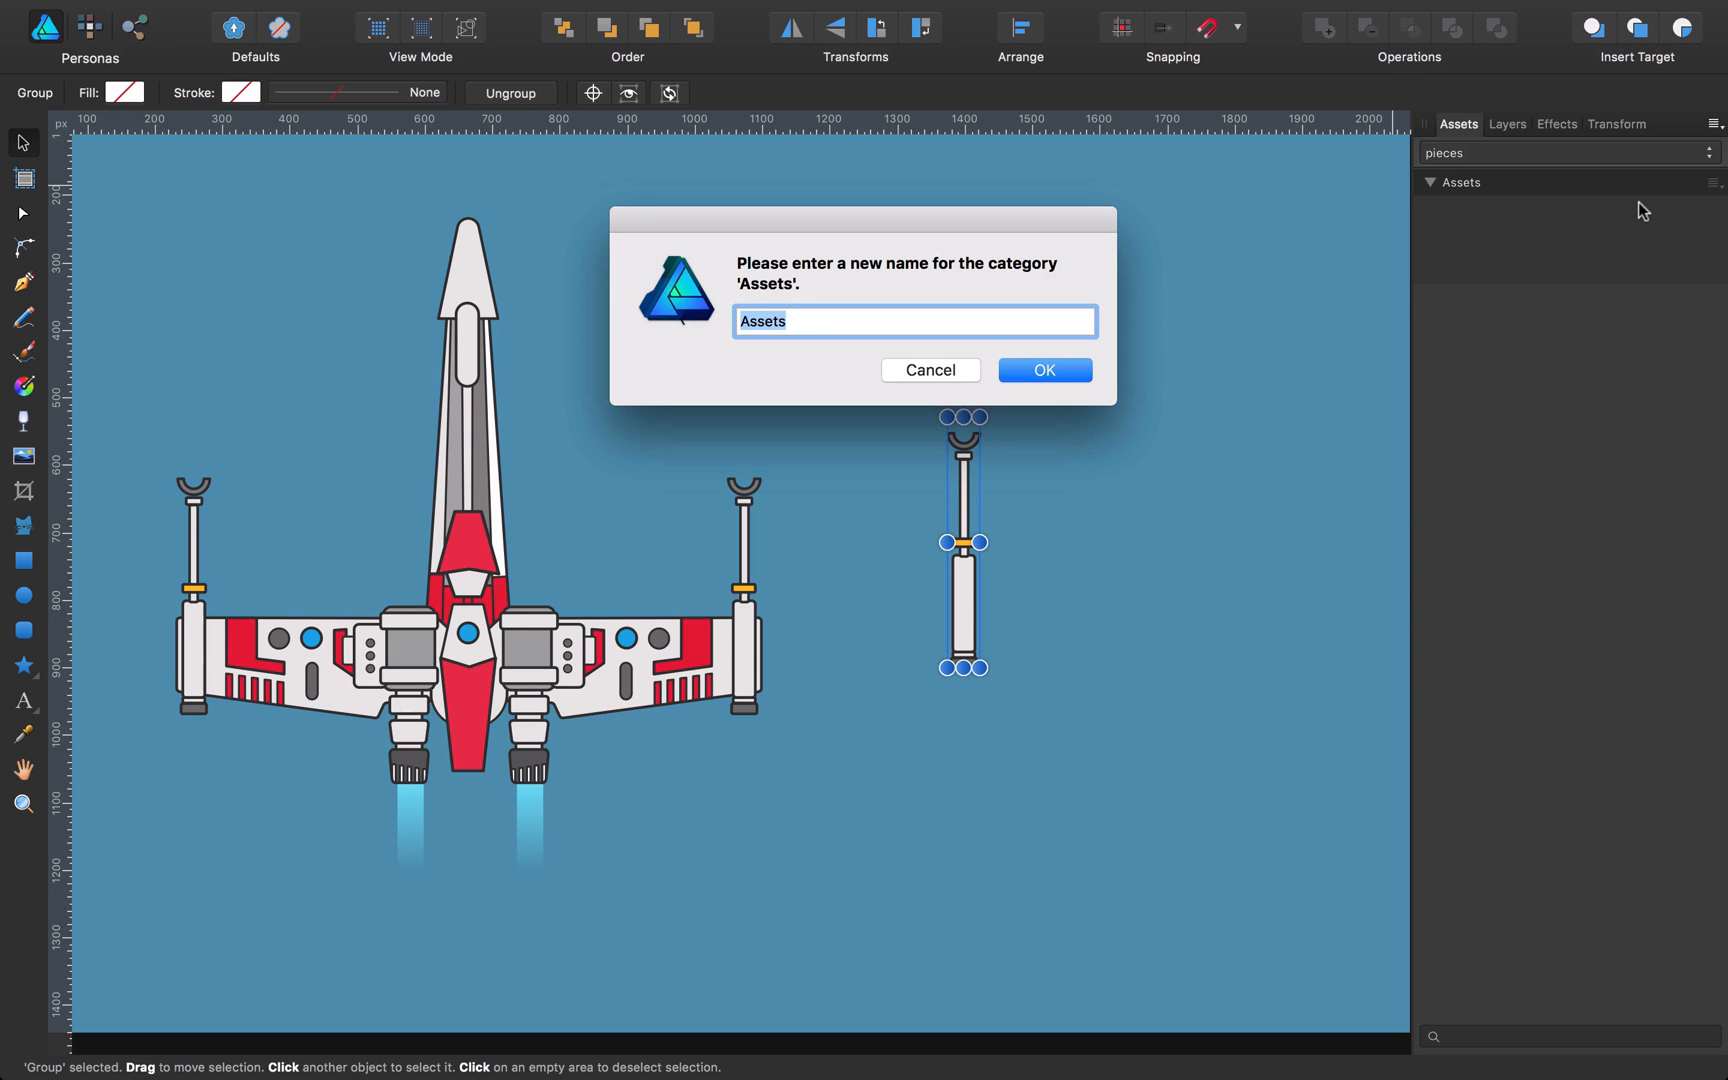
{"action": "type", "text": "subpieces"}
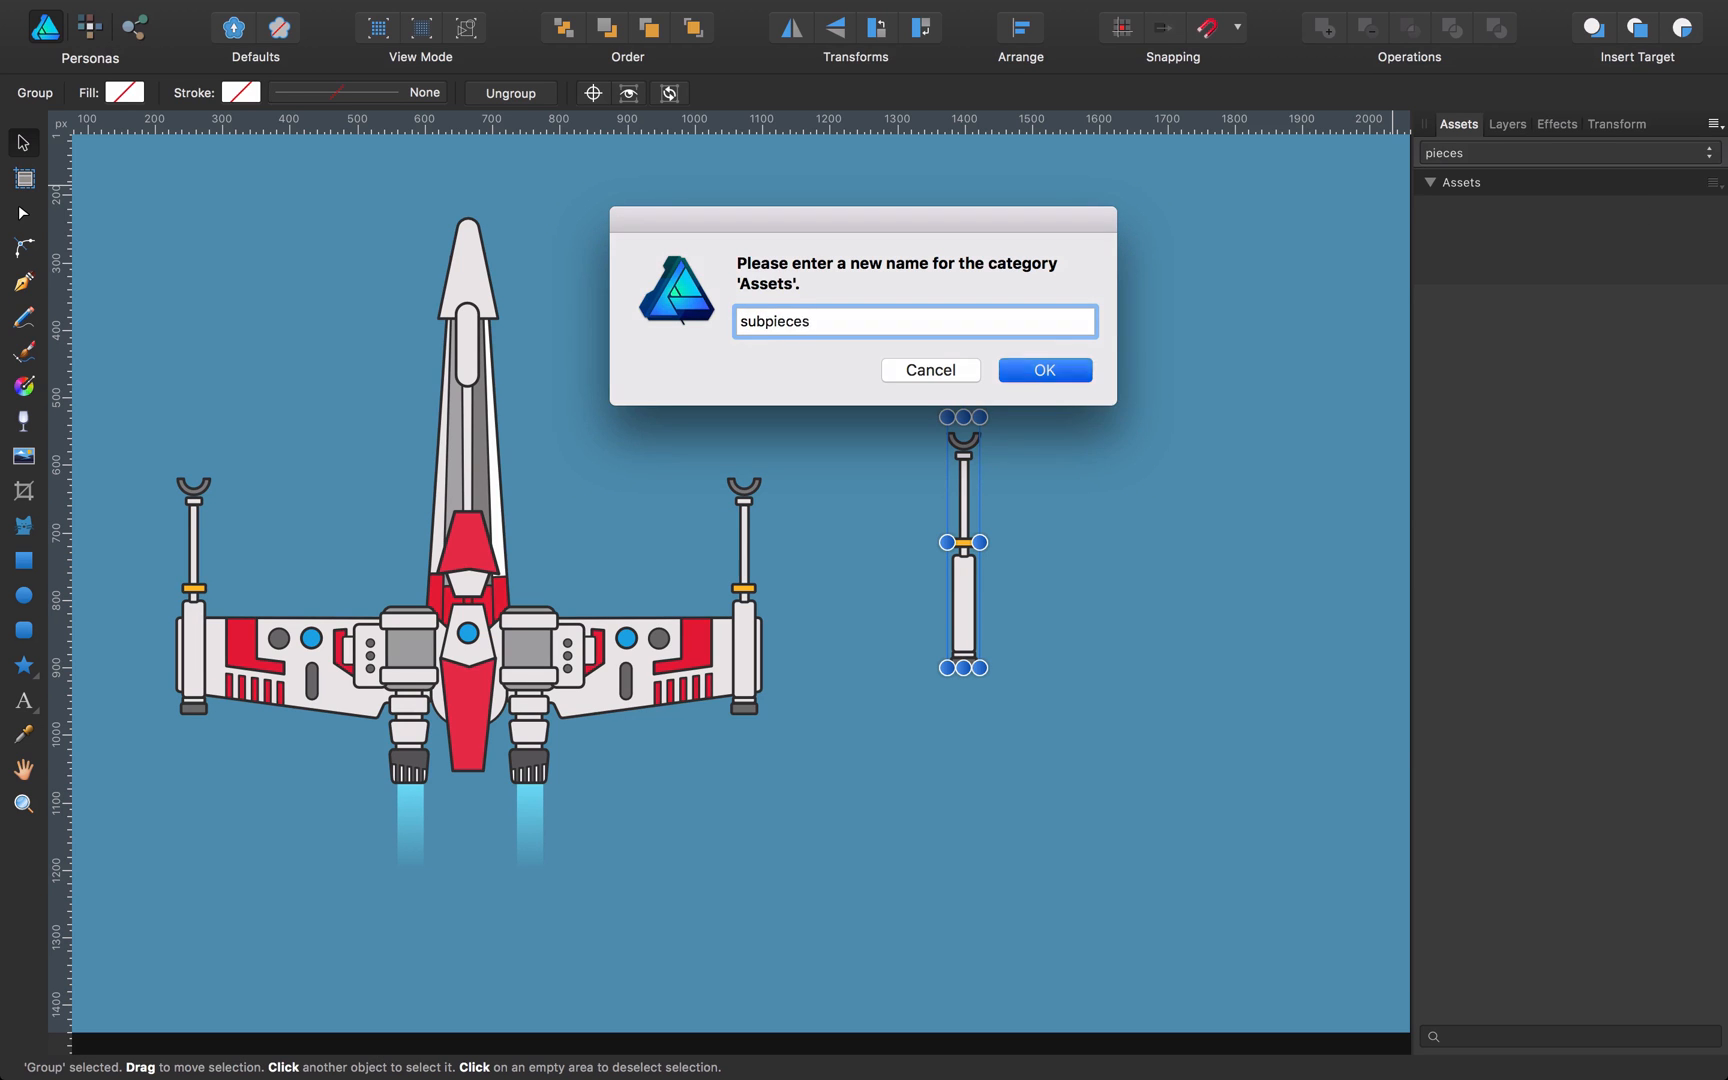
{"action": "left_click", "coordinate": [1043, 369]}
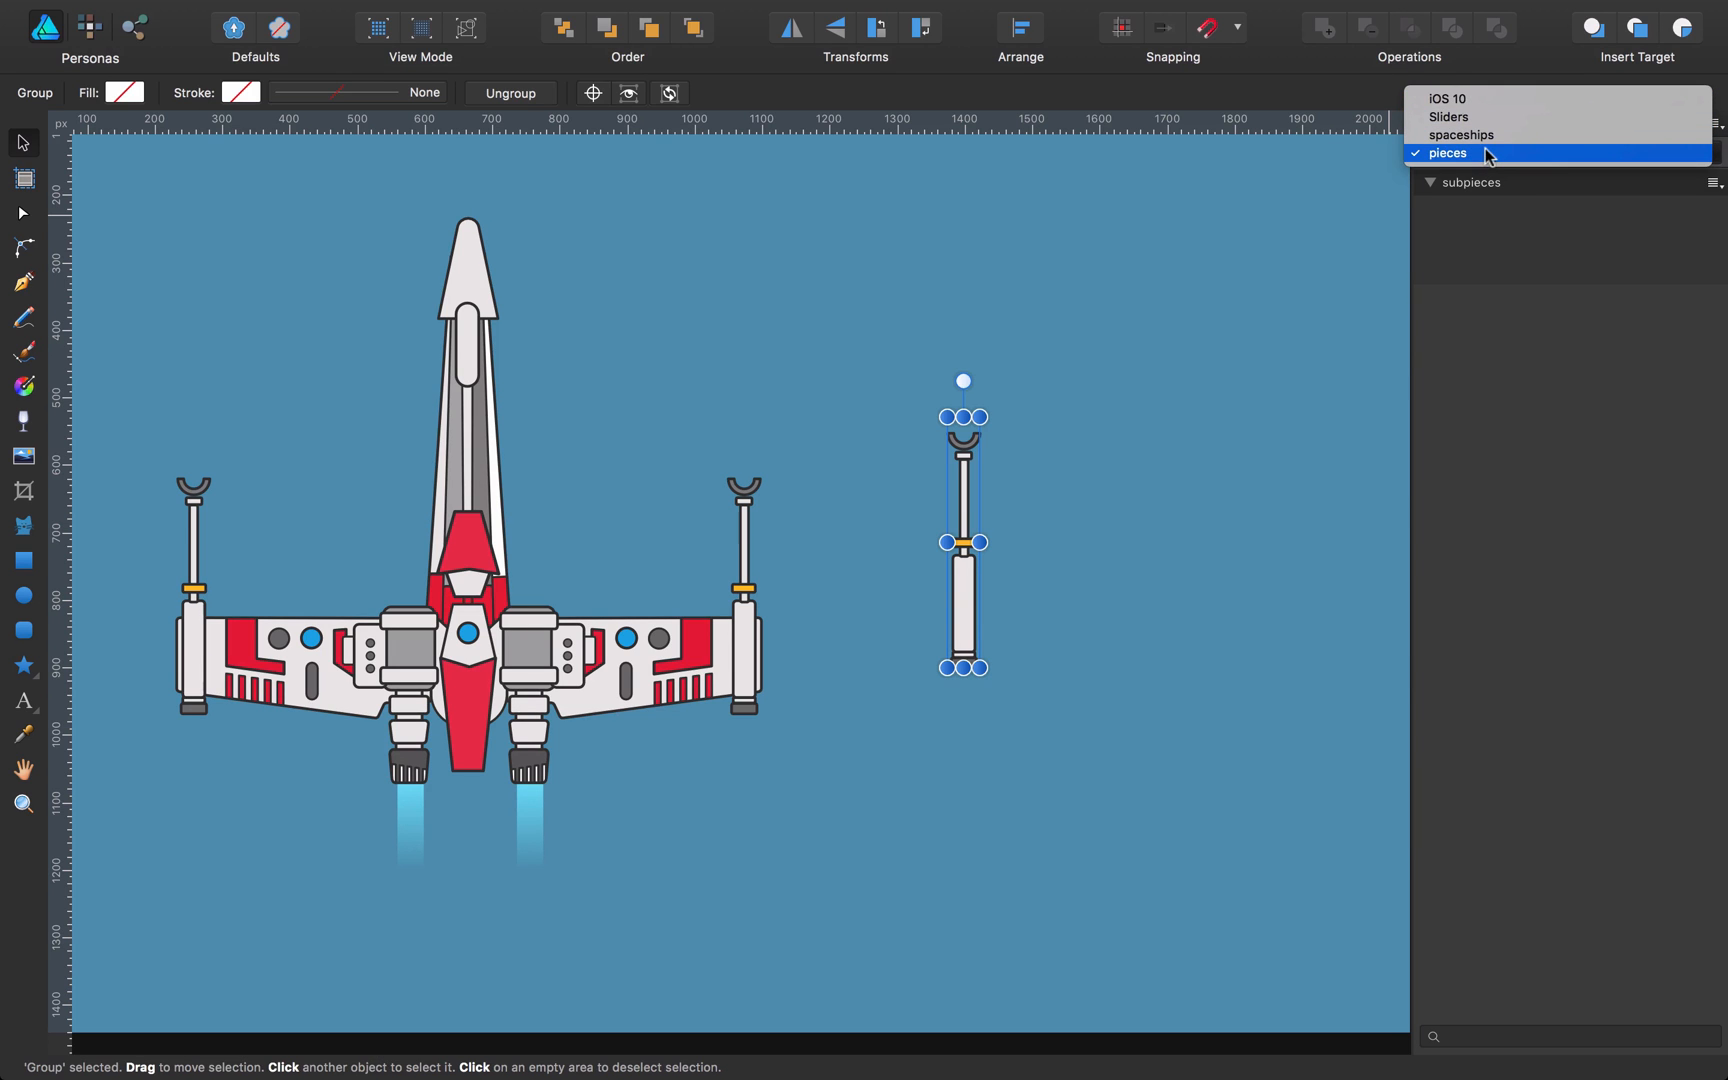
{"action": "left_click", "coordinate": [1447, 152]}
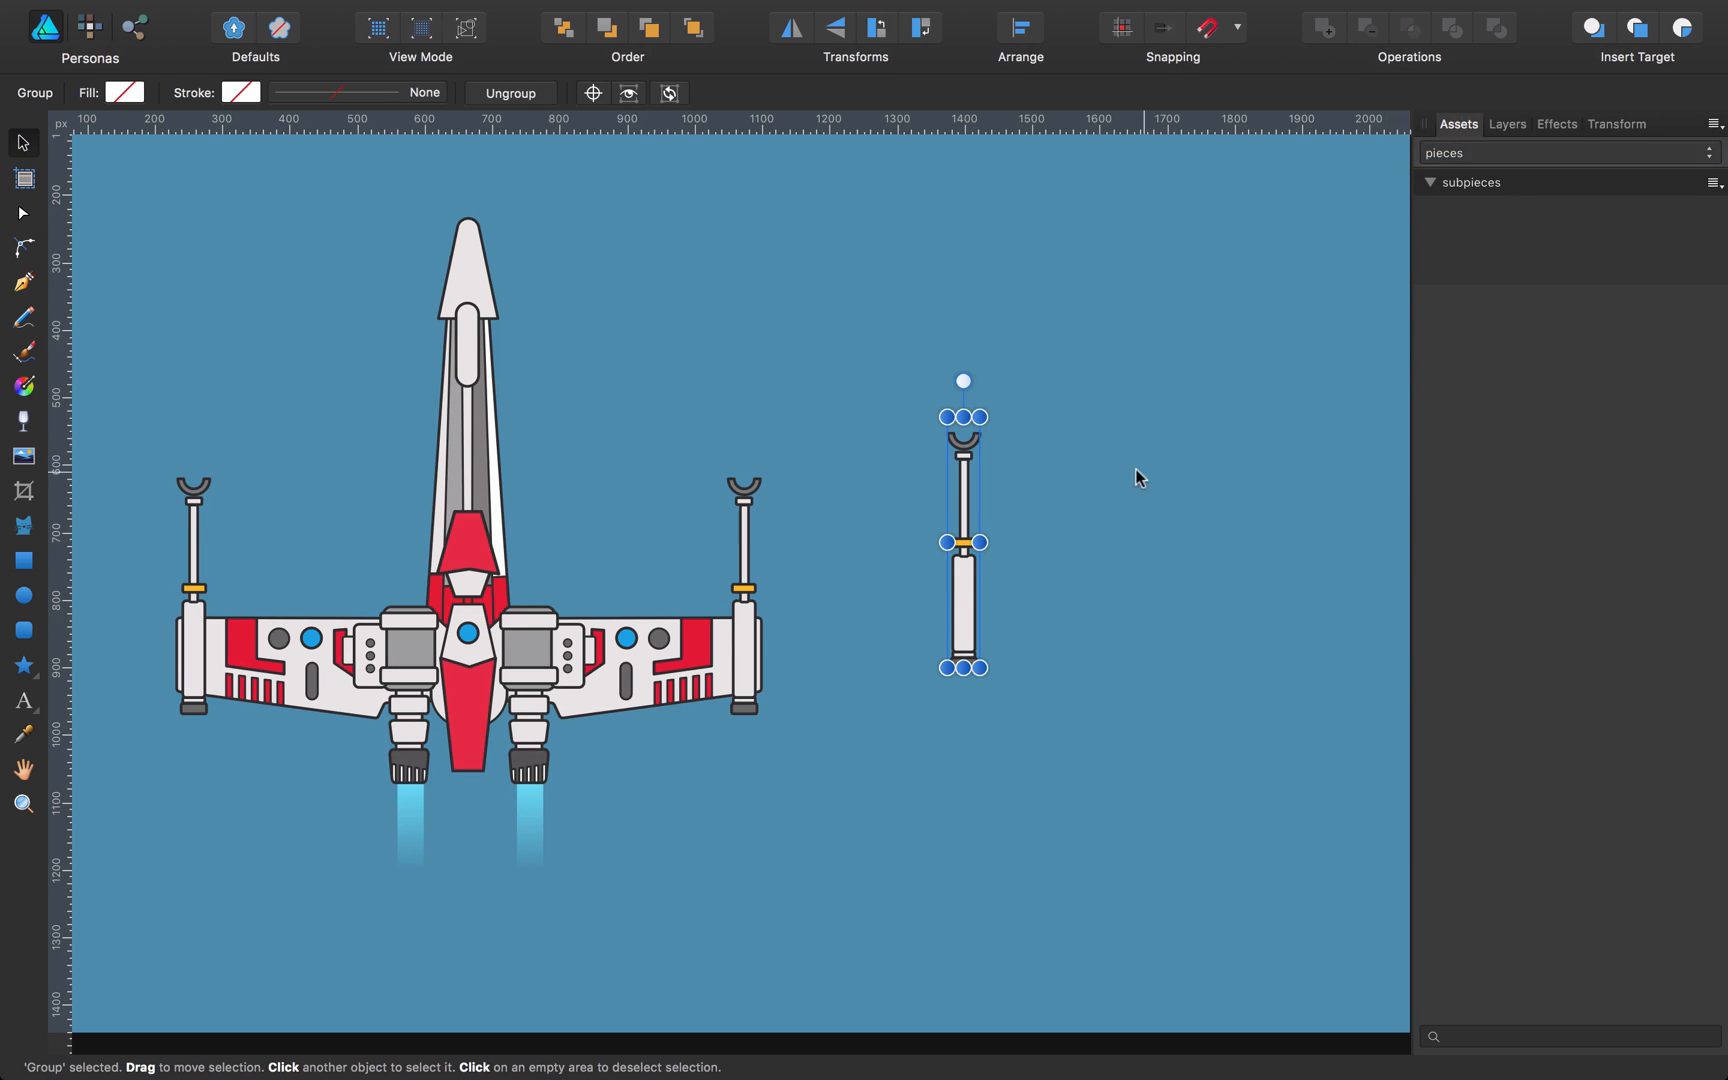
{"action": "mouse_move", "coordinate": [964, 570]}
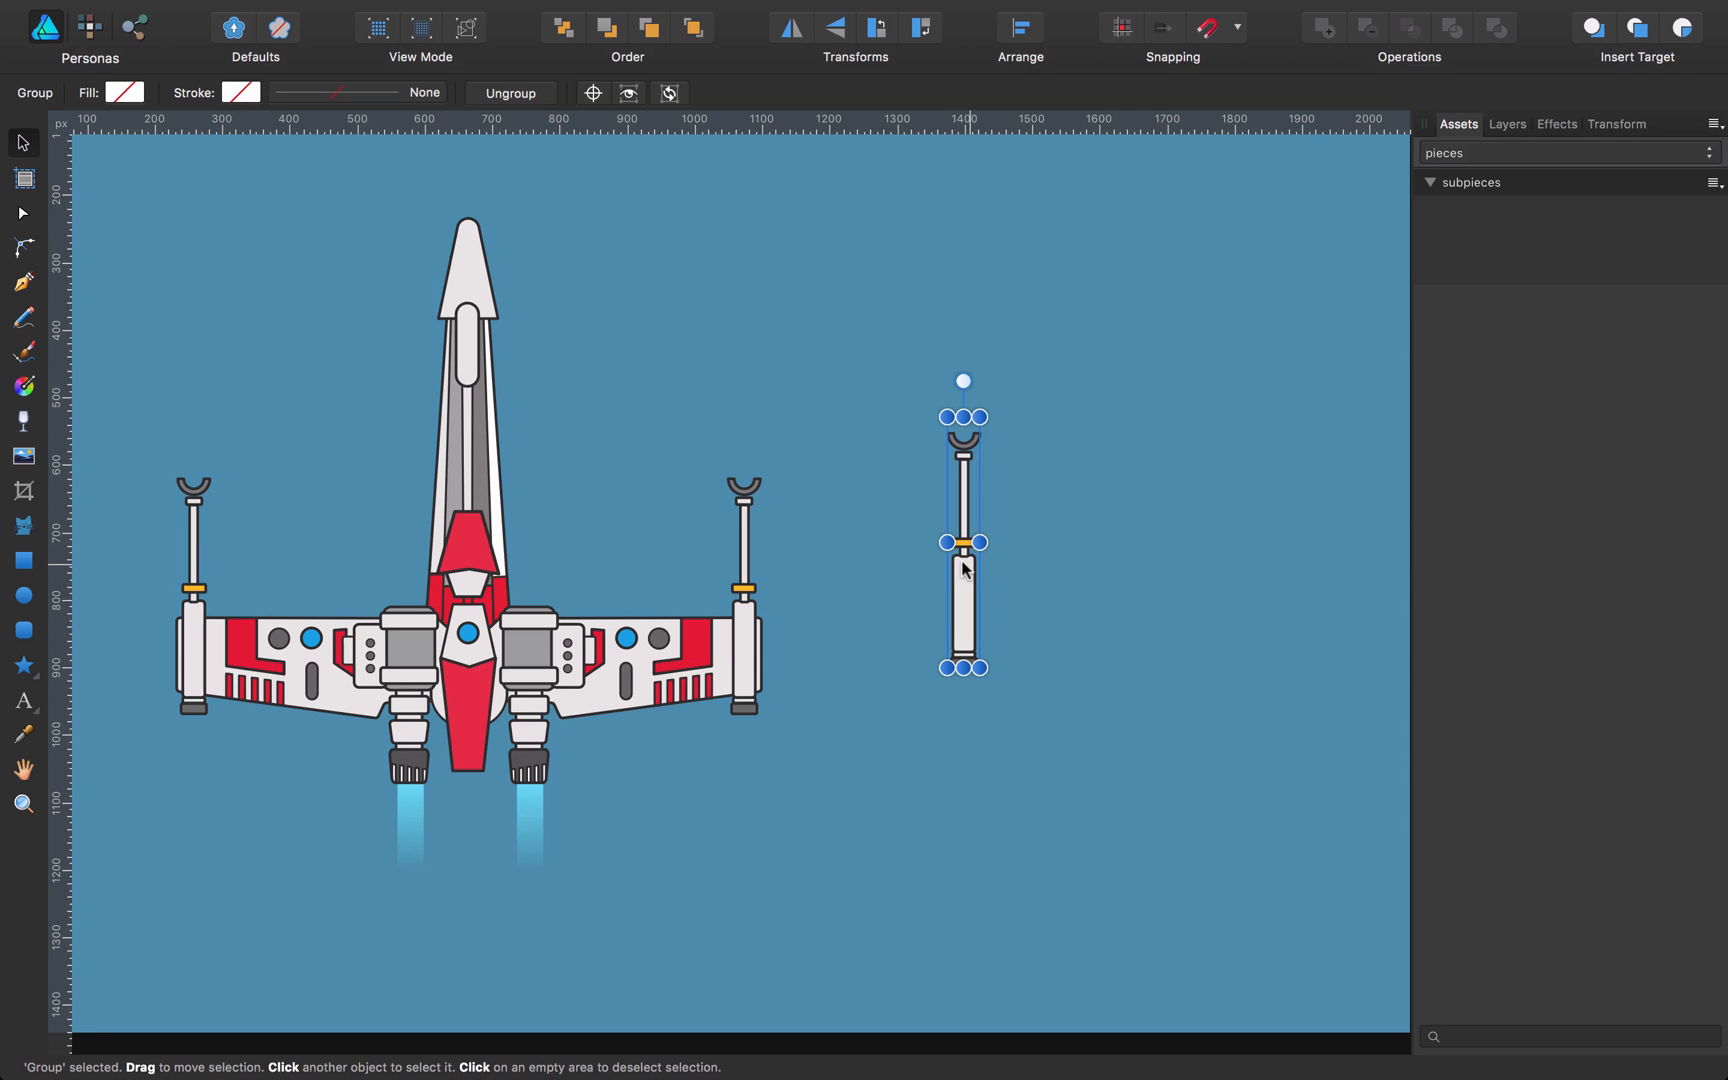
{"action": "mouse_move", "coordinate": [1364, 227]}
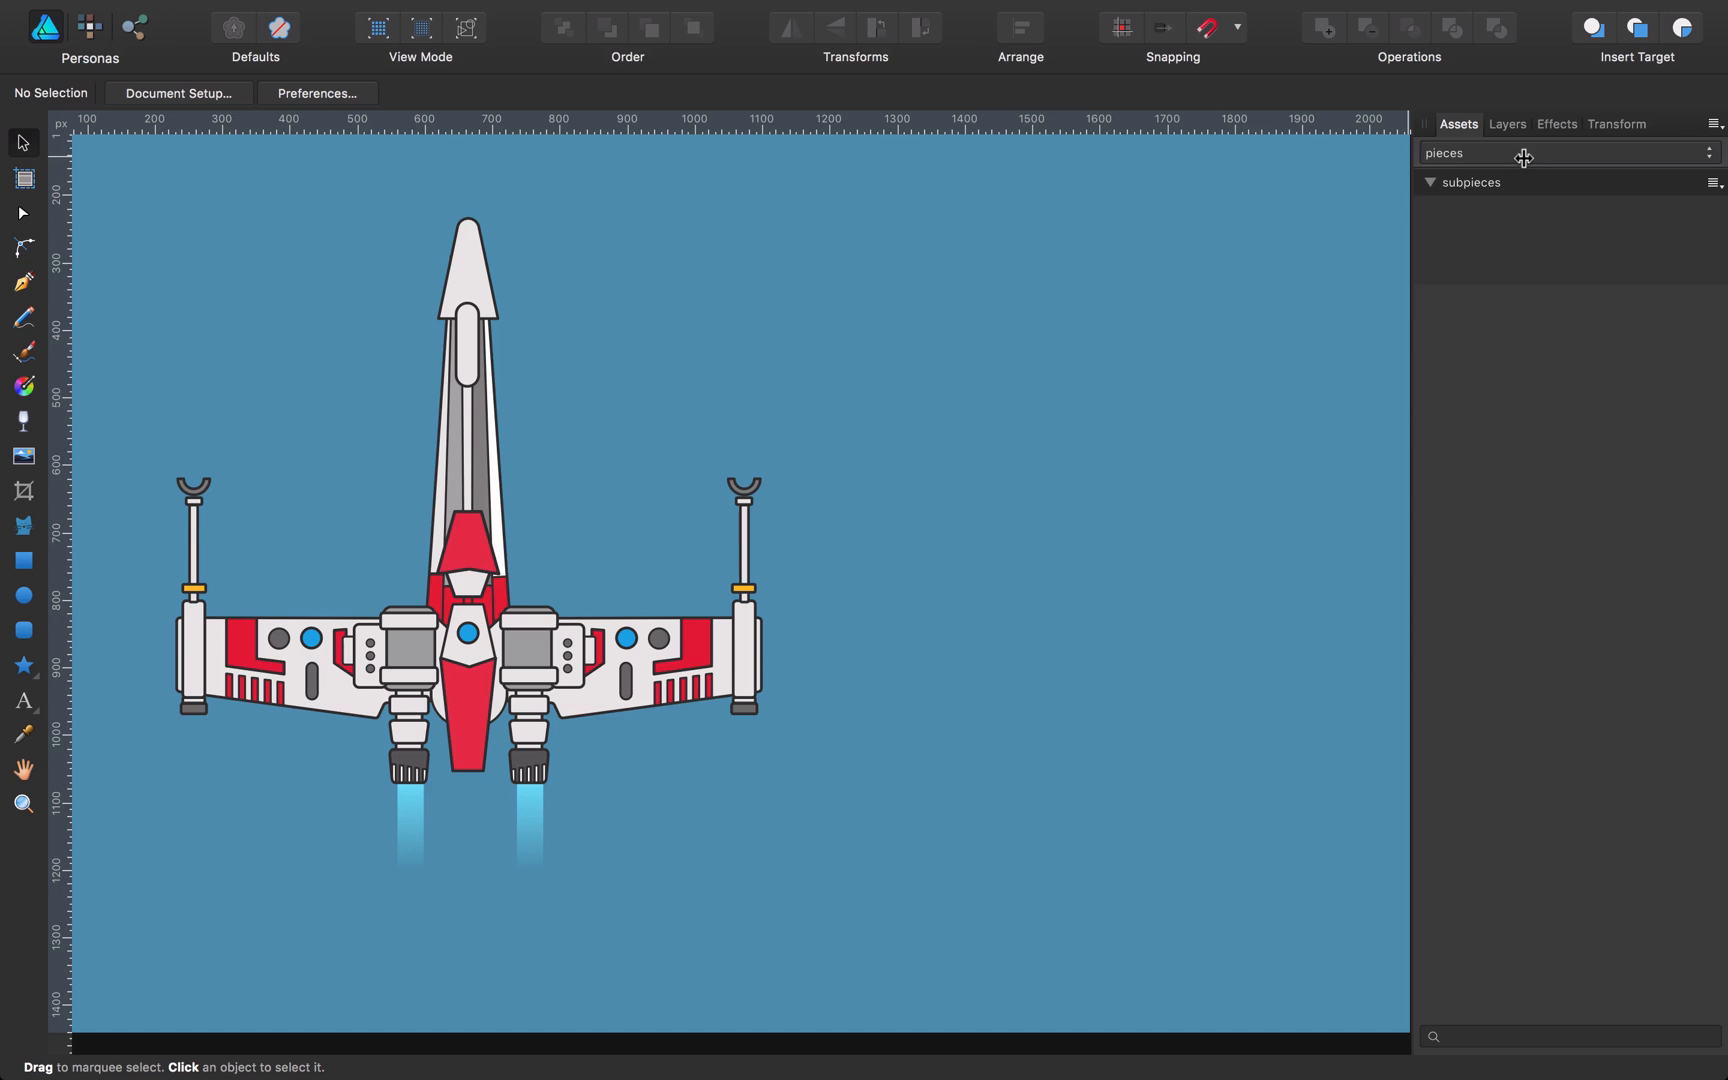
Step: Group all the red ship's layers and make the blue-starred x-wing-2 visible
{"action": "left_click", "coordinate": [1505, 123]}
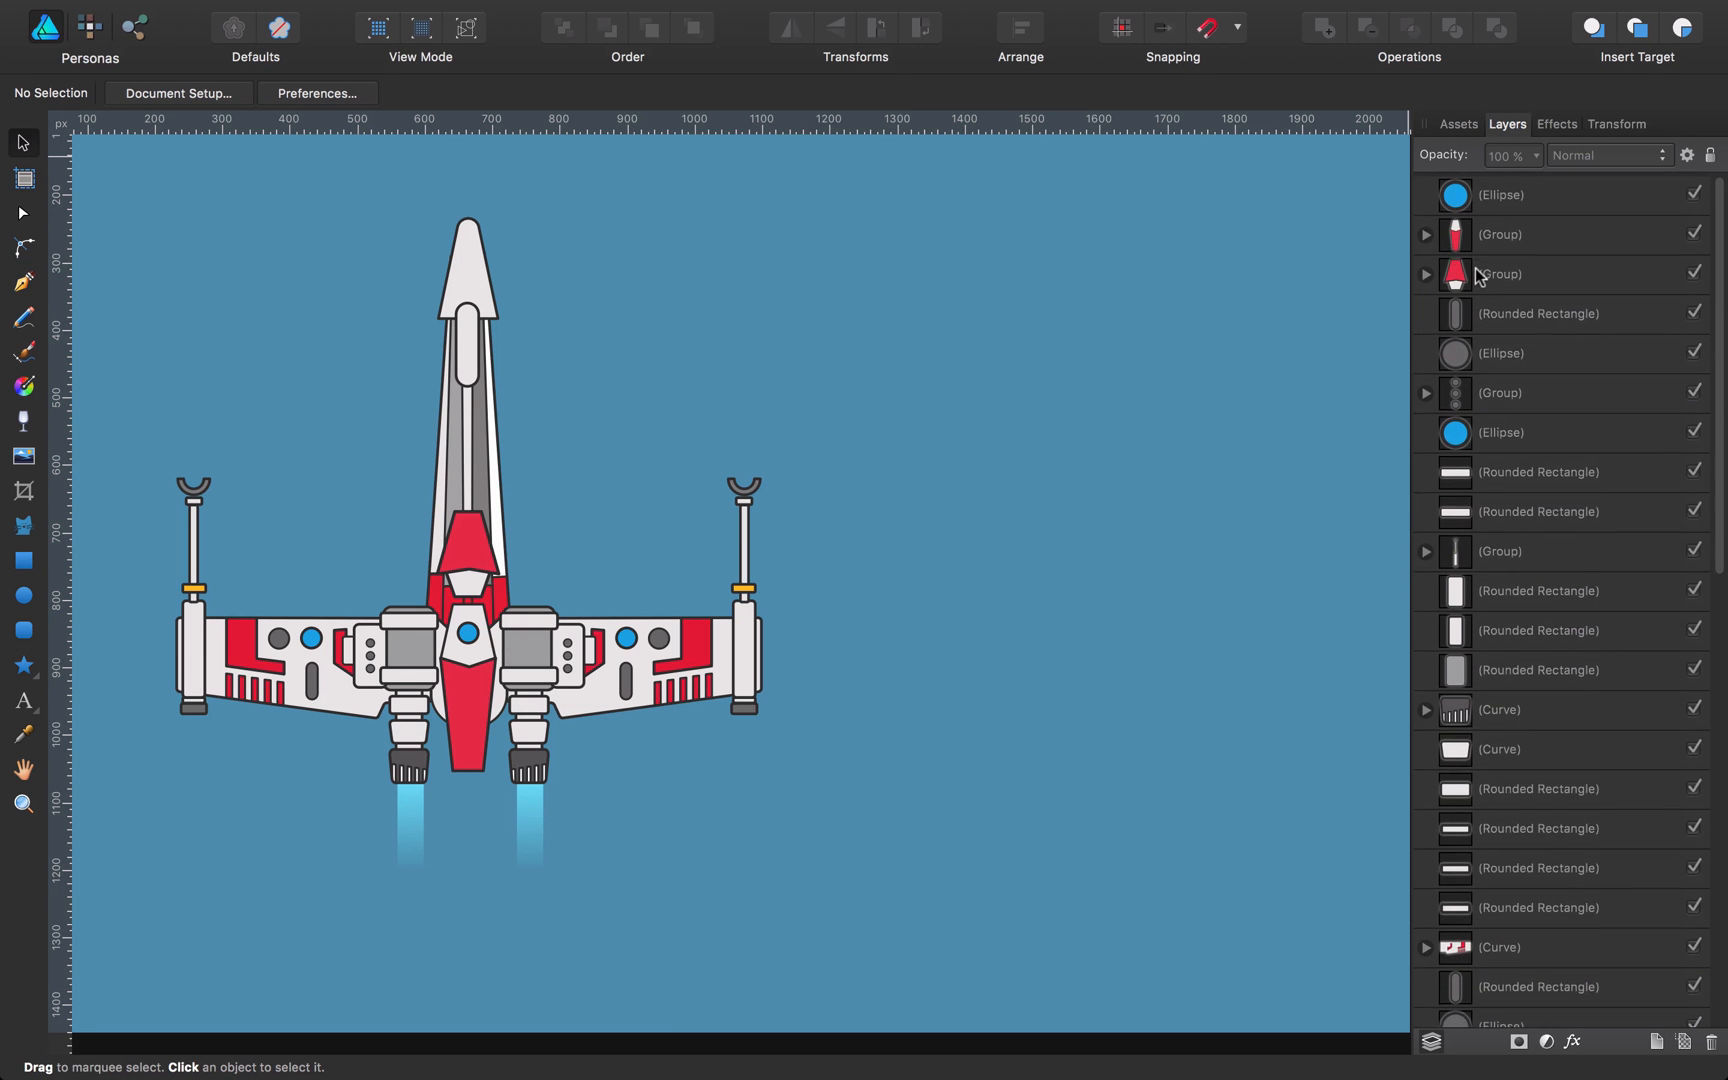
{"action": "scroll", "scroll_direction": "down", "scroll_amount": 3}
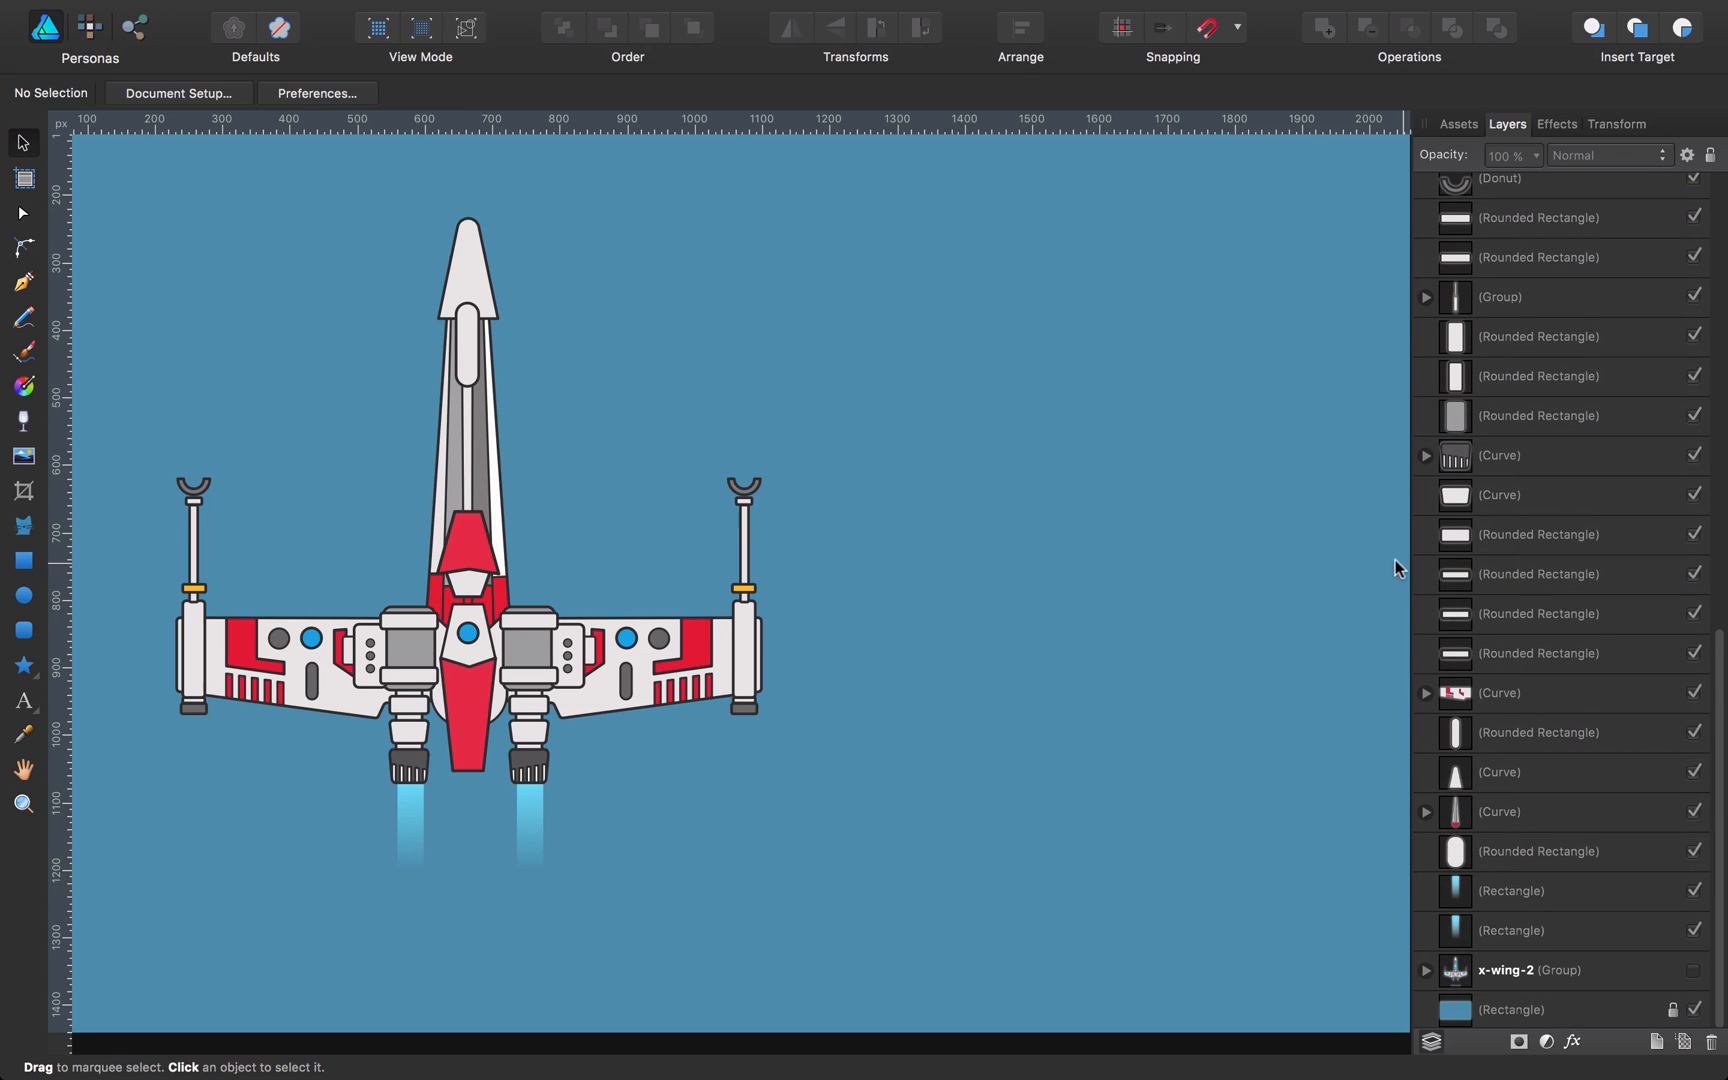
{"action": "left_click", "coordinate": [412, 780]}
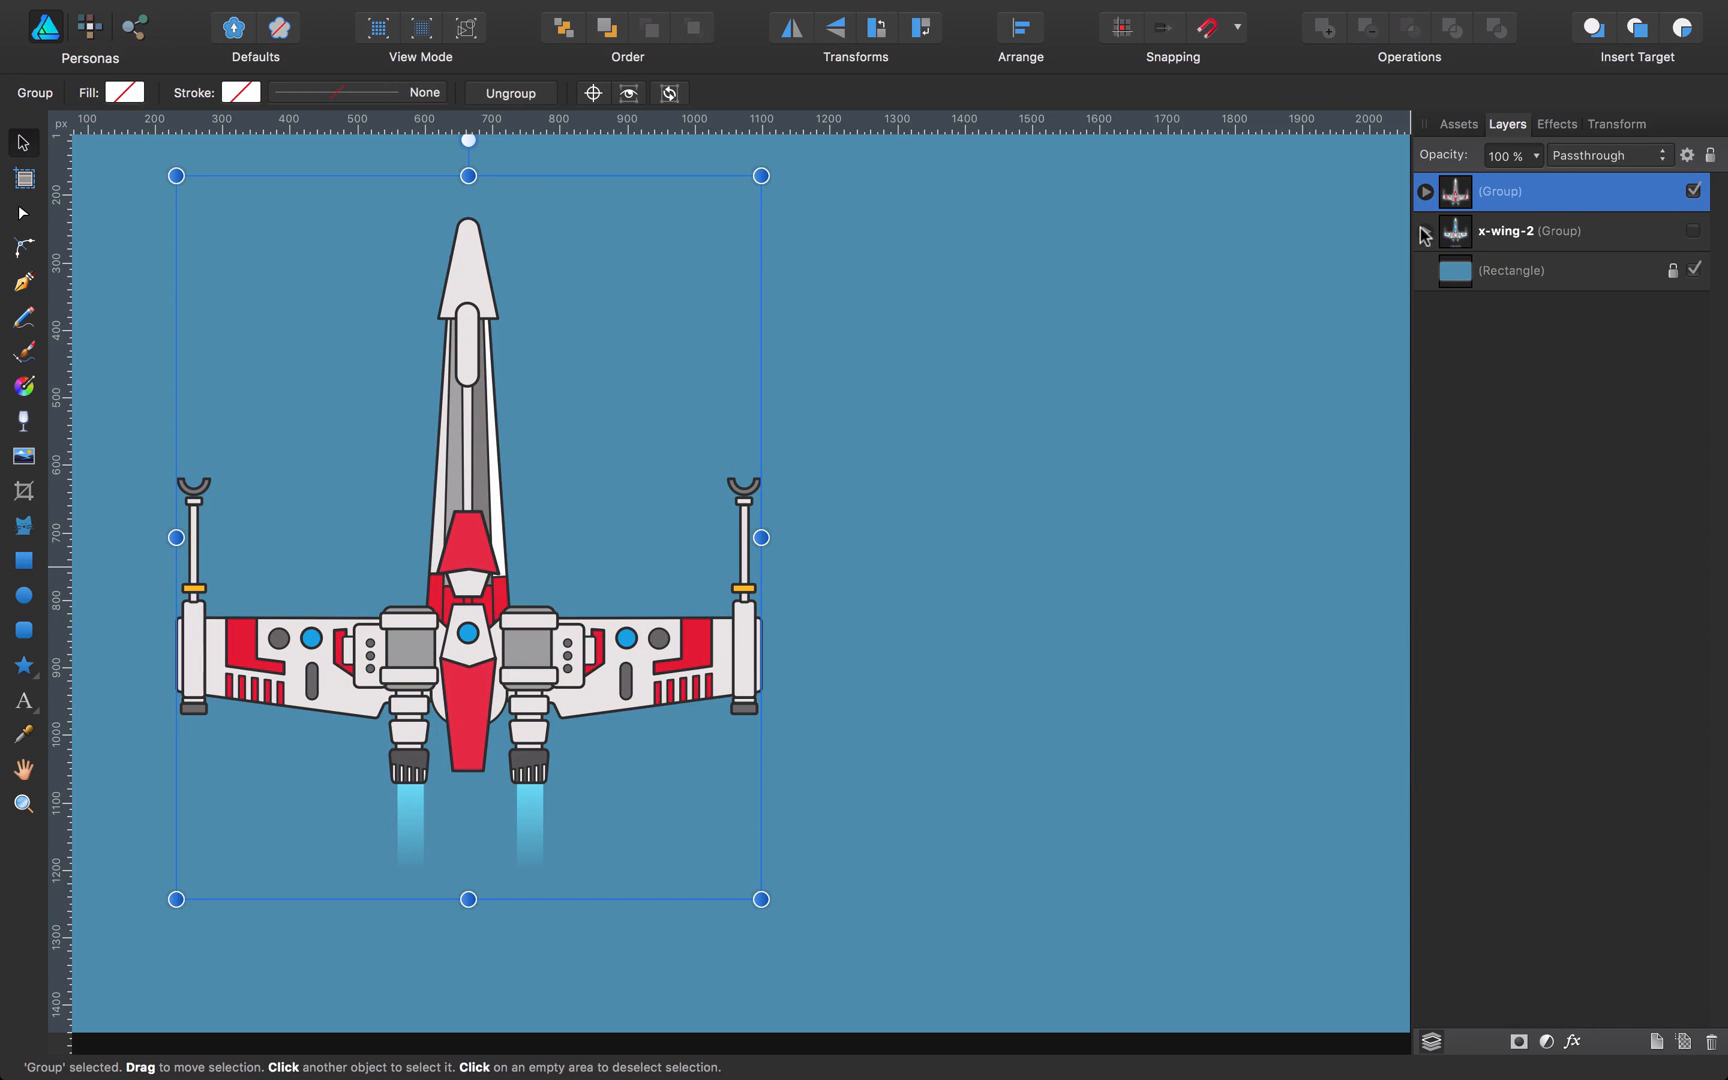
{"action": "left_click", "coordinate": [995, 434]}
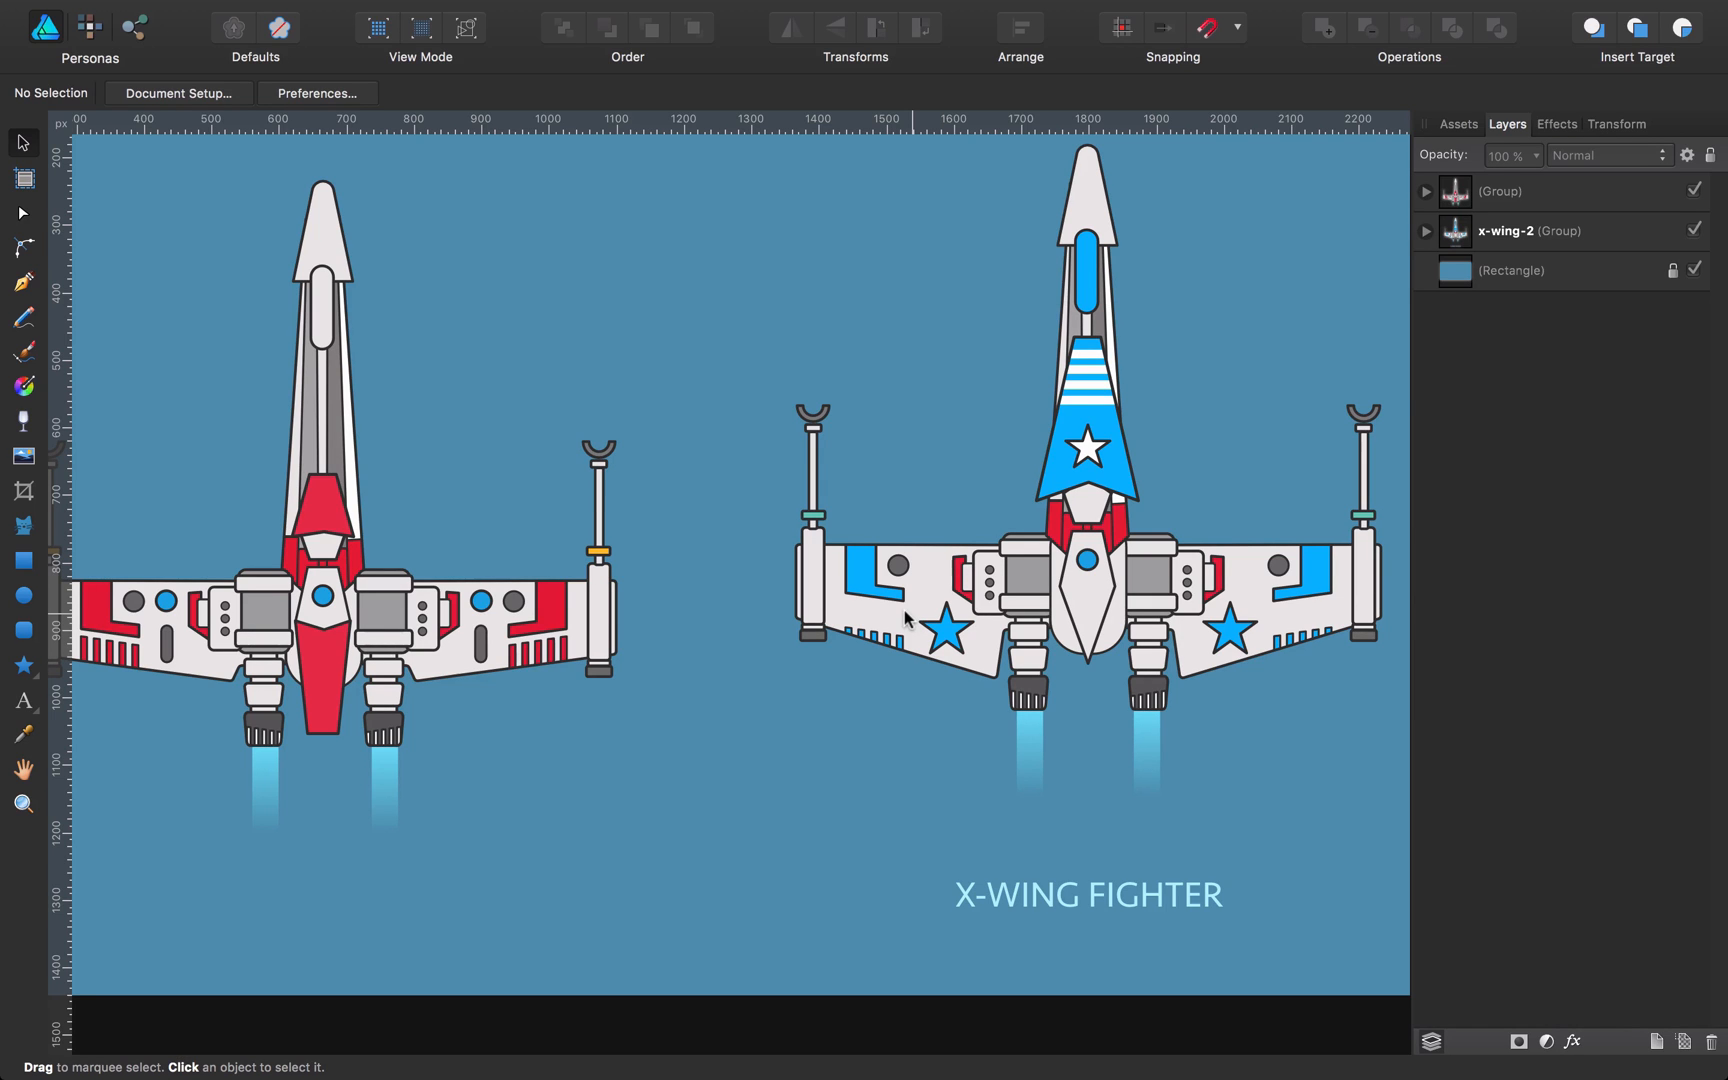
{"action": "mouse_move", "coordinate": [1455, 127]}
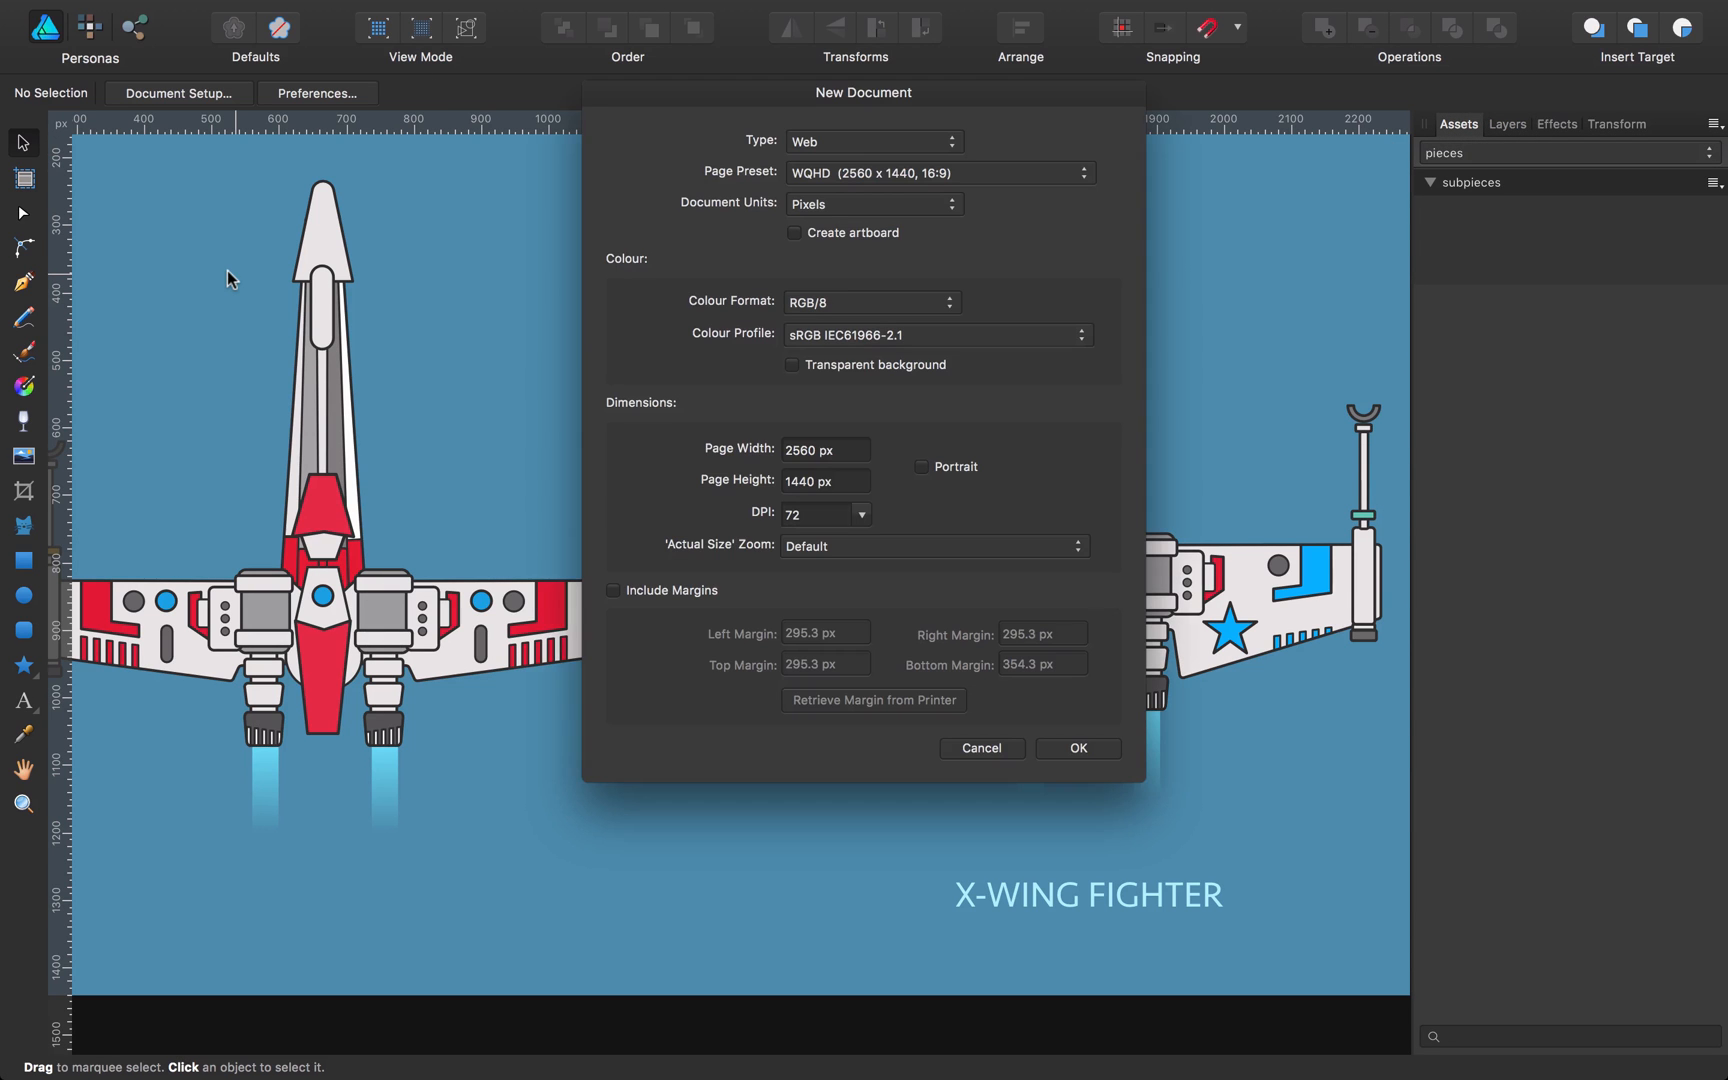
Step: Create a Web WQHD 2560×1440 document and show the spaceships asset category
{"action": "left_click", "coordinate": [1077, 747]}
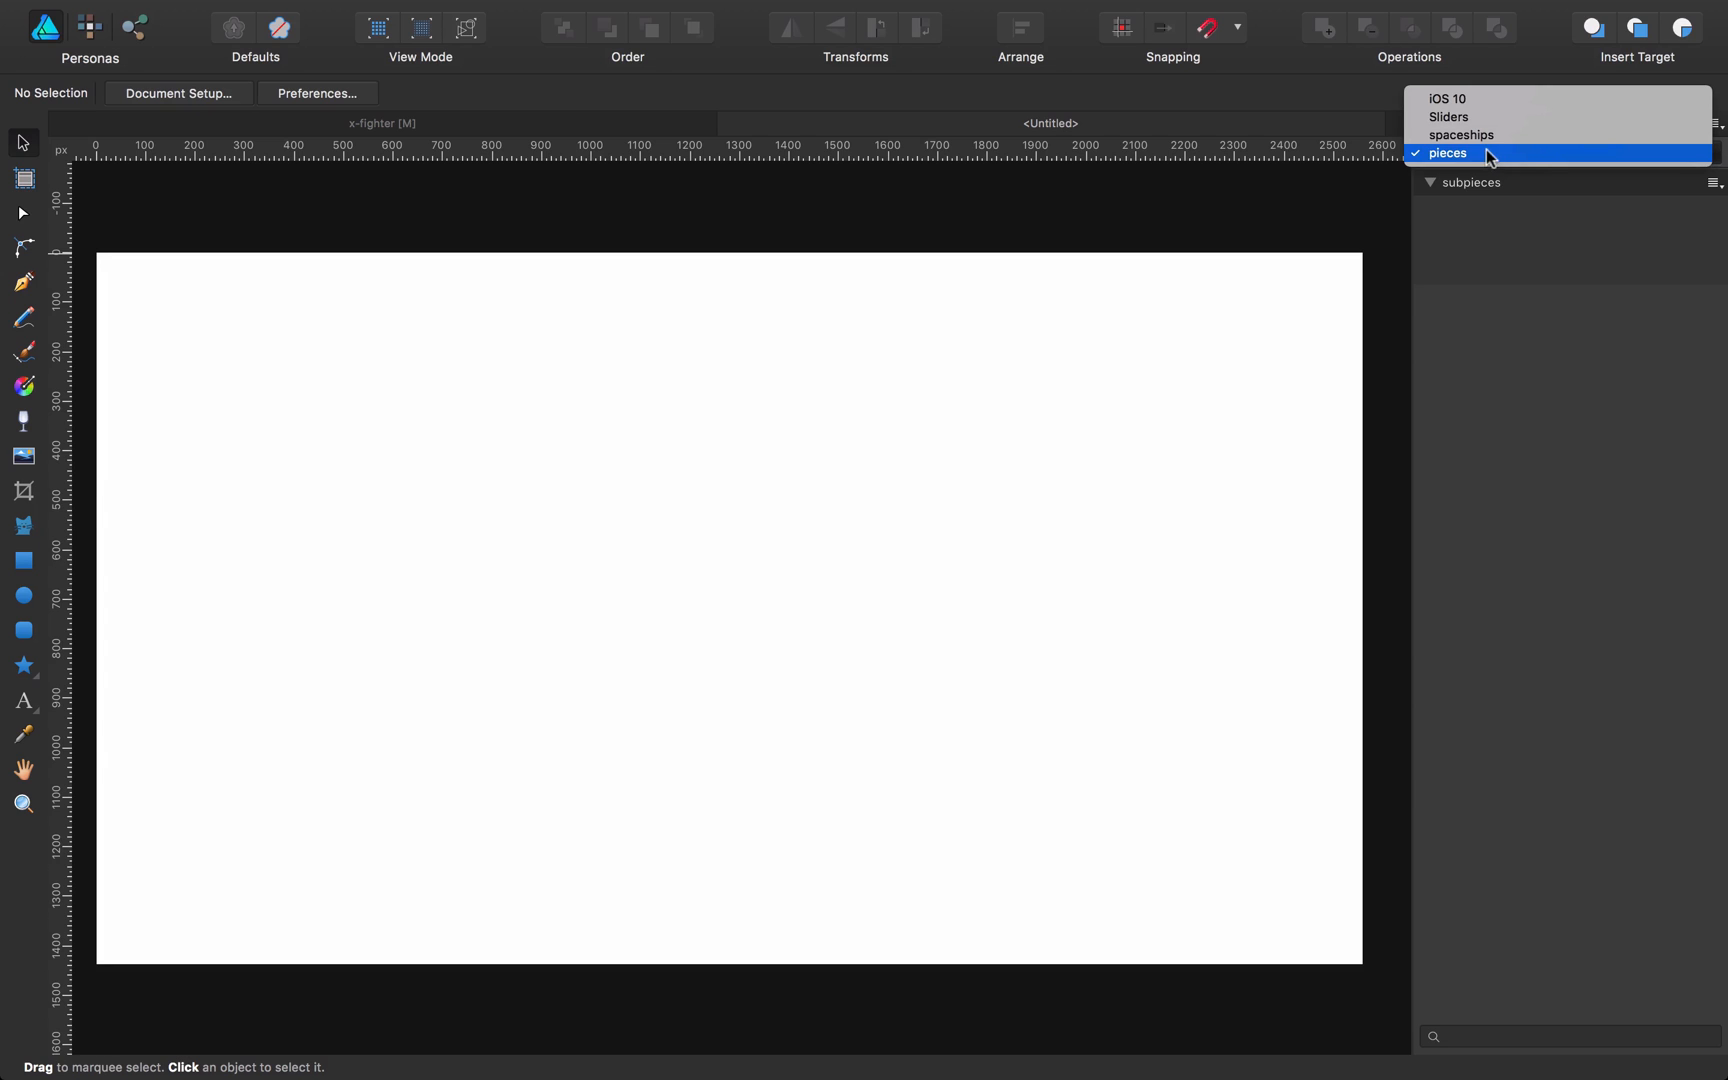
{"action": "left_click", "coordinate": [1461, 134]}
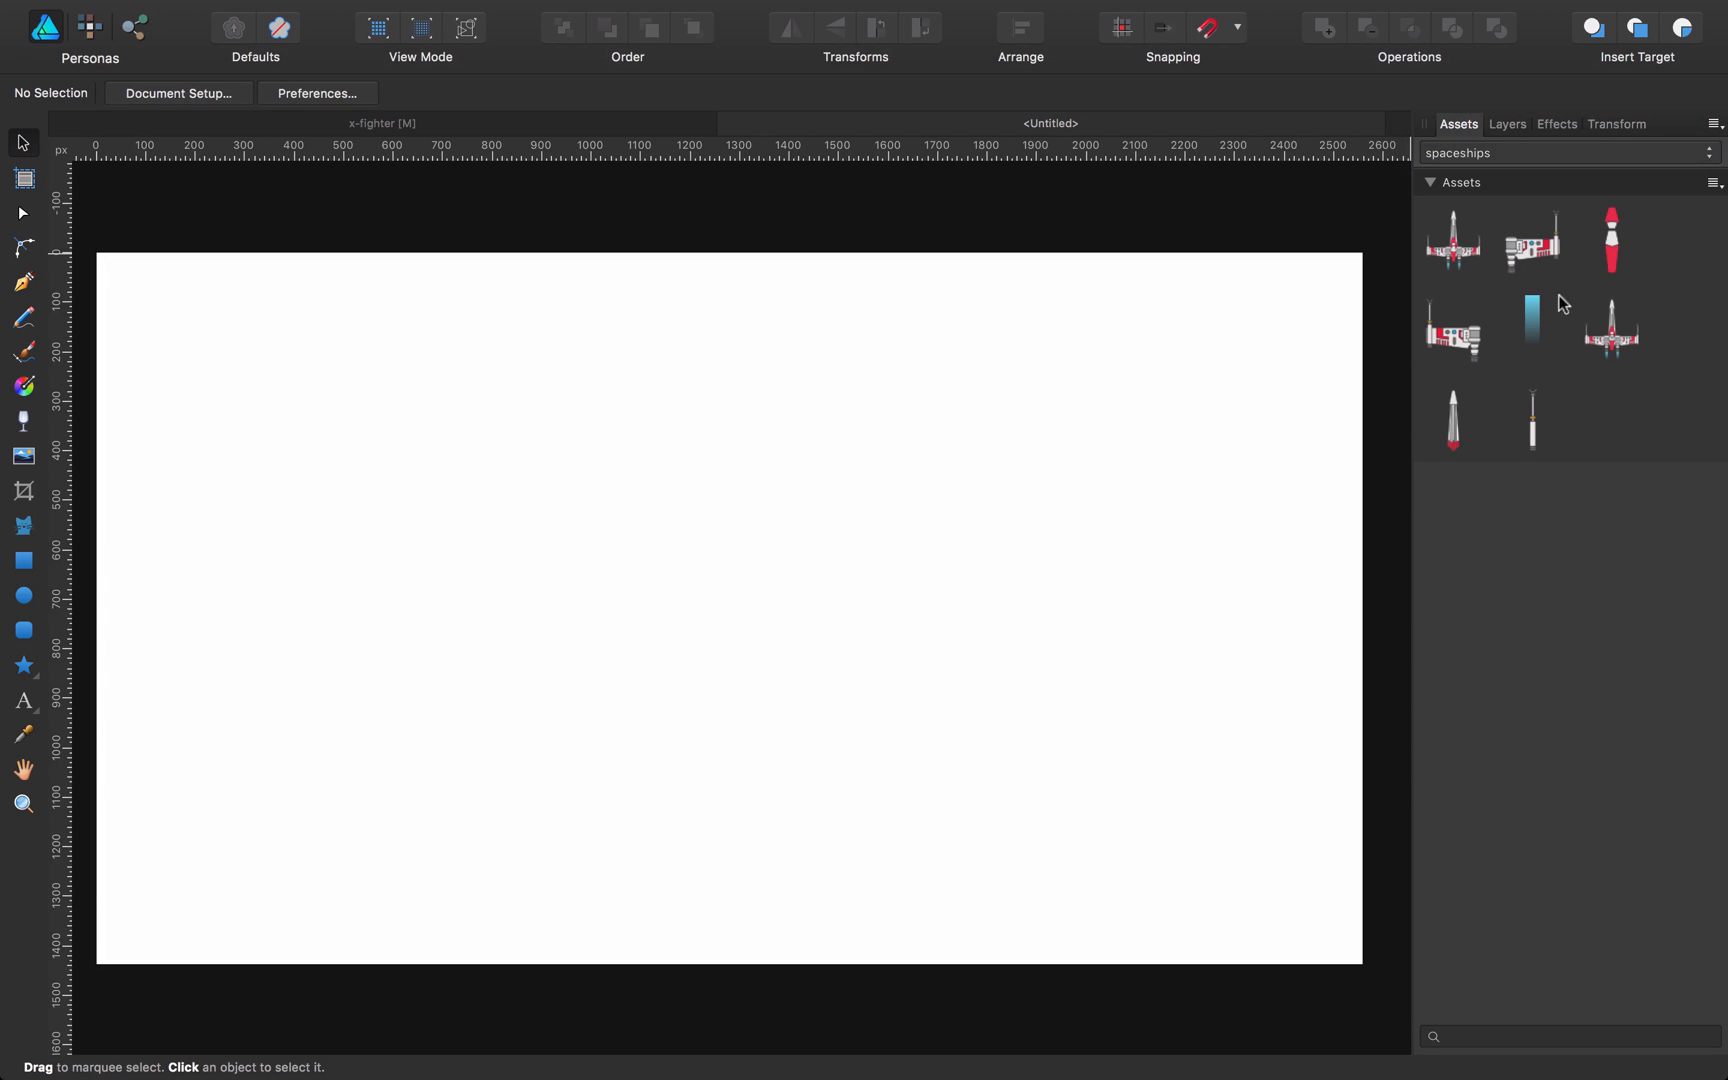
{"action": "mouse_move", "coordinate": [1531, 327]}
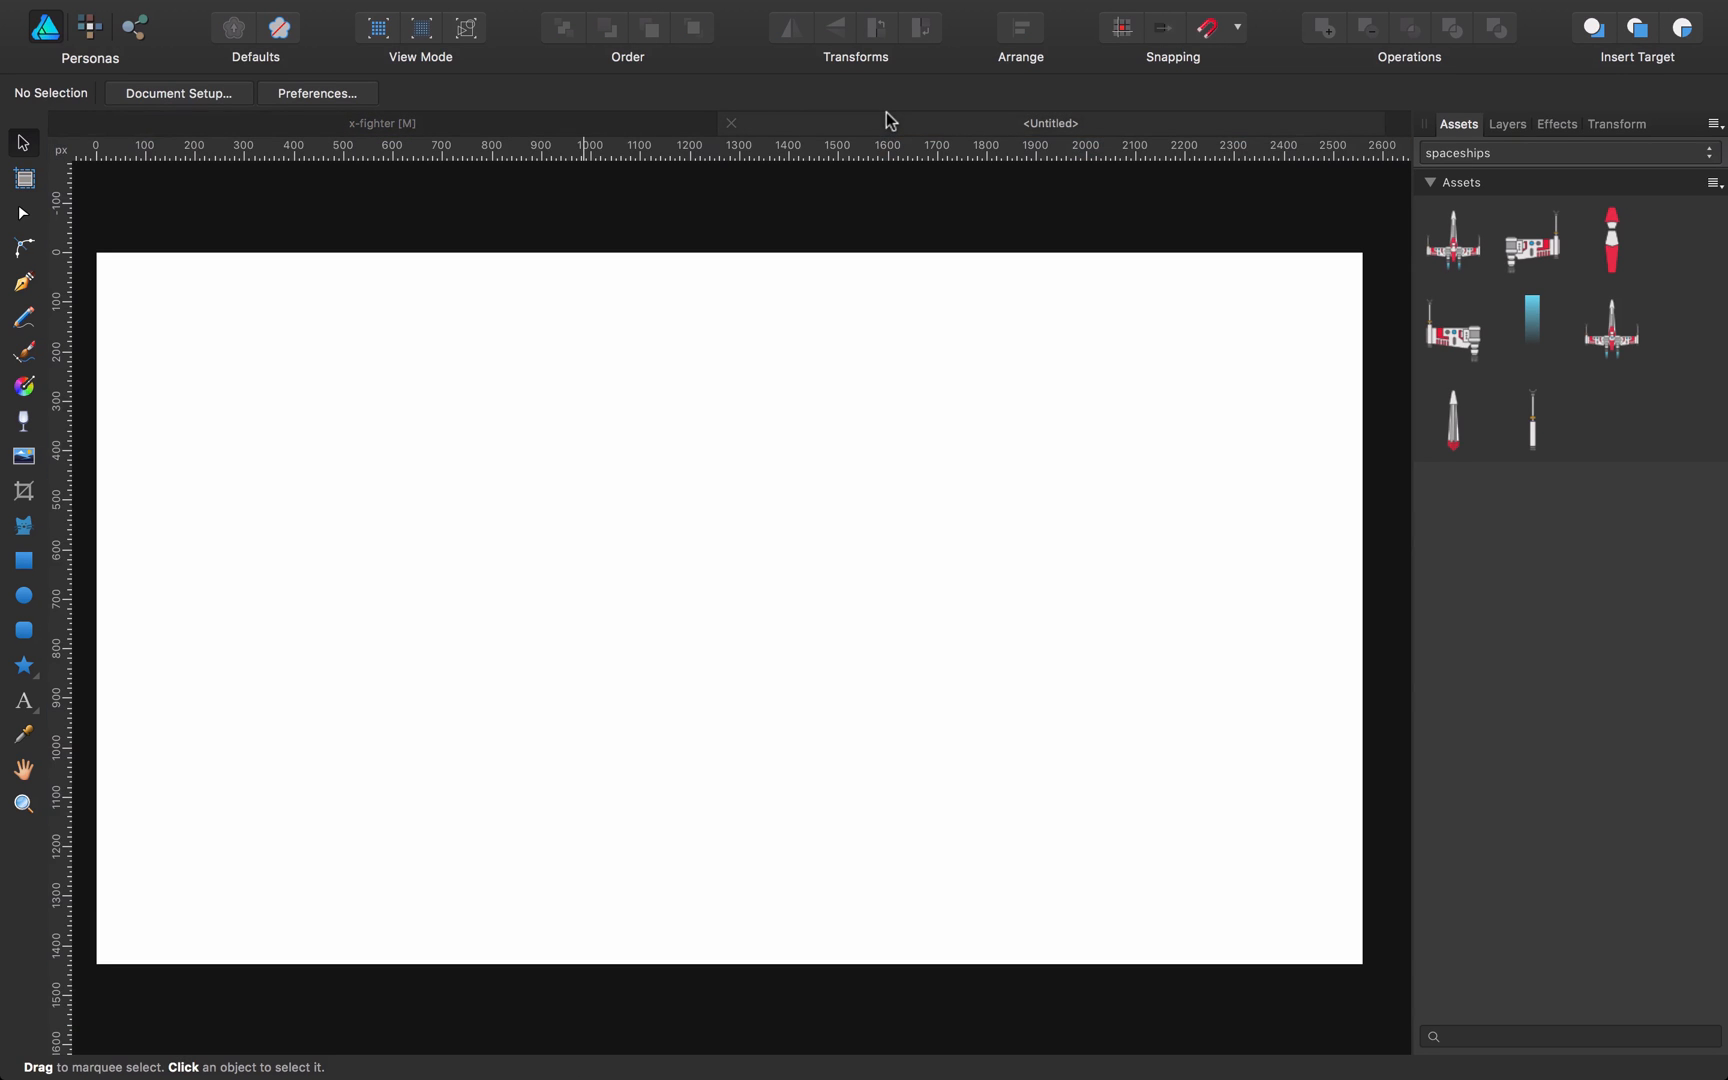
{"action": "mouse_move", "coordinate": [1548, 338]}
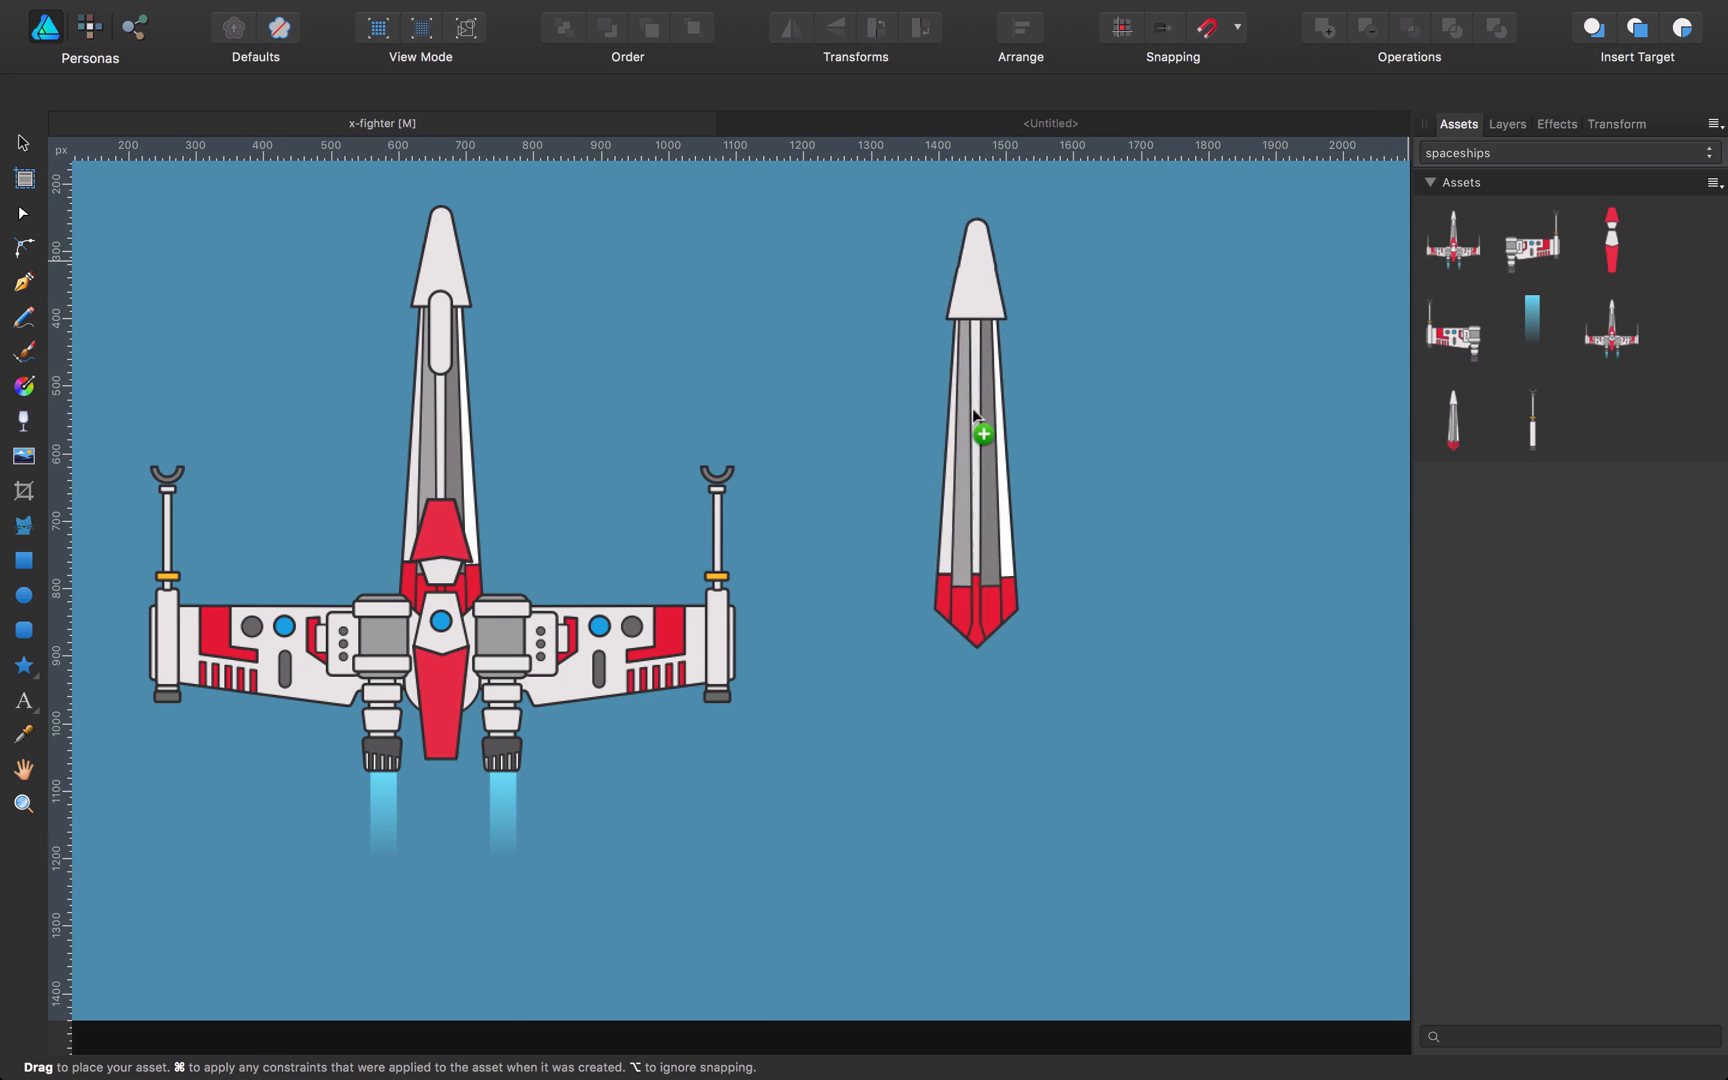
Step: Place the nose piece beside the ship and recolour its red tip stripes orange
{"action": "left_click", "coordinate": [976, 430]}
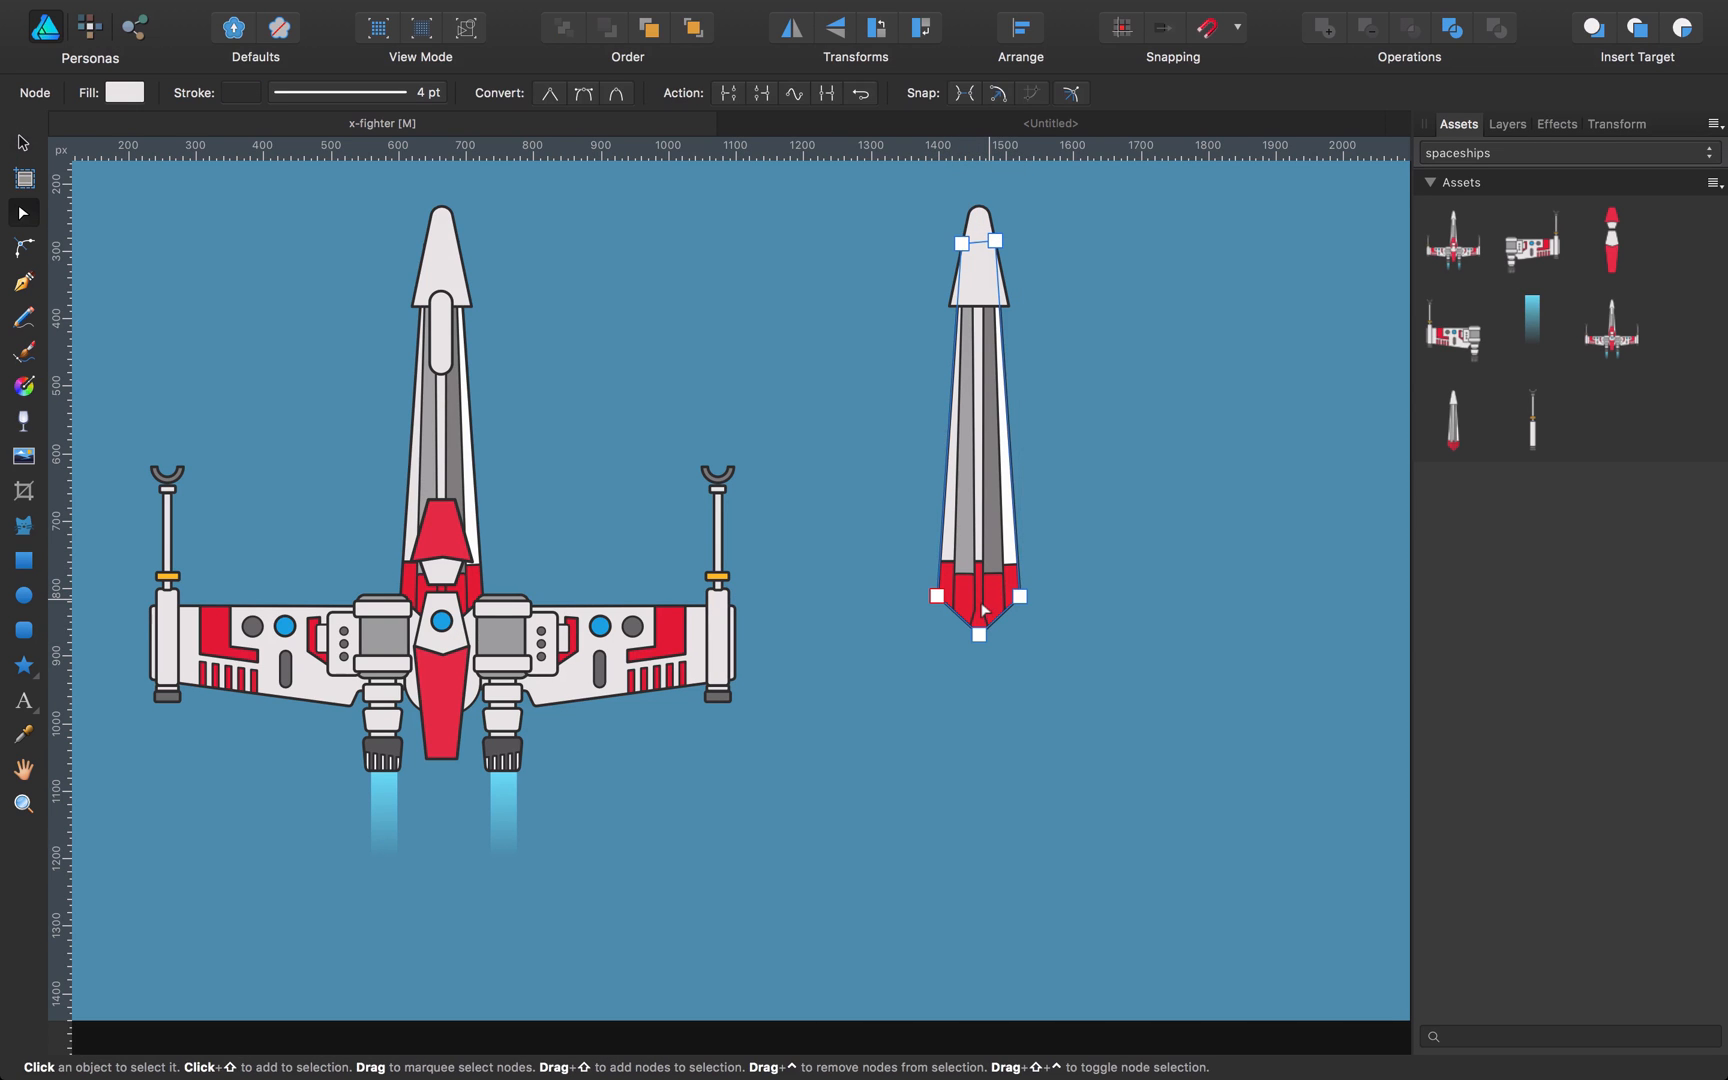
{"action": "left_click", "coordinate": [1505, 123]}
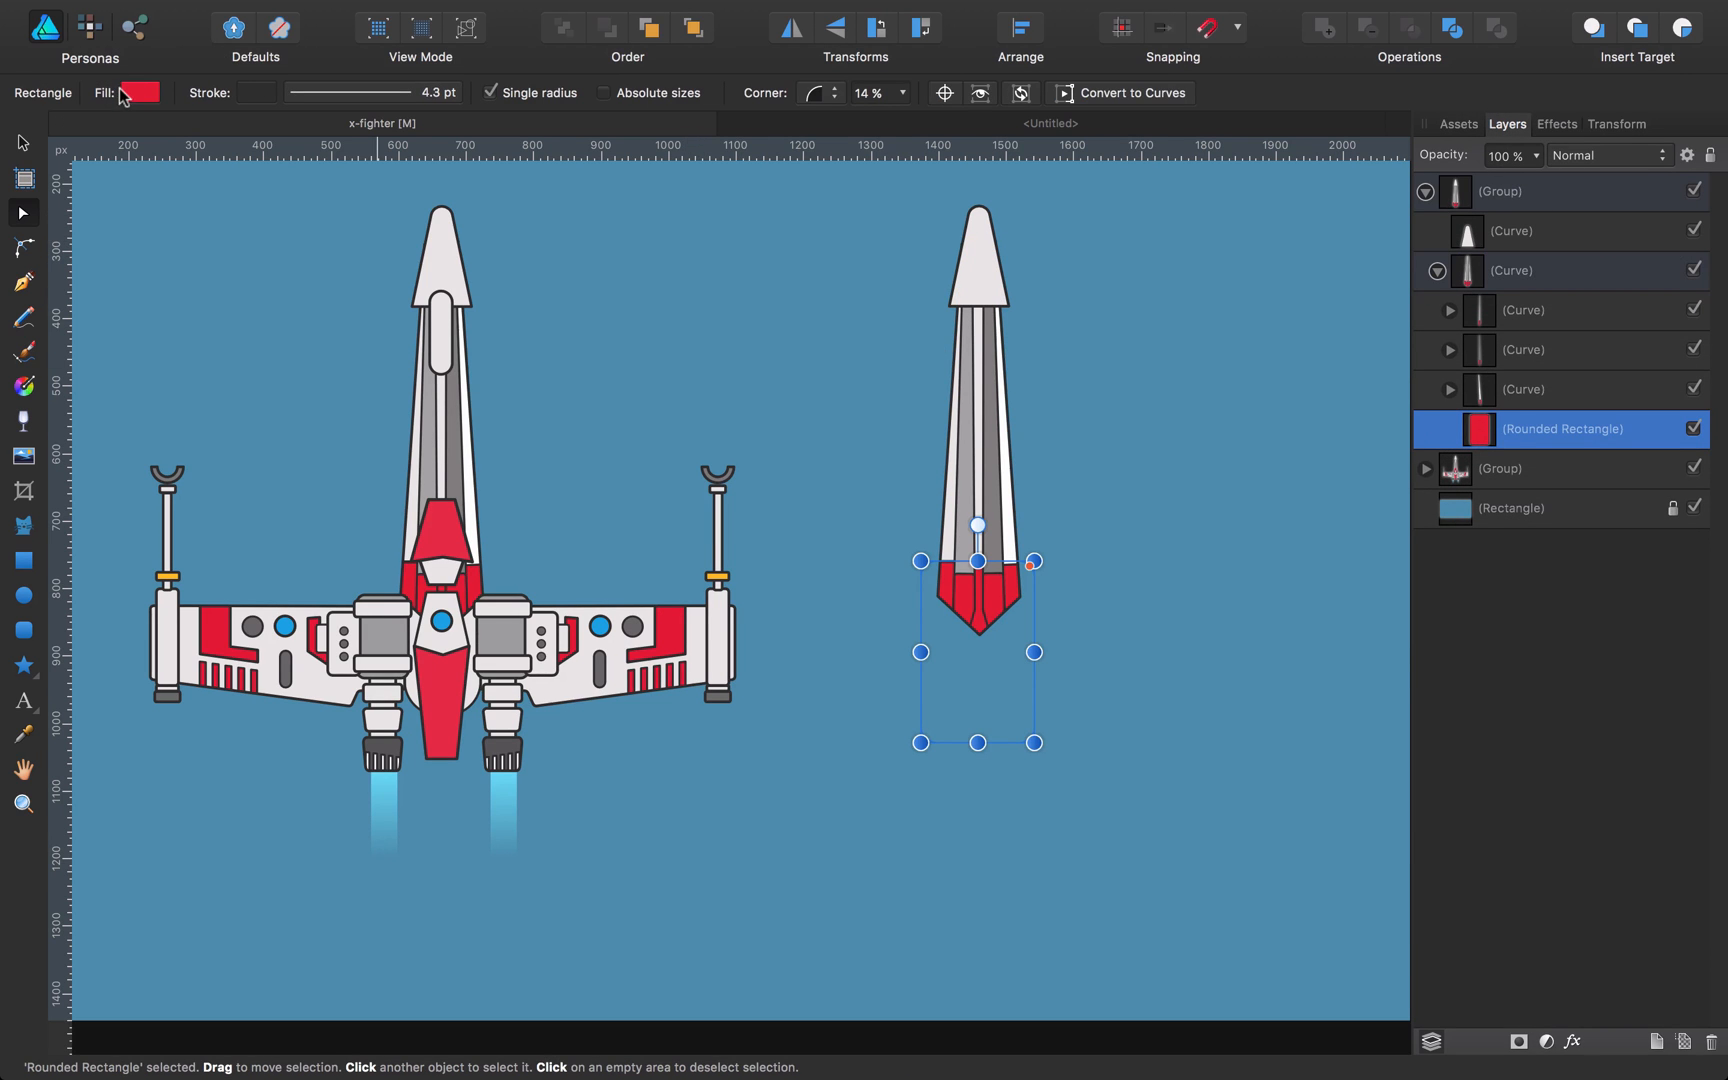
{"action": "left_click", "coordinate": [372, 321]}
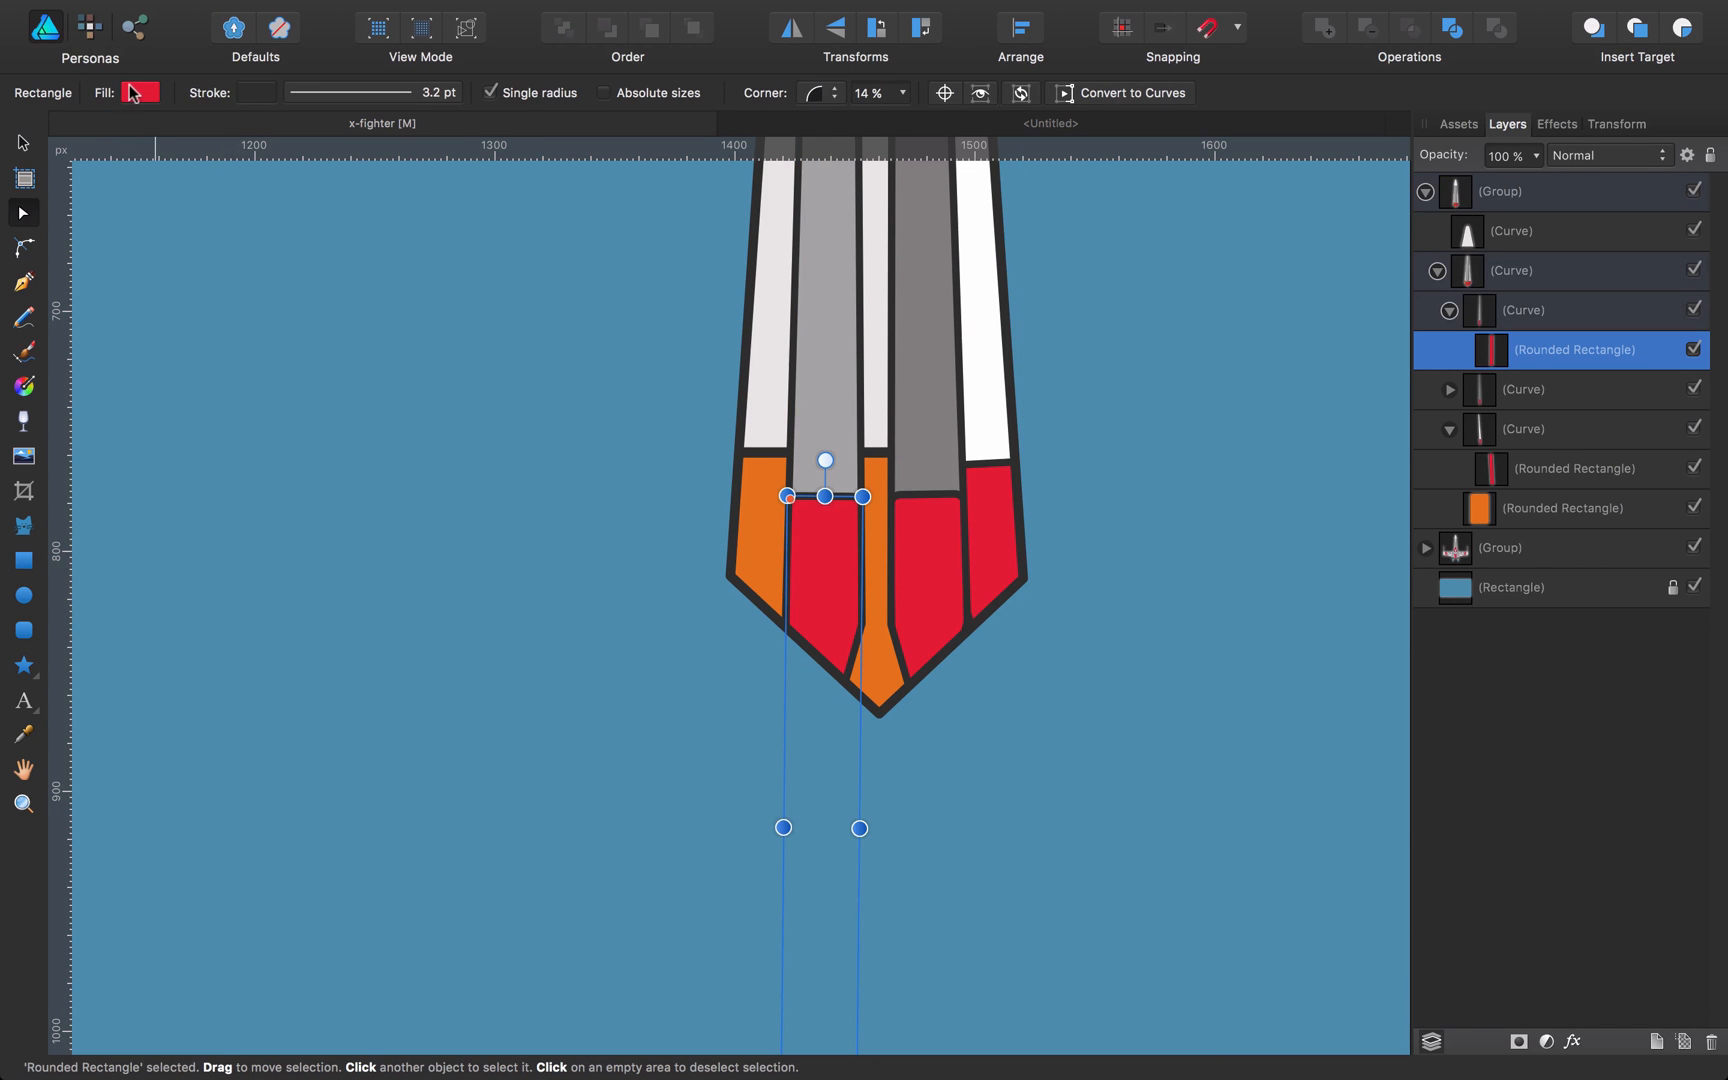
{"action": "left_click", "coordinate": [140, 91]}
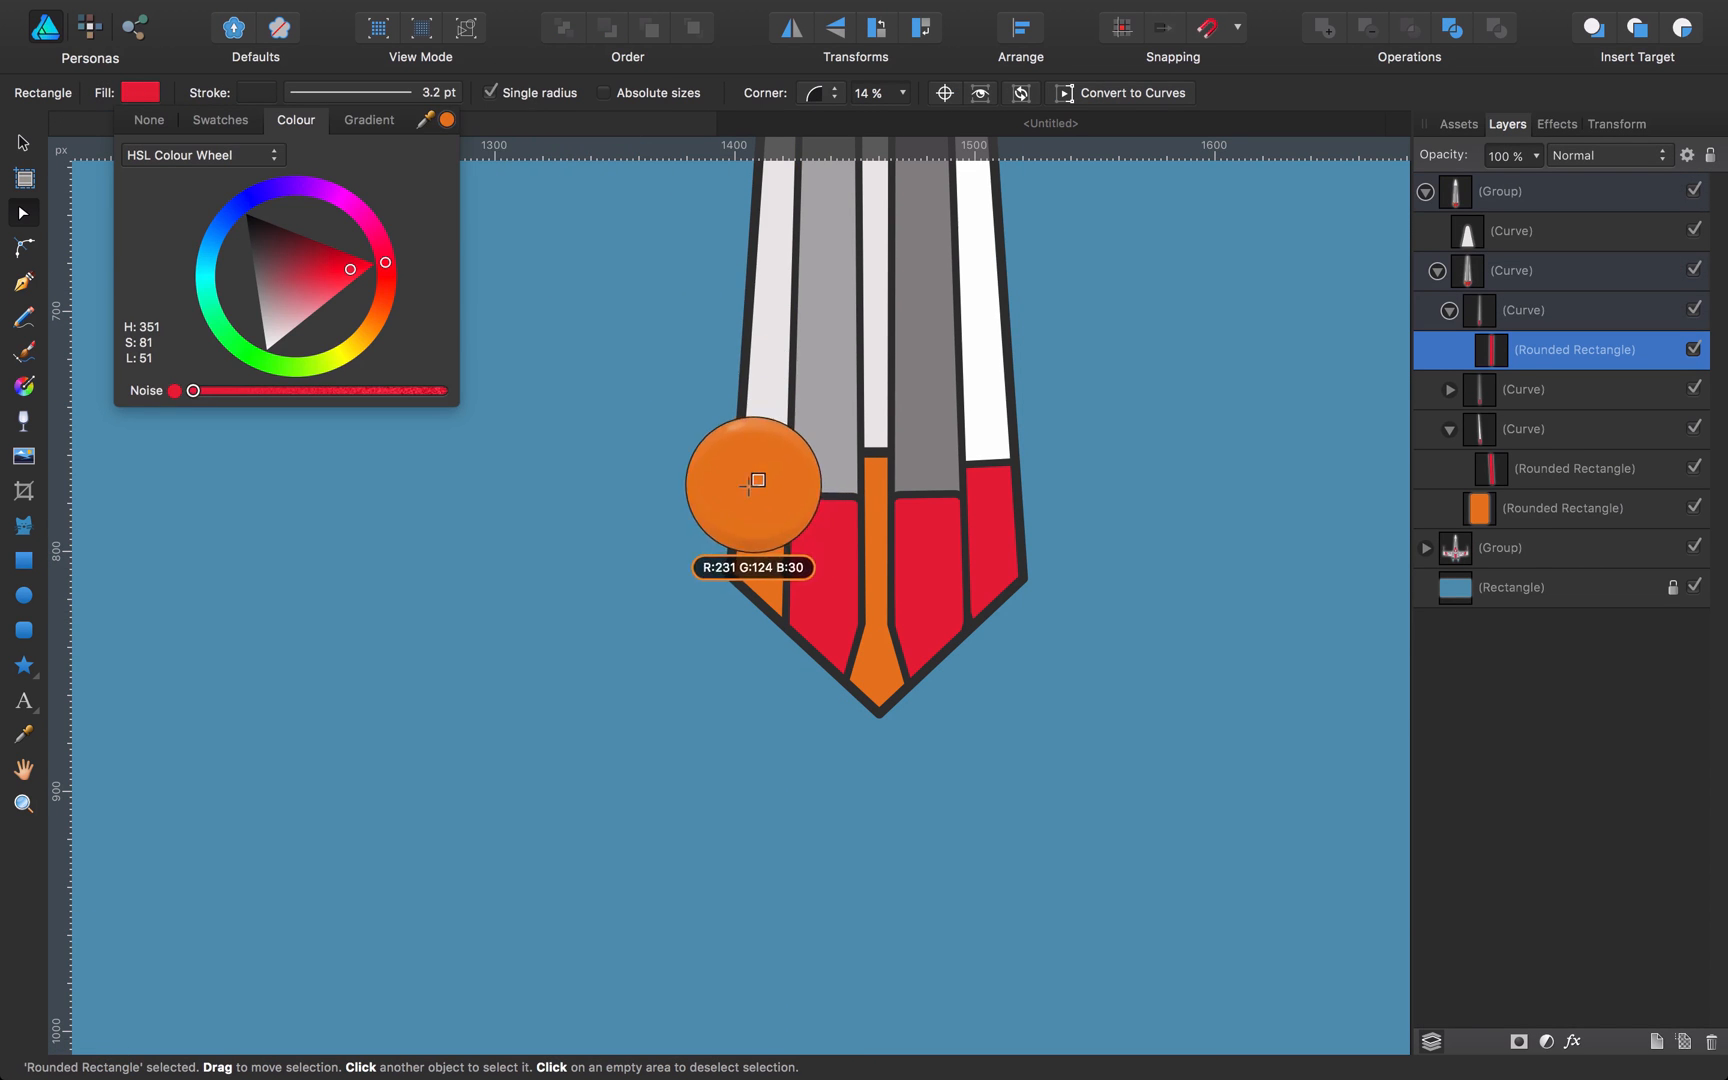
{"action": "left_click_drag", "start_coordinate": [348, 268], "coordinate": [375, 317]}
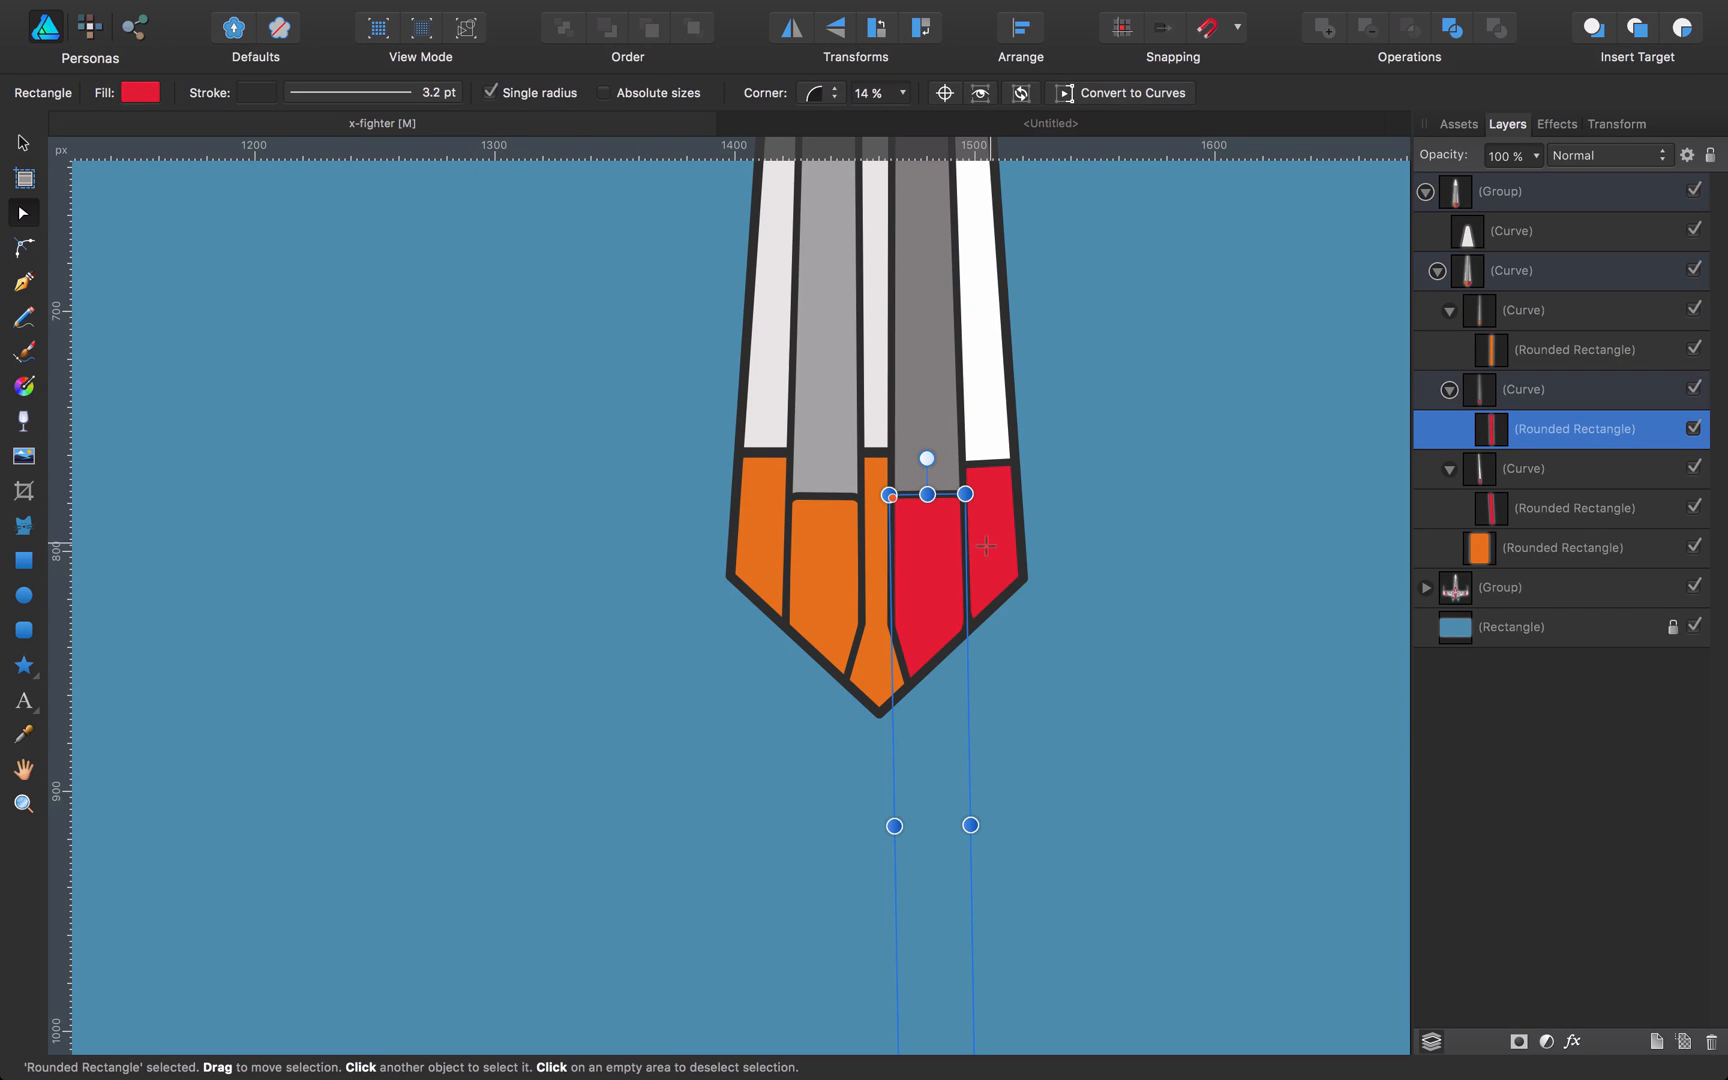
{"action": "left_click", "coordinate": [140, 93]}
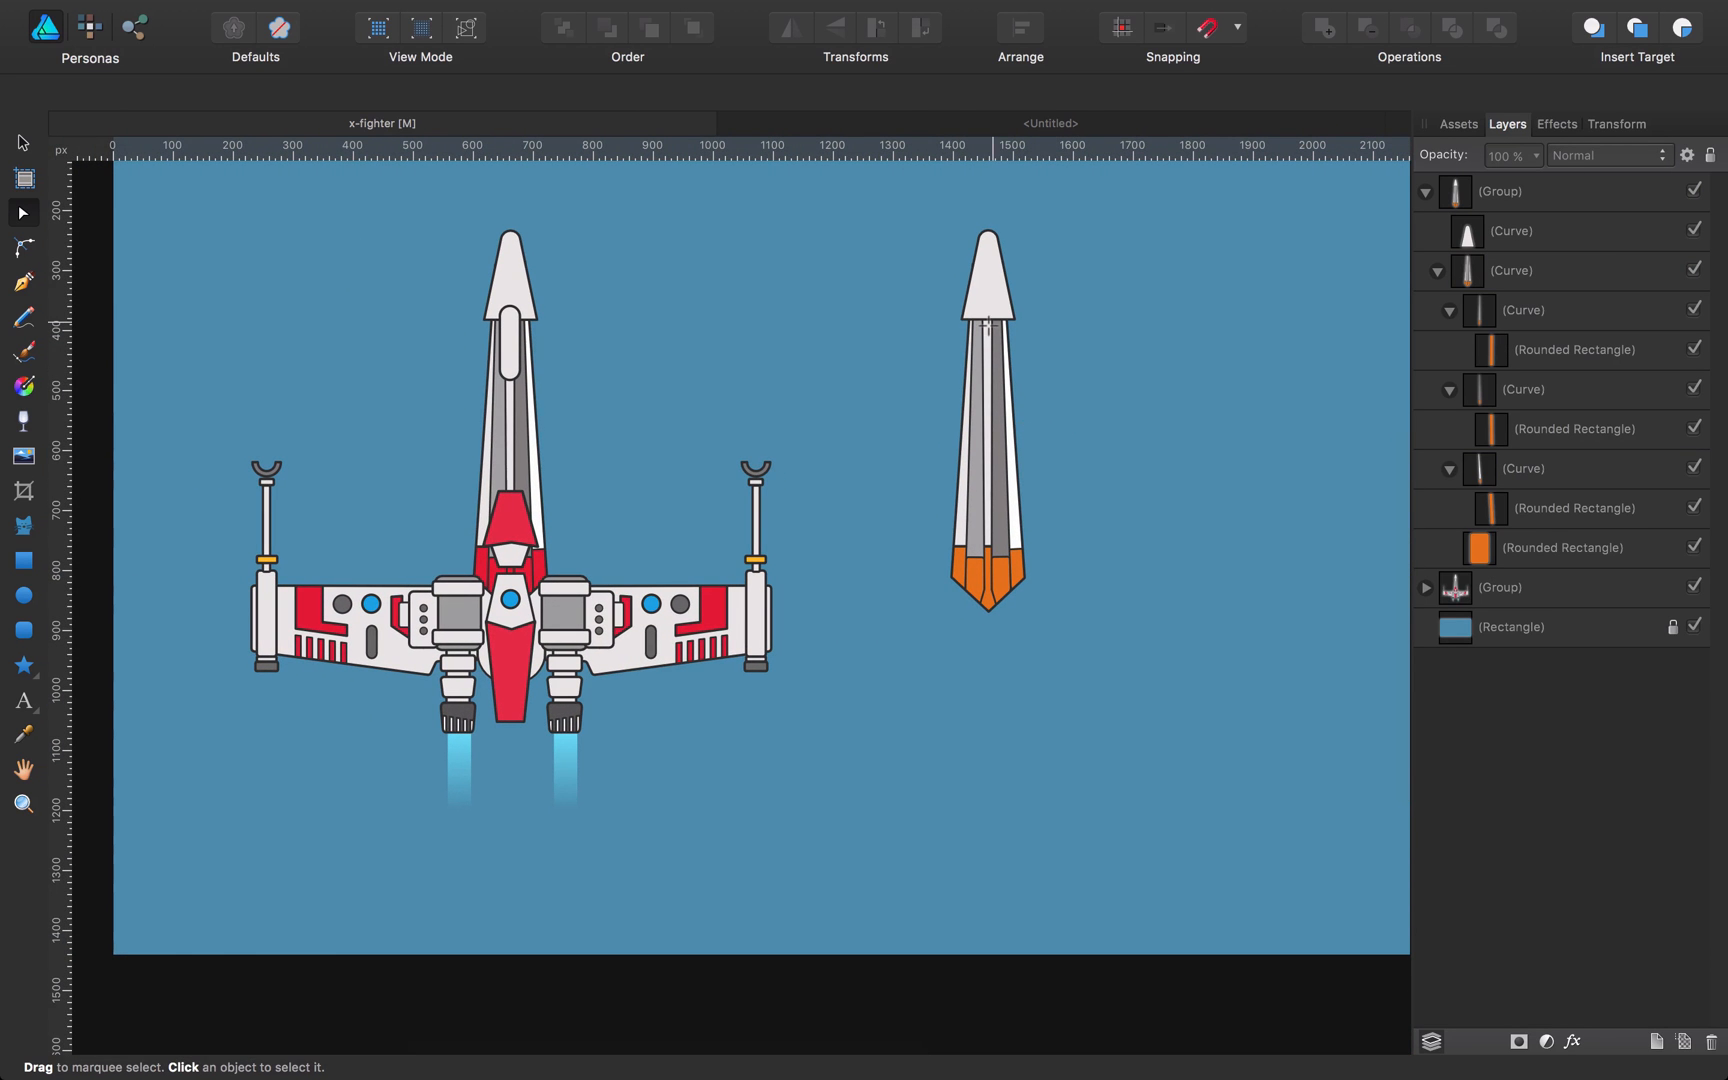
{"action": "left_click", "coordinate": [22, 247]}
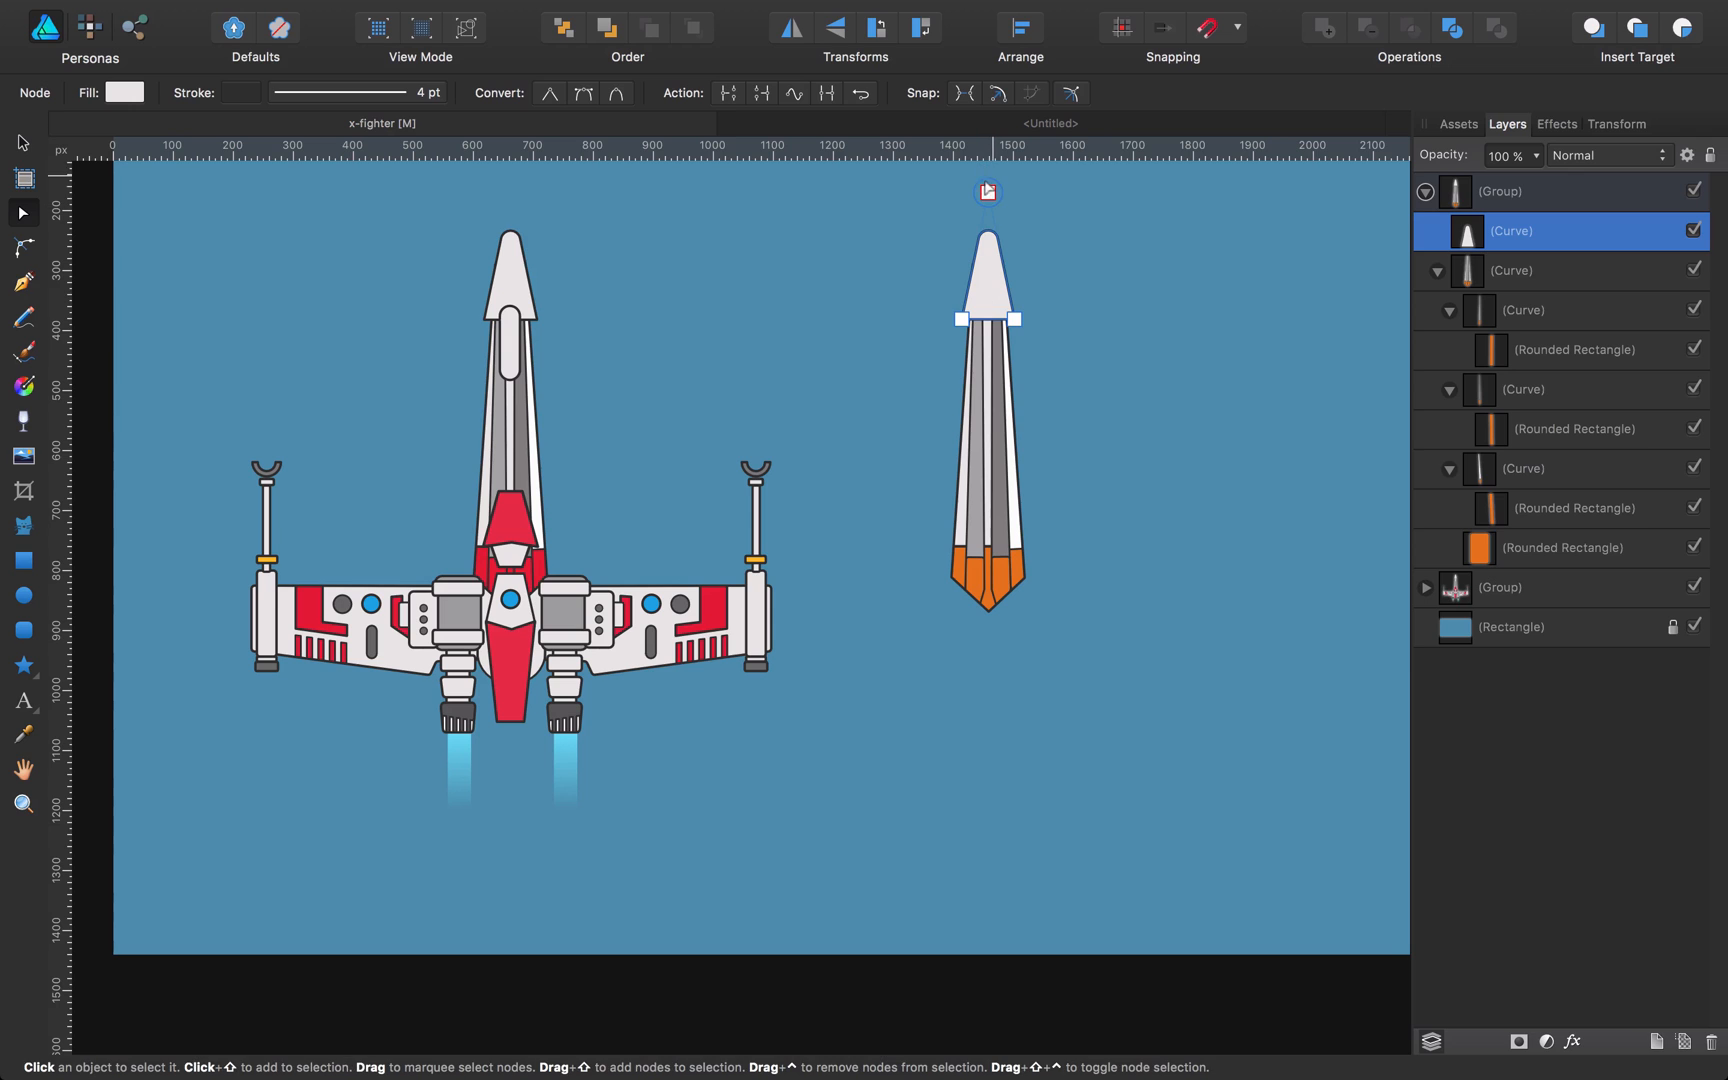
Step: Sharpen the white nose cone into a long point with the Corner Tool
{"action": "left_click", "coordinate": [22, 248]}
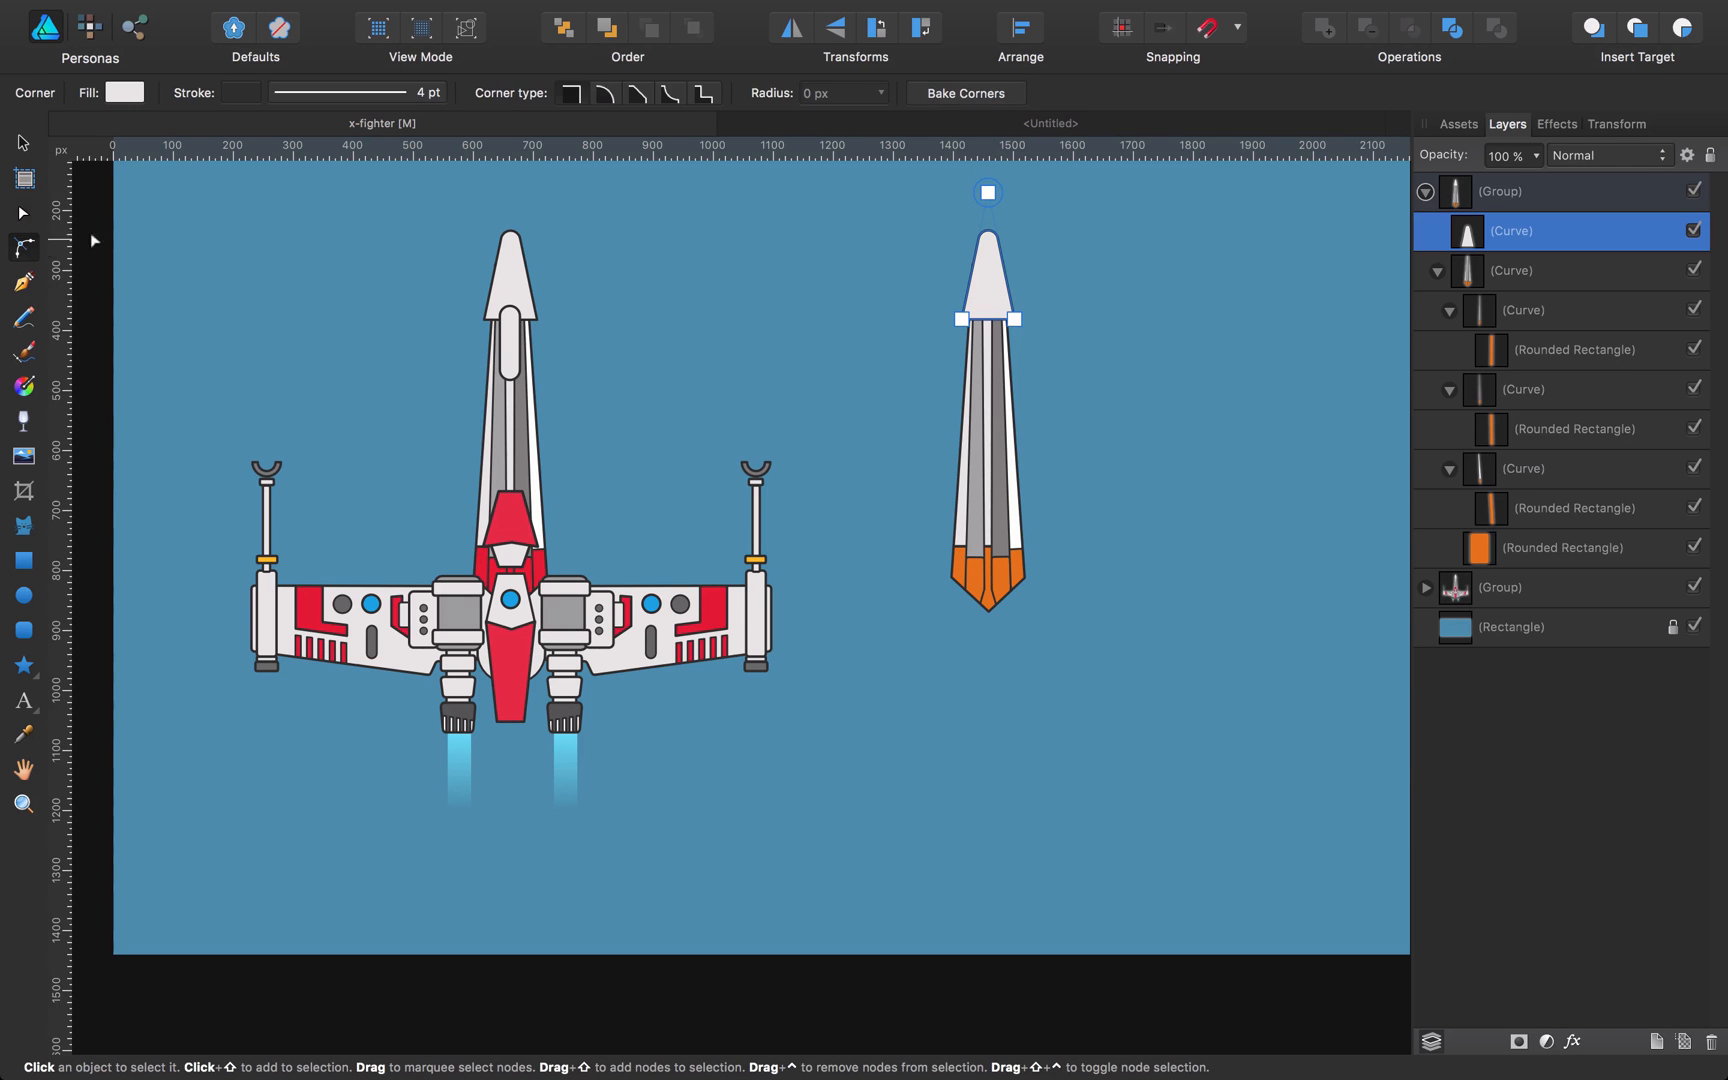
{"action": "left_click_drag", "start_coordinate": [987, 193], "coordinate": [987, 215]}
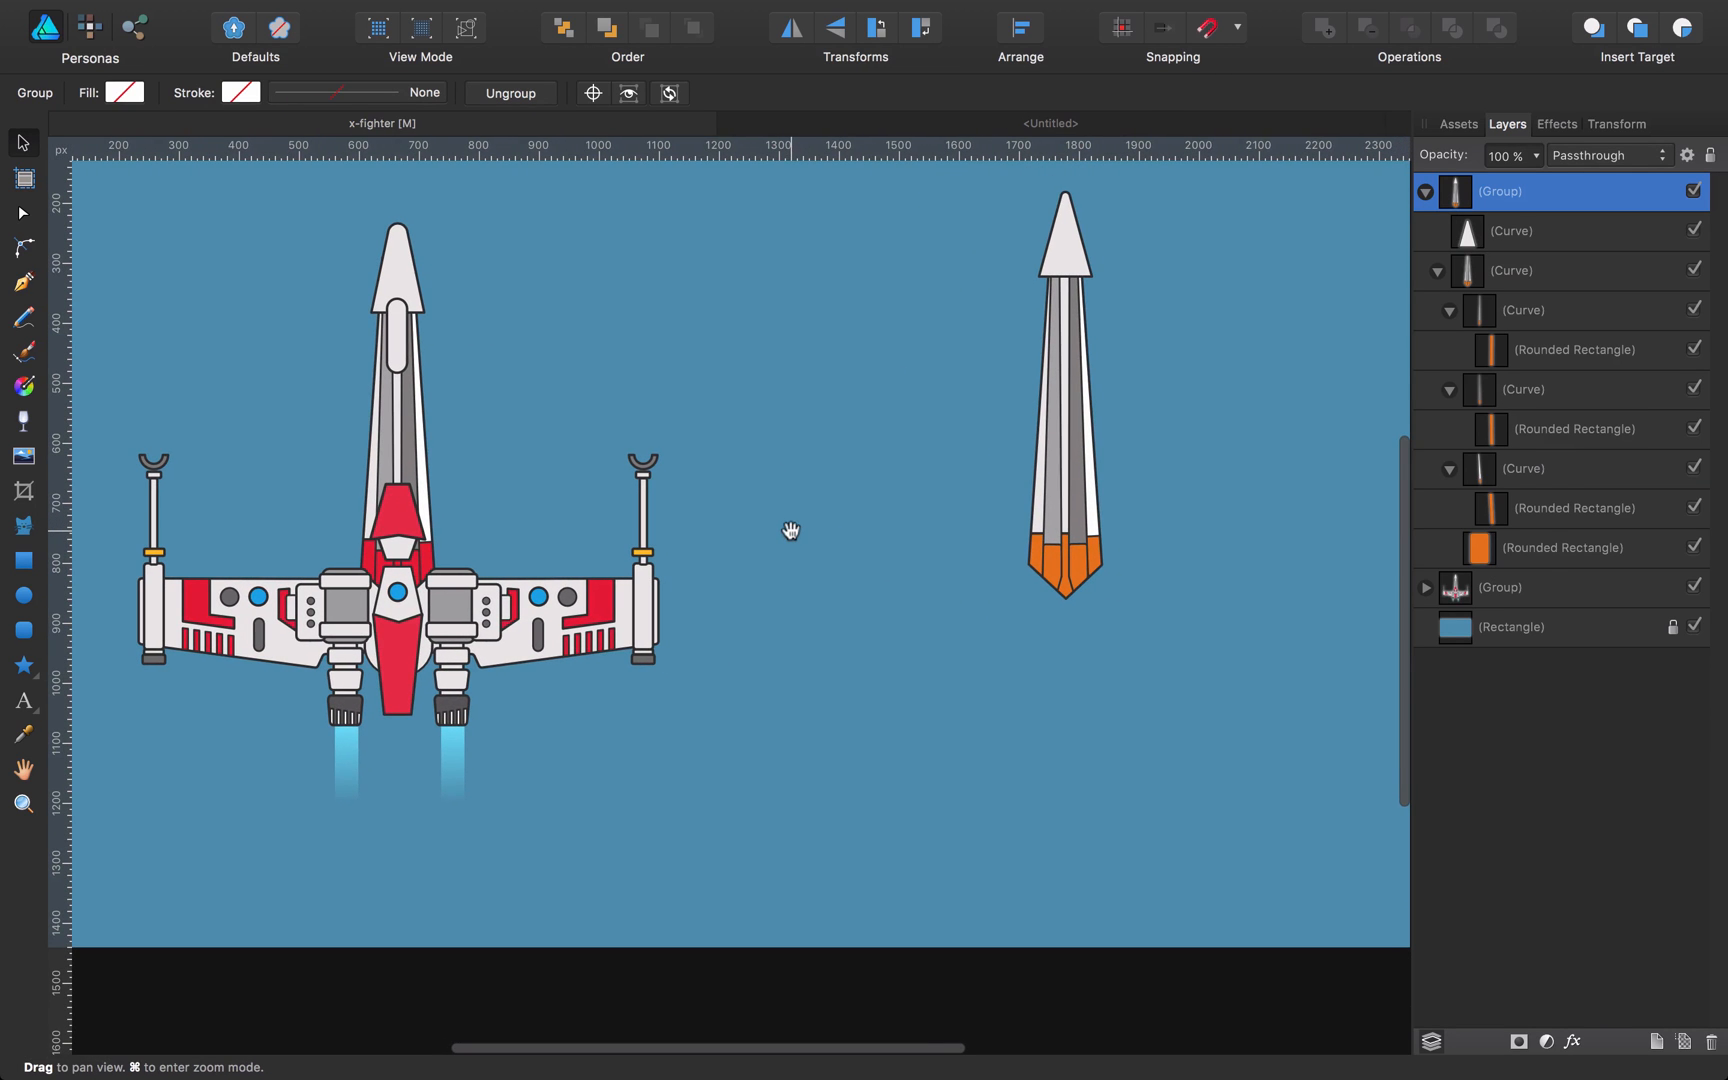
Step: Place the wing asset left of the nose and turn its red stripe row orange
{"action": "left_click", "coordinate": [1457, 123]}
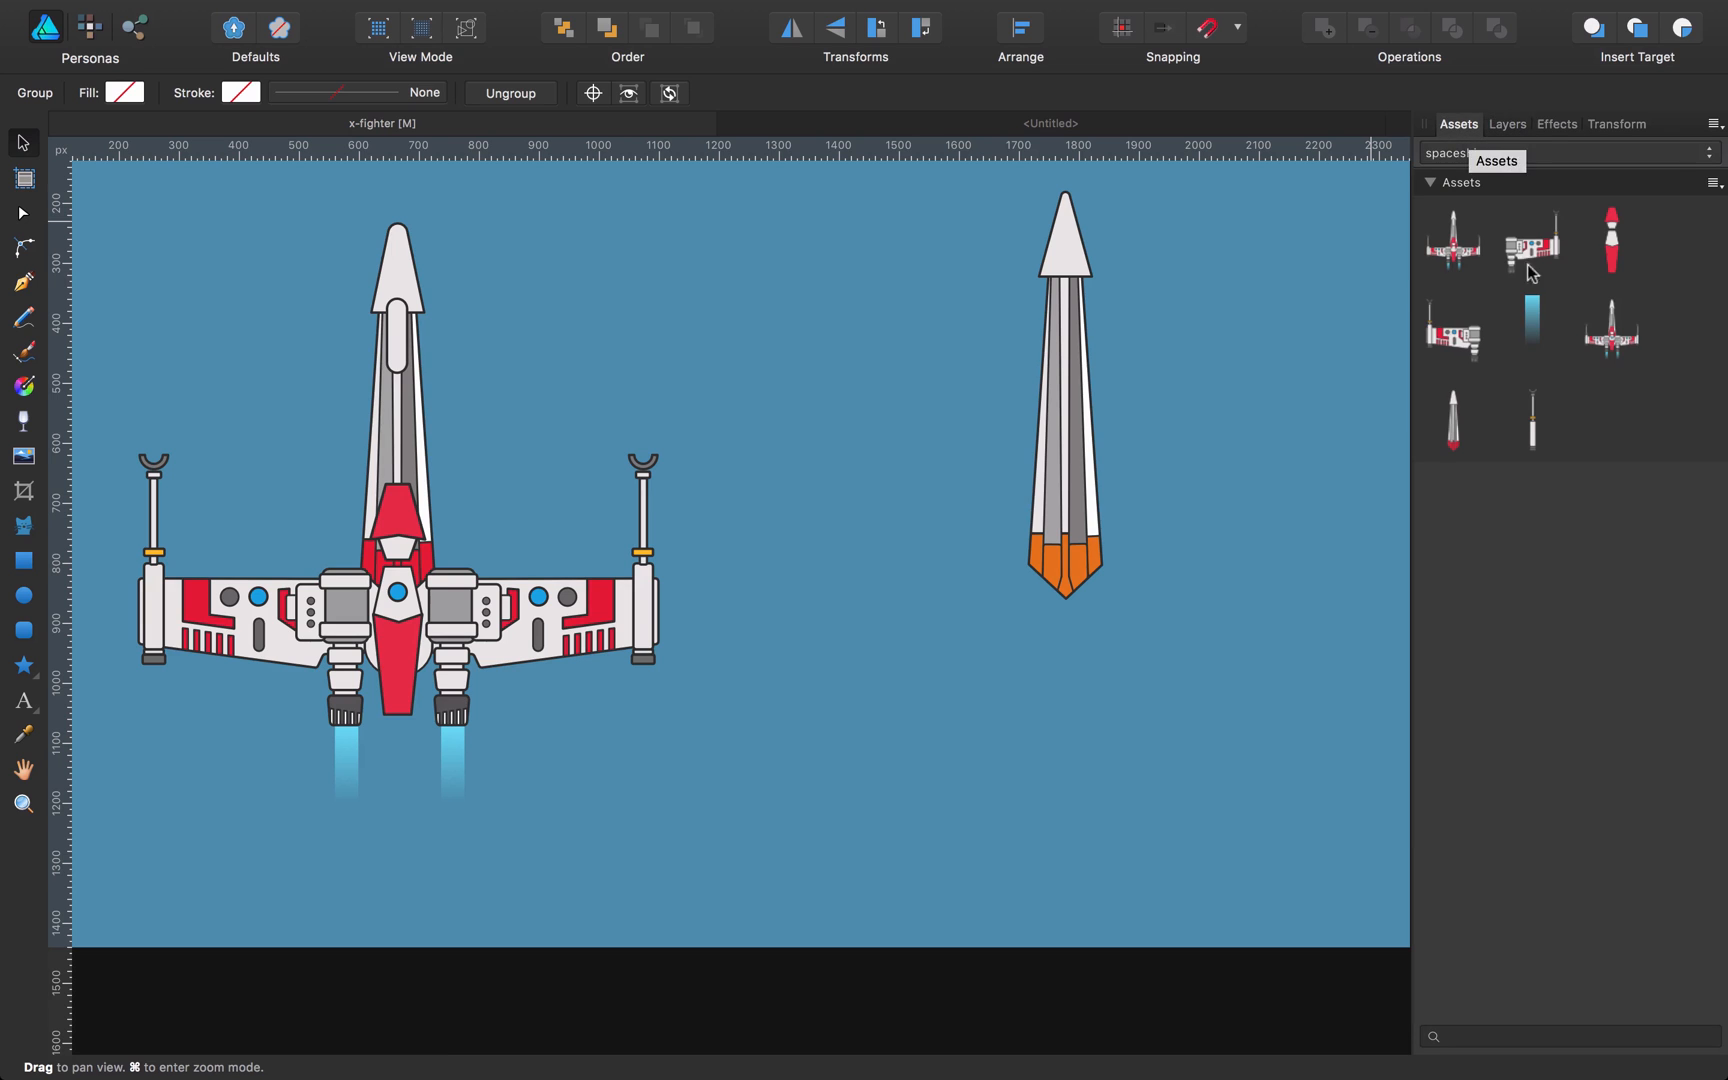
{"action": "left_click_drag", "start_coordinate": [1530, 240], "coordinate": [920, 587]}
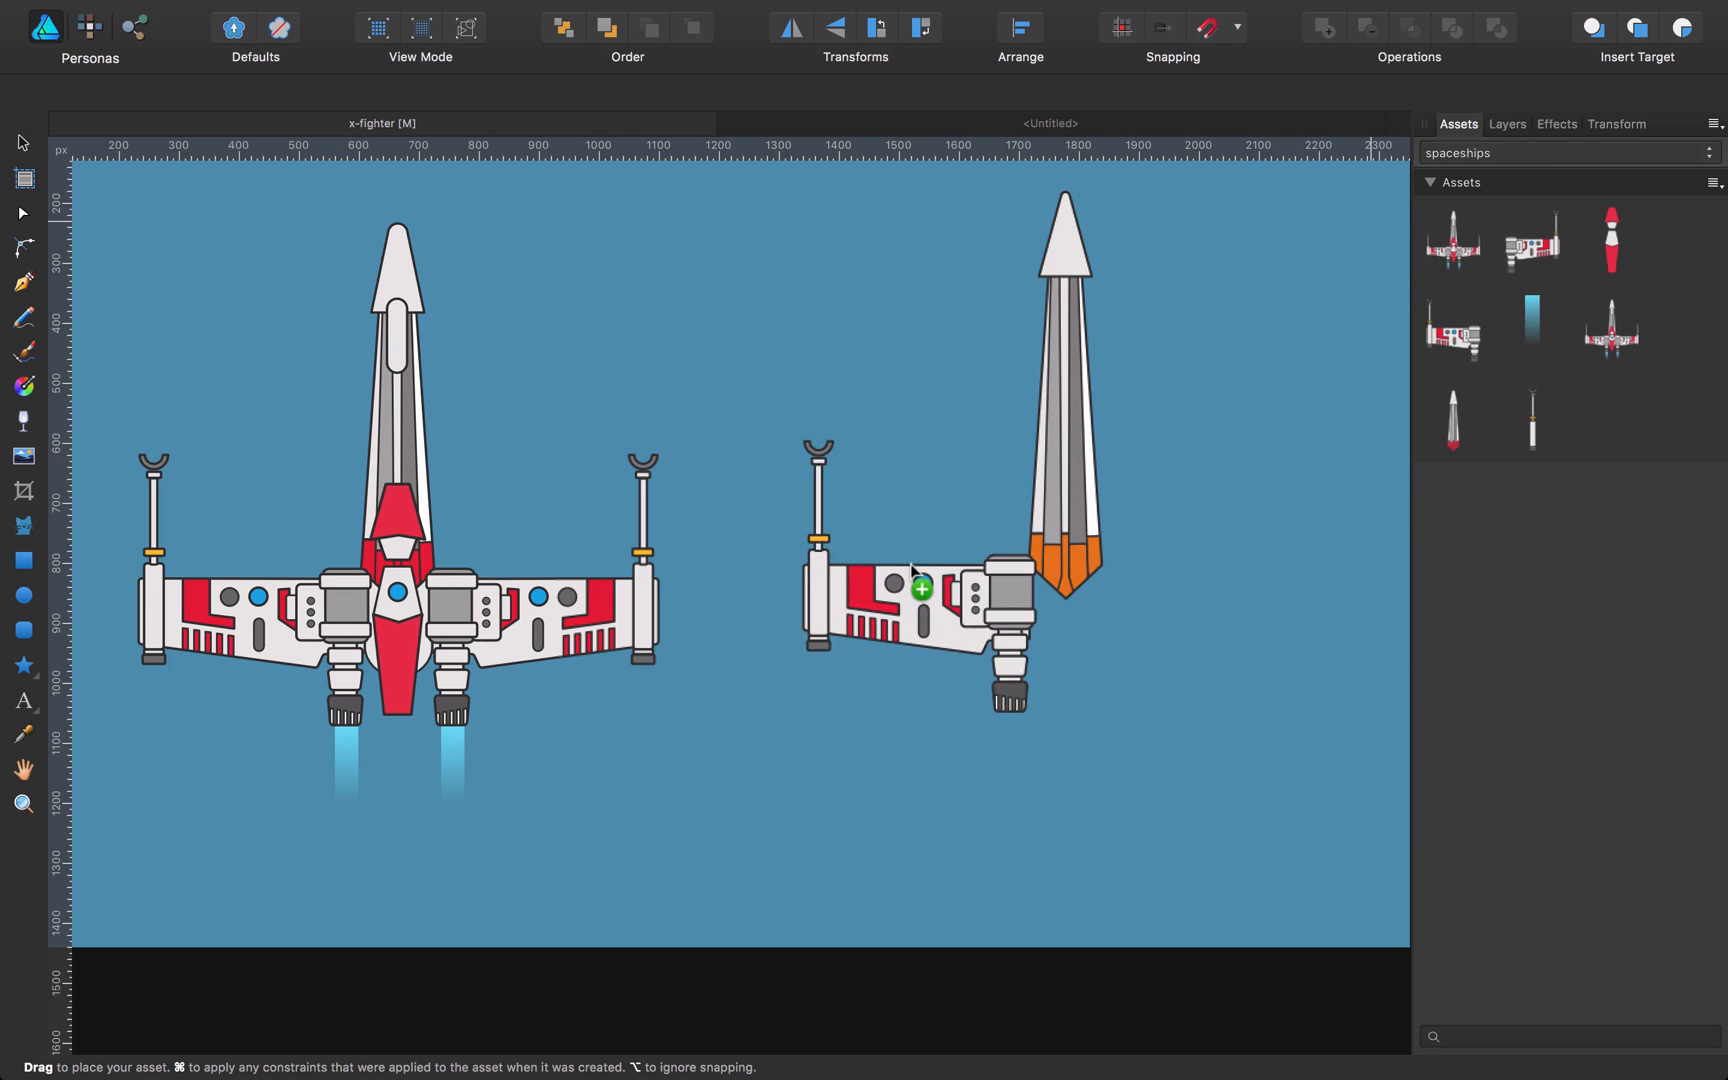
{"action": "left_click", "coordinate": [924, 588]}
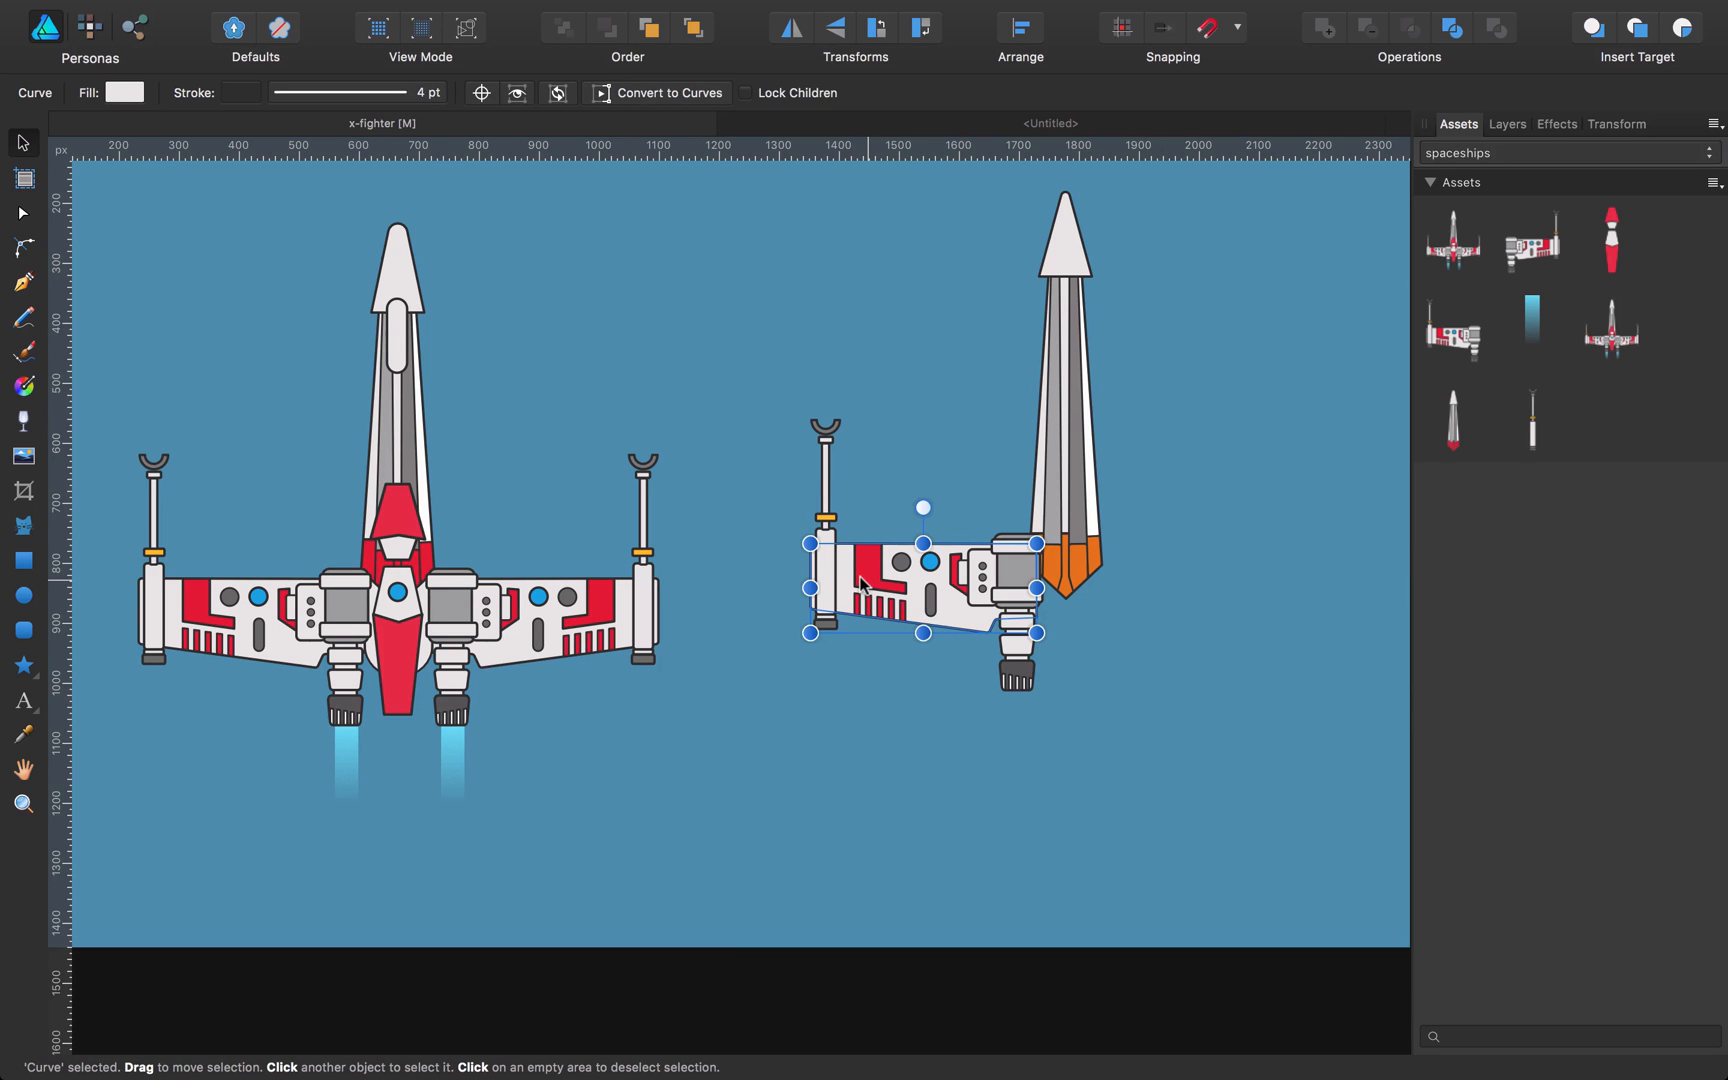
{"action": "left_click", "coordinate": [22, 213]}
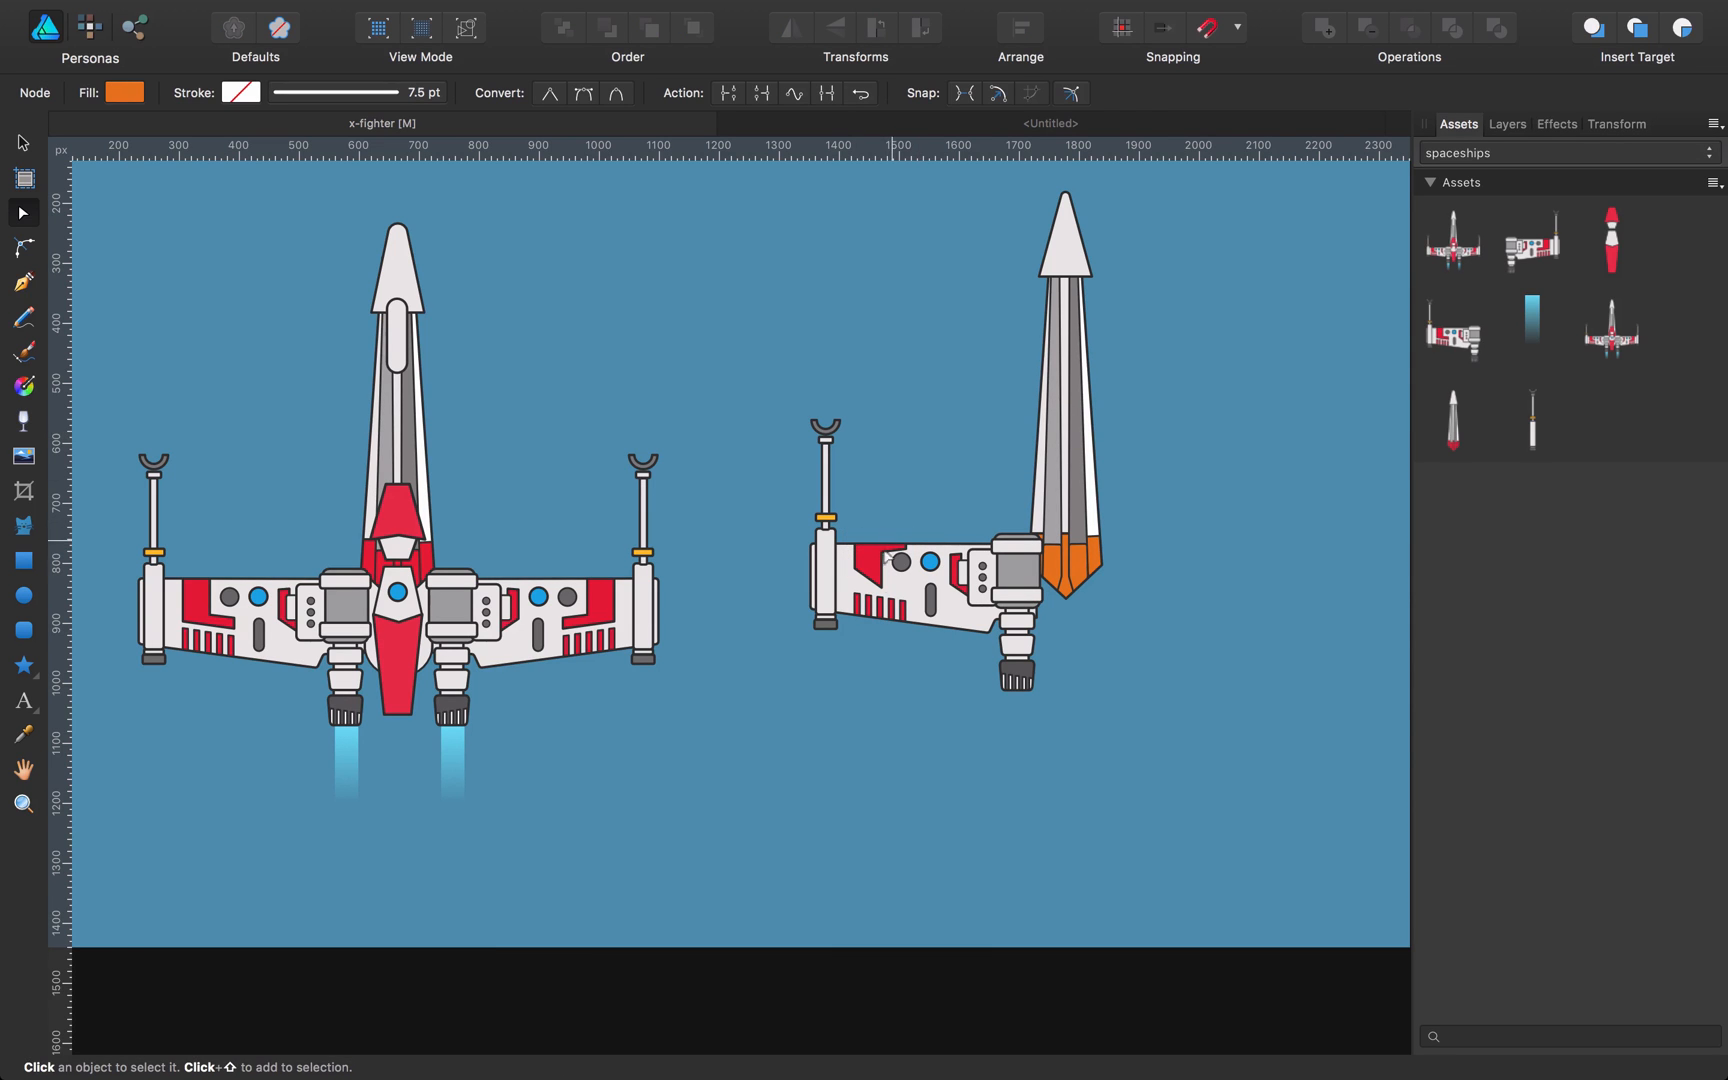
{"action": "left_click", "coordinate": [898, 562]}
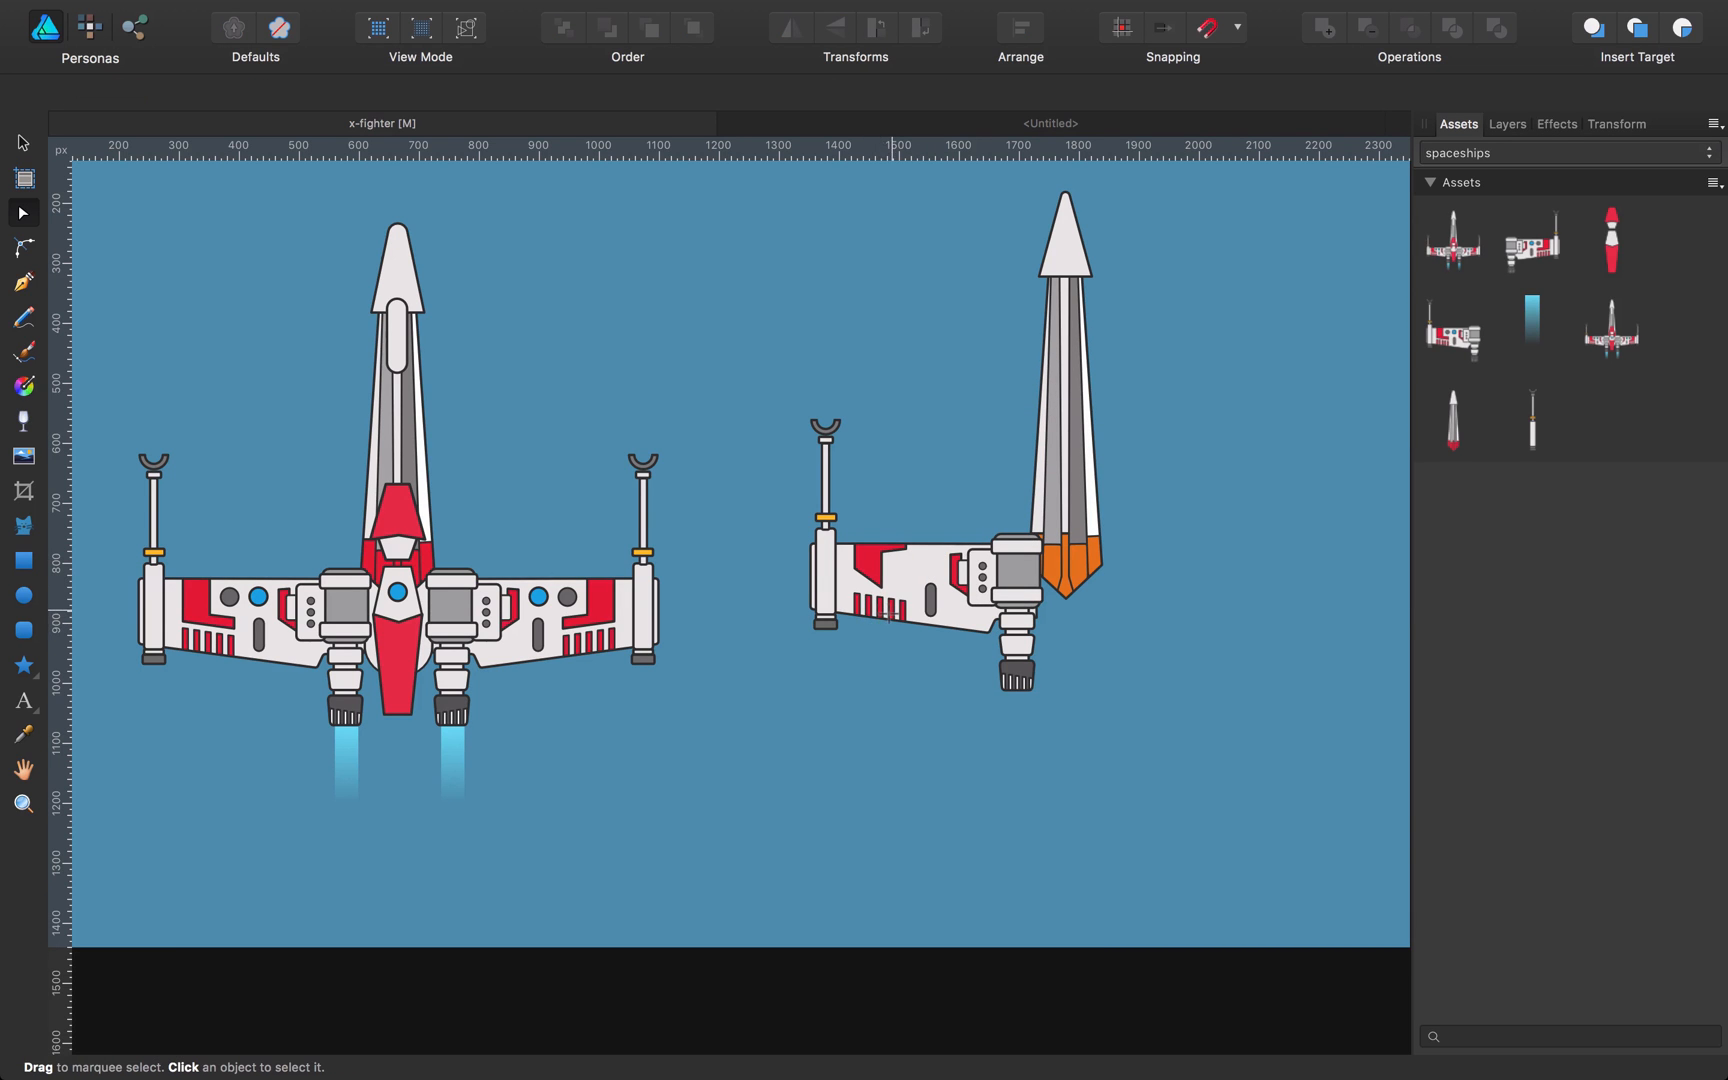
{"action": "left_click", "coordinate": [928, 595]}
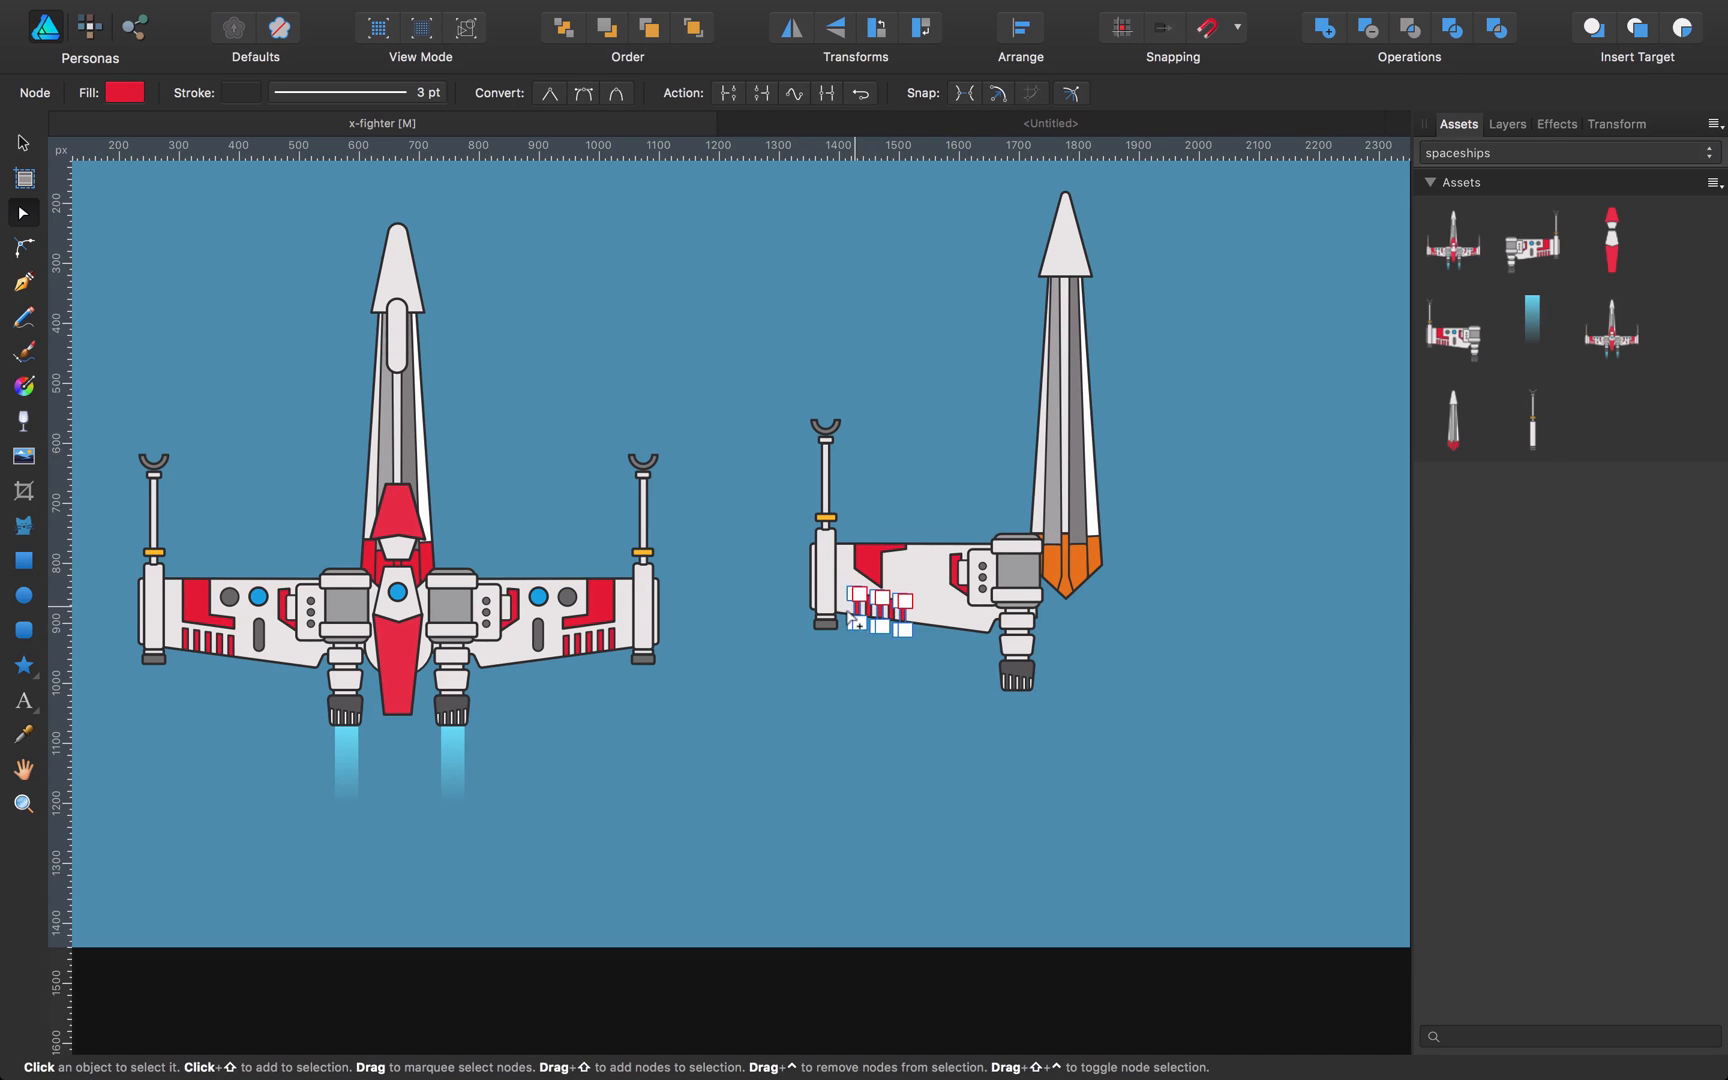
{"action": "left_click", "coordinate": [125, 93]}
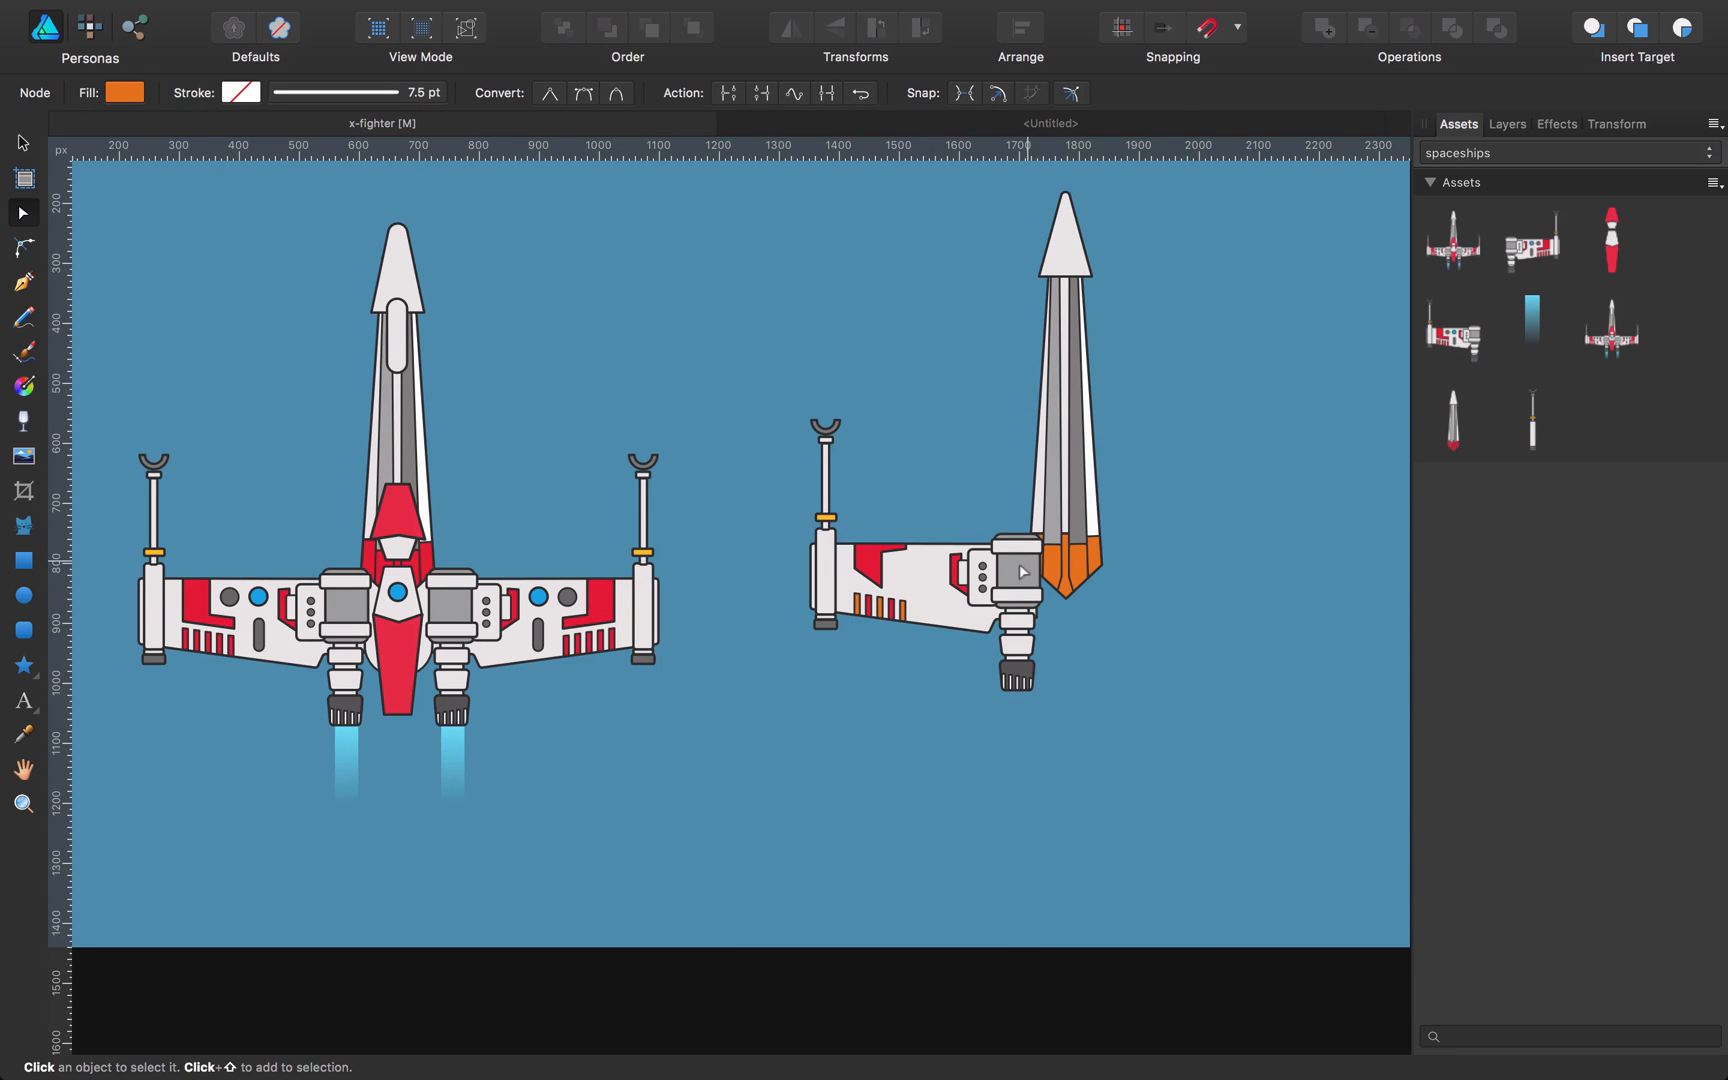
Step: Darken the wing's engine panel fill to a neutral dark grey using the HSL wheel
{"action": "left_click", "coordinate": [1014, 569]}
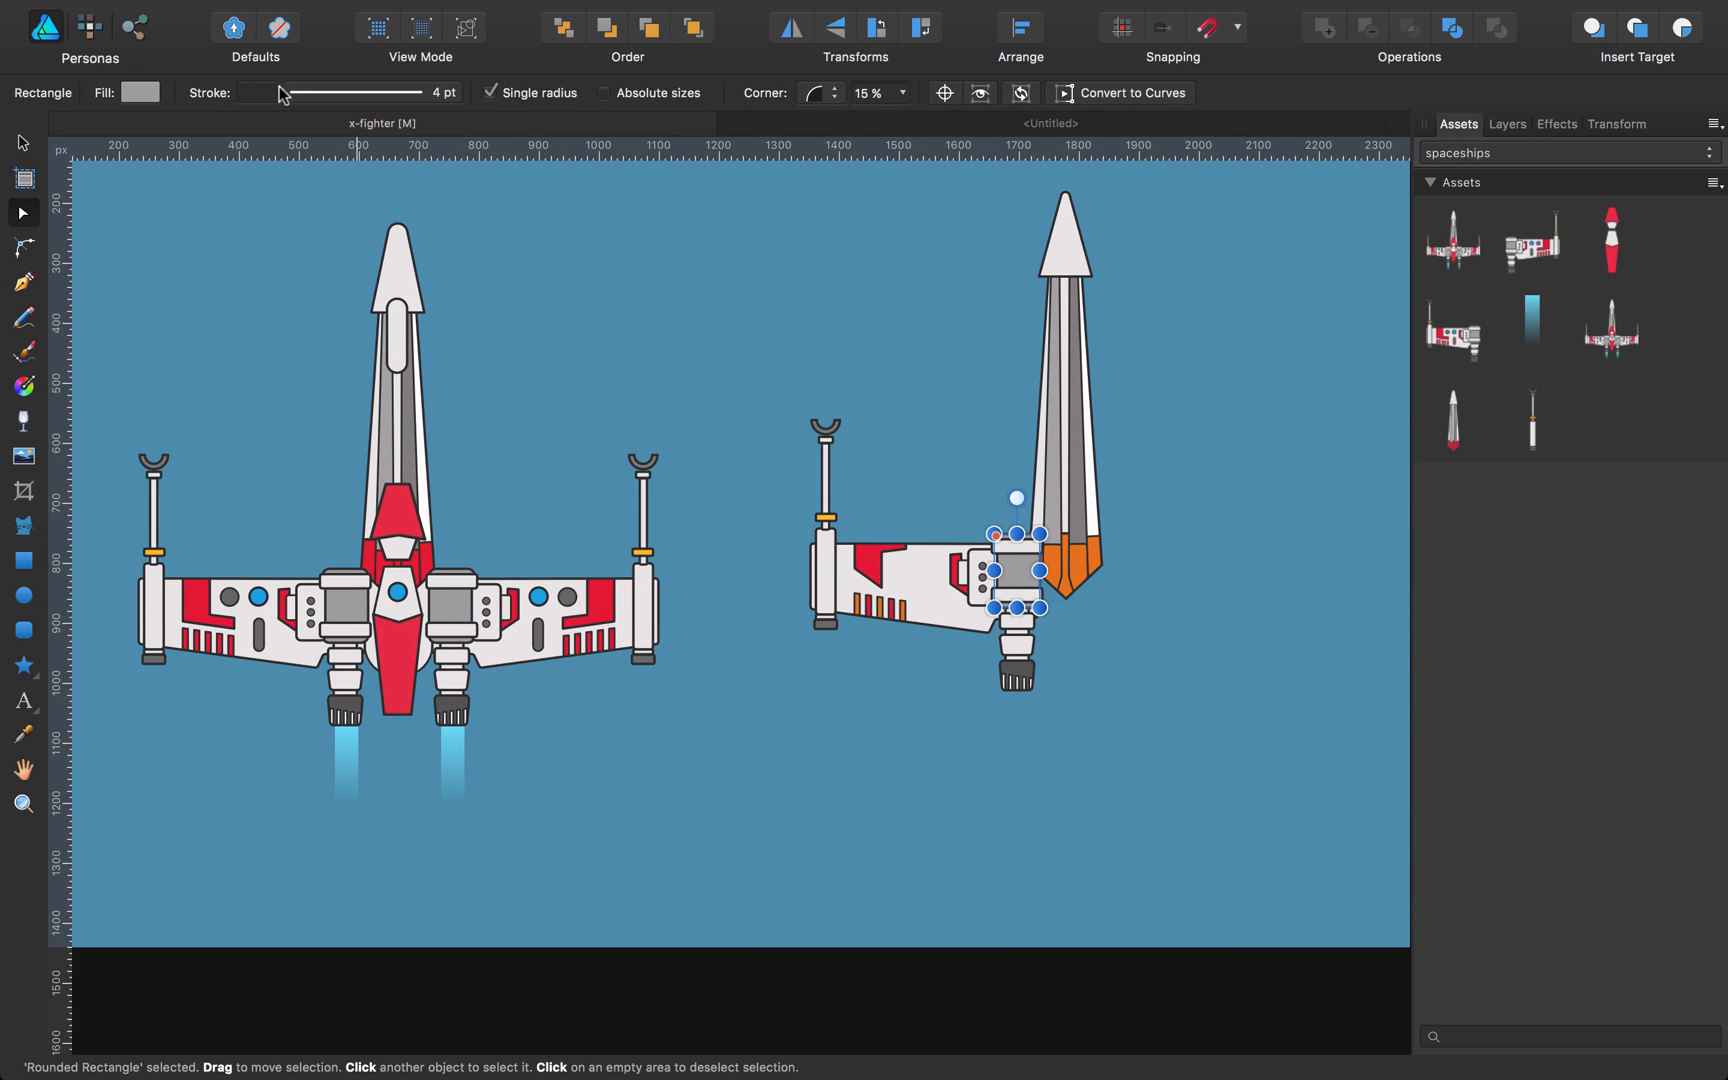
{"action": "left_click", "coordinate": [140, 93]}
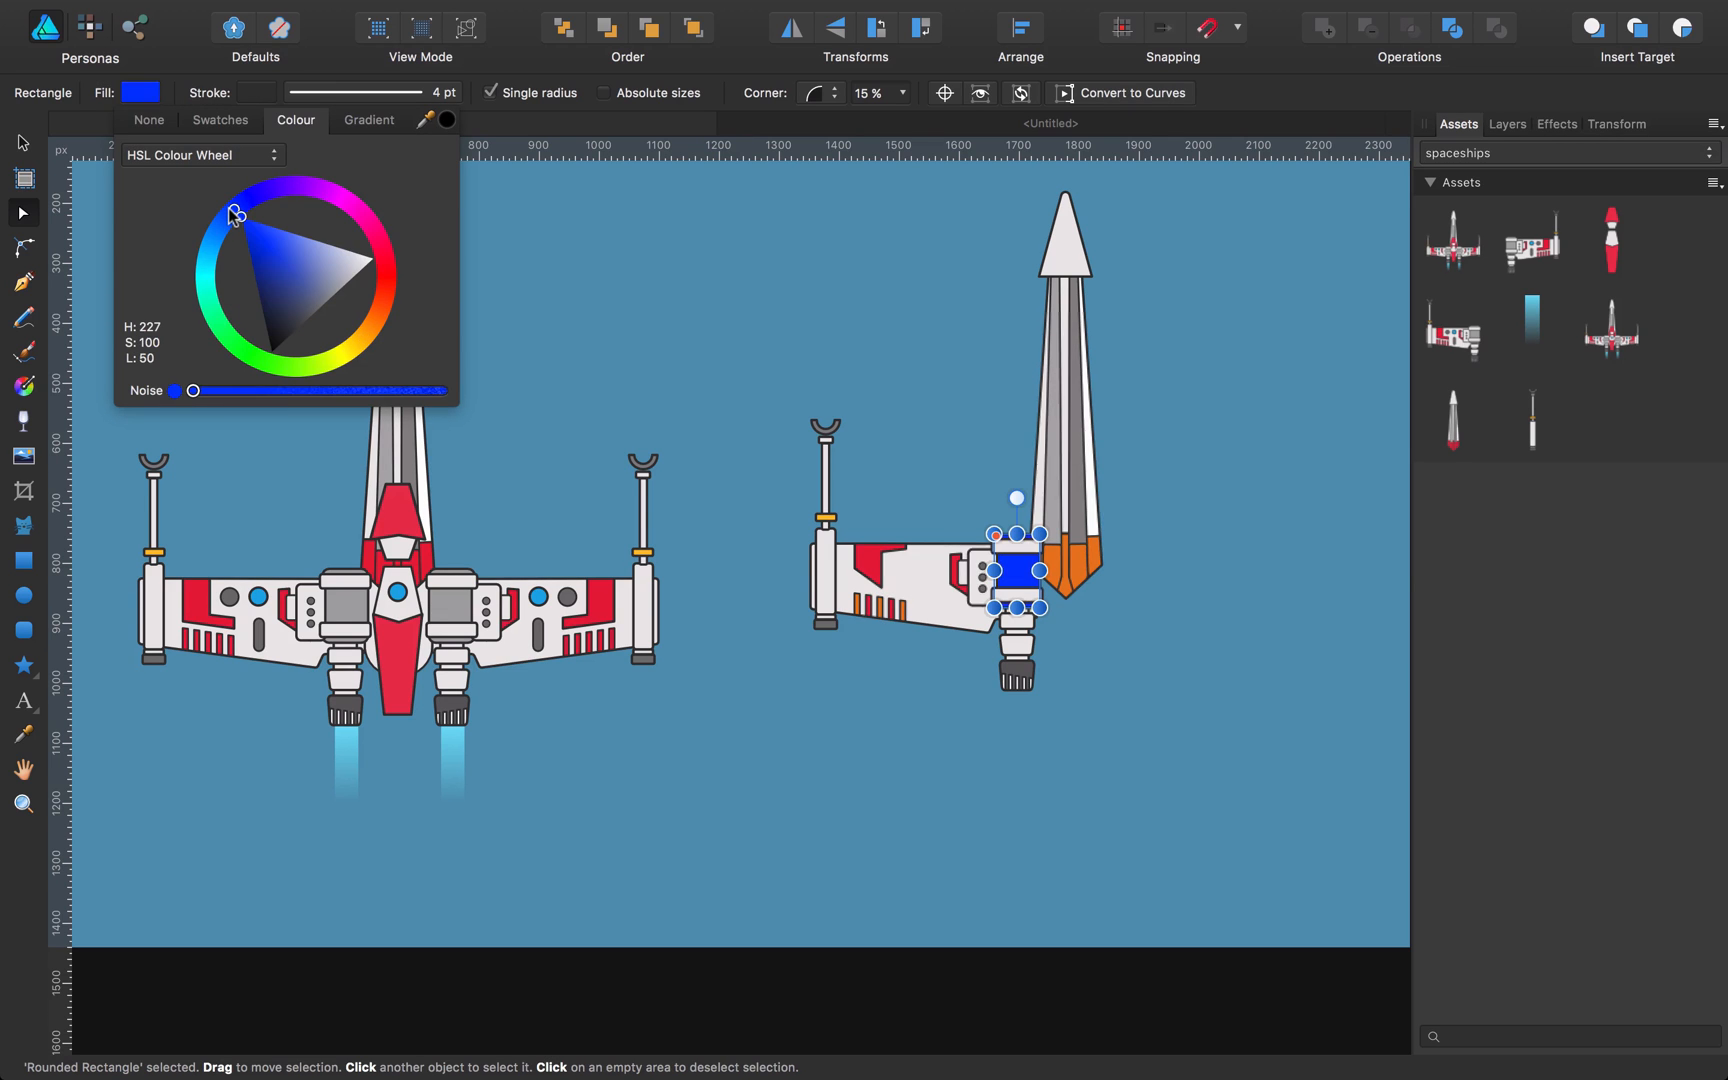
{"action": "left_click_drag", "start_coordinate": [229, 215], "coordinate": [309, 306]}
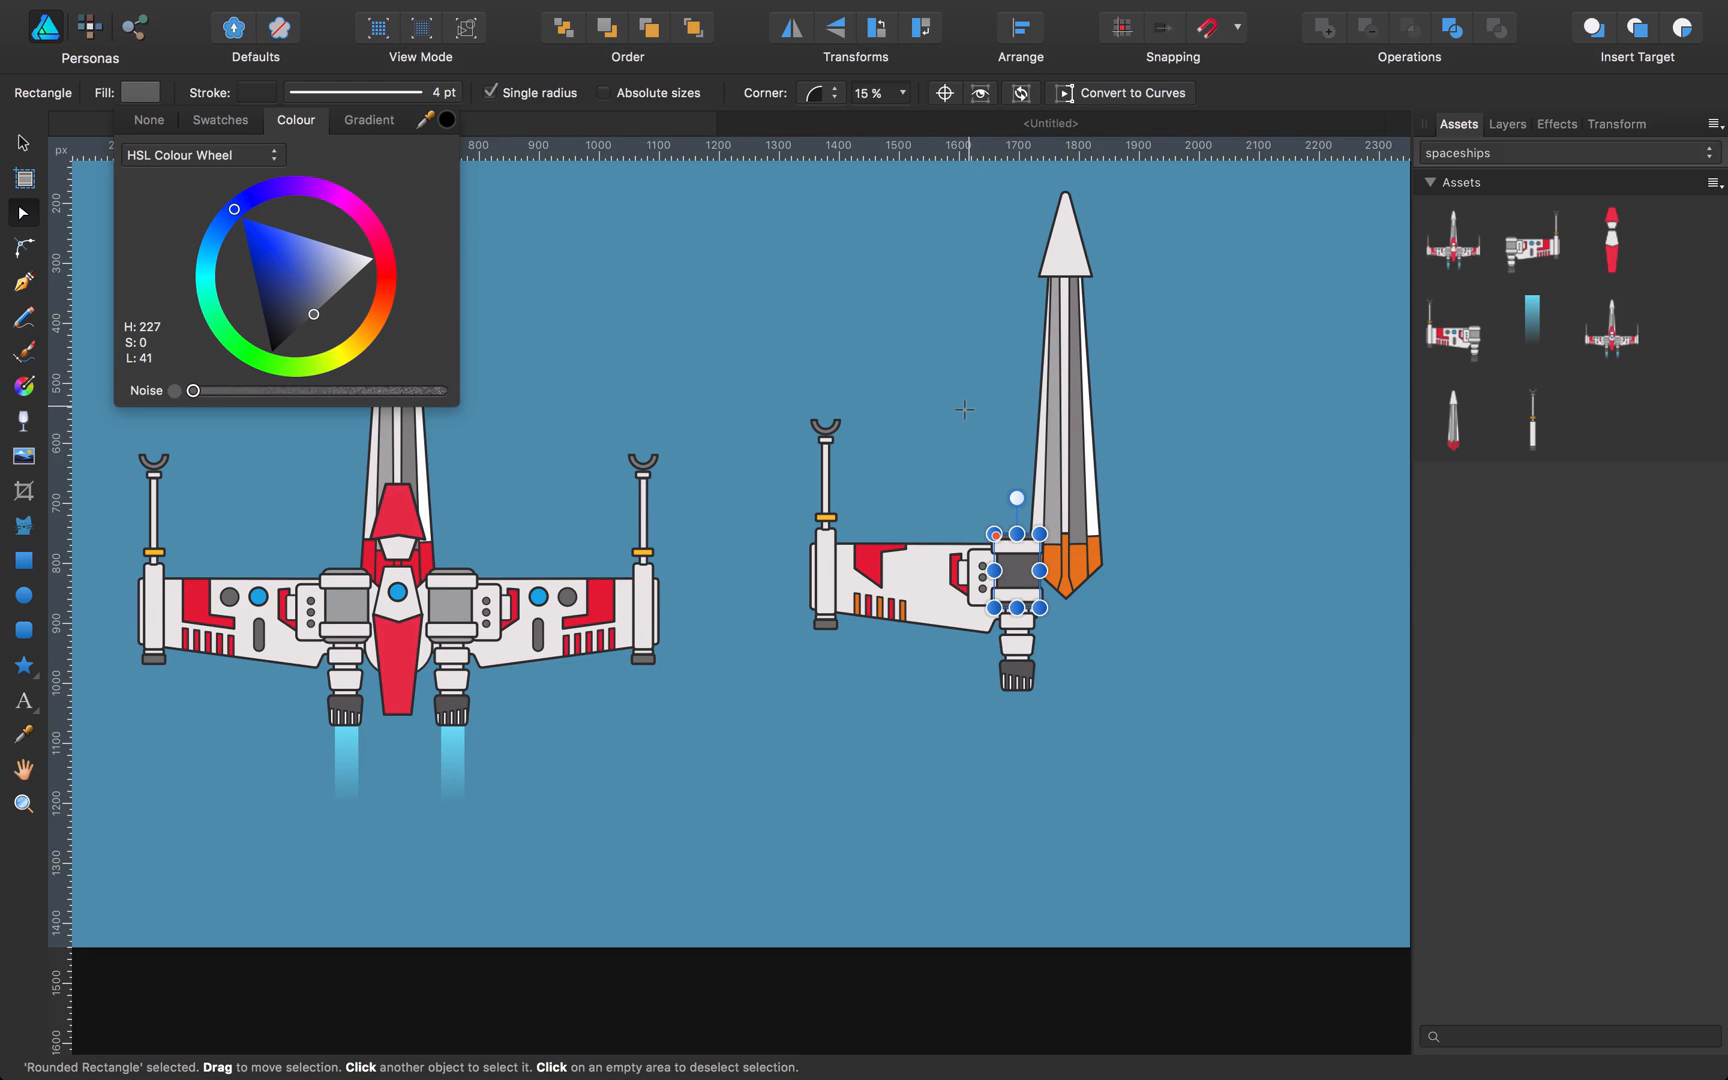
{"action": "mouse_move", "coordinate": [1655, 272]}
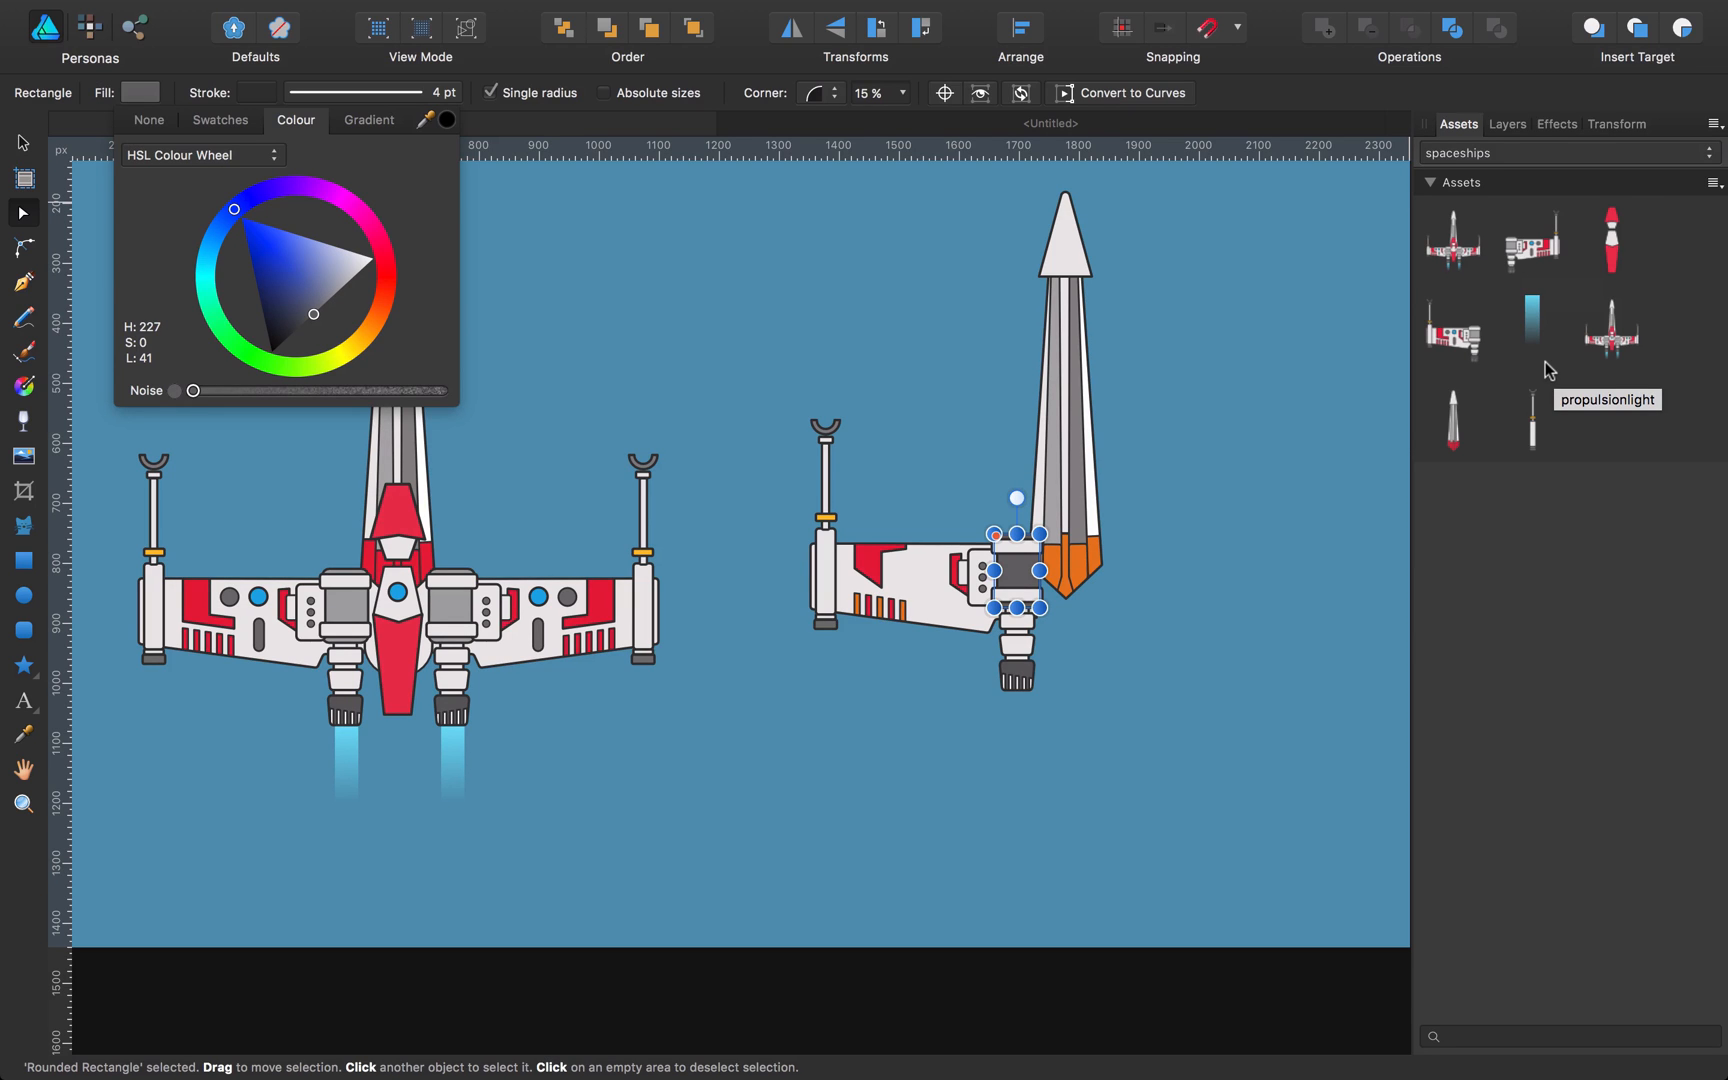
{"action": "mouse_move", "coordinate": [1271, 550]}
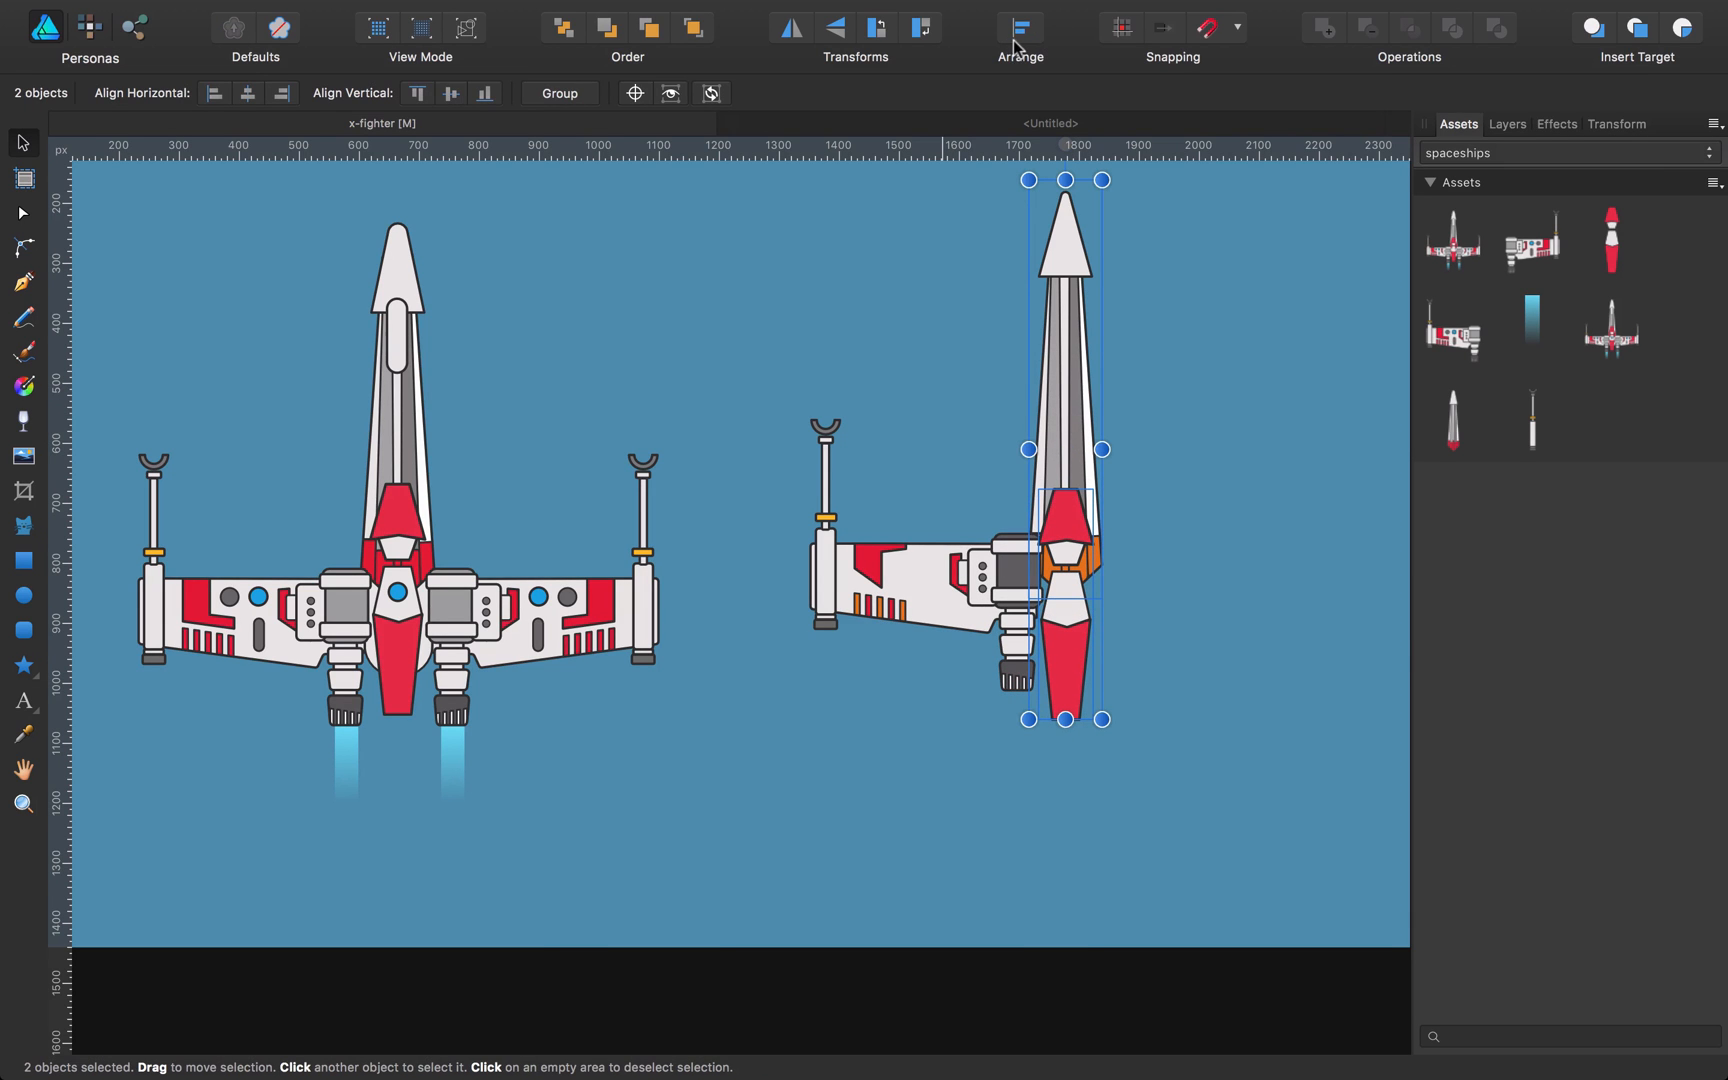
Step: Centre the fuselage under the nose and recolour the cockpit piece cyan
{"action": "left_click", "coordinate": [1017, 28]}
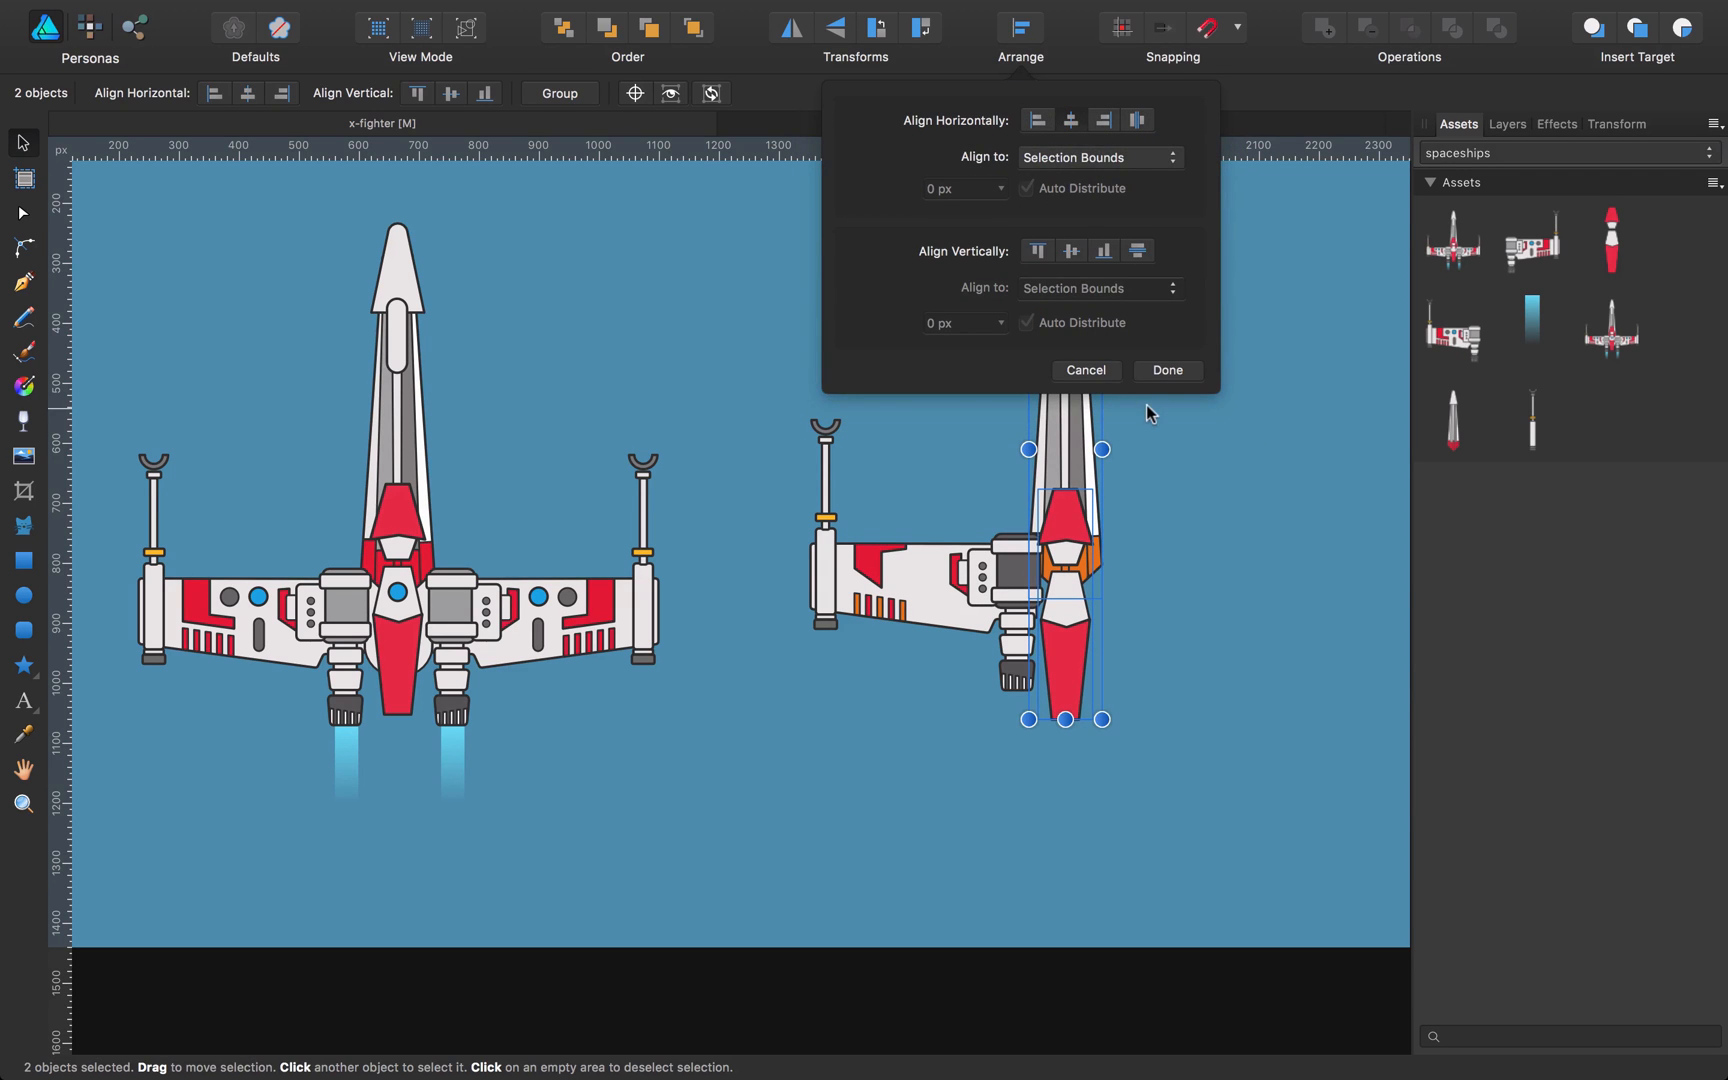
{"action": "left_click", "coordinate": [1166, 369]}
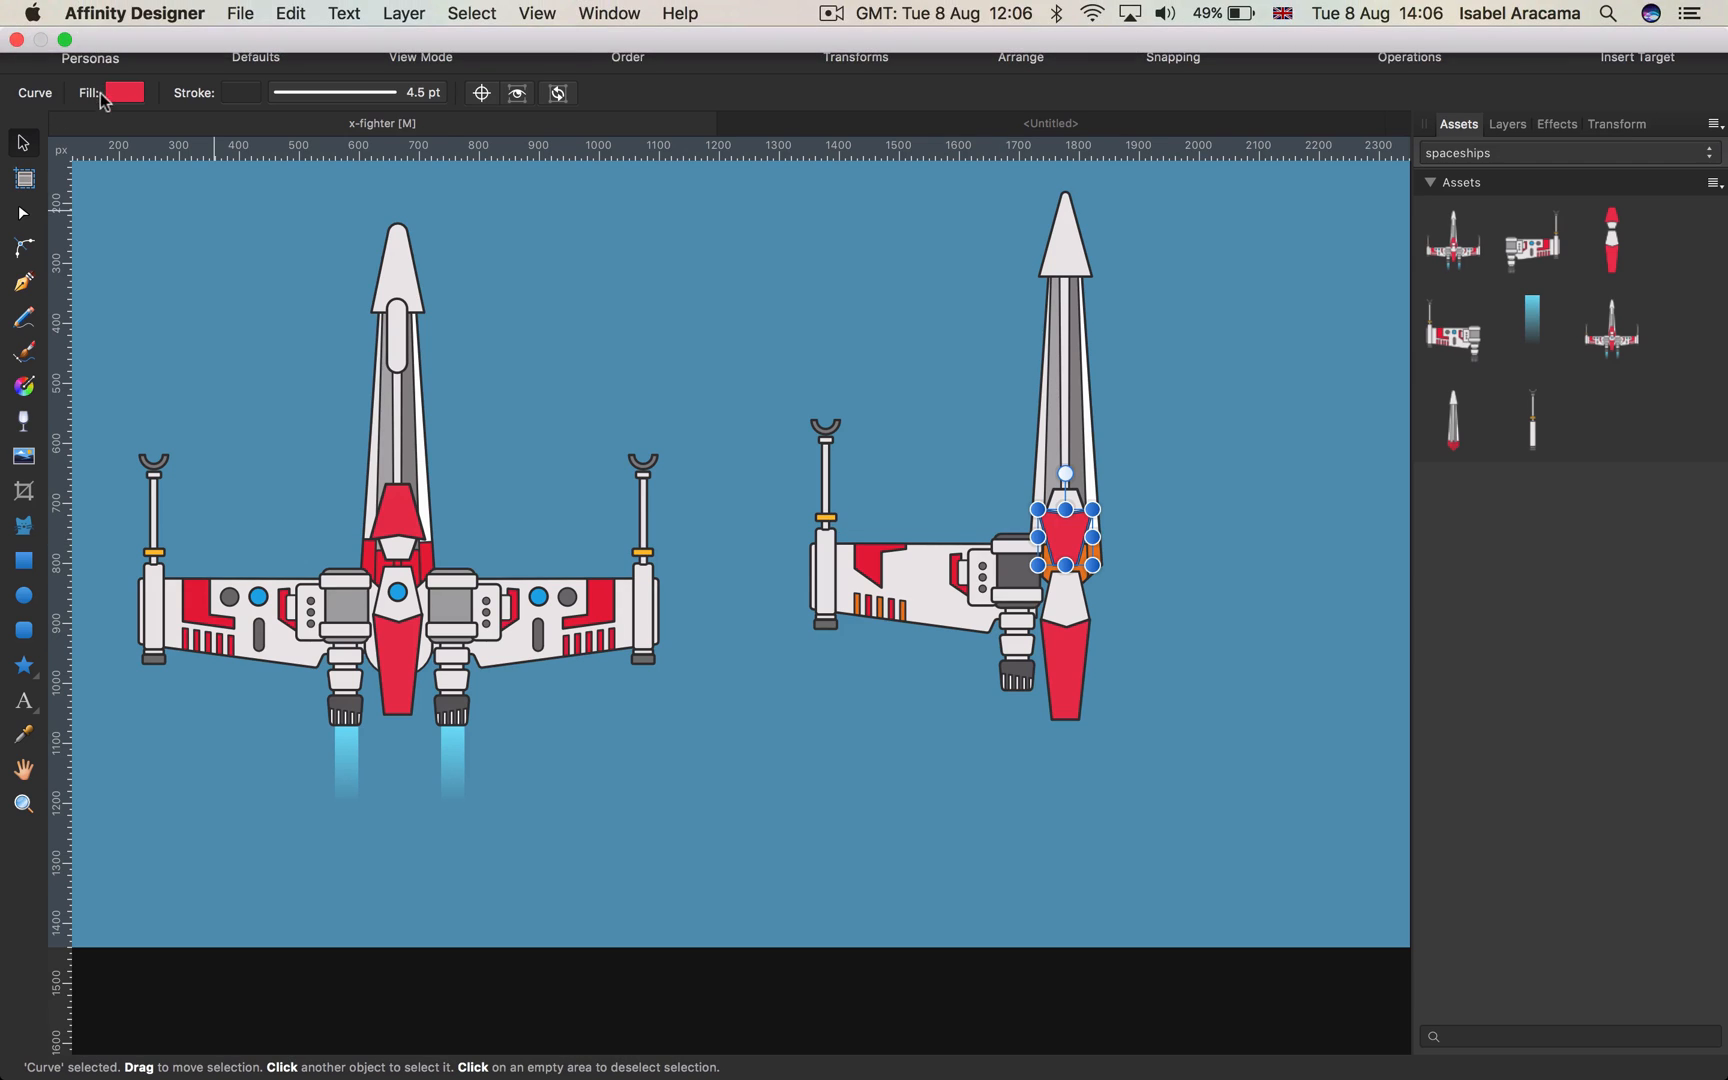
{"action": "left_click", "coordinate": [127, 93]}
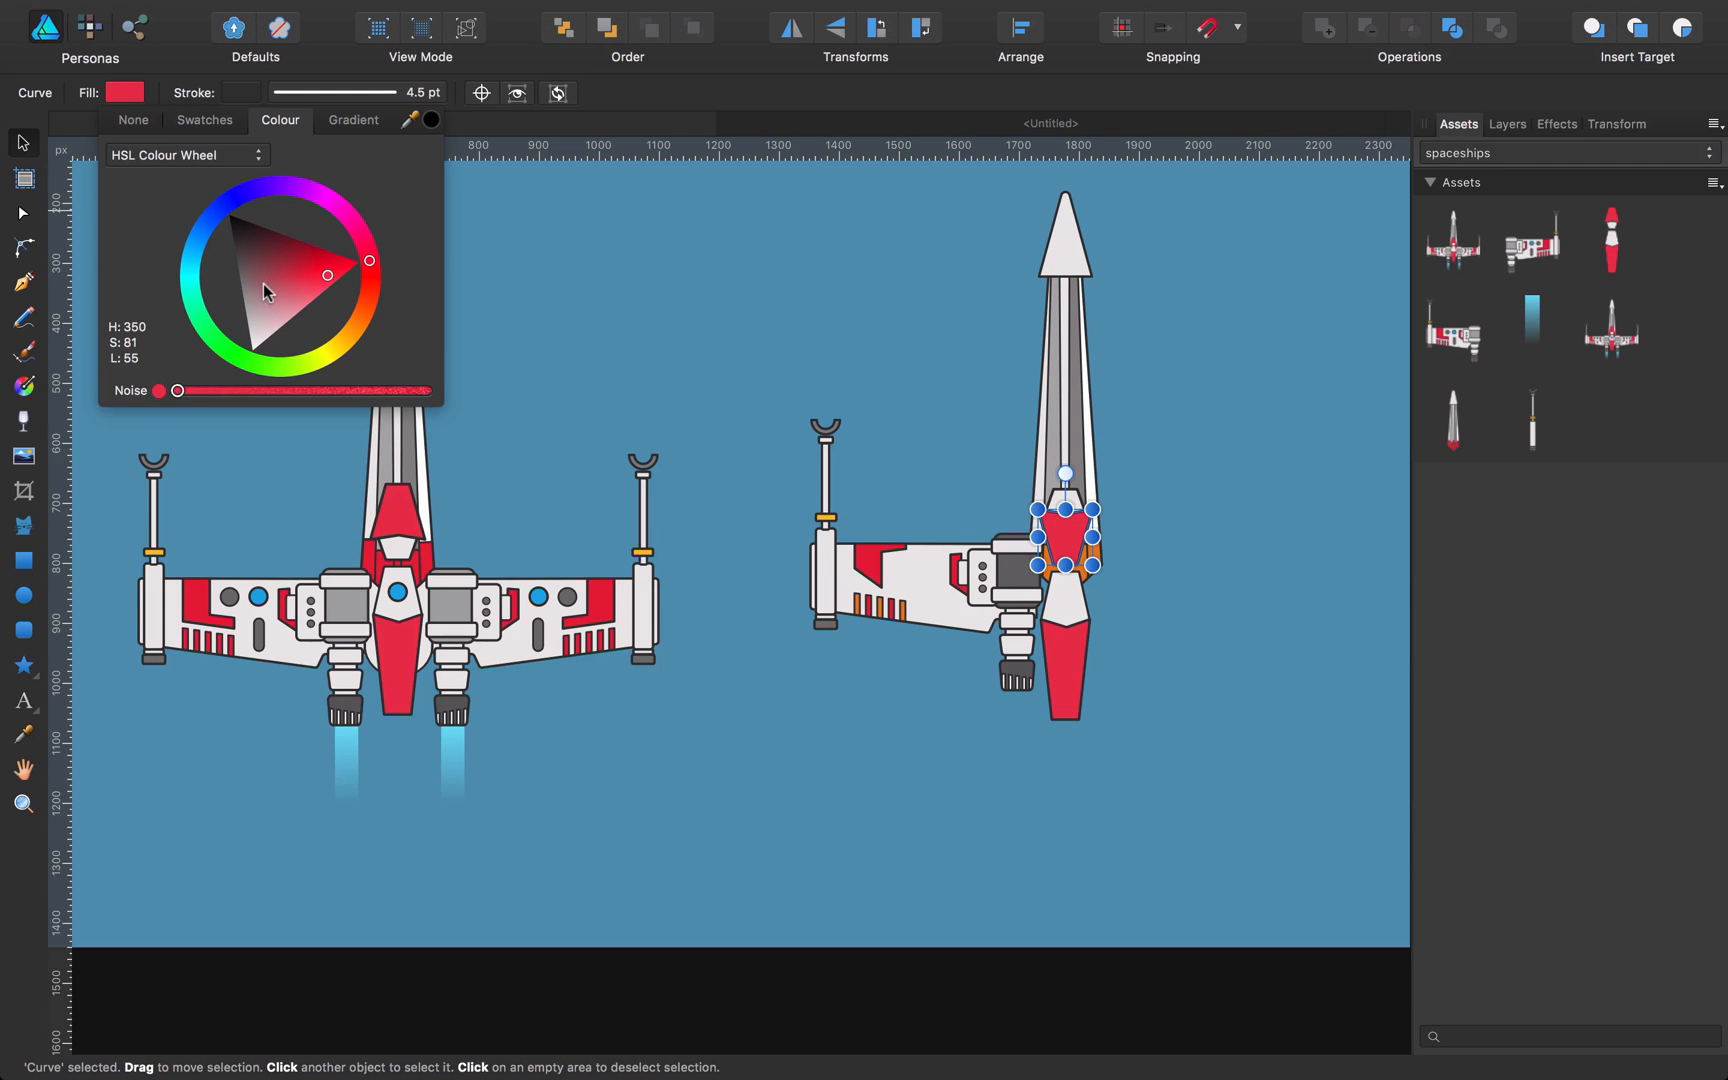
{"action": "mouse_move", "coordinate": [287, 305]}
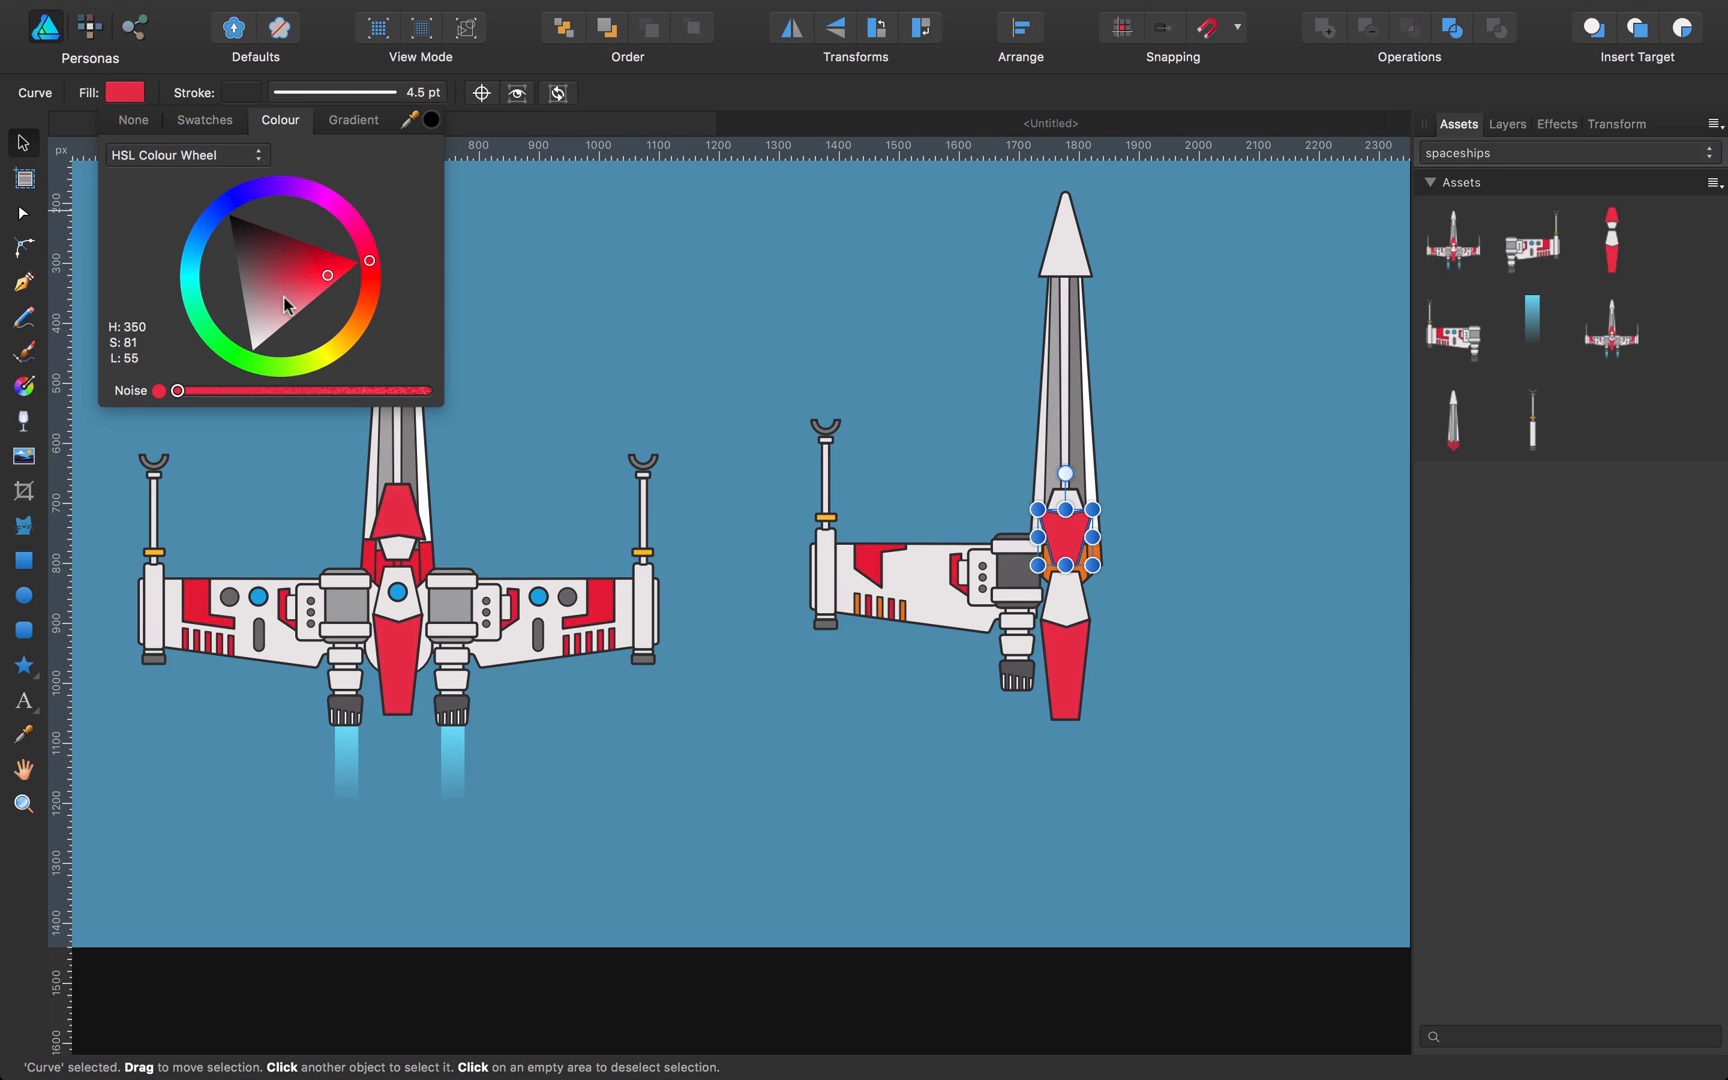
{"action": "left_click_drag", "start_coordinate": [369, 261], "coordinate": [198, 259]}
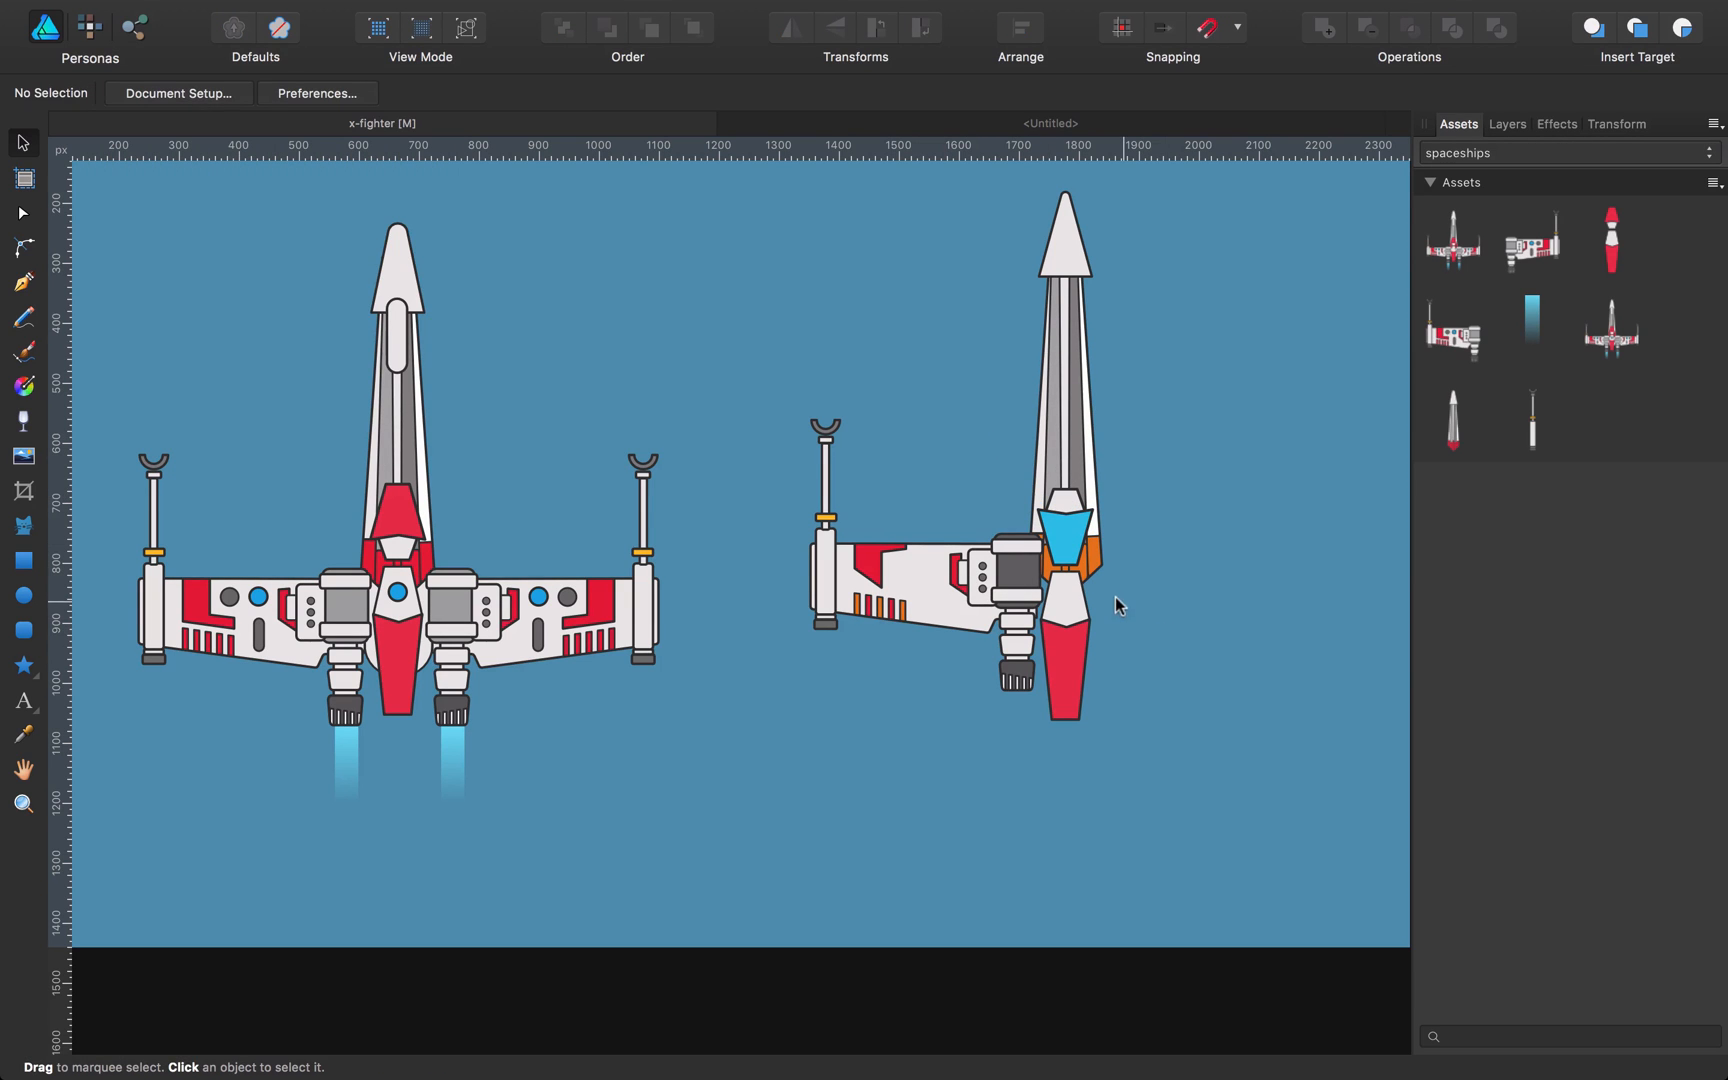
{"action": "mouse_move", "coordinate": [1069, 538]}
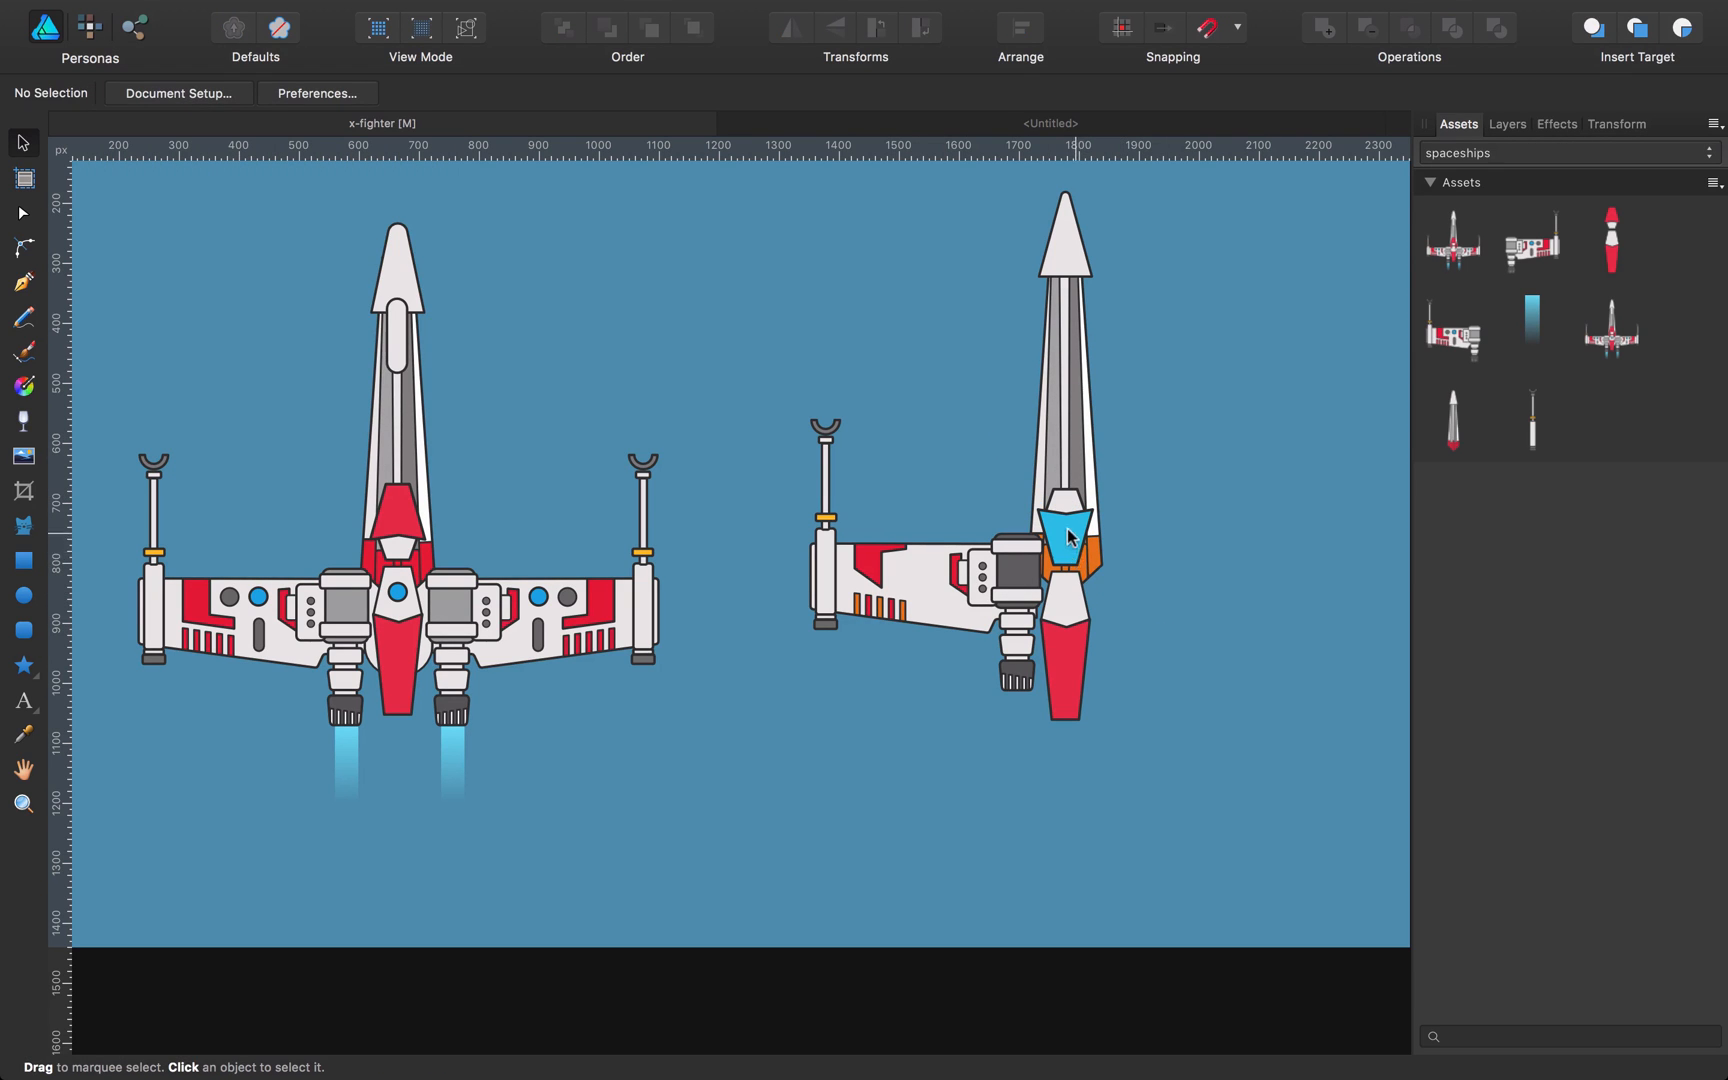
{"action": "mouse_move", "coordinate": [1071, 648]}
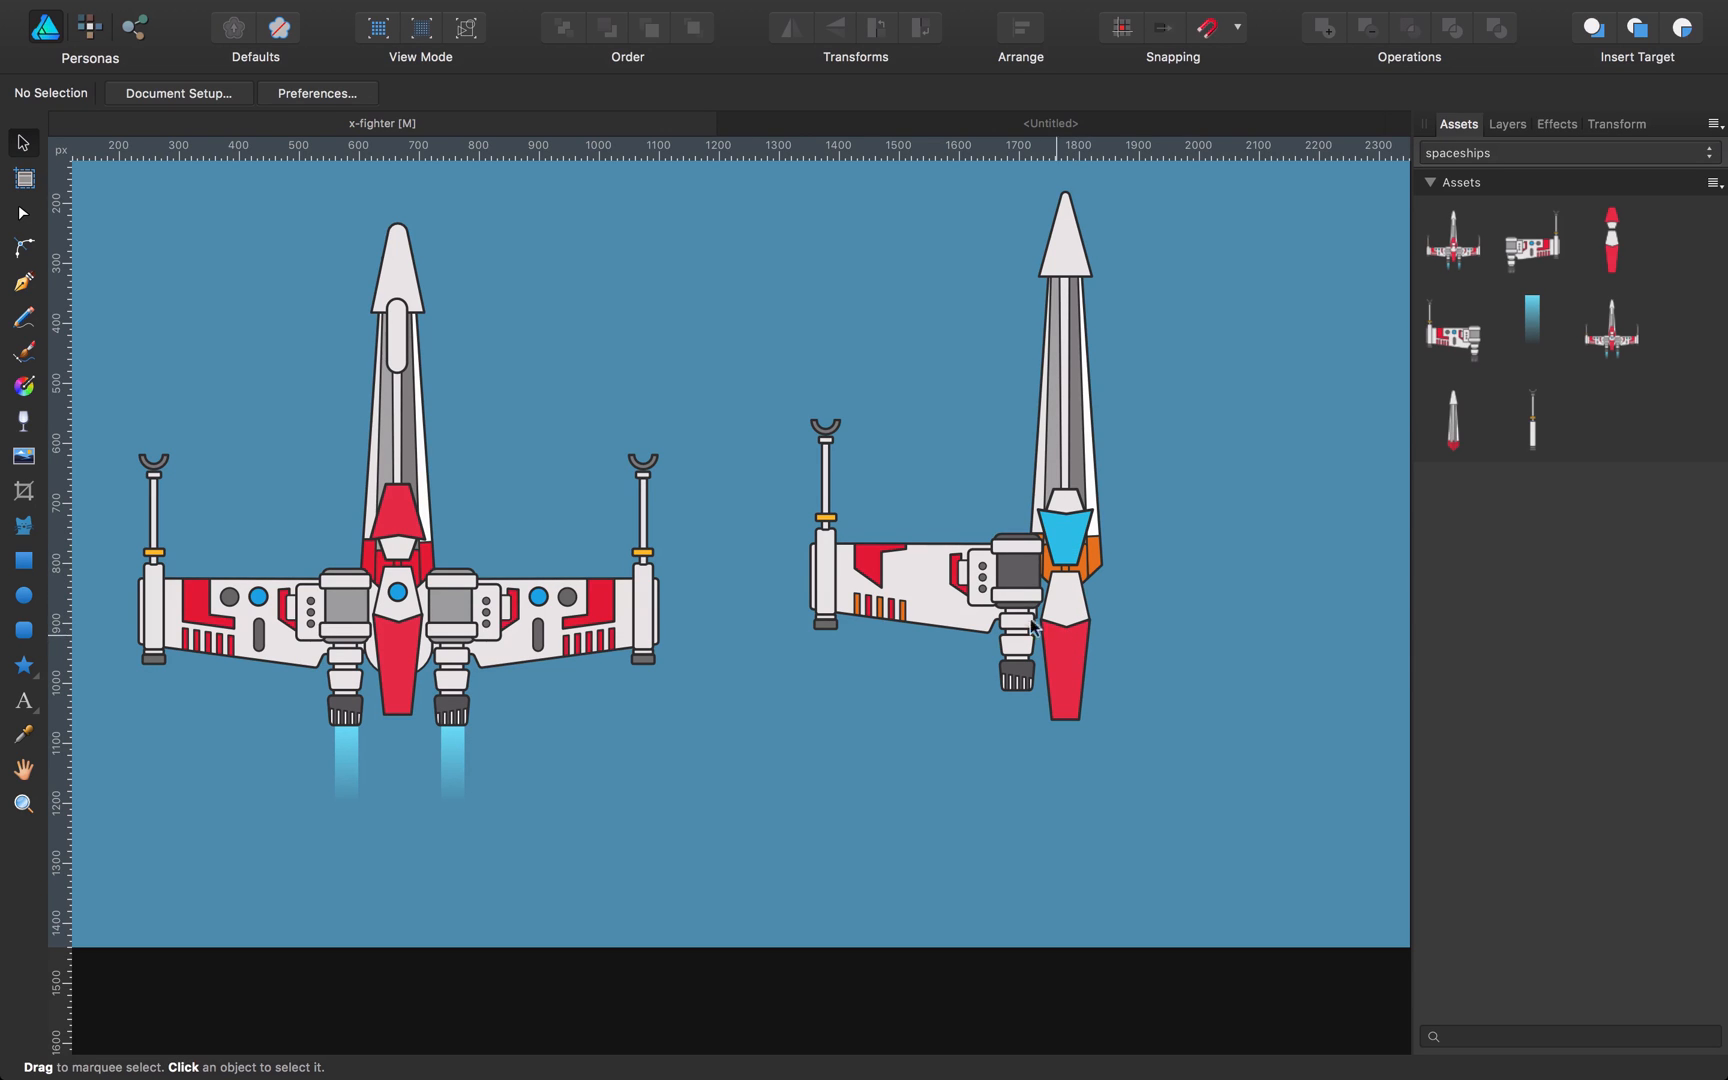
Step: Flip a copy of the half-wing assembly horizontally and place it on the right
{"action": "left_click", "coordinate": [926, 562]}
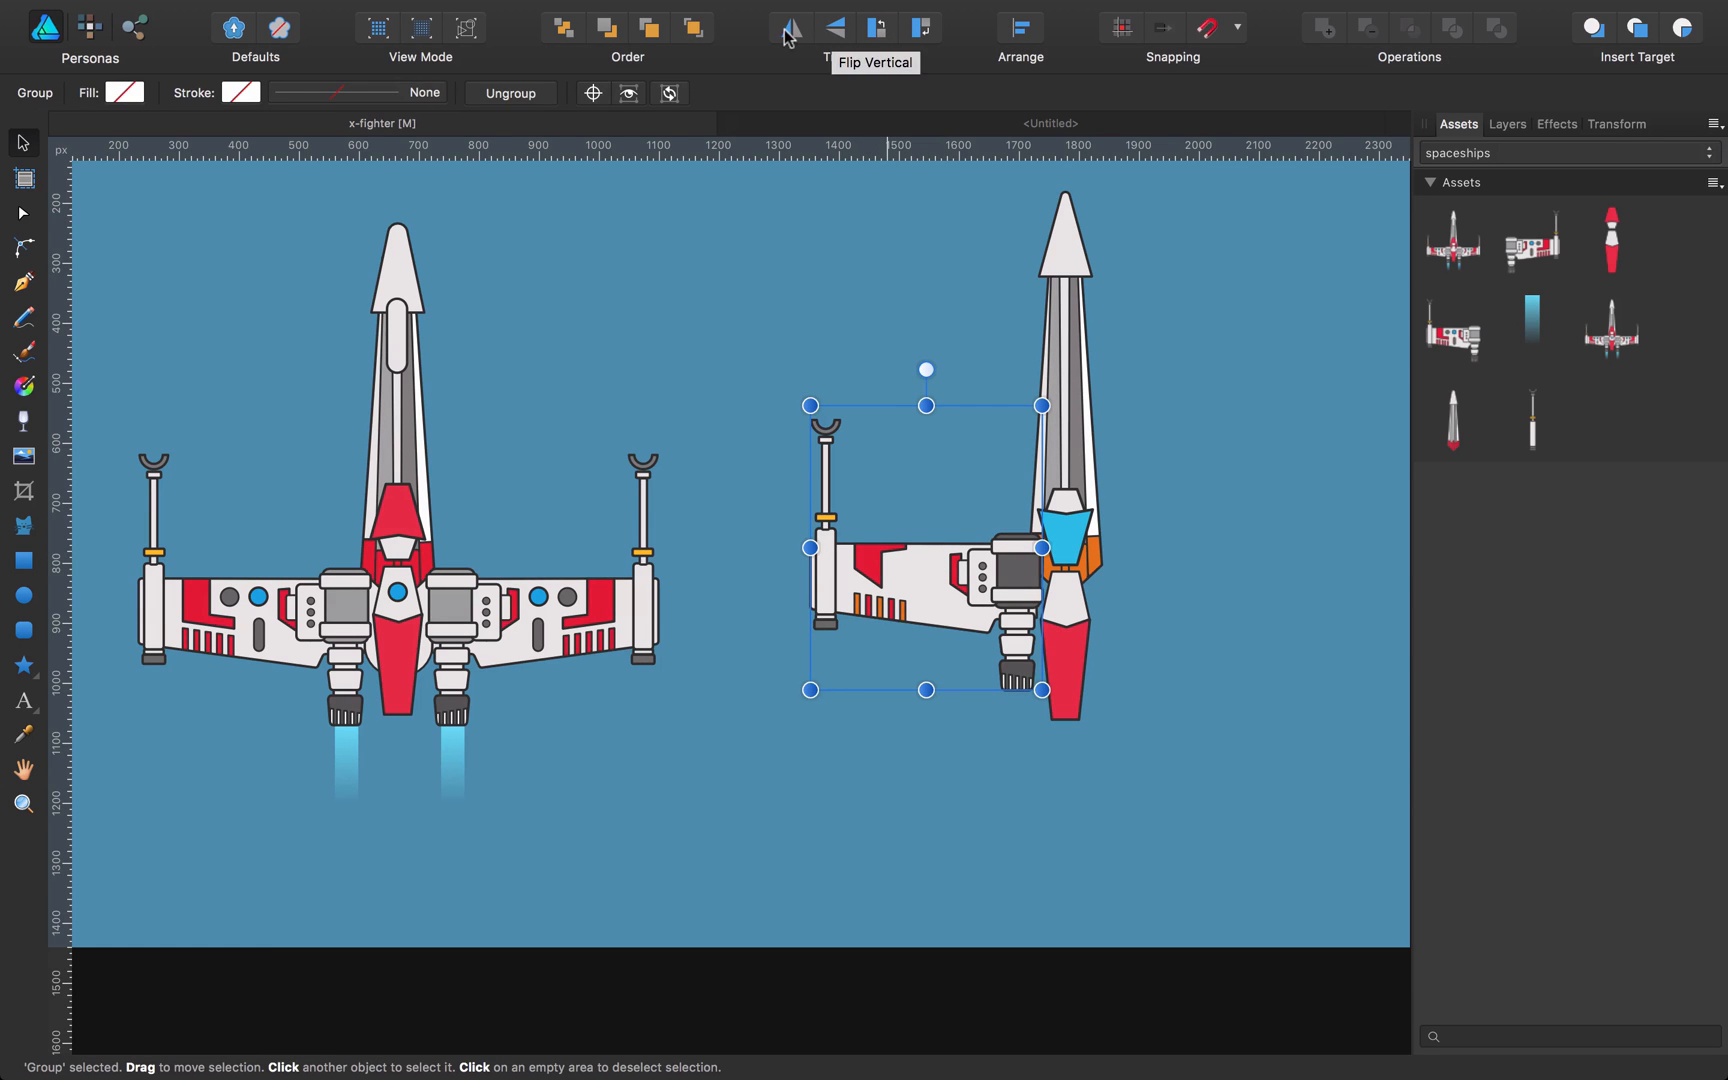
{"action": "left_click", "coordinate": [789, 26]}
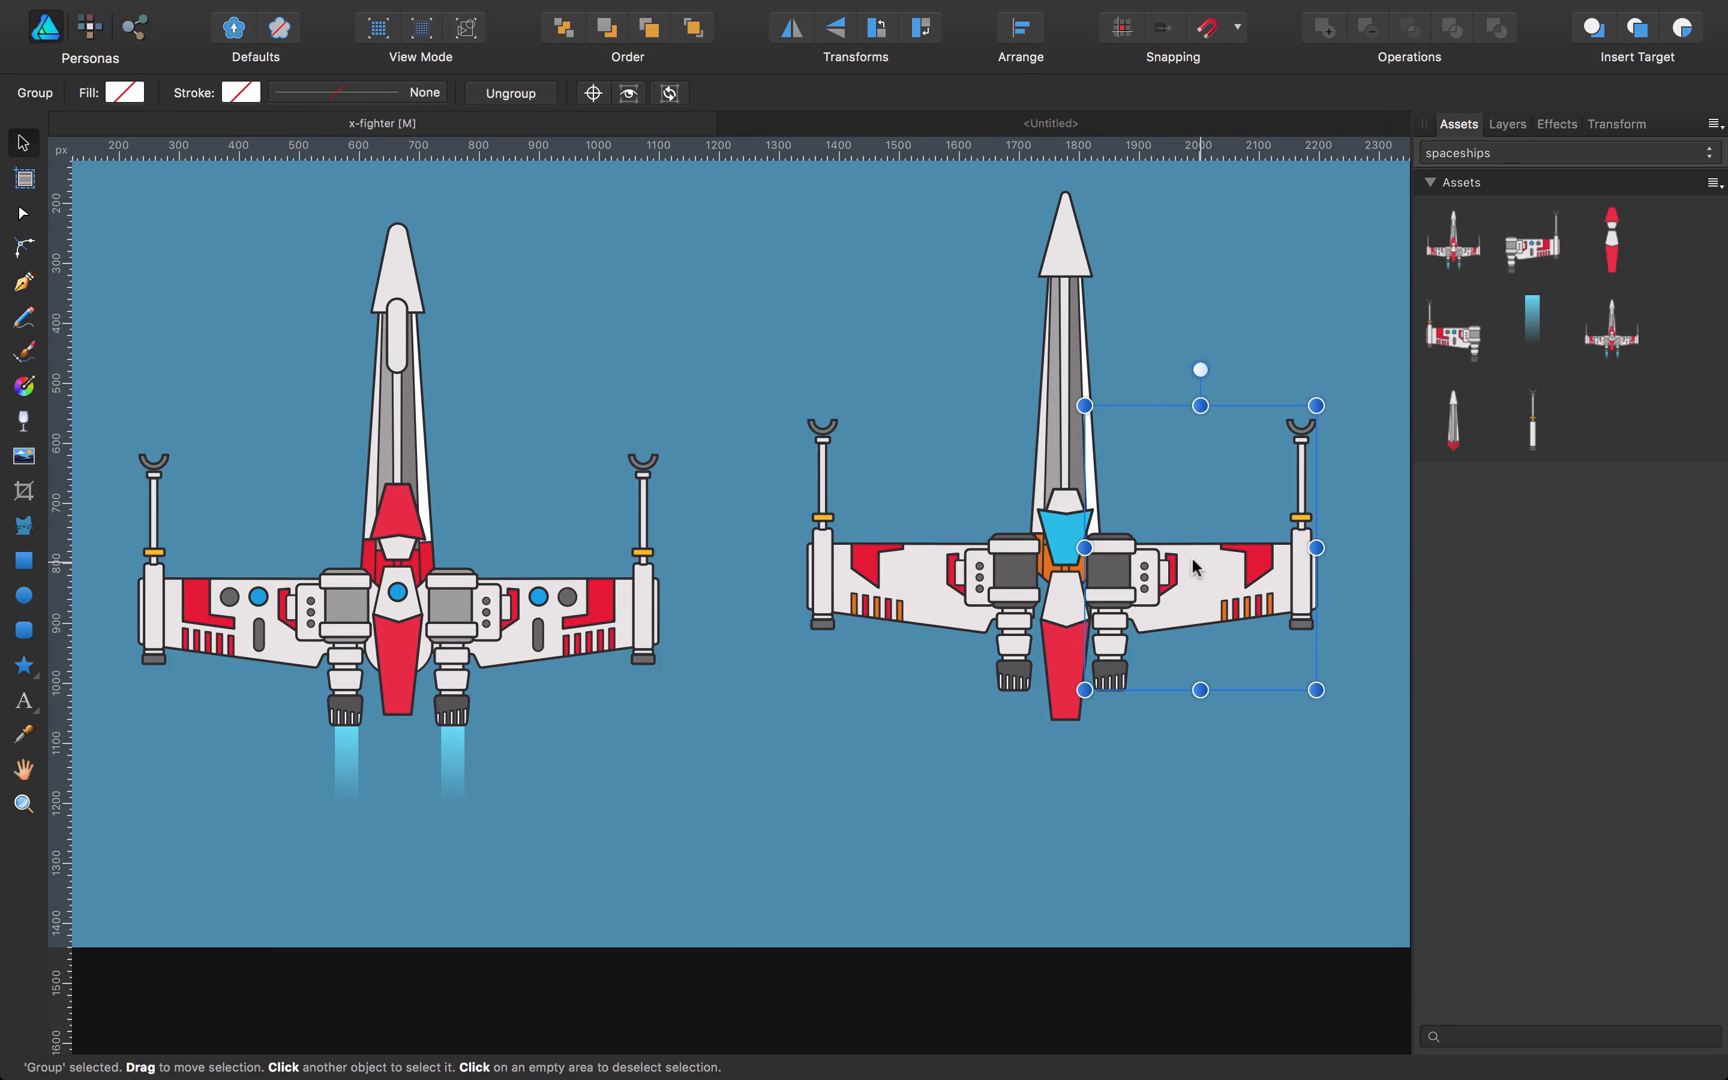
{"action": "left_click", "coordinate": [861, 796]}
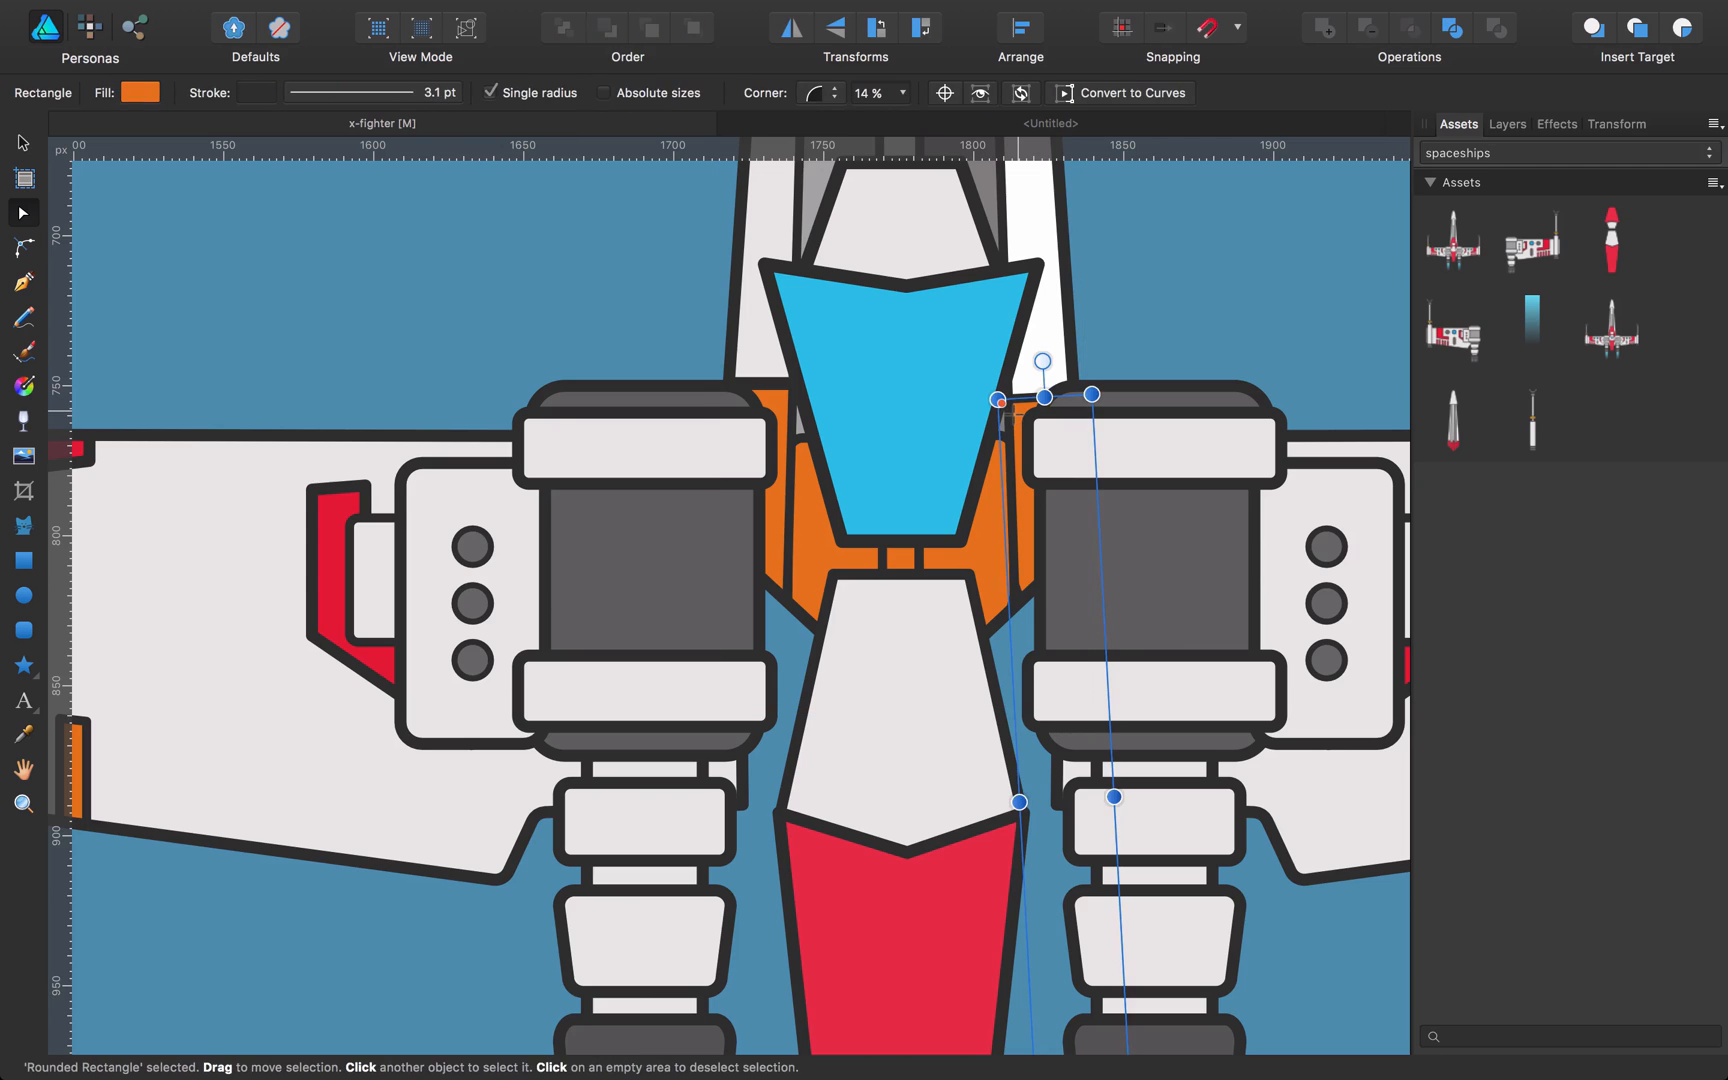
Step: Nudge the orange strut and set the other strut's stroke width to 4 pt
{"action": "left_click_drag", "start_coordinate": [1043, 395], "coordinate": [1043, 380]}
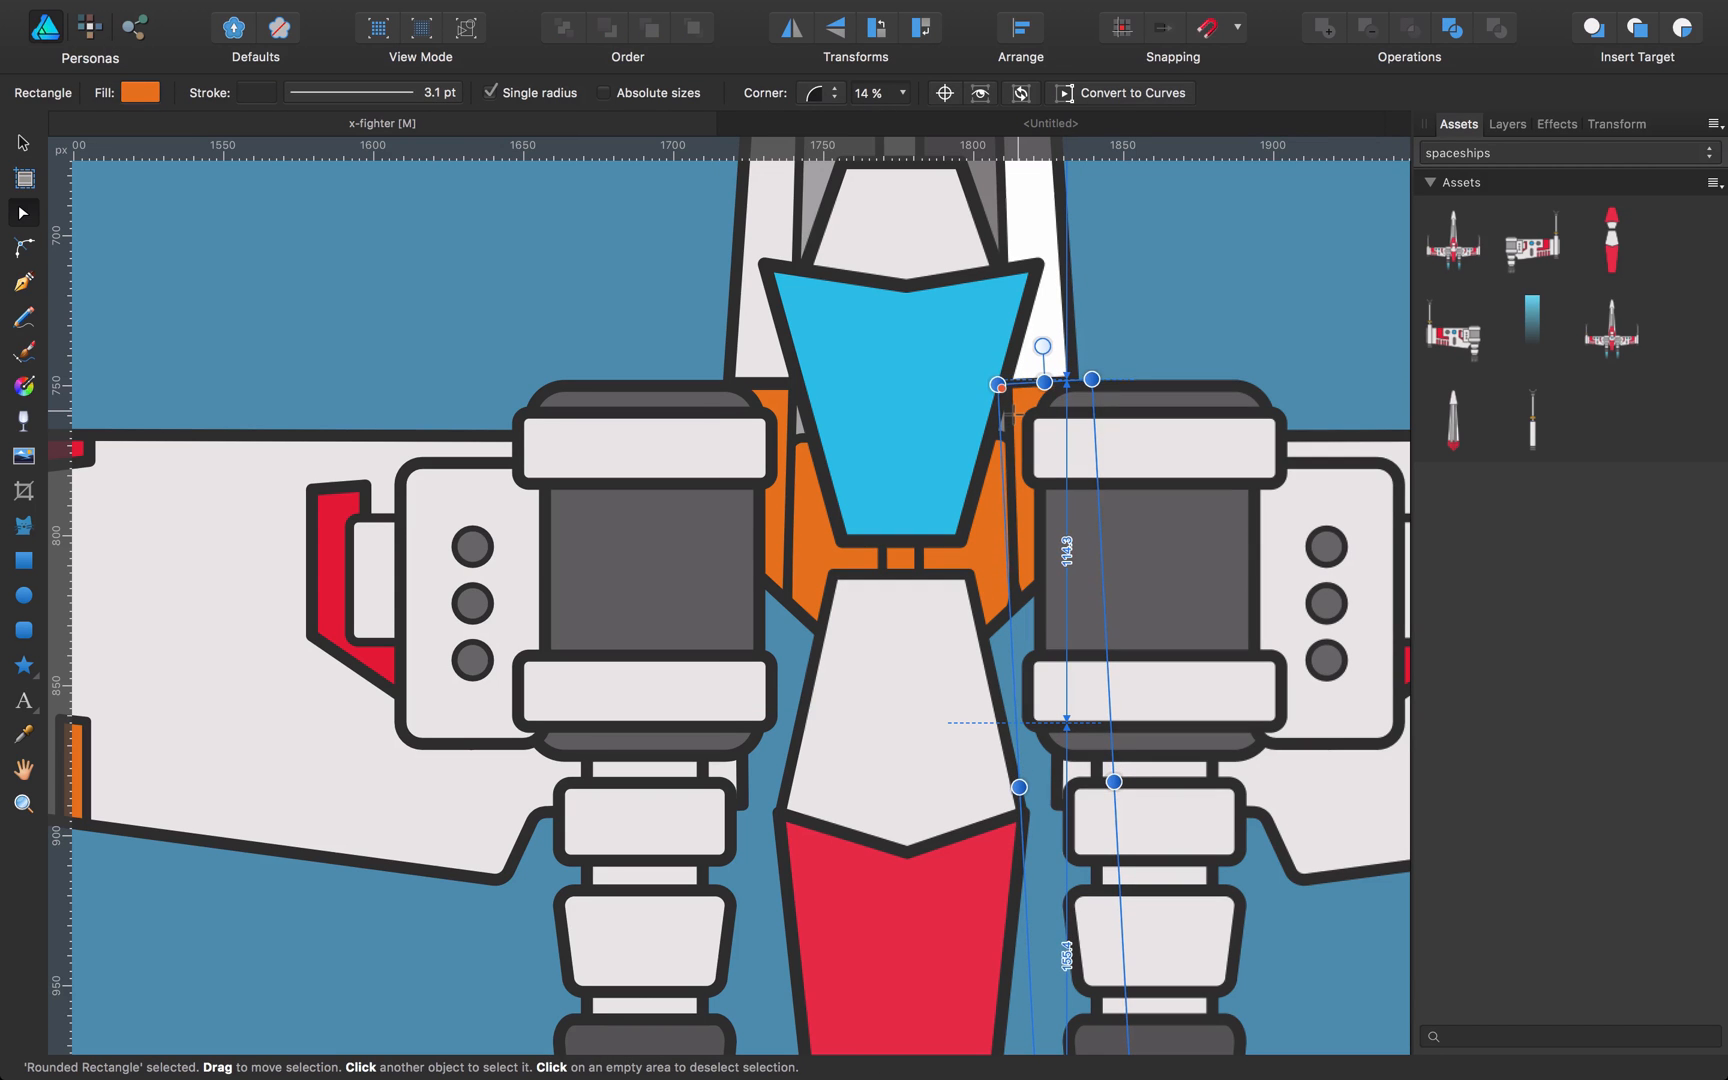
{"action": "left_click", "coordinate": [647, 332]}
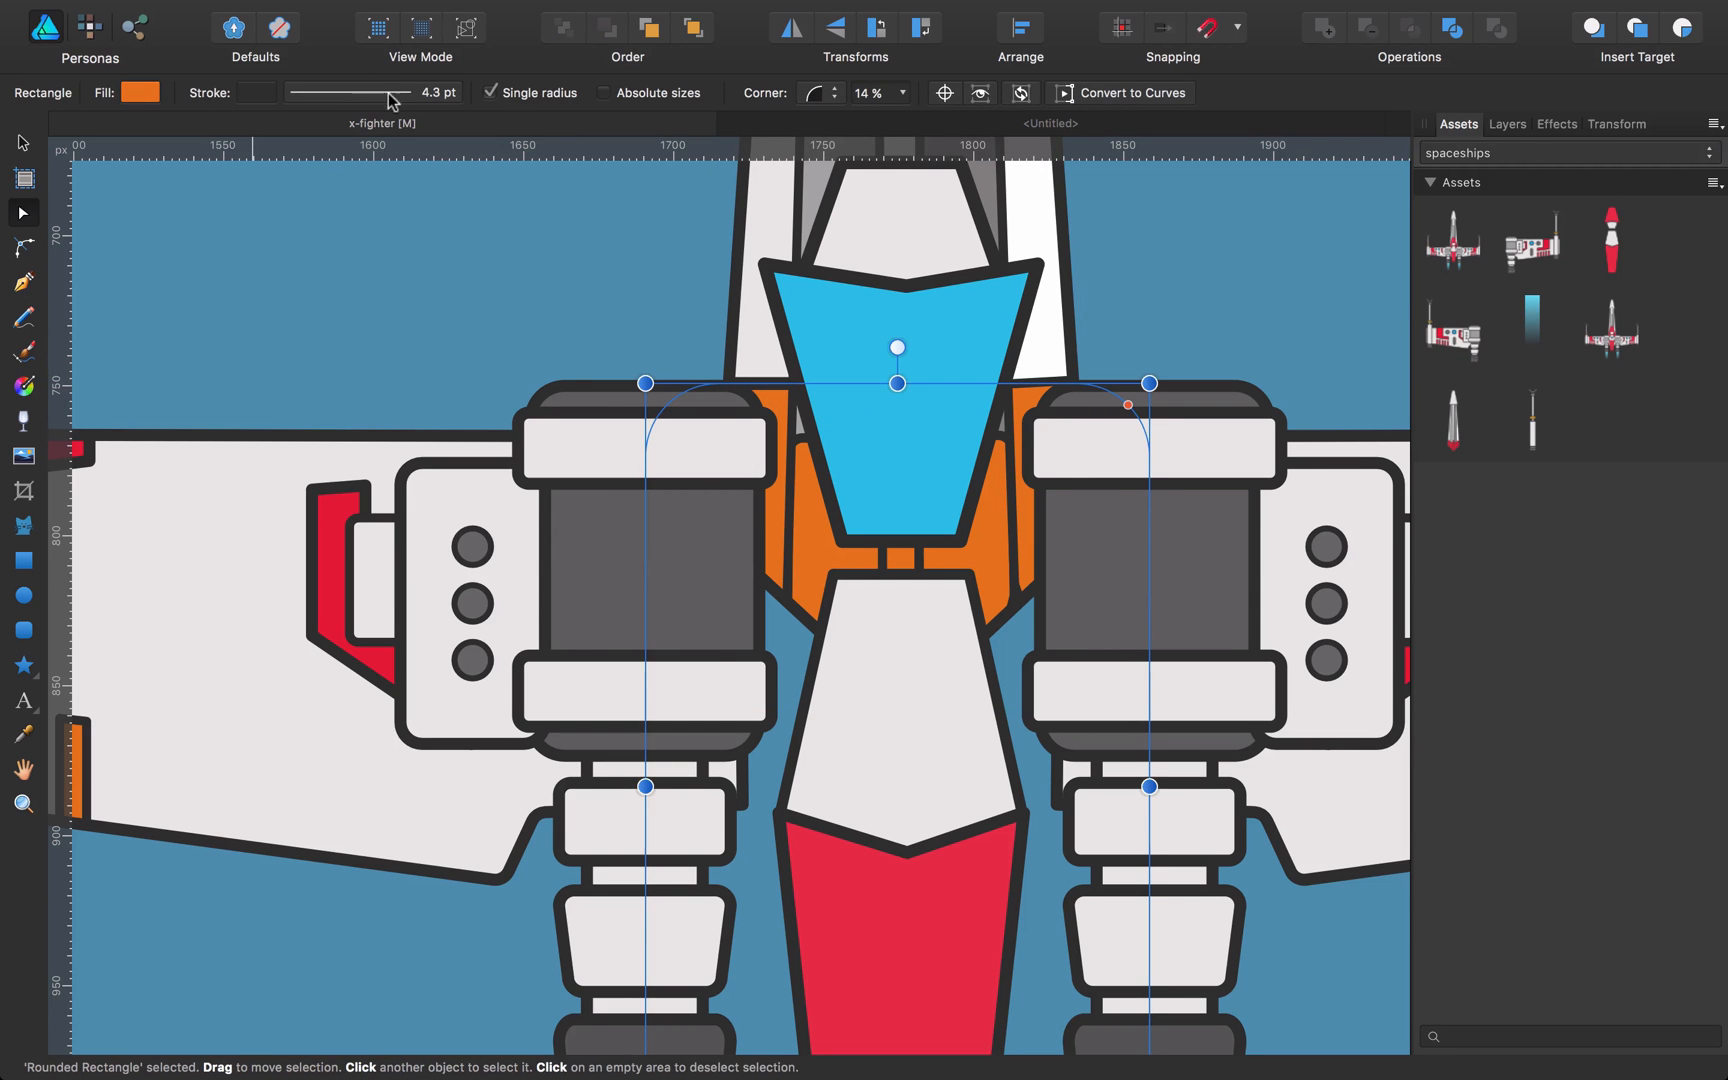
{"action": "left_click", "coordinate": [364, 93]}
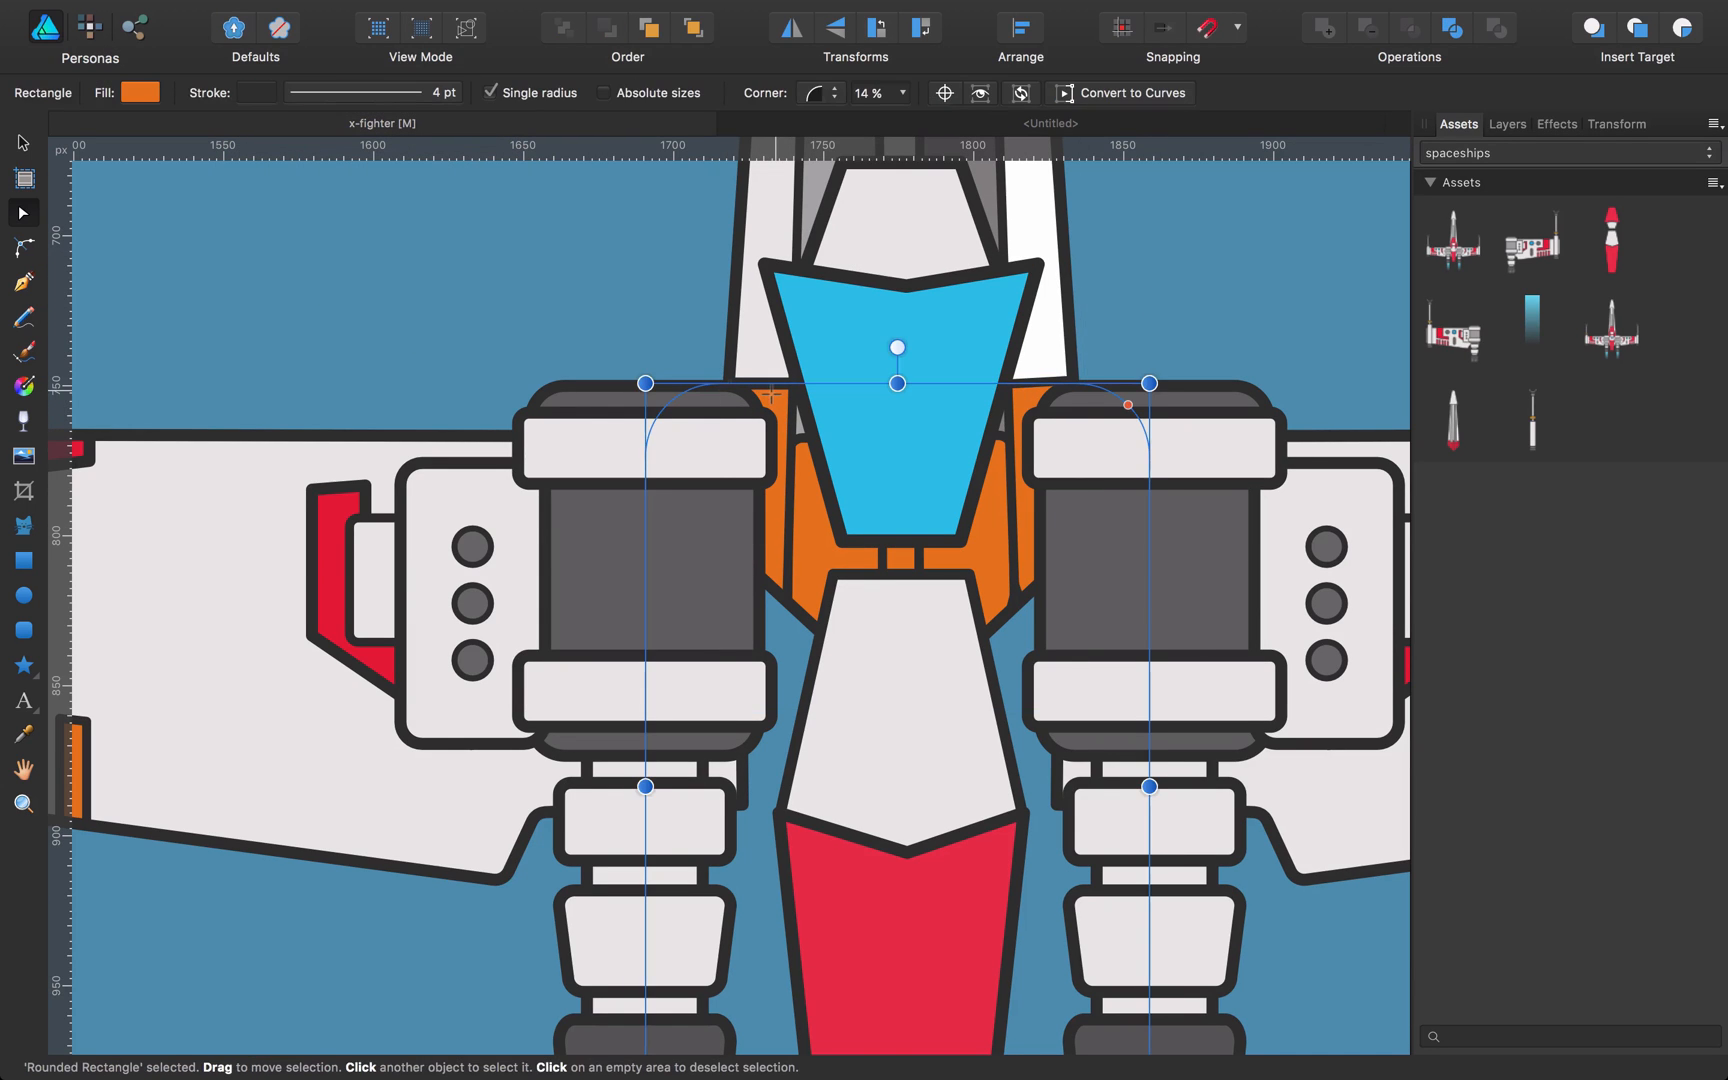
{"action": "mouse_move", "coordinate": [1137, 338]}
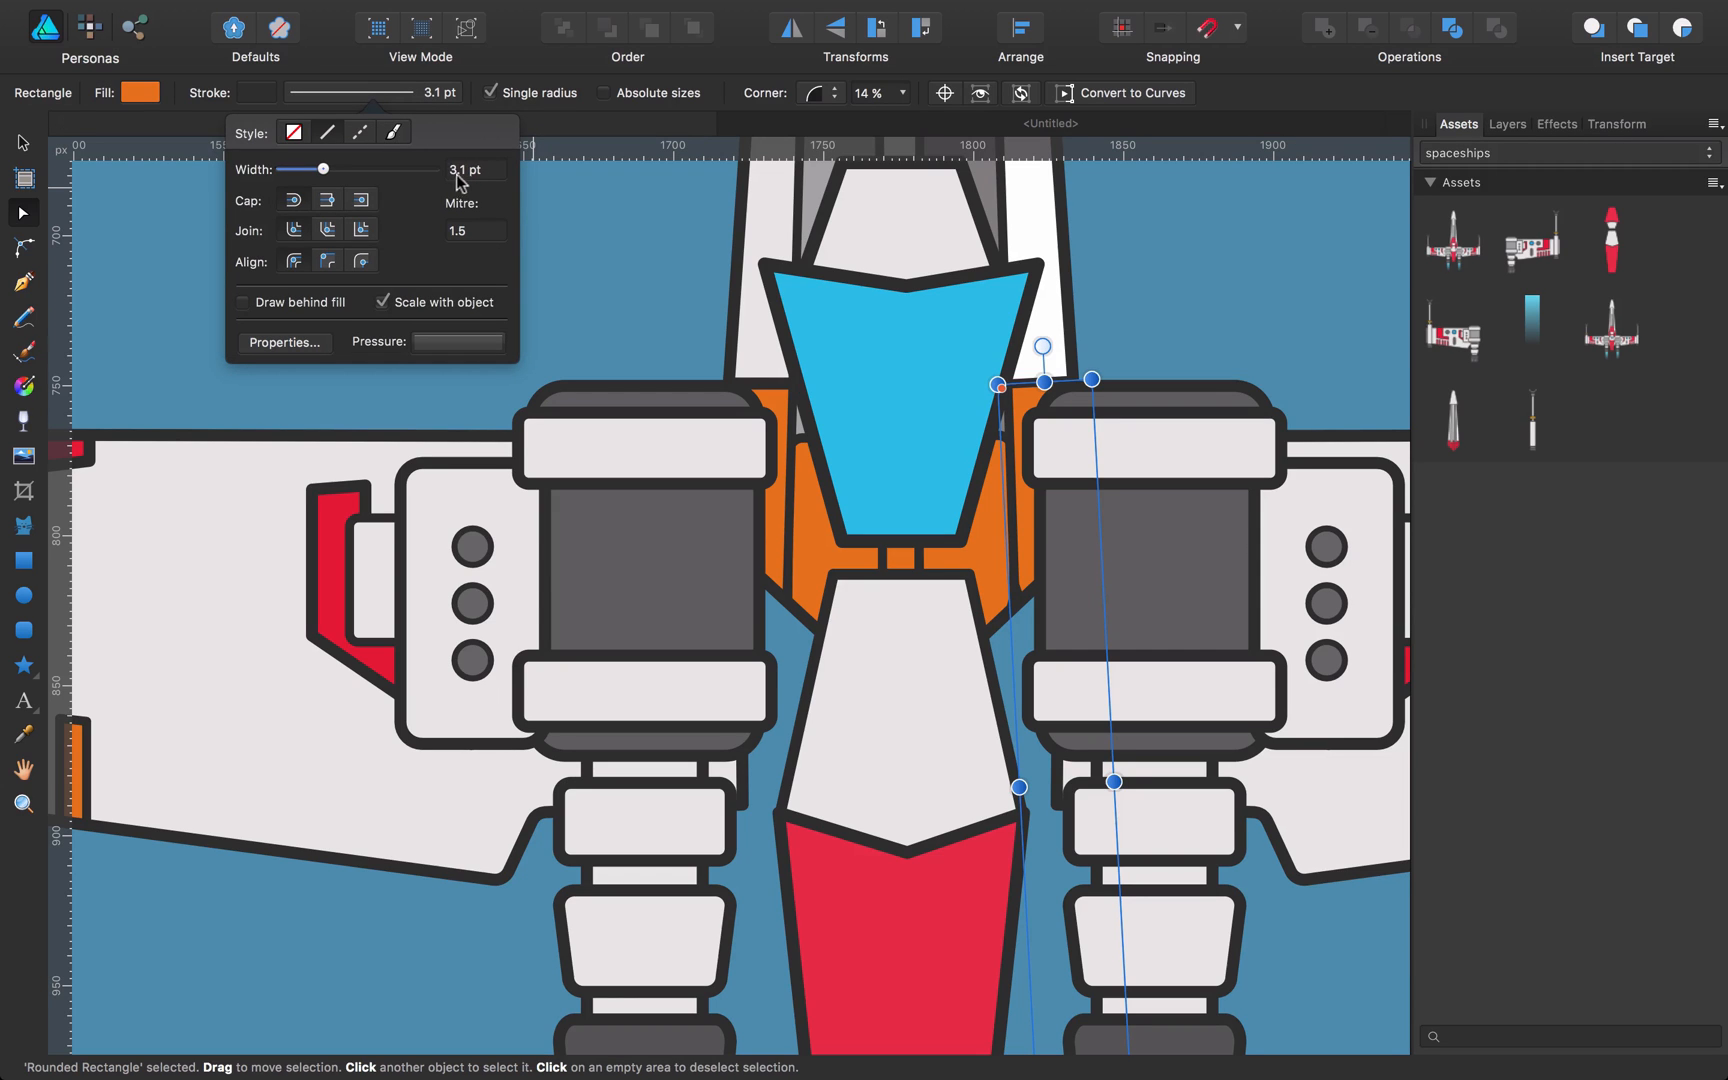
{"action": "type", "text": "4 pt"}
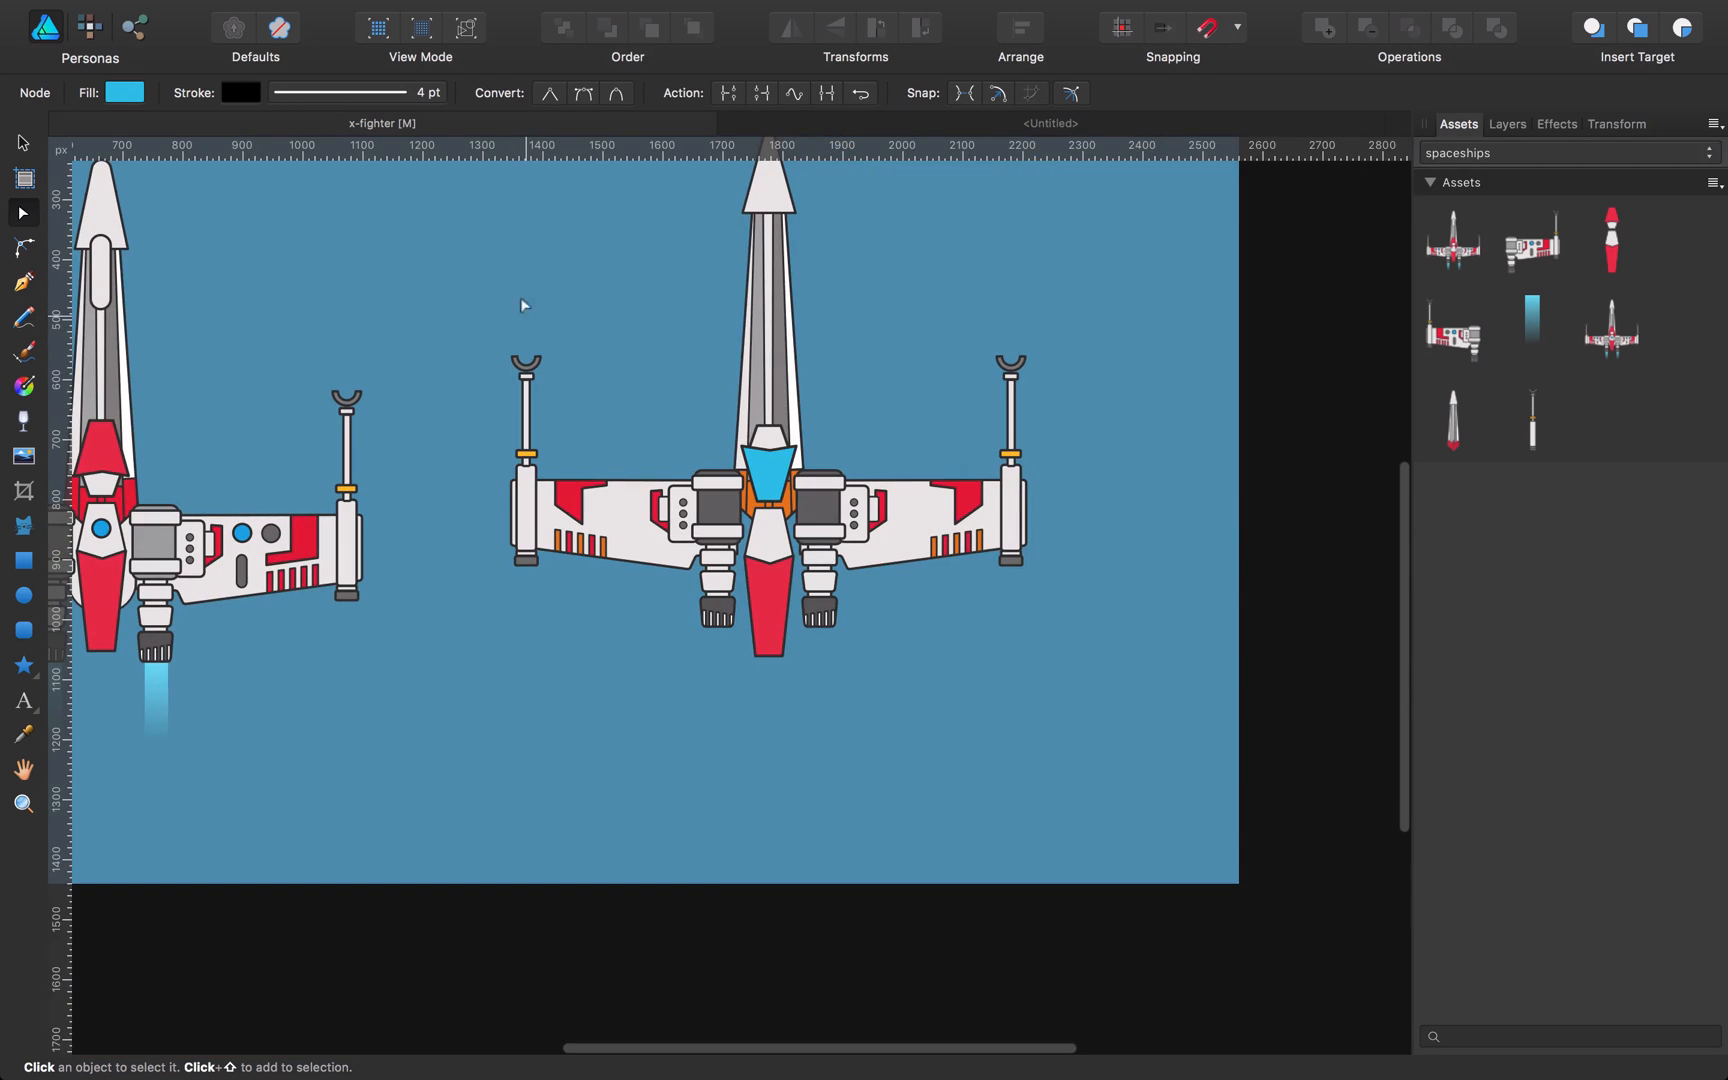
Step: Fill the lower nose curve and the long nose stripe with cyan
{"action": "left_click", "coordinate": [771, 617]}
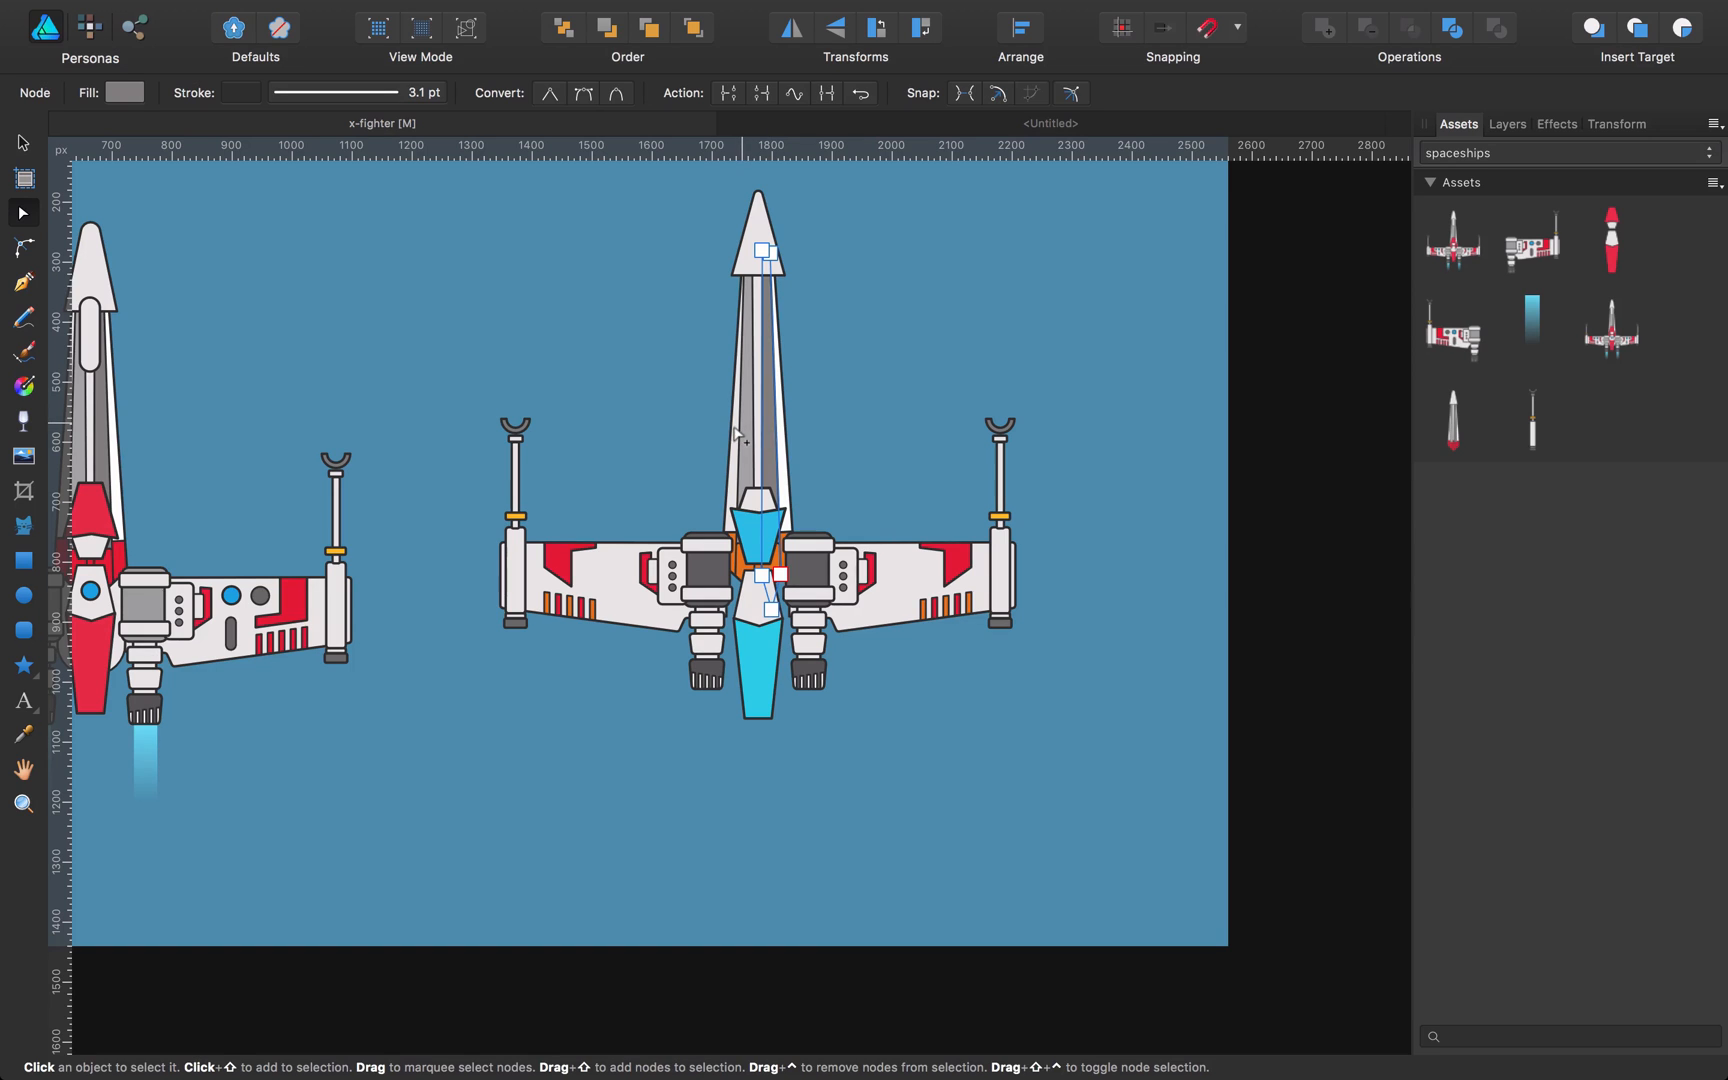
{"action": "left_click", "coordinate": [127, 91]}
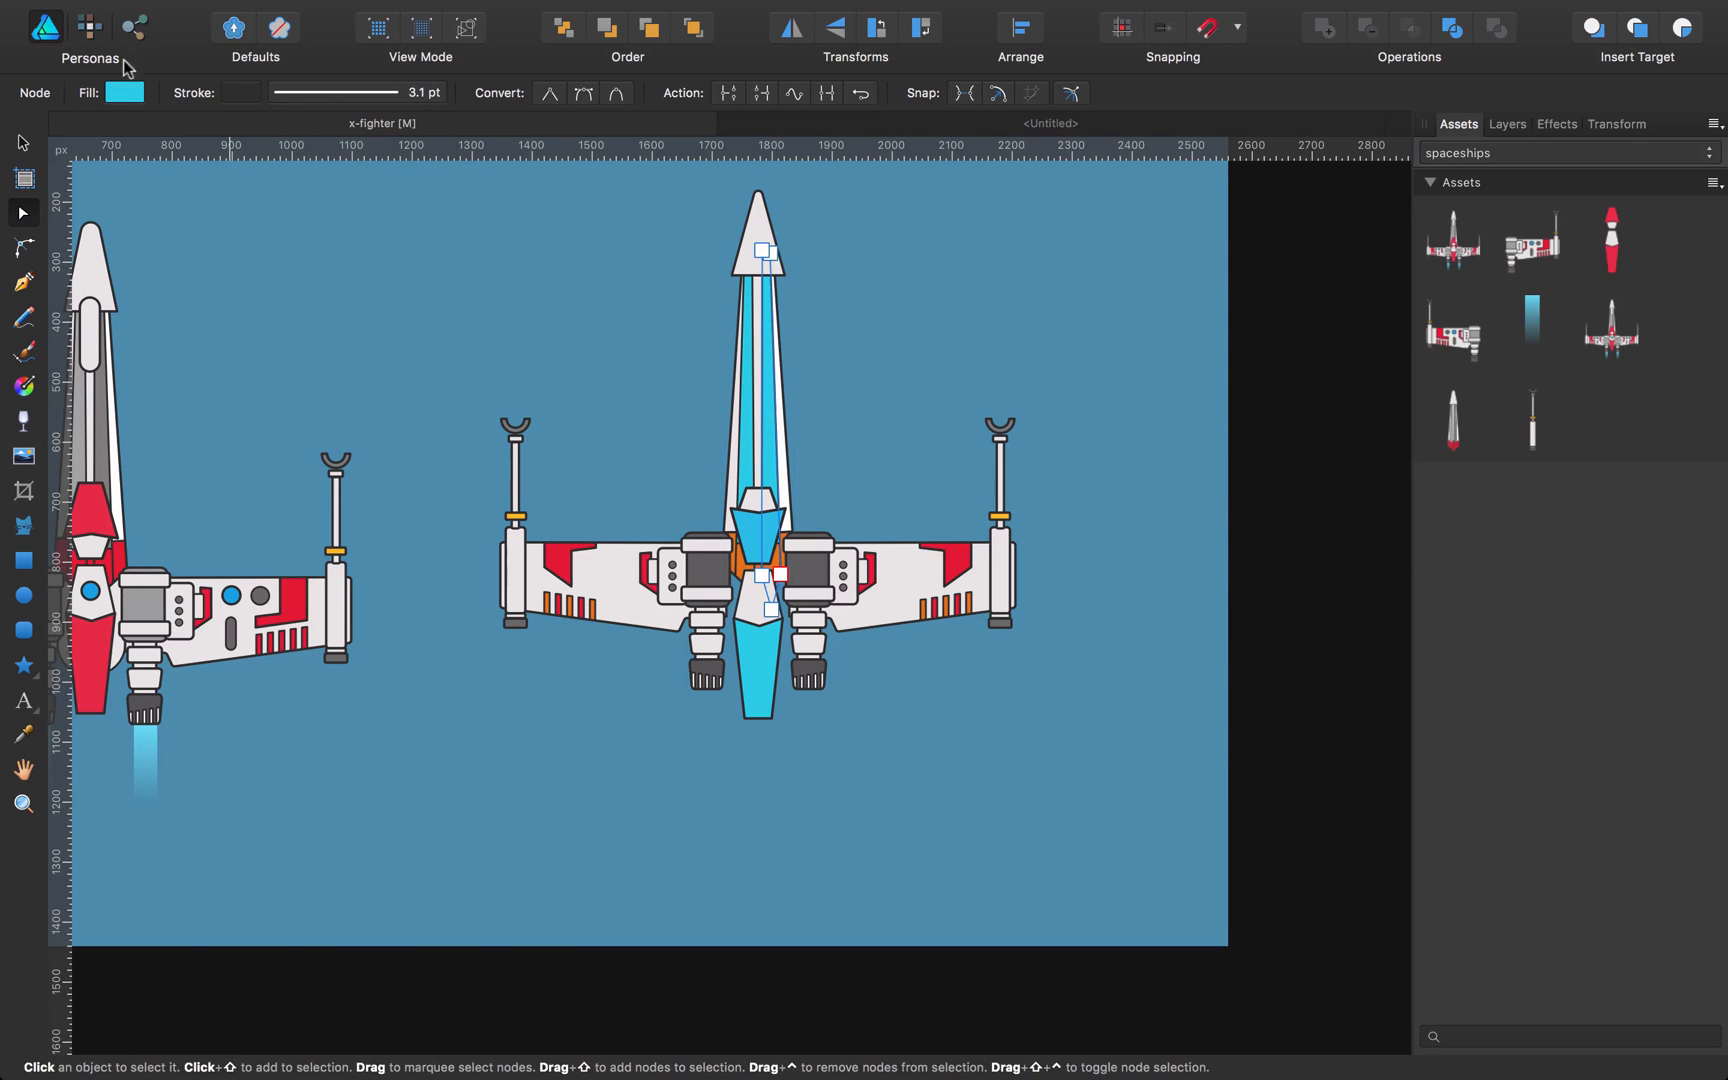
{"action": "left_click", "coordinate": [125, 91]}
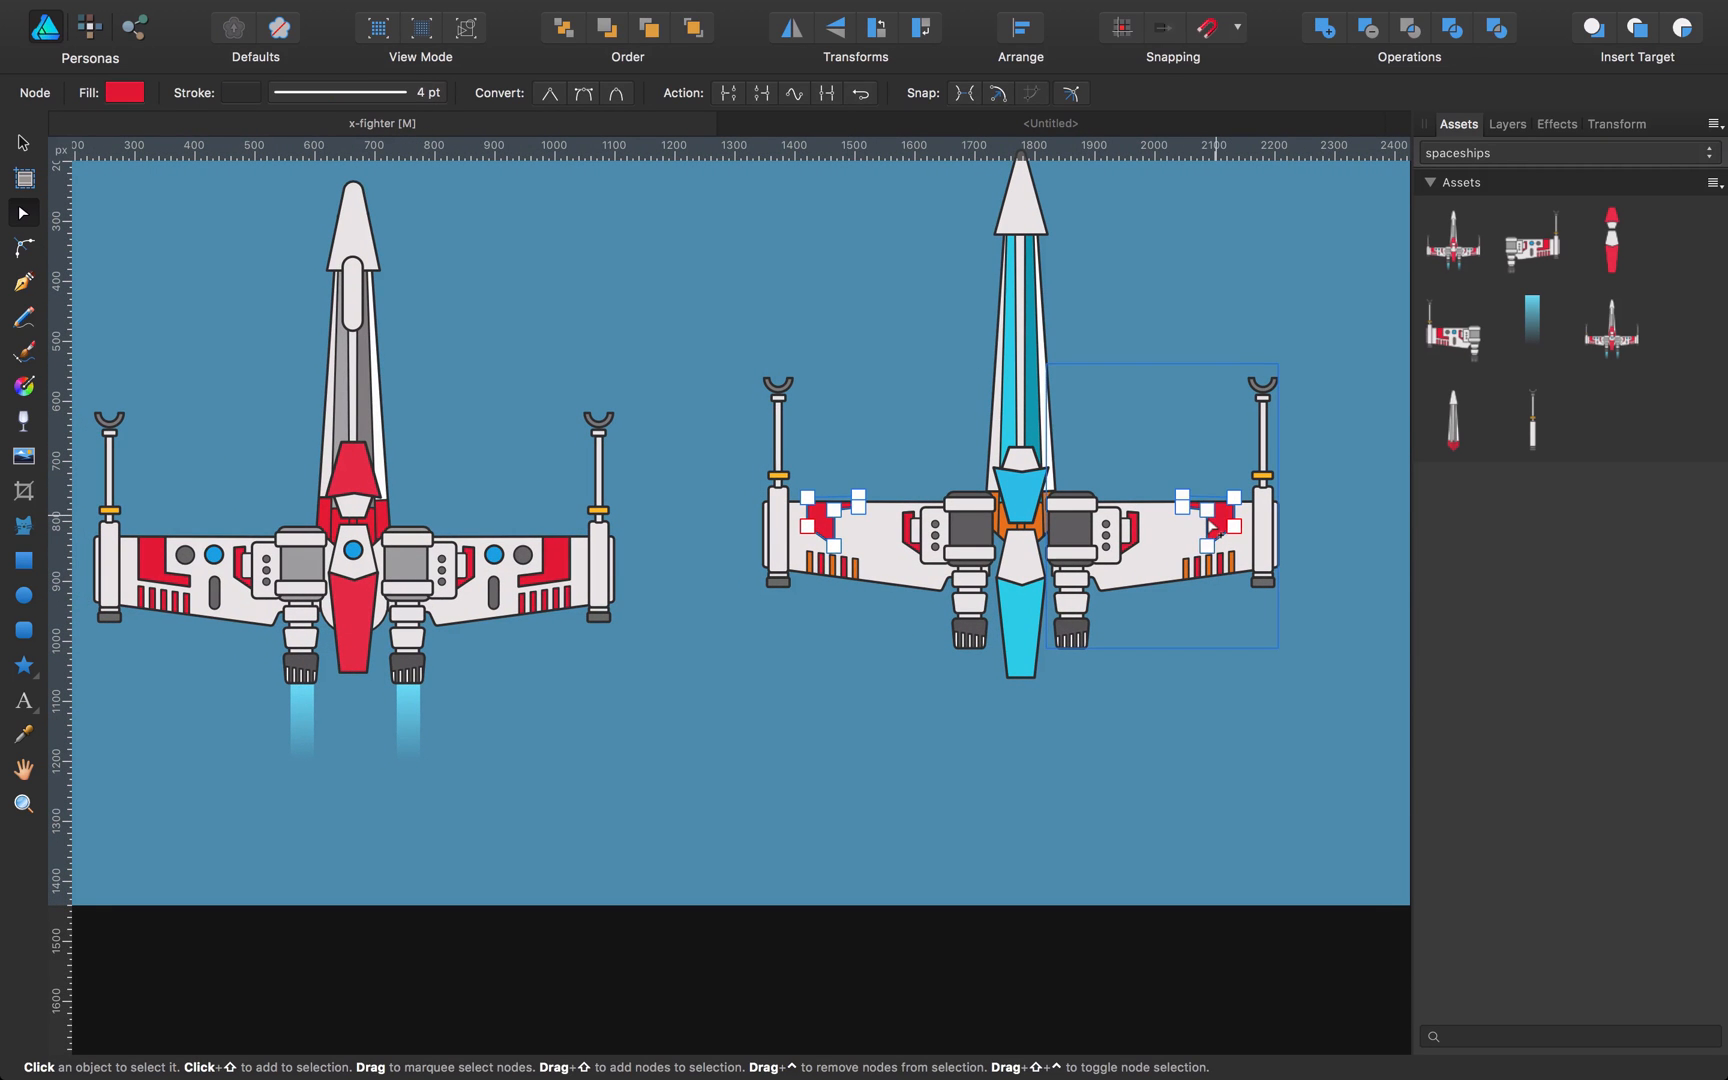
Step: Recolour the red wing-tip accents teal by sampling the nose stripe's cyan
{"action": "left_click", "coordinate": [126, 93]}
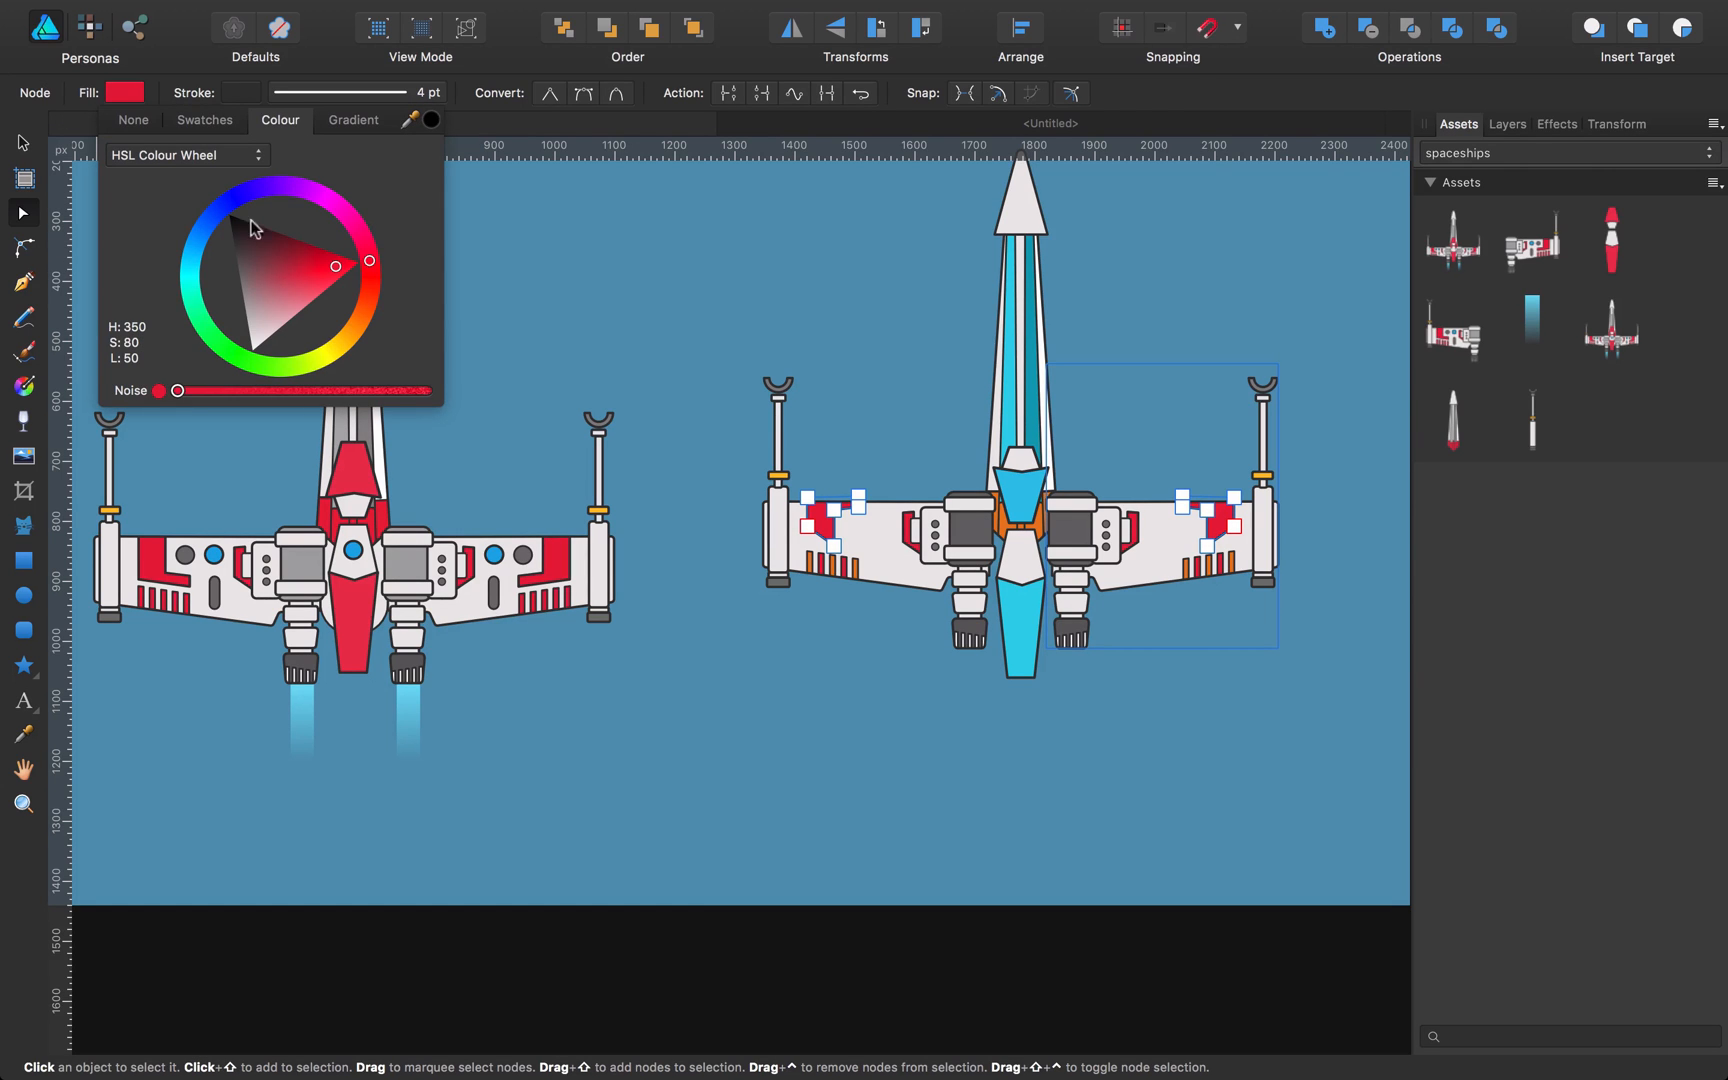
{"action": "left_click", "coordinate": [1016, 503]}
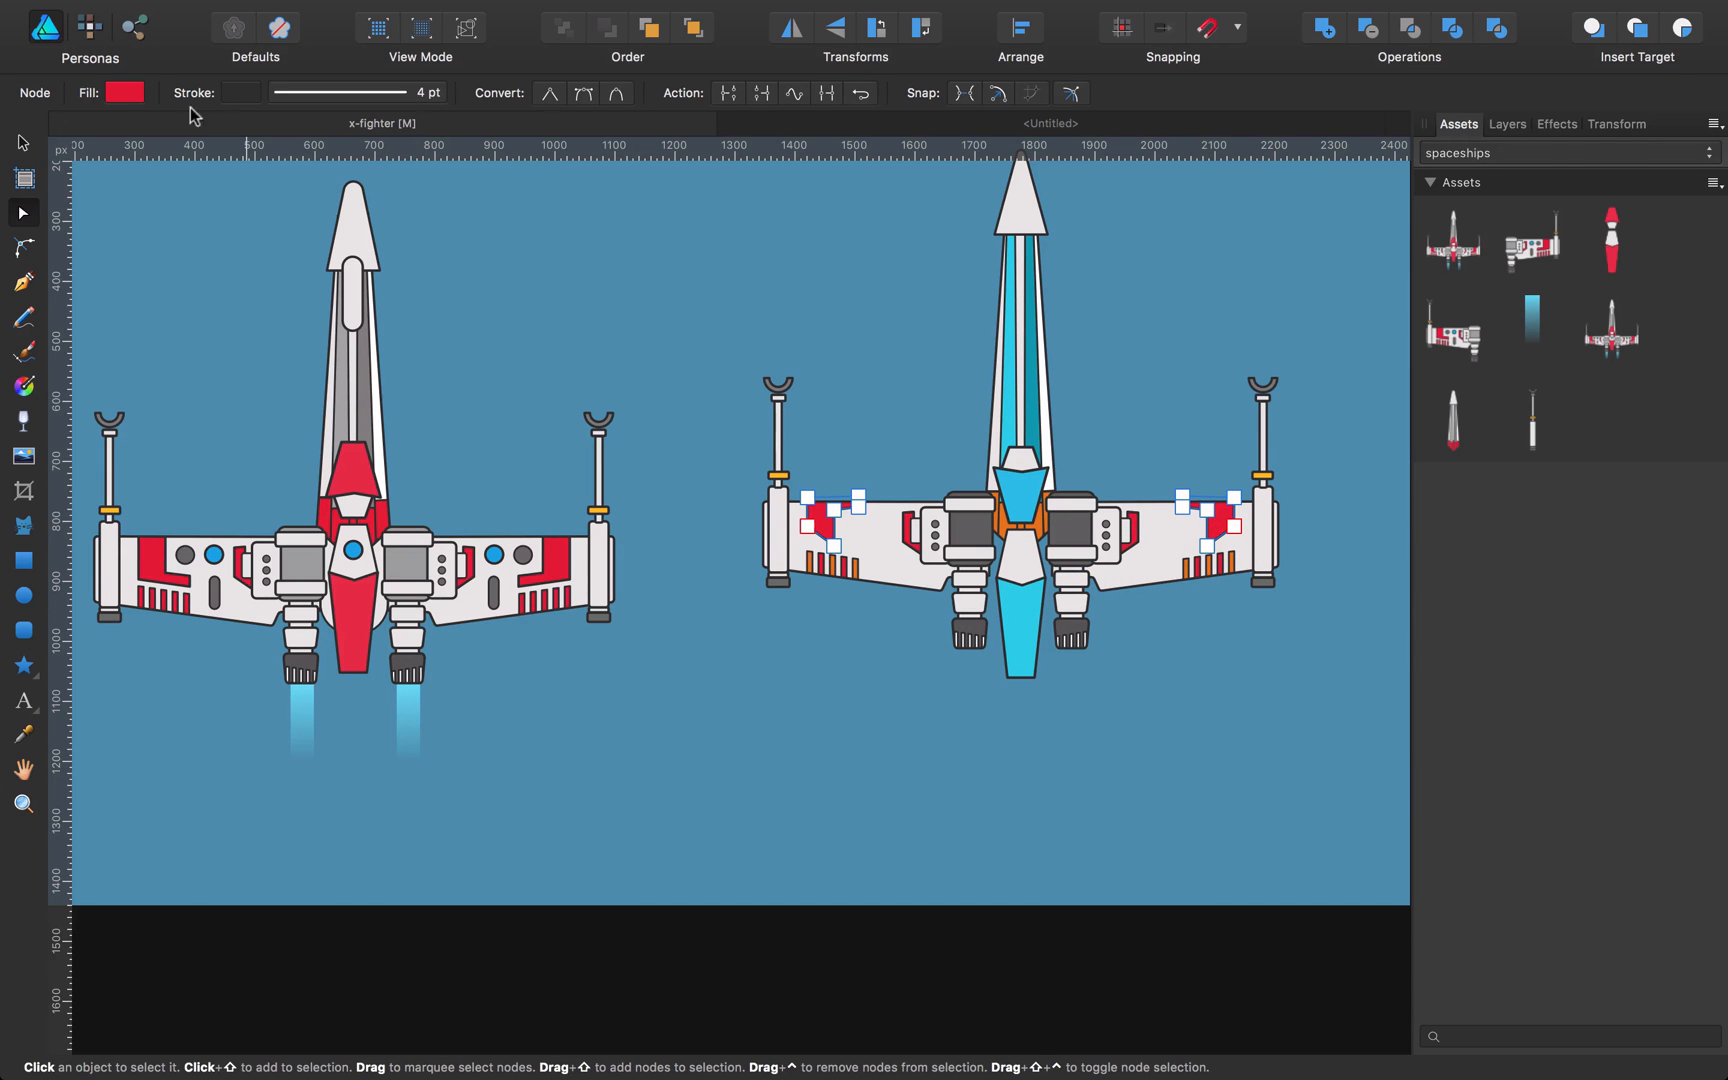
{"action": "left_click", "coordinate": [126, 93]}
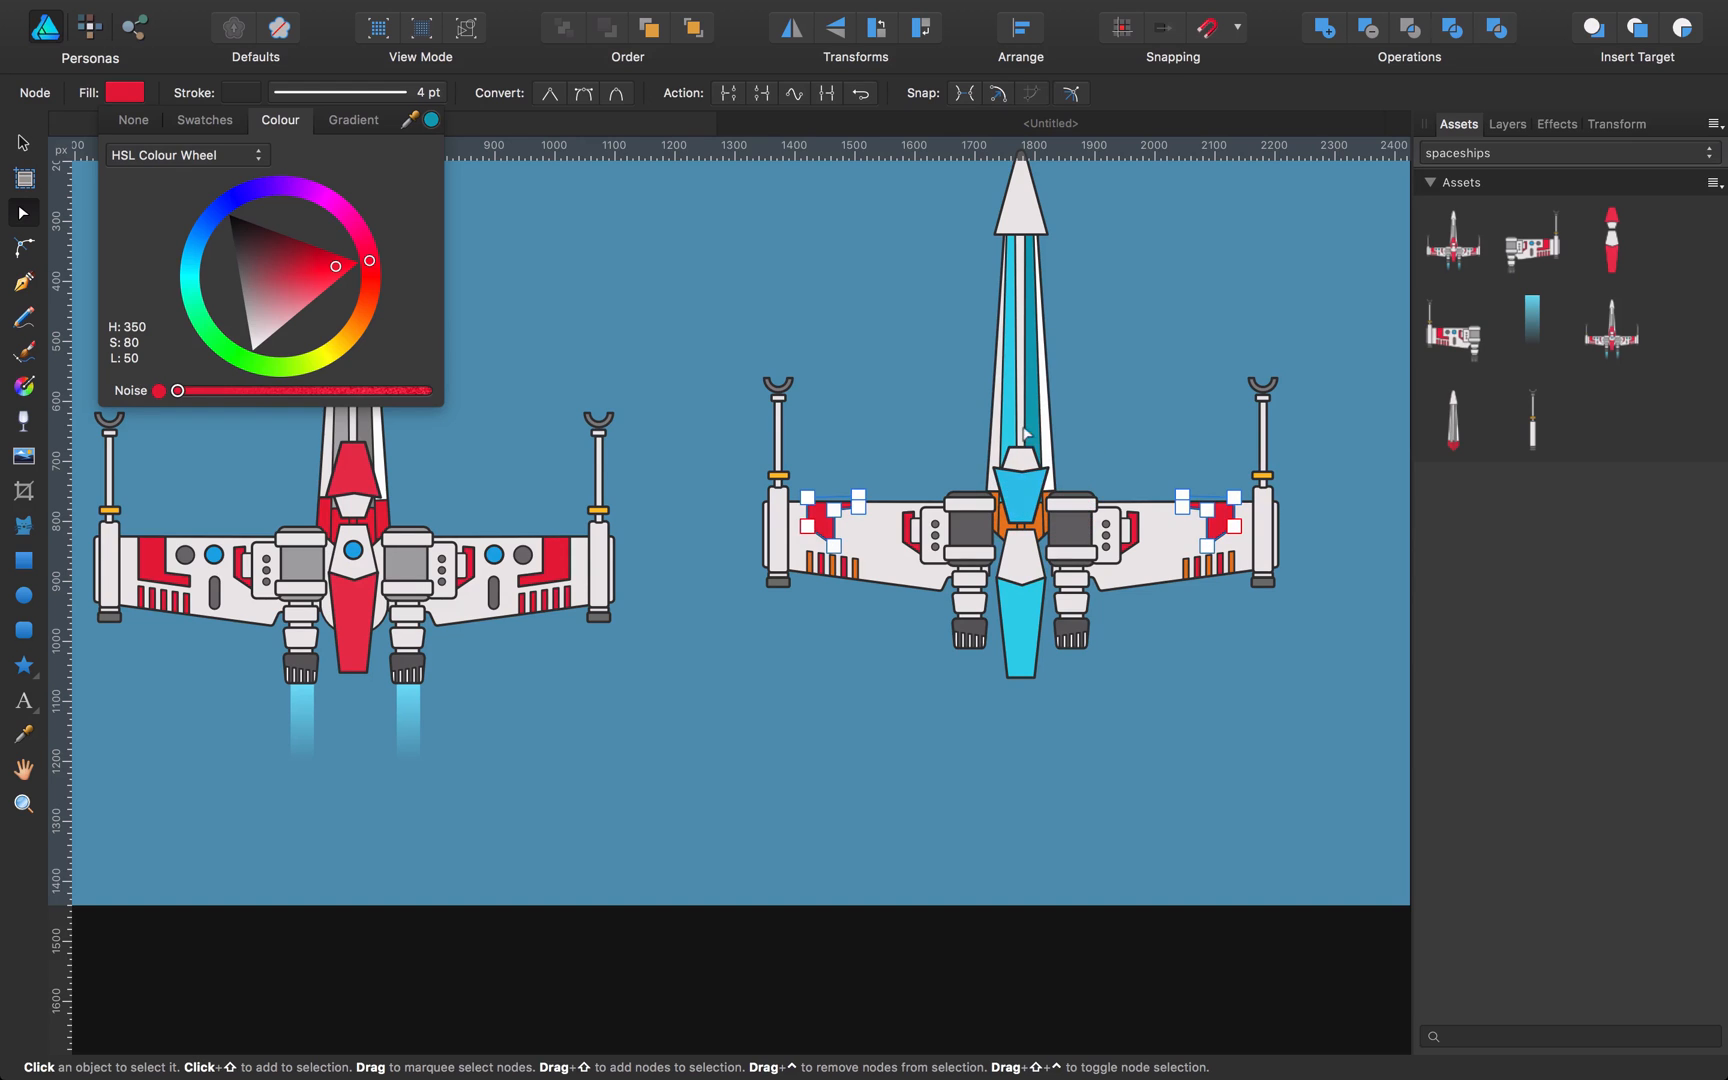
{"action": "left_click", "coordinate": [190, 263]}
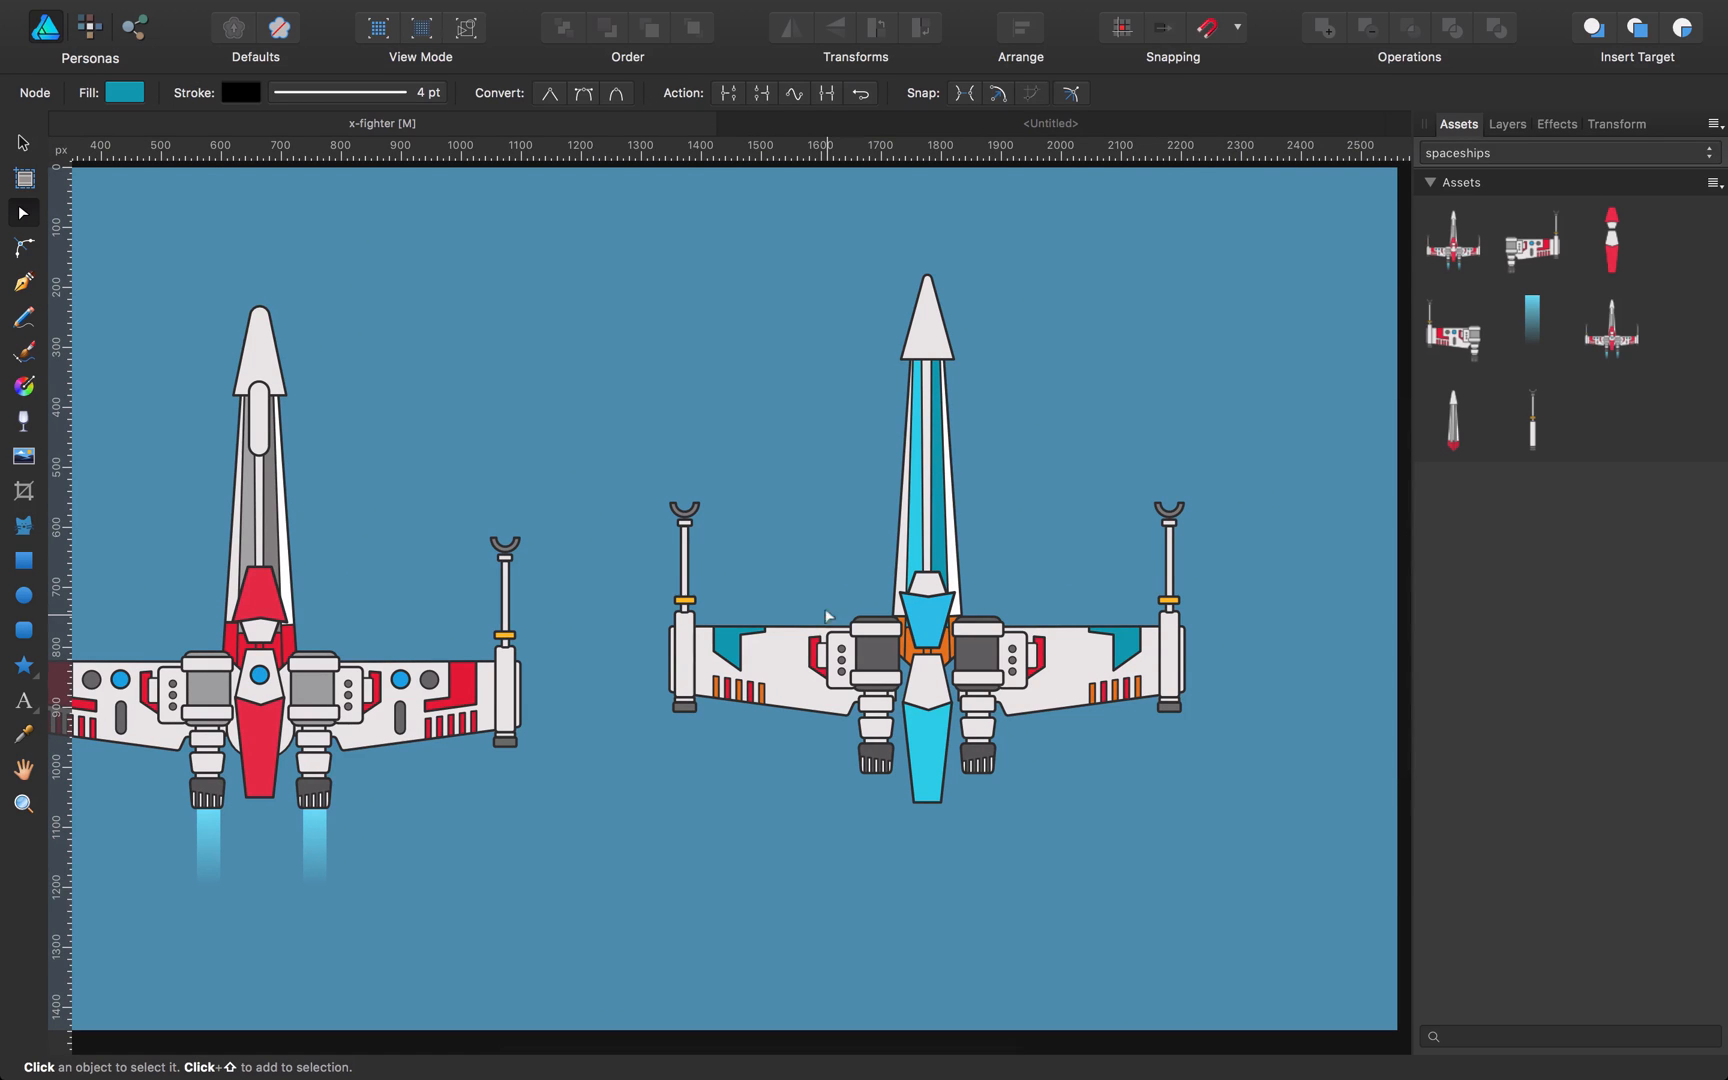
Step: Draw a white four-point Double Star emblem on the cockpit
{"action": "left_click", "coordinate": [22, 667]}
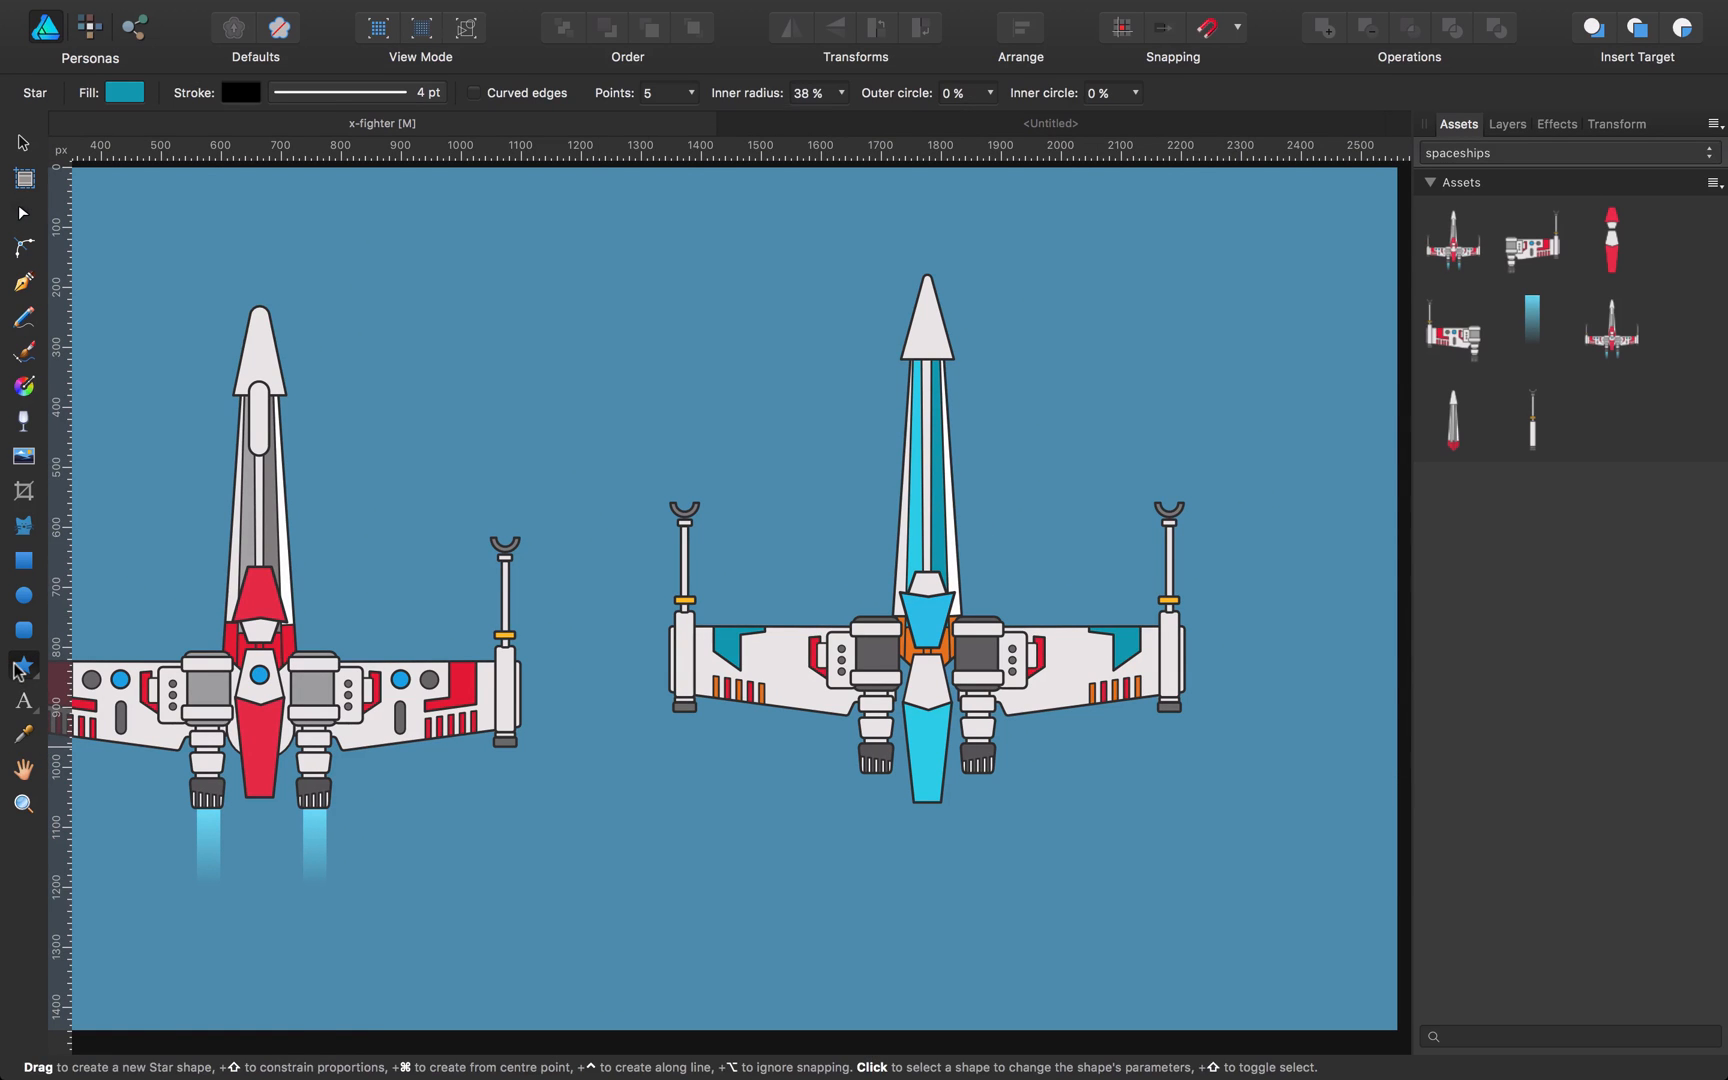
{"action": "left_click", "coordinate": [23, 665]}
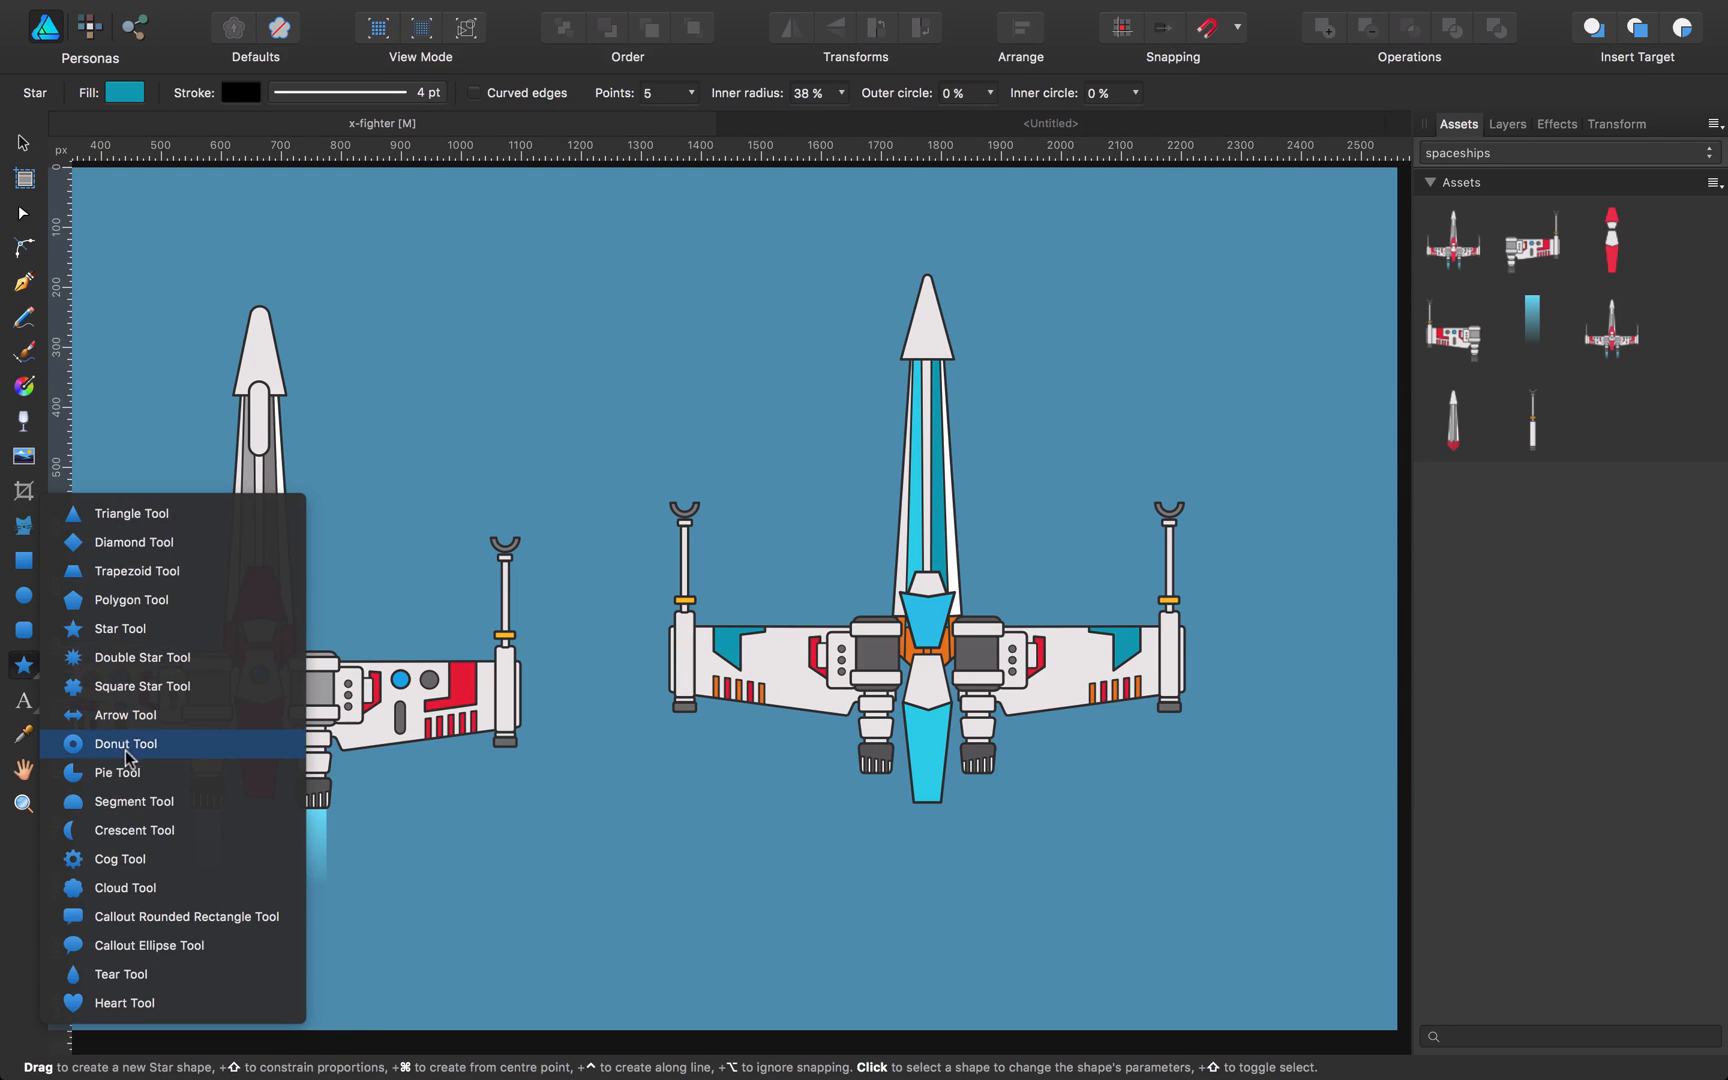
{"action": "mouse_move", "coordinate": [142, 657]}
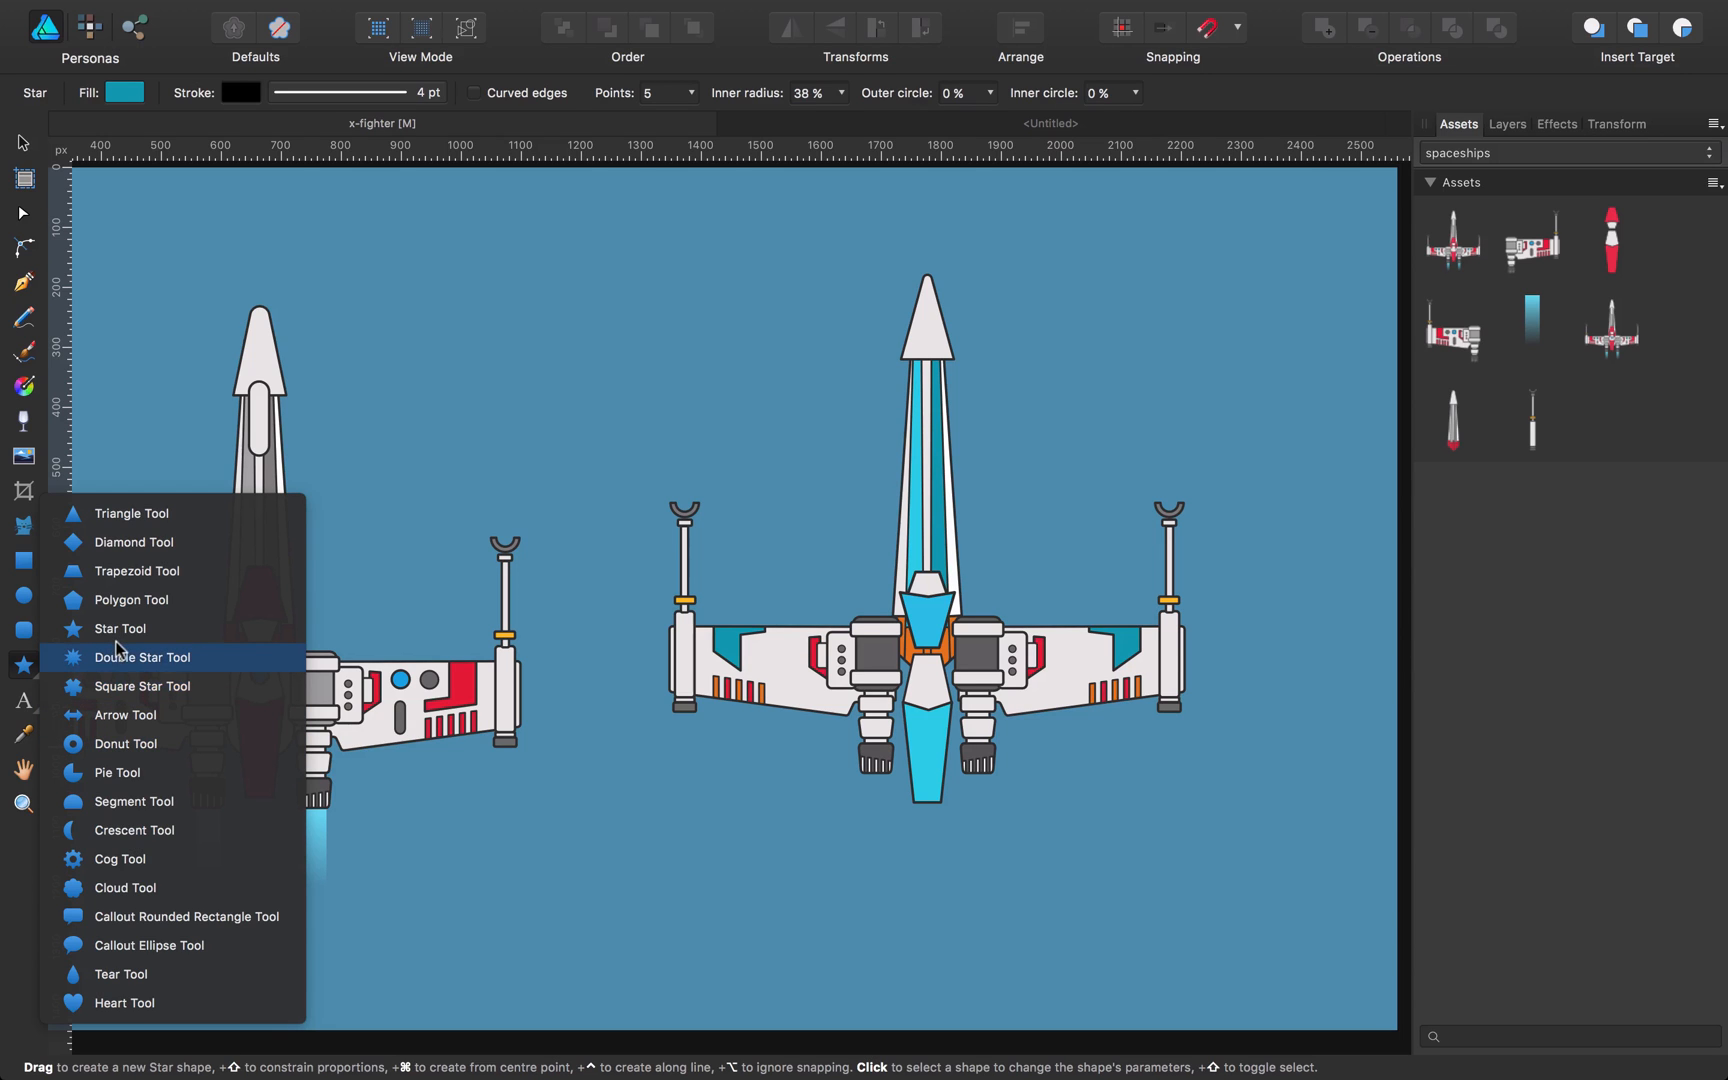
{"action": "left_click", "coordinate": [141, 657]}
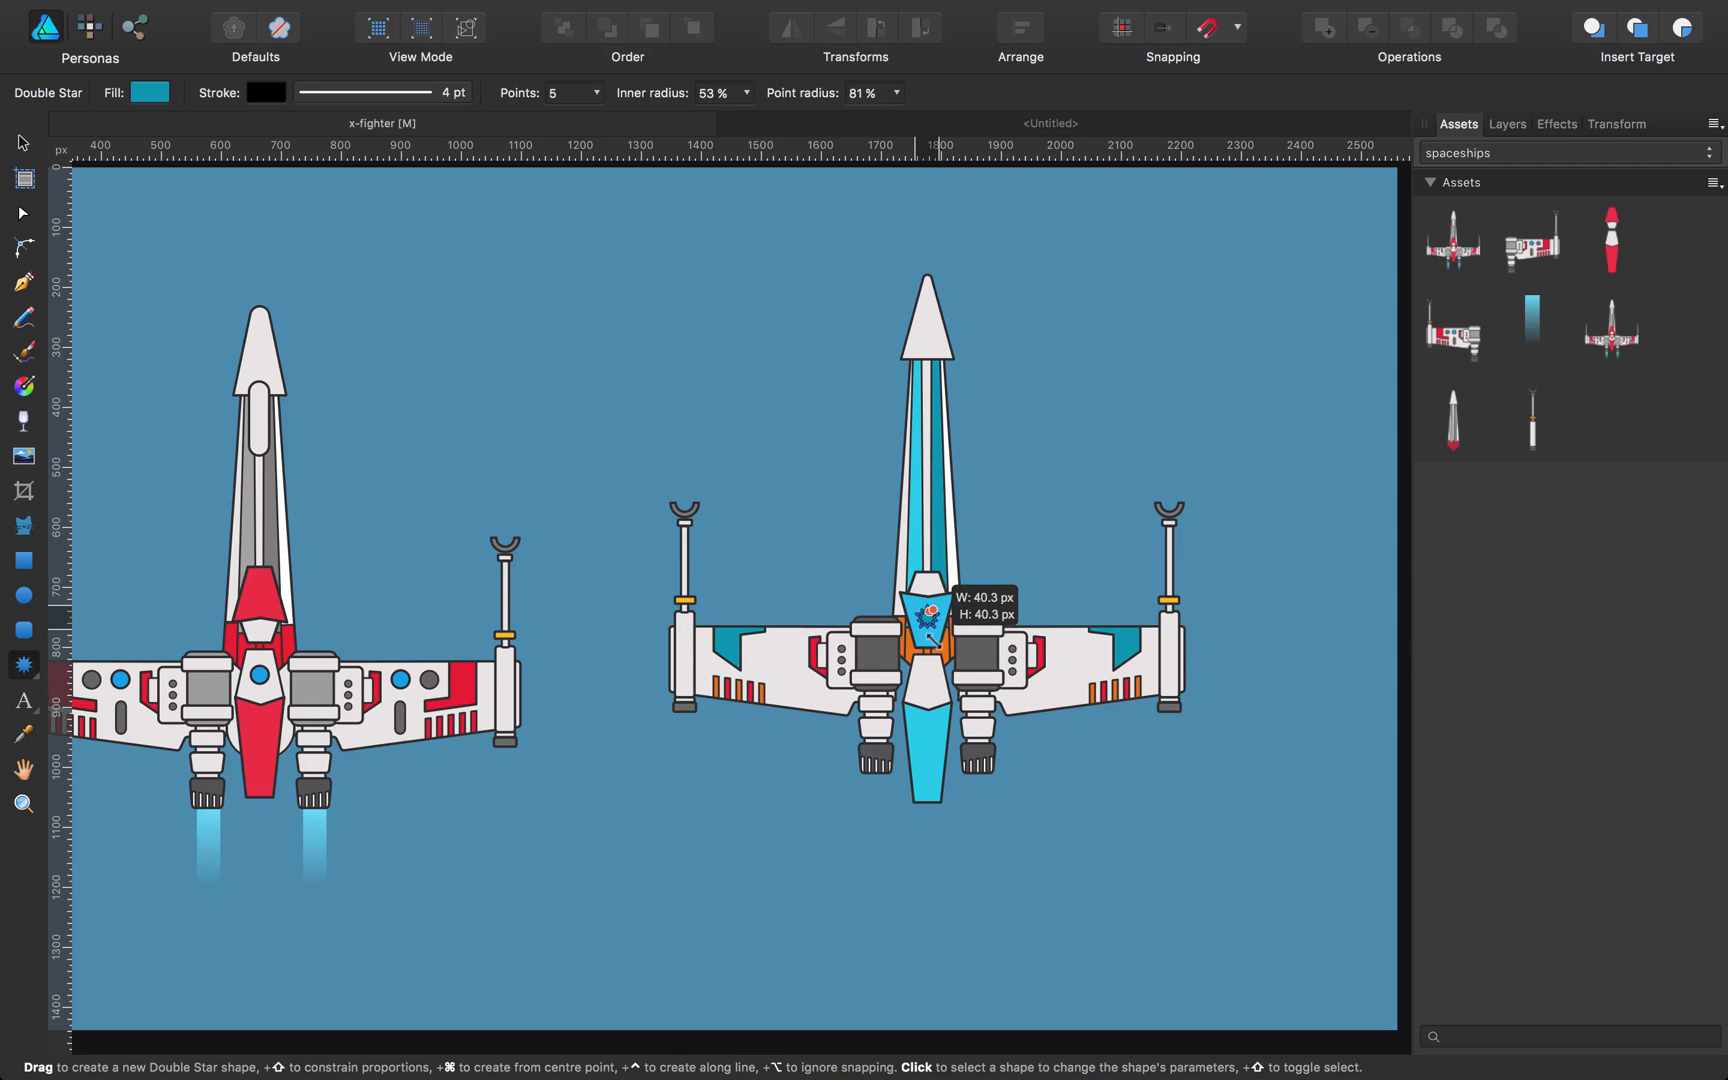
{"action": "left_click", "coordinate": [151, 91]}
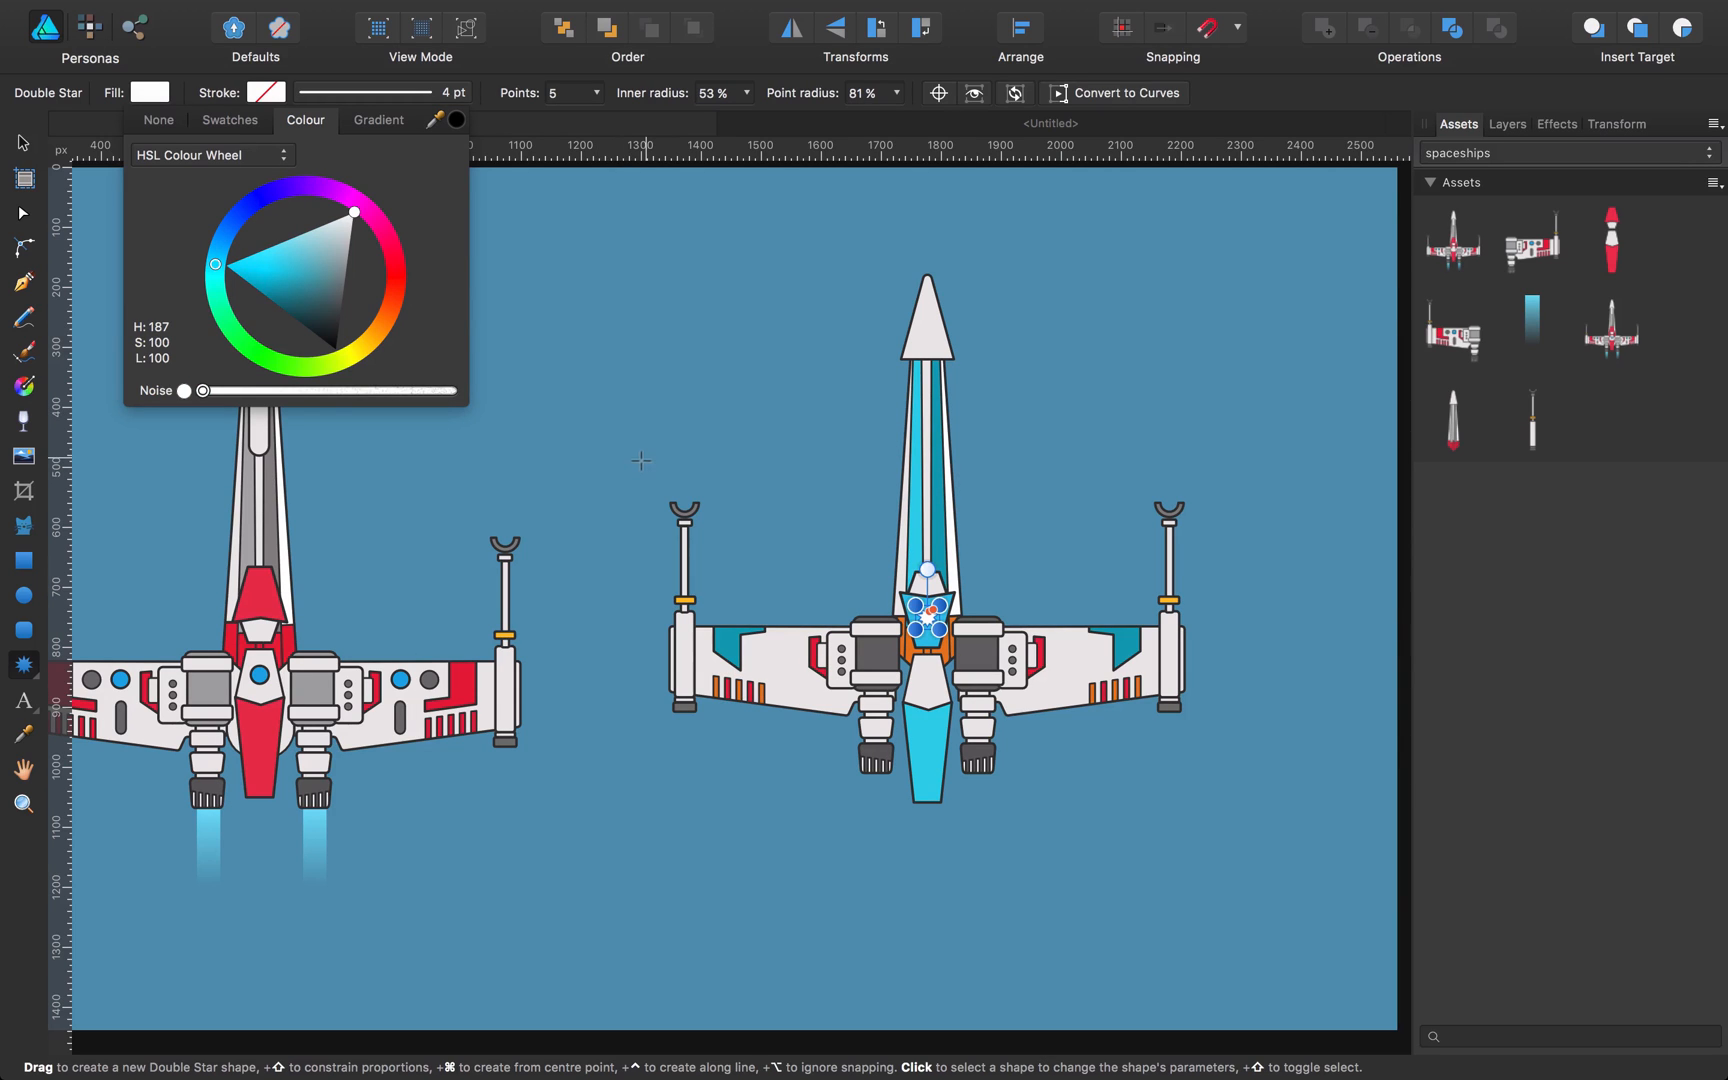
{"action": "left_click", "coordinate": [580, 93]}
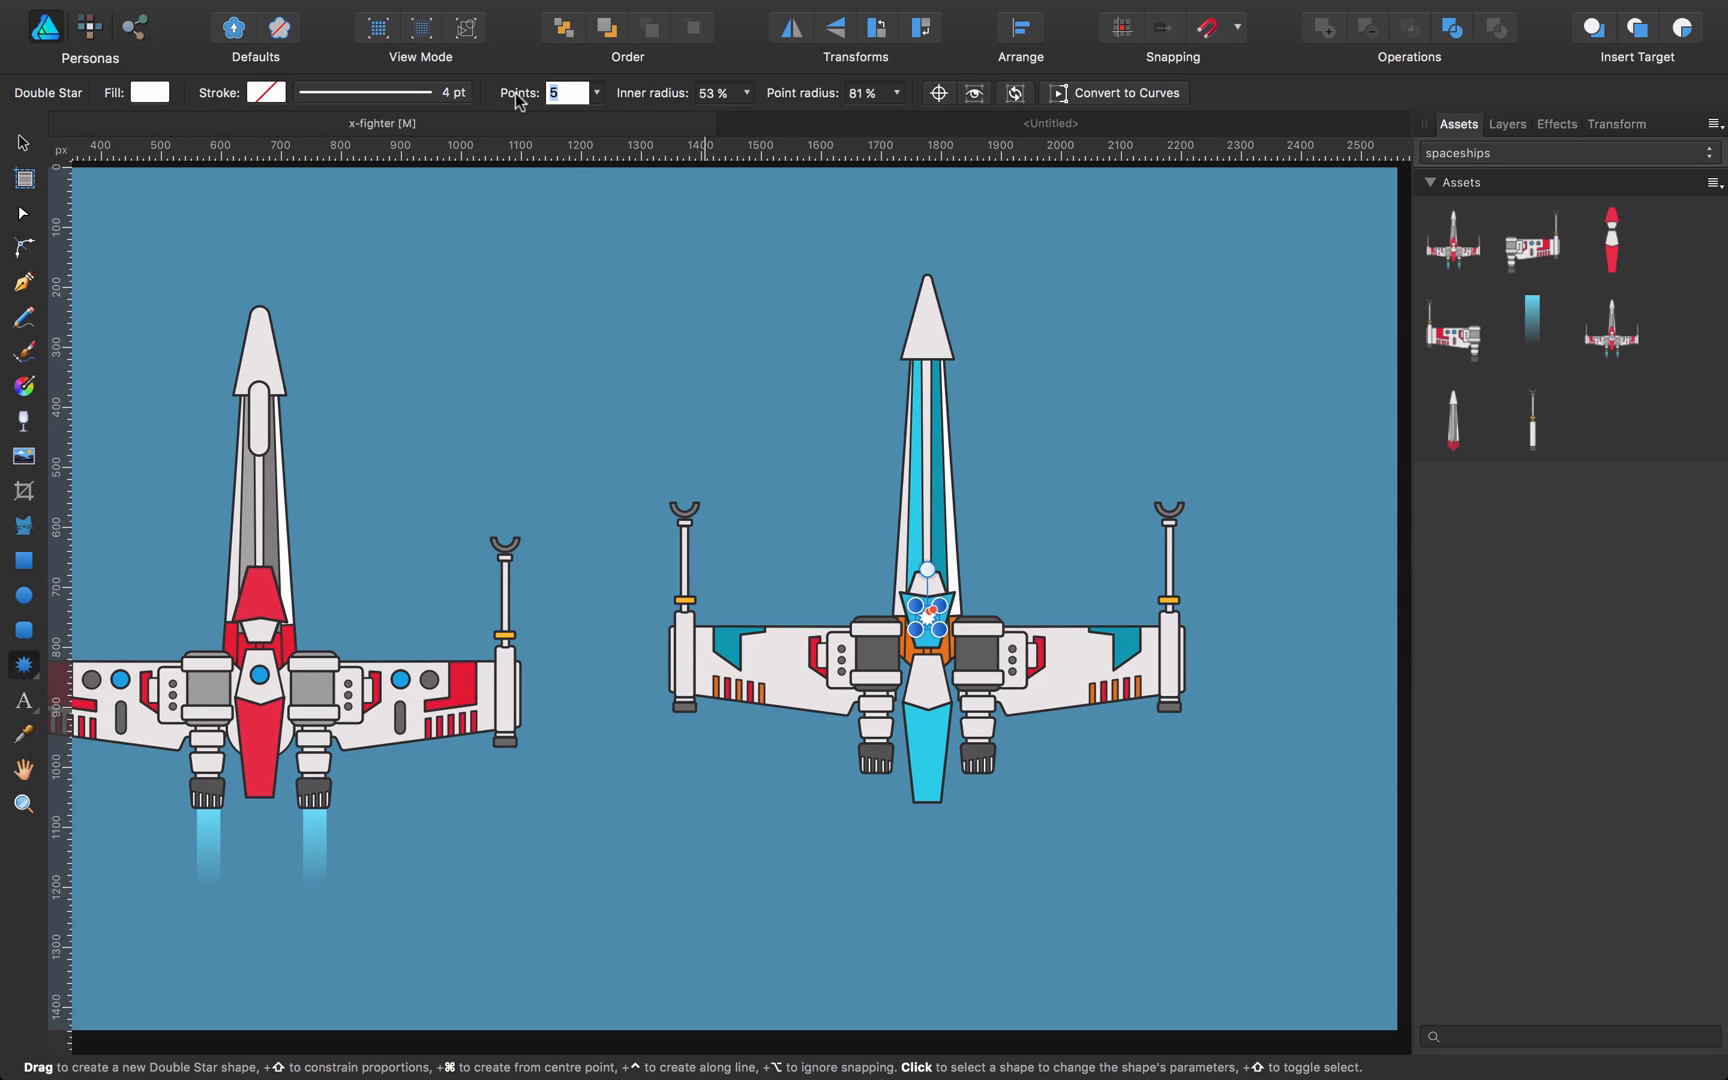
{"action": "type", "text": "4"}
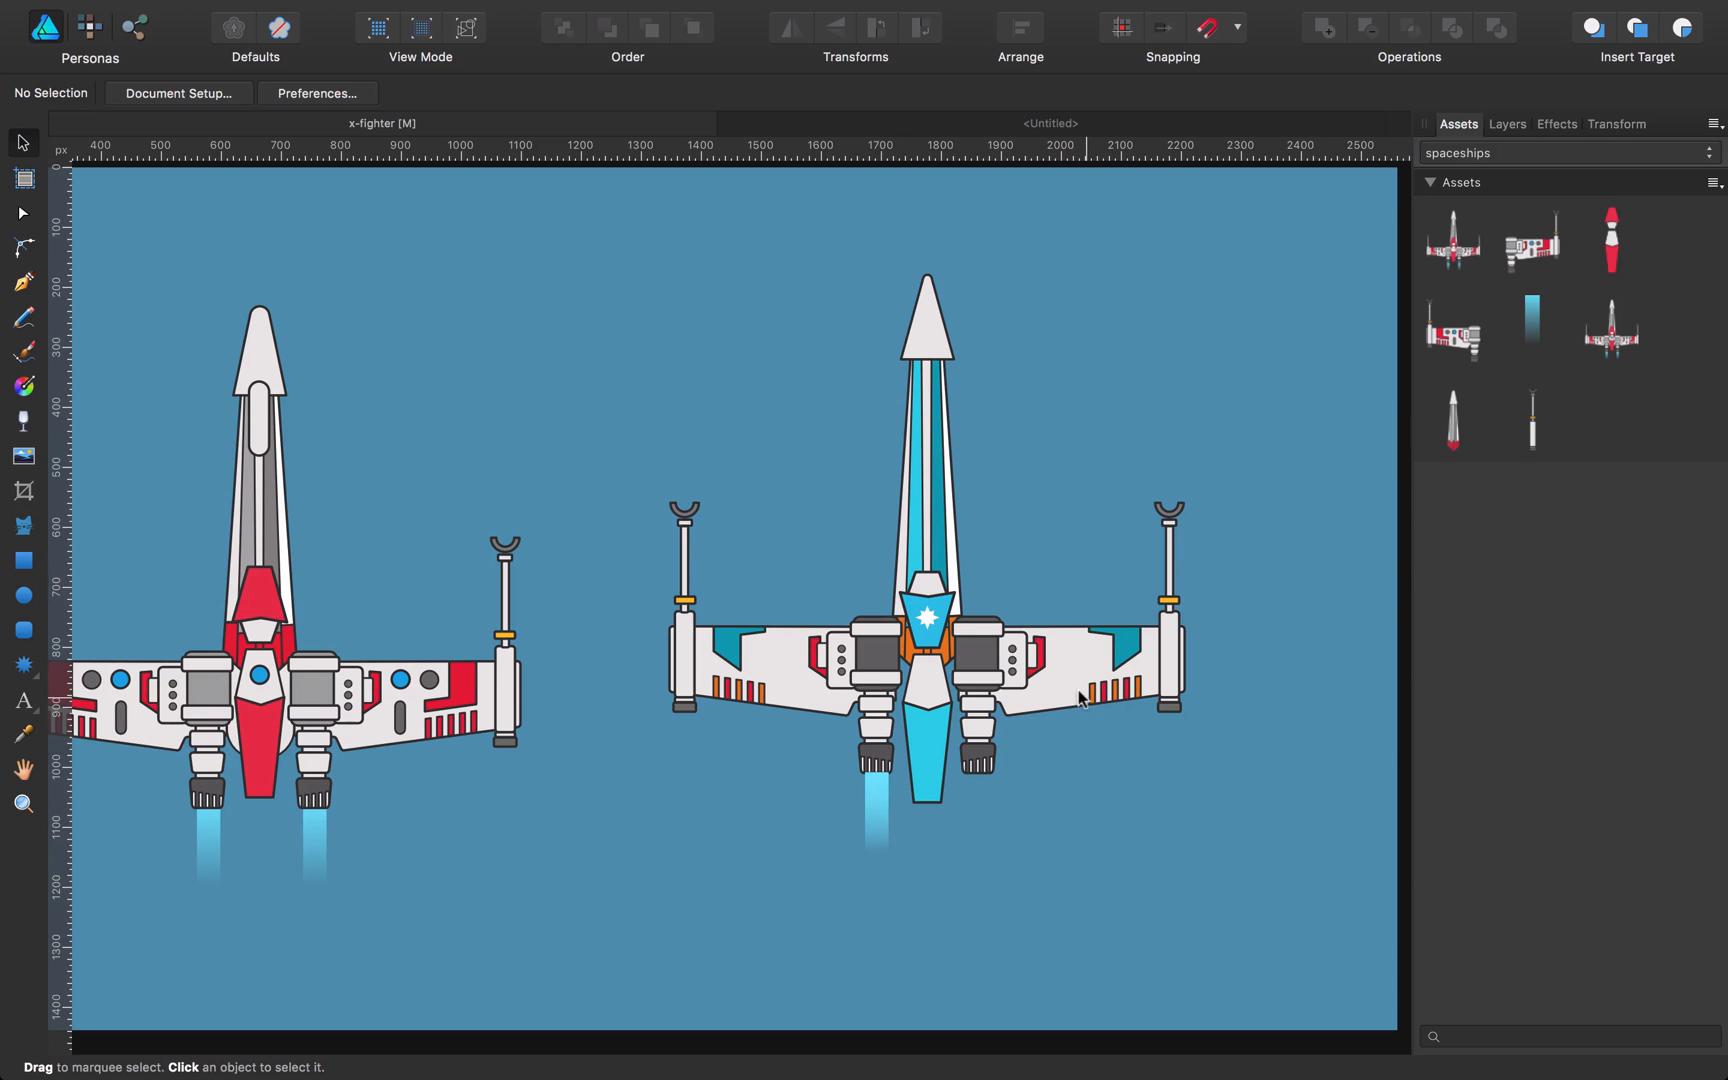
Step: Delete the mirrored right wing and its engine glow, then show the Layers list
{"action": "left_click_drag", "start_coordinate": [946, 479], "coordinate": [1265, 810]}
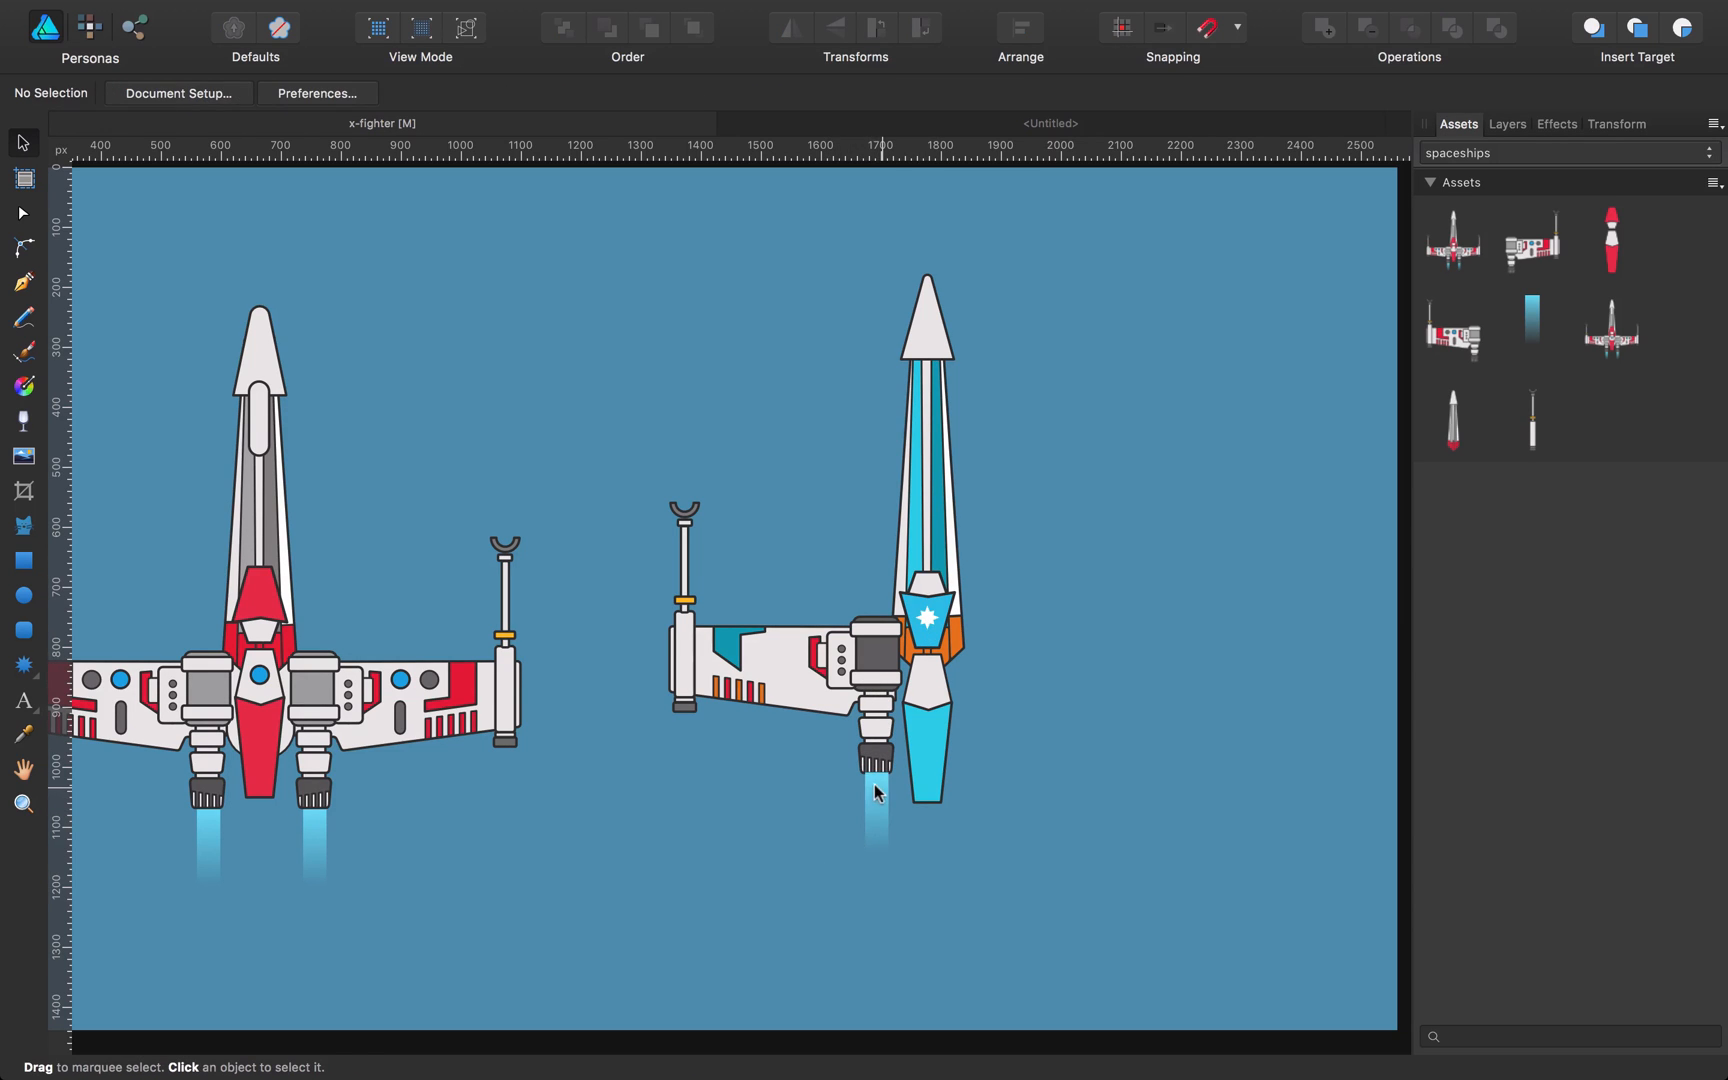
{"action": "left_click", "coordinate": [1506, 123]}
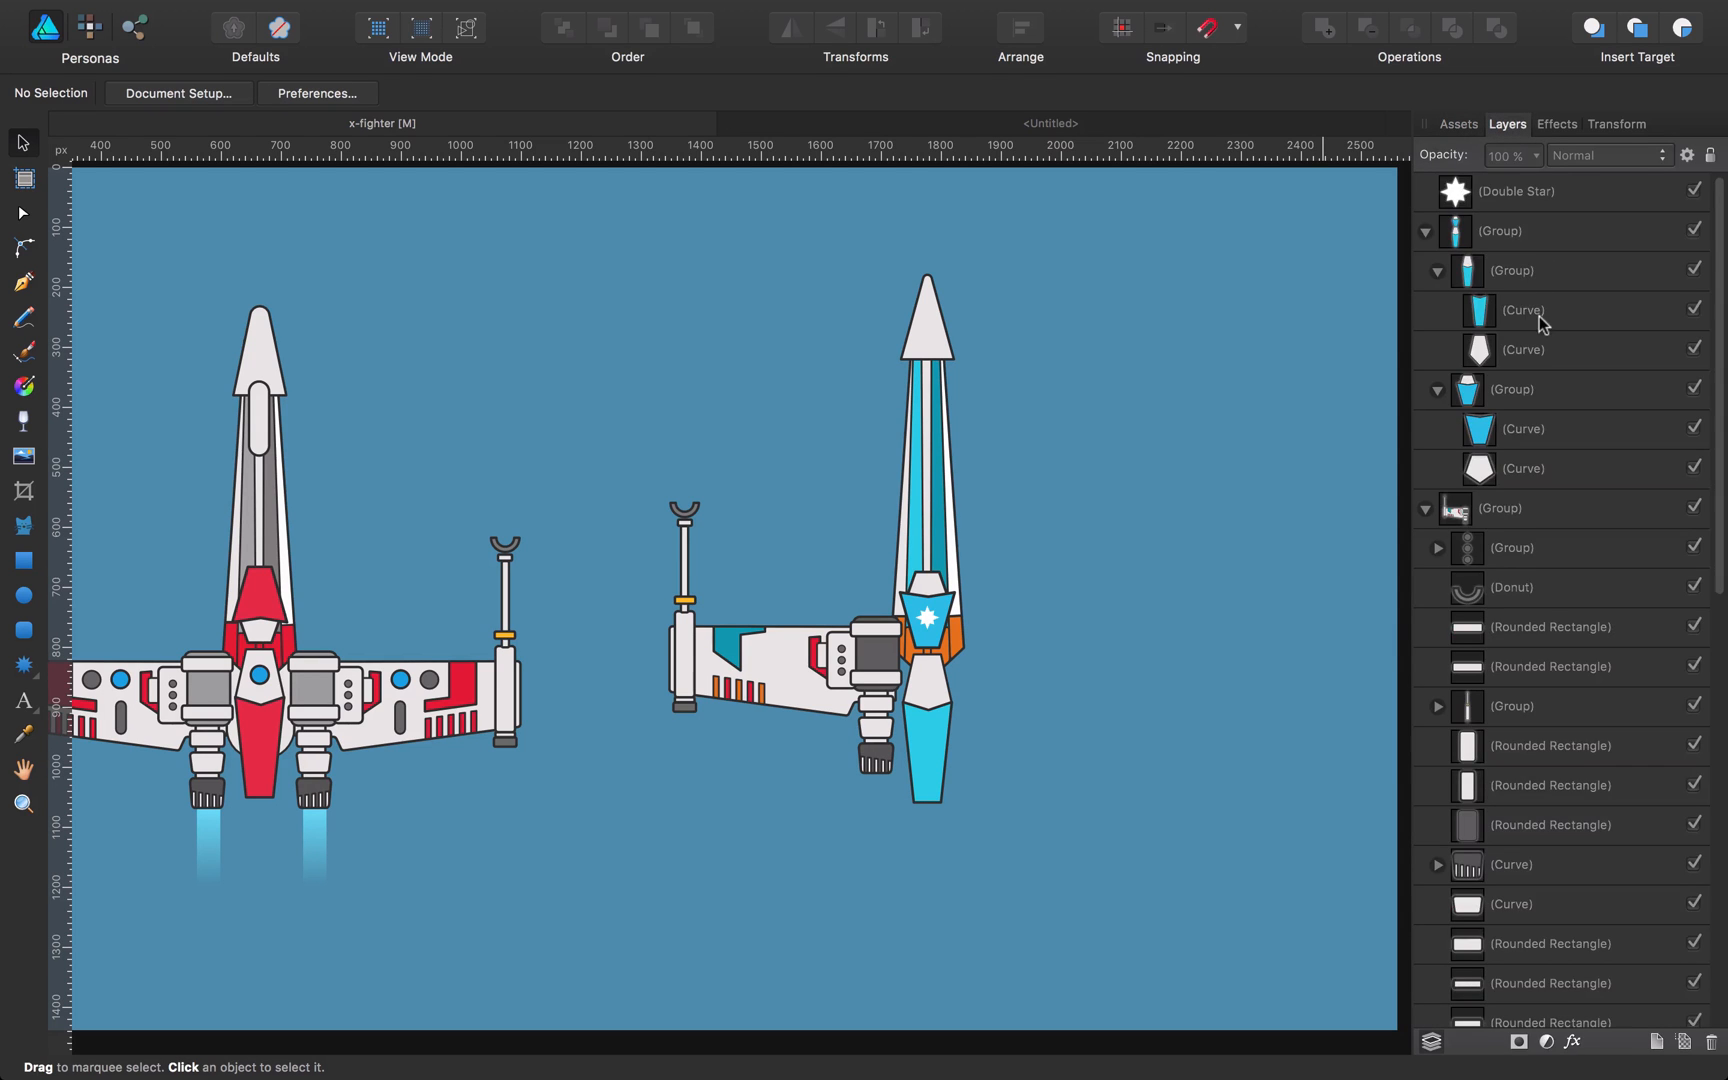
Step: Change the left engine's glow rectangle fill from cyan to yellow
{"action": "scroll", "scroll_direction": "down", "scroll_amount": 3}
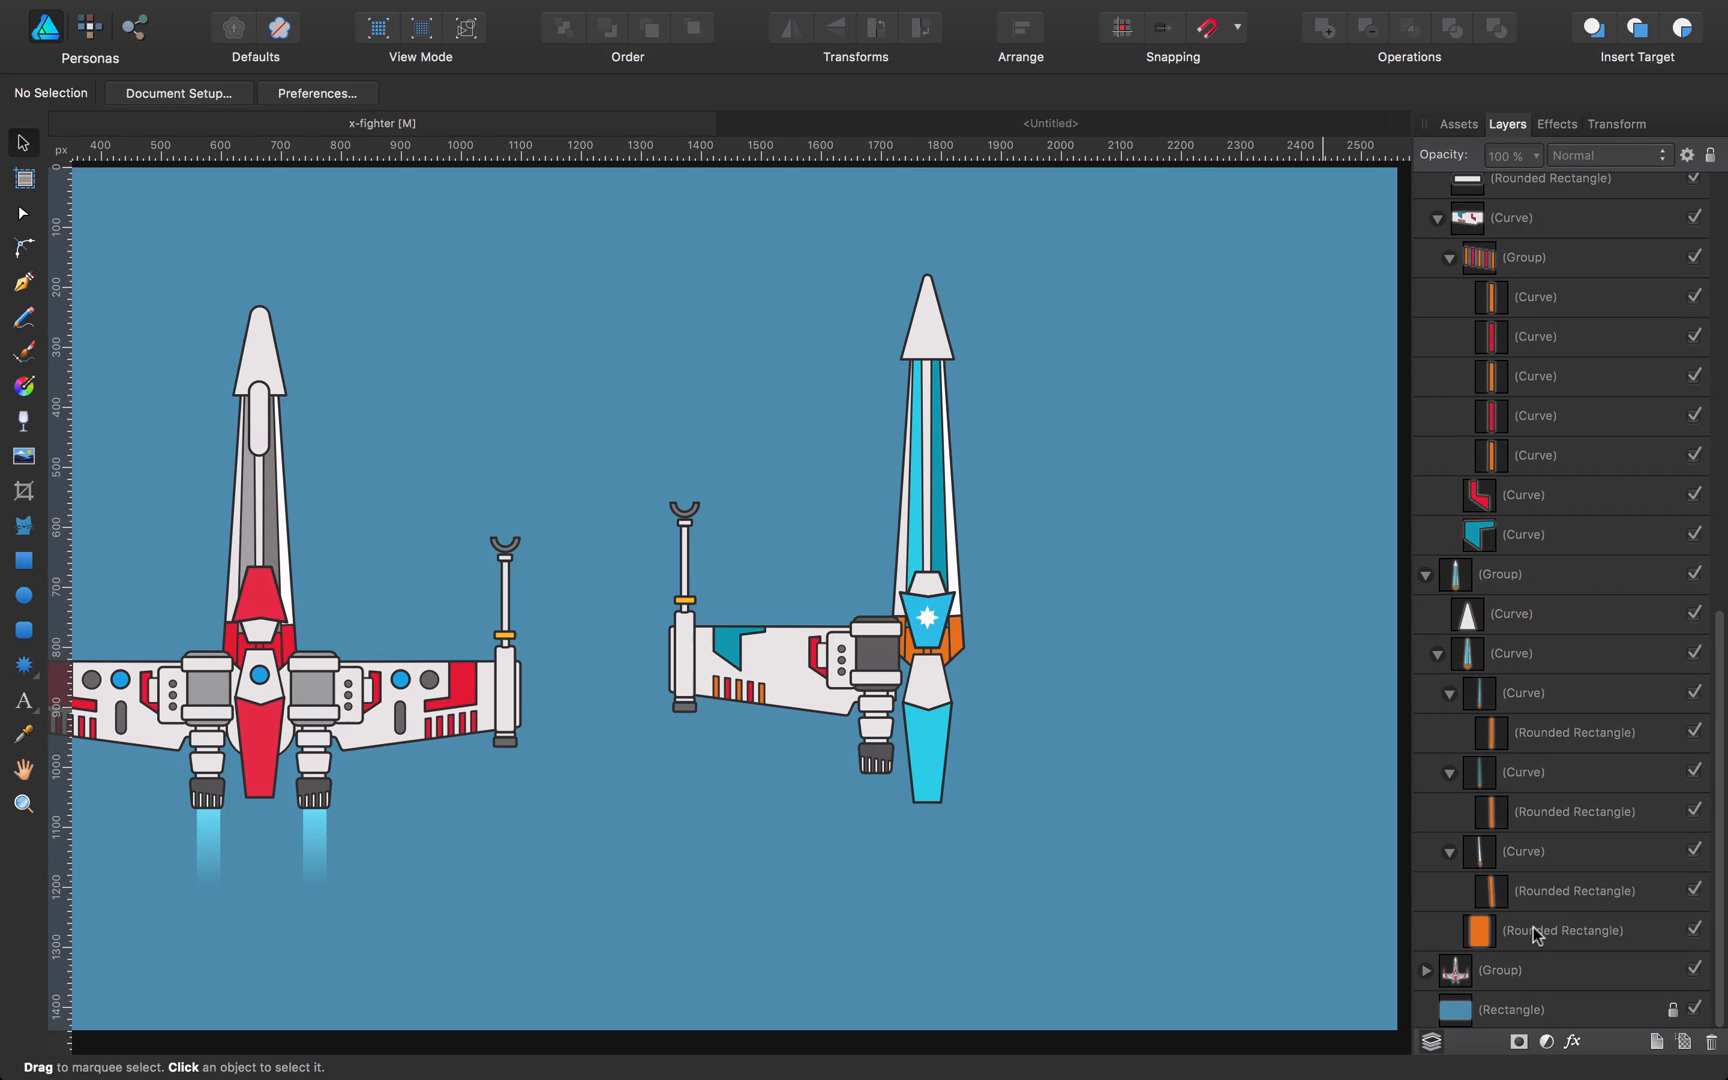
{"action": "left_click", "coordinate": [1554, 1008]}
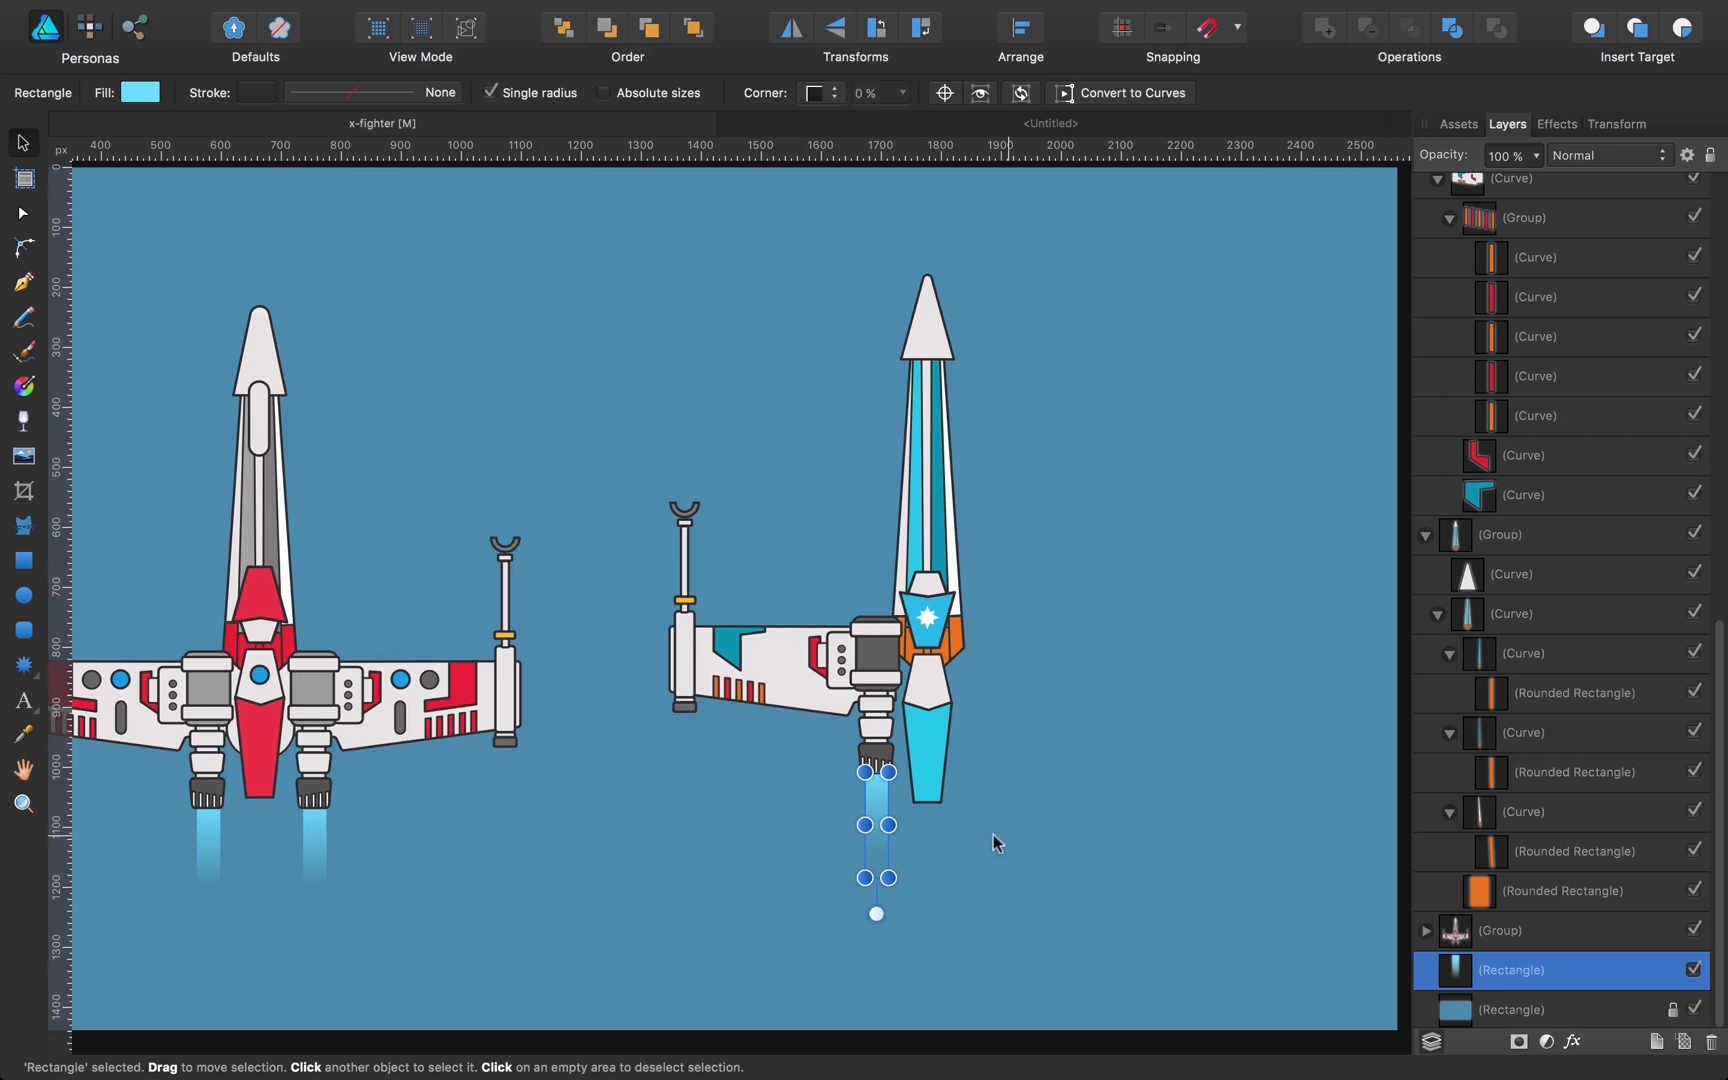
{"action": "left_click", "coordinate": [997, 843]}
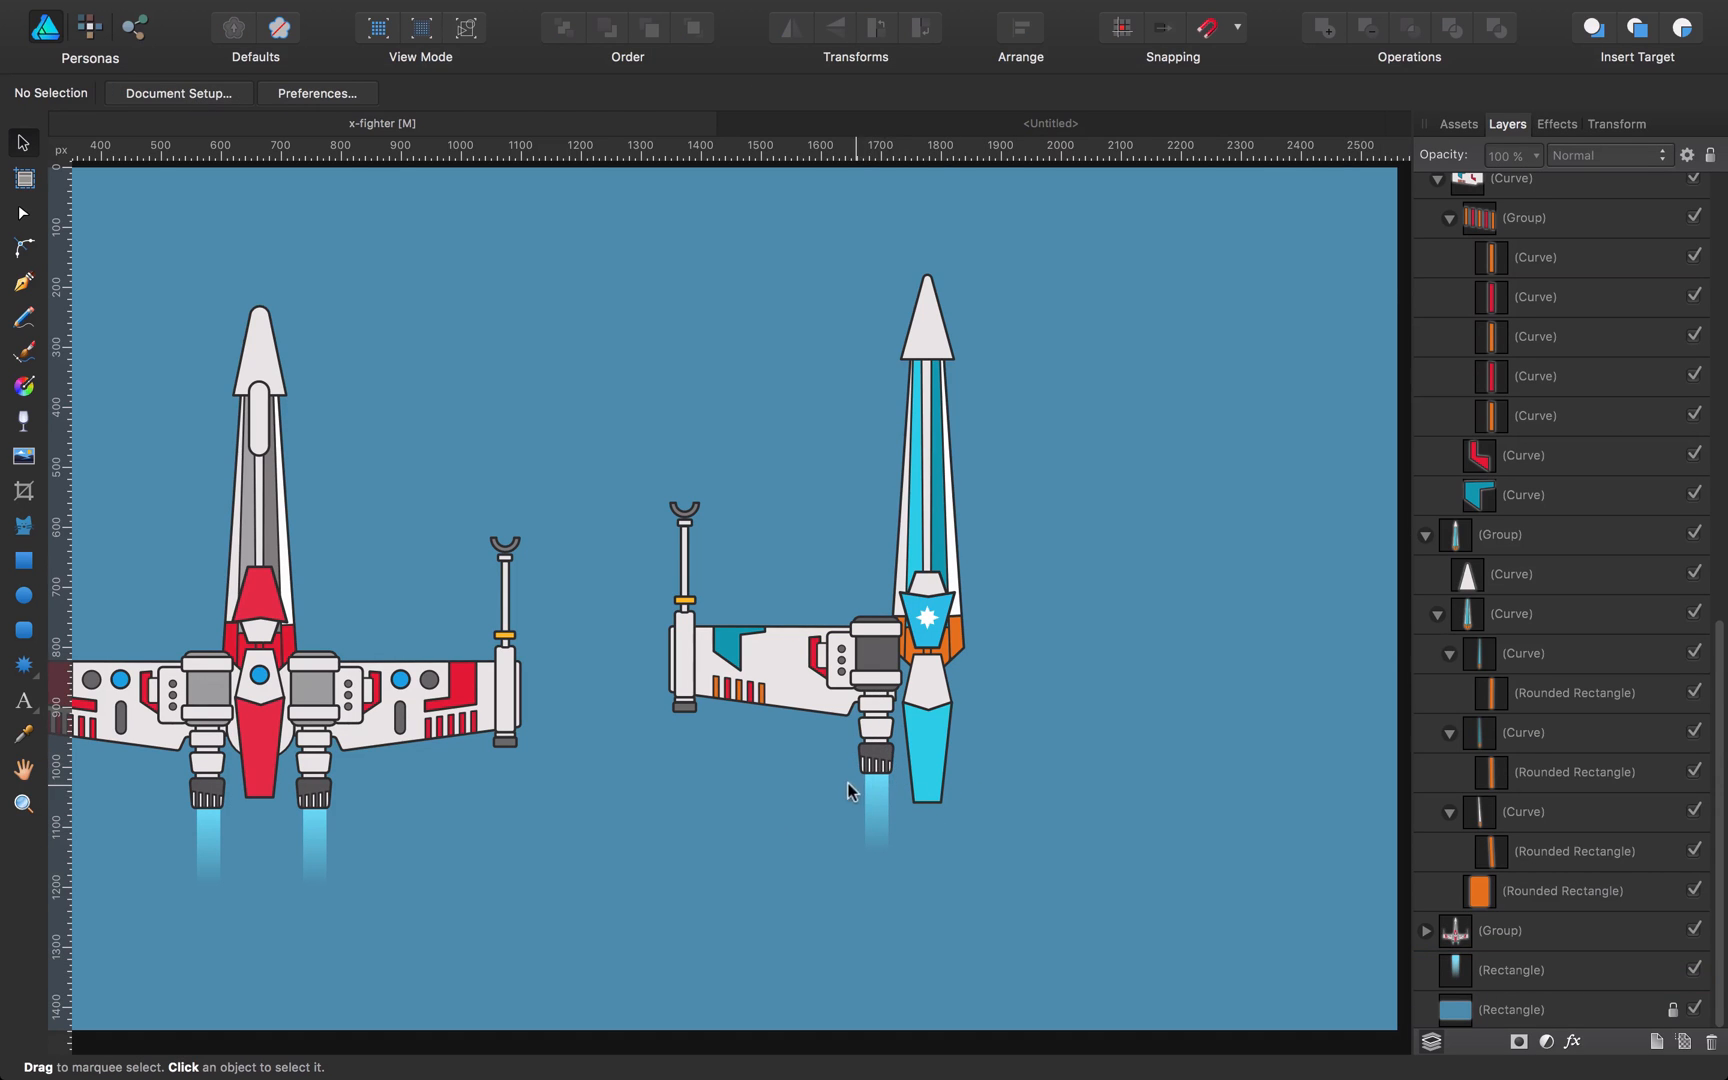
{"action": "left_click", "coordinate": [876, 771]}
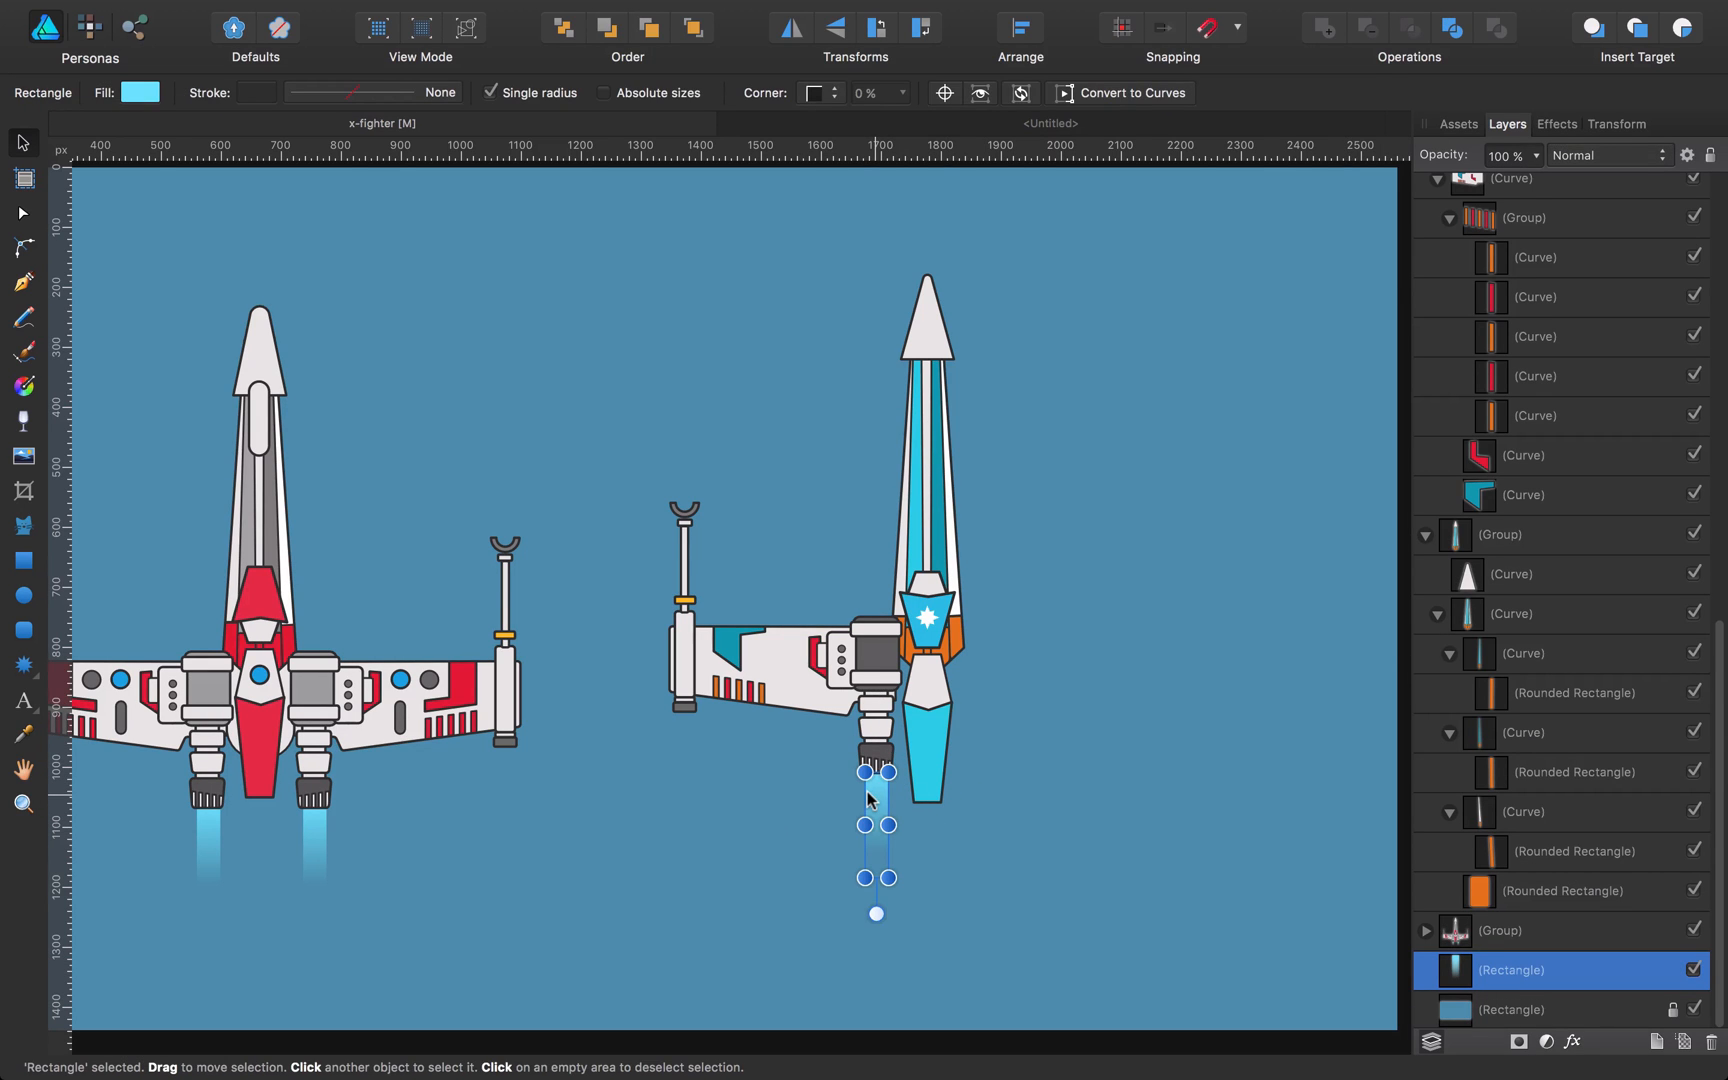
{"action": "mouse_move", "coordinate": [793, 645]}
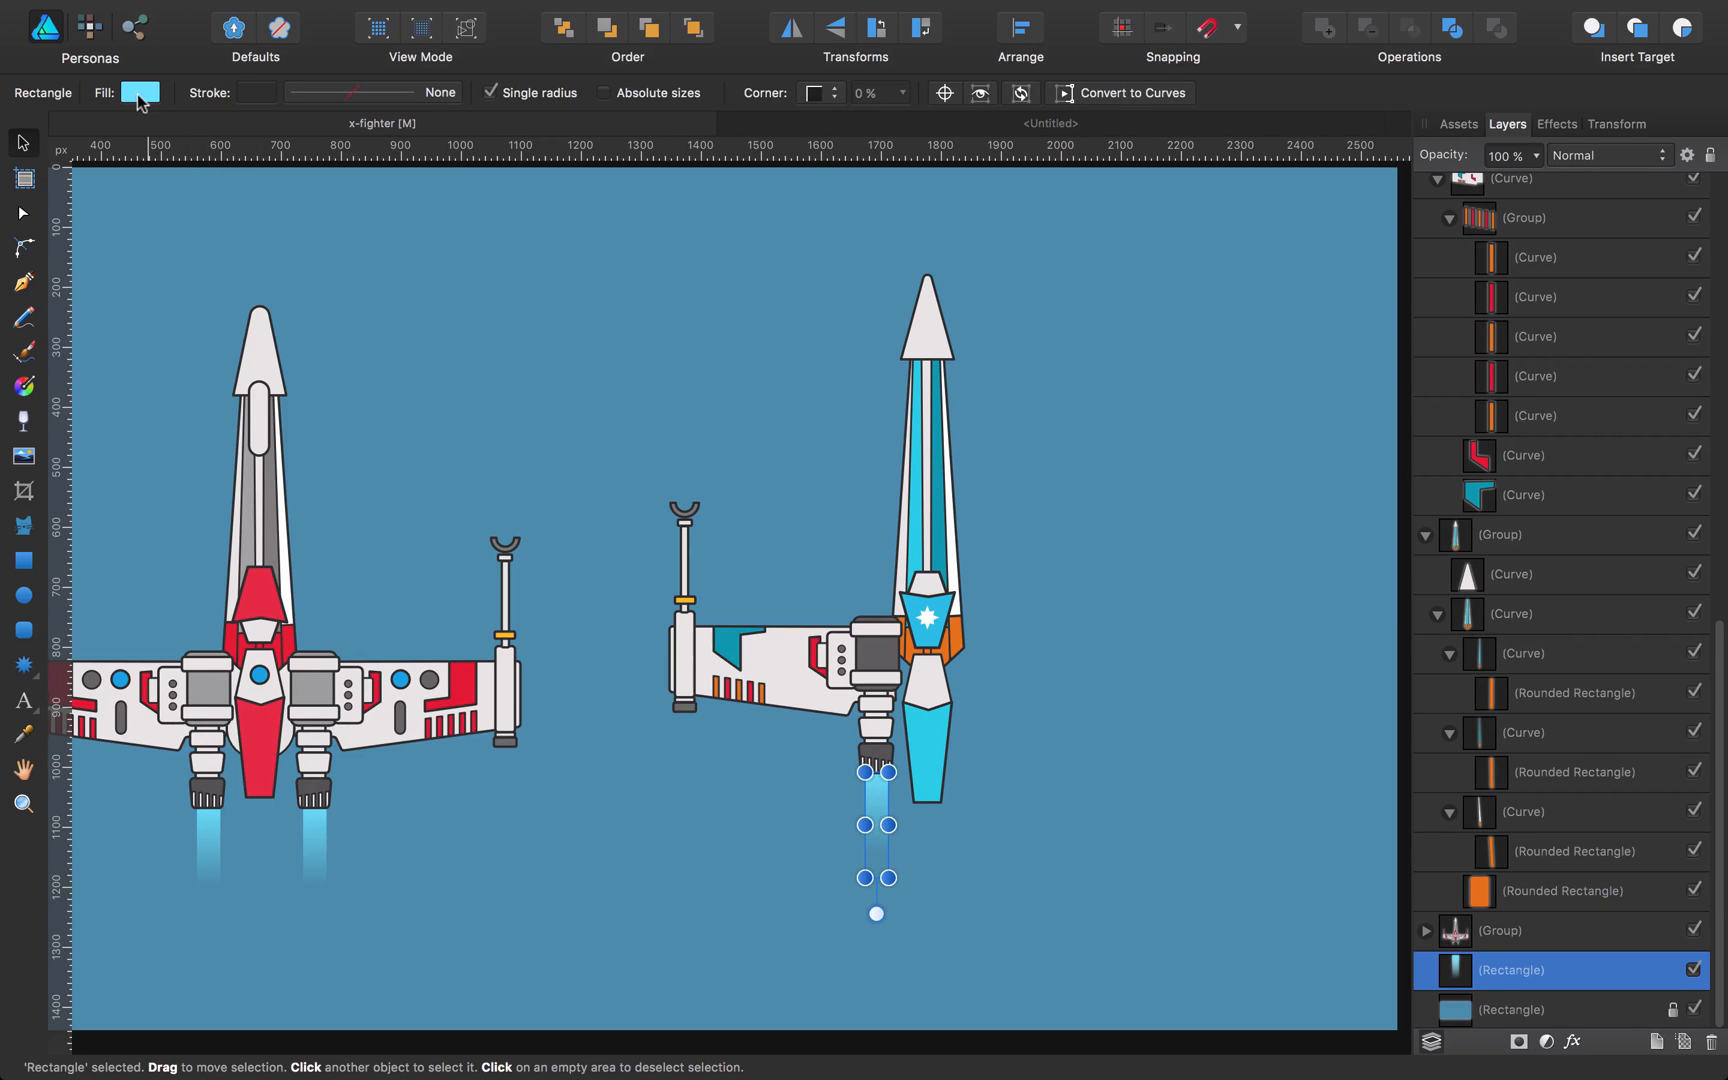
{"action": "left_click", "coordinate": [140, 91]}
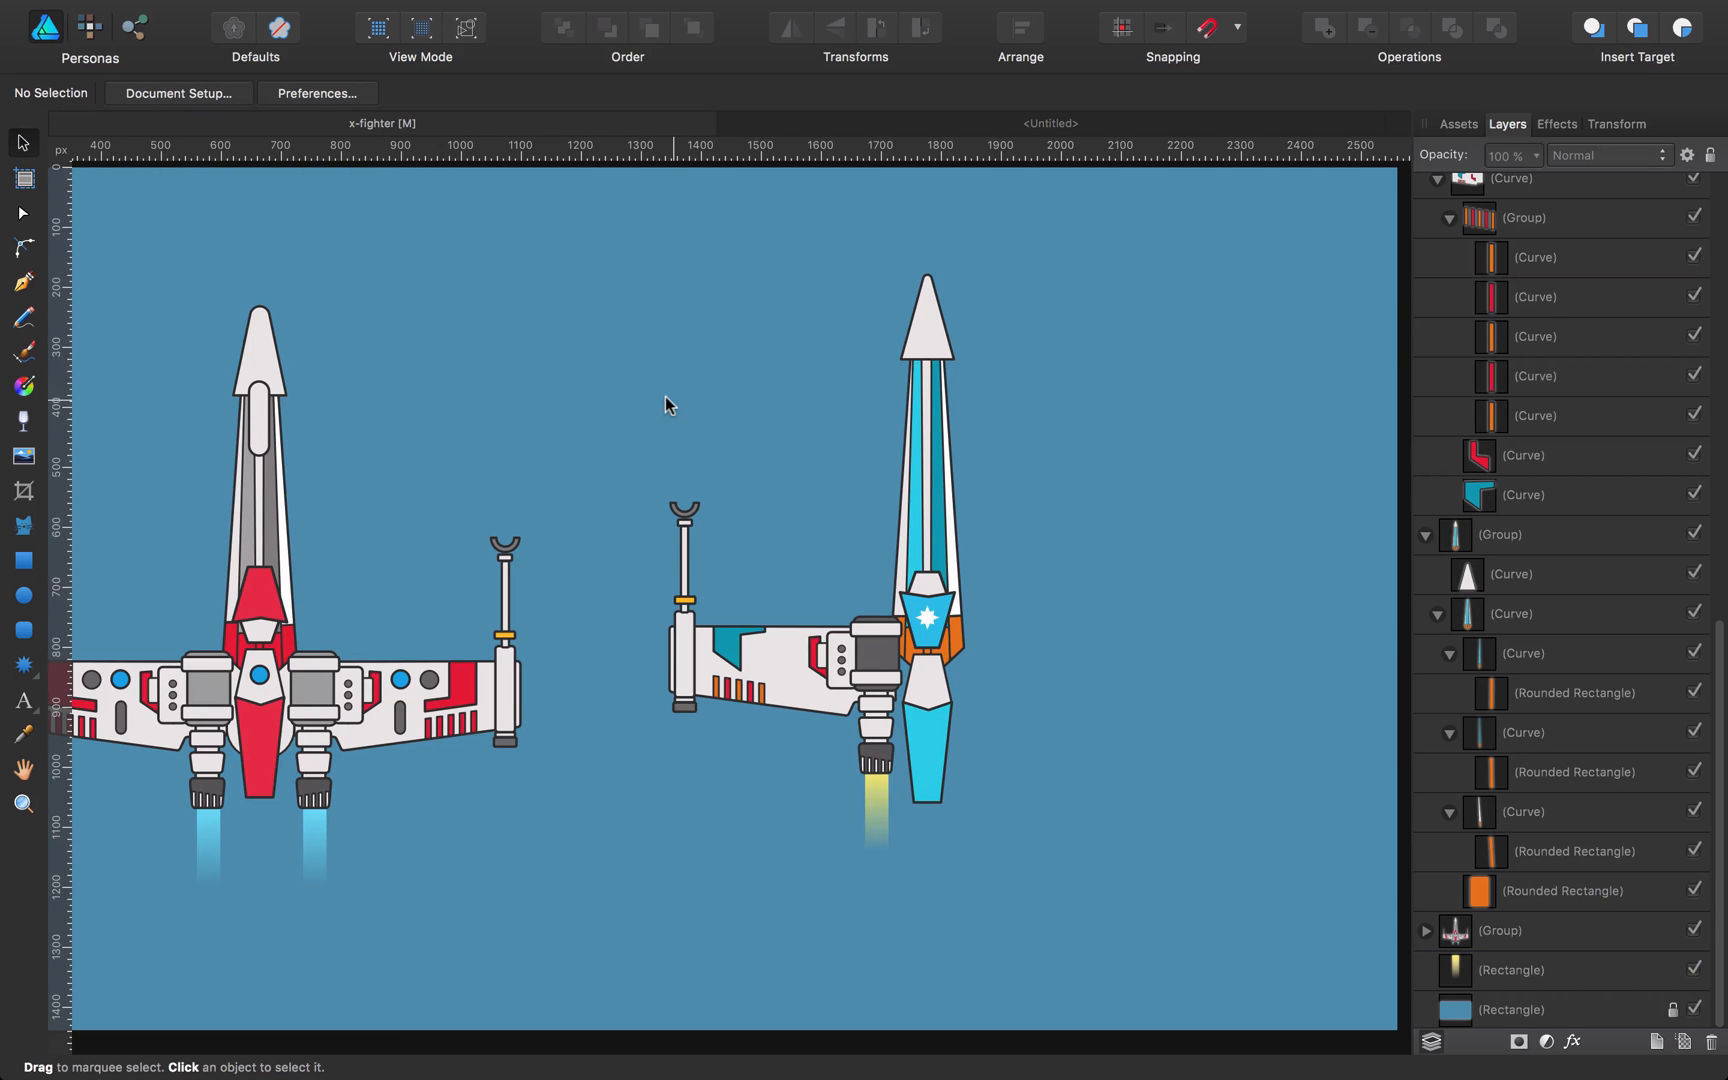
{"action": "mouse_move", "coordinate": [703, 585]}
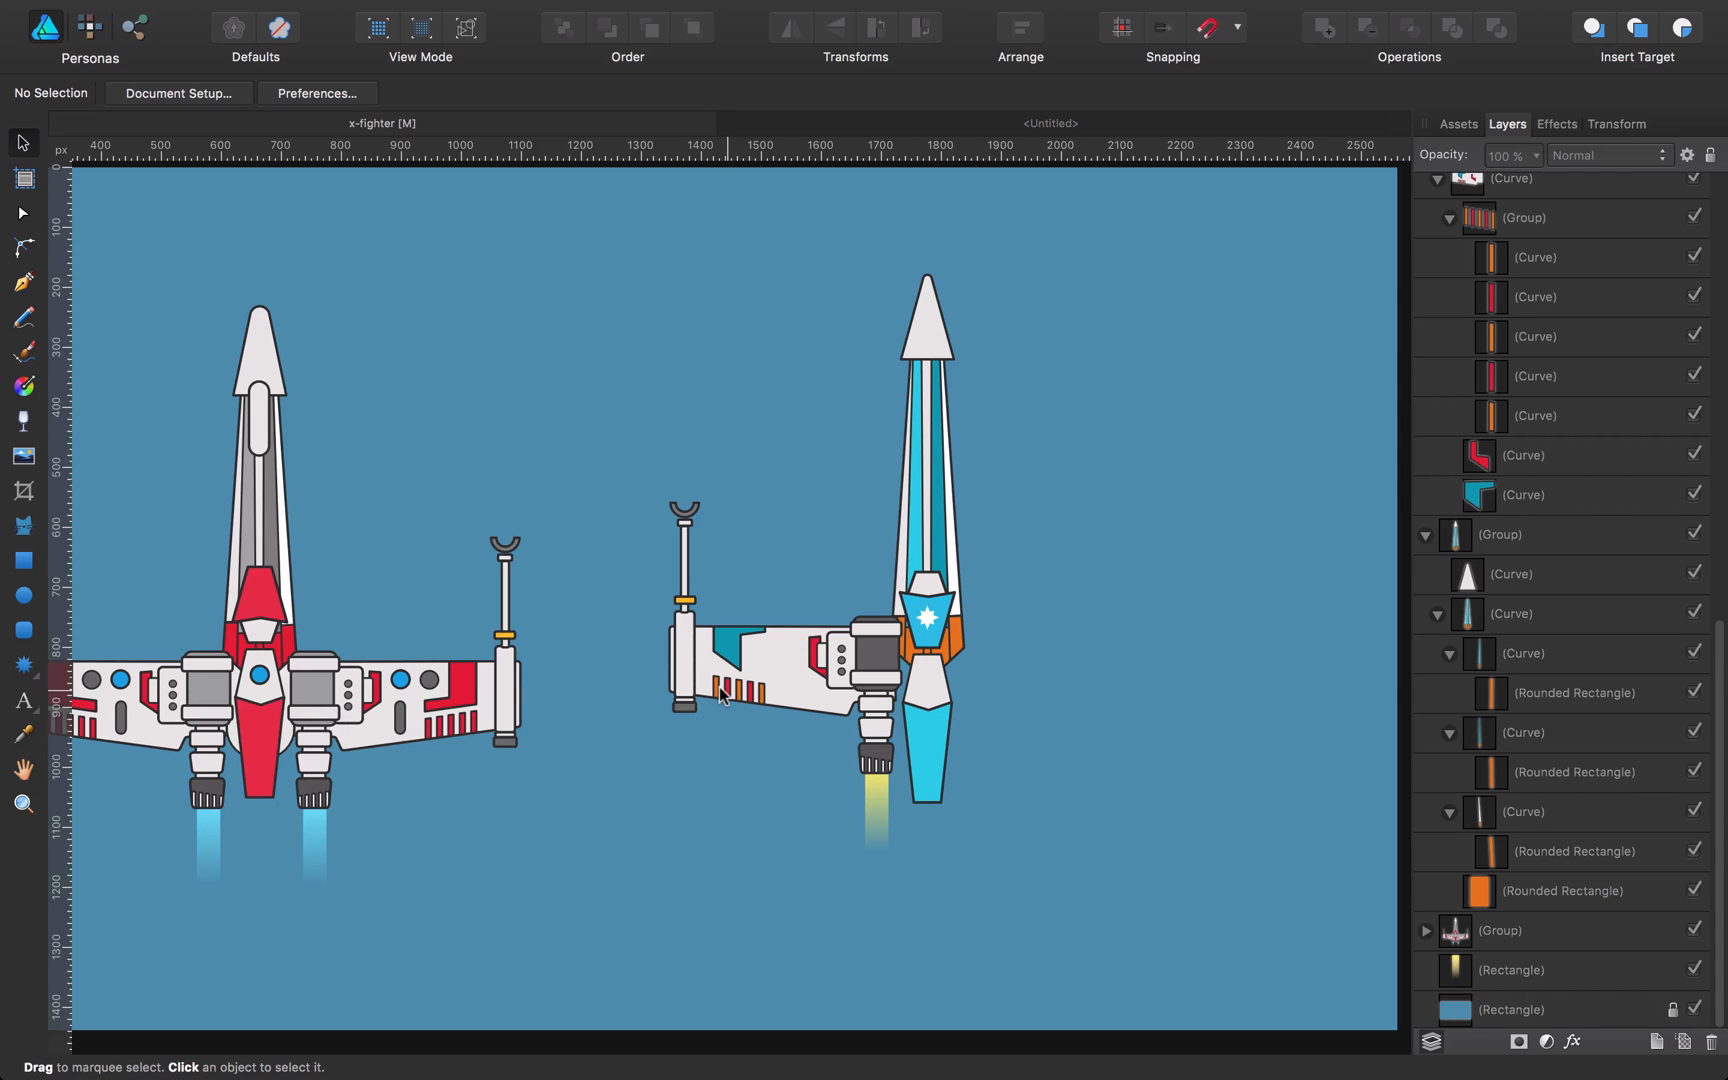
Step: Recolour the five orange wing stripes teal and the angled red trim orange
{"action": "left_click", "coordinate": [727, 694]}
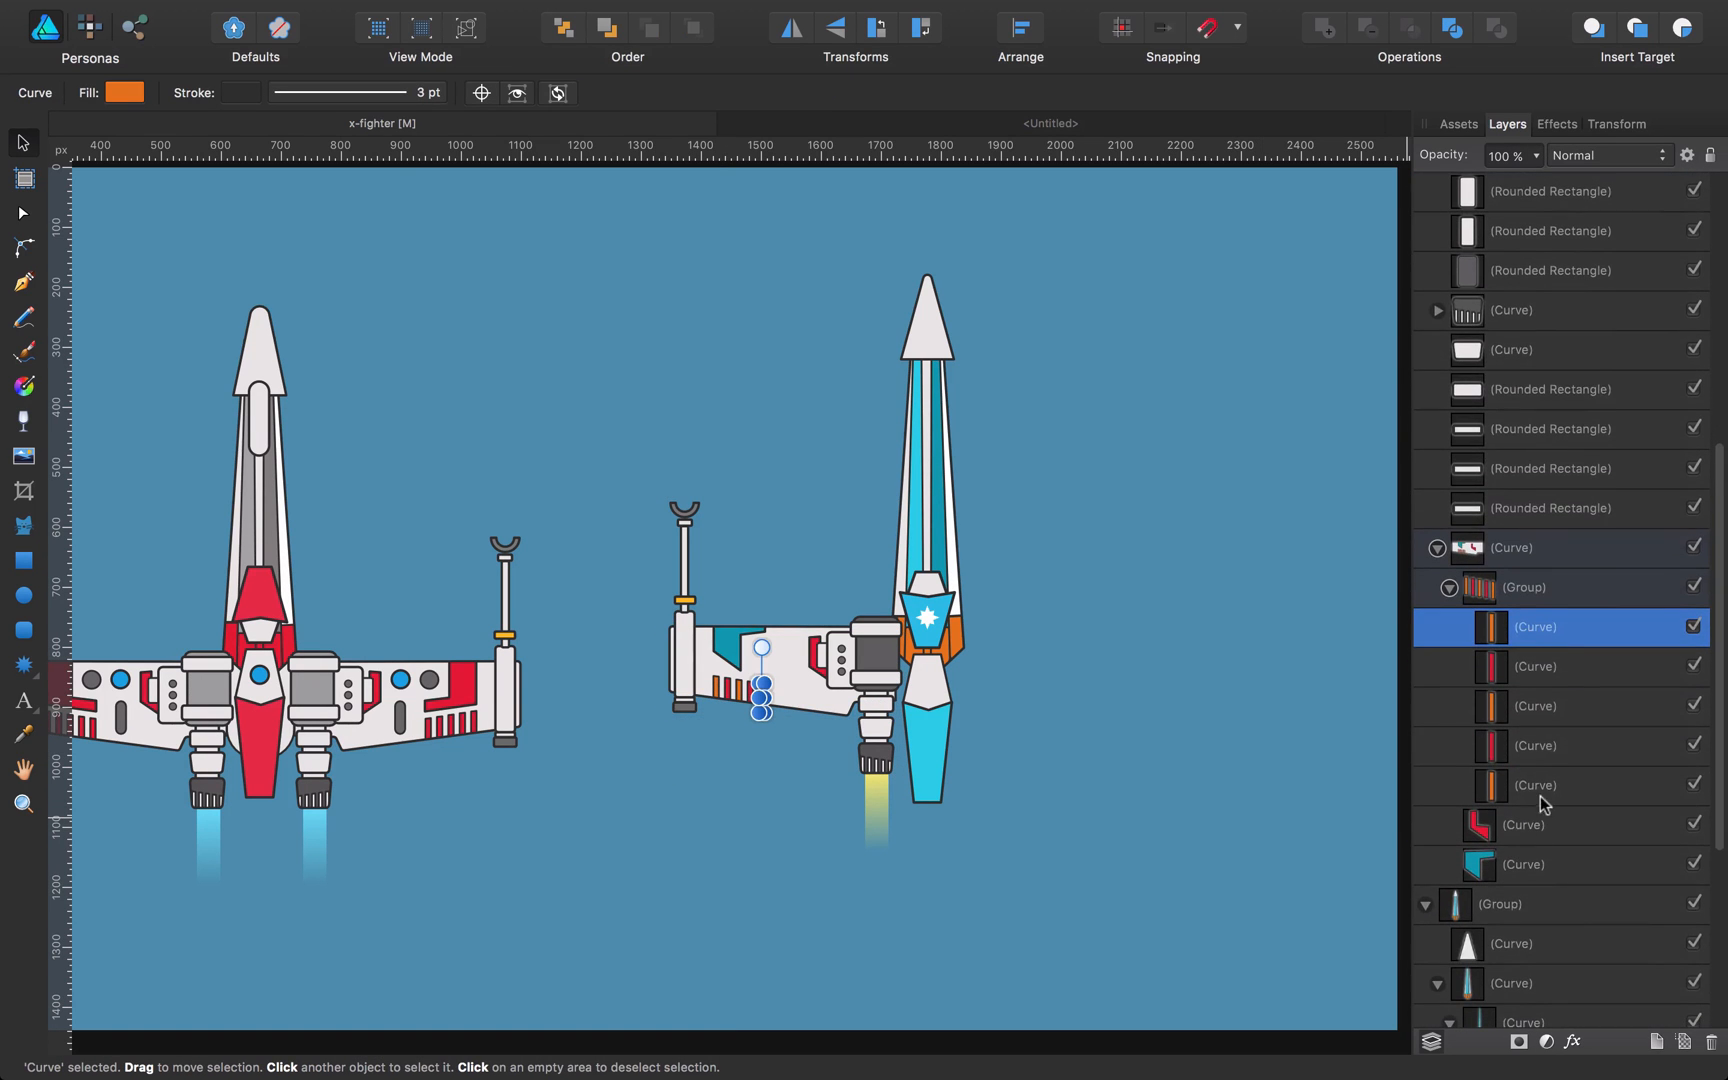
{"action": "left_click", "coordinate": [1535, 785]}
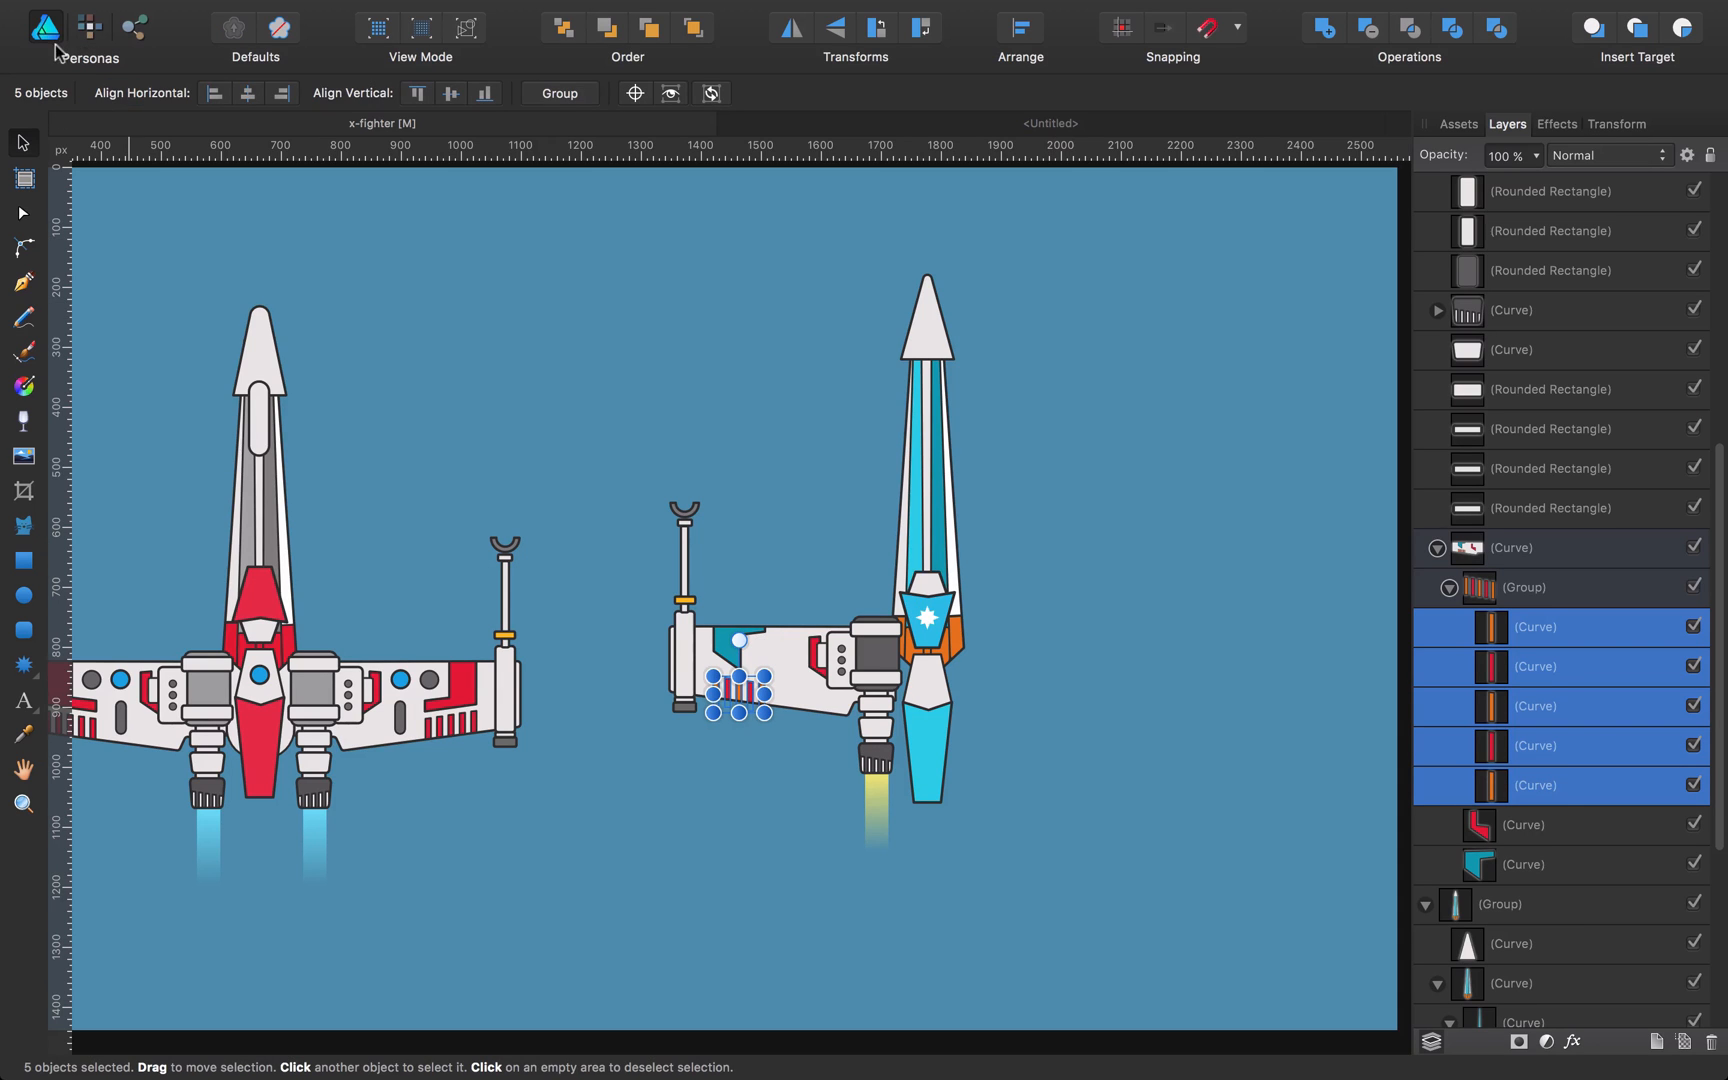
{"action": "mouse_move", "coordinate": [24, 386]}
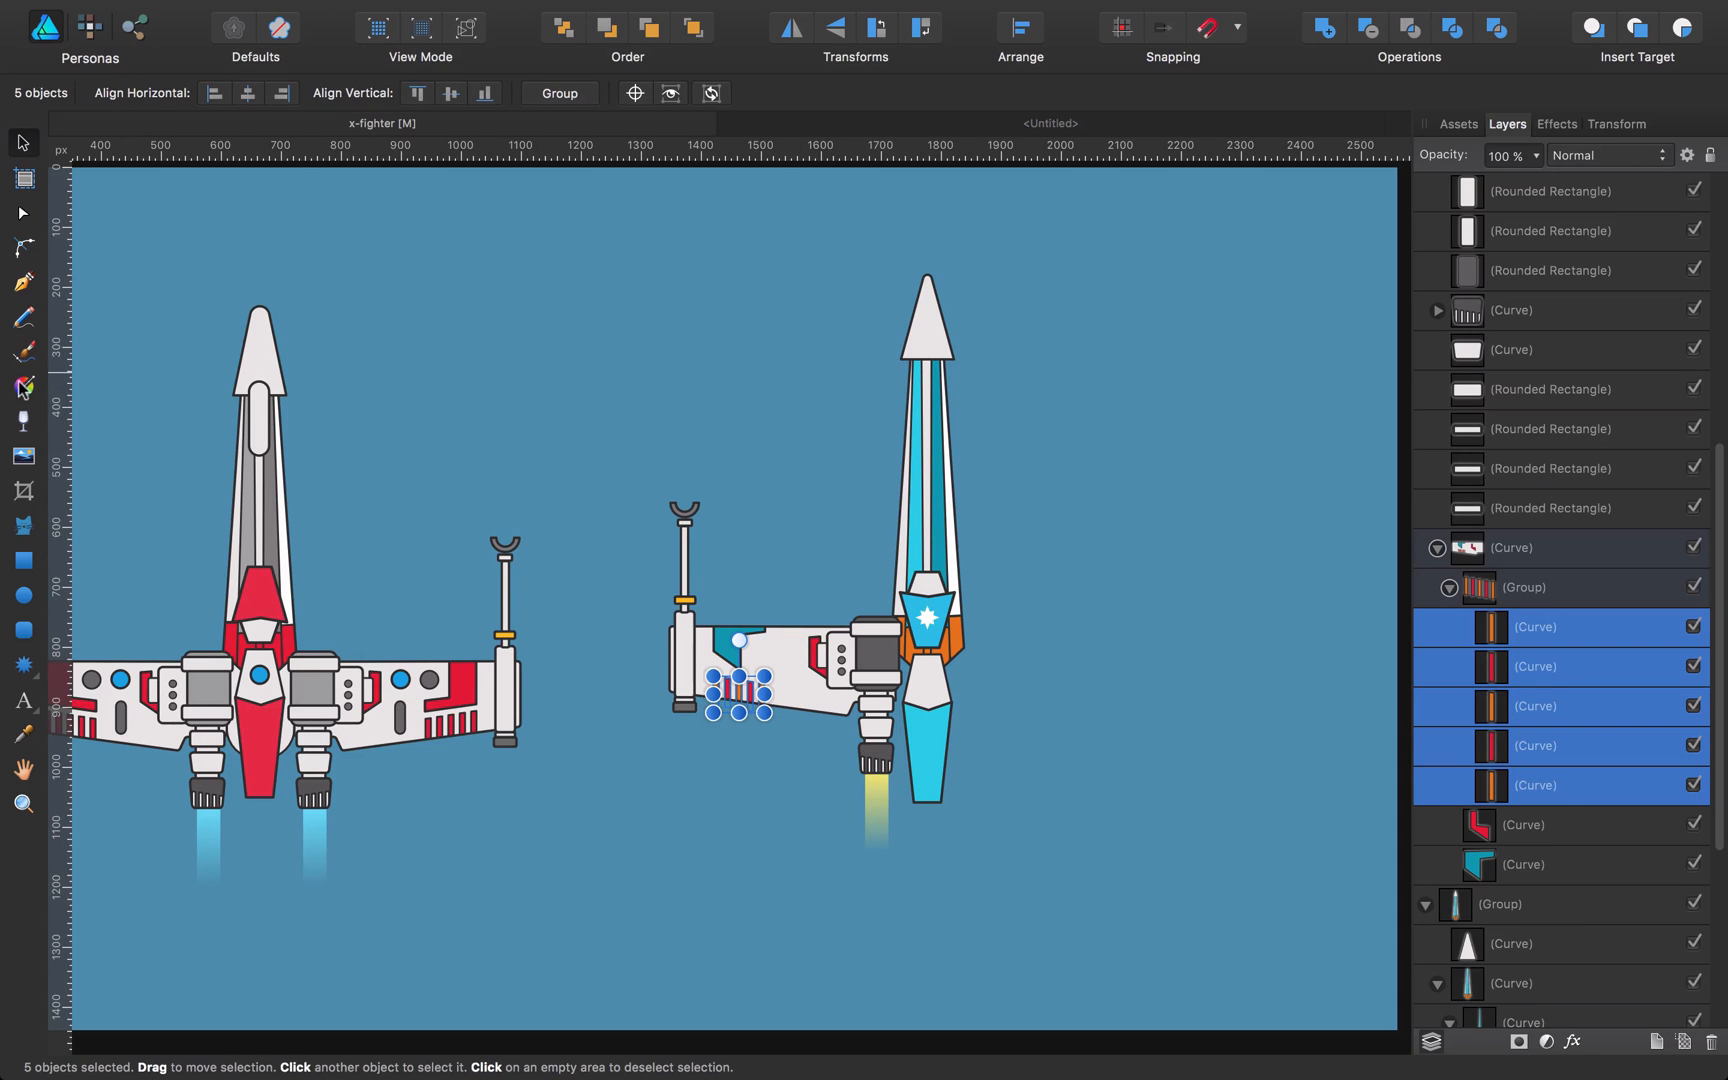
{"action": "left_click", "coordinate": [22, 387]}
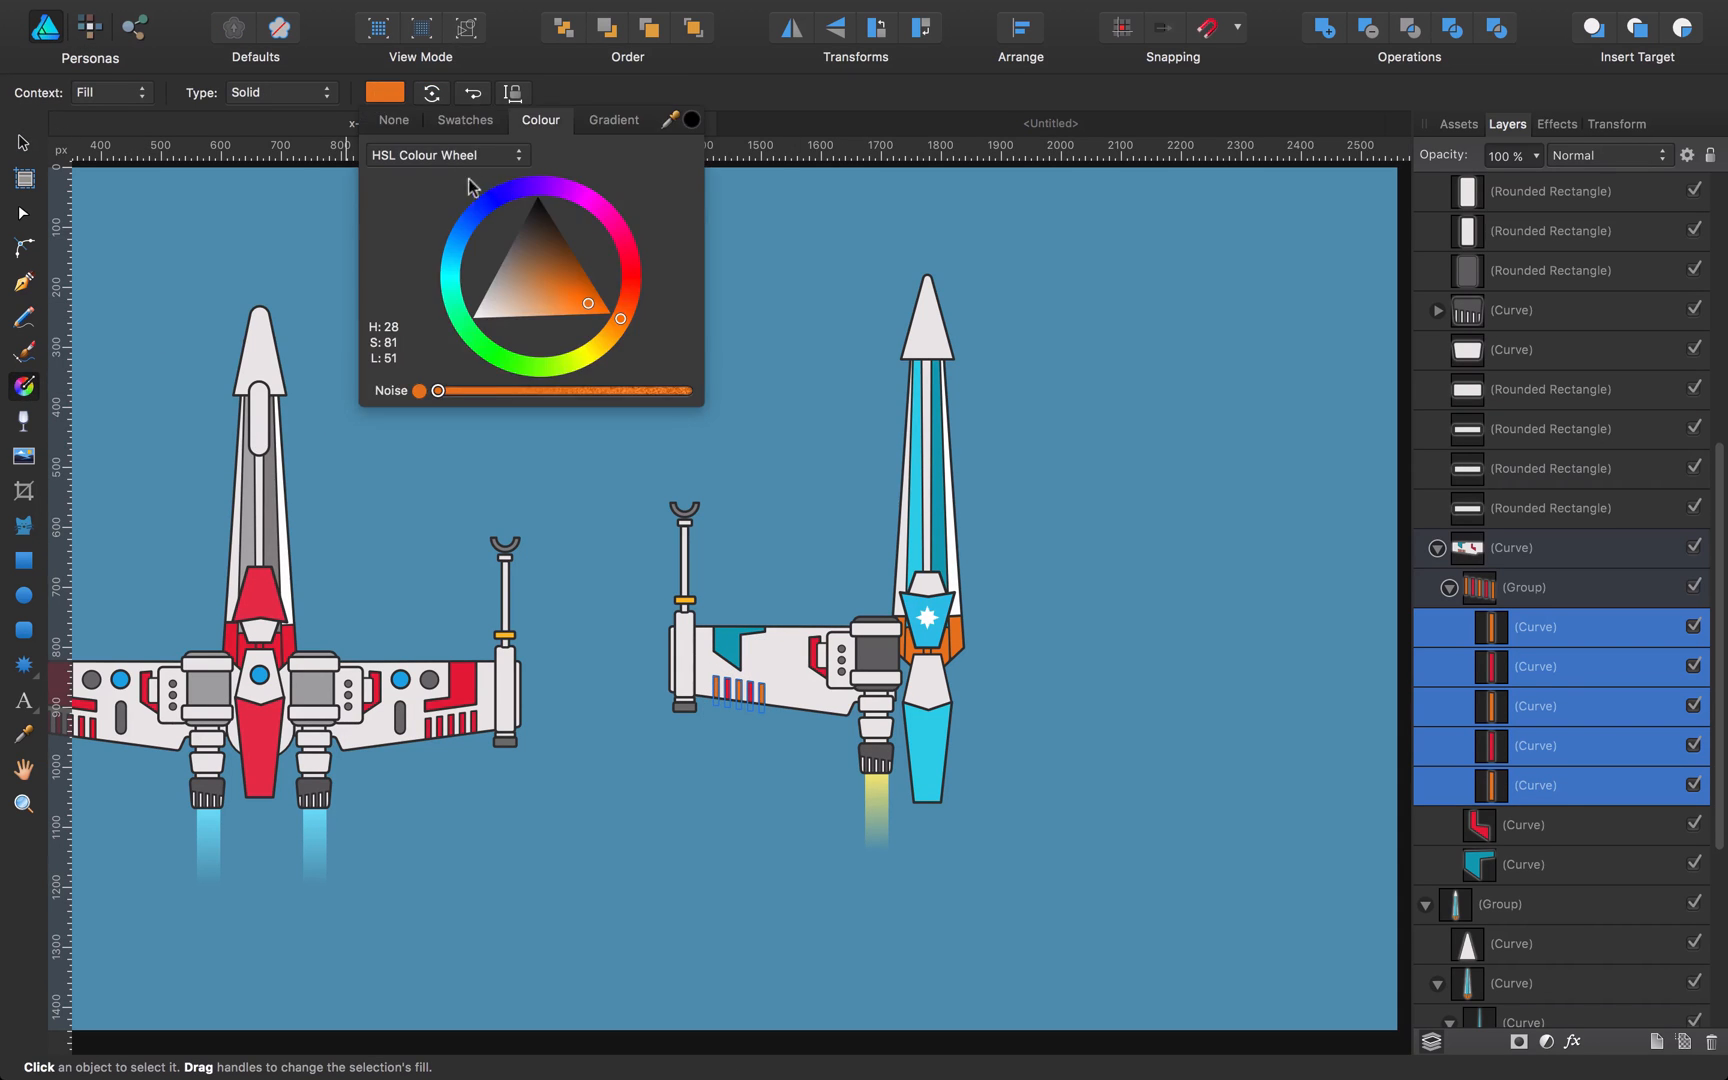
{"action": "left_click_drag", "start_coordinate": [614, 320], "coordinate": [449, 289]}
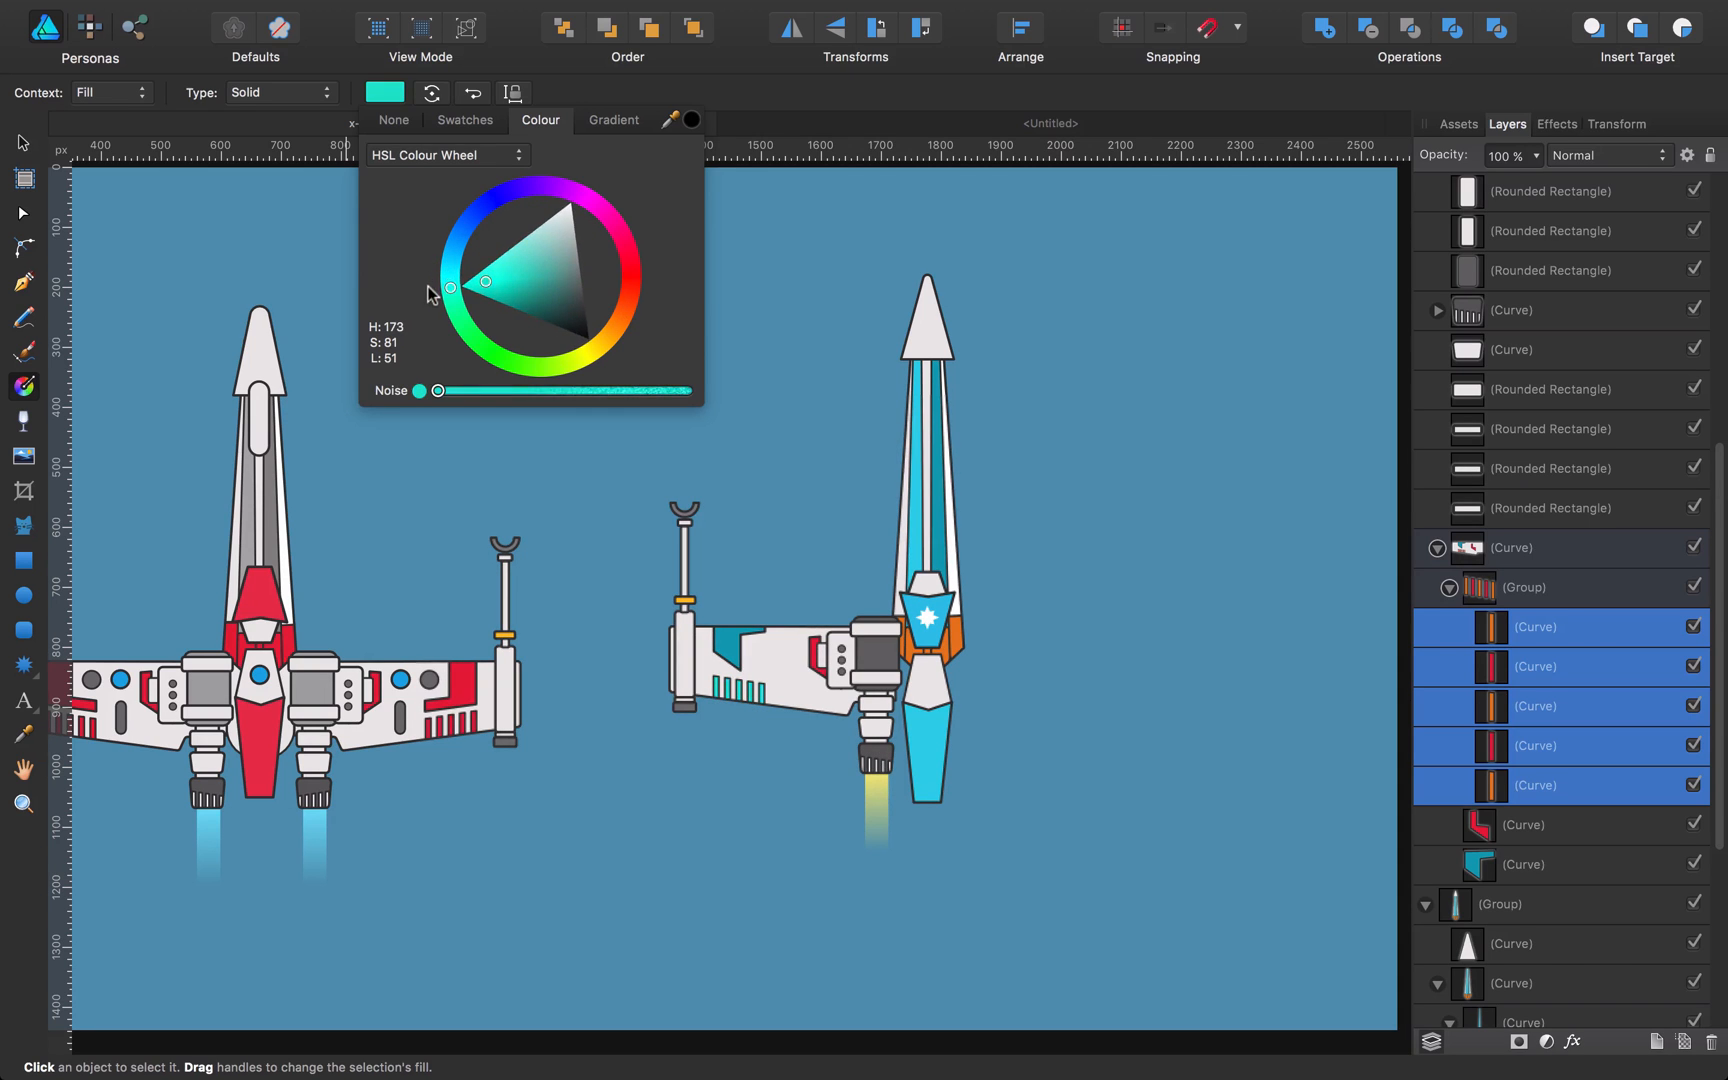
{"action": "left_click_drag", "start_coordinate": [483, 279], "coordinate": [616, 323]}
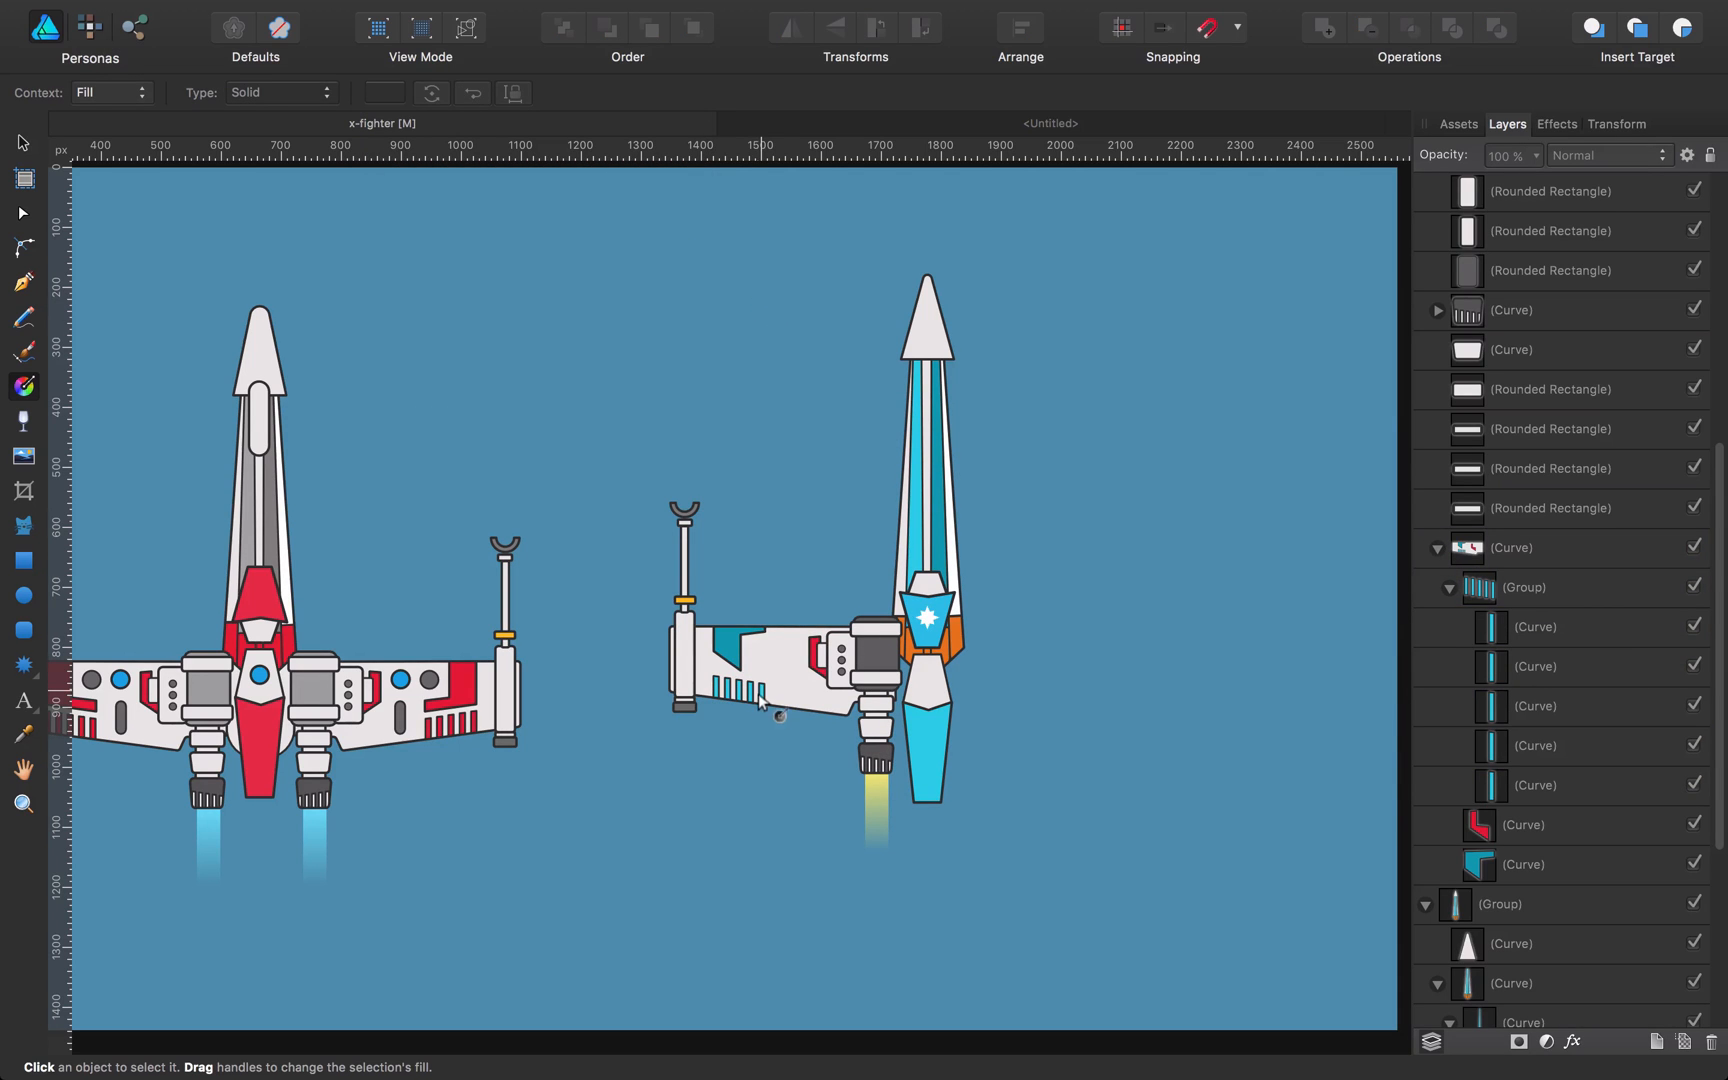
{"action": "left_click", "coordinate": [821, 656]}
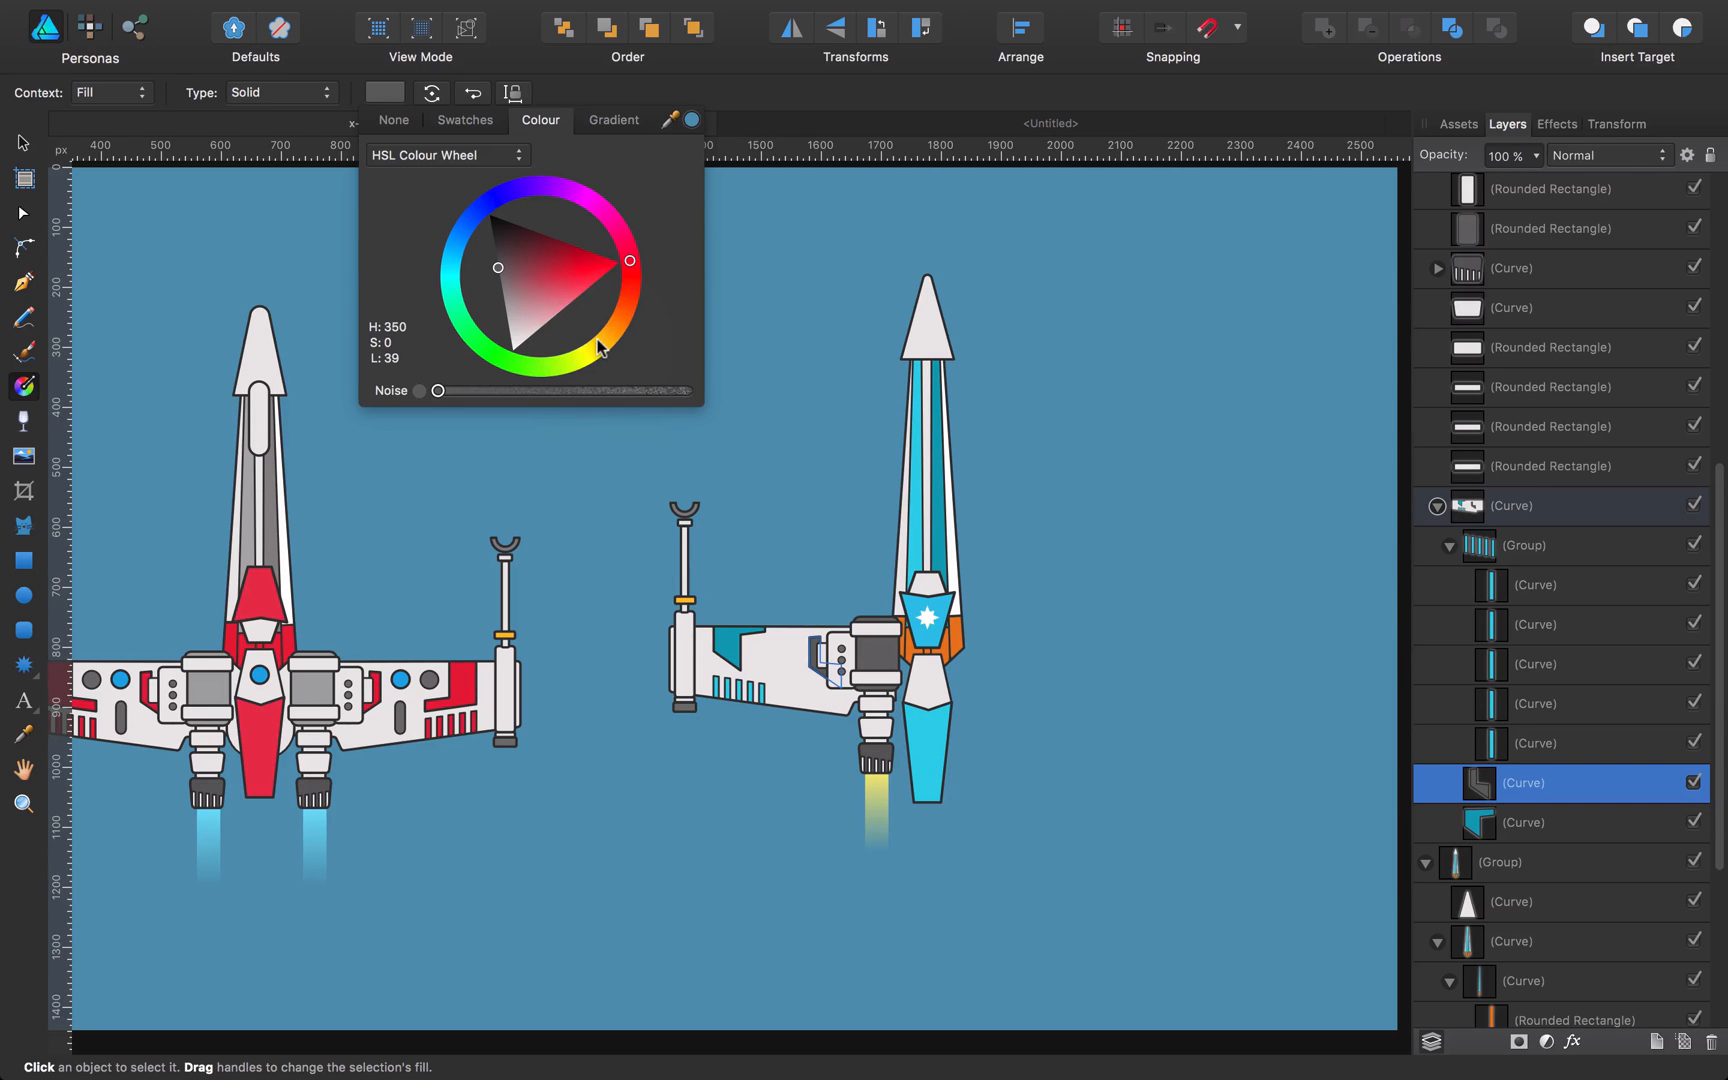
{"action": "mouse_move", "coordinate": [614, 301]}
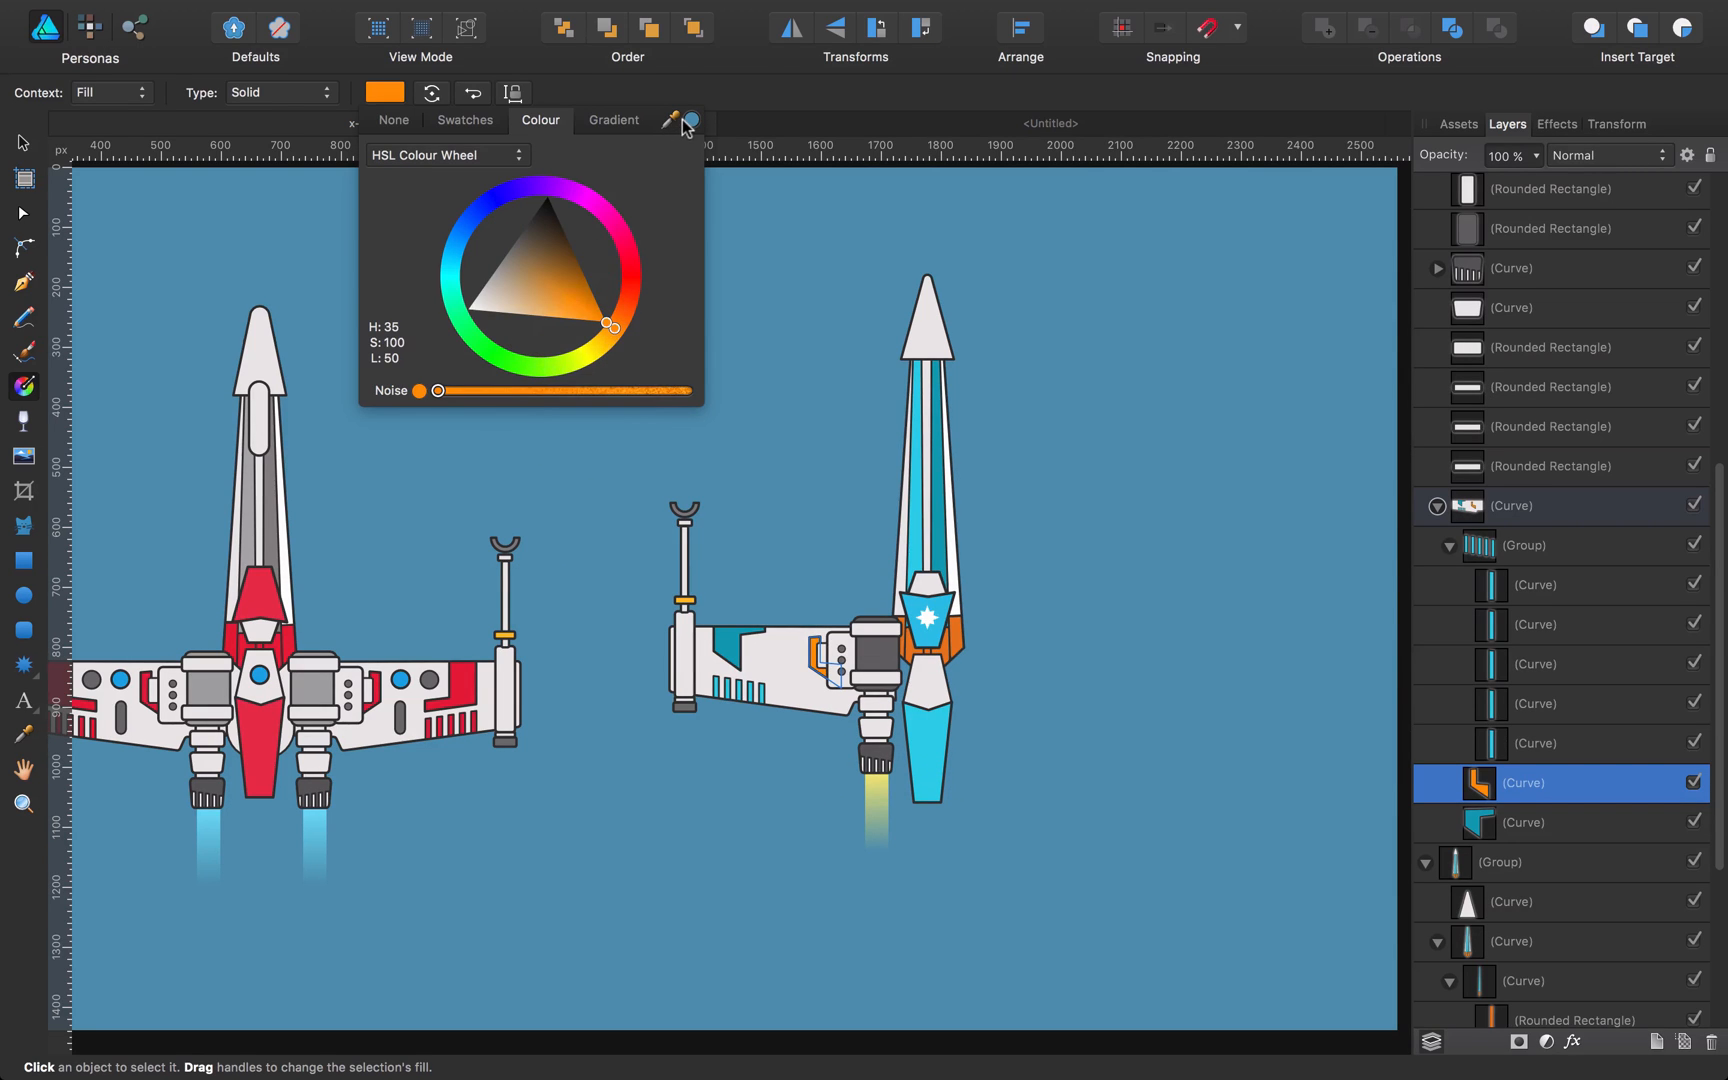
{"action": "left_click_drag", "start_coordinate": [609, 323], "coordinate": [582, 306]}
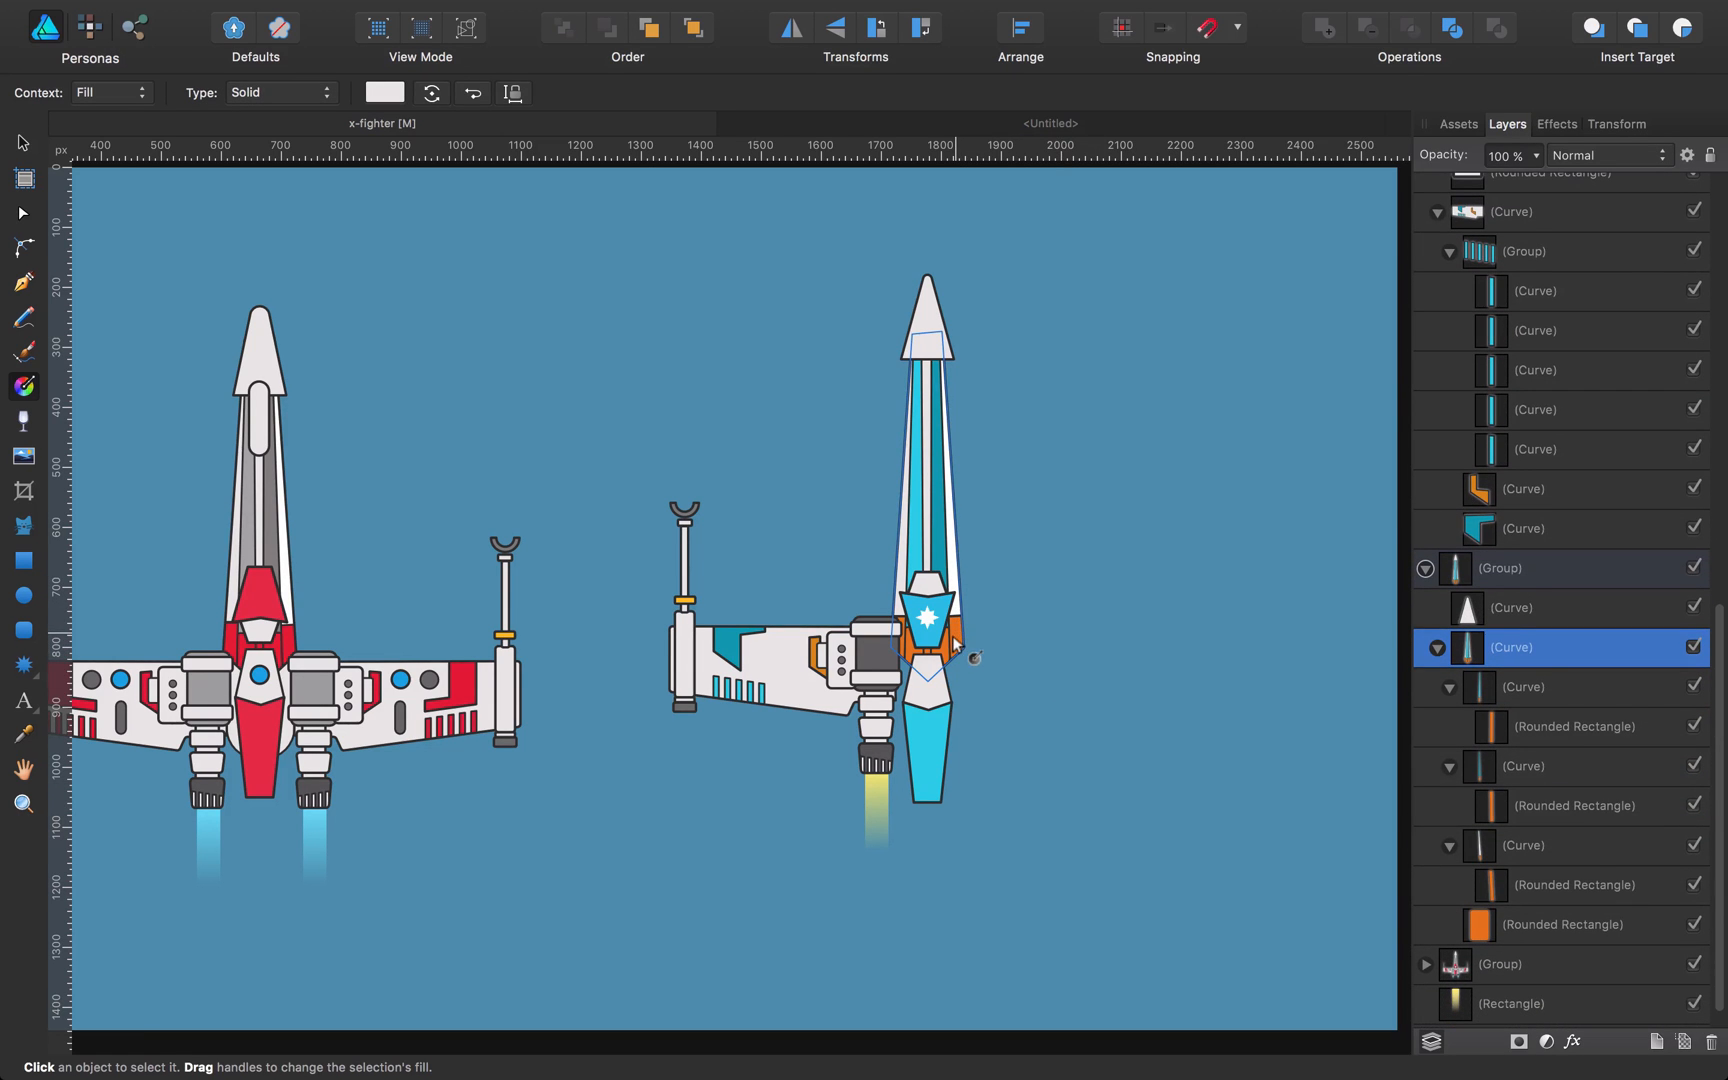
Step: Delete the orange rounded rectangles beside the cockpit in the nose group
{"action": "left_click", "coordinate": [1554, 845]}
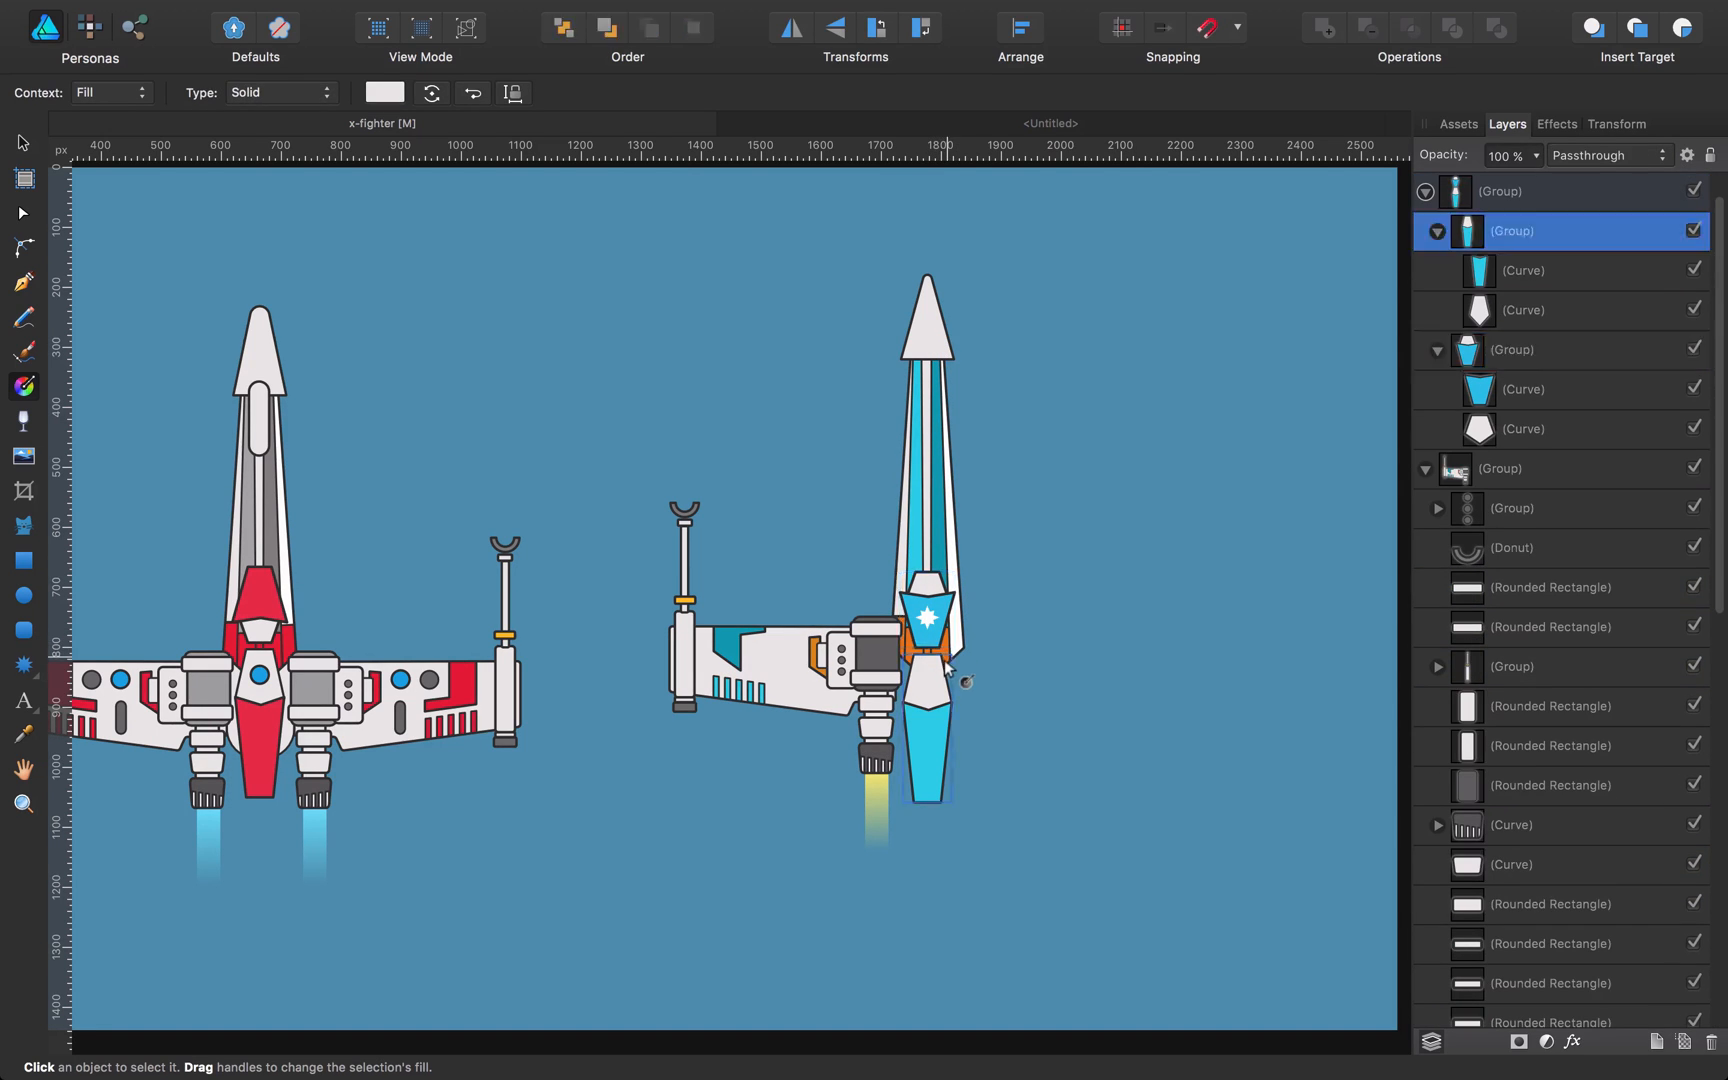
{"action": "left_click", "coordinate": [1543, 310]}
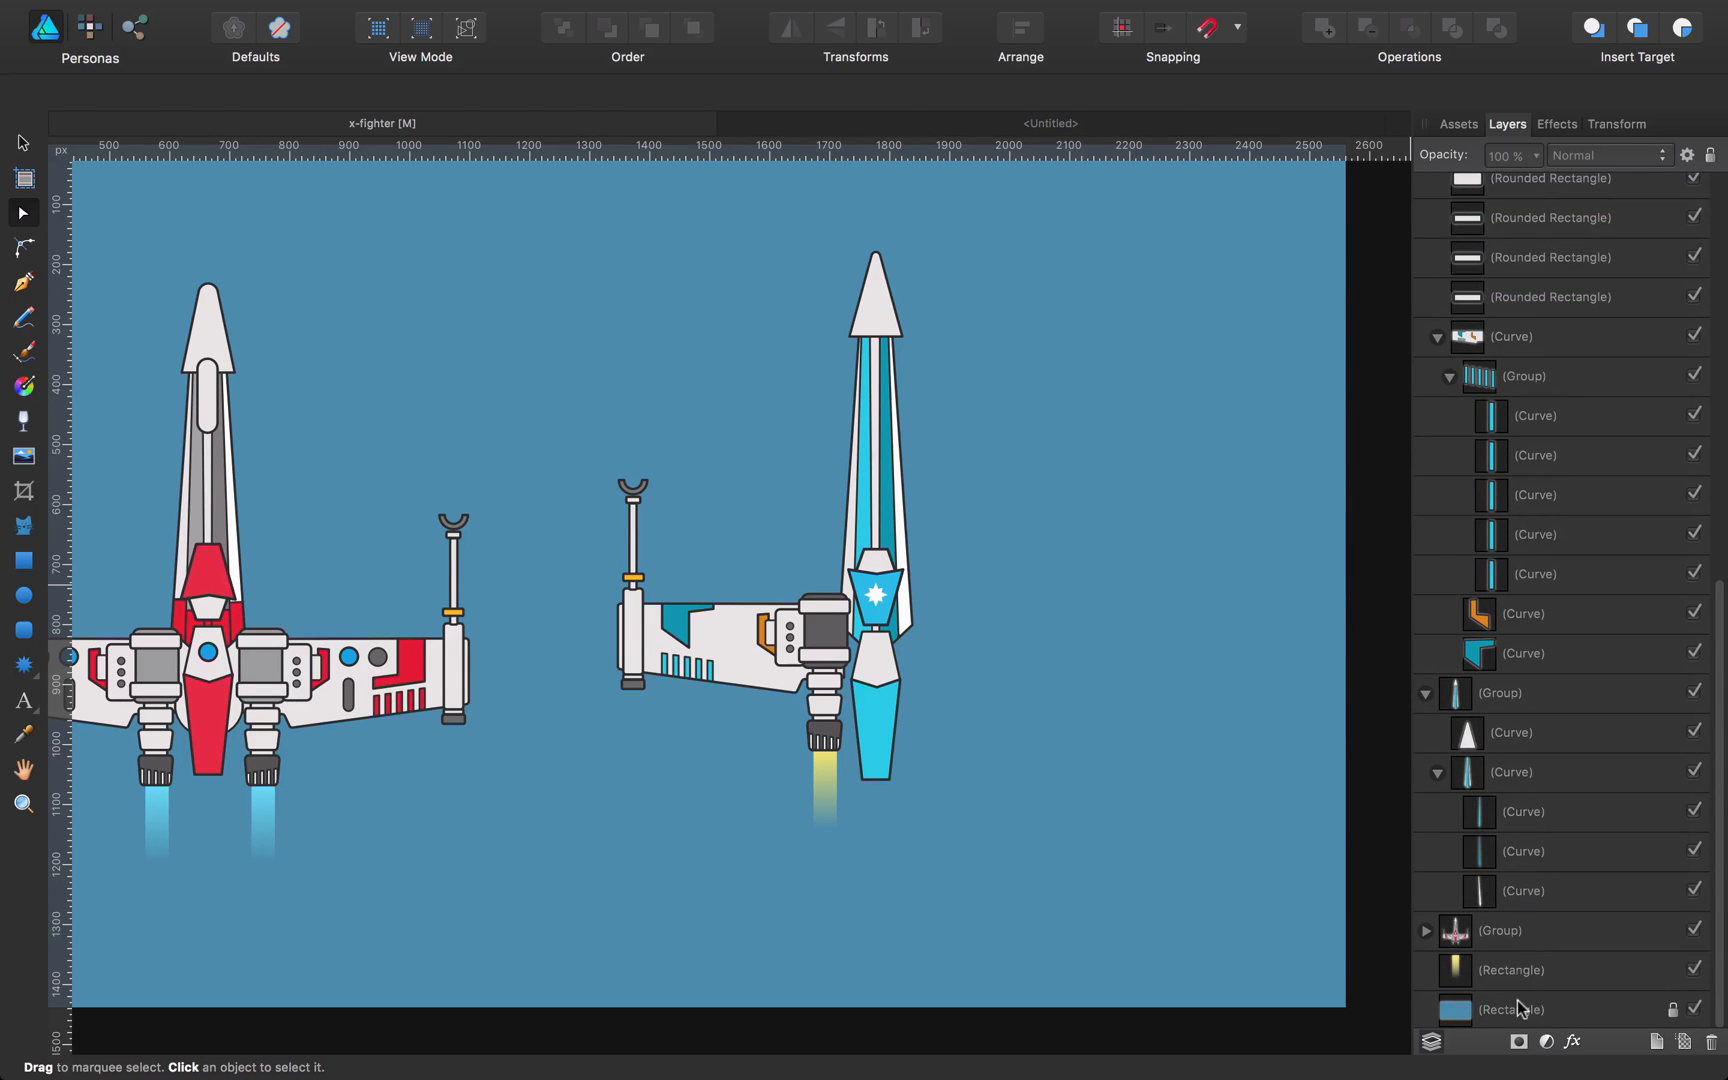
Step: Draw an orange rounded rectangle over the fuselage and send it behind the ship
{"action": "left_click", "coordinate": [1511, 1009]}
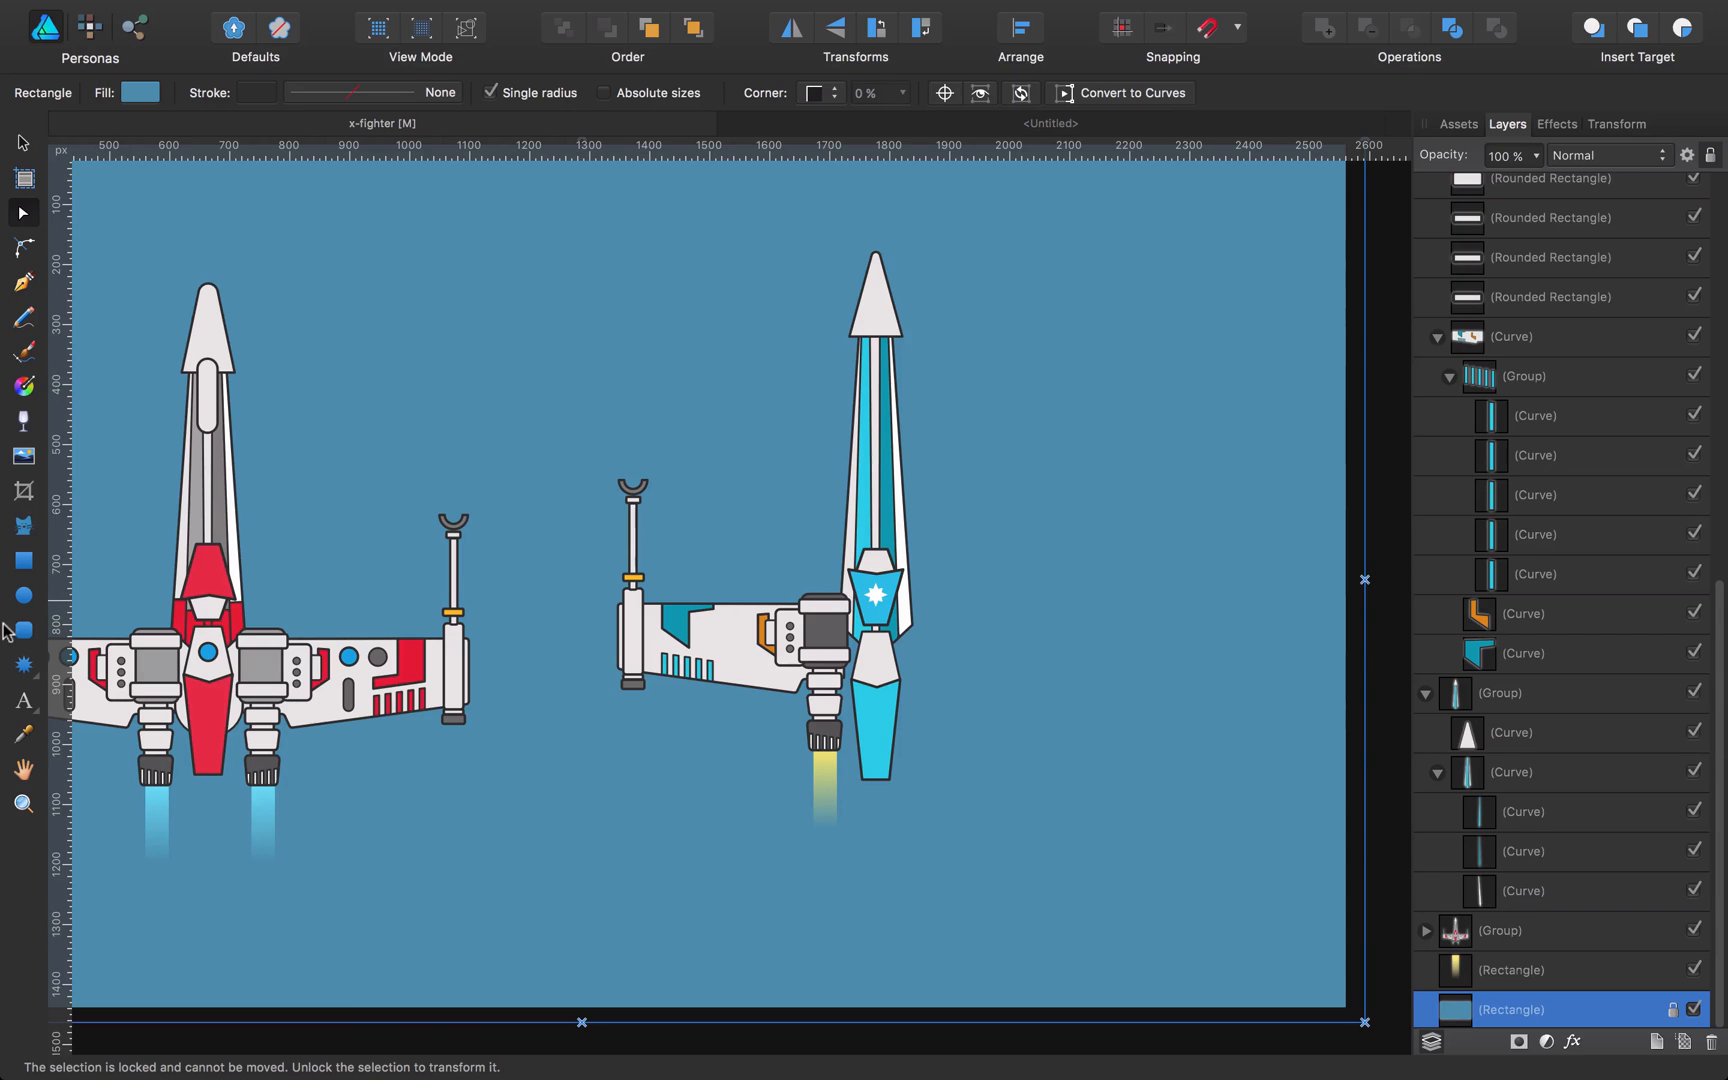
{"action": "left_click", "coordinate": [24, 629]}
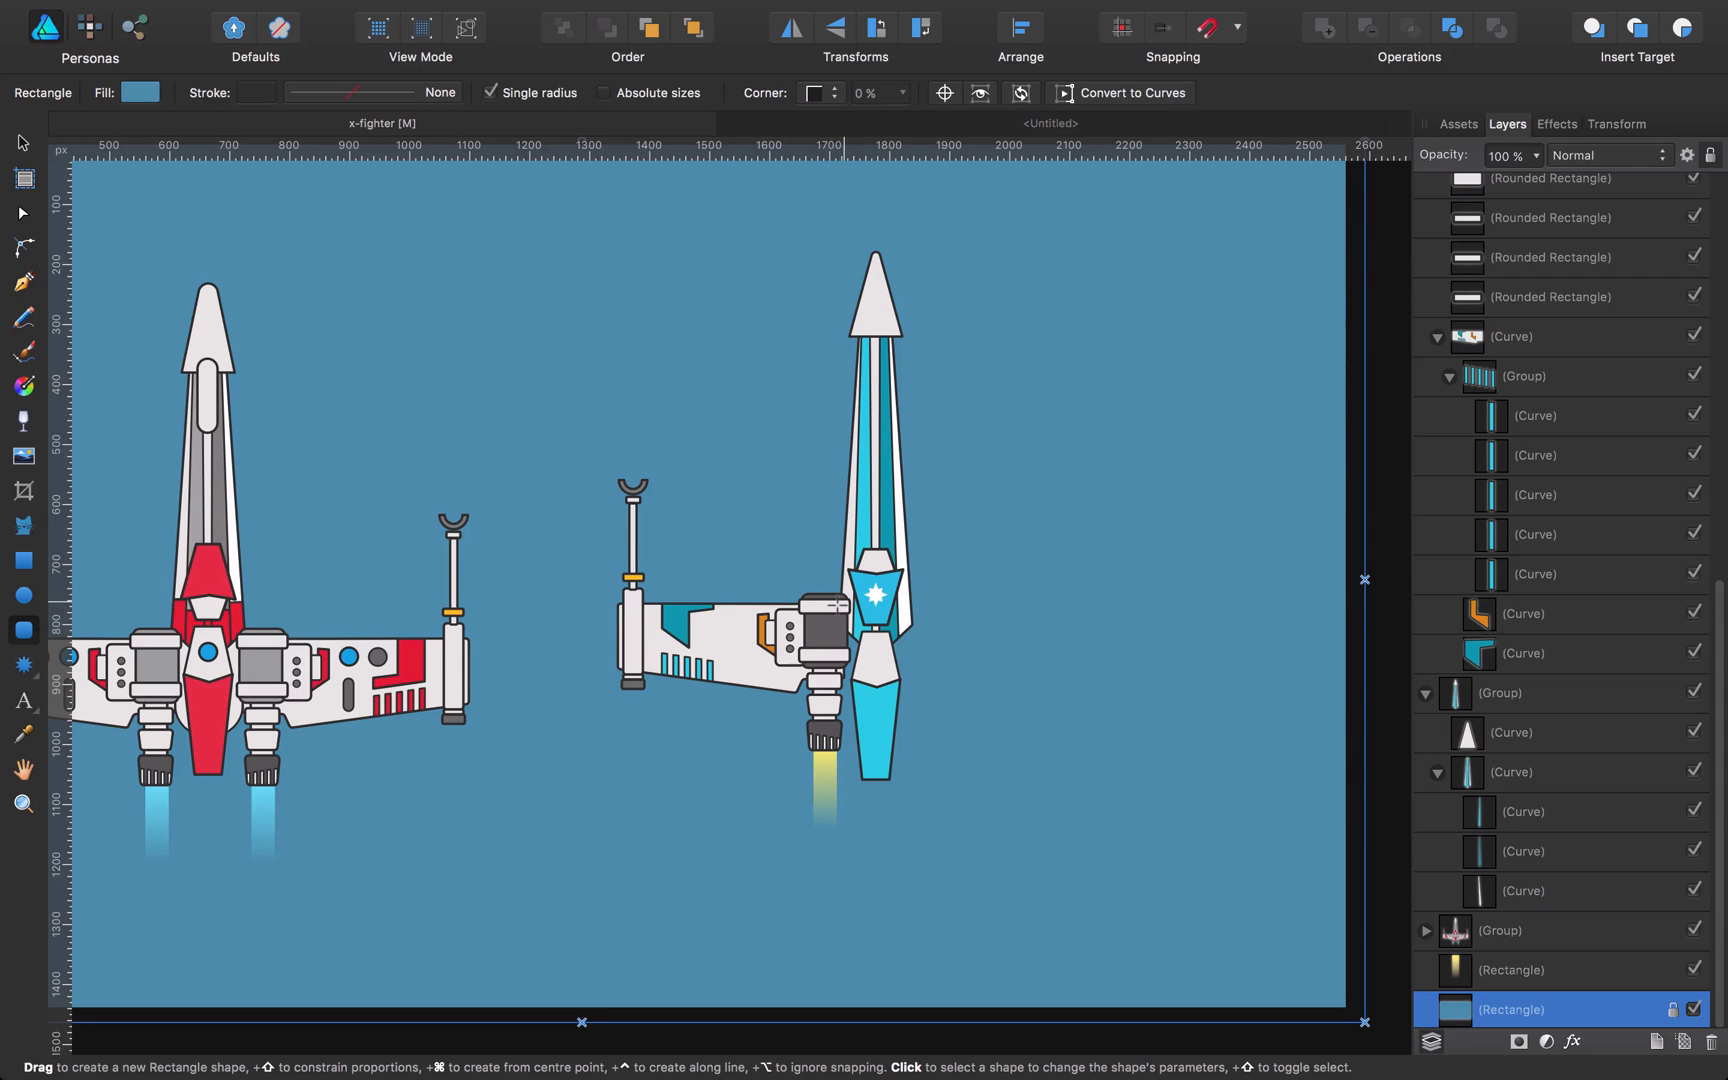
{"action": "left_click_drag", "start_coordinate": [849, 601], "coordinate": [909, 738]}
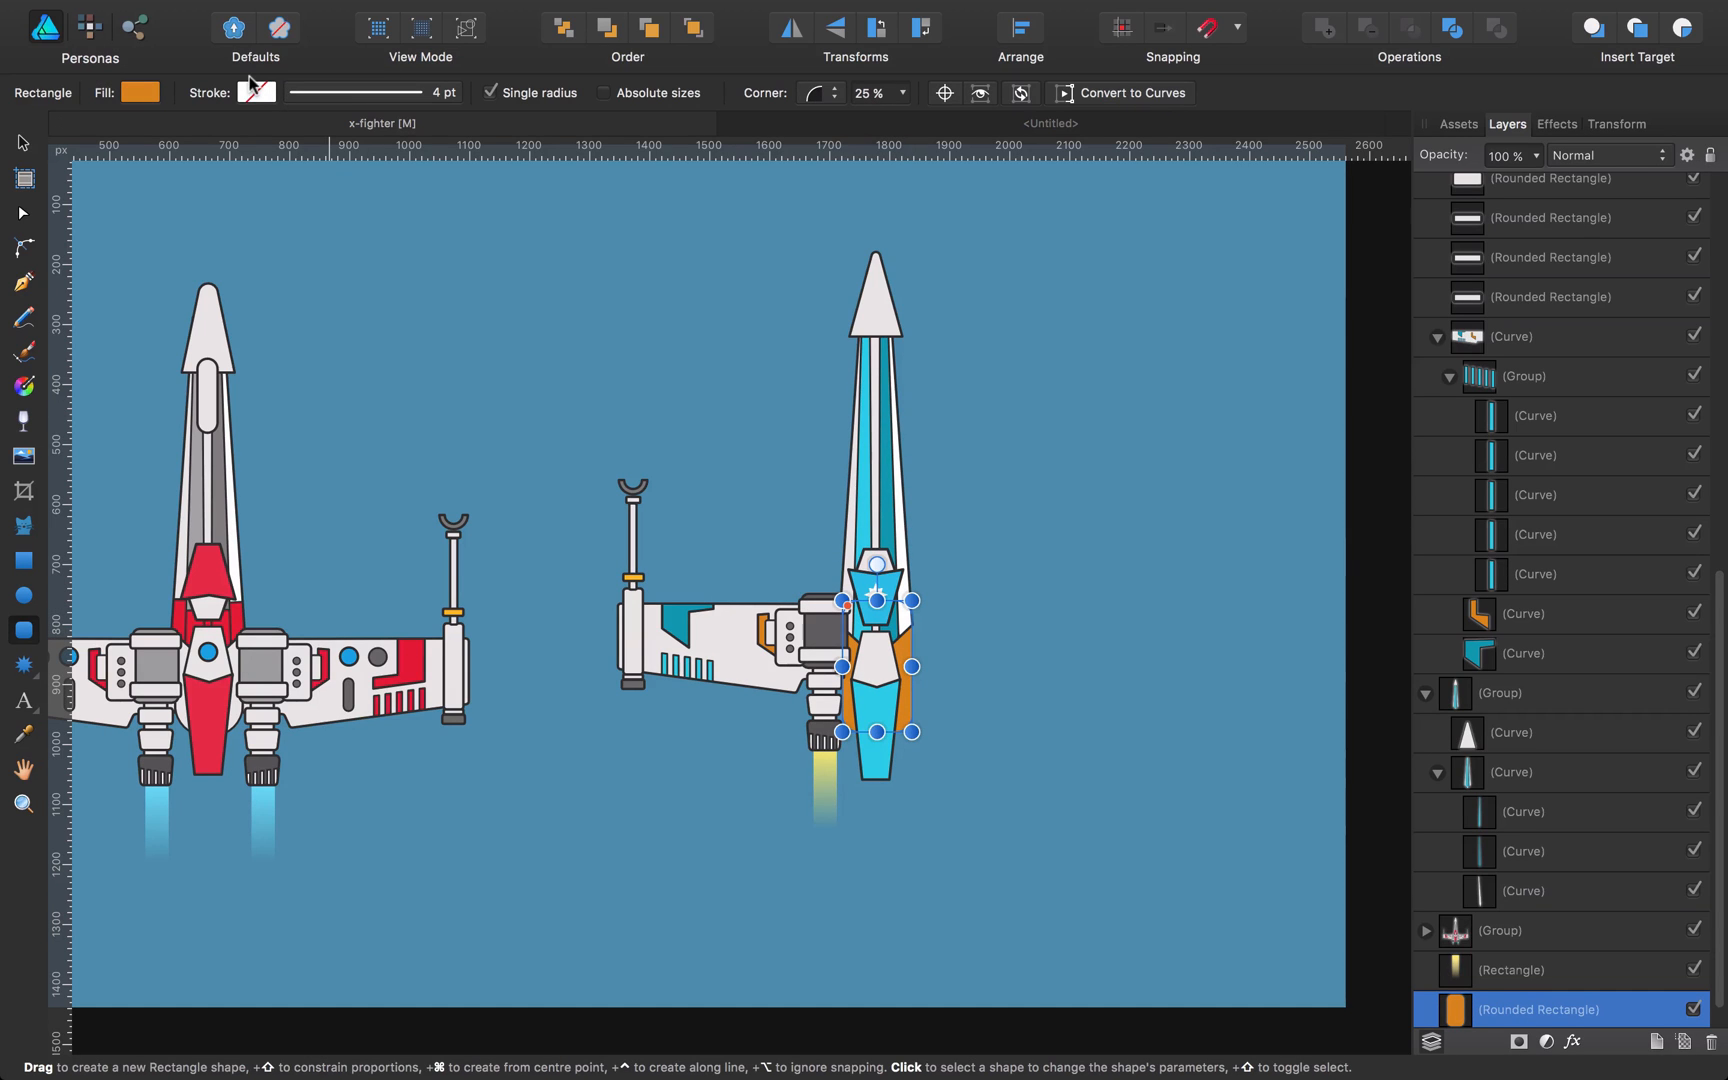
{"action": "left_click", "coordinate": [256, 93]}
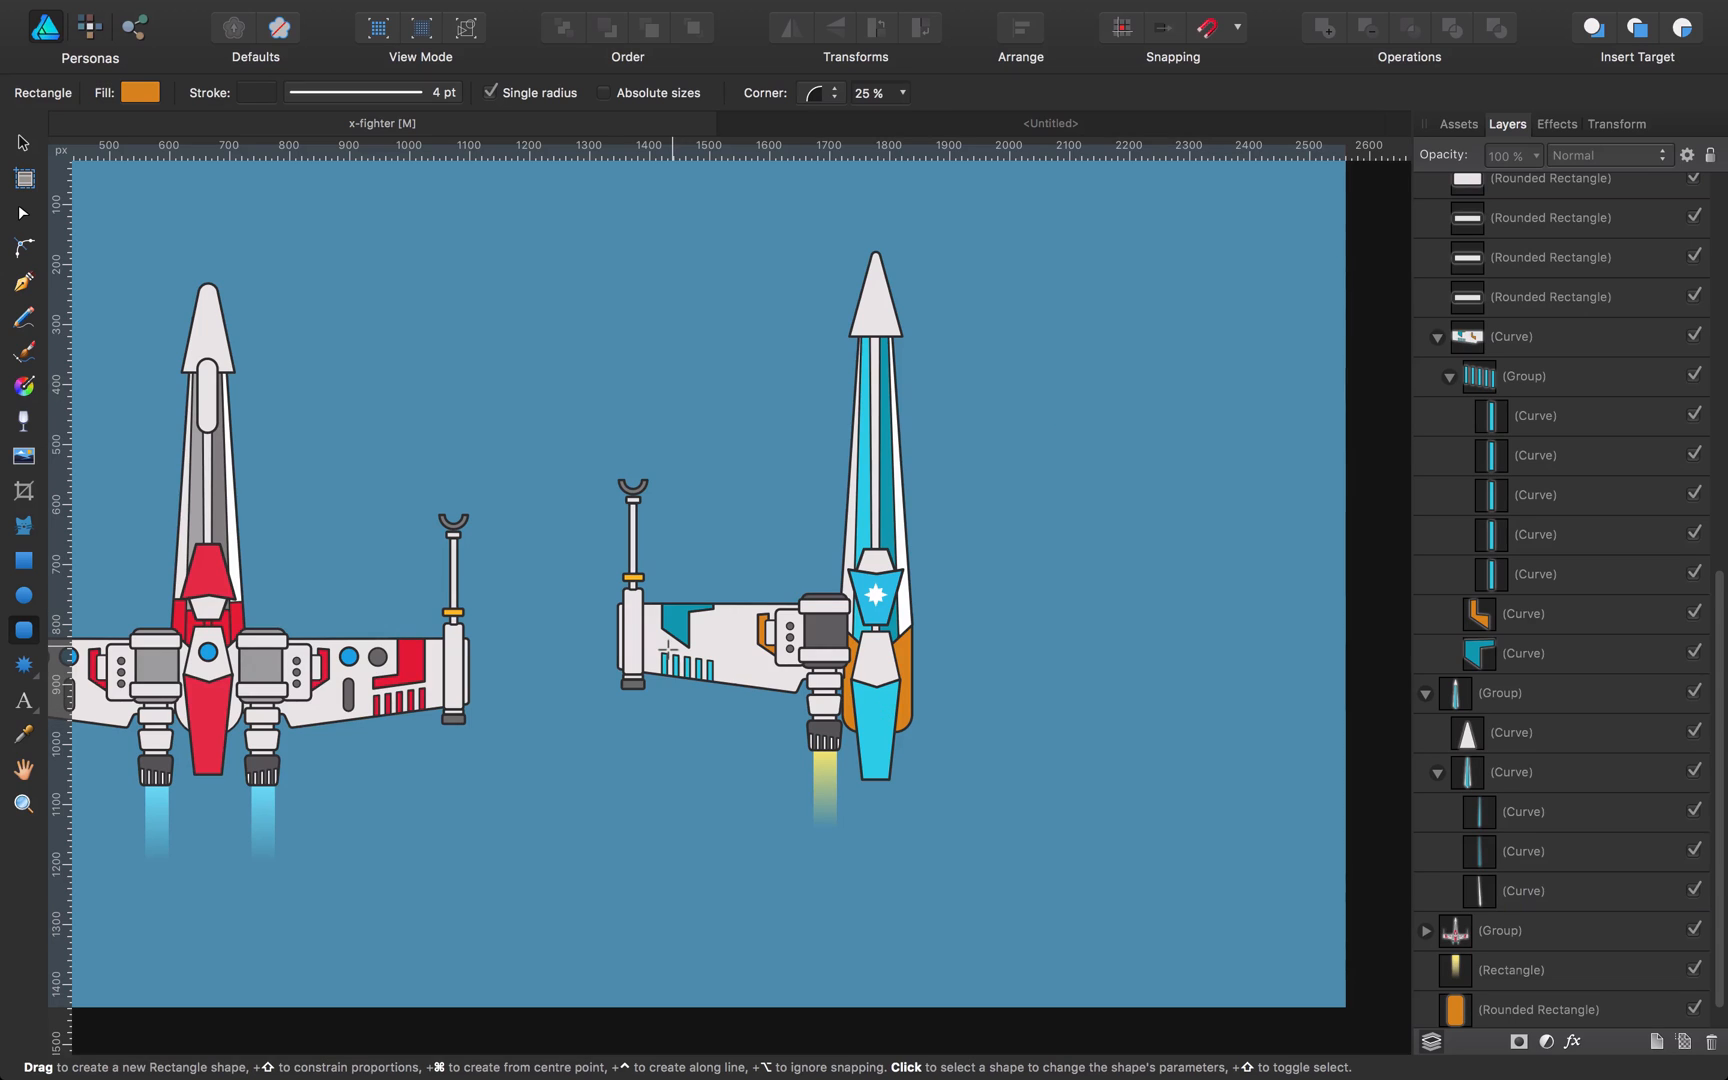
{"action": "left_click", "coordinate": [727, 606]}
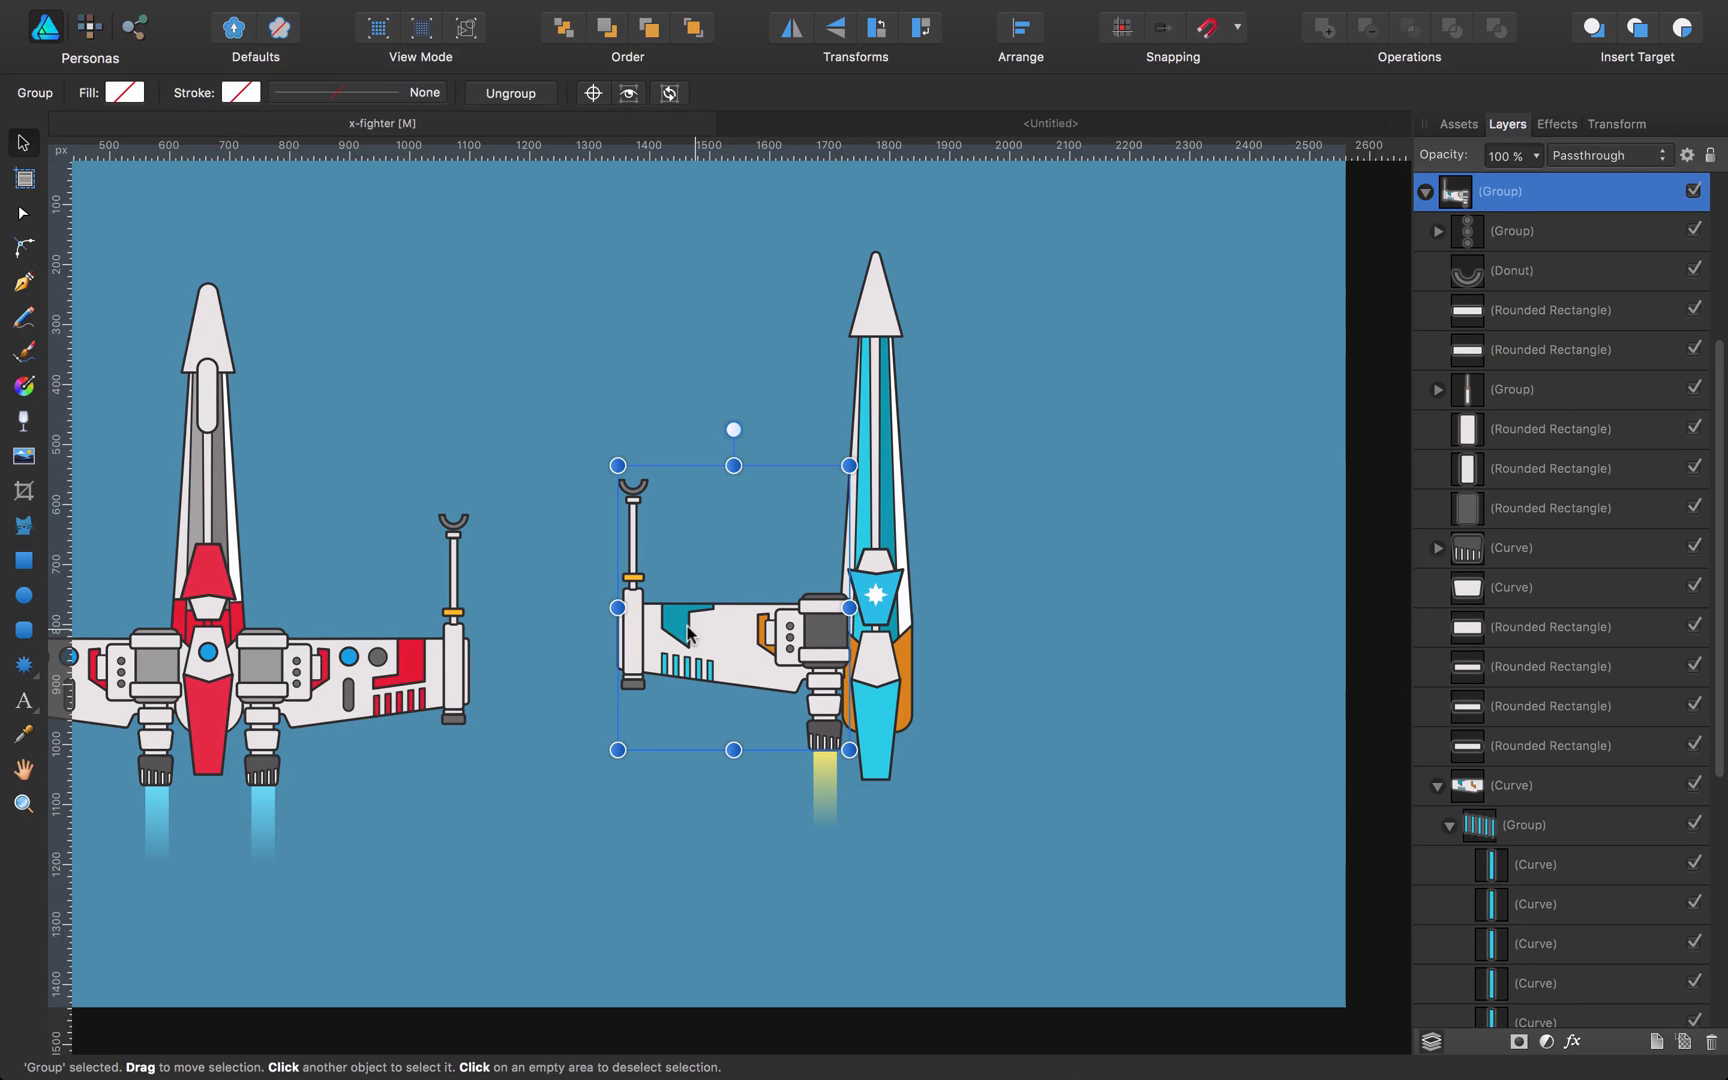
Step: Duplicate the wing flipped horizontally to the right side, with its yellow engine glow
{"action": "left_click", "coordinate": [821, 782]}
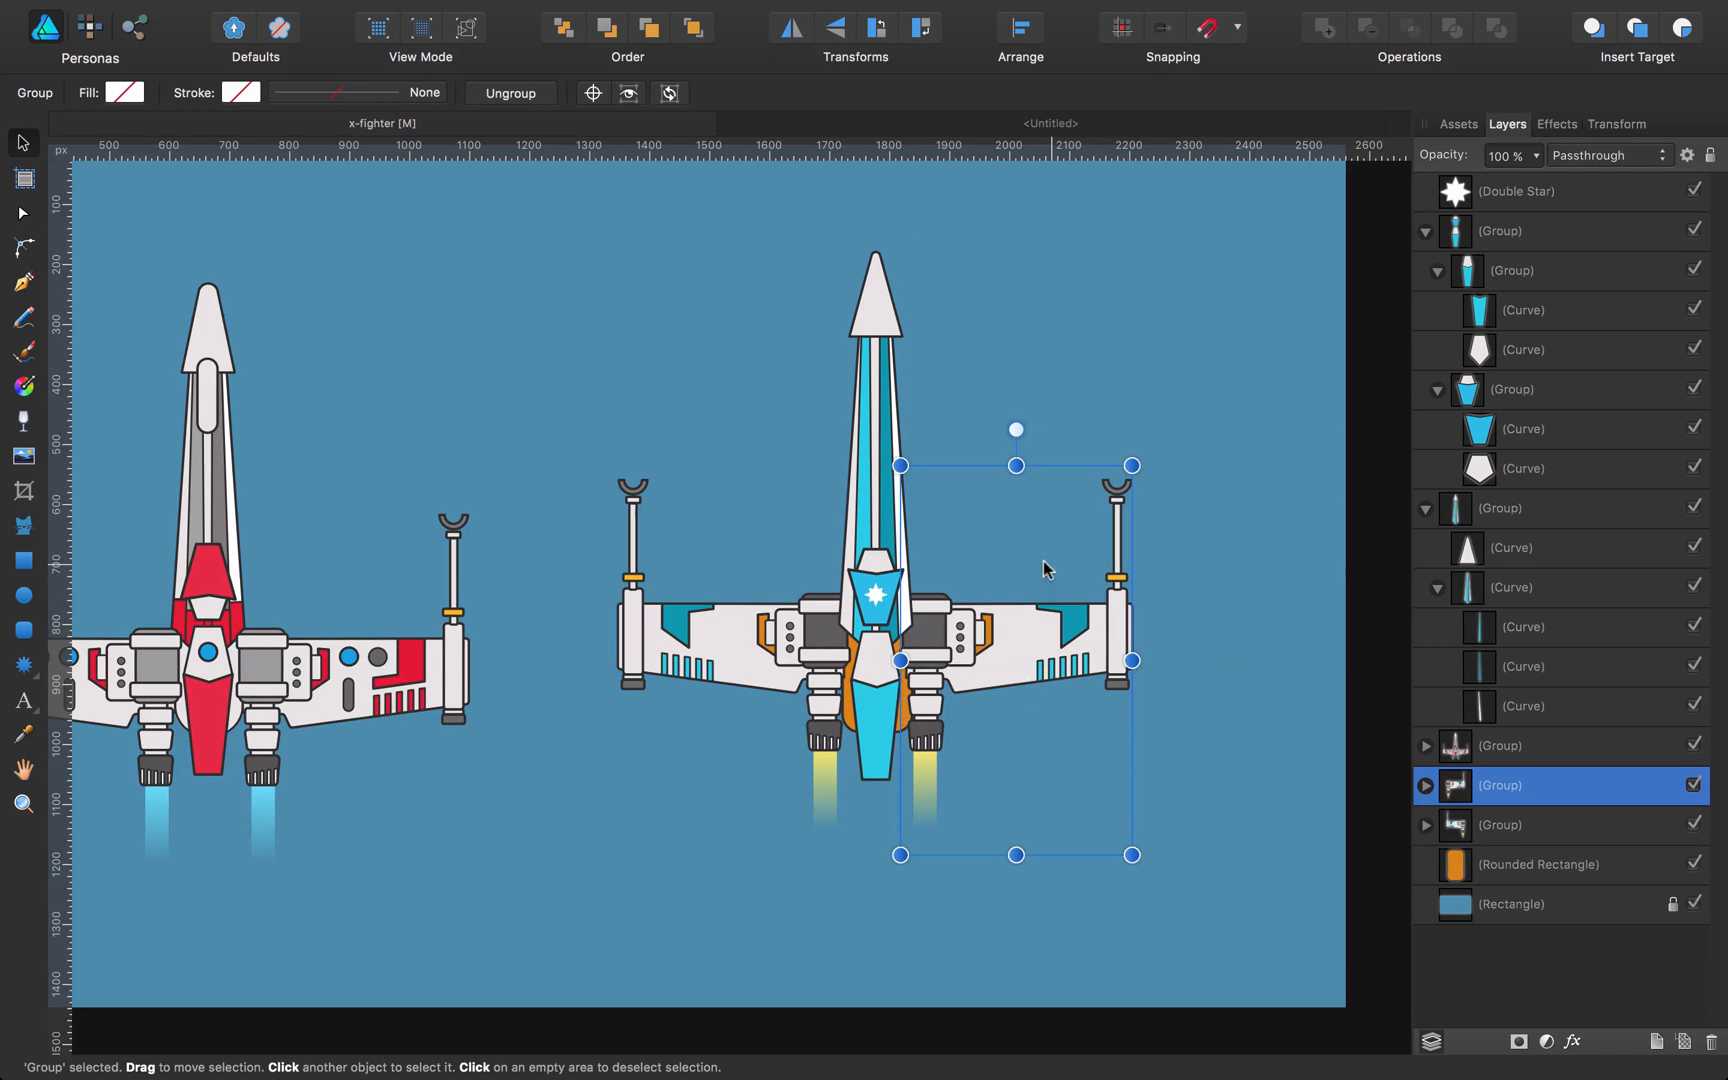
{"action": "left_click", "coordinate": [915, 788]}
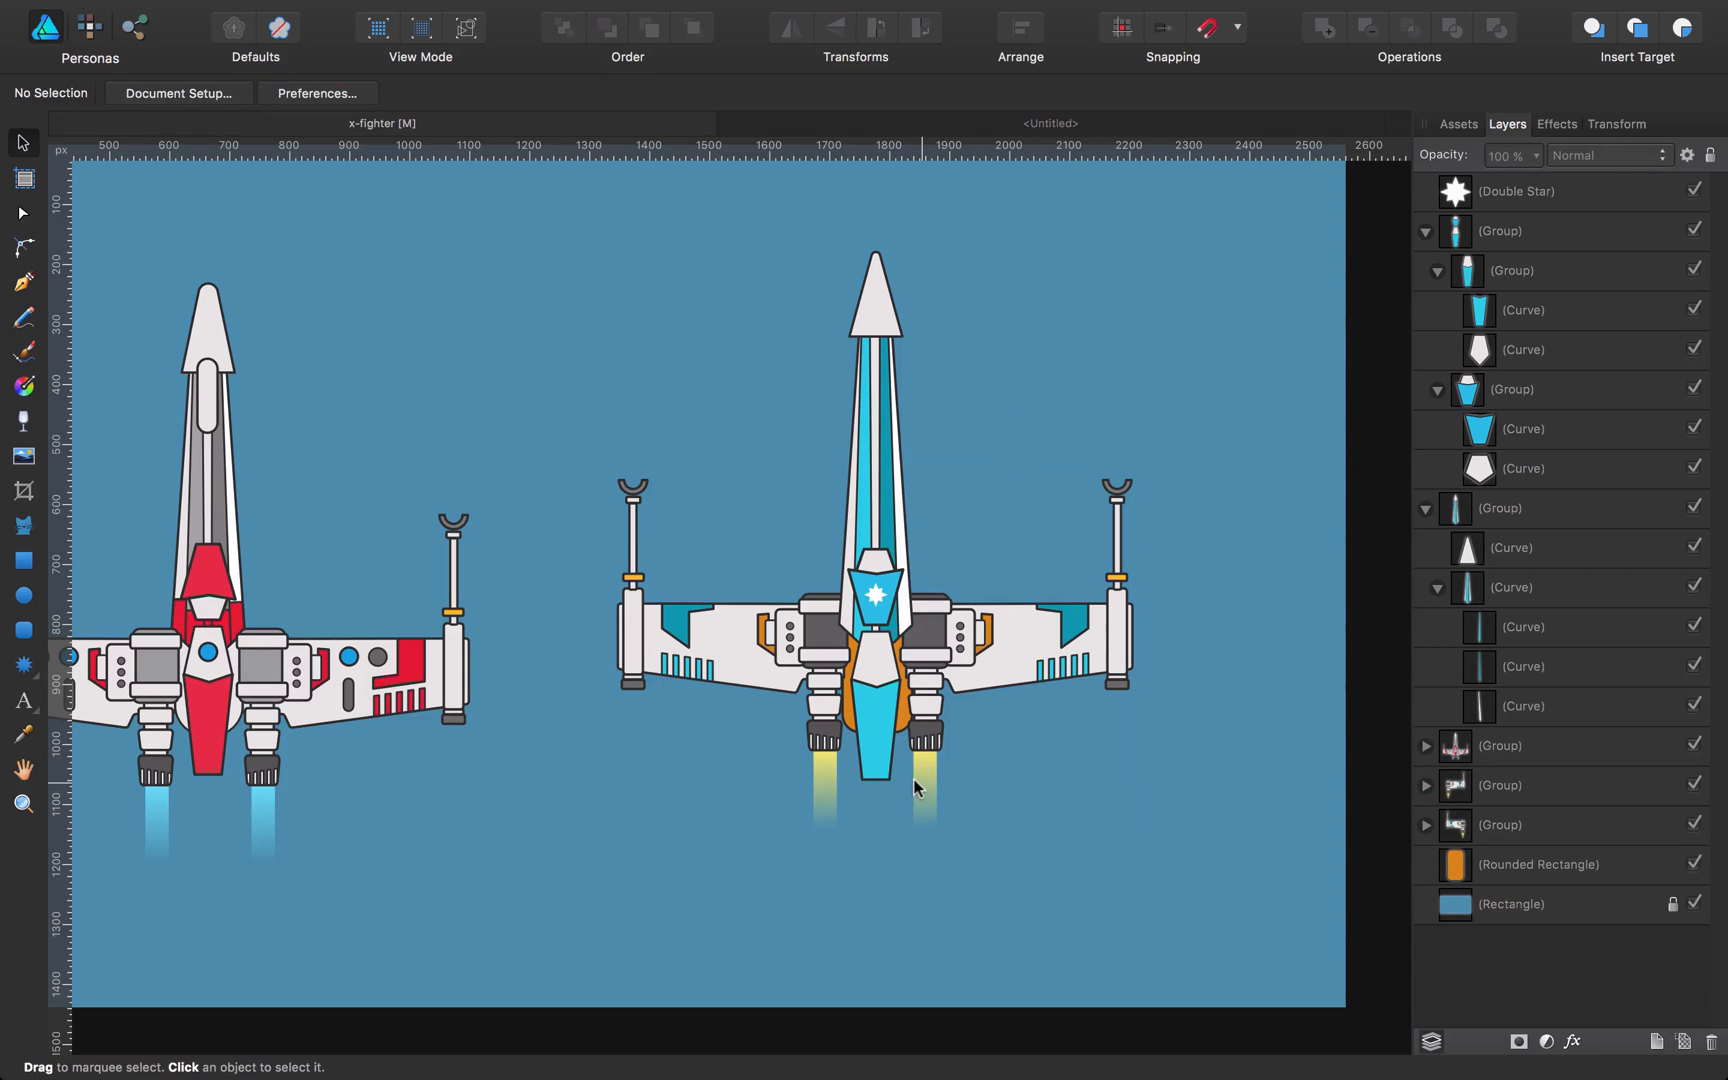
{"action": "left_click", "coordinate": [926, 782]}
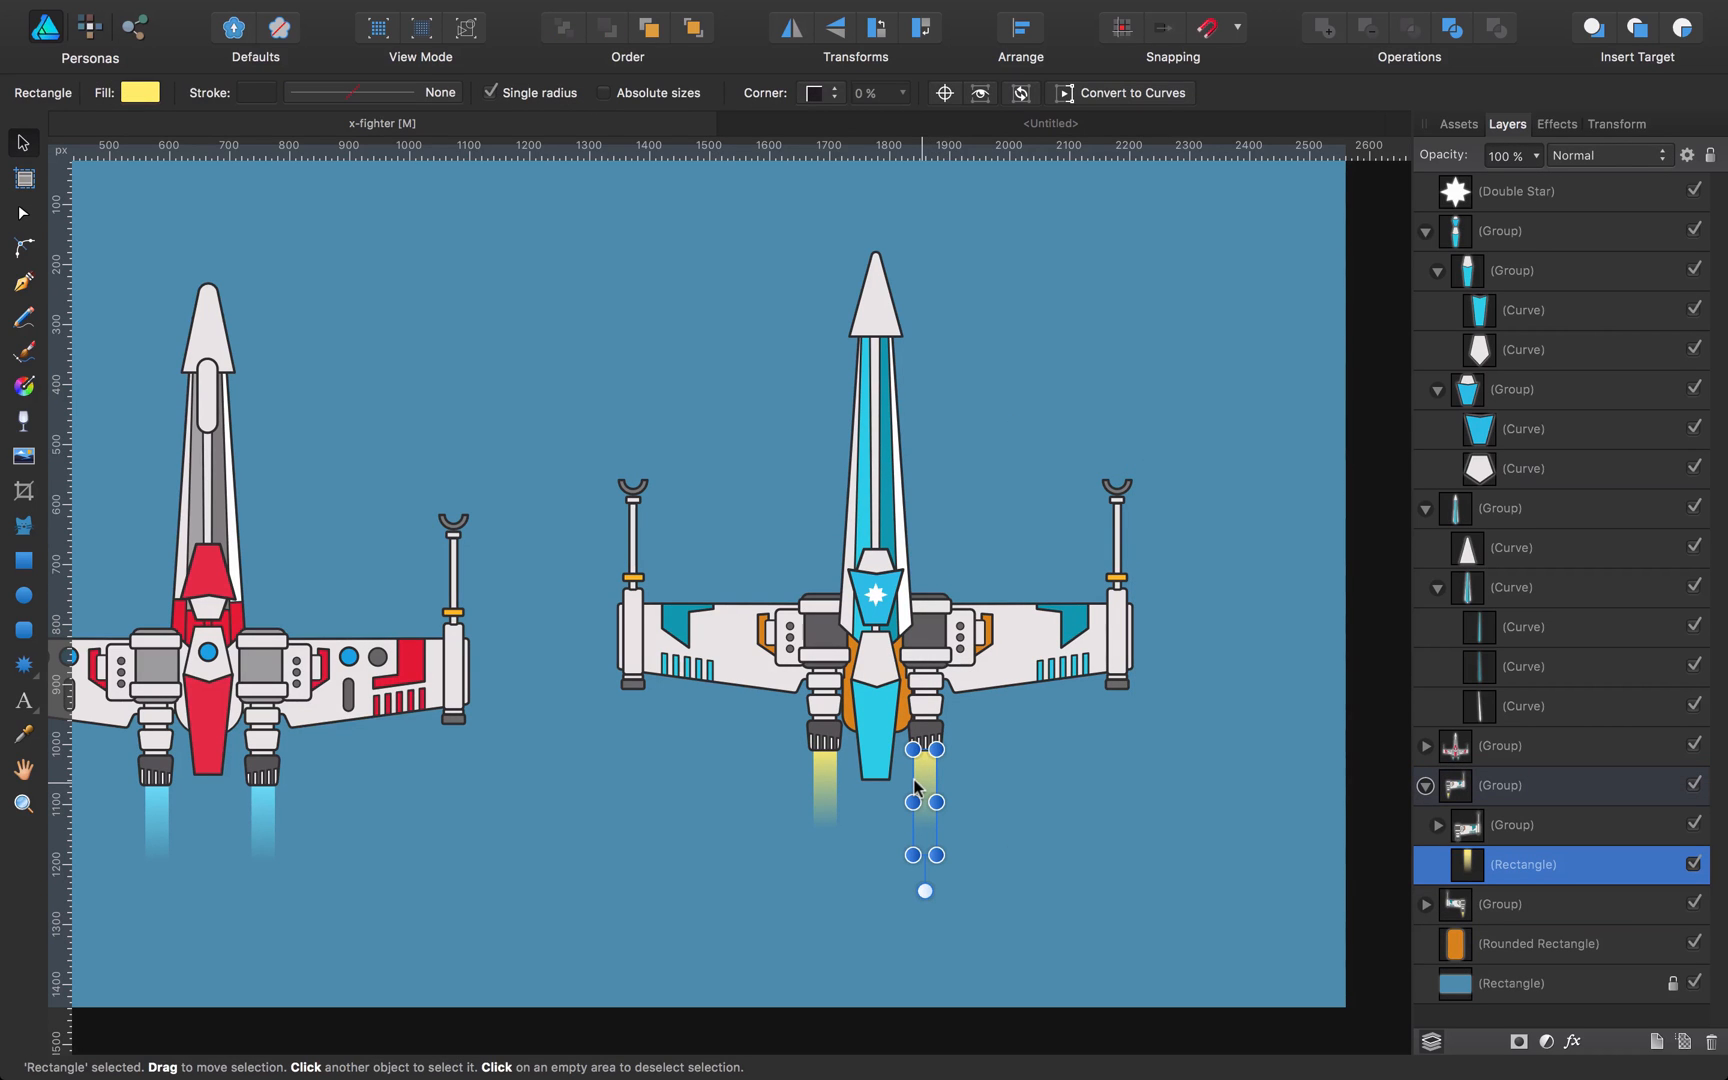
{"action": "left_click", "coordinate": [1458, 123]}
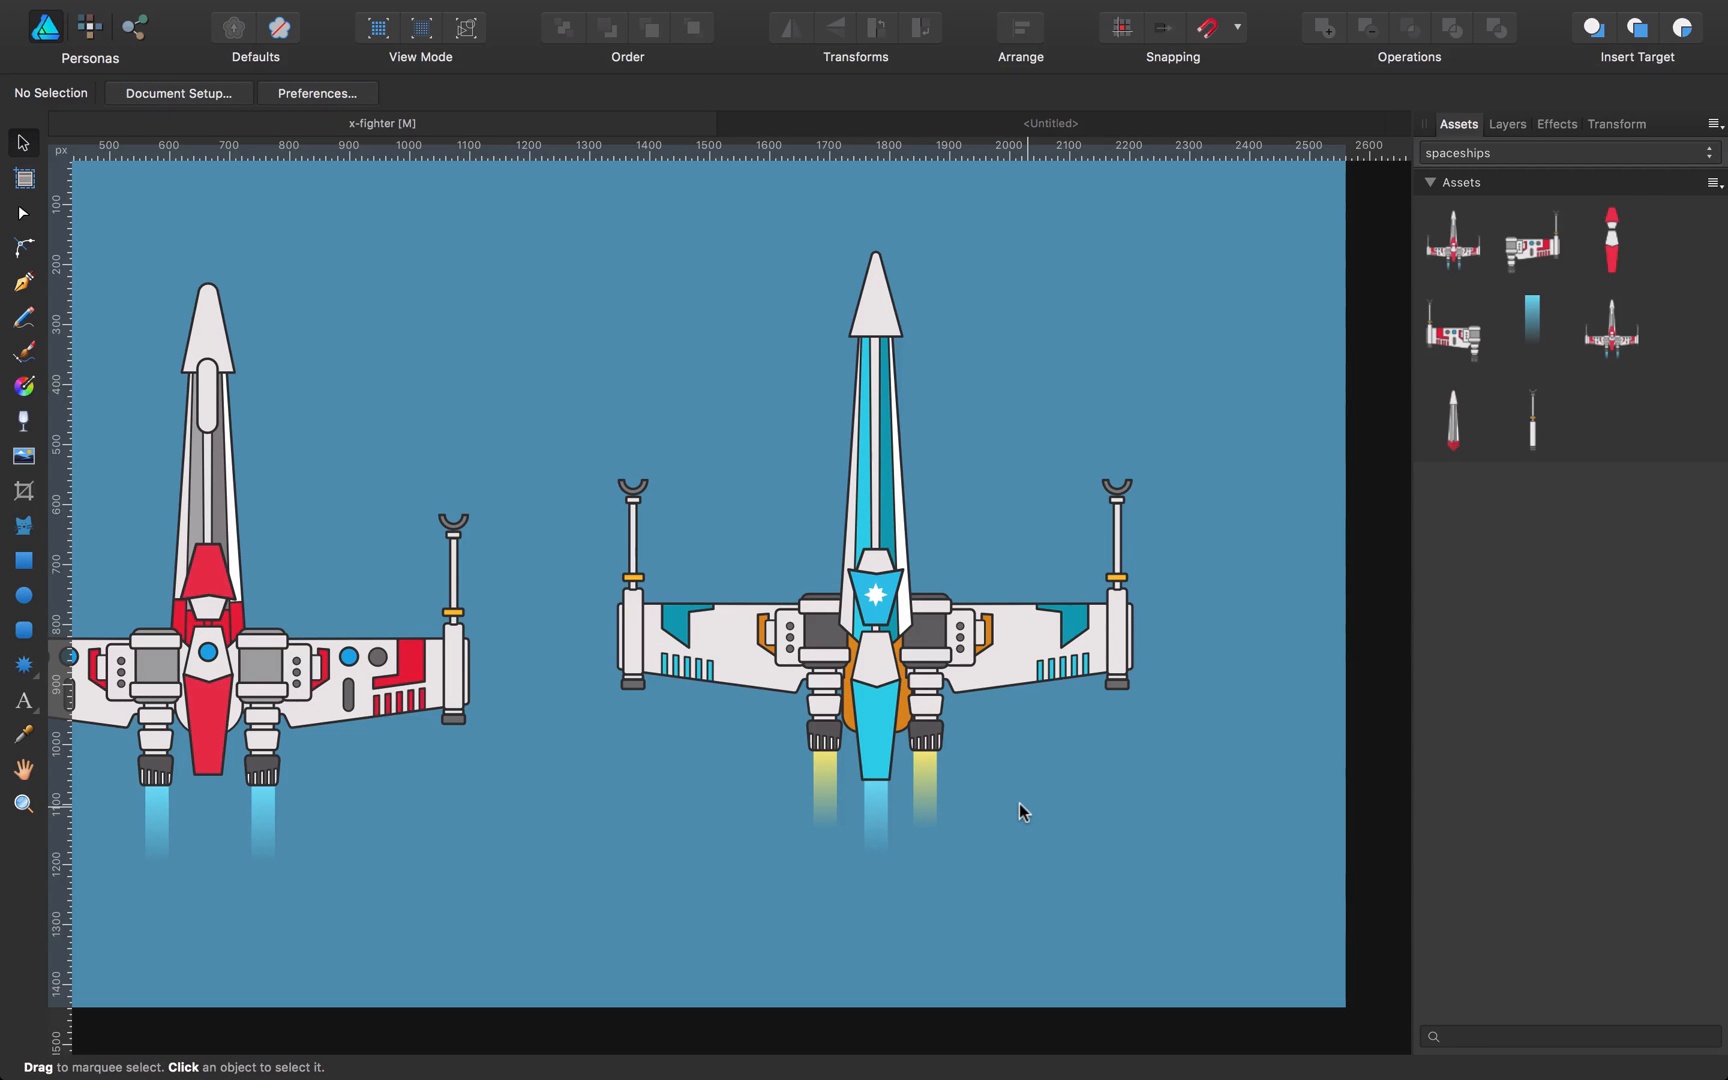
{"action": "mouse_move", "coordinate": [921, 800]}
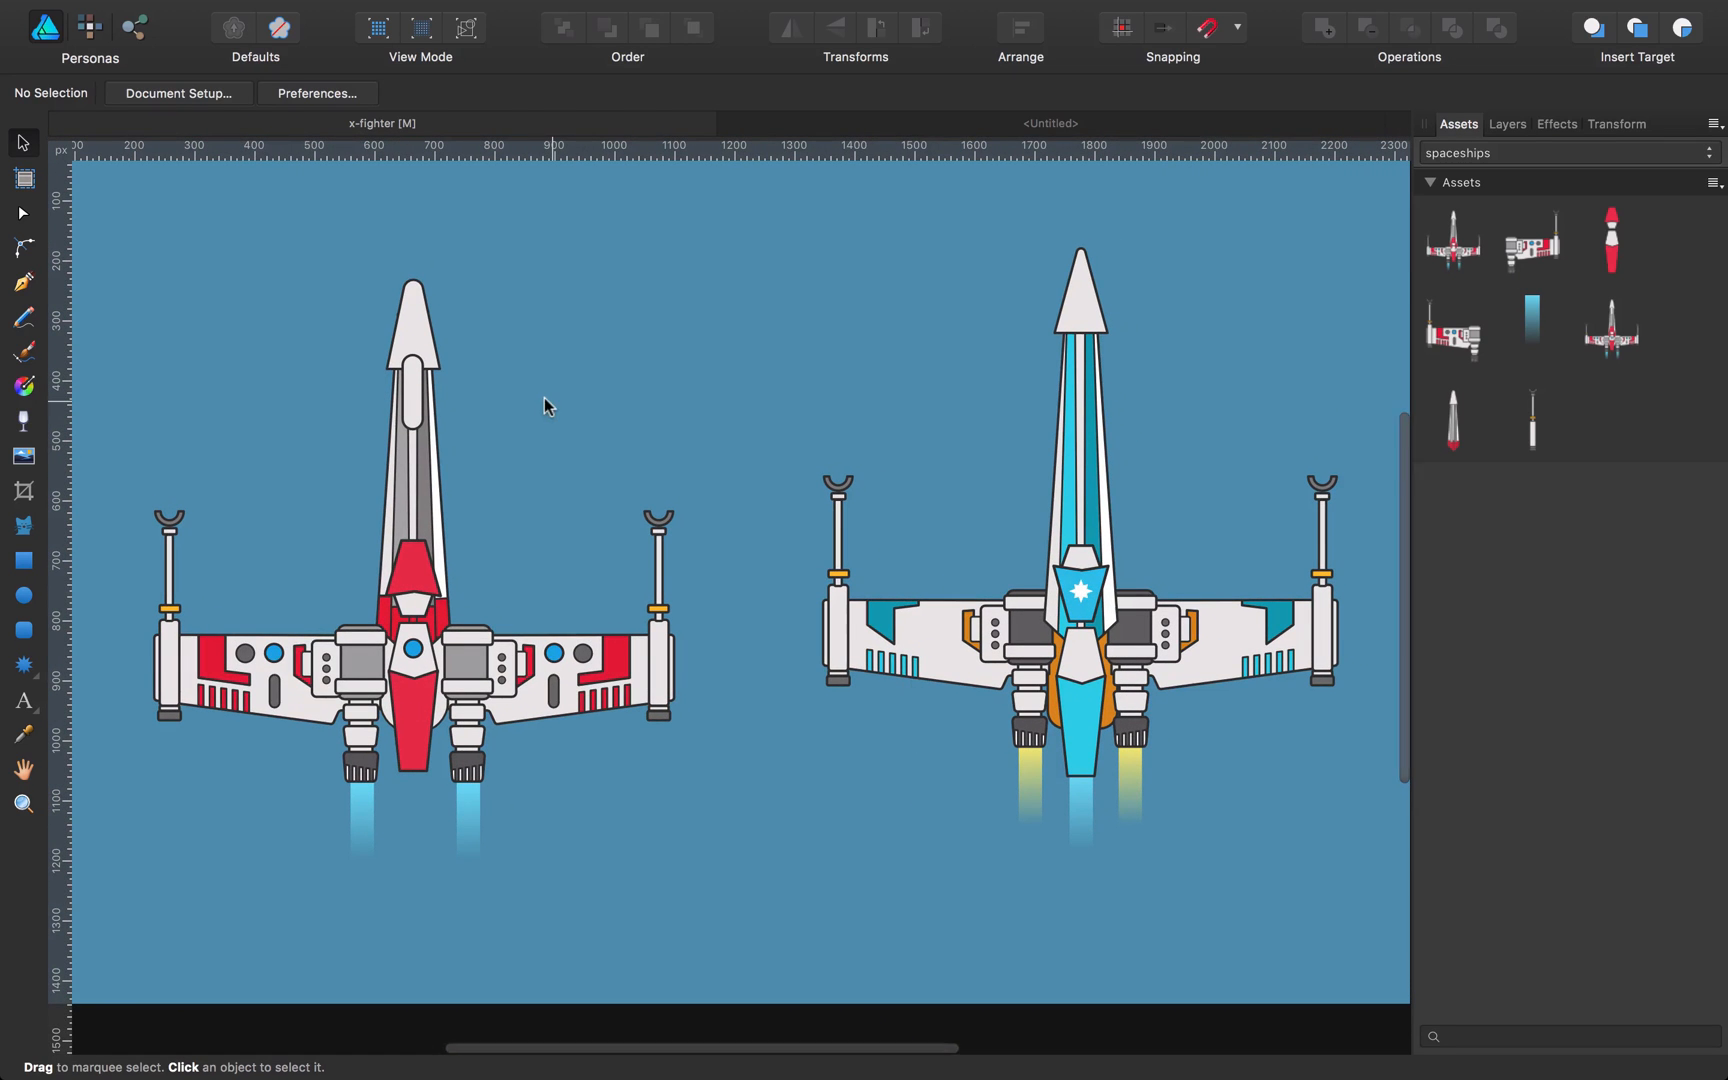
{"action": "left_click", "coordinate": [22, 629]}
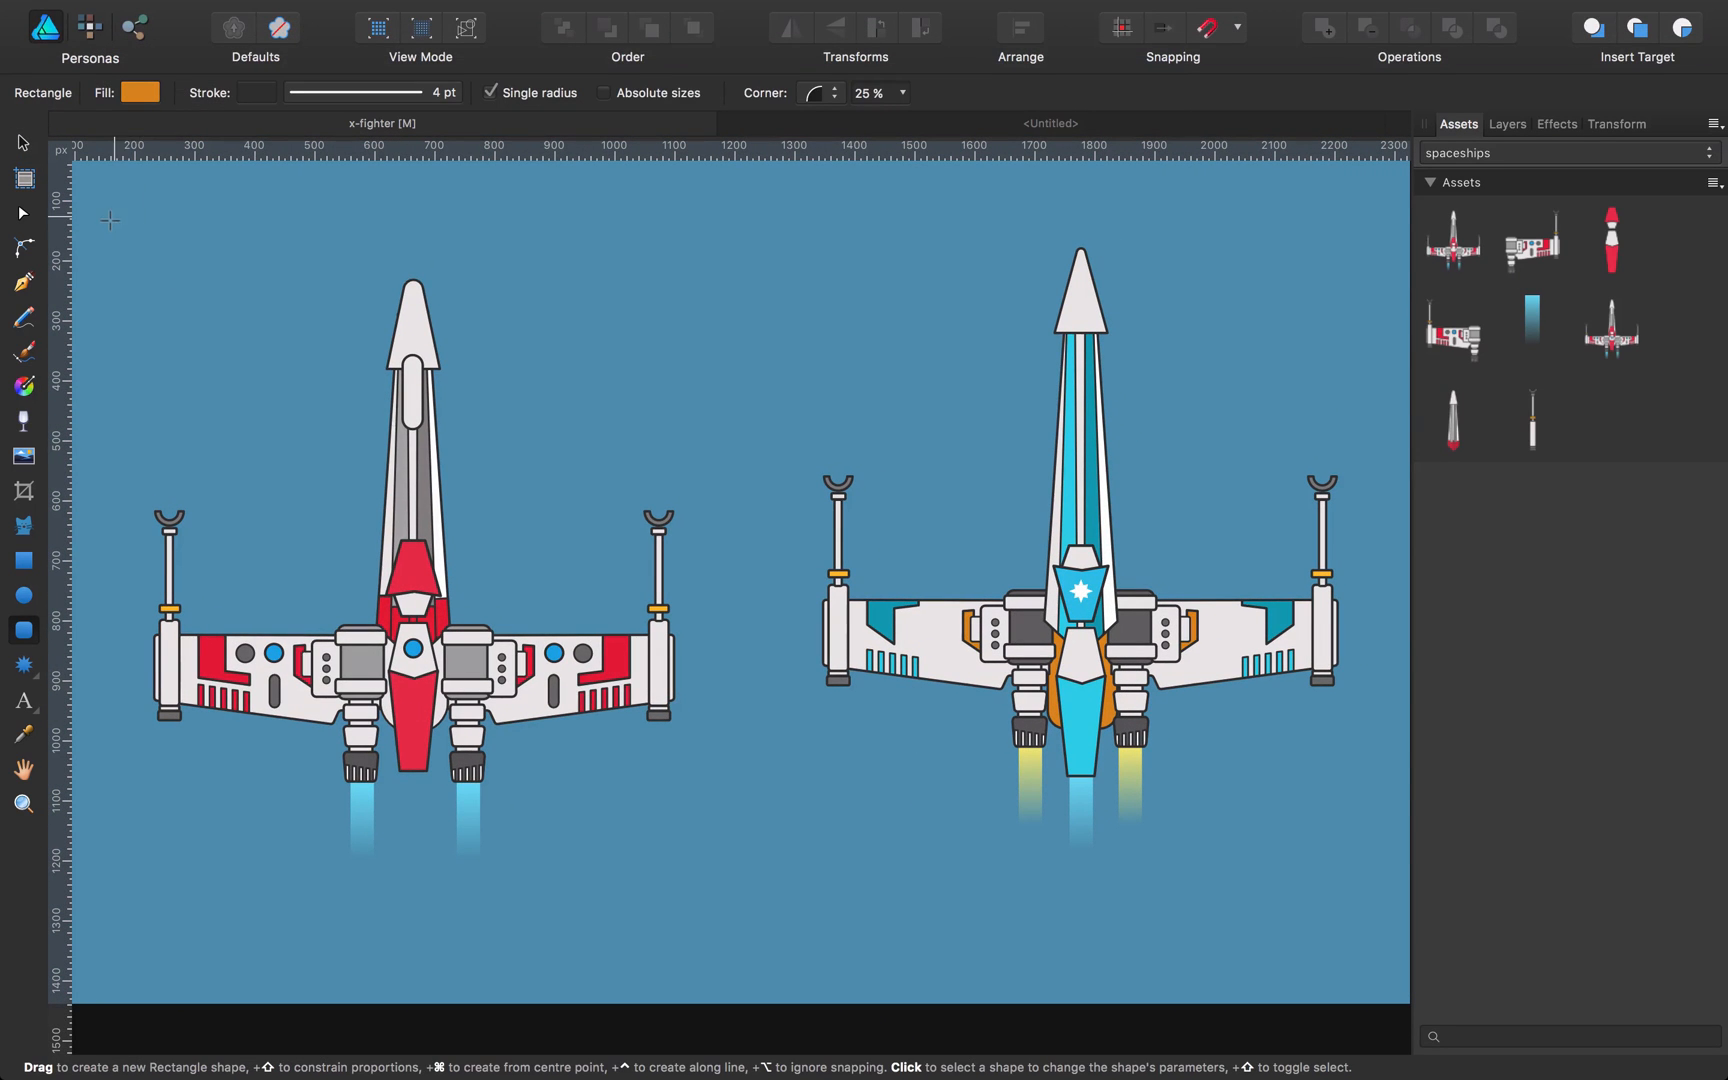
{"action": "mouse_move", "coordinate": [677, 833]}
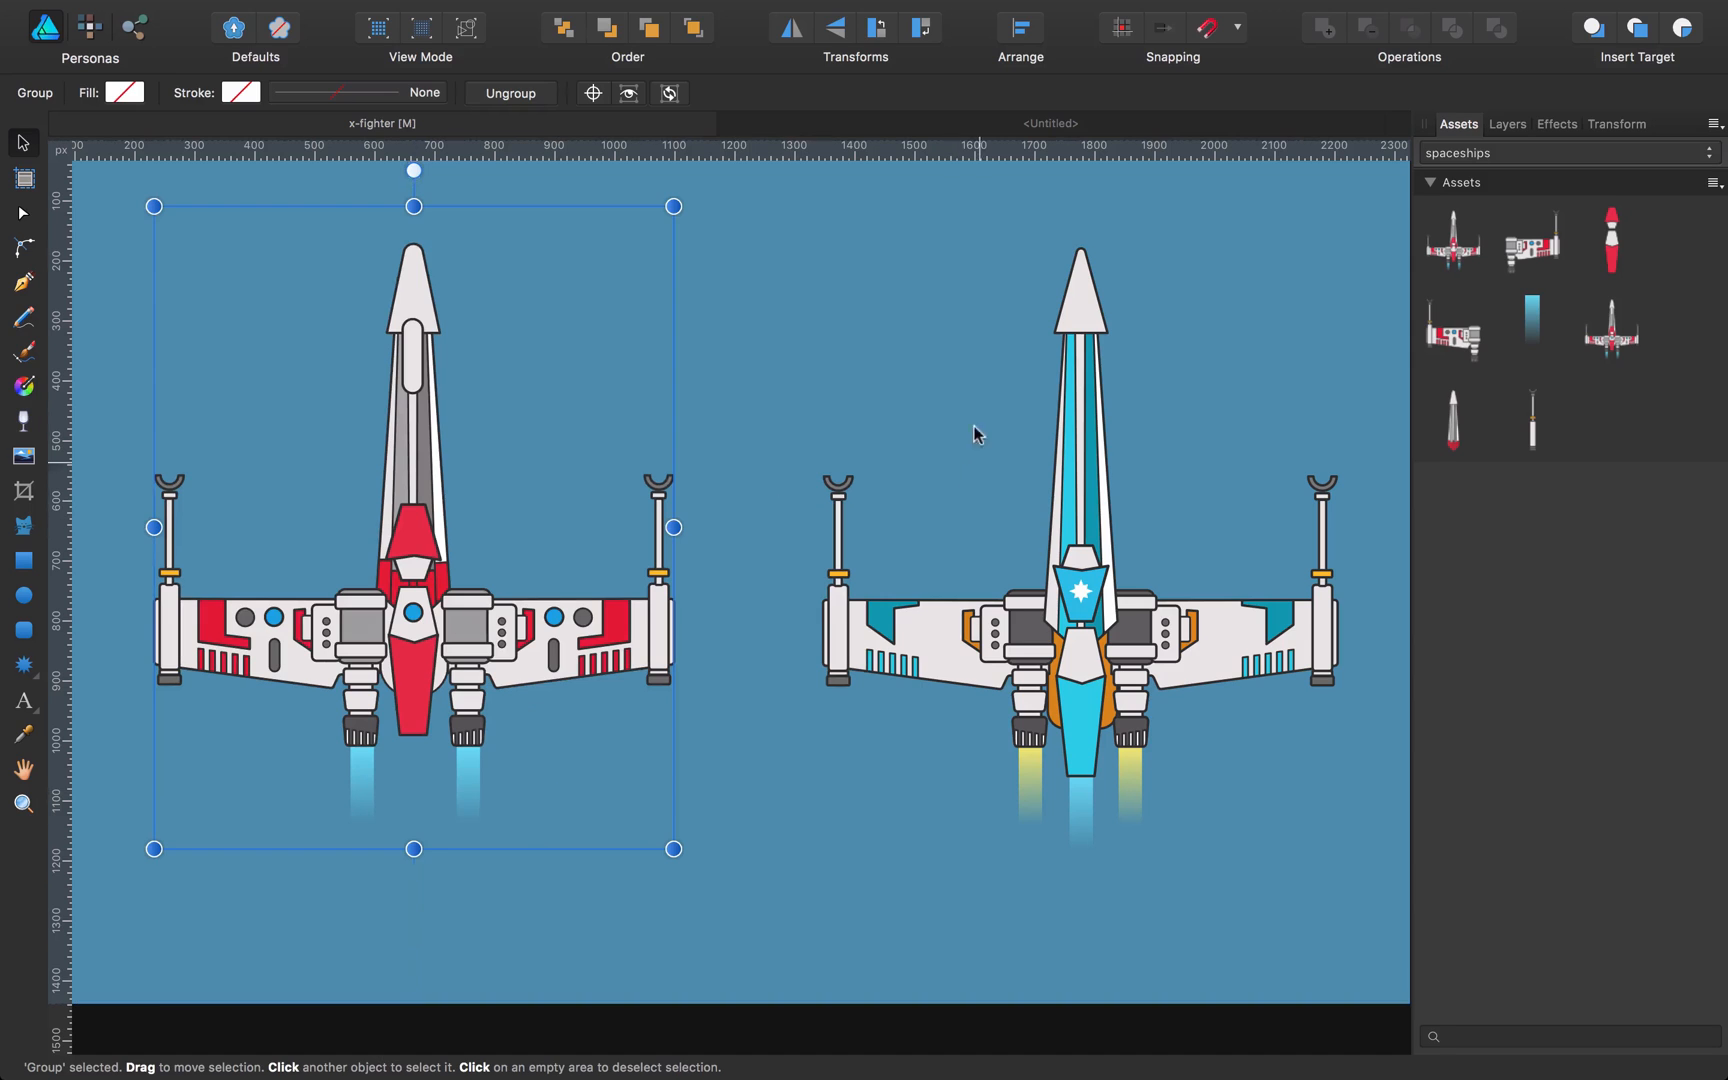
Step: Drag the wing nodes into swept-back tips and fill the cockpit panel dark teal
{"action": "left_click", "coordinate": [1080, 331]}
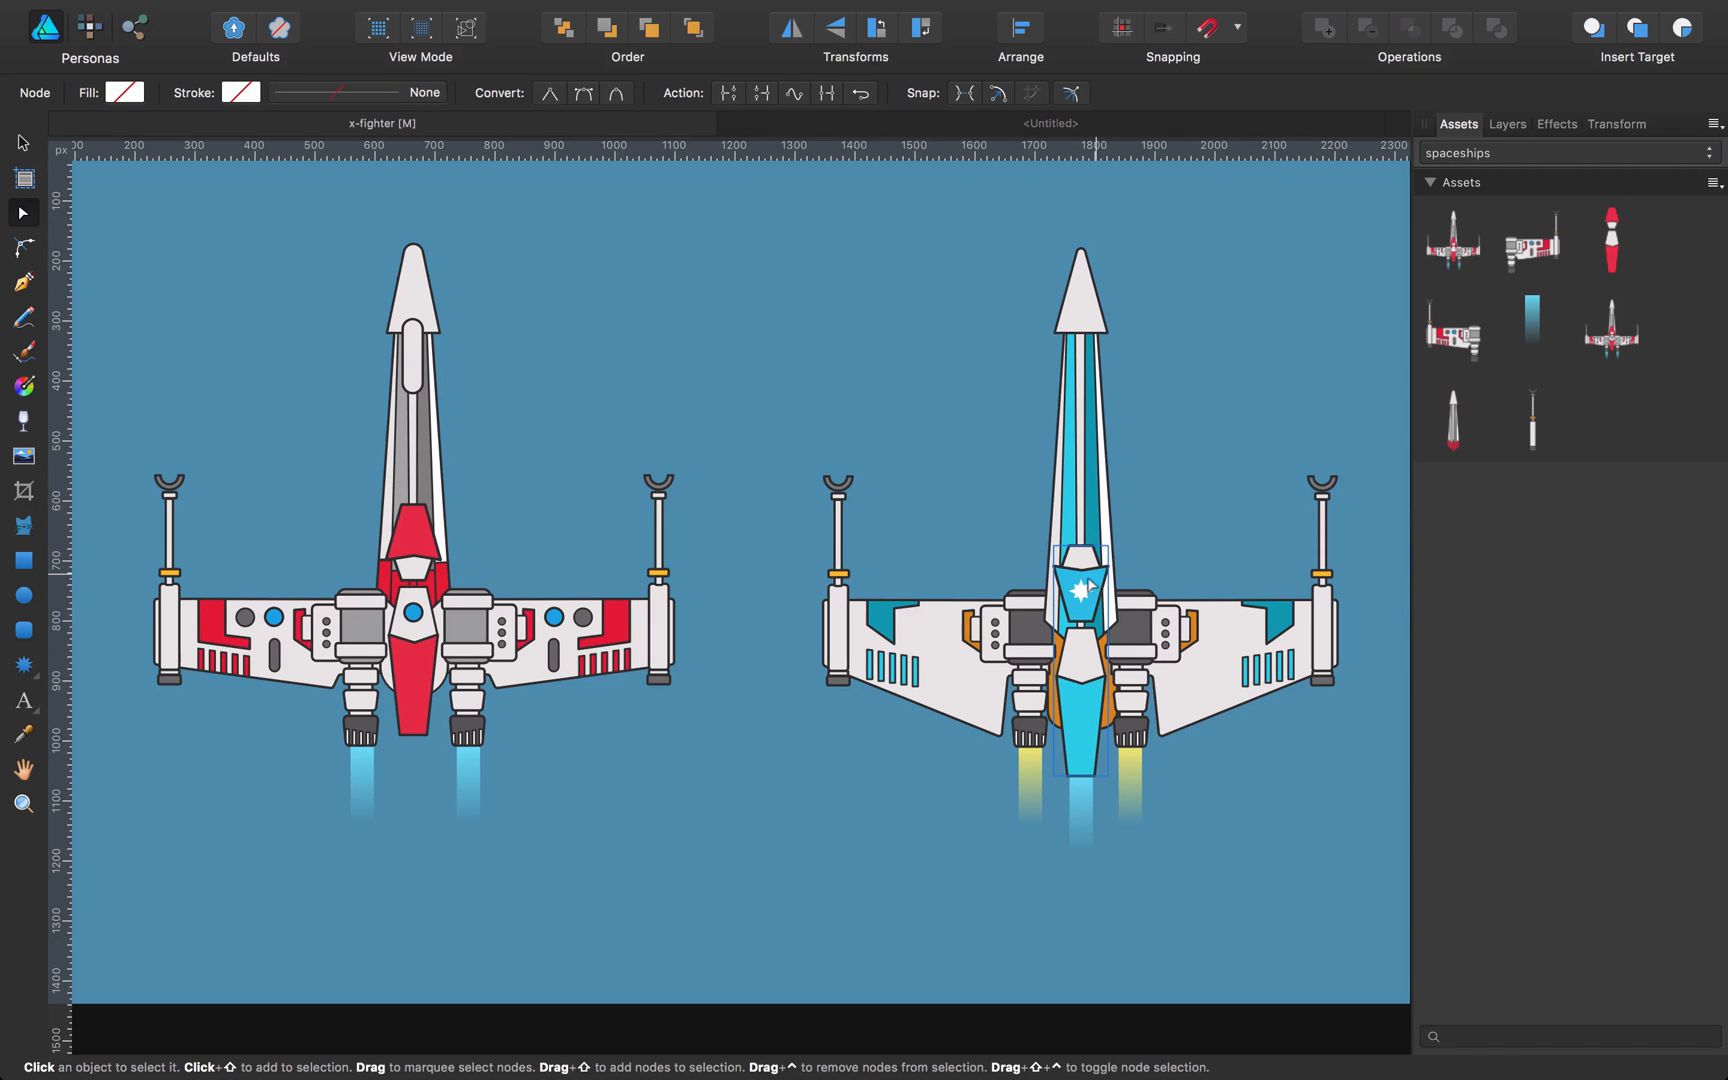
{"action": "left_click", "coordinate": [123, 91]}
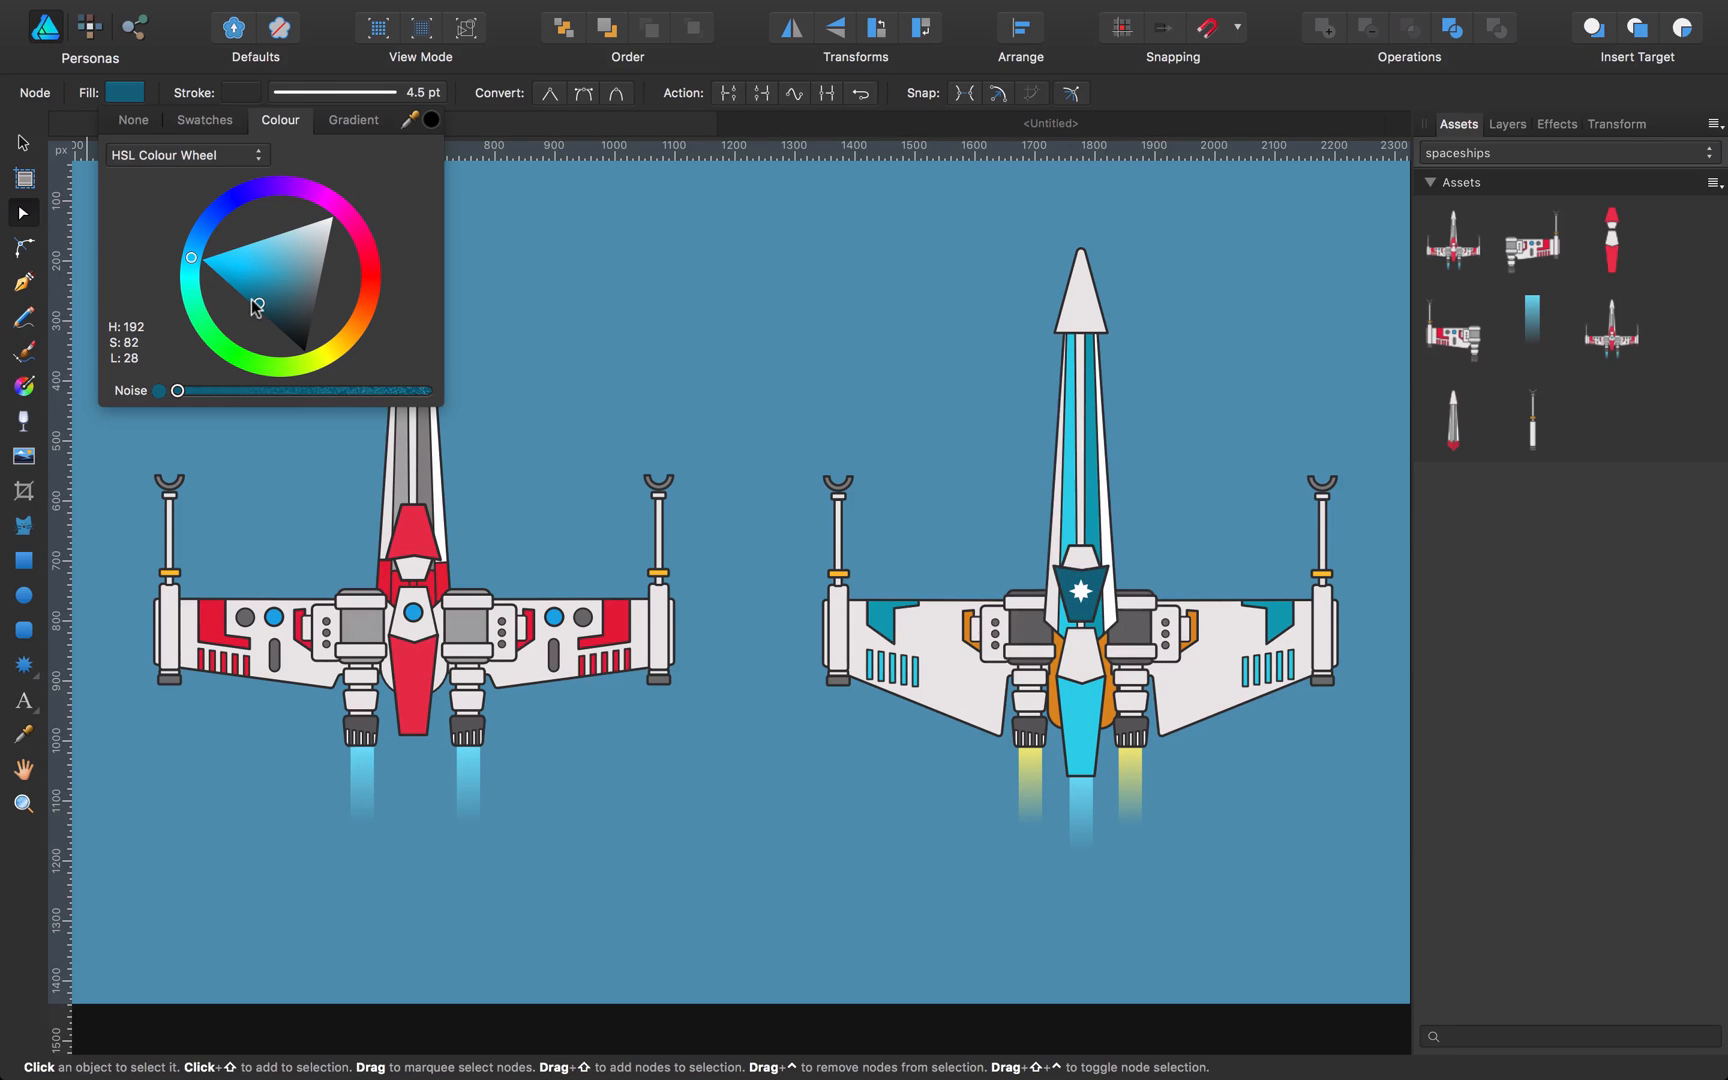
{"action": "left_click", "coordinate": [744, 316]}
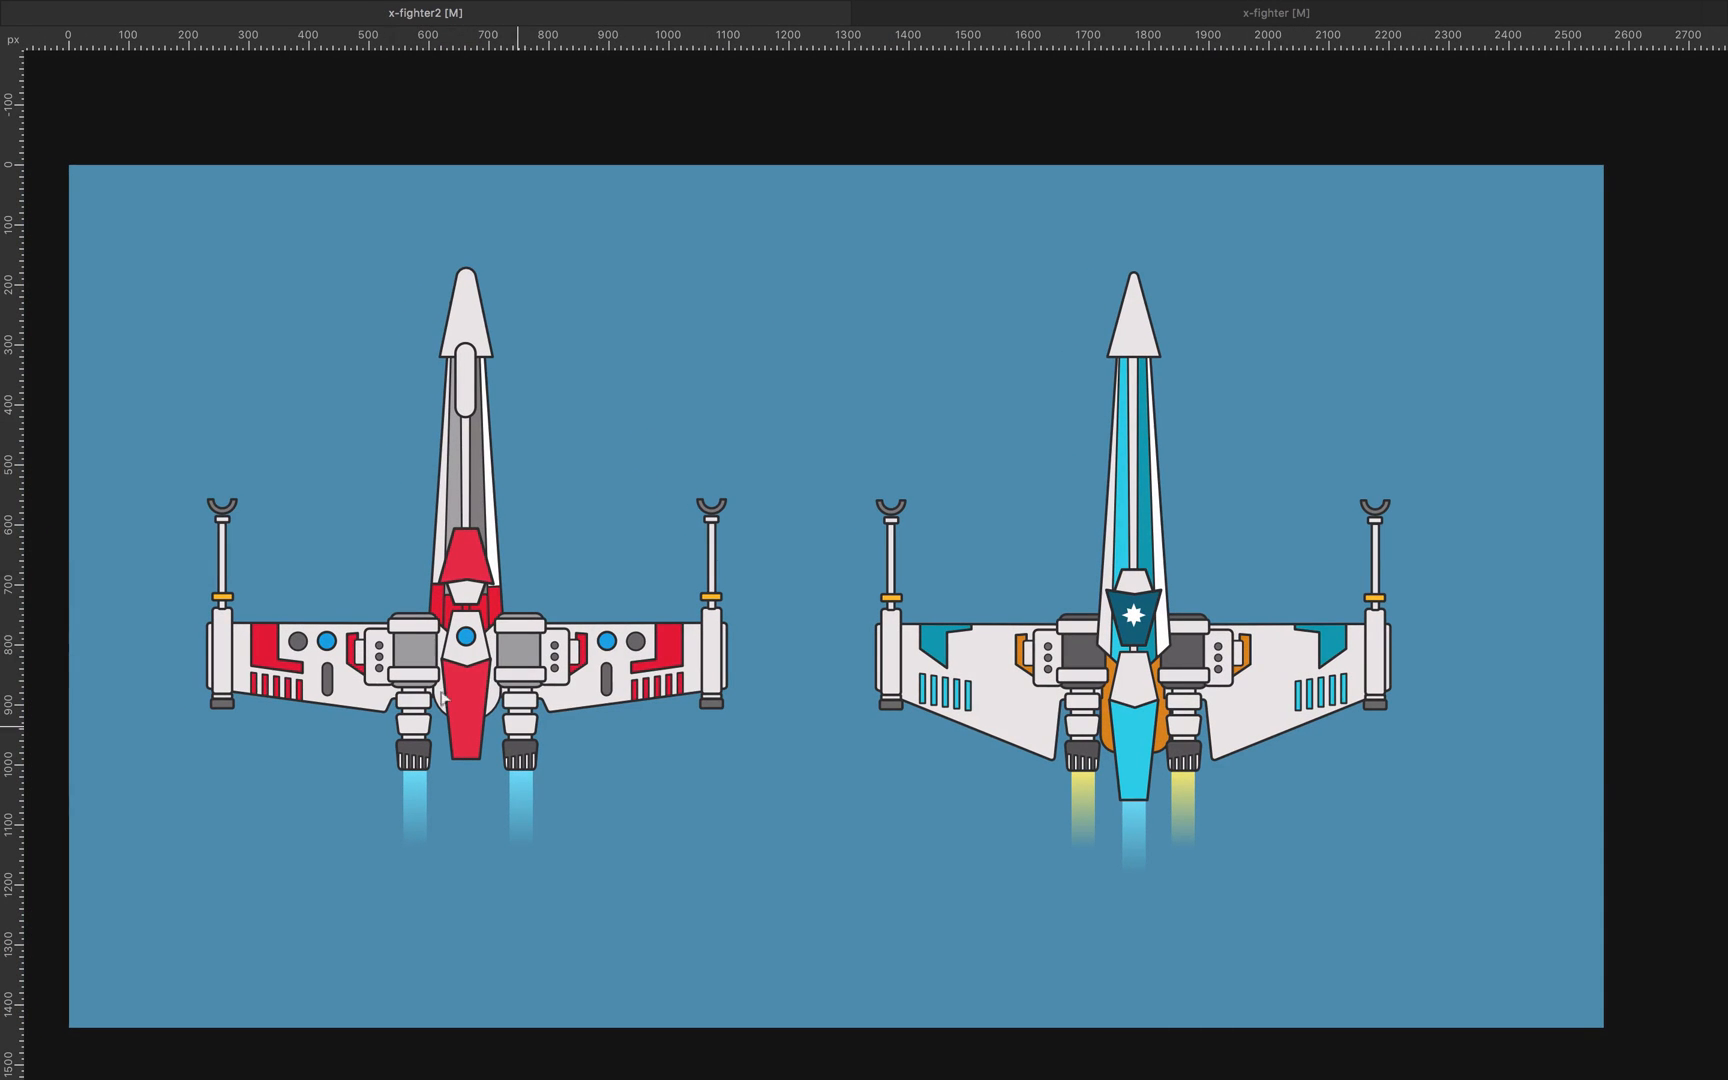
{"action": "mouse_move", "coordinate": [816, 771]}
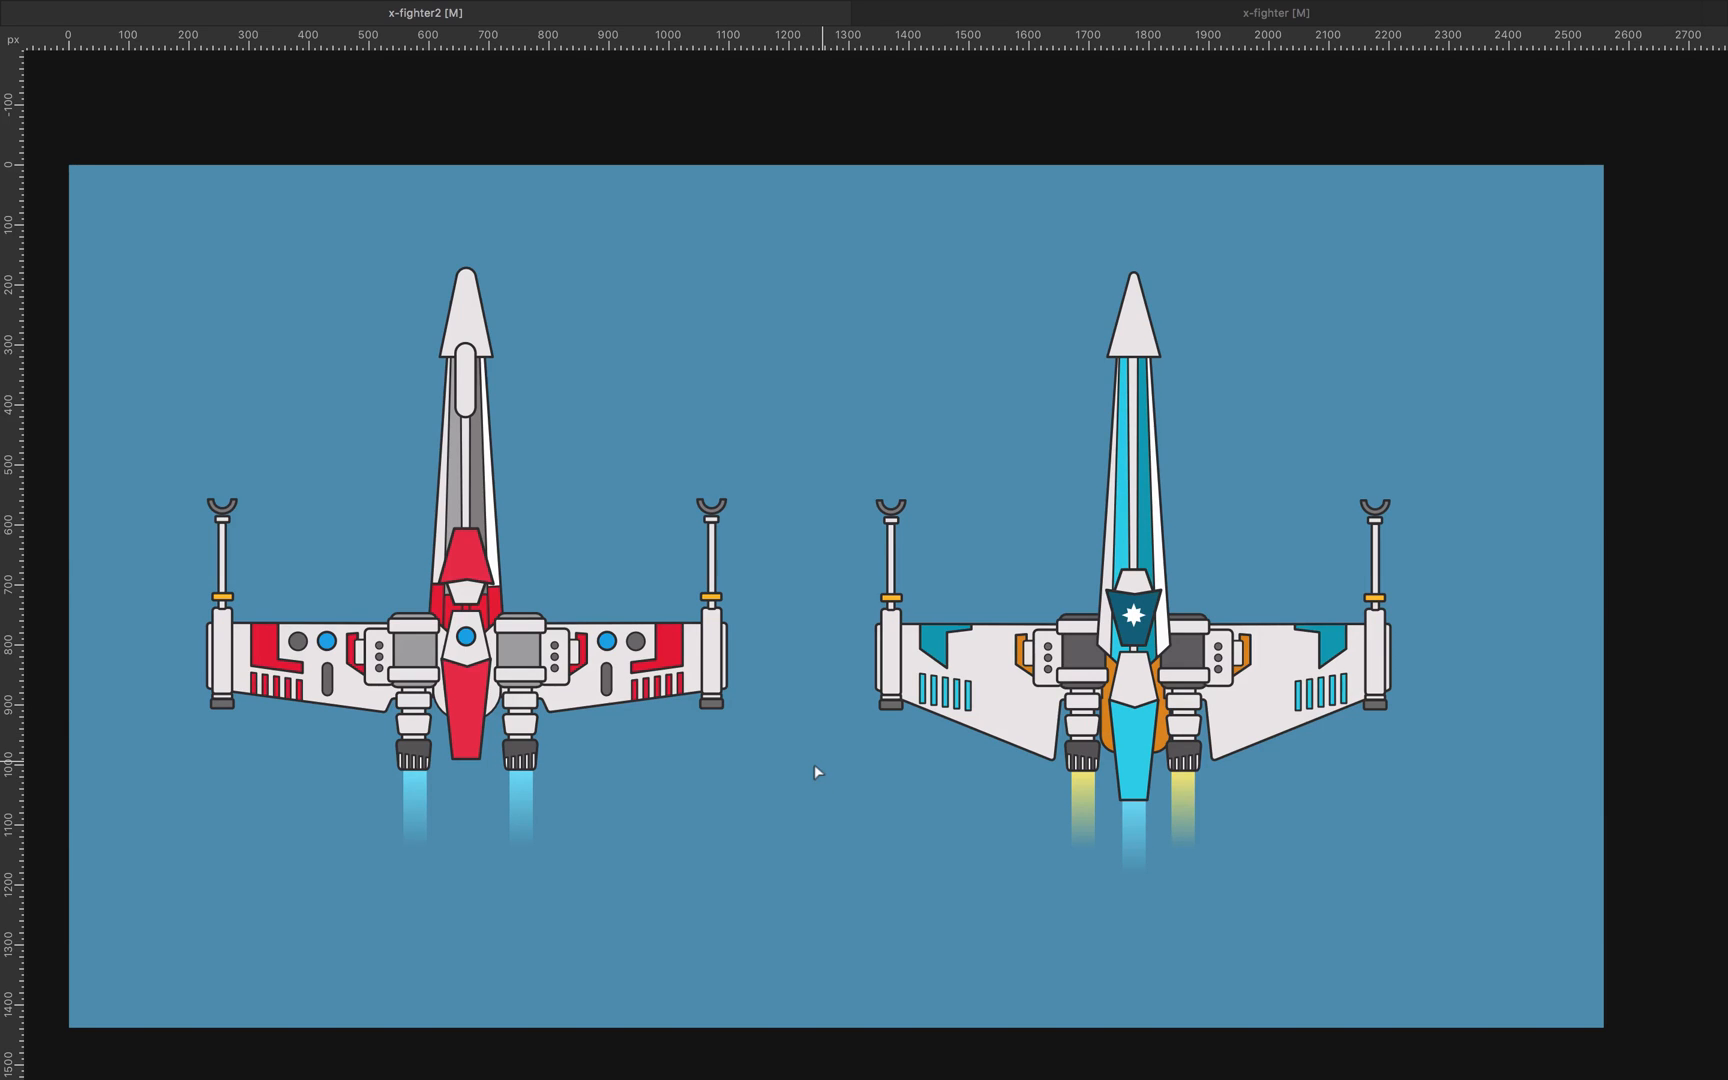
{"action": "mouse_move", "coordinate": [669, 755]}
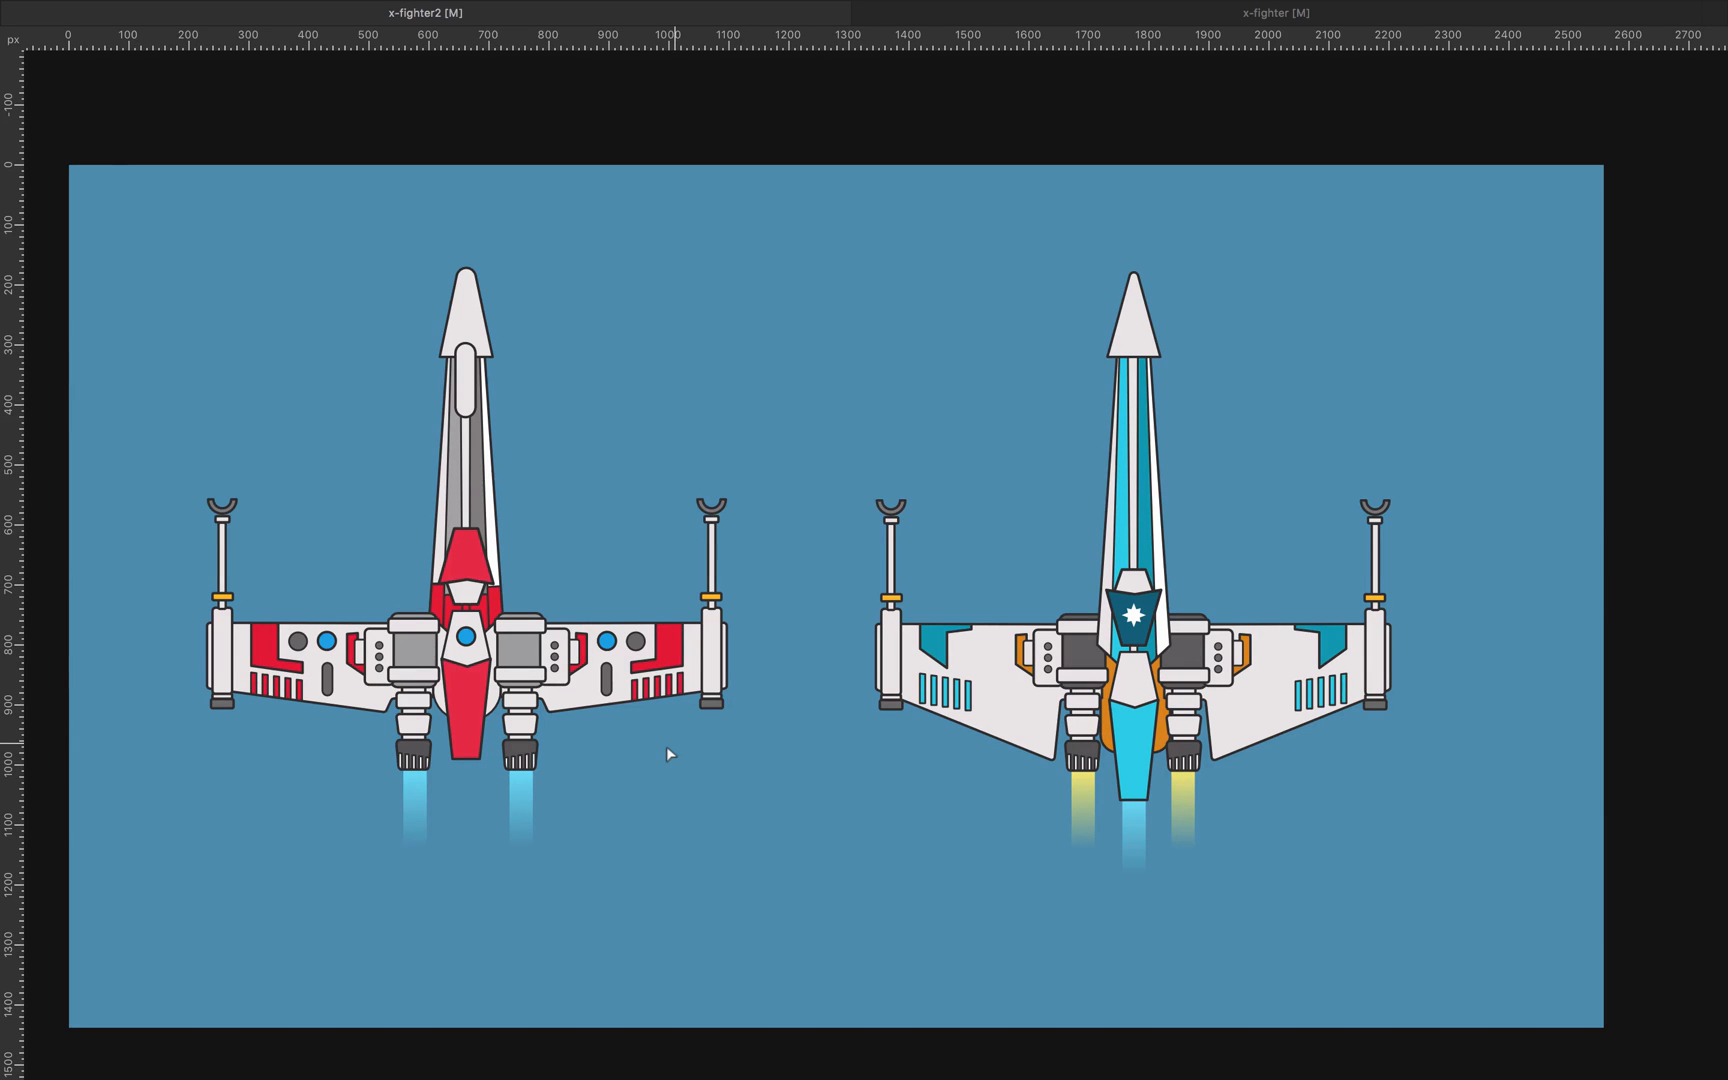